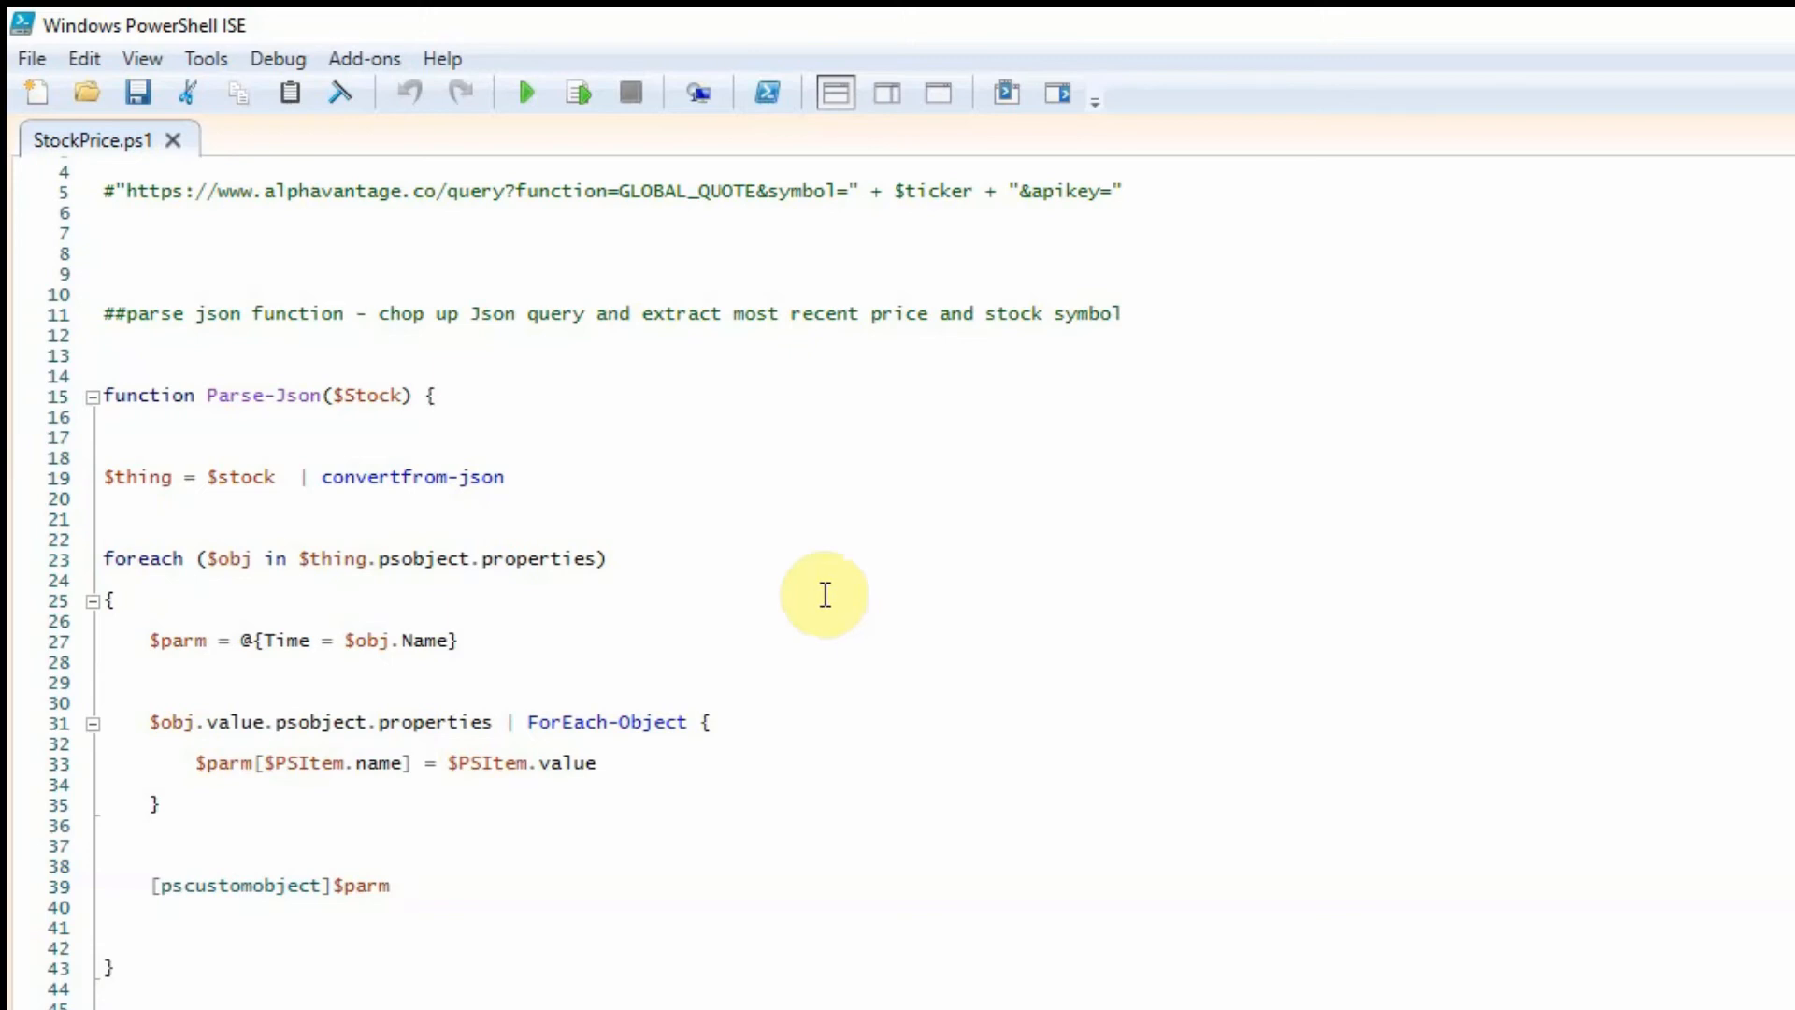
Walk through Get-StockPrices, highlighting its $ticker parameter and the Parse-Json call inside the loop
scroll("down", 3)
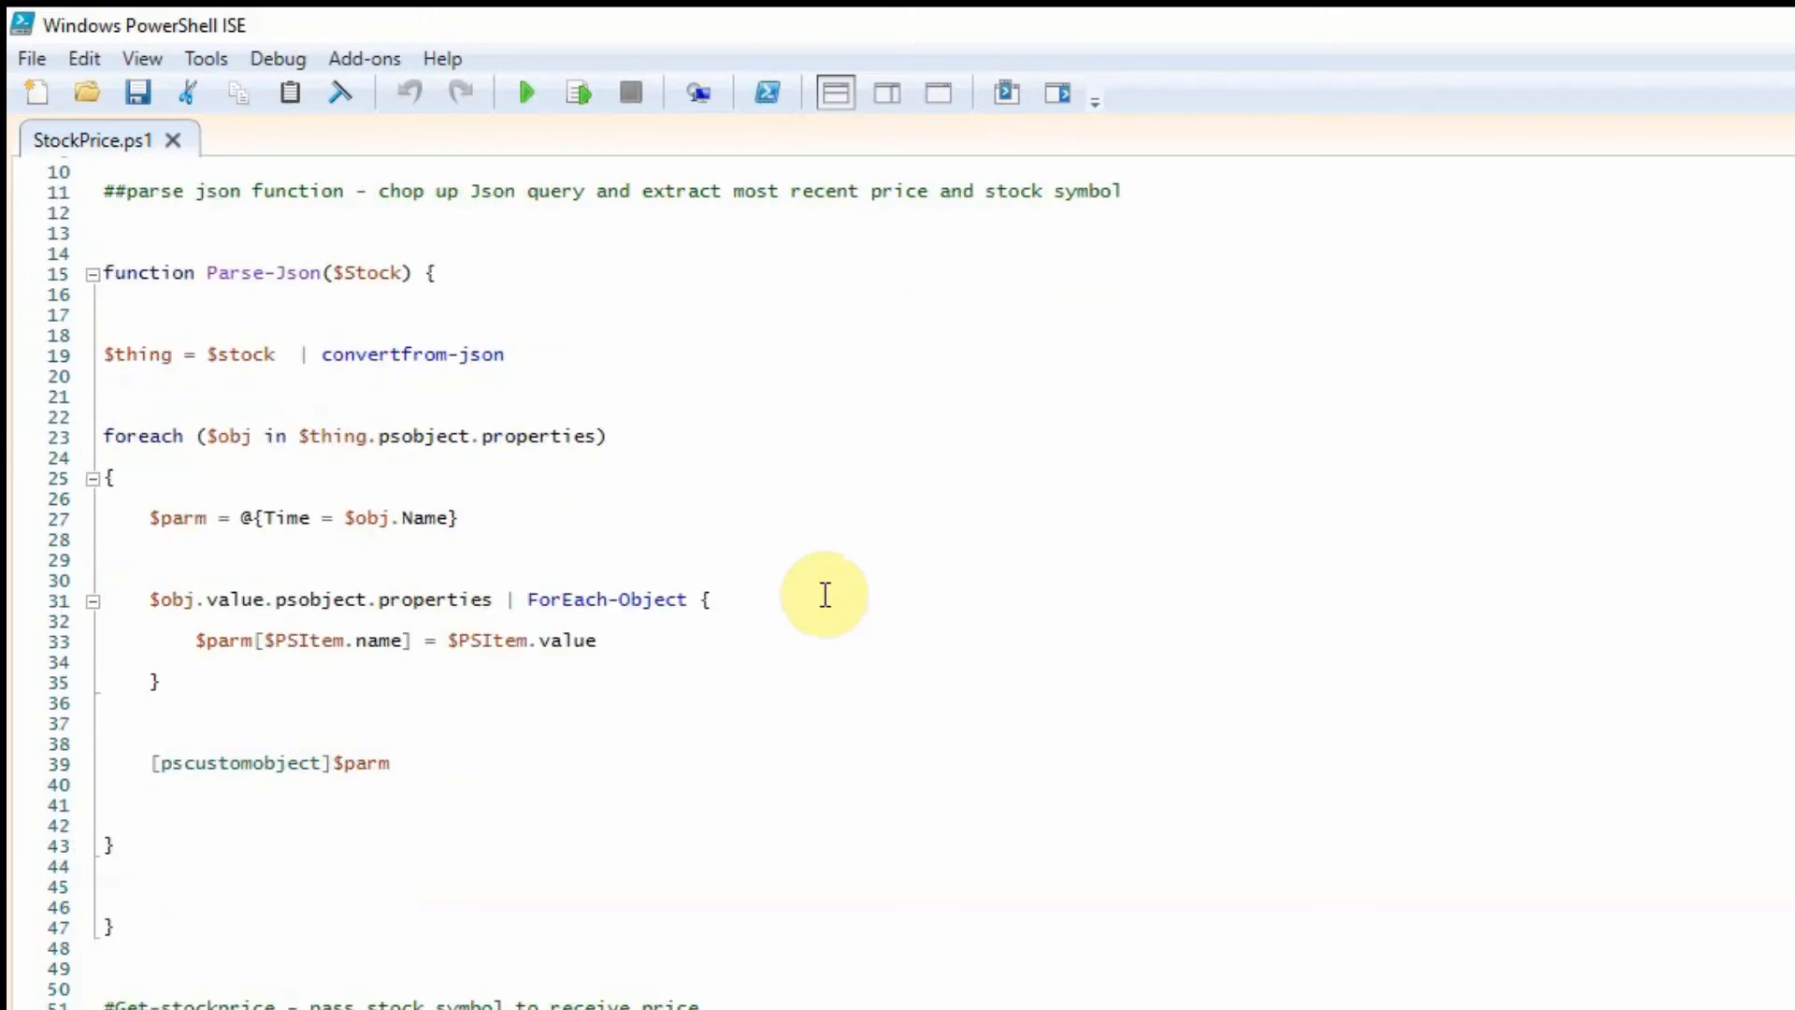
scroll("down", 3)
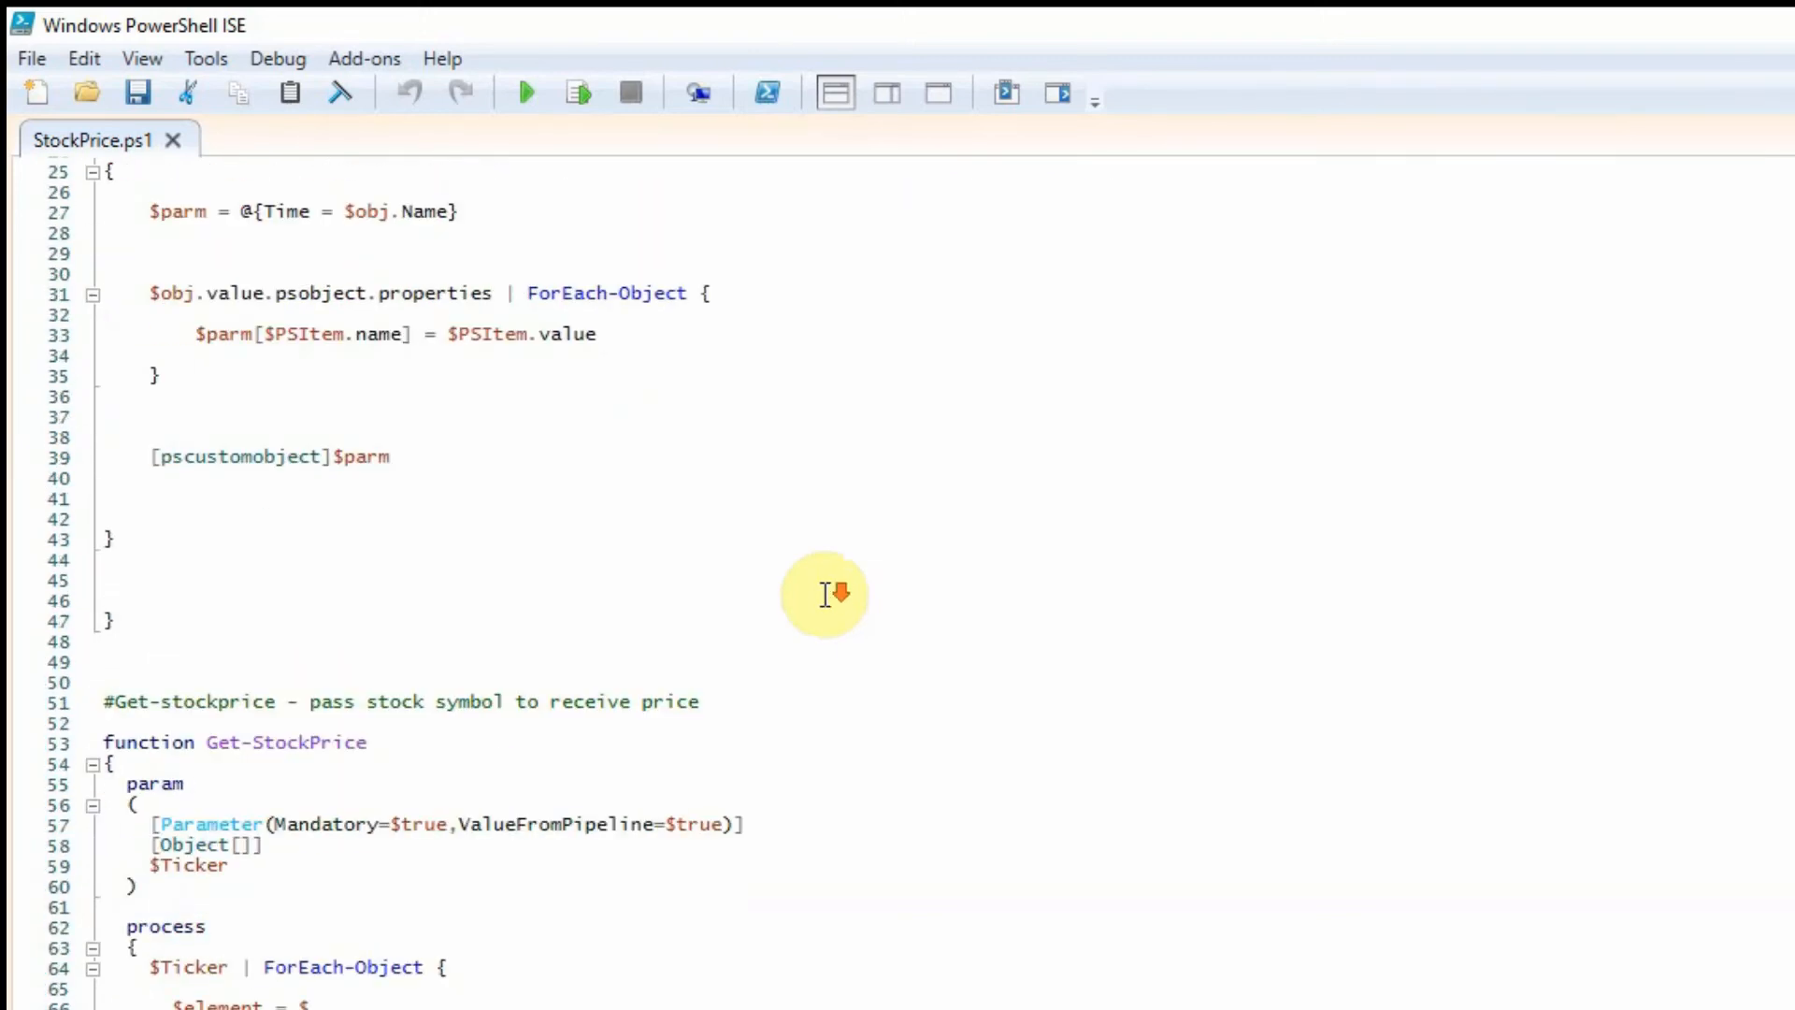
scroll("down", 3)
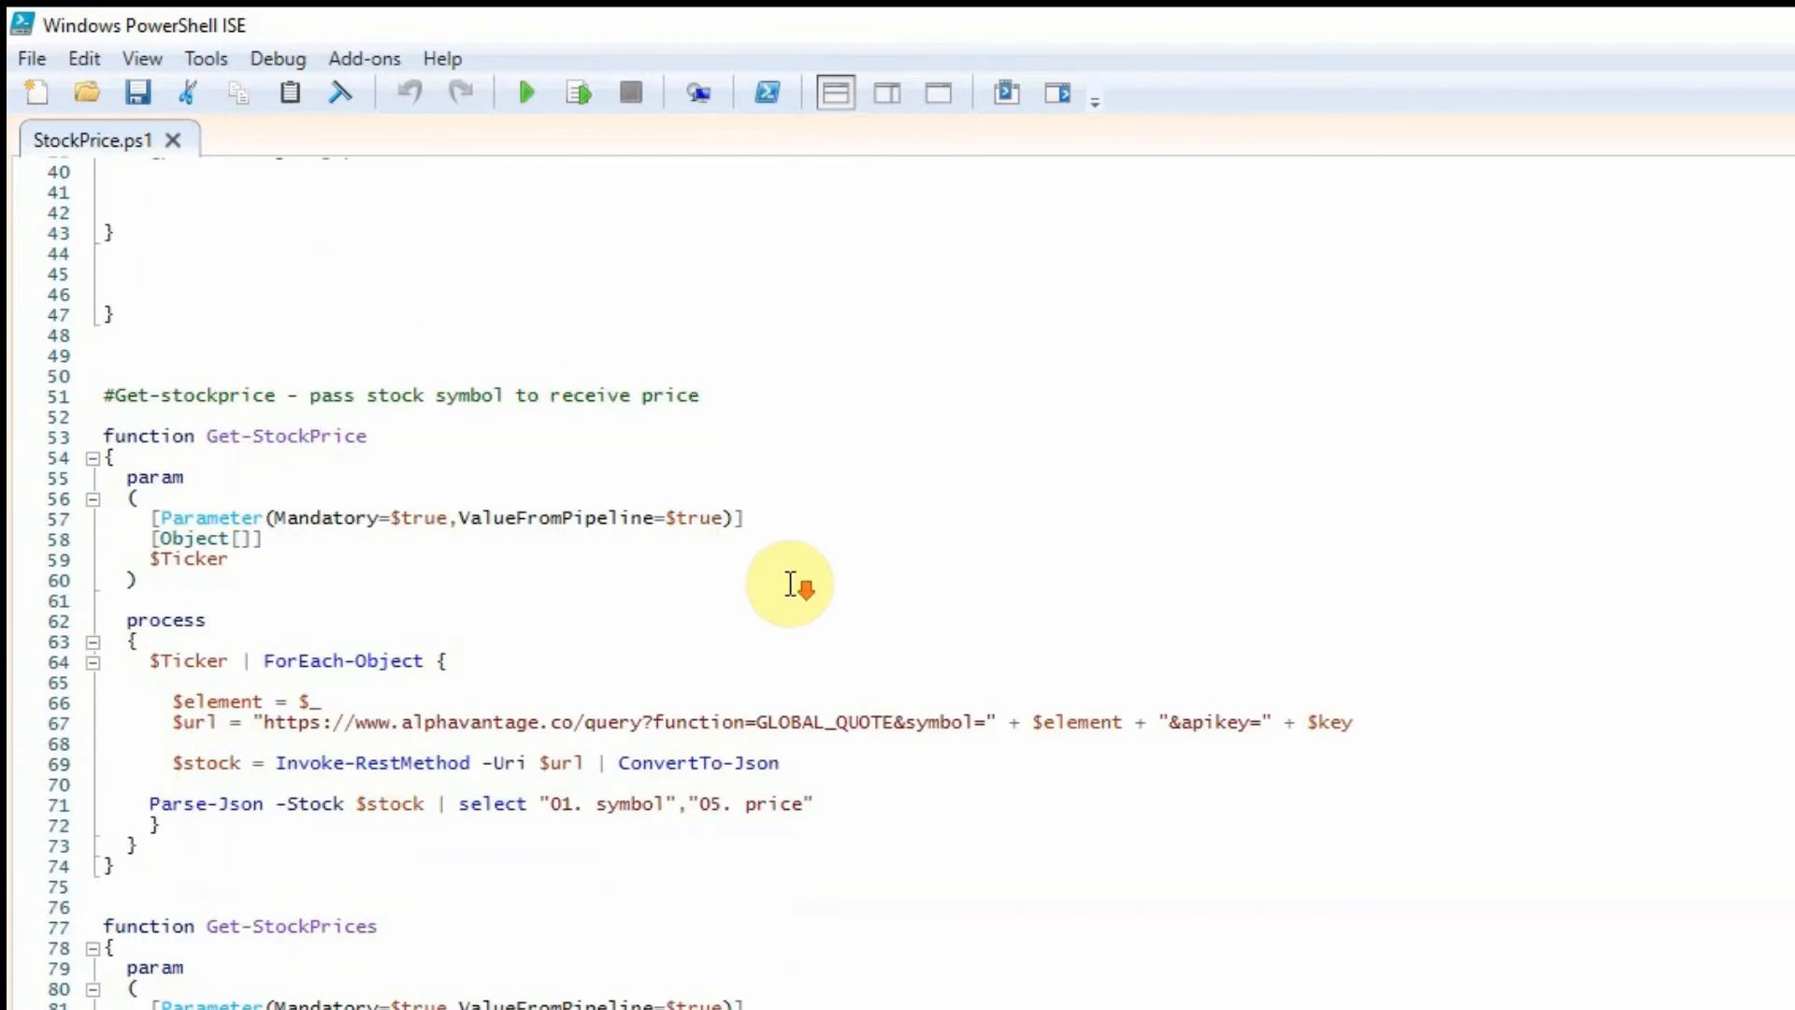
mouse_move(939, 608)
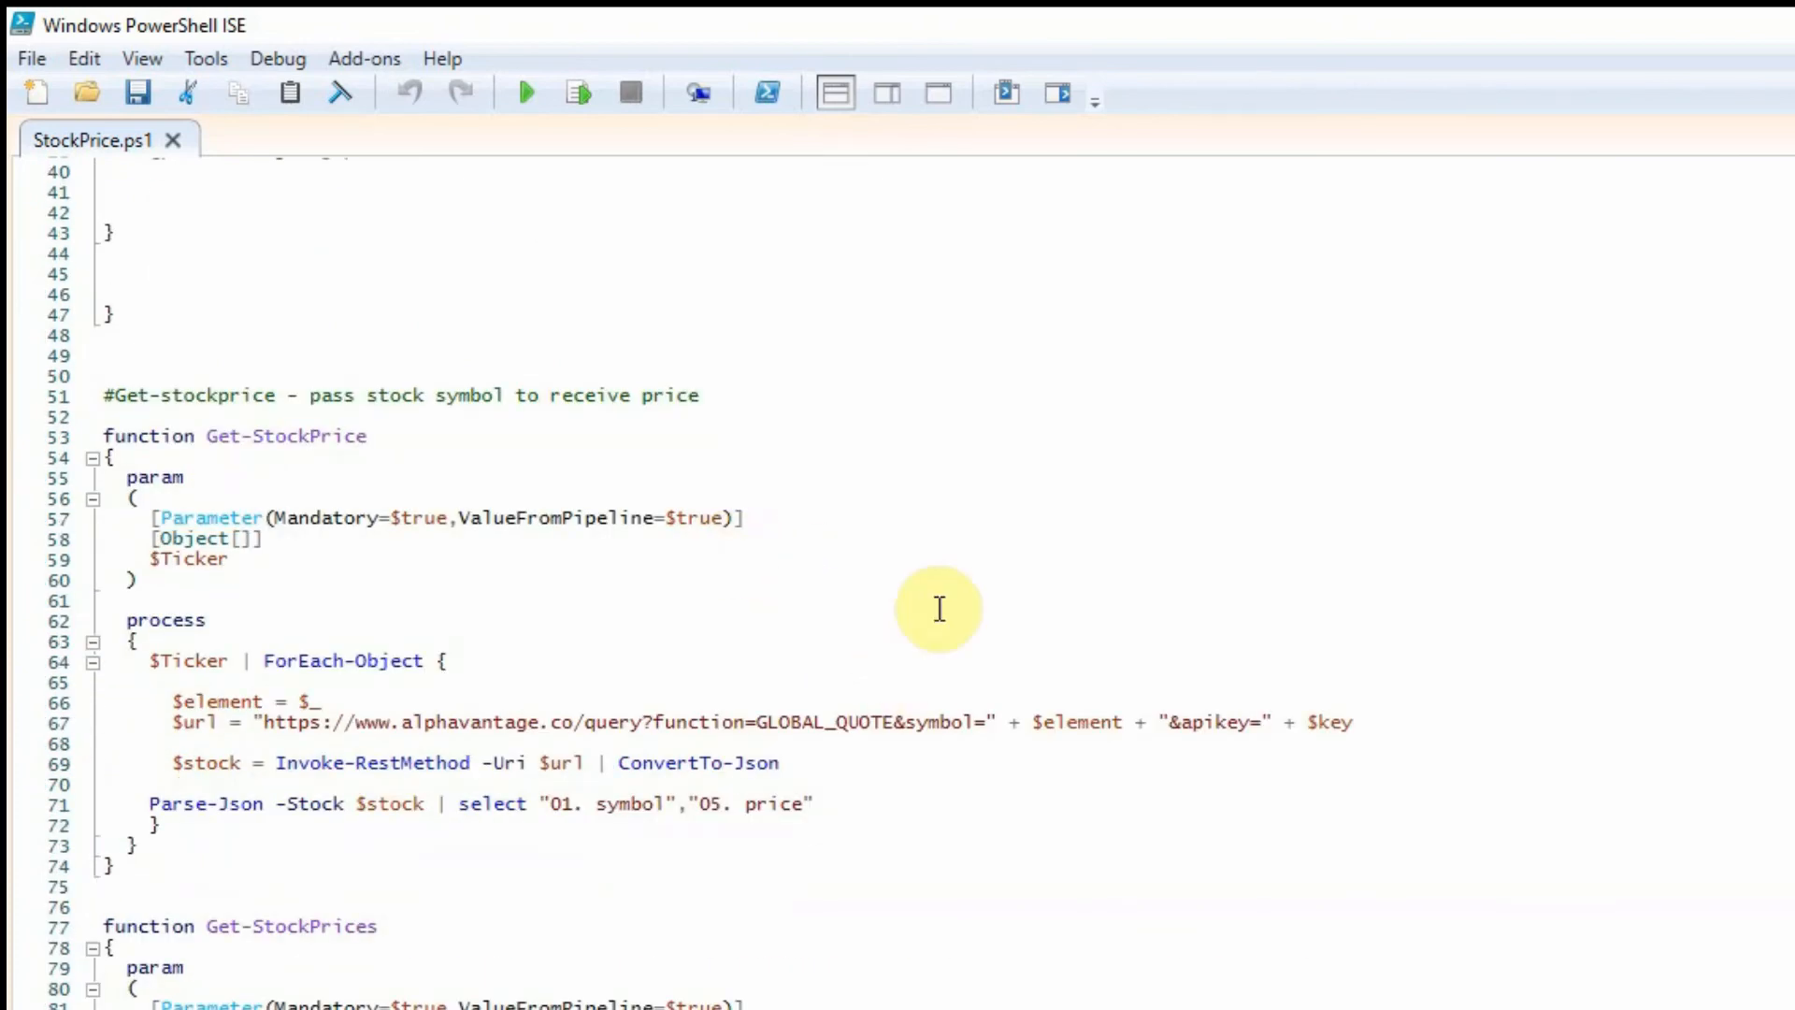
mouse_move(243, 432)
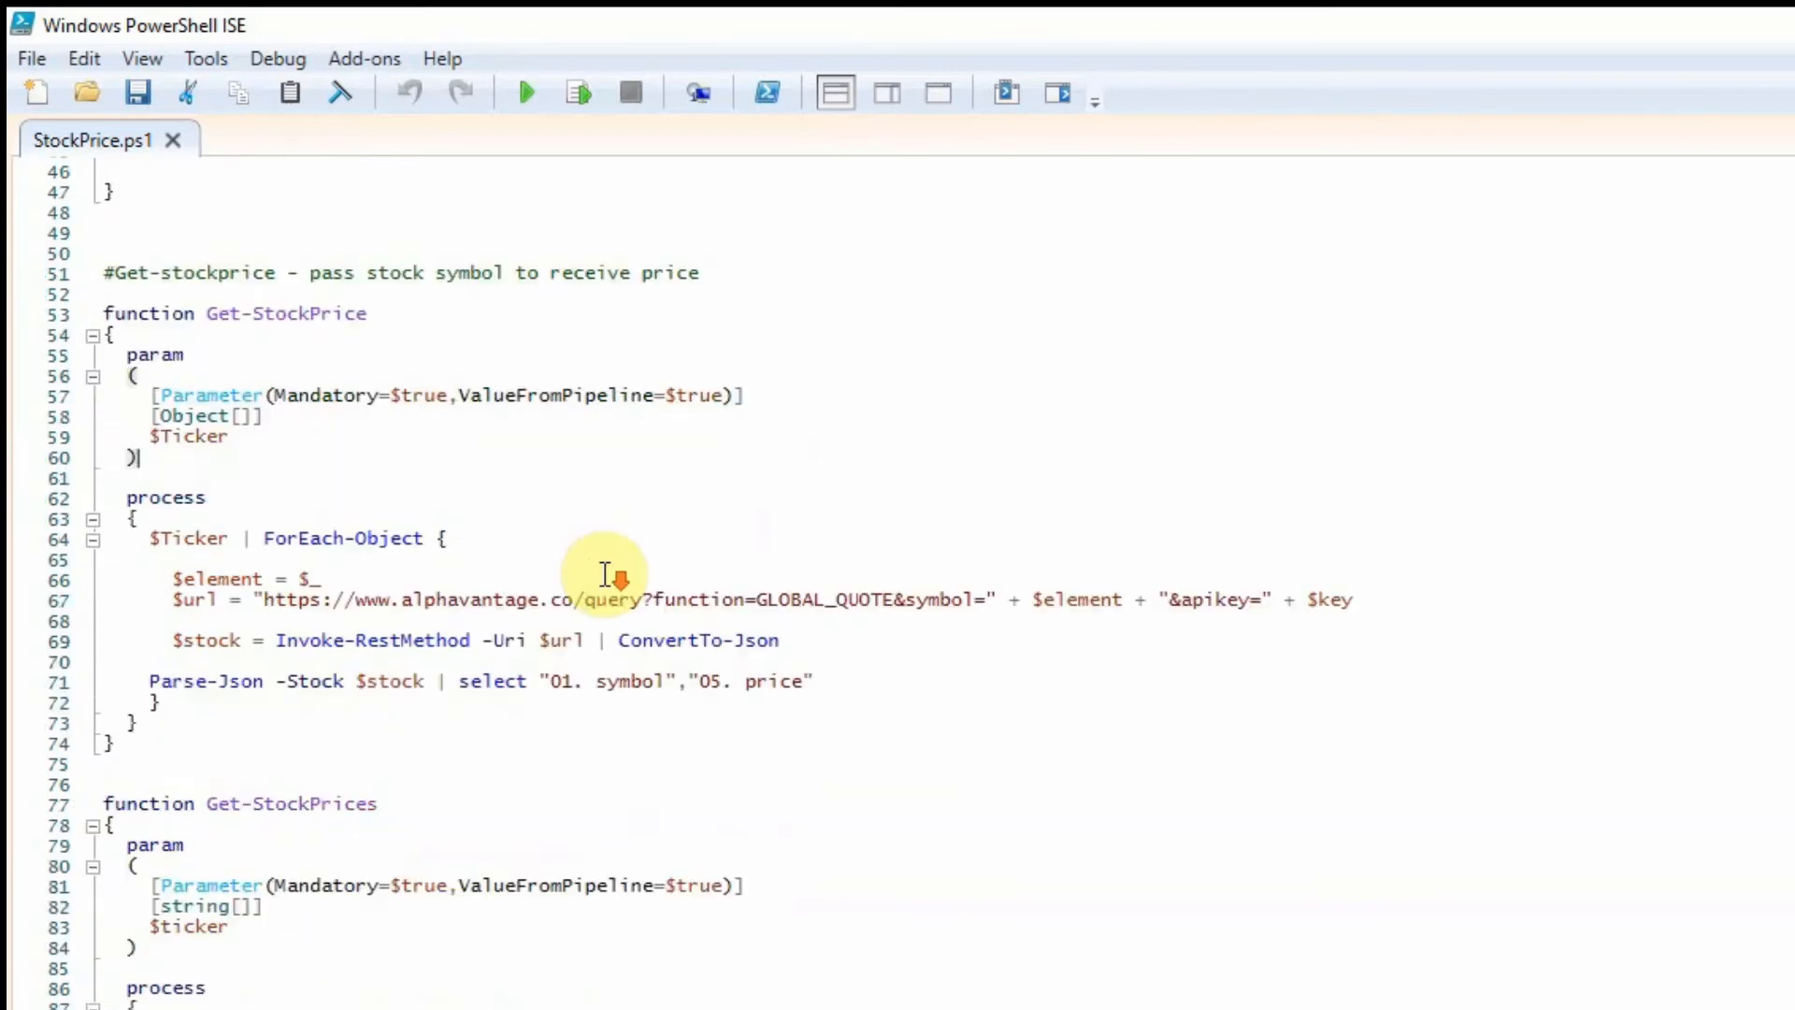
scroll("down", 3)
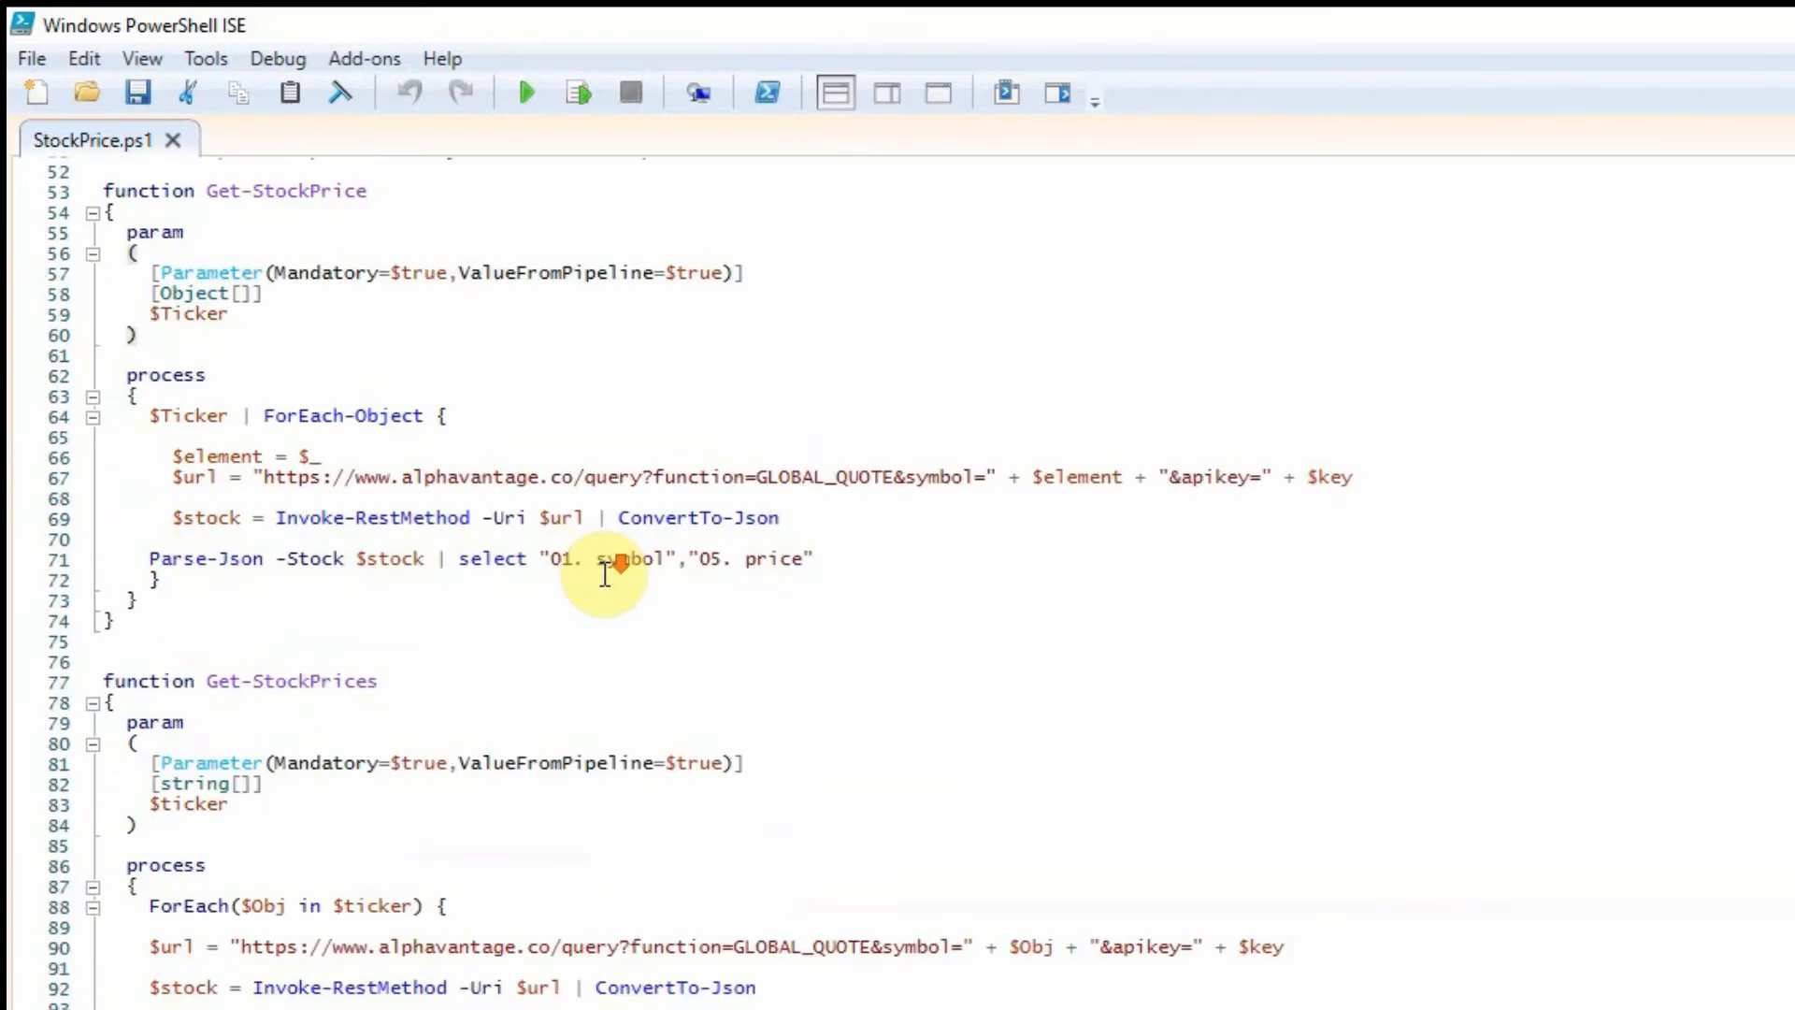
scroll("down", 3)
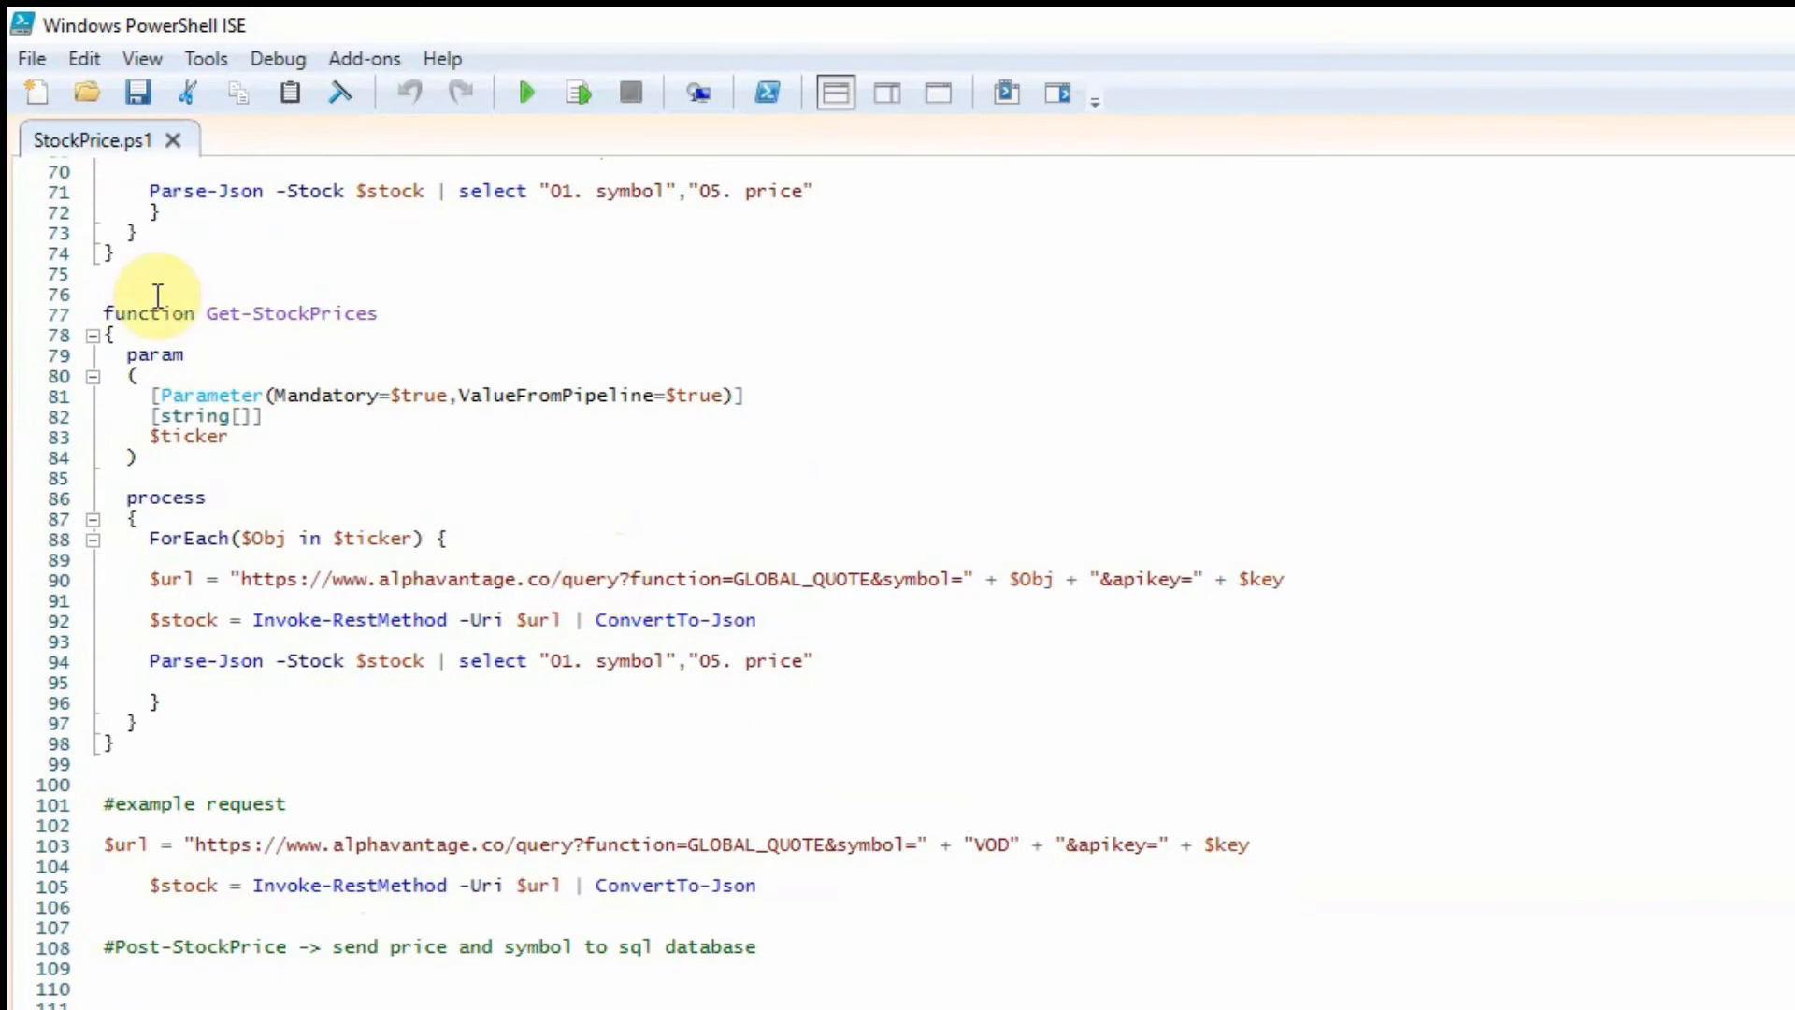
double_click(291, 312)
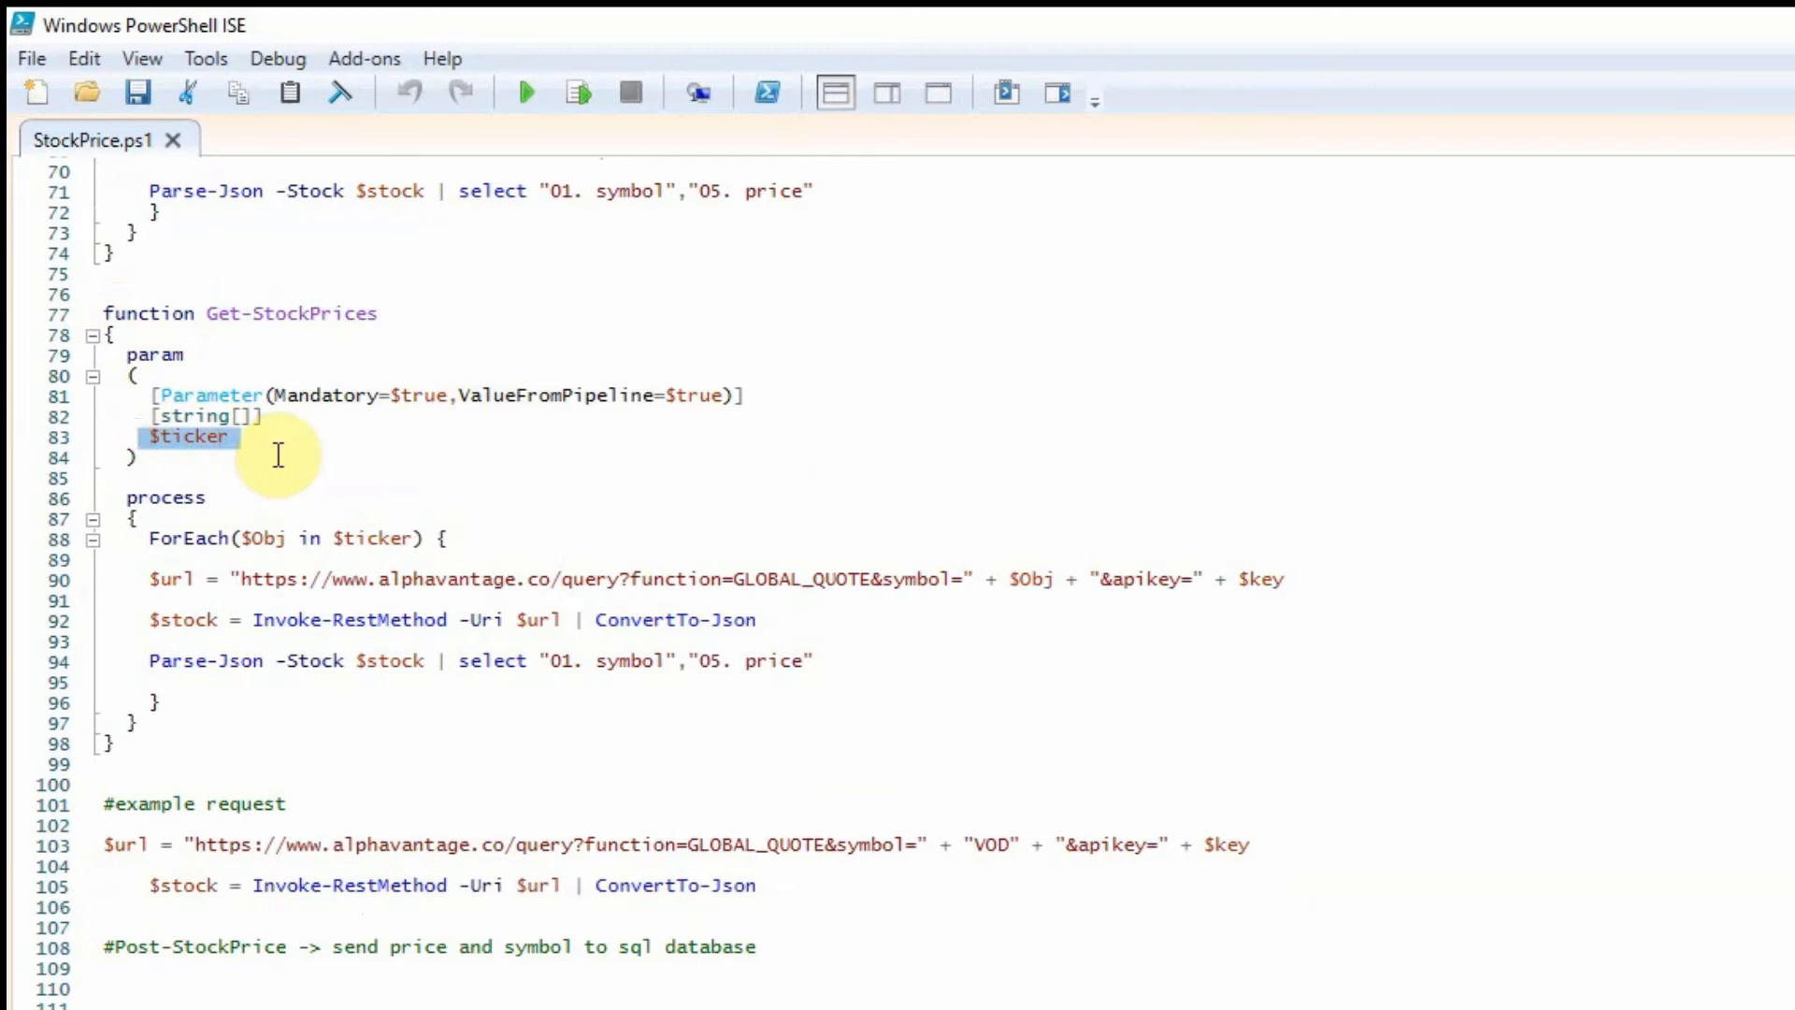
mouse_move(651, 660)
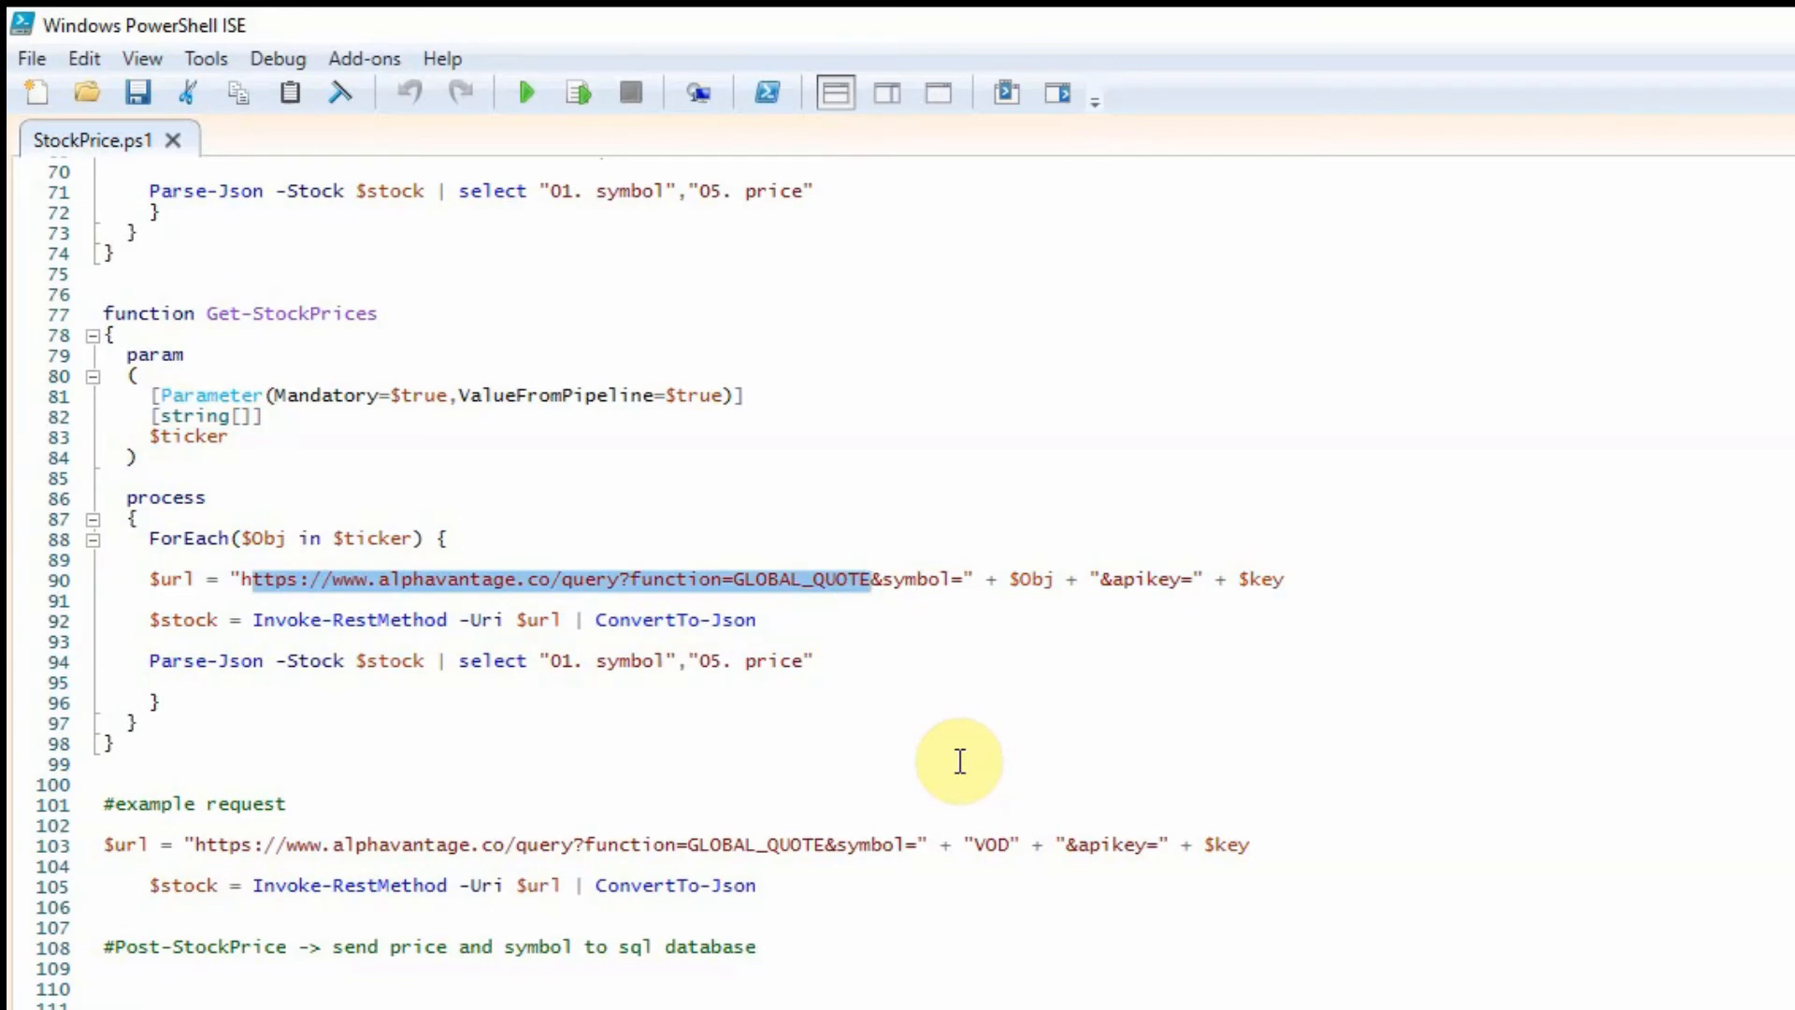
scroll("up", 3)
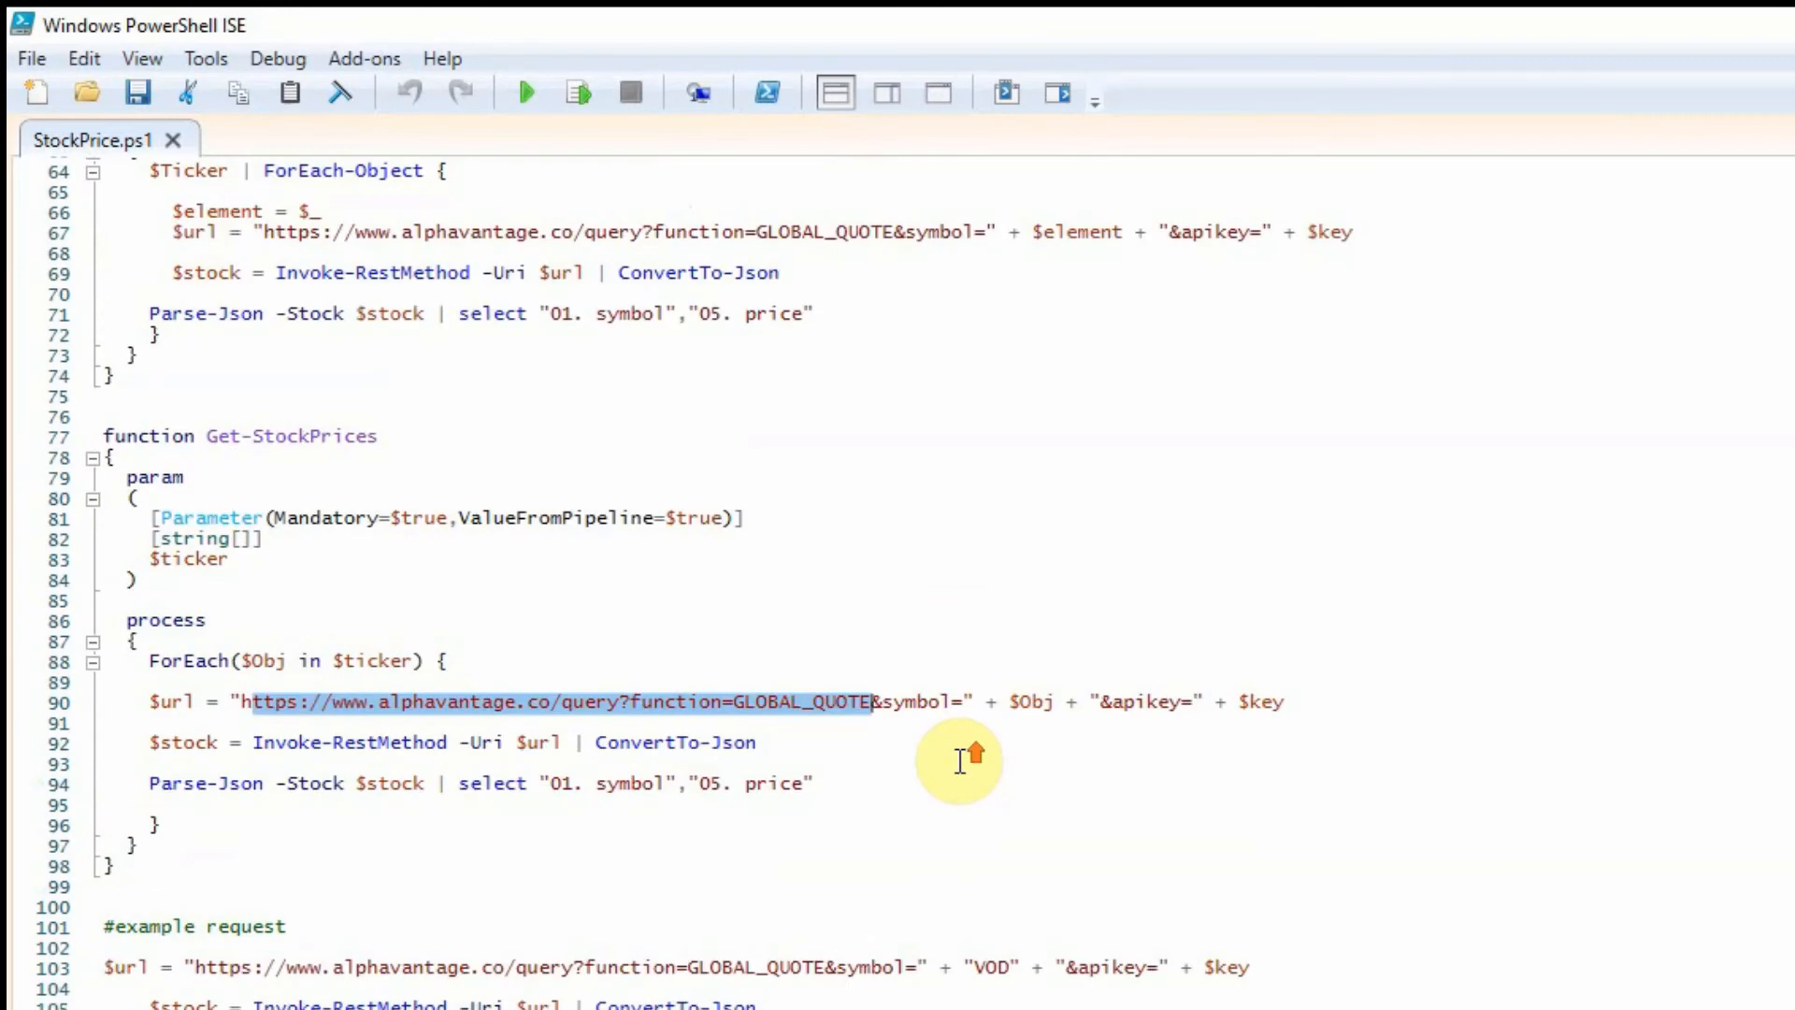
scroll("down", 3)
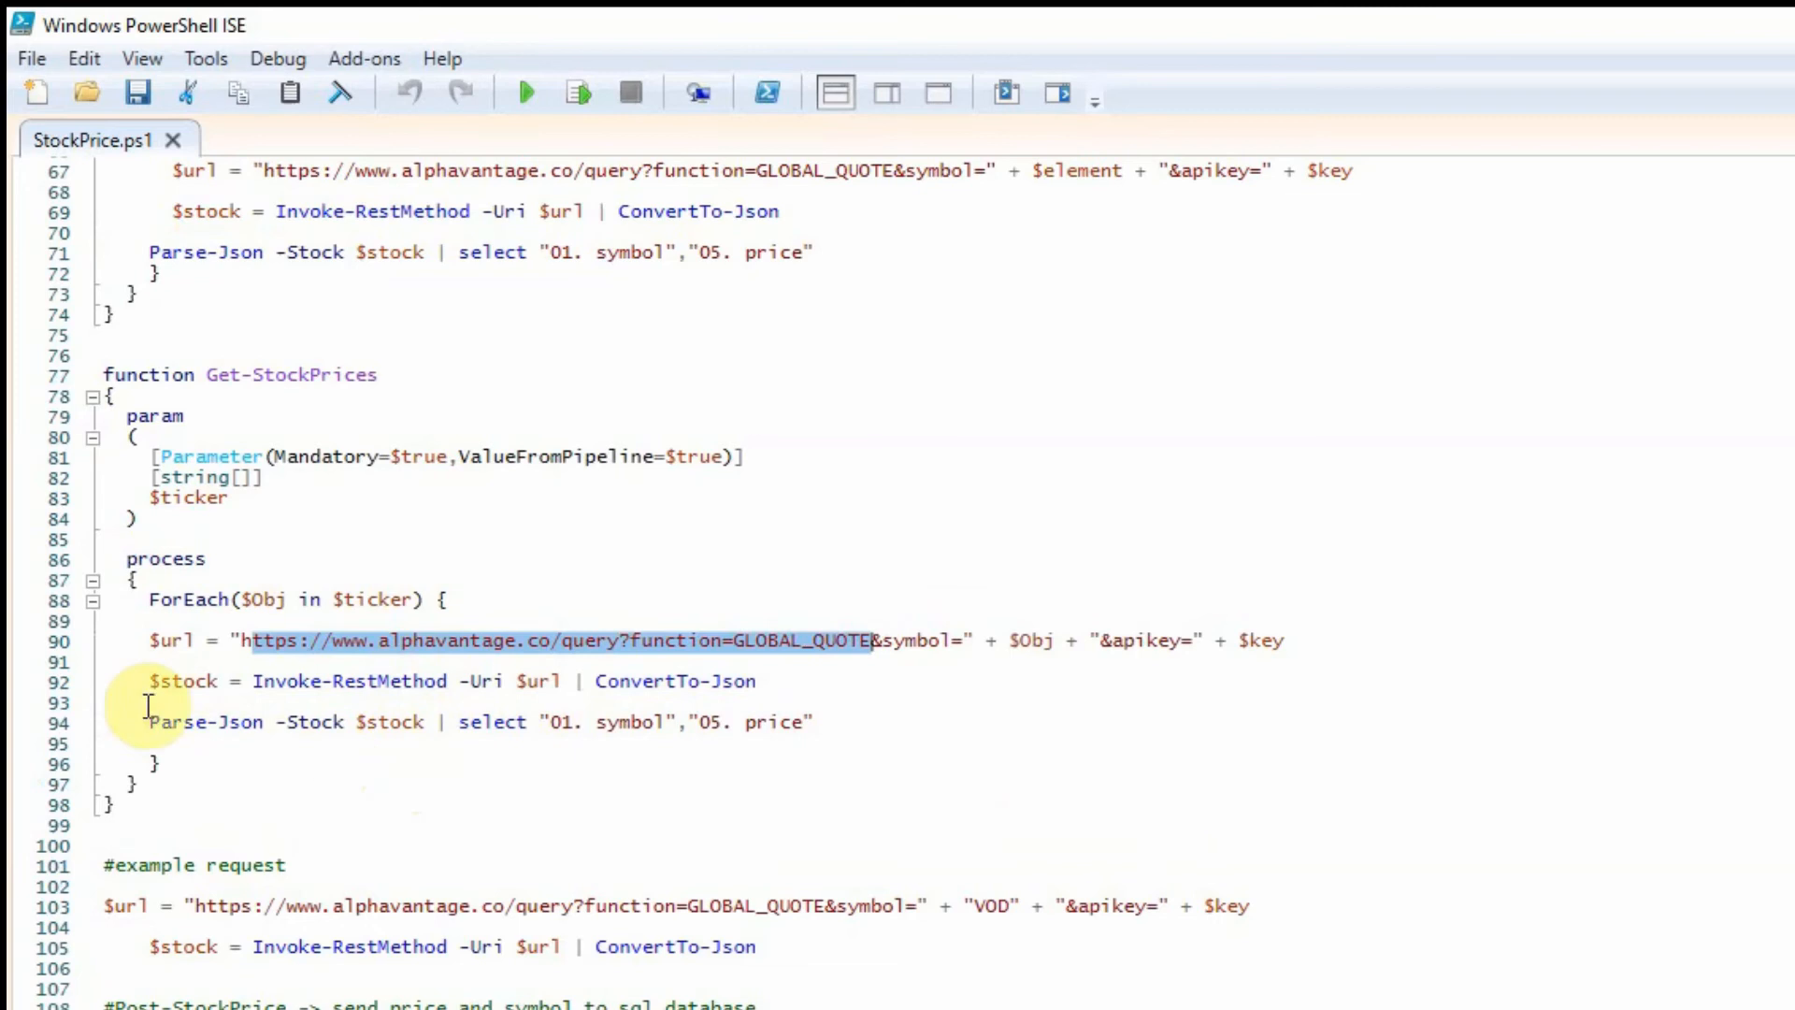
scroll("down", 3)
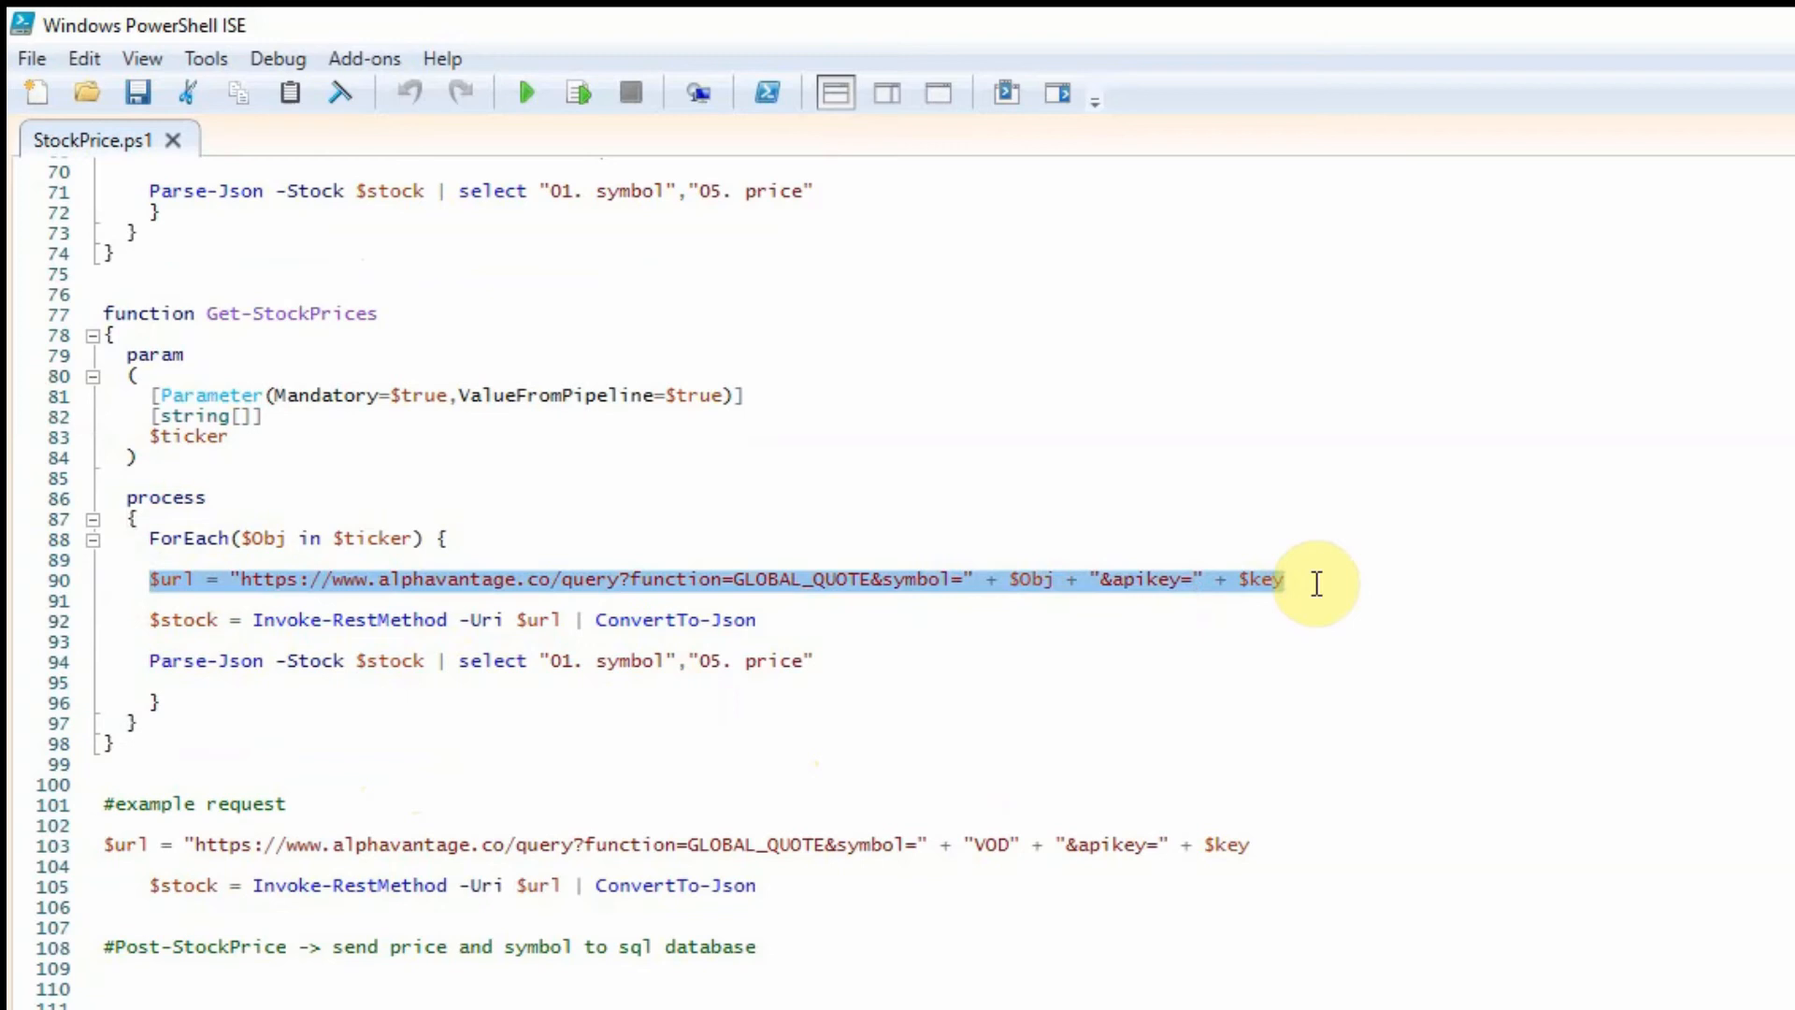
left_click(149, 619)
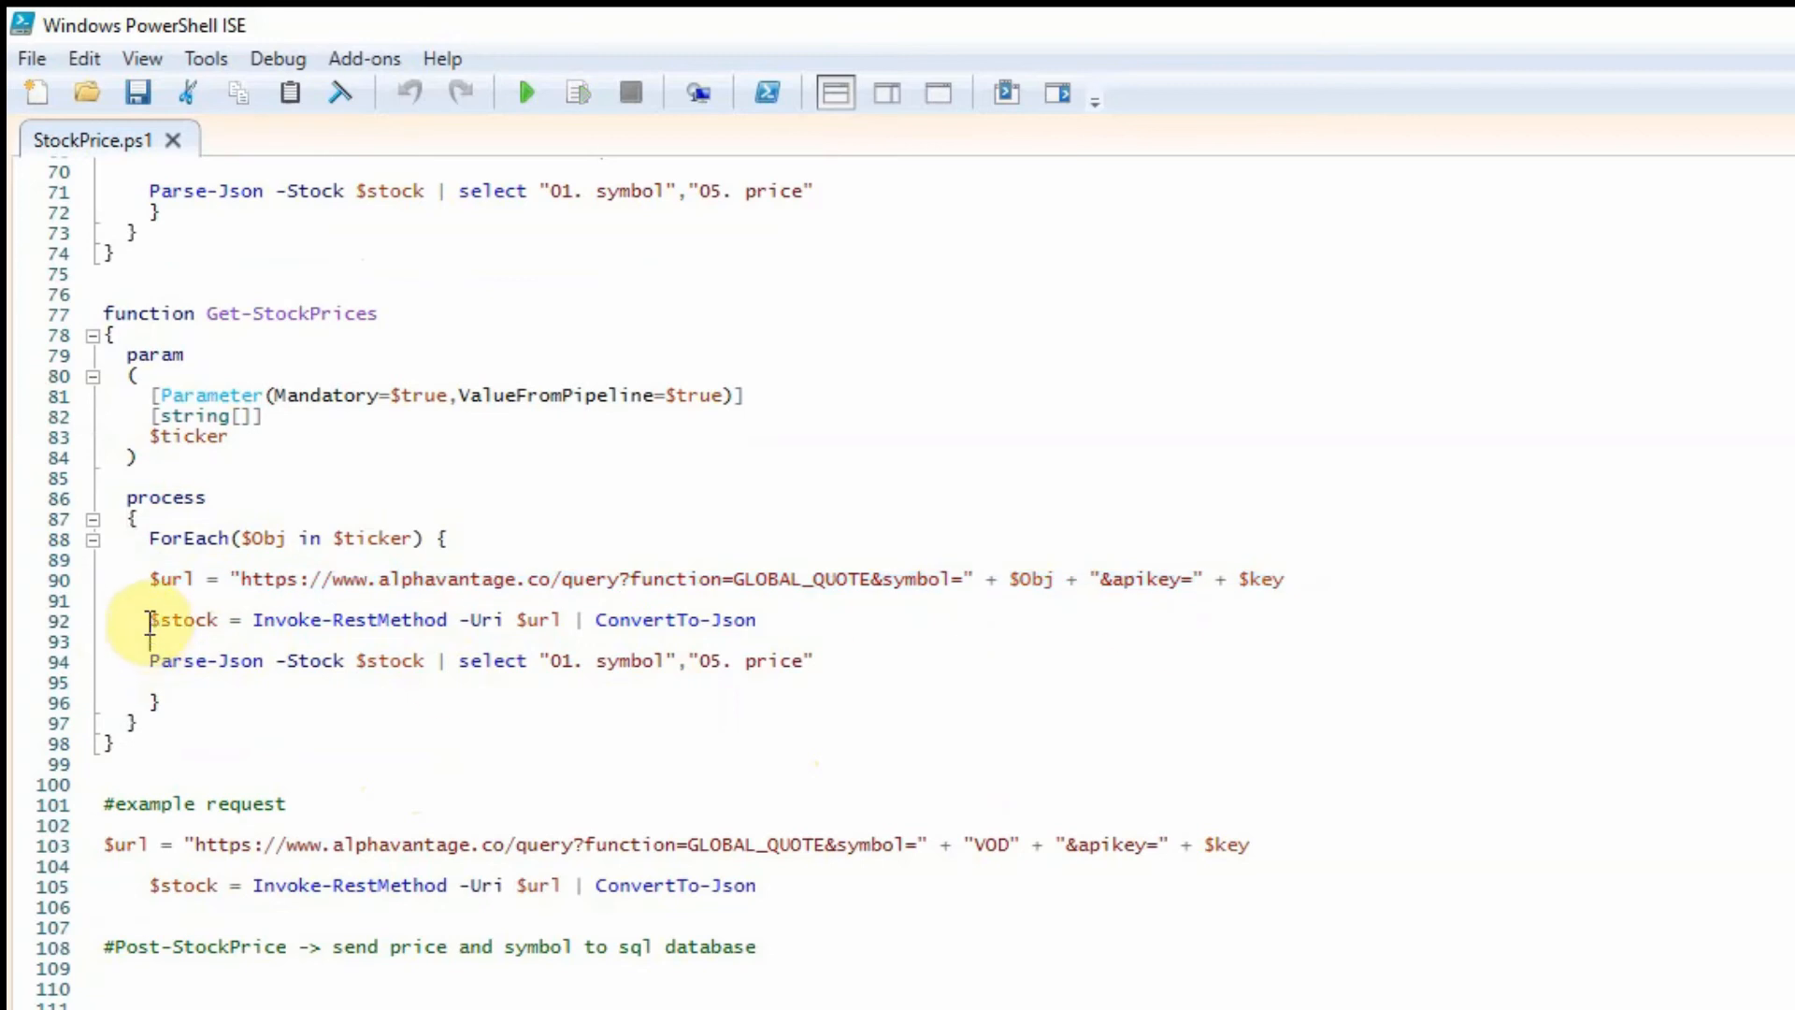
double_click(349, 619)
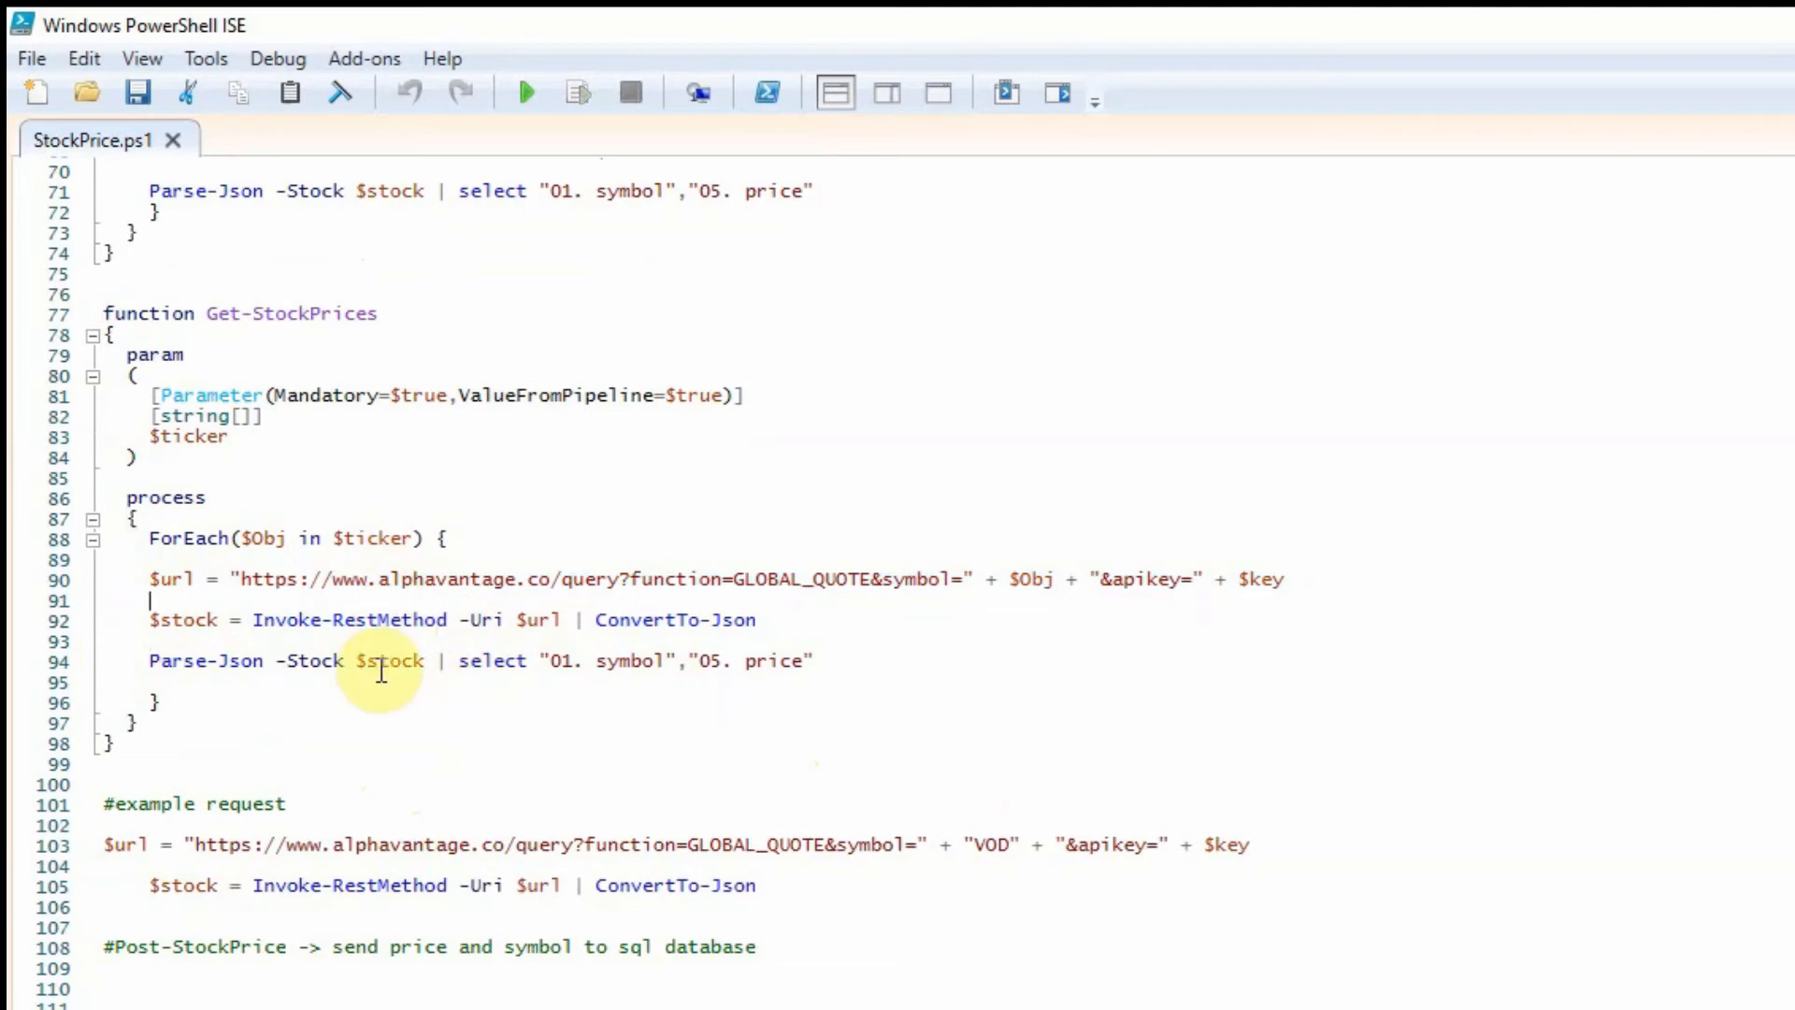
mouse_move(486, 619)
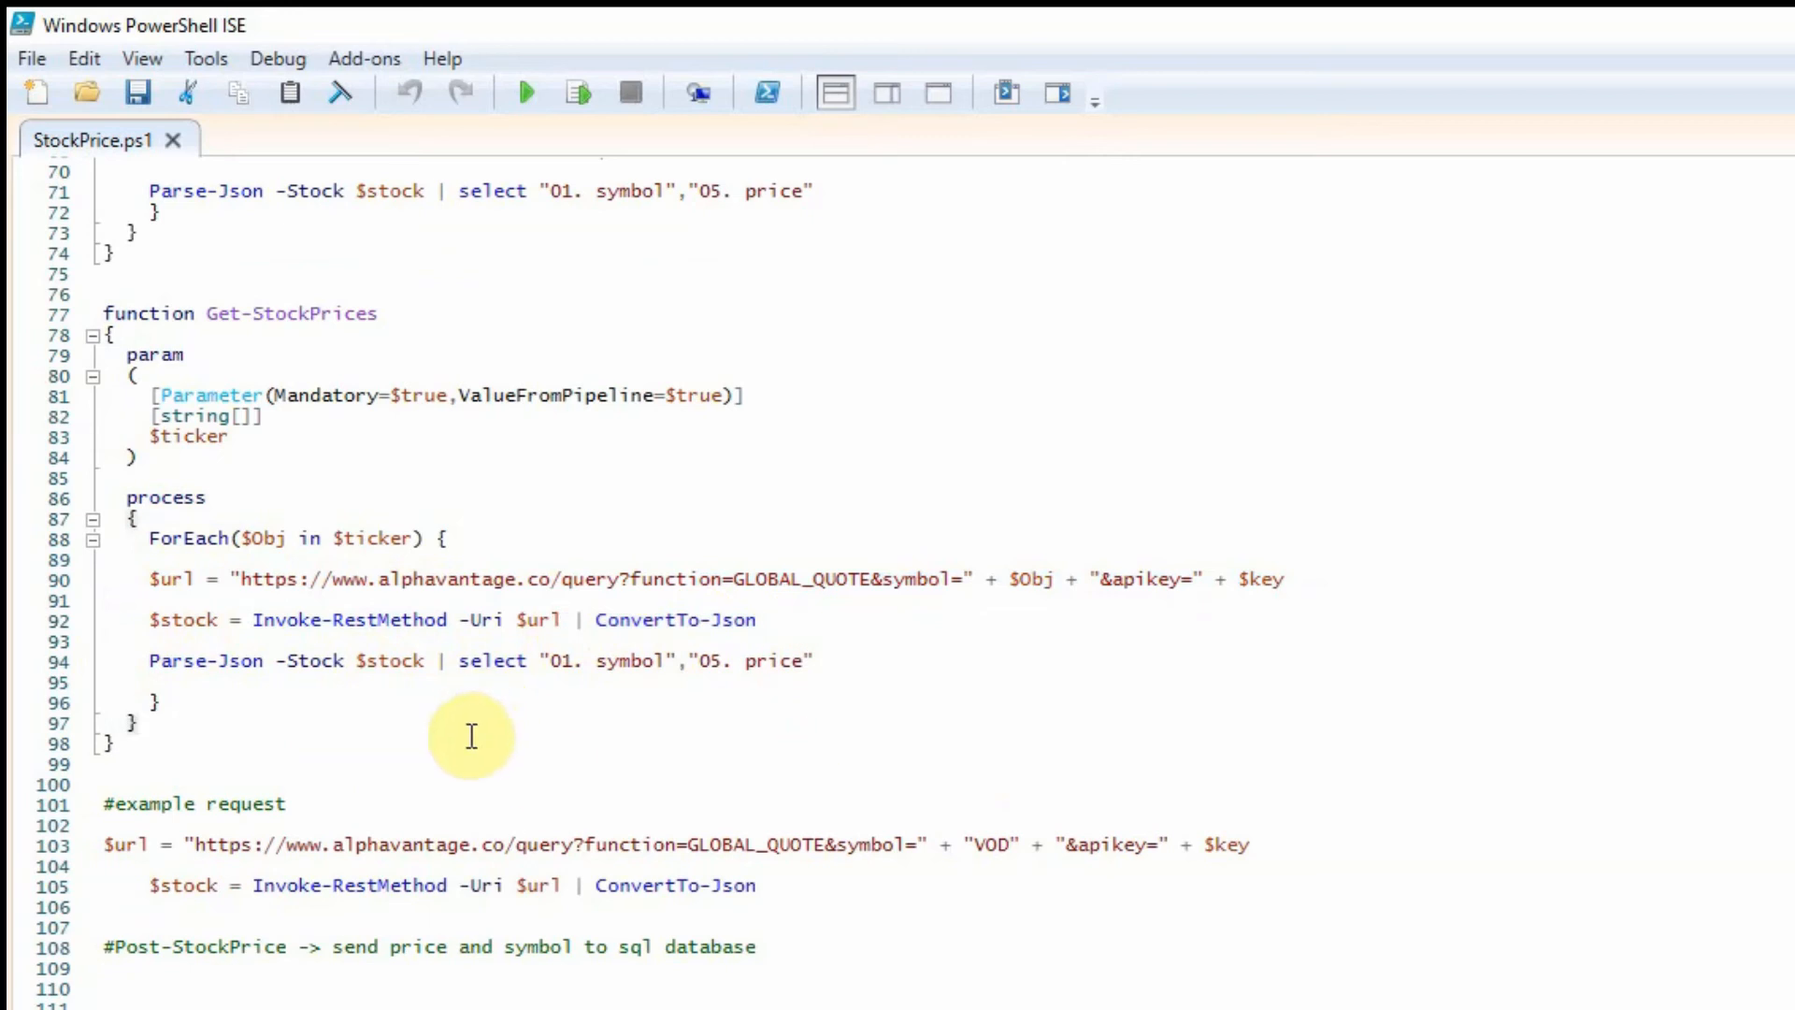
double_click(206, 660)
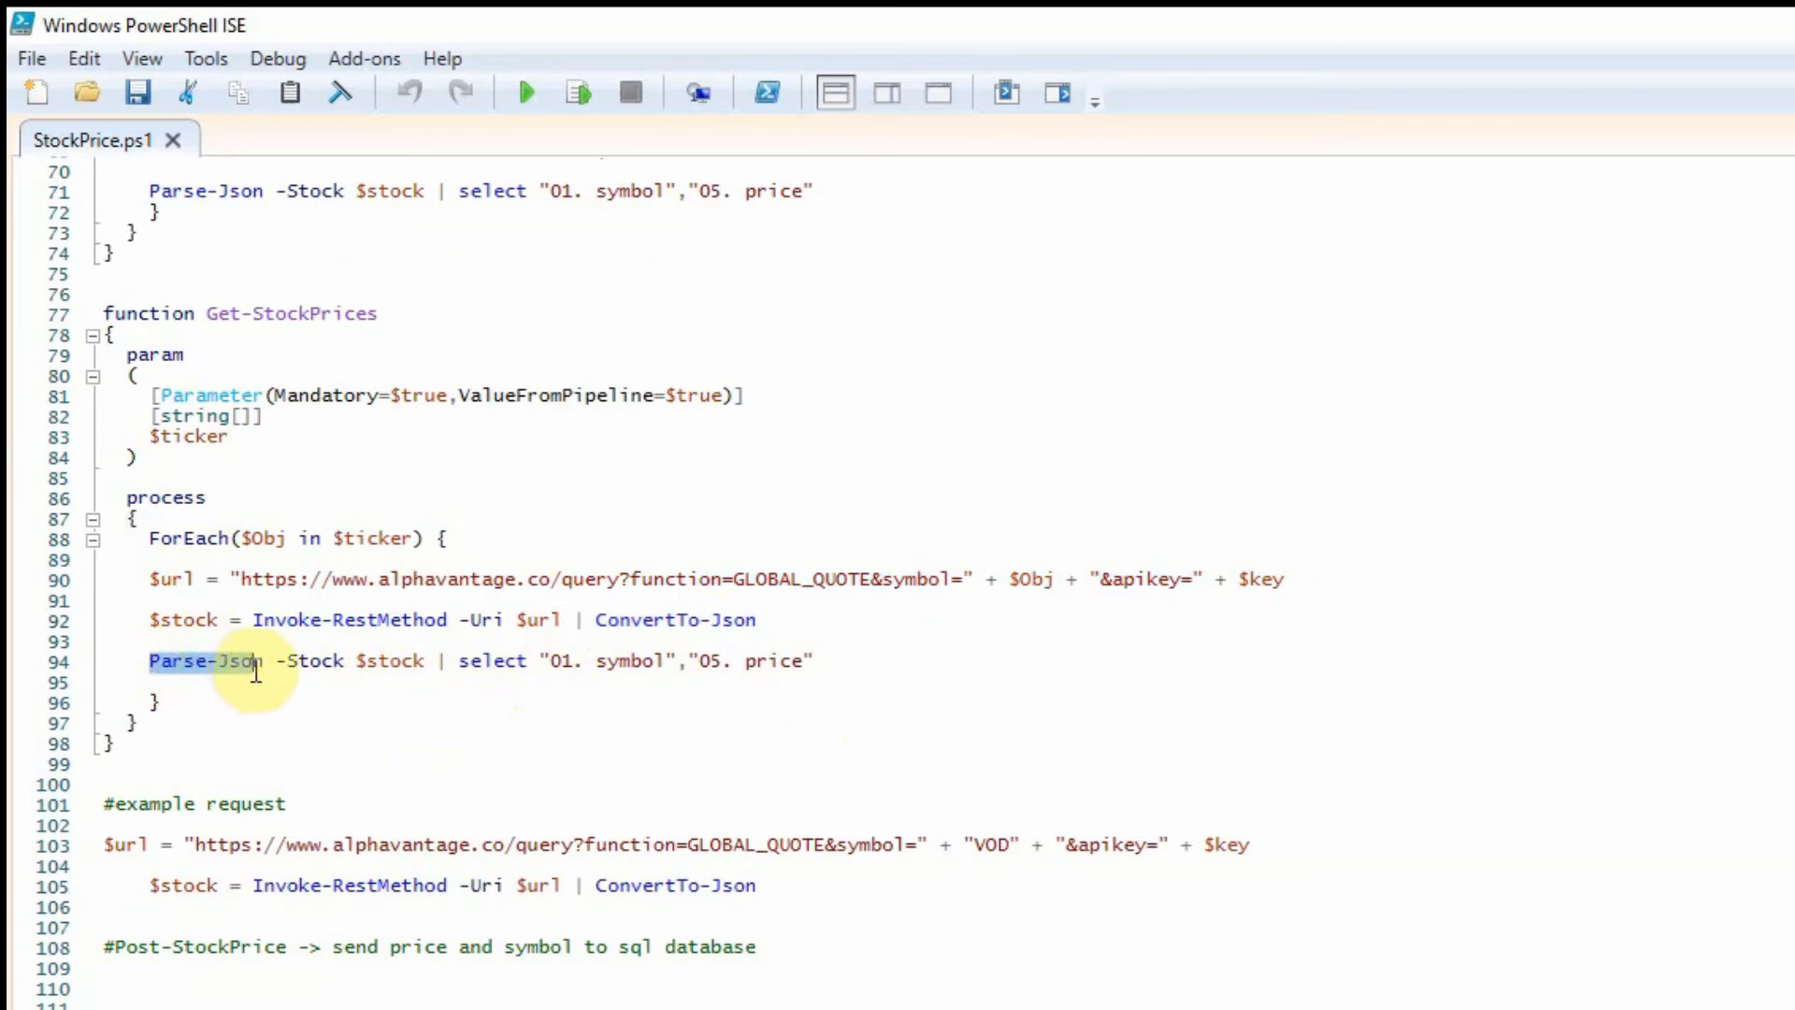
mouse_move(232, 669)
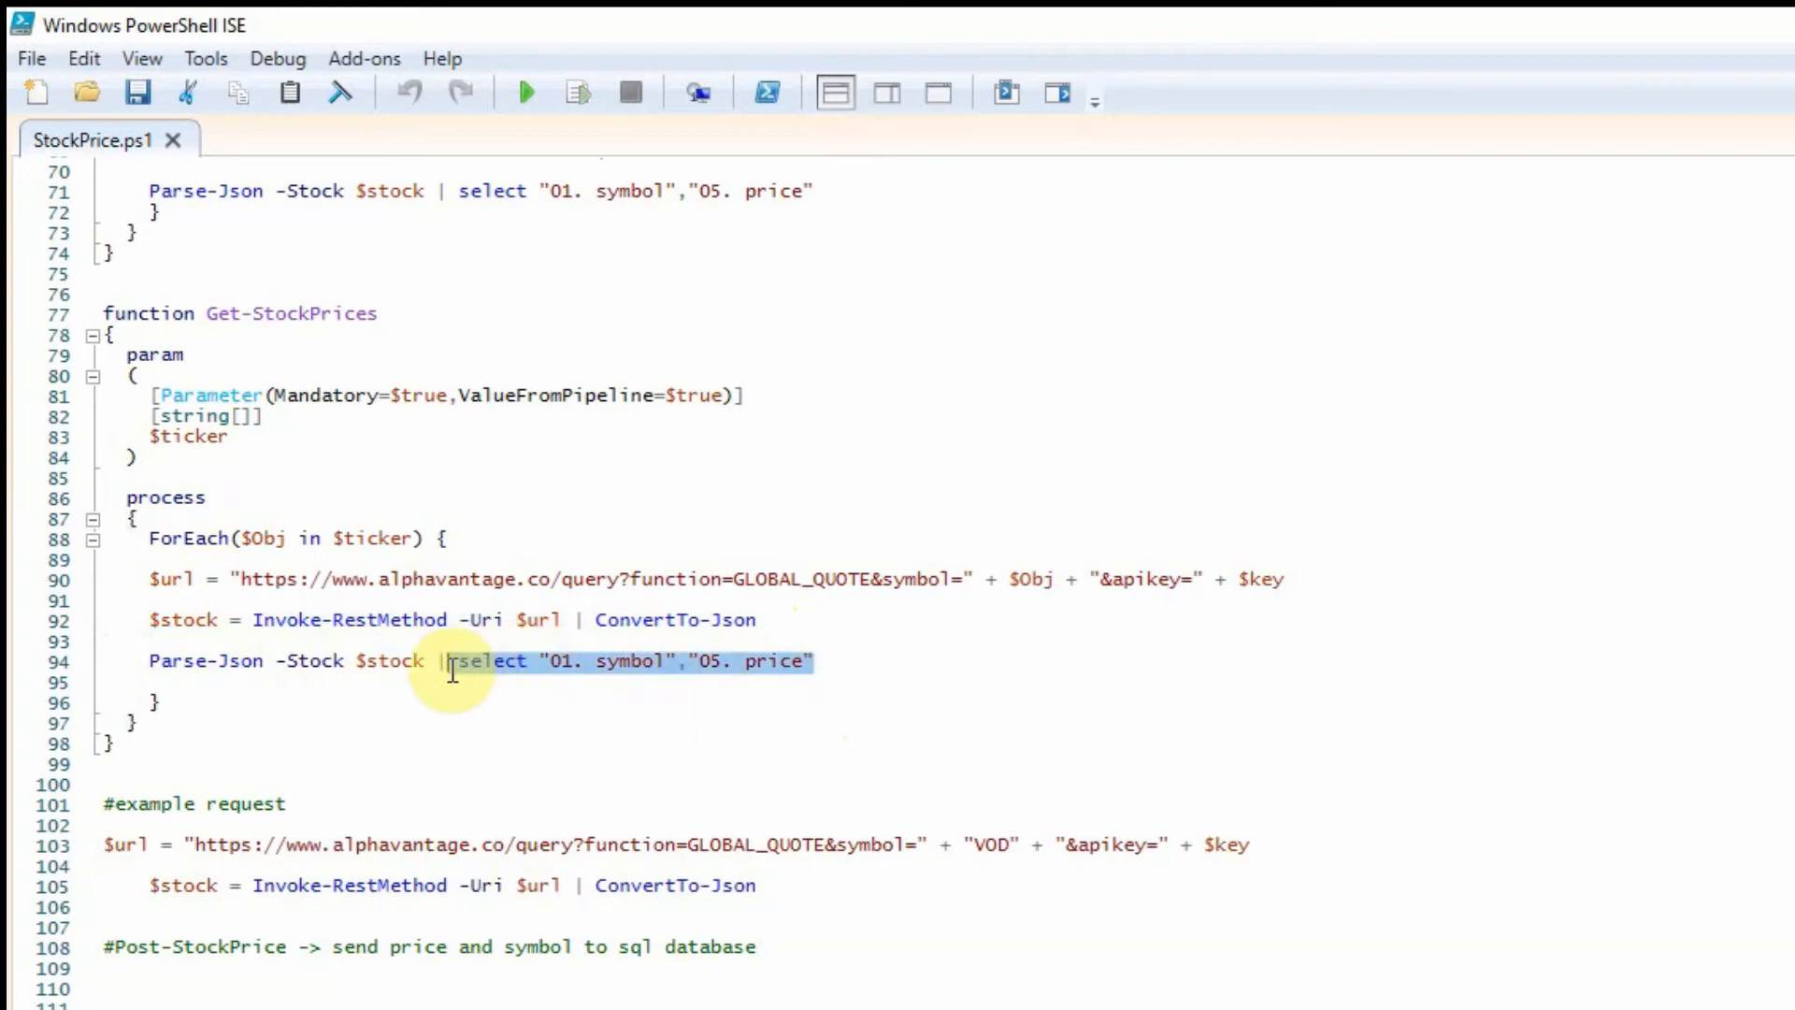
Load just the Get-StockPrices function definition into the session with Run Selection
scroll("up", 3)
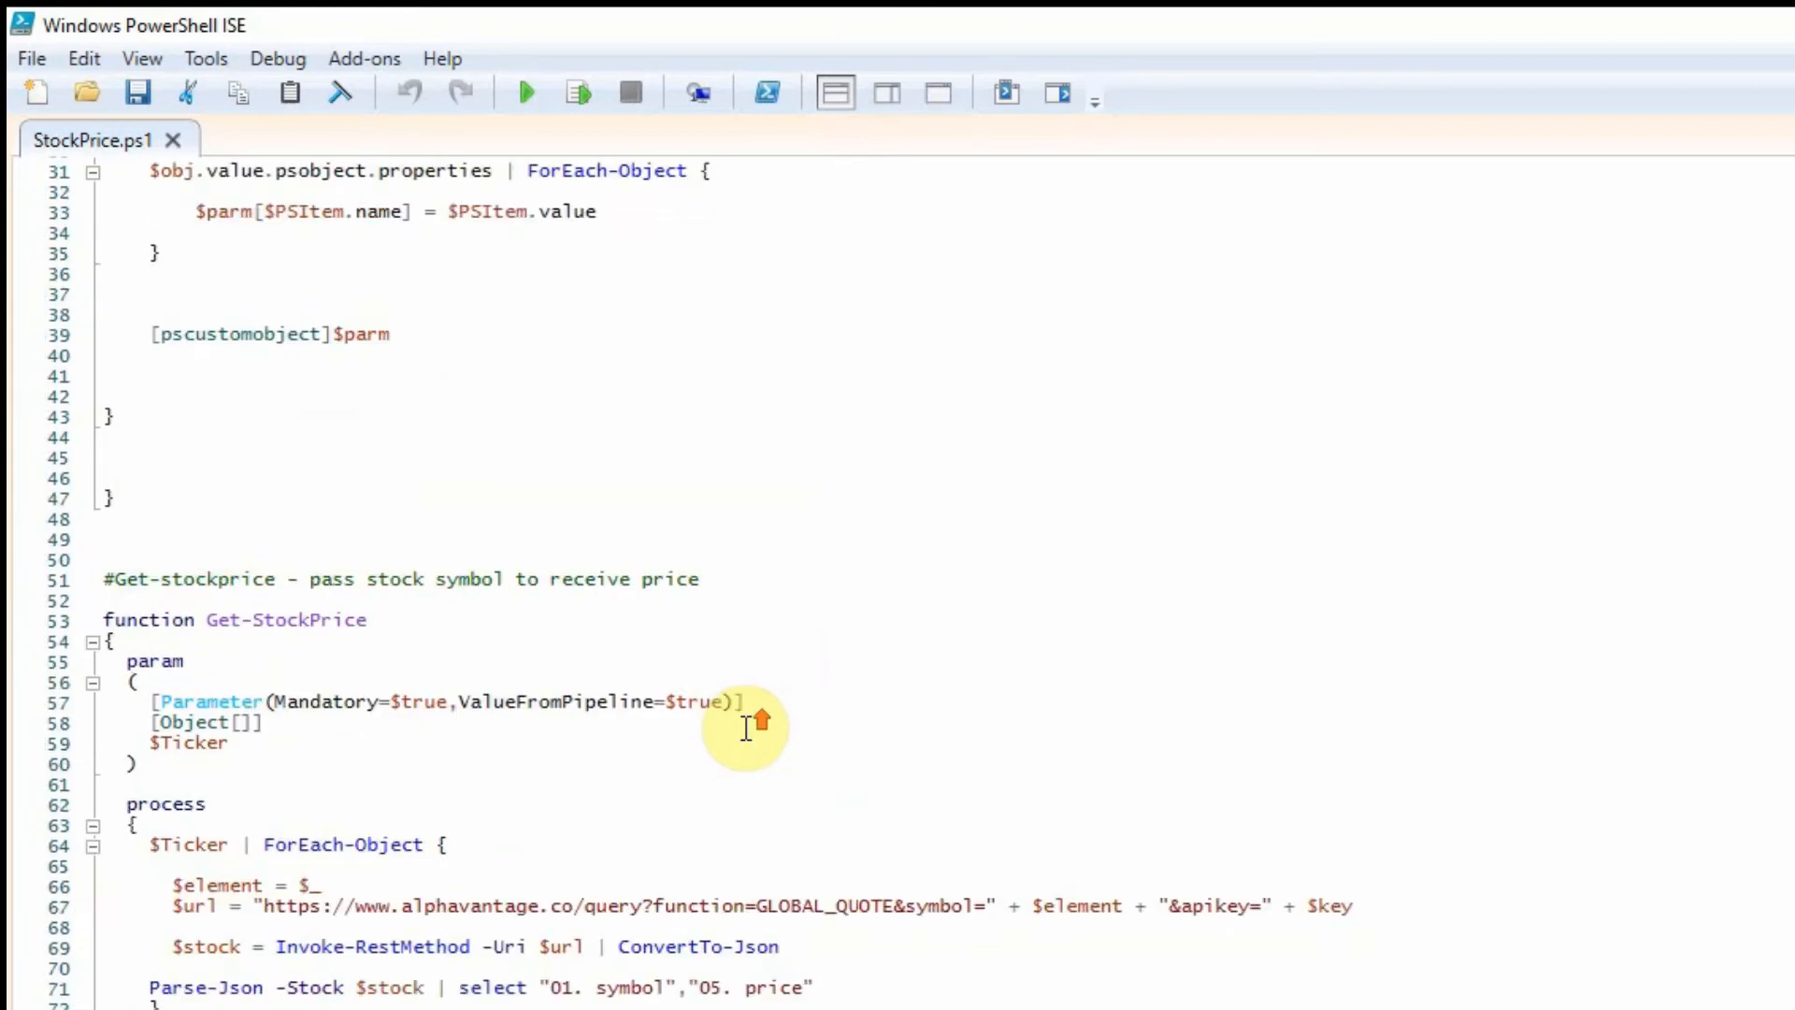
scroll("up", 3)
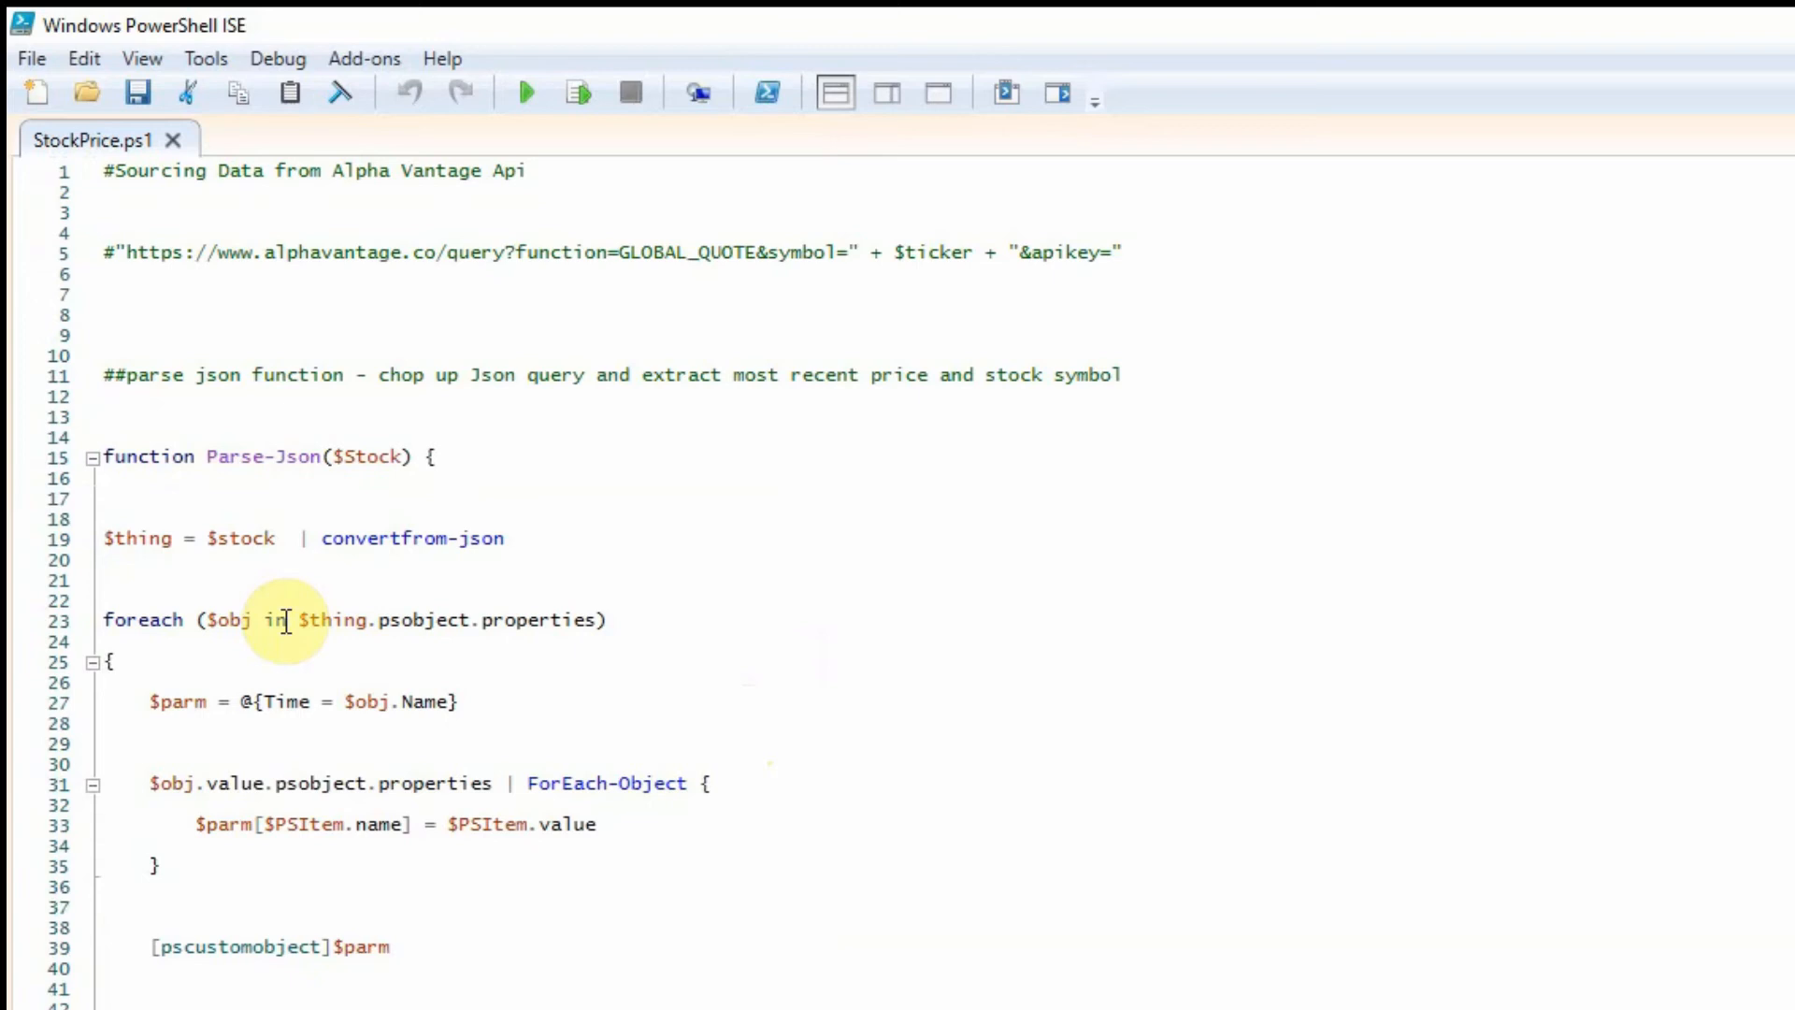
mouse_move(404, 557)
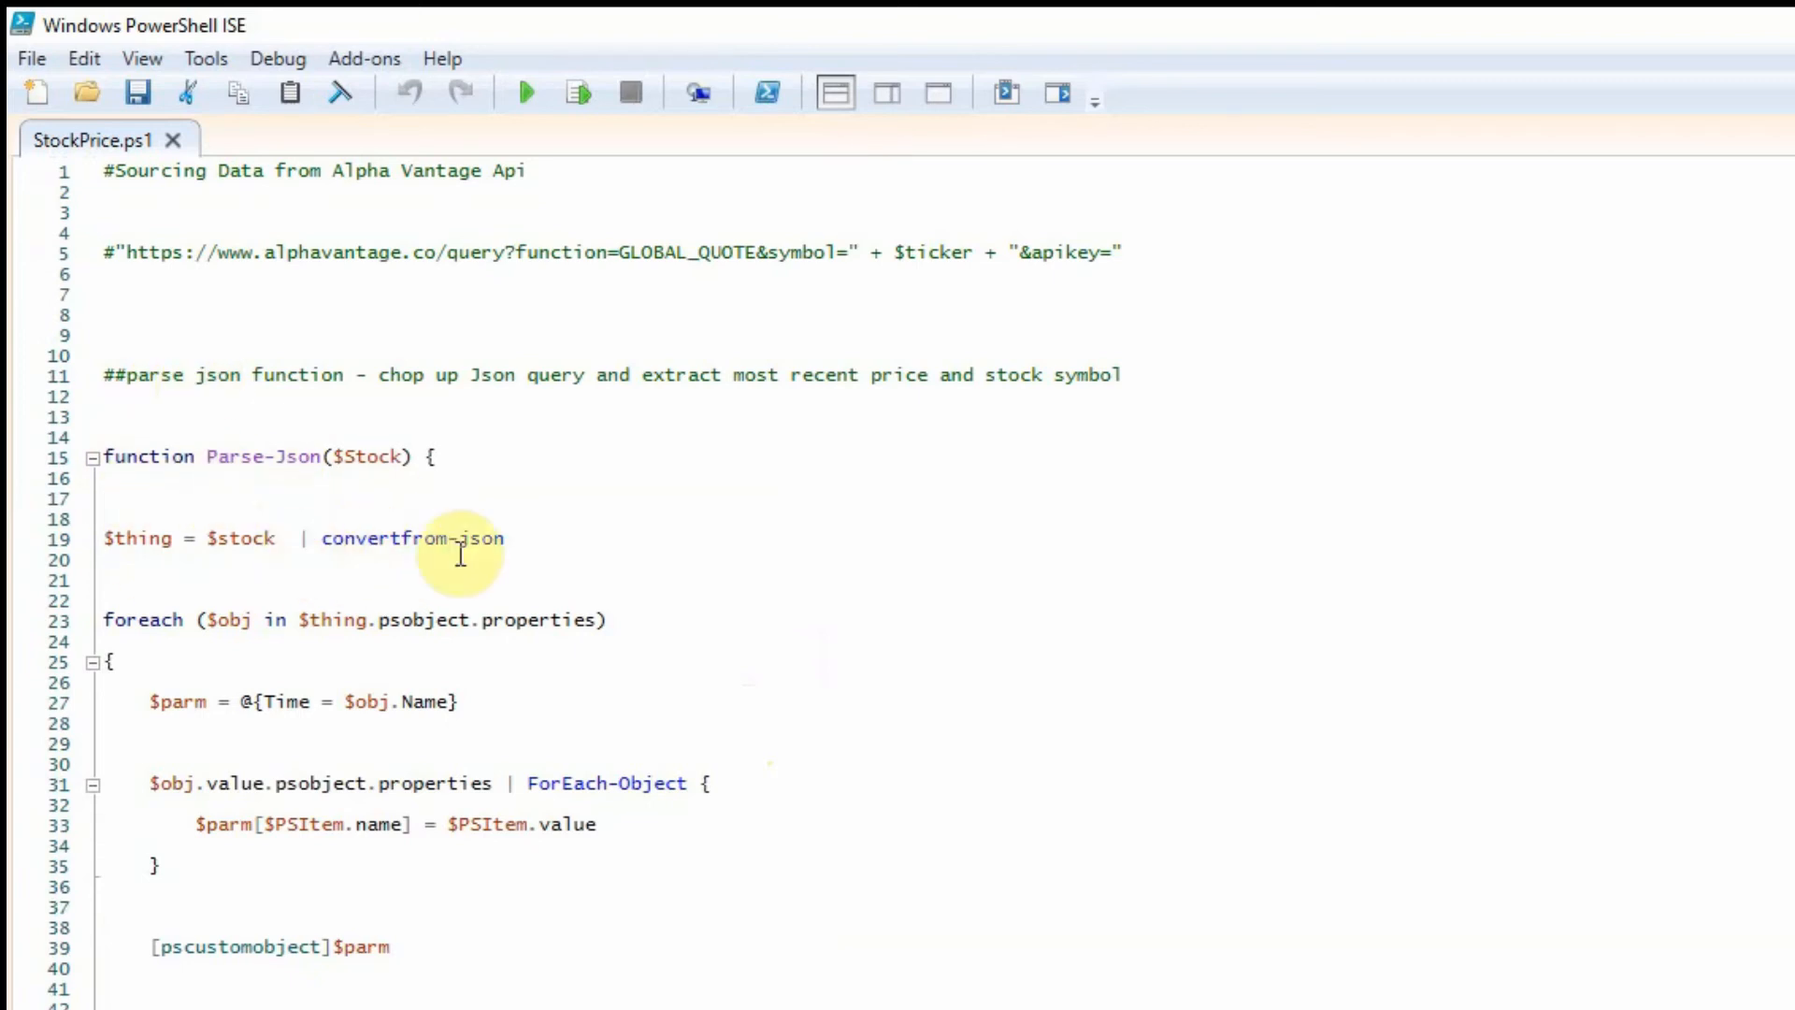
scroll("down", 3)
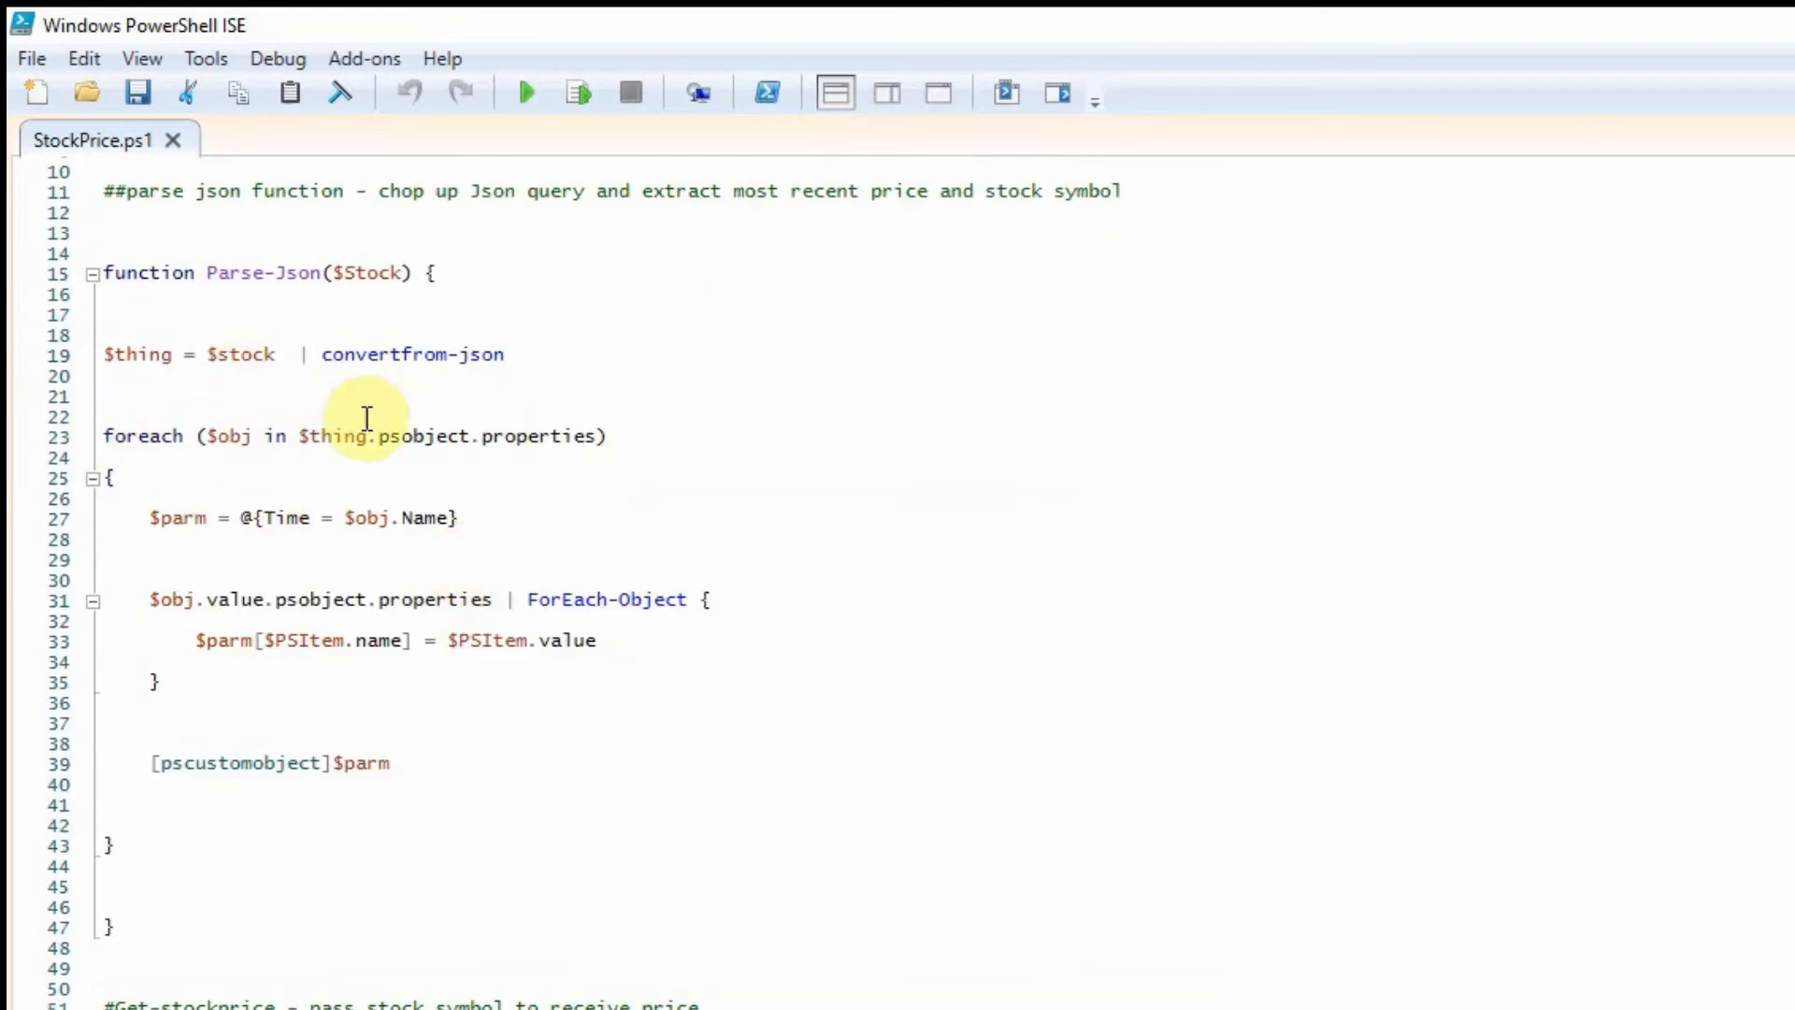
mouse_move(243, 613)
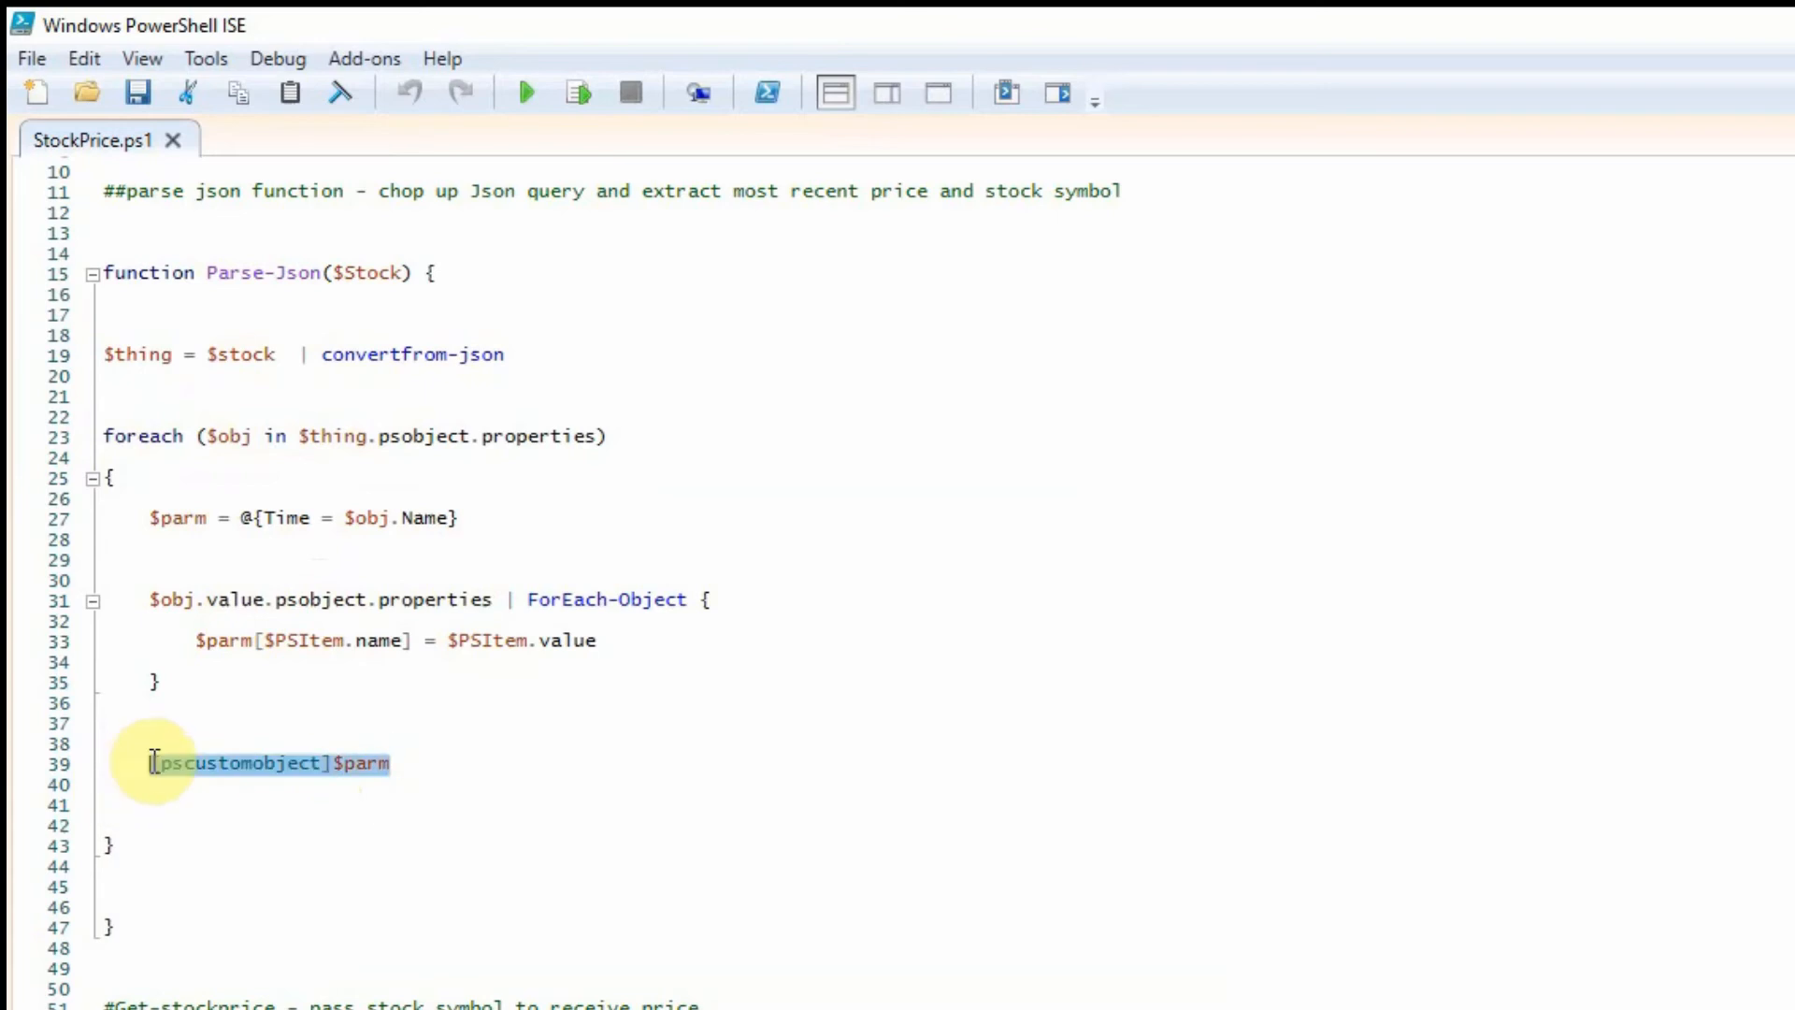
mouse_move(509, 745)
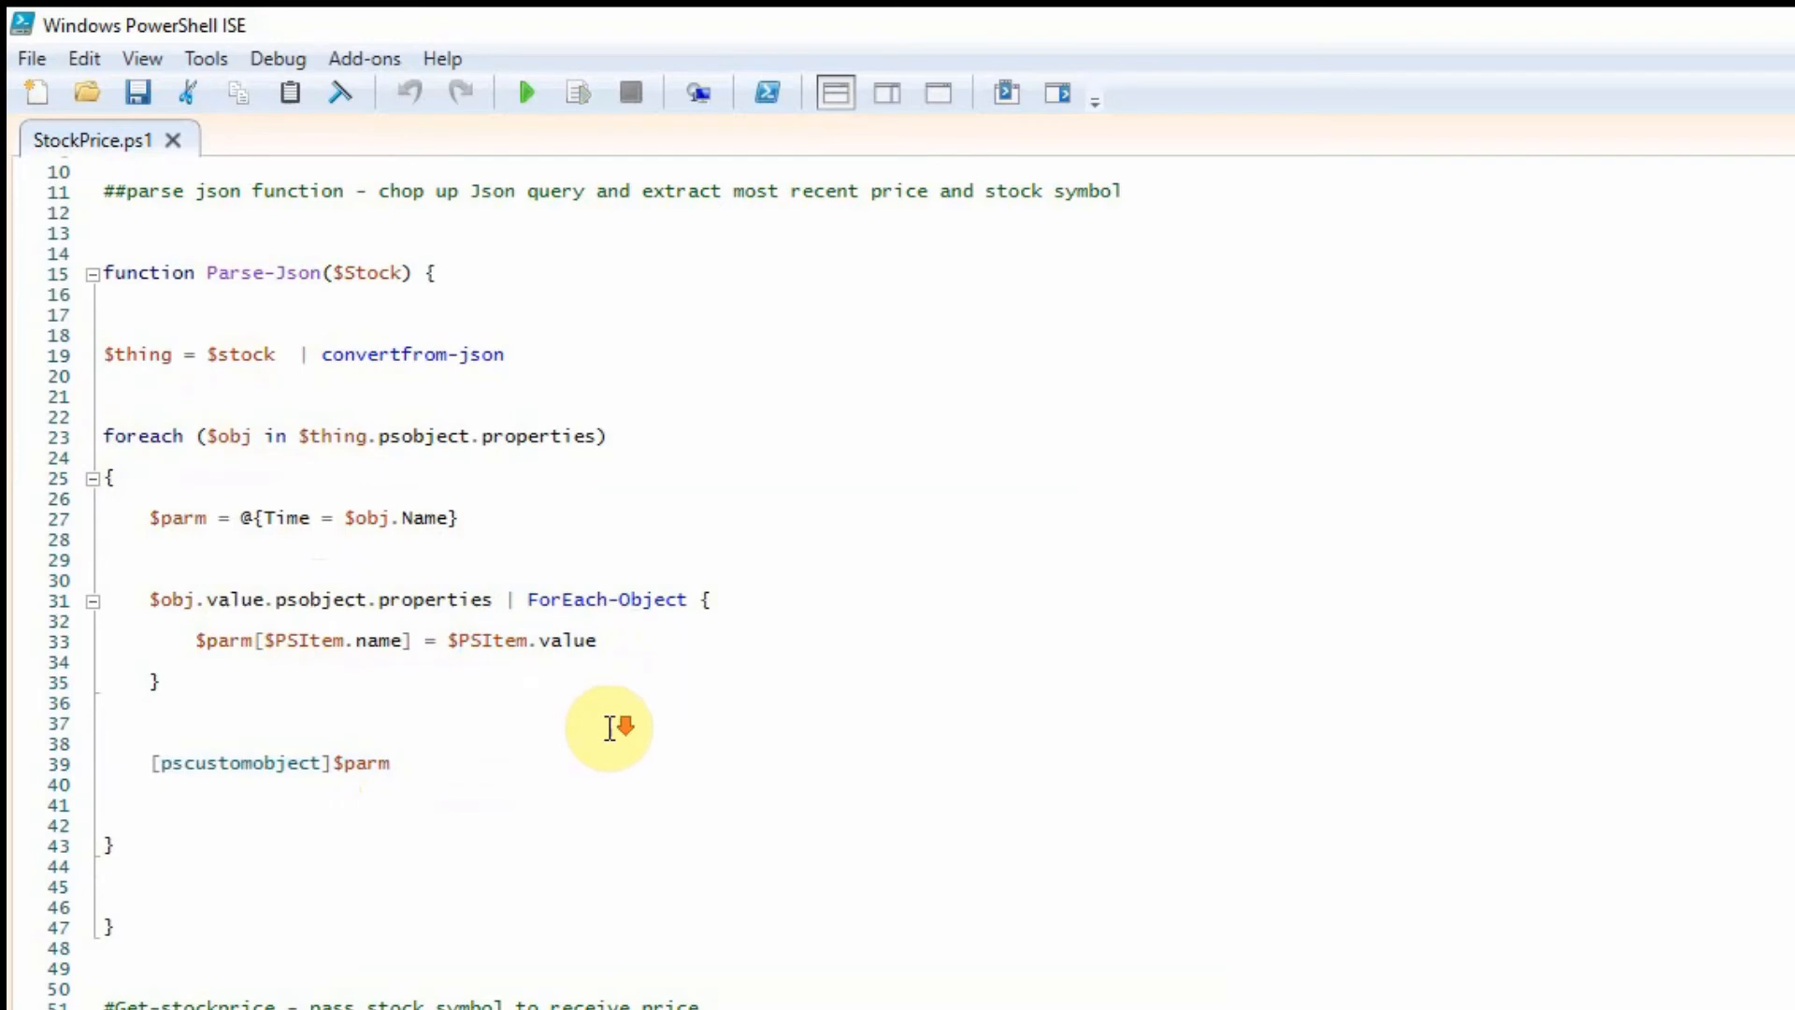
scroll("down", 3)
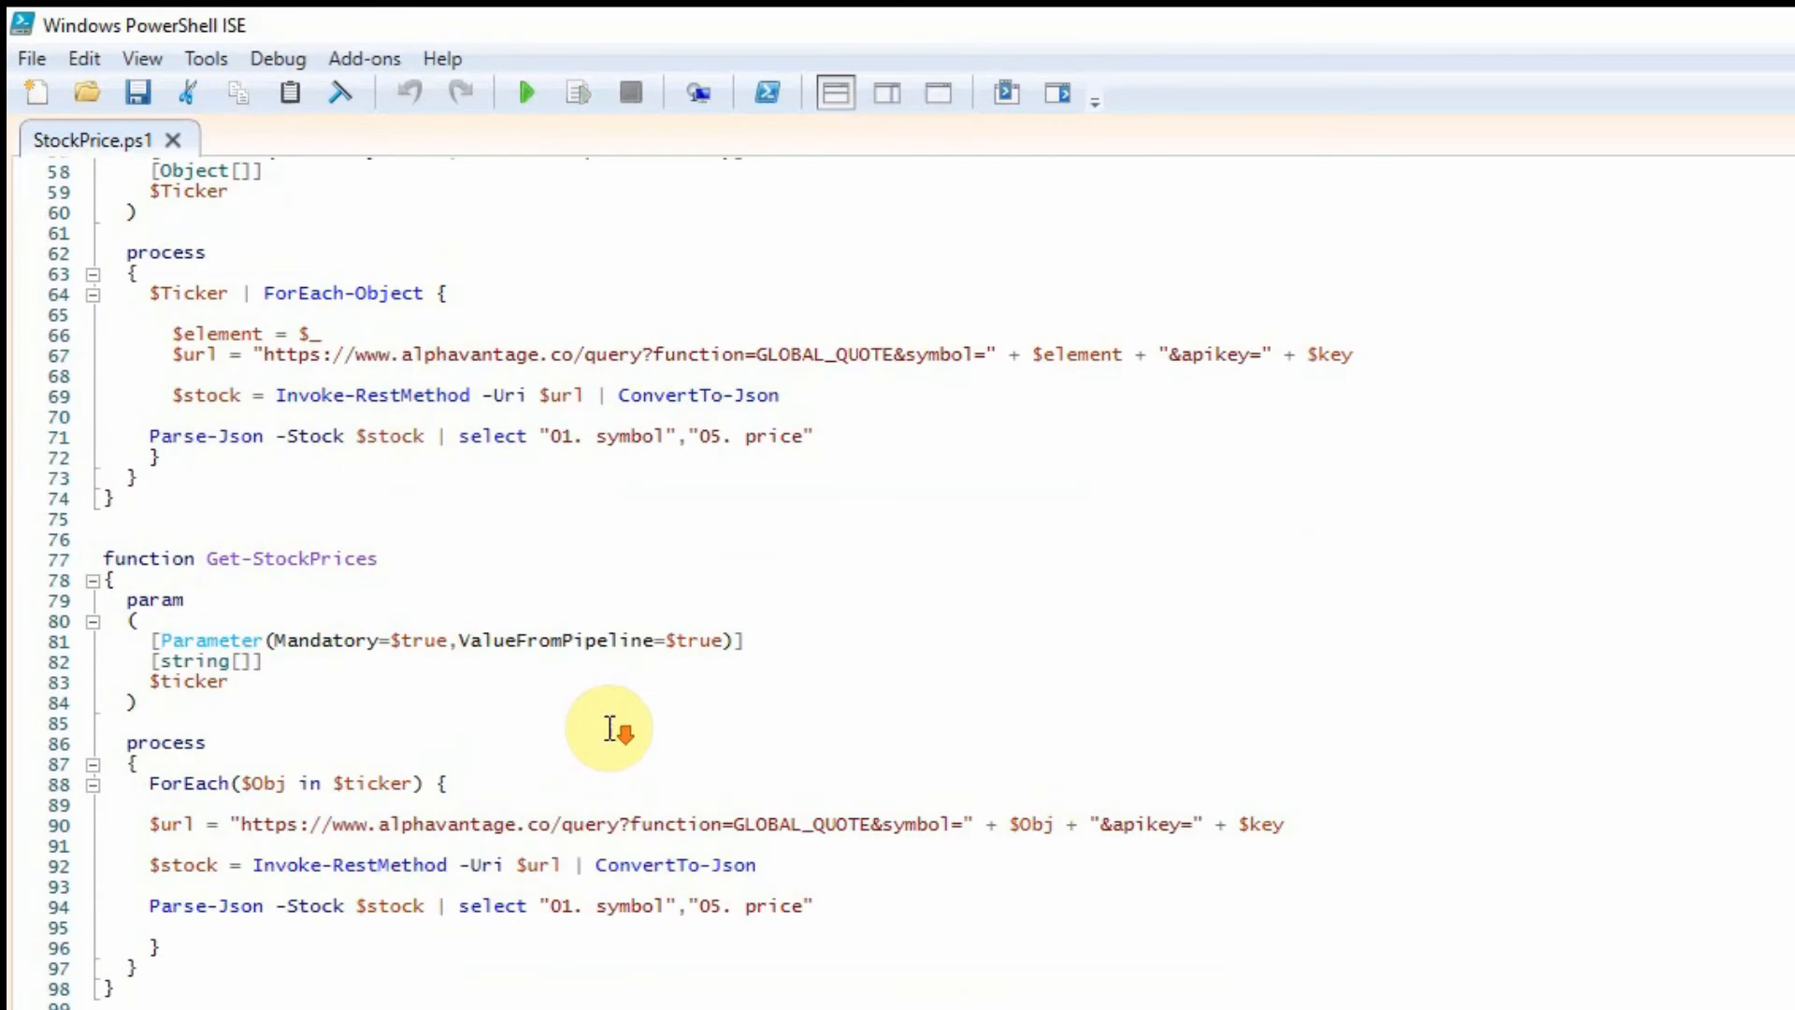
scroll("down", 3)
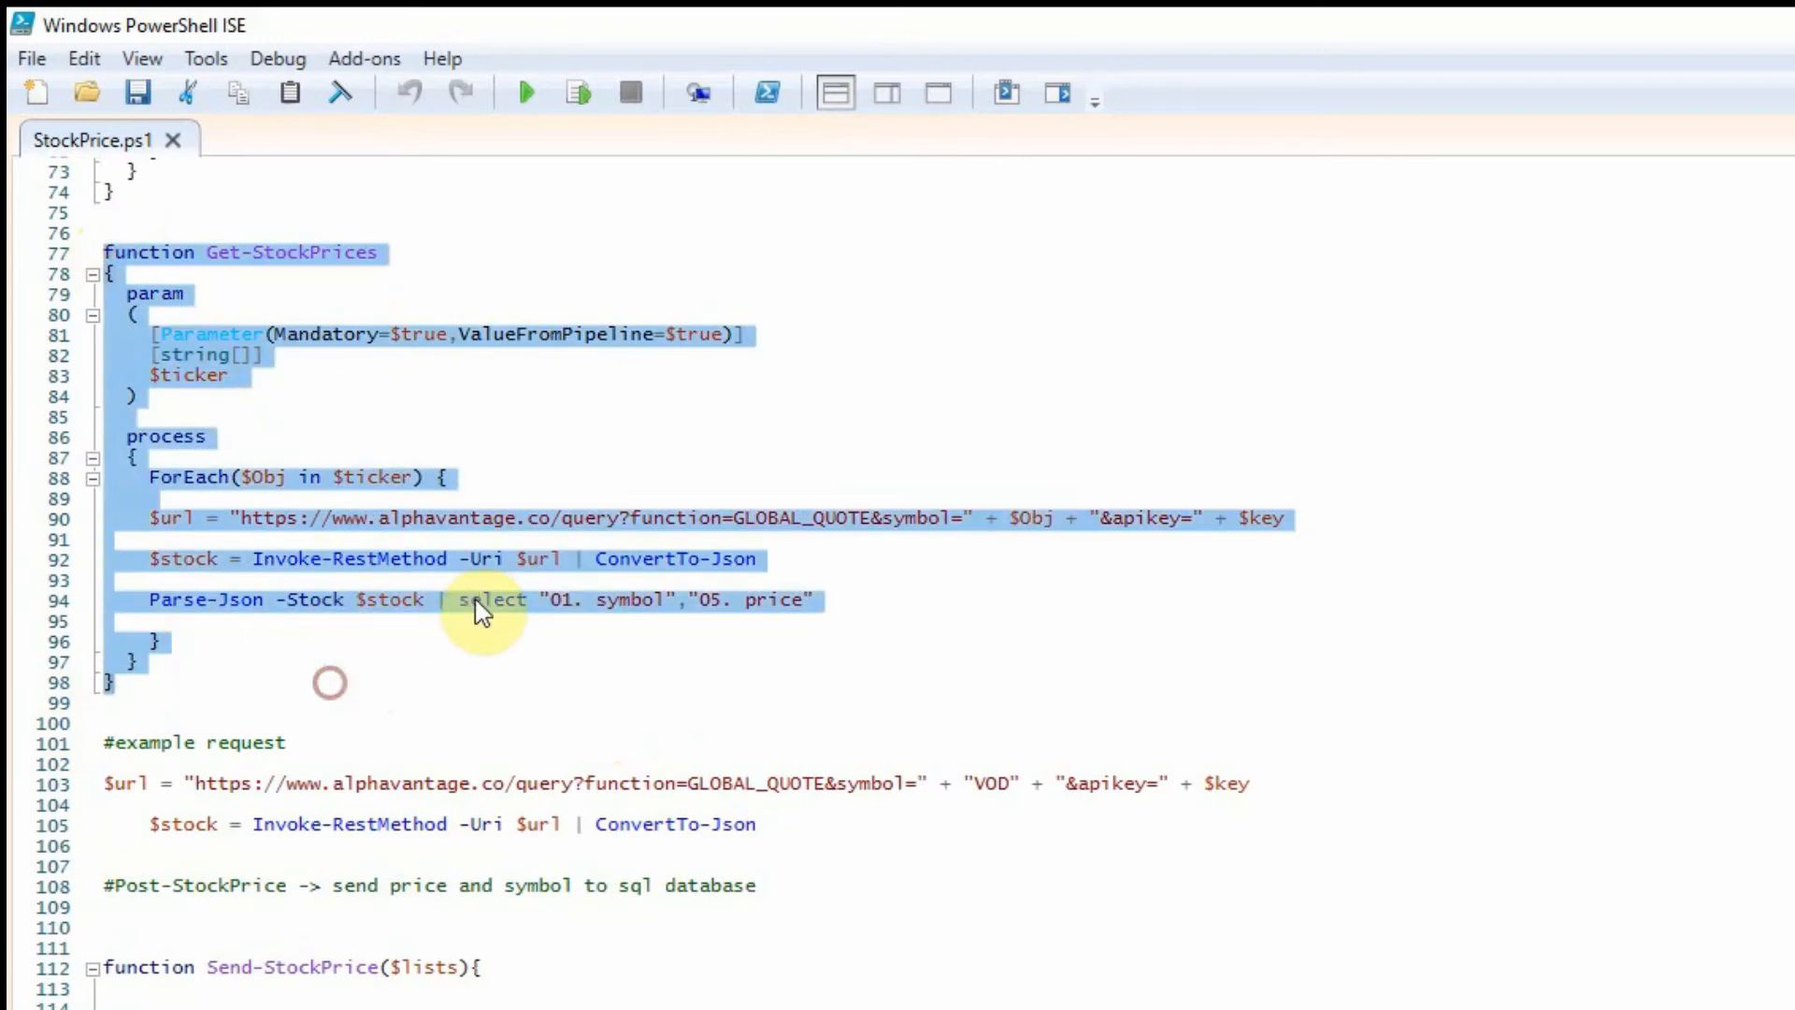
mouse_move(578, 94)
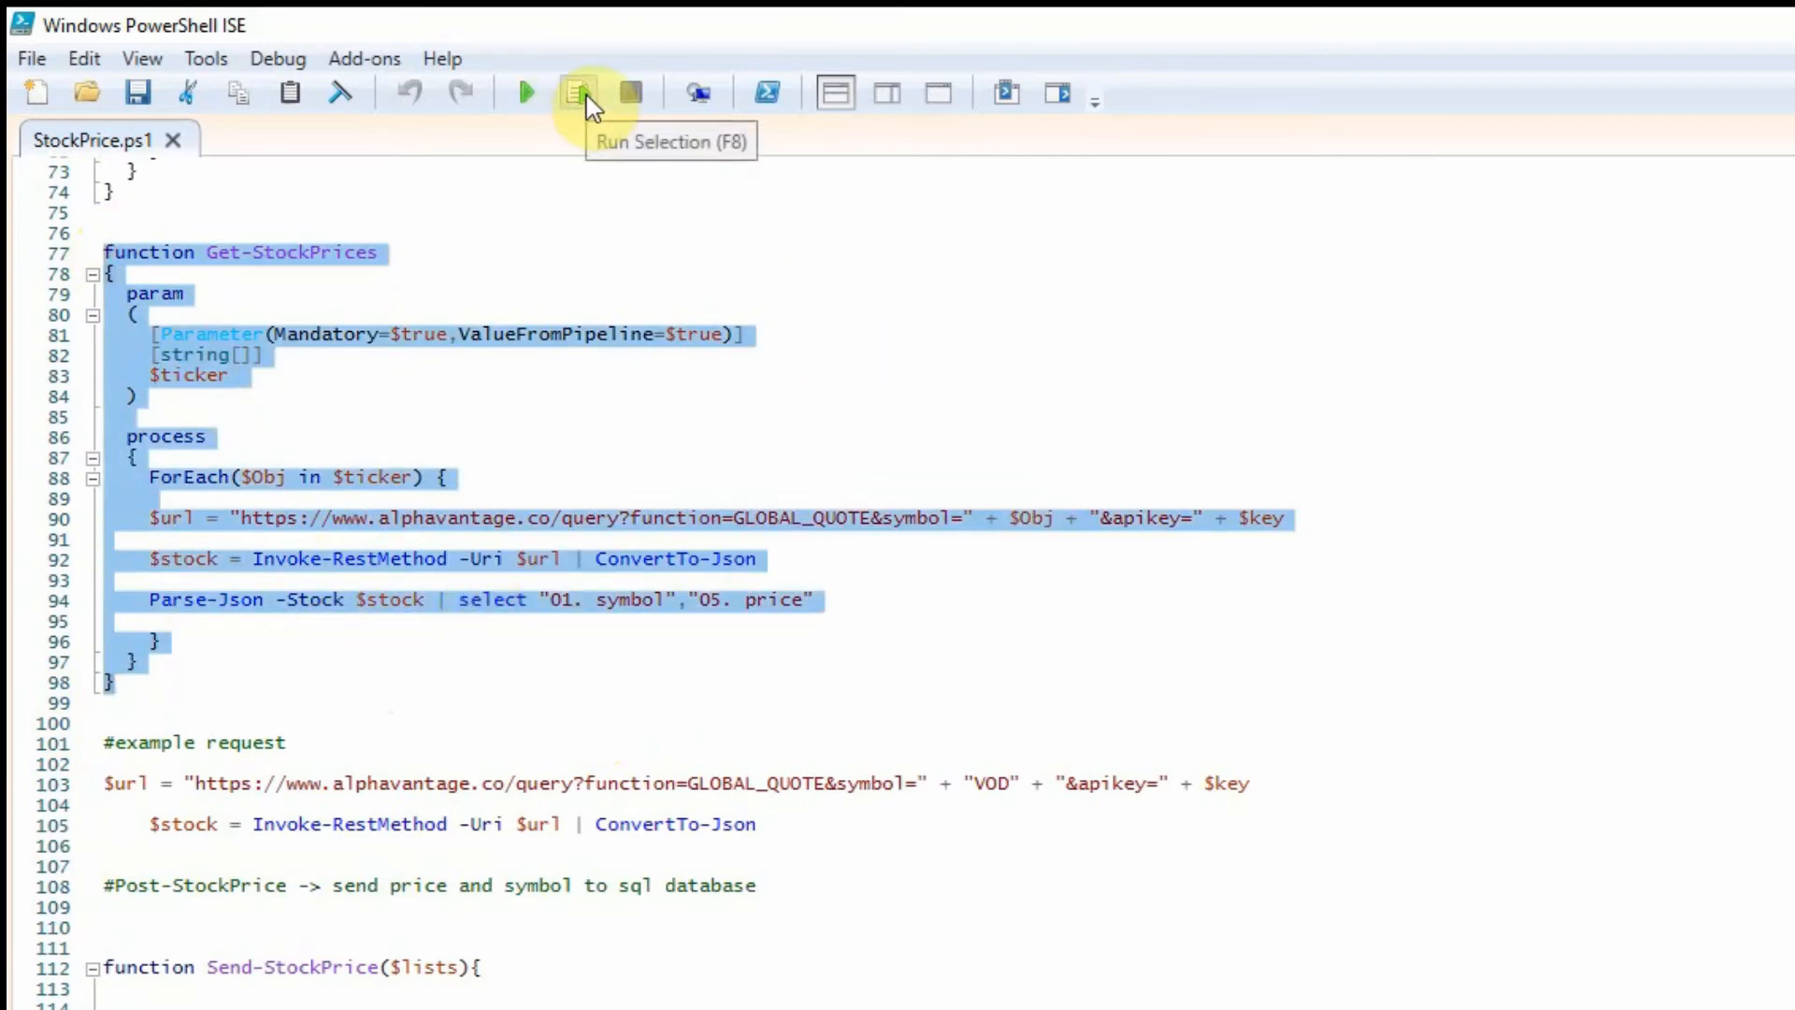
left_click(578, 93)
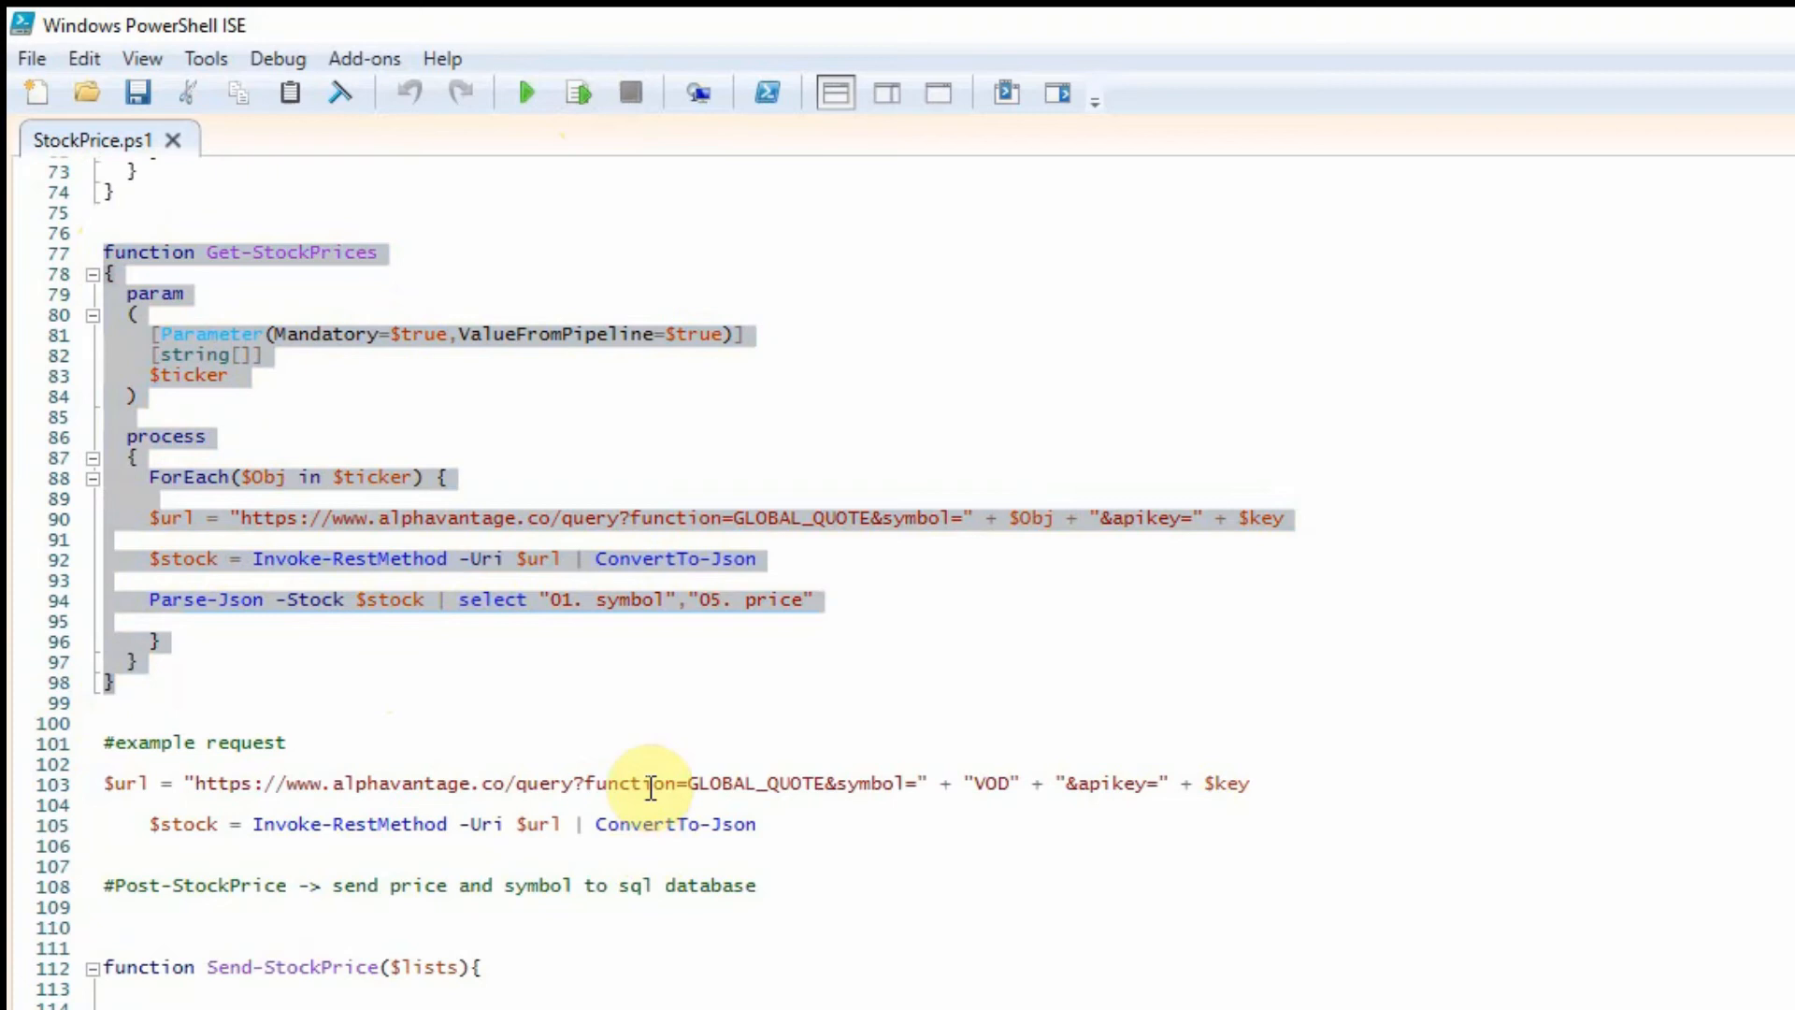
scroll("down", 3)
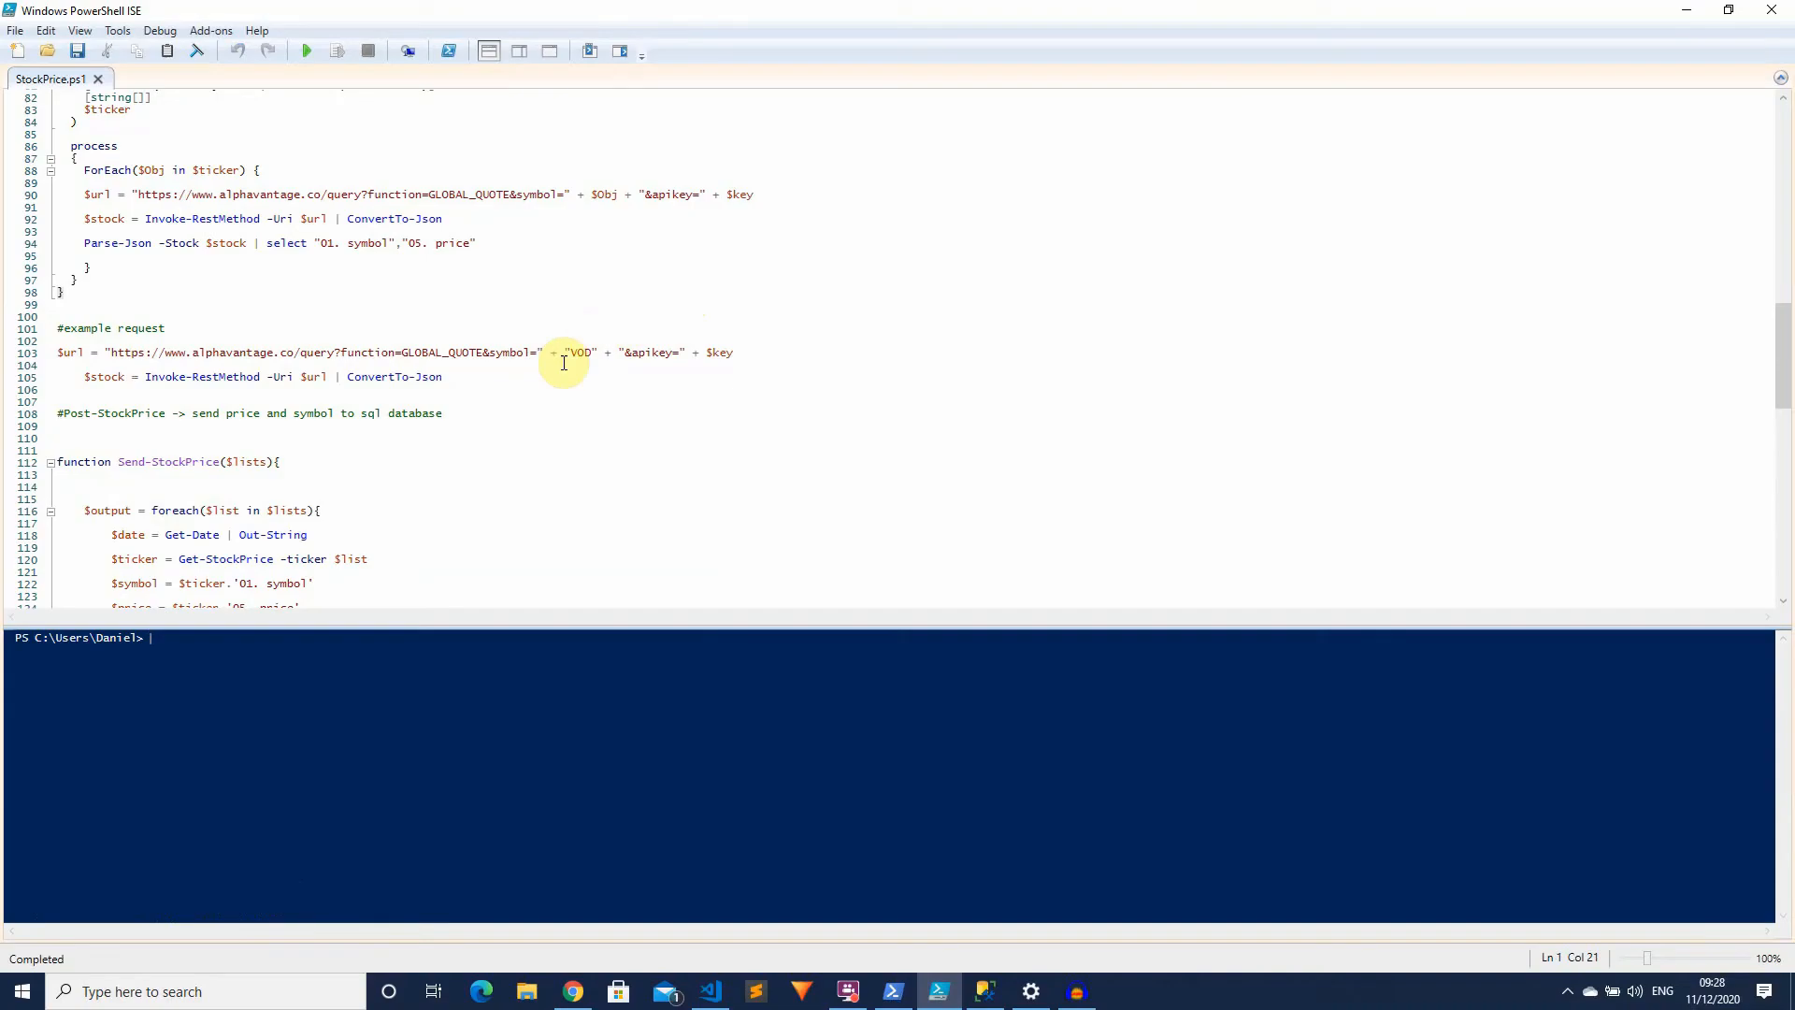
scroll("up", 3)
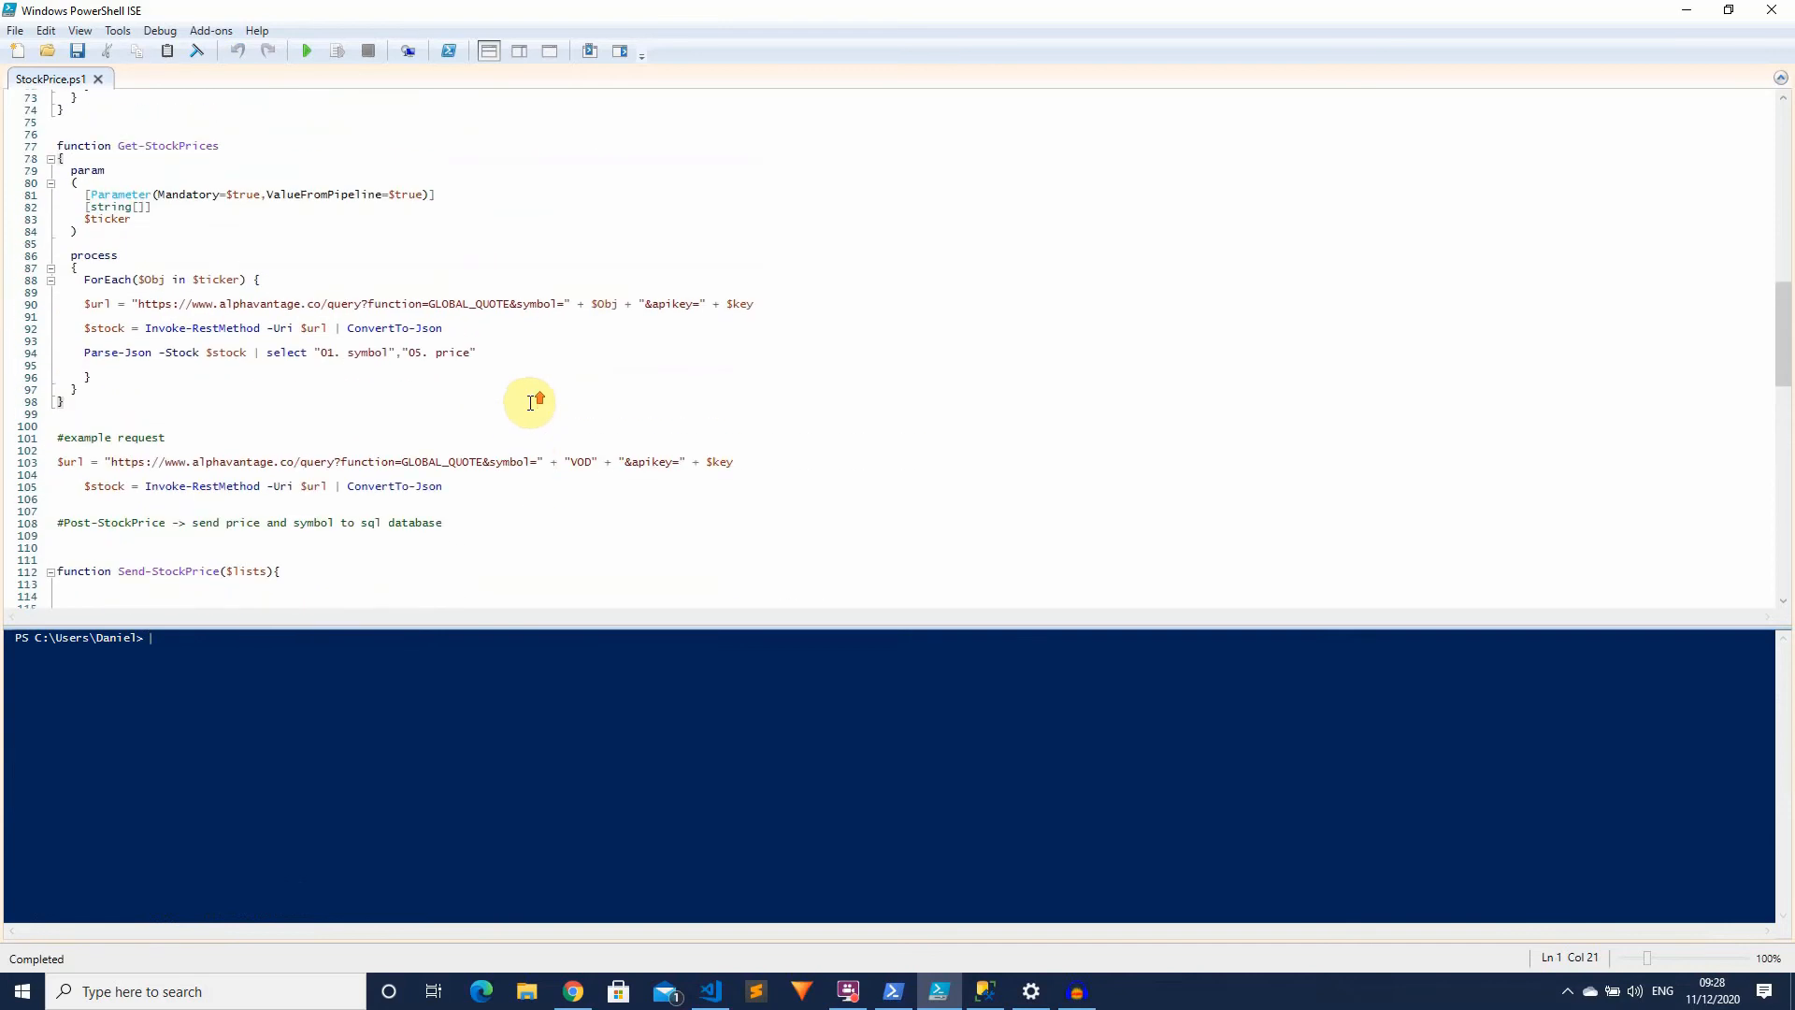
scroll("up", 3)
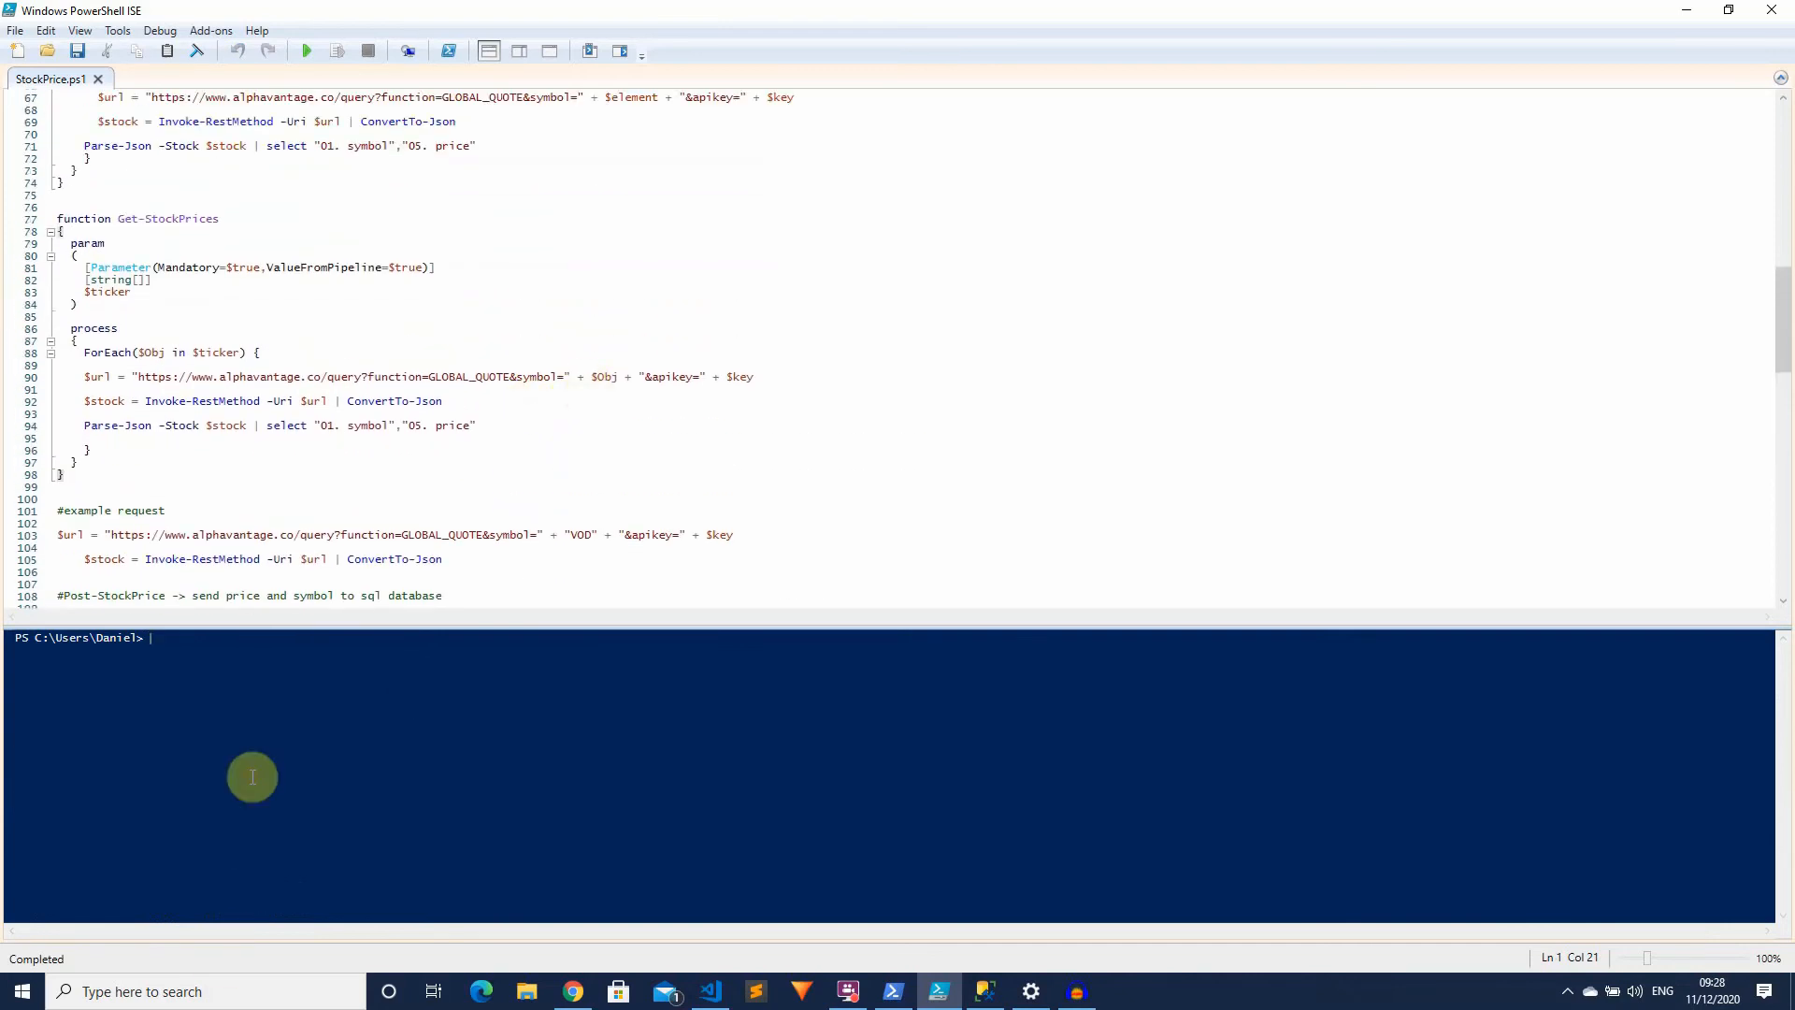
mouse_move(361, 638)
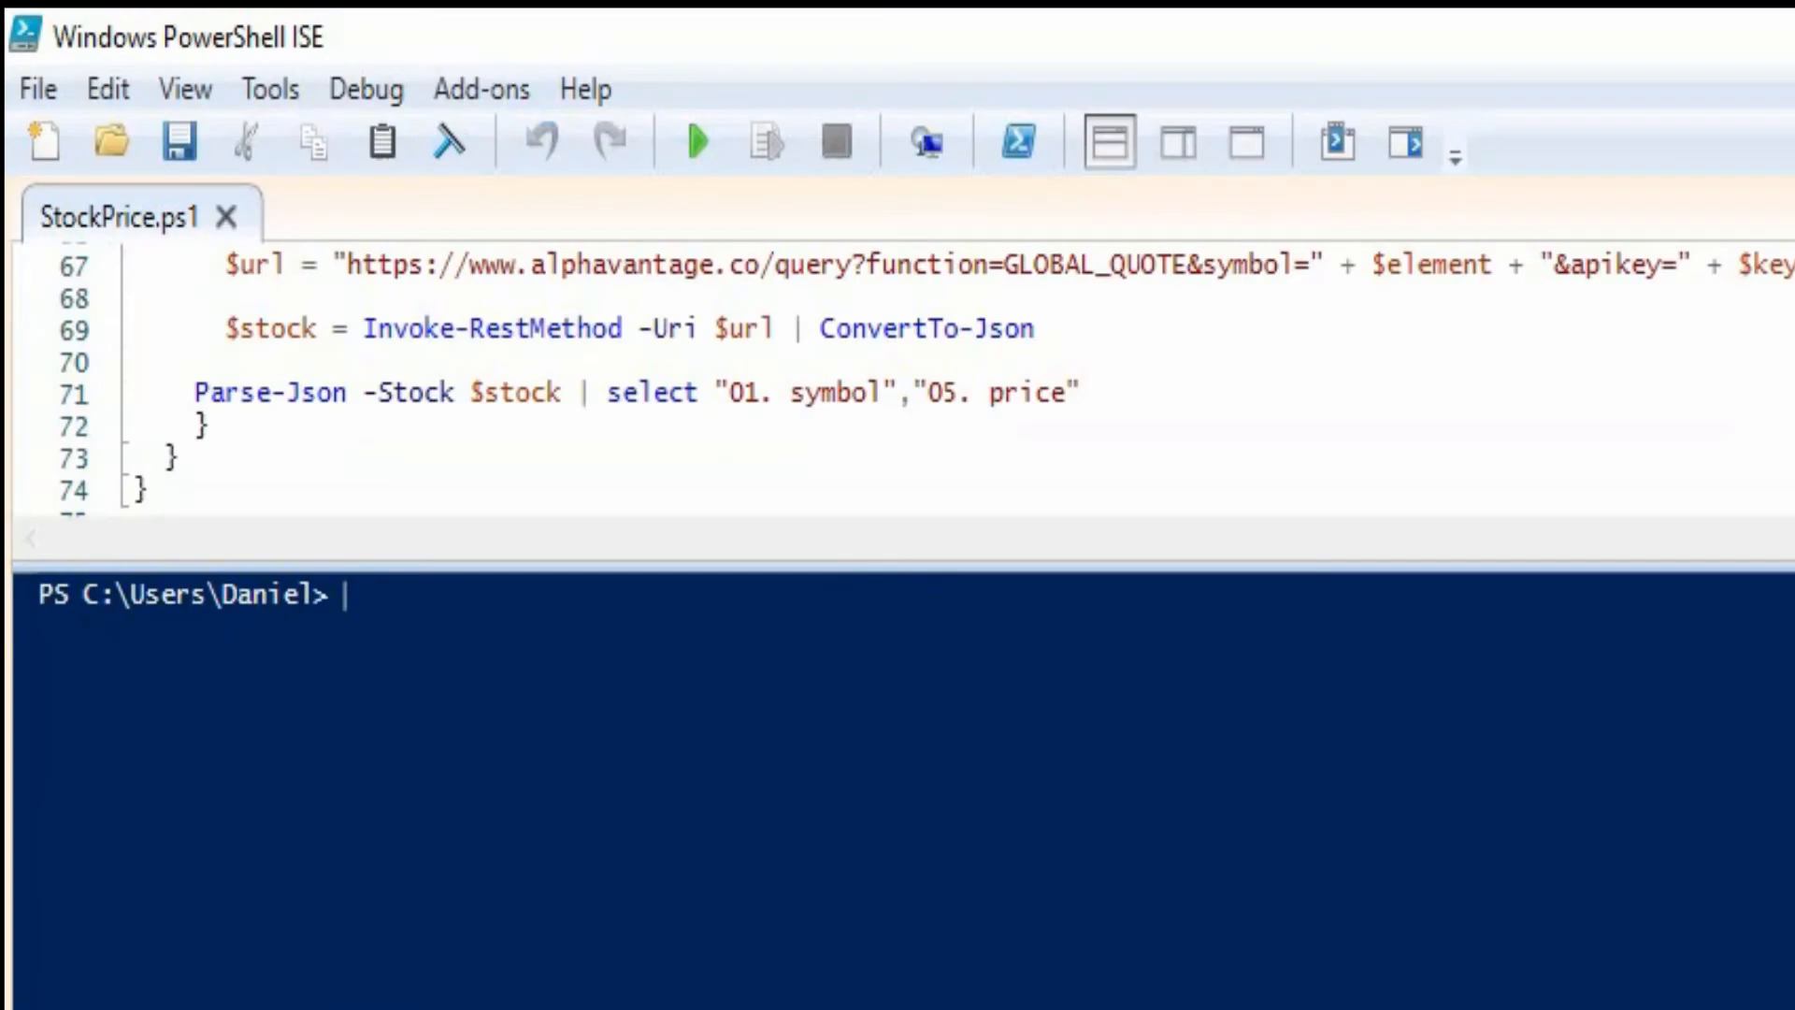
Run Get-StockPrices -ticker Goog,VOD,AAPL in the console, which errors that Parse-Json is not recognized
type("Get-")
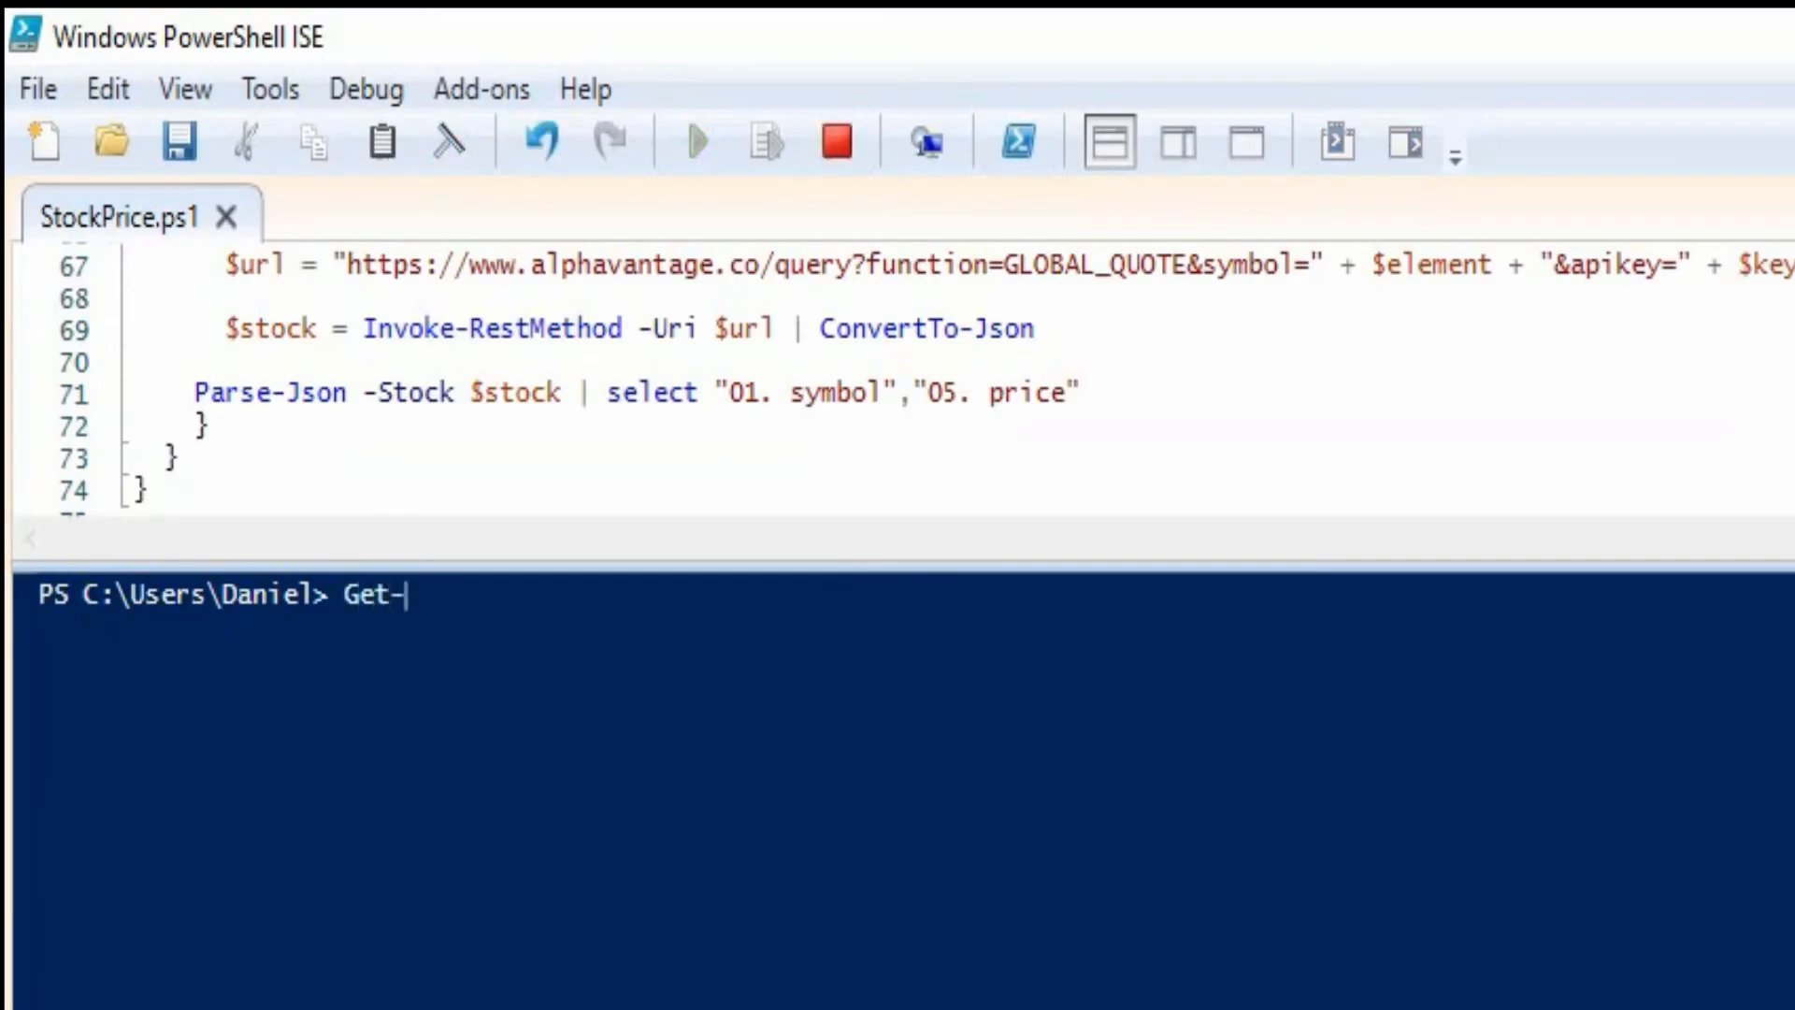
type("StockPrices |")
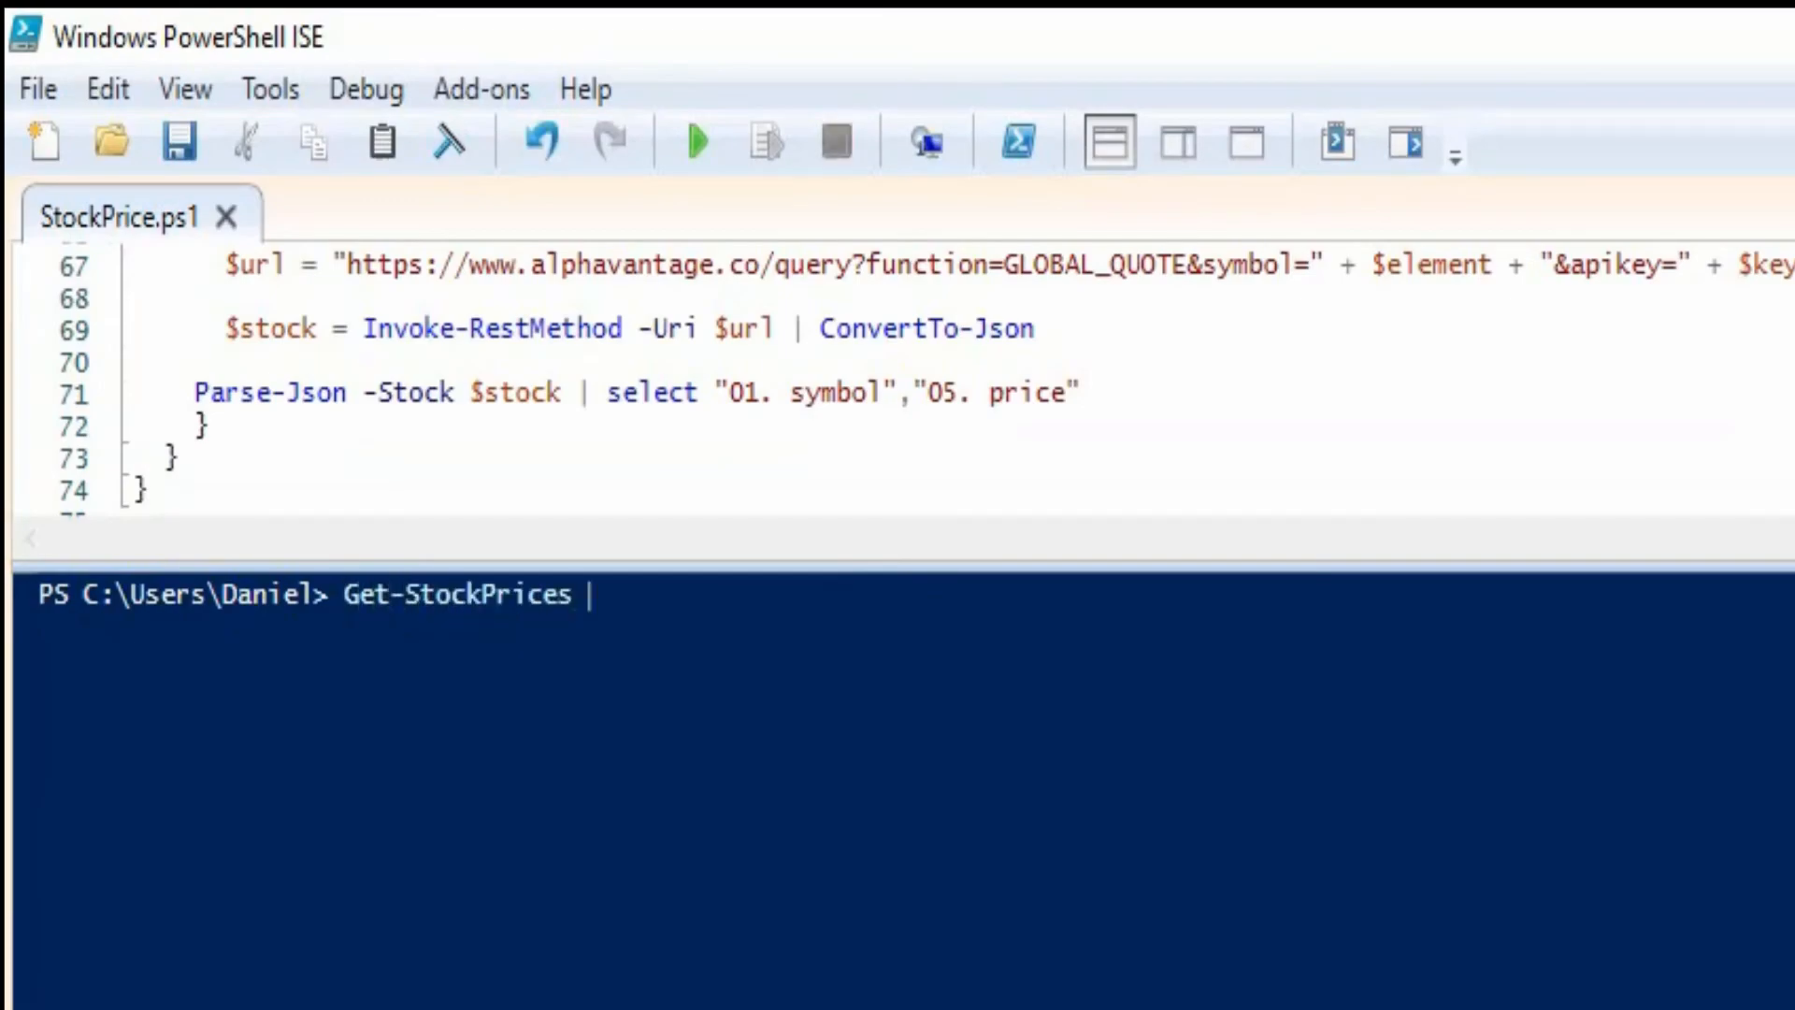
type("-ticker")
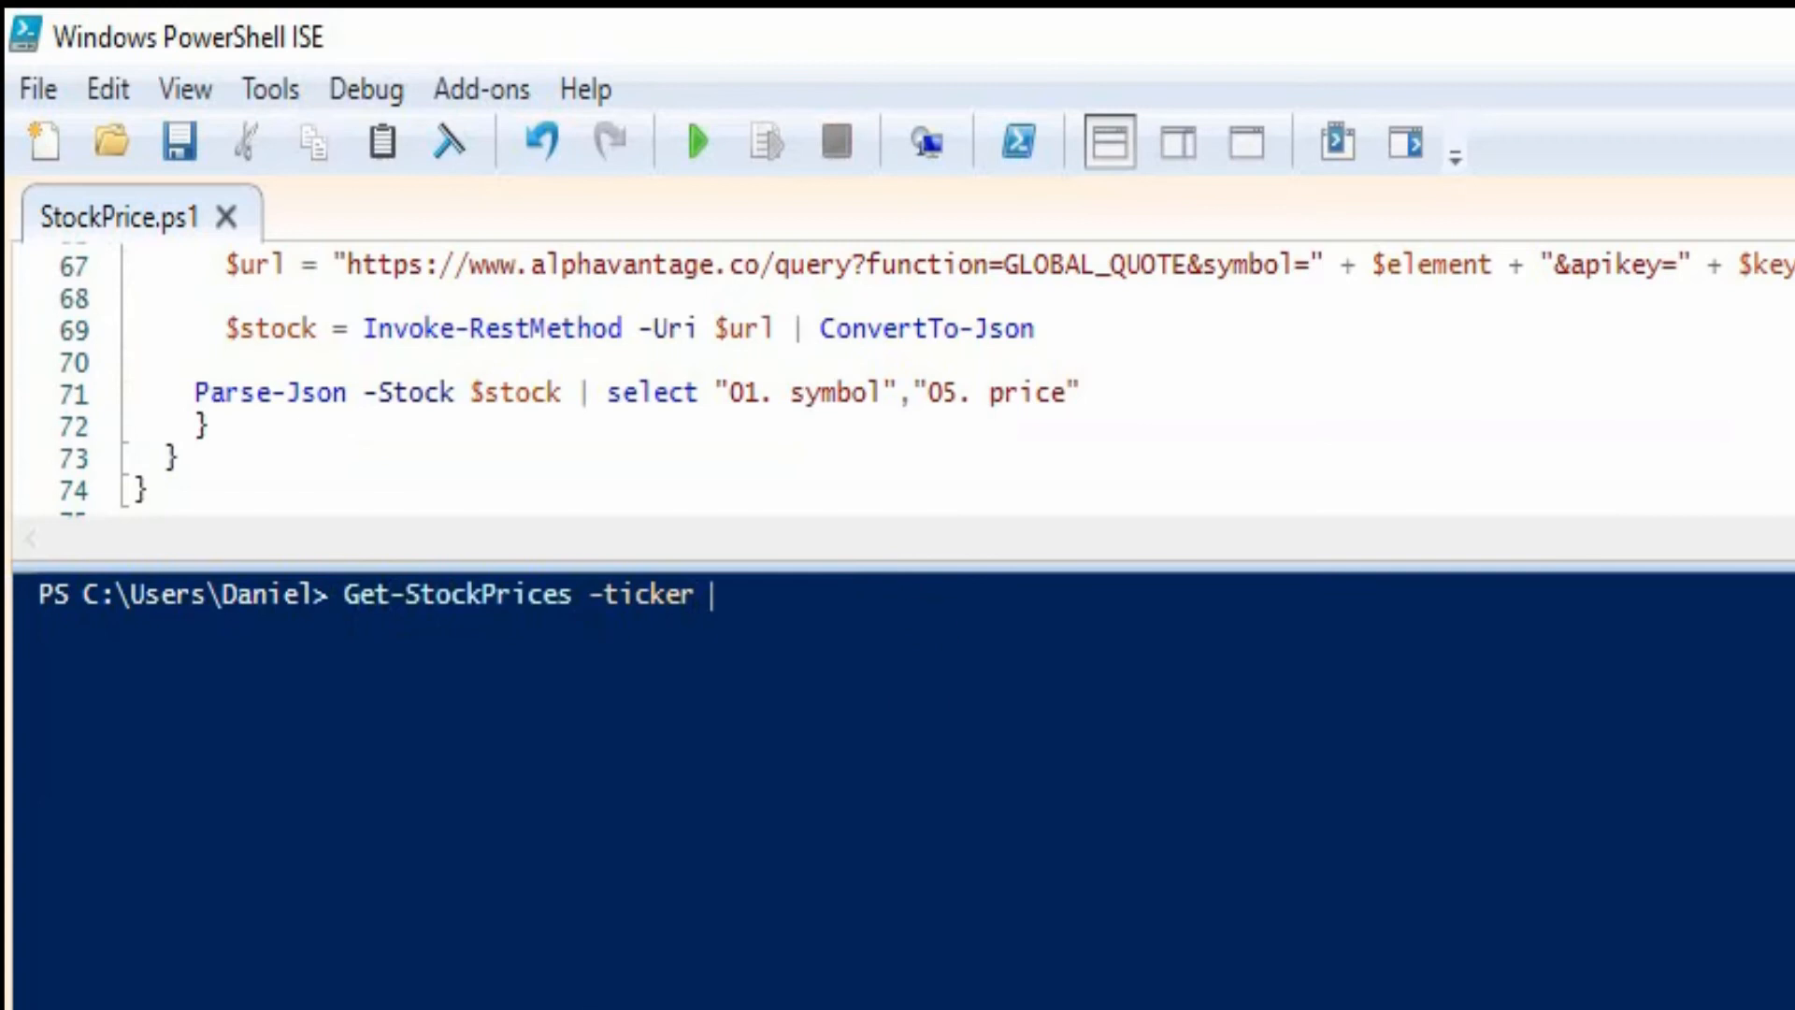
type("Goo")
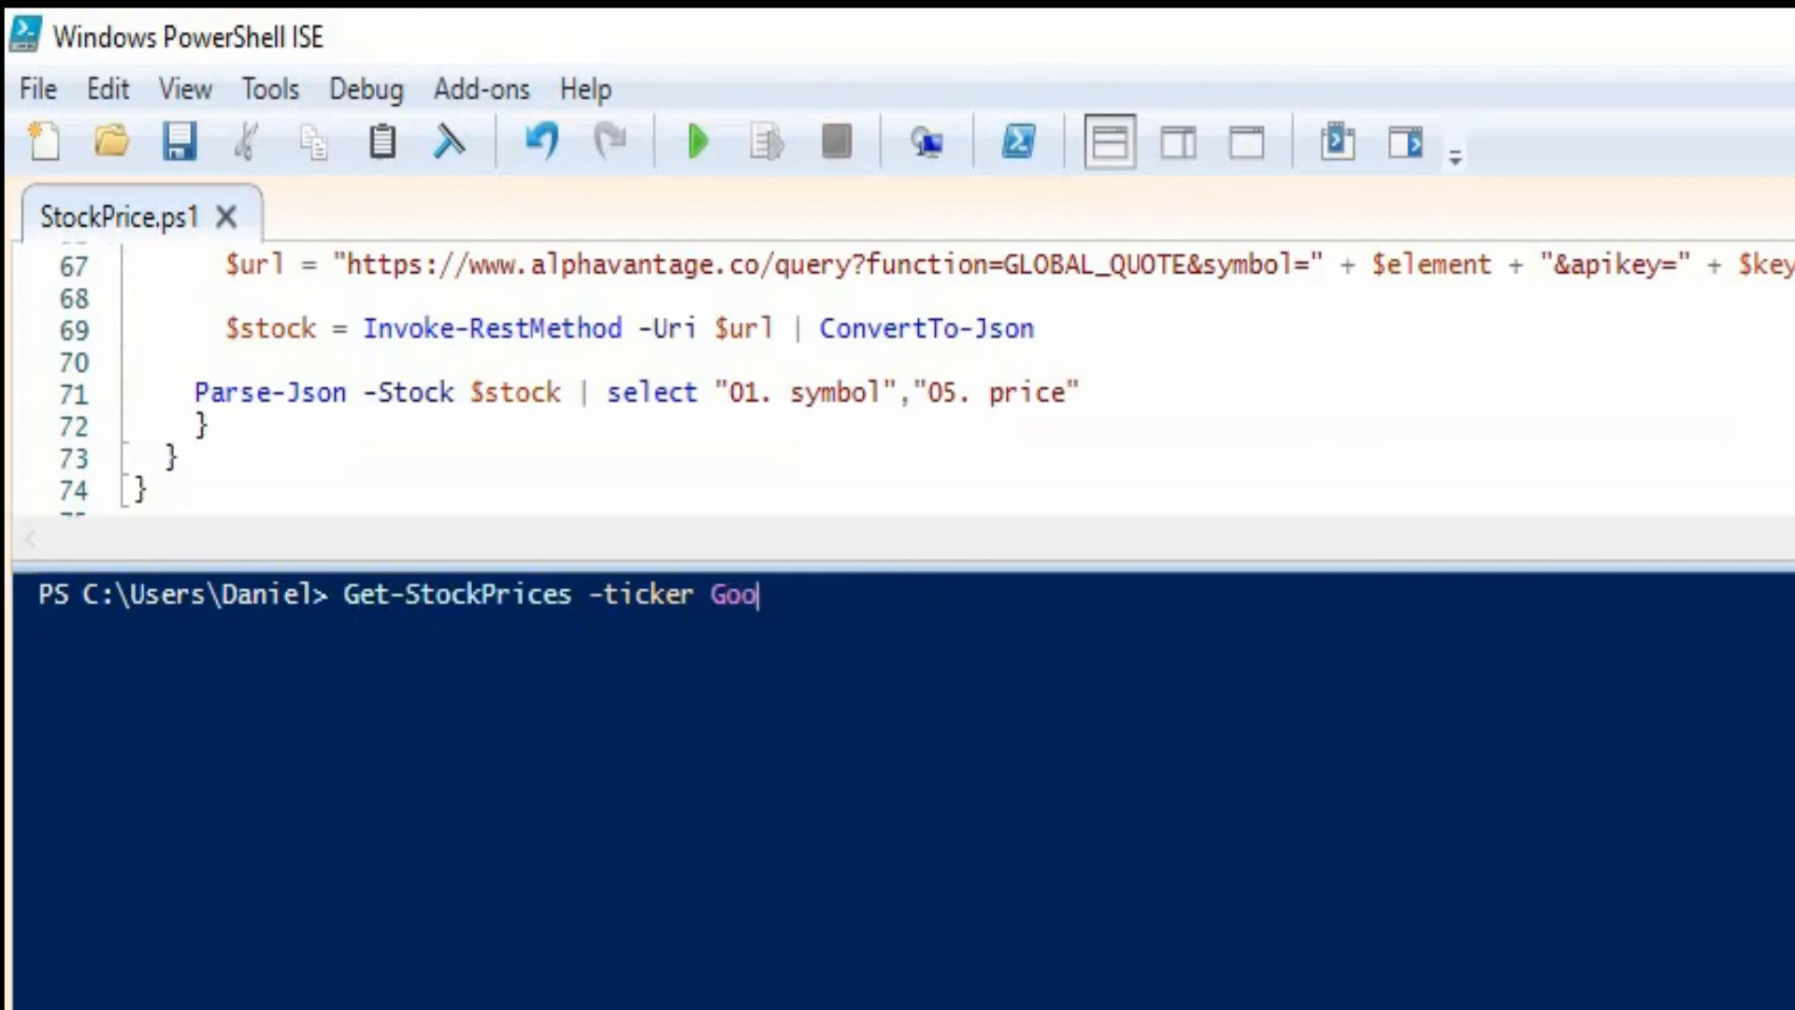
type("g,")
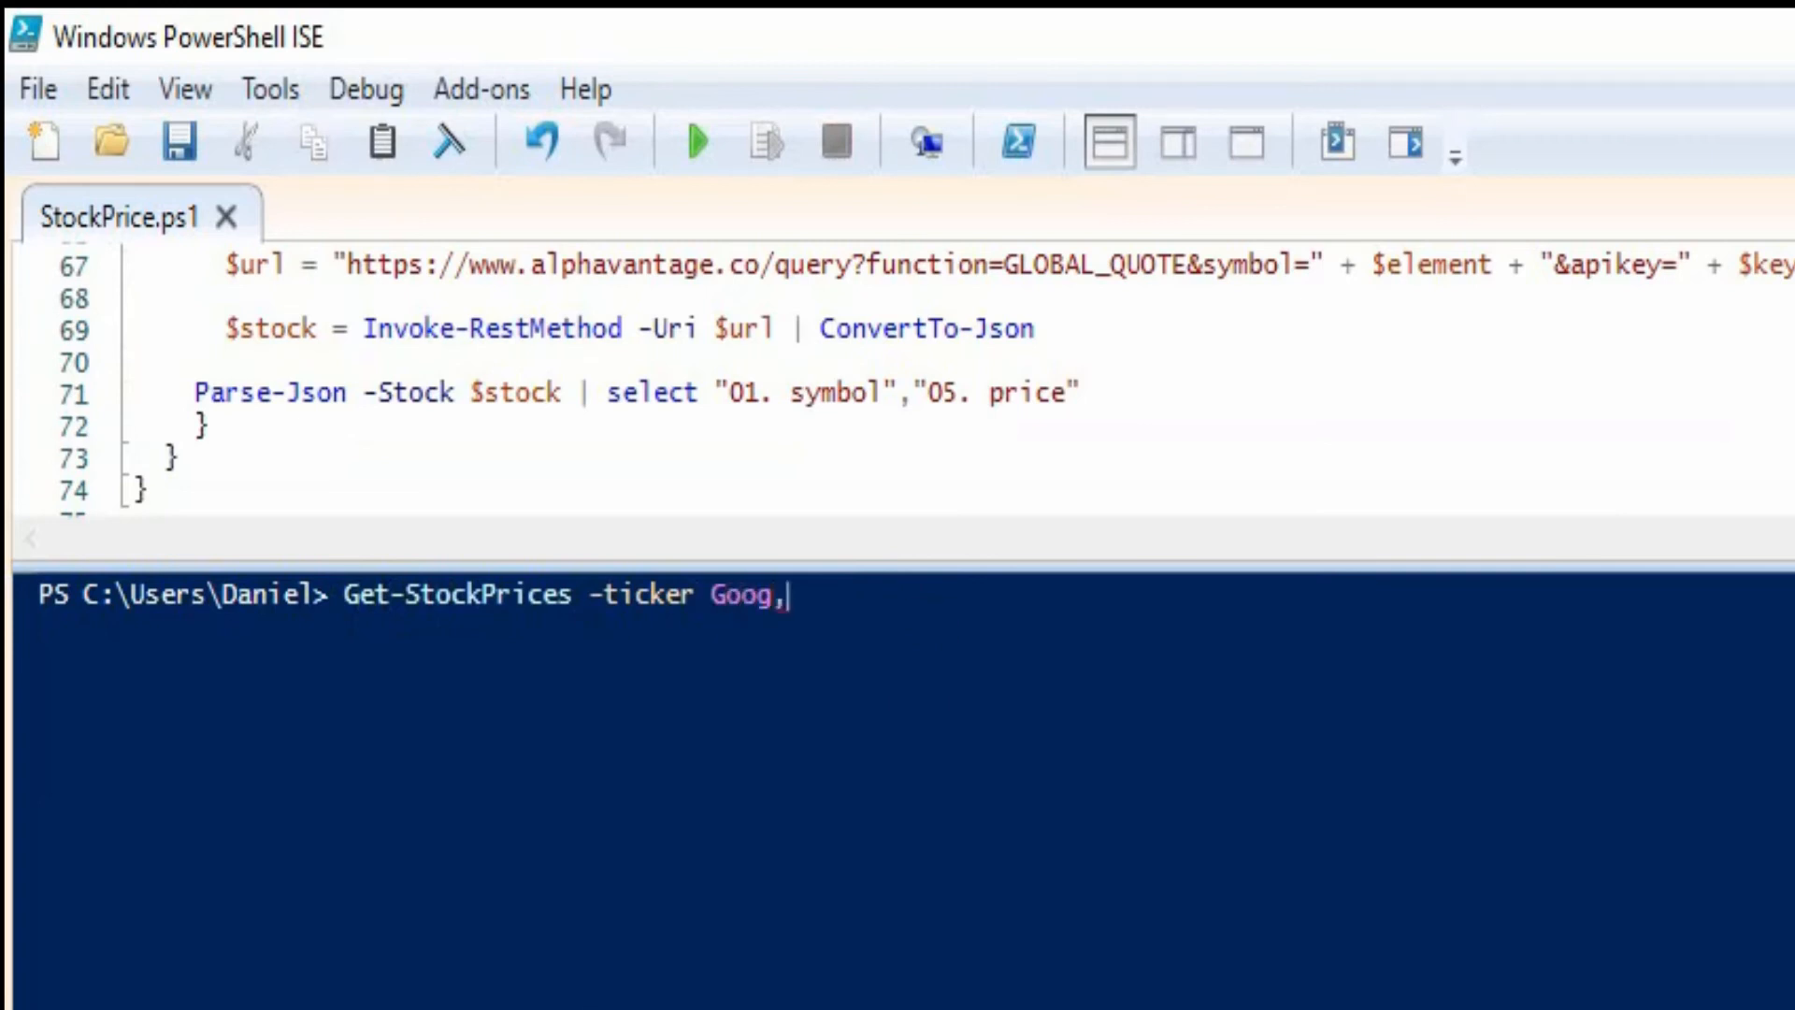
type("VOD")
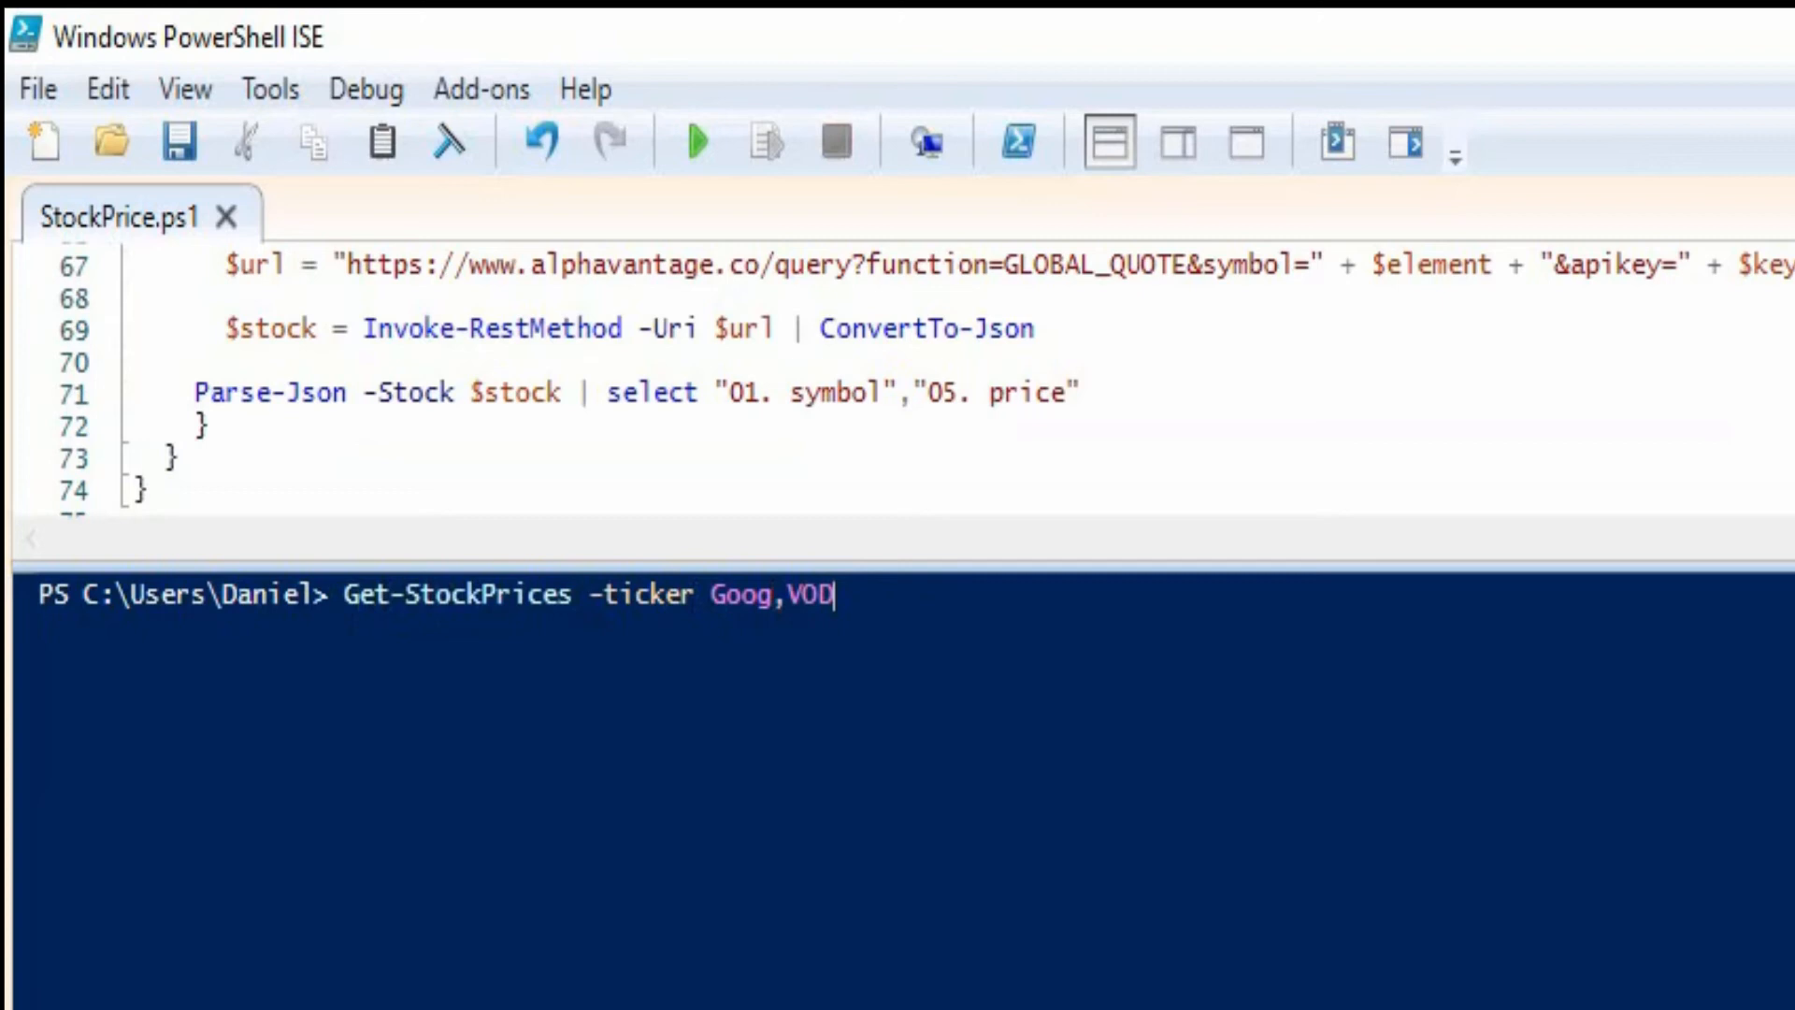
type(",")
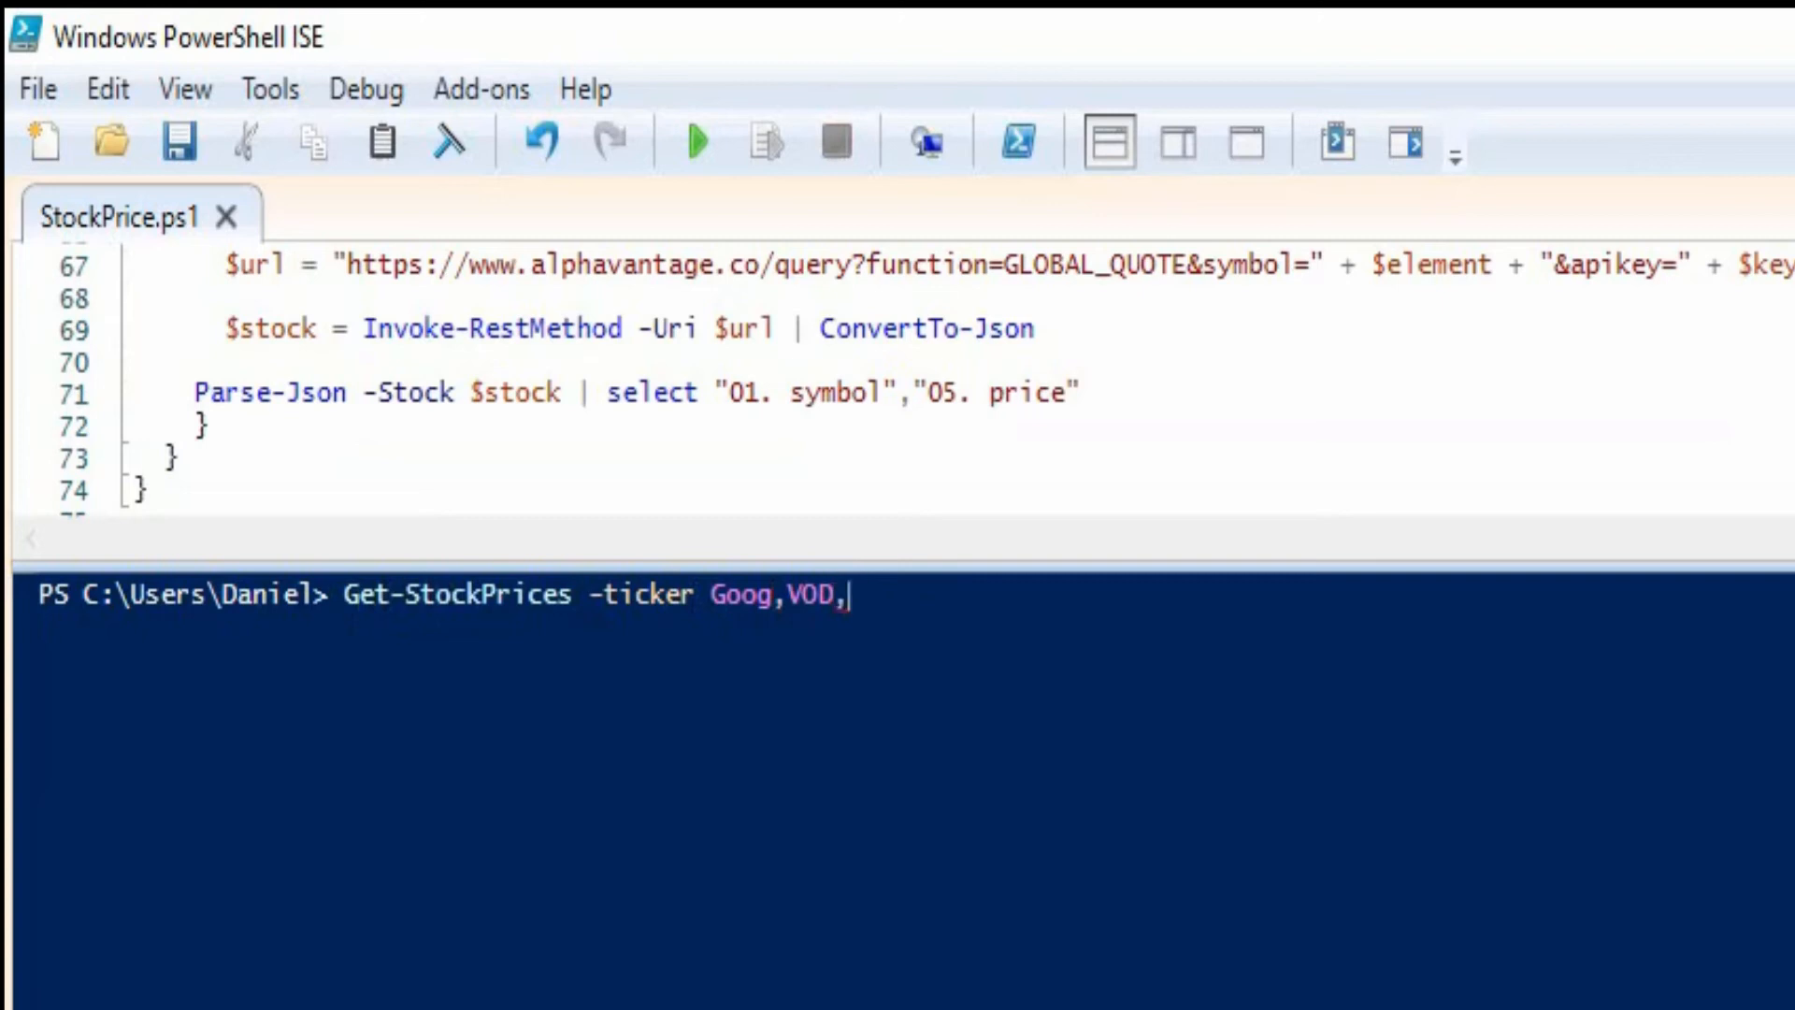
type("AAPL")
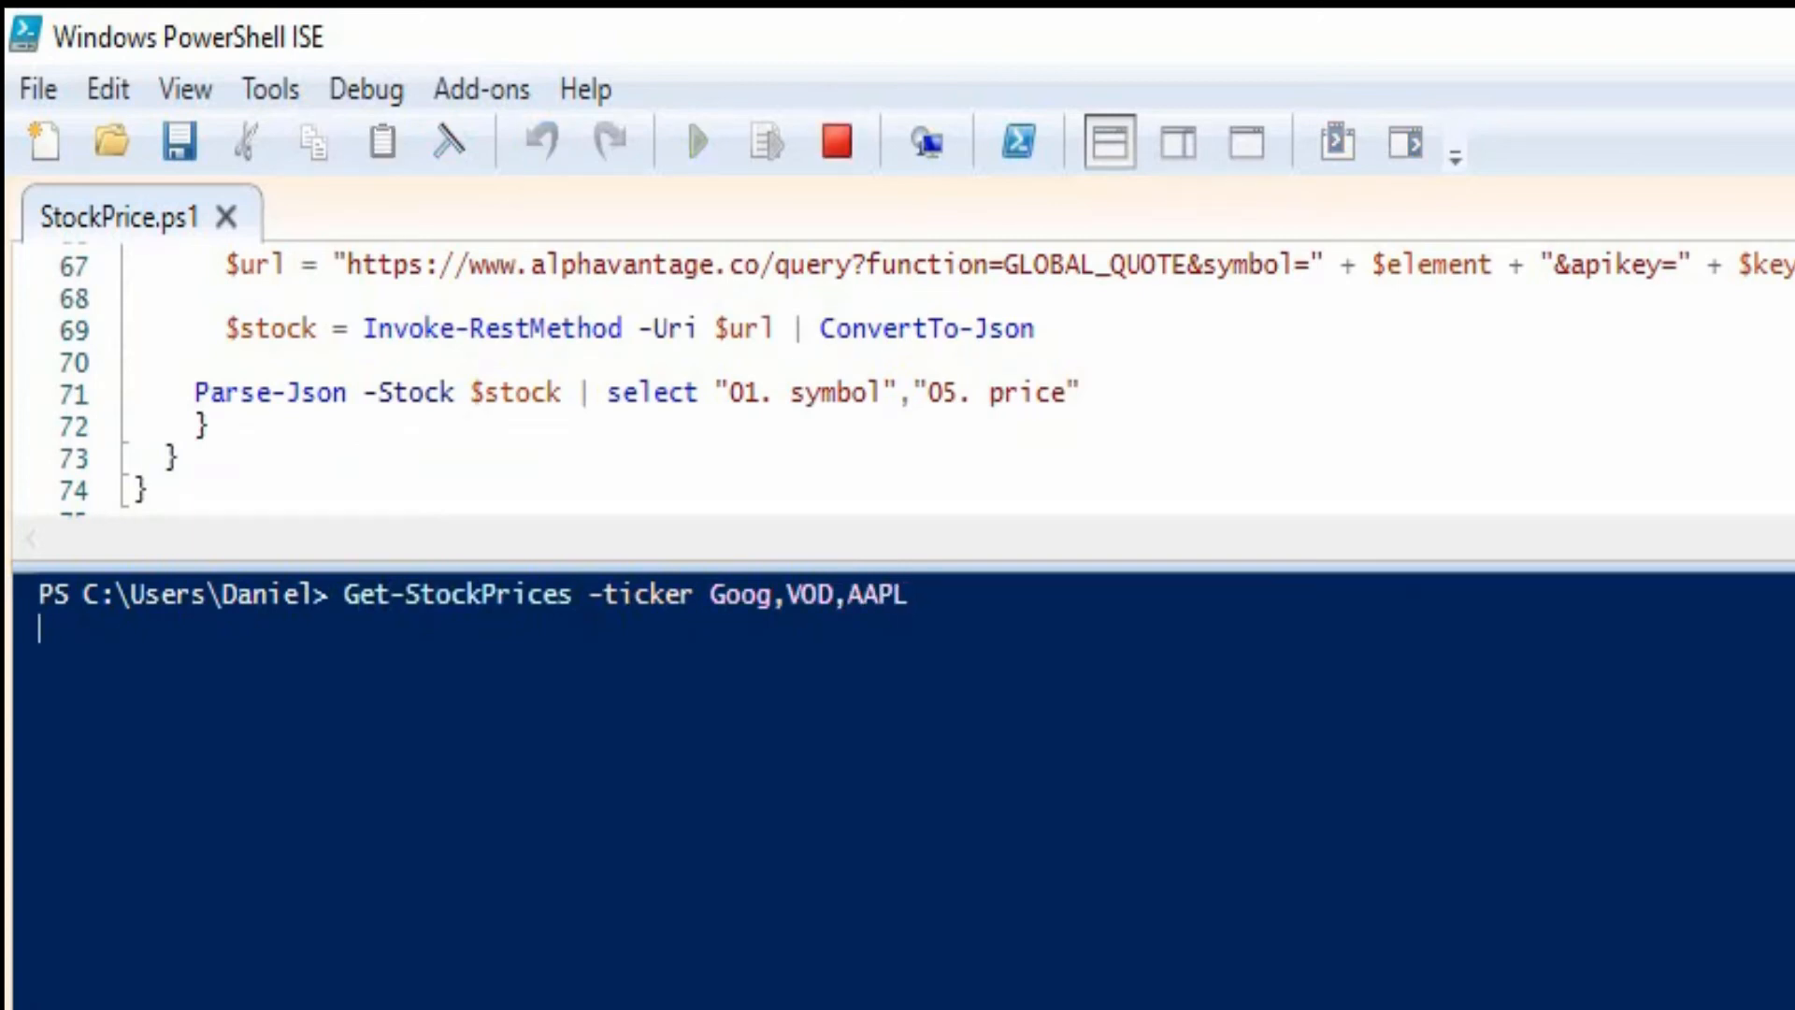
left_click(692, 142)
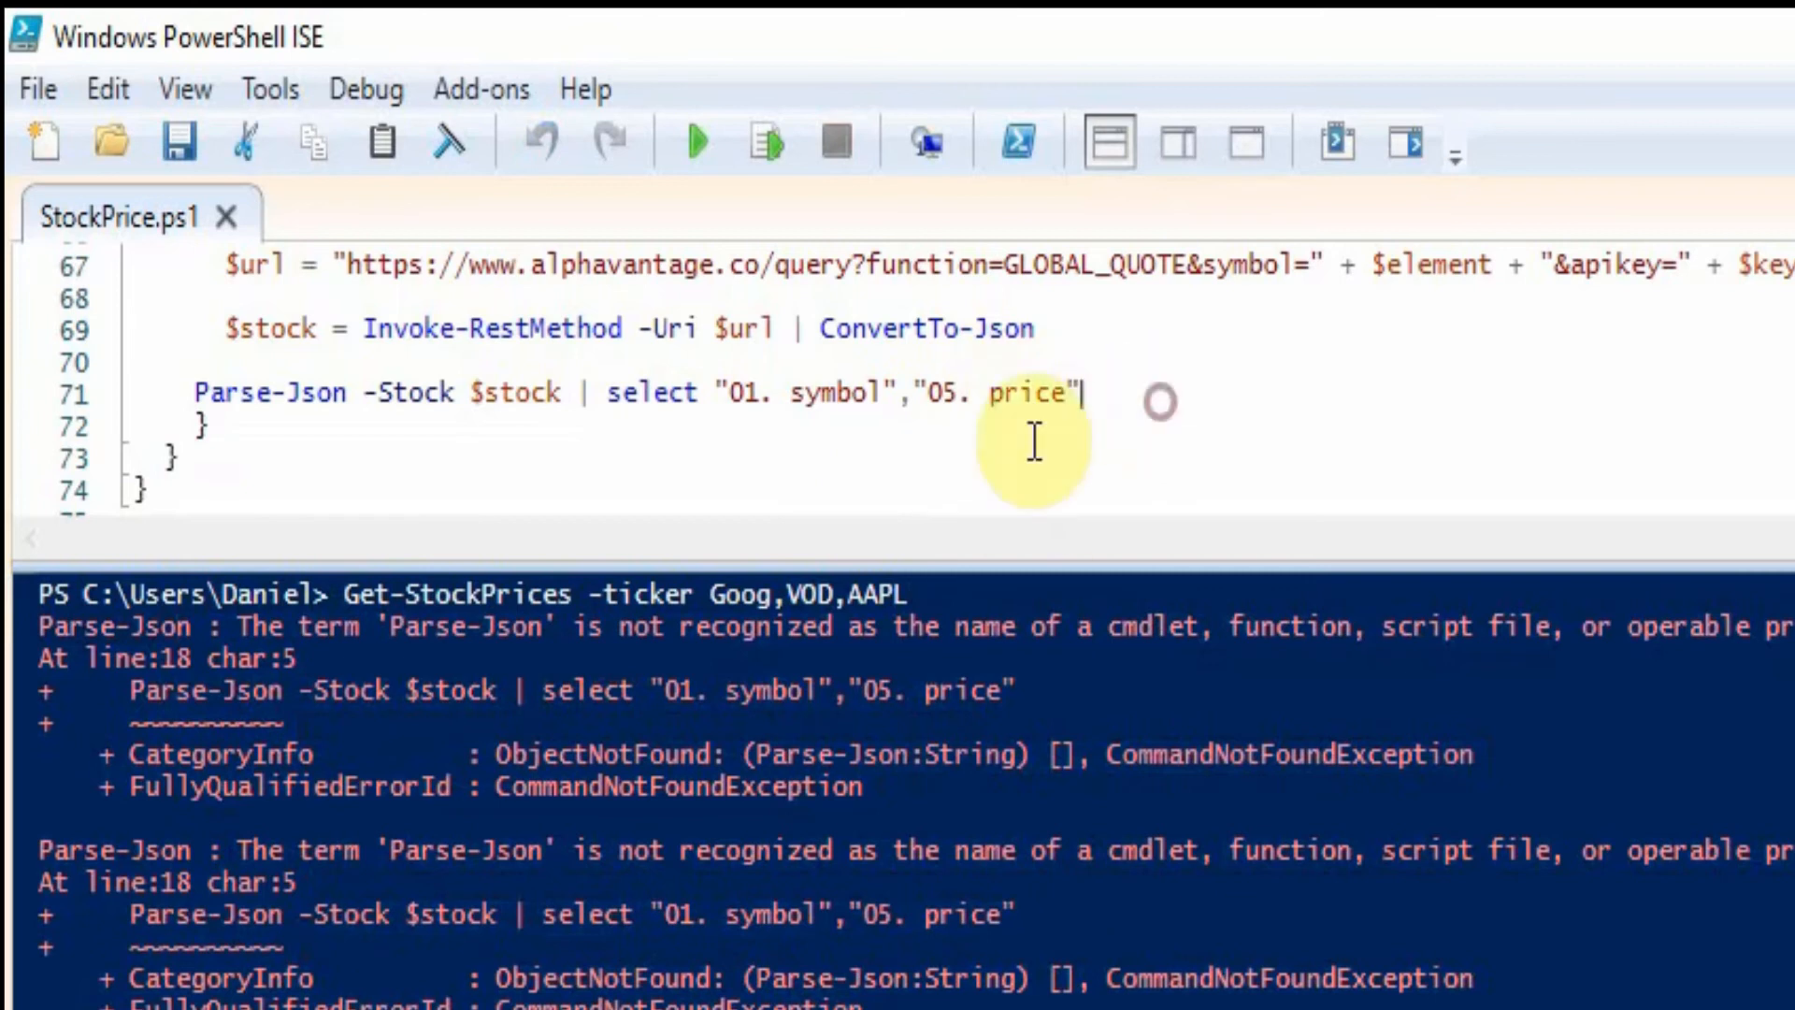
scroll("up", 3)
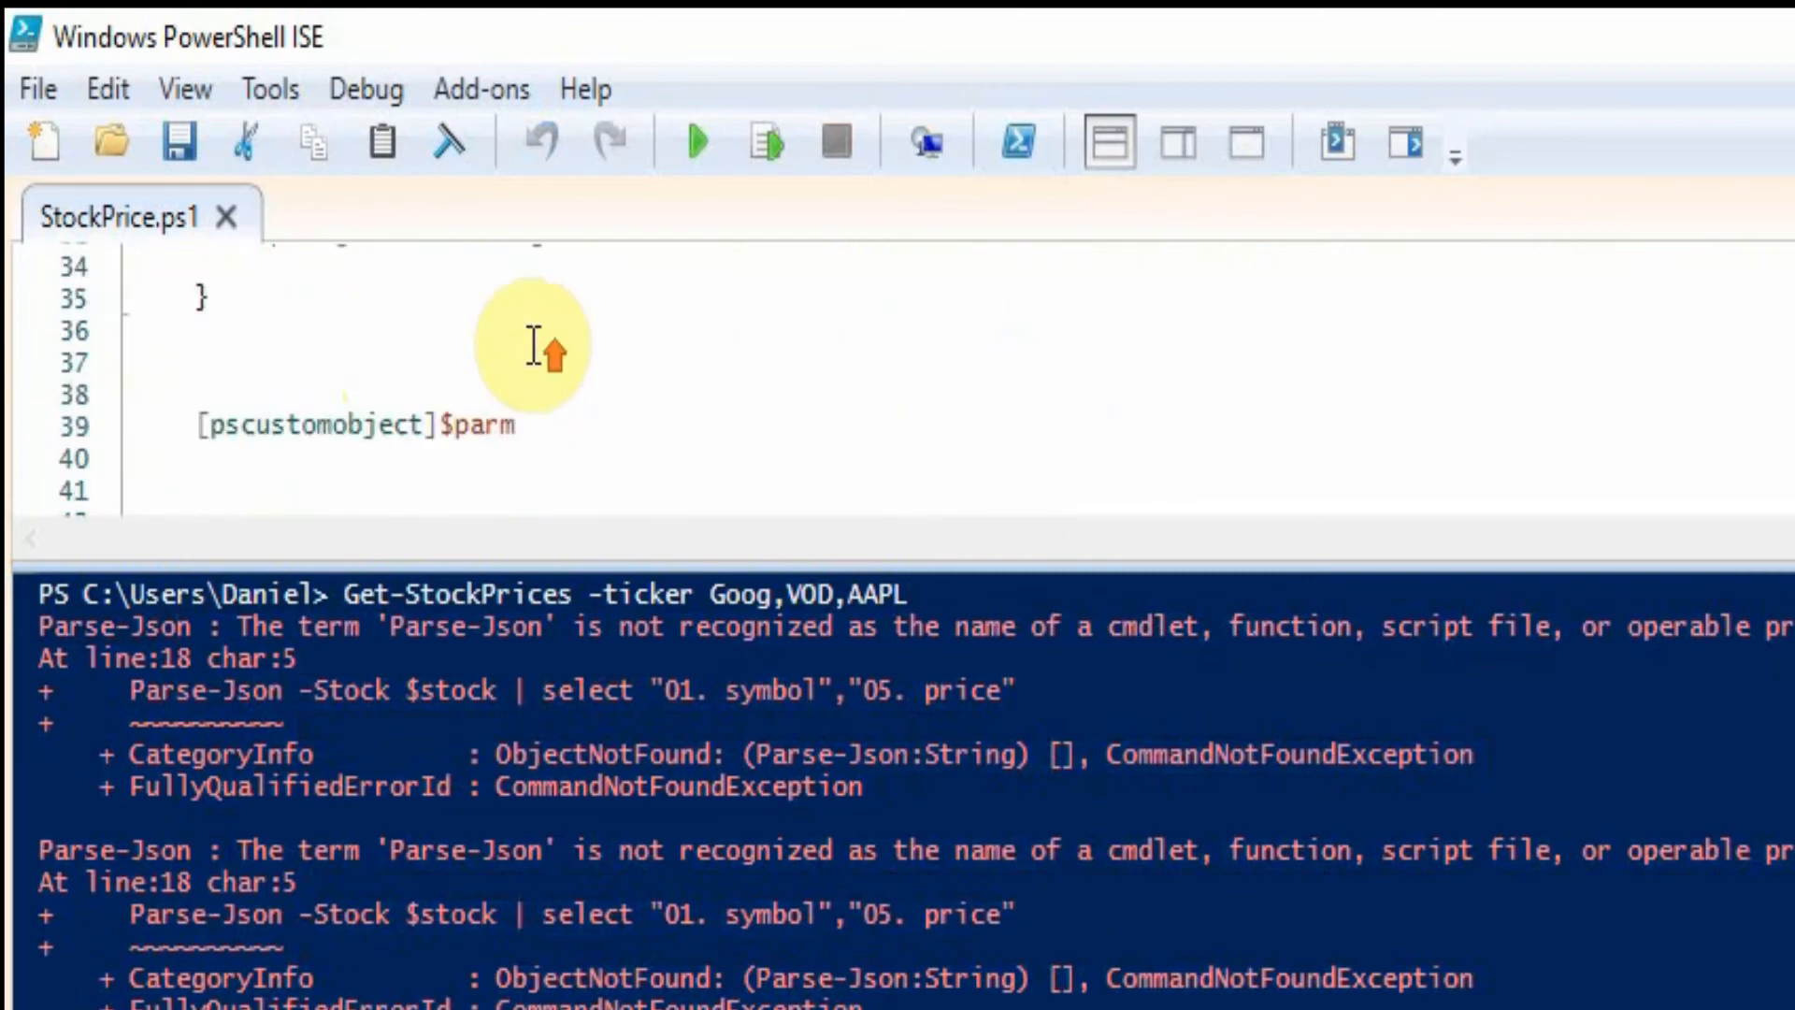
scroll("up", 3)
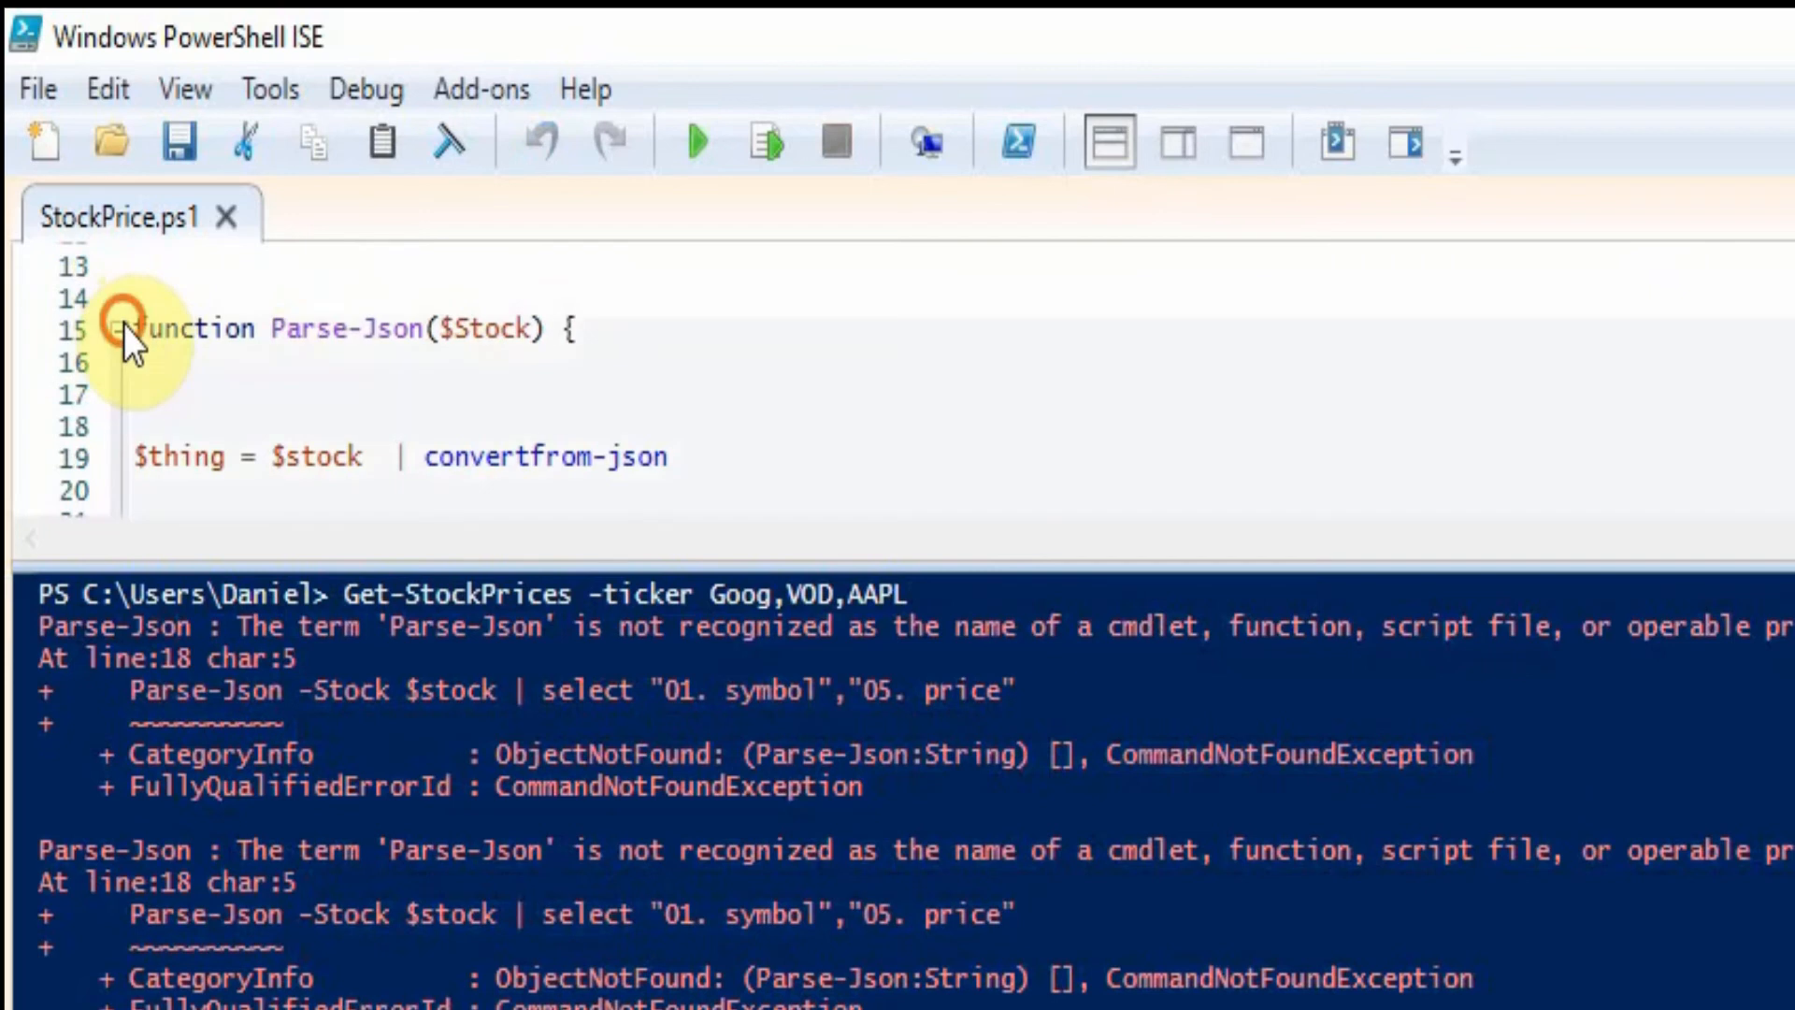
Collapse and load Parse-Json, then rerun Get-StockPrices -ticker Goog,VOD,AAPL, getting GOOG and VOD prices
left_click(115, 329)
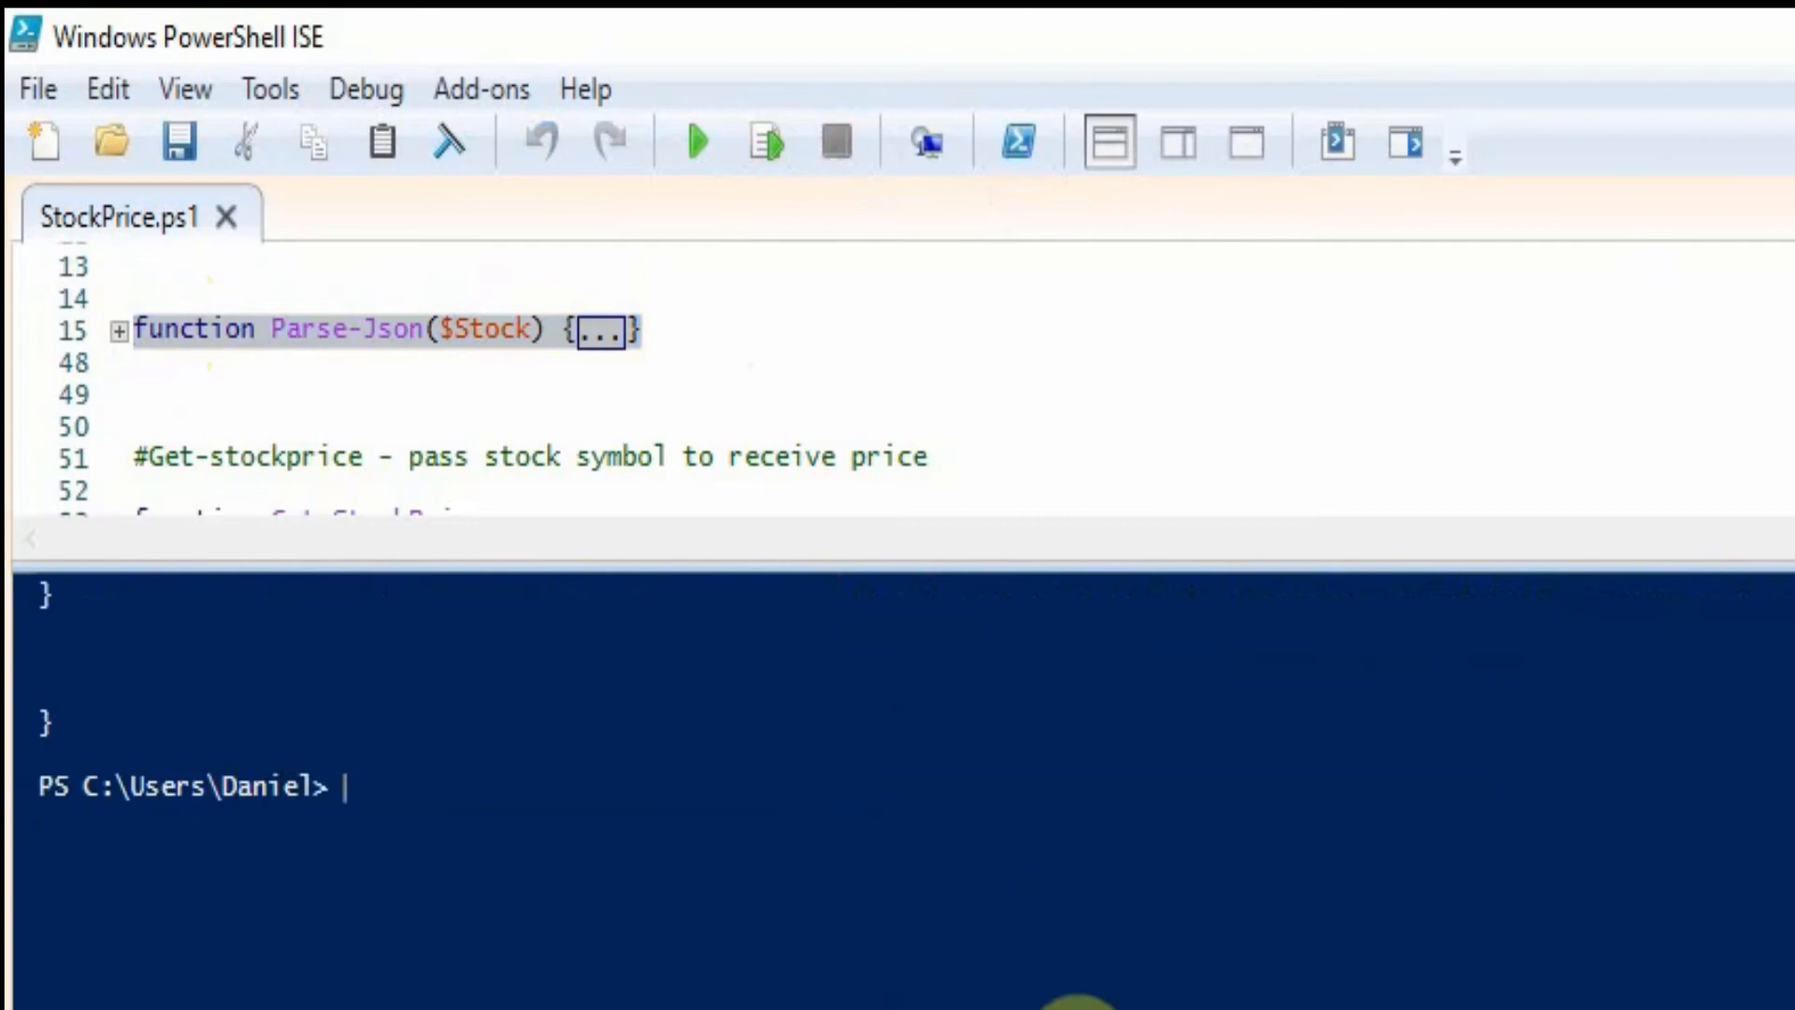
type("Get-StockPrices -ticker Goog,VOD,AAPL")
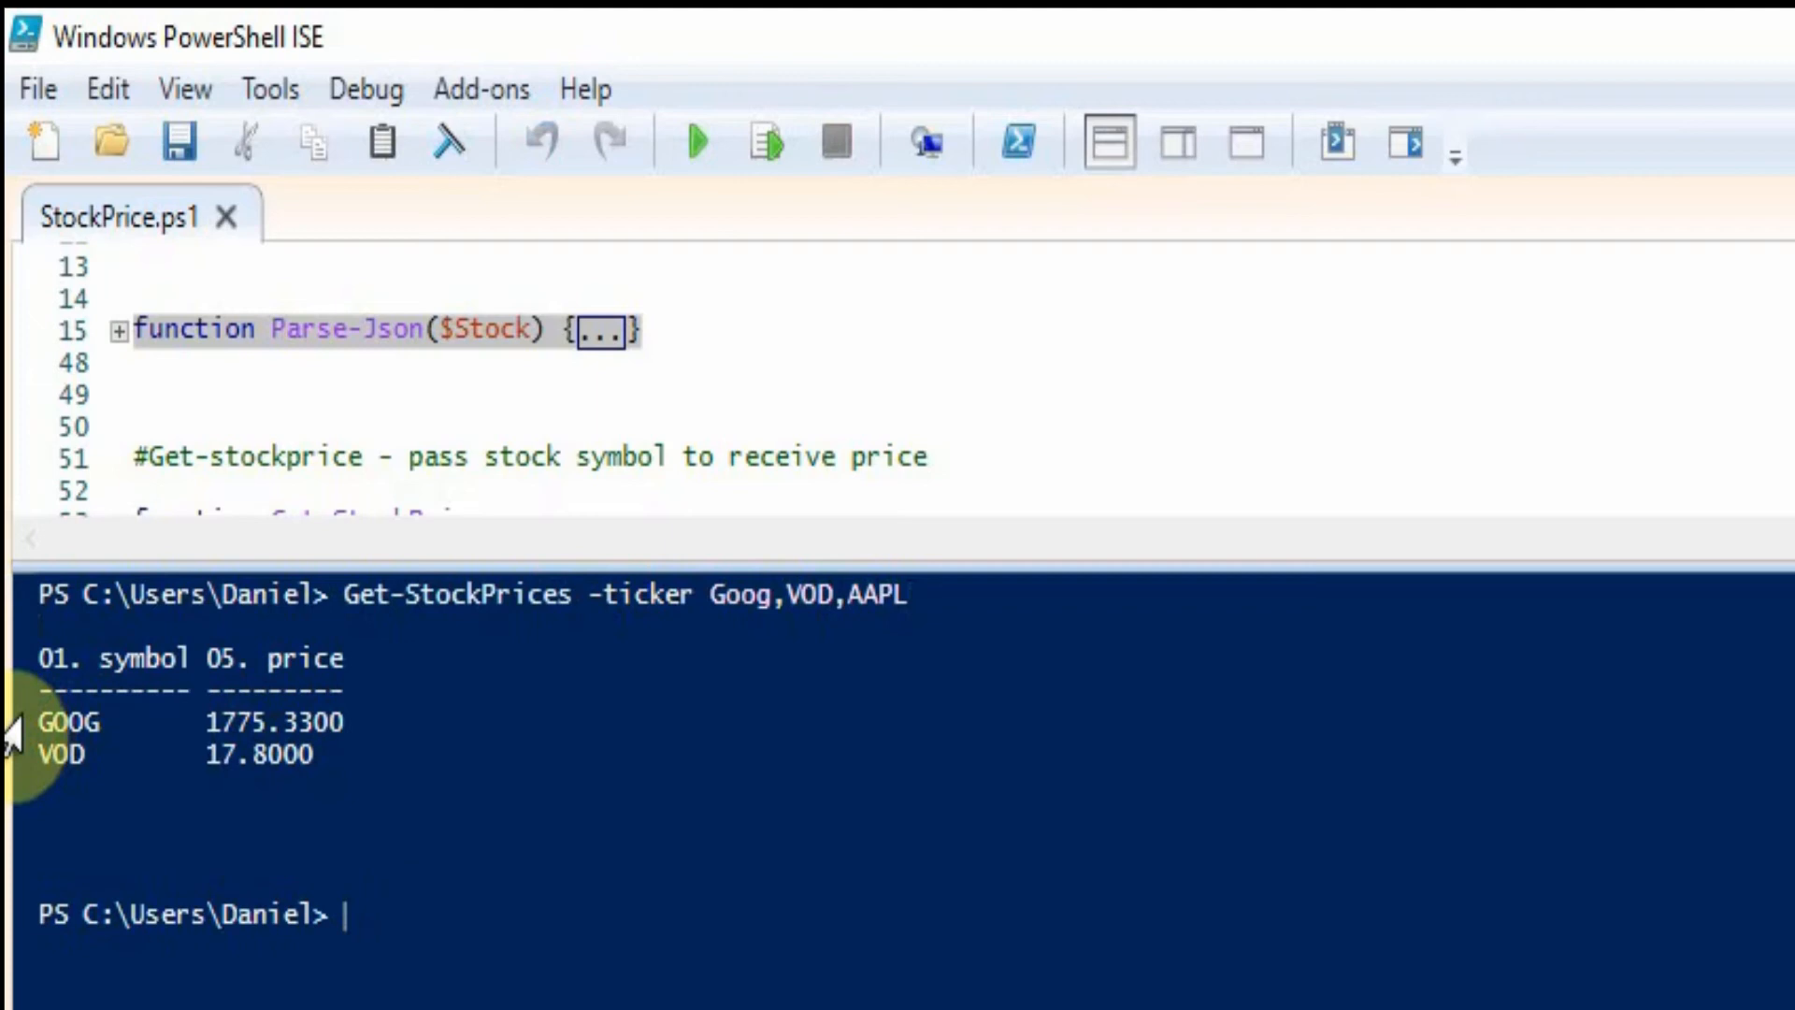
mouse_move(329, 789)
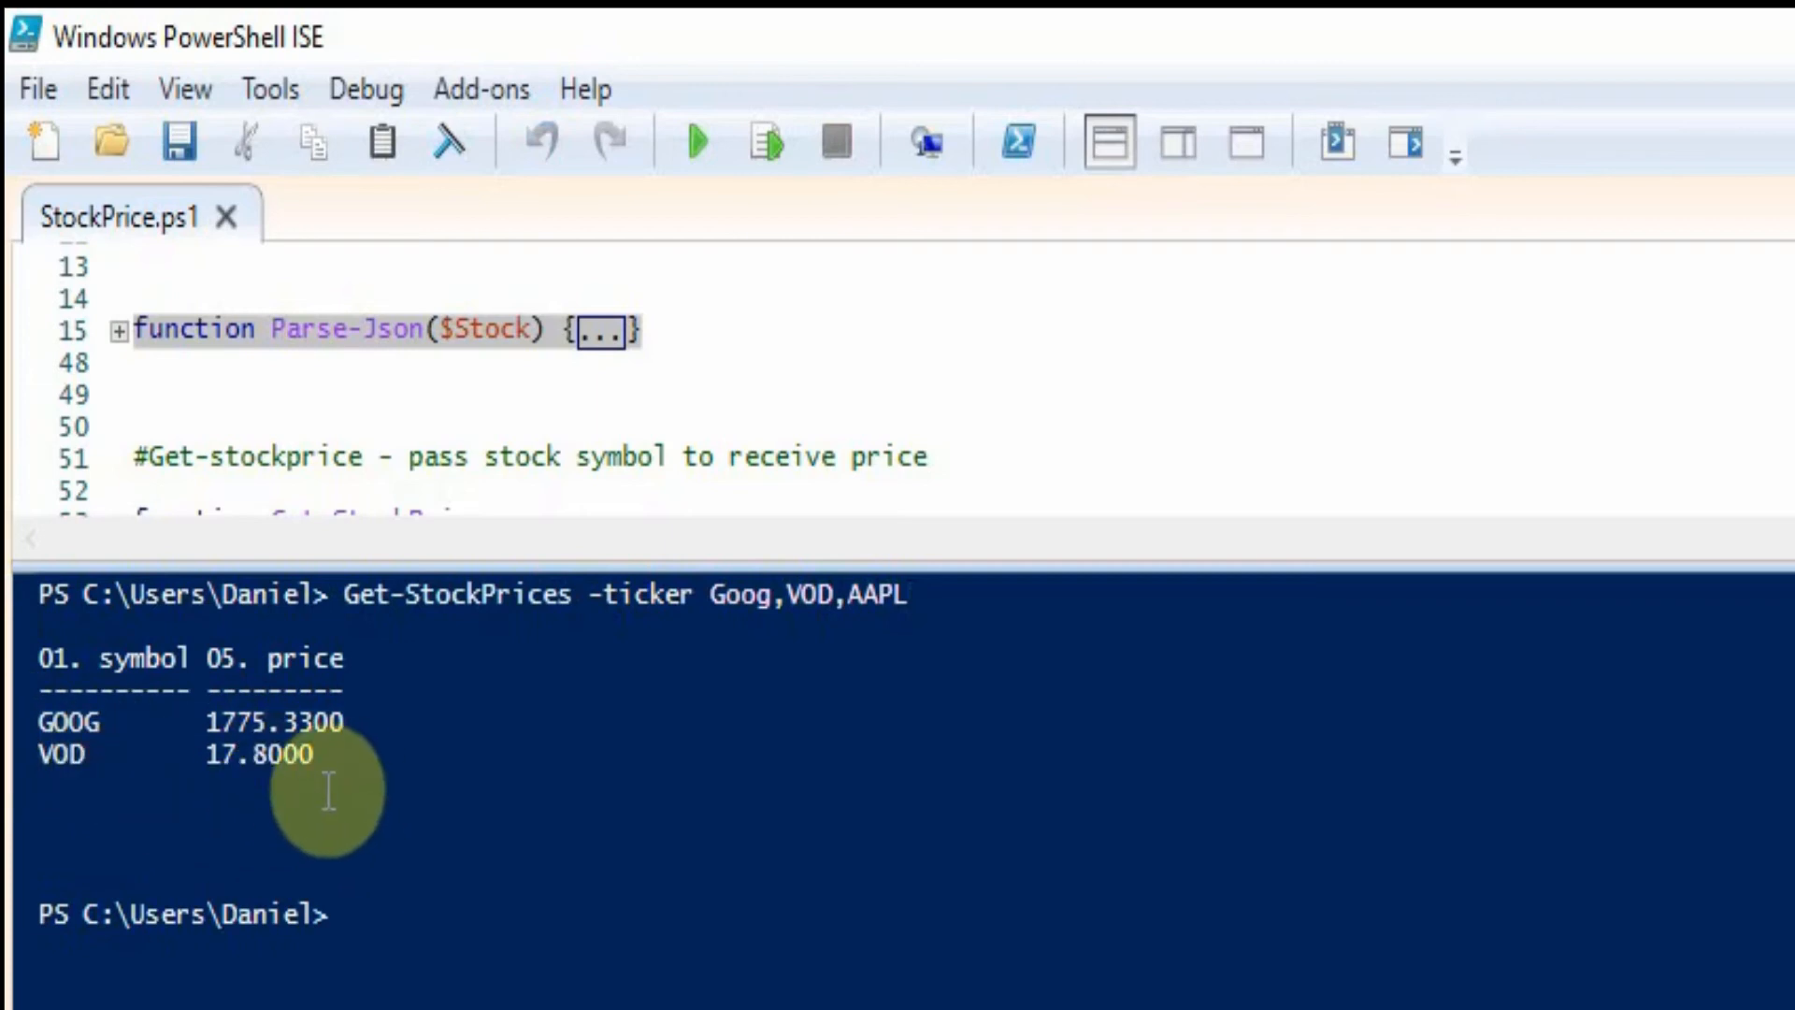
mouse_move(528, 928)
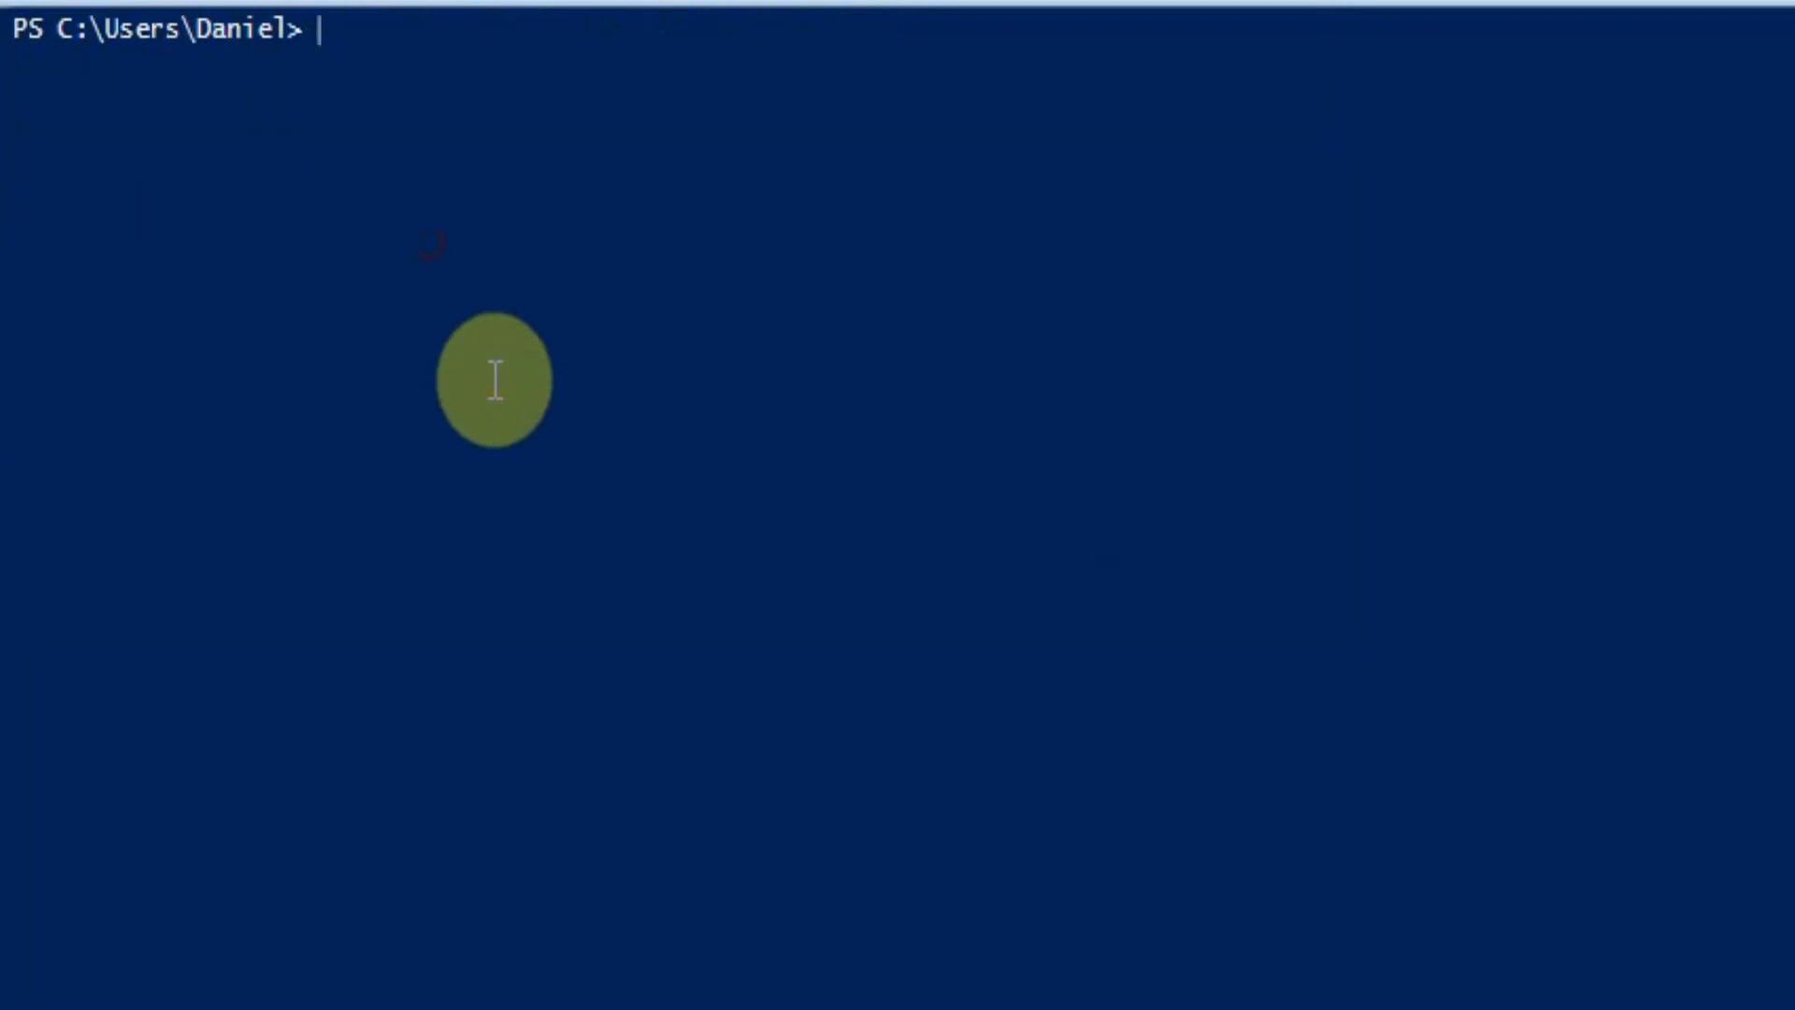
Rerun Get-StockPrices -ticker Goog,VOD,AAPL, now returning all three prices including AAPL at 123.24
type("Get-StockPrices -ticker Goog,VOD,AAPL")
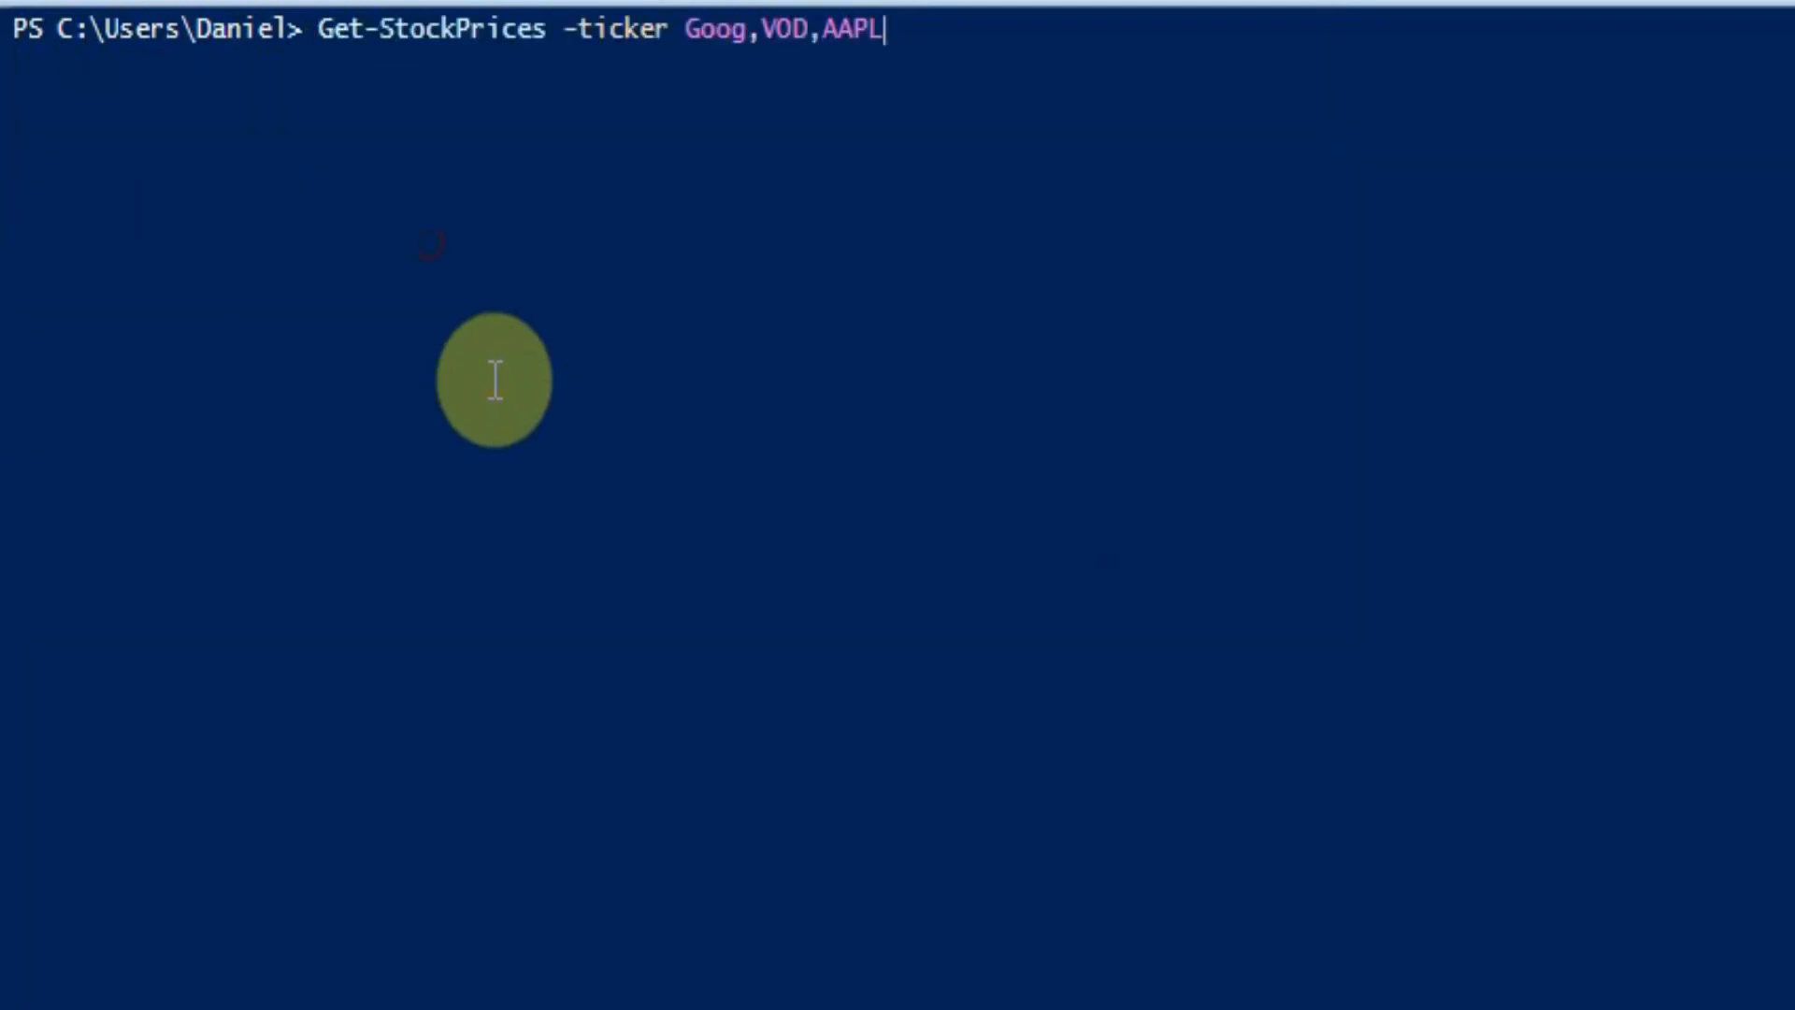
key("Return")
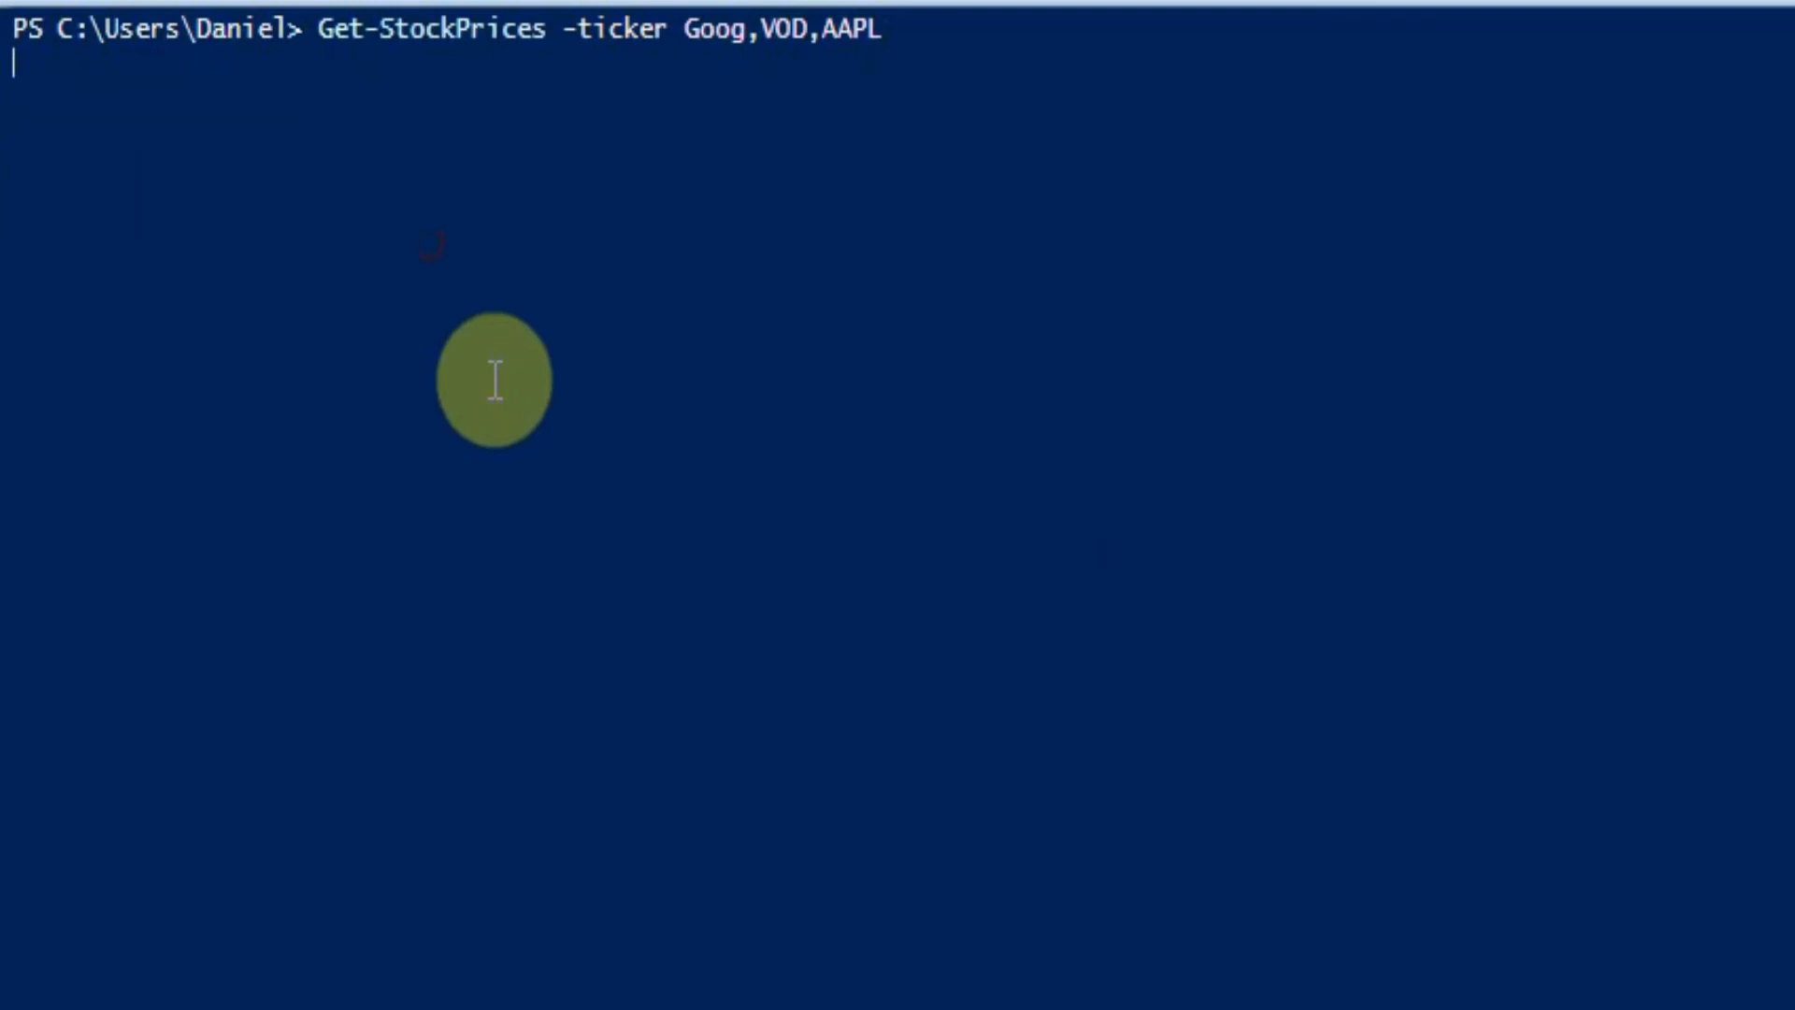
key("Return")
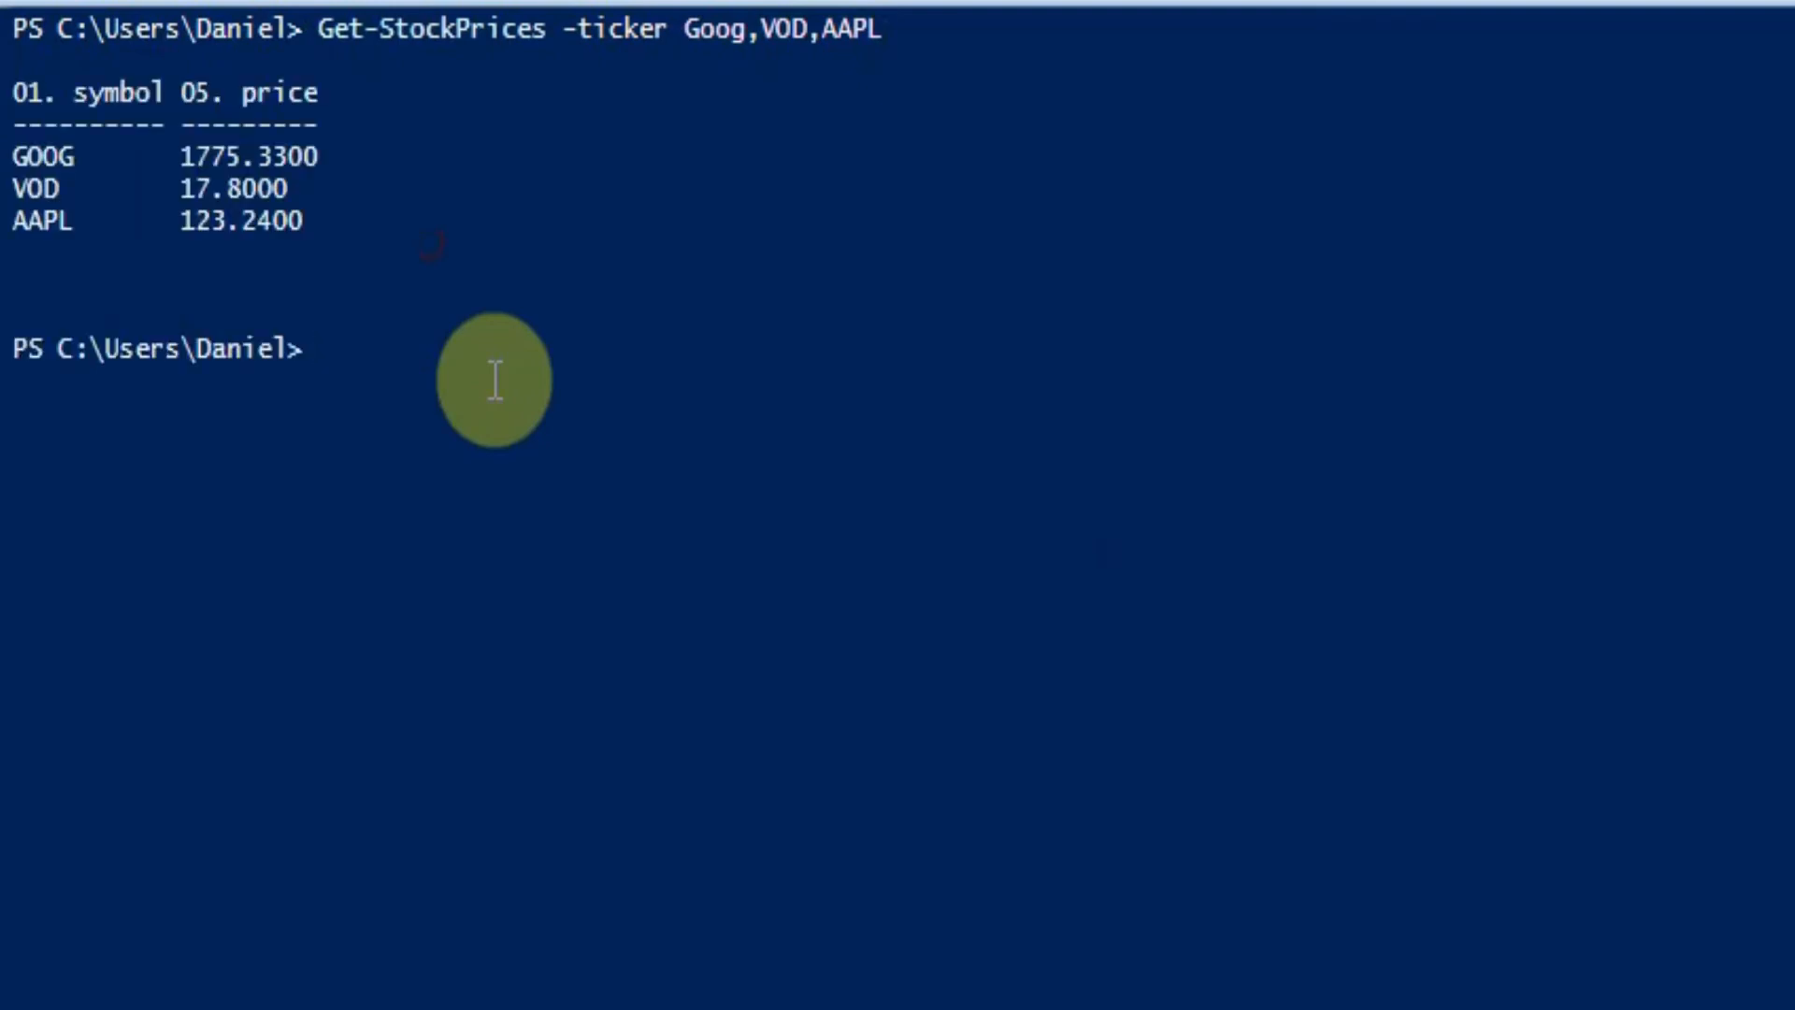
mouse_move(236, 253)
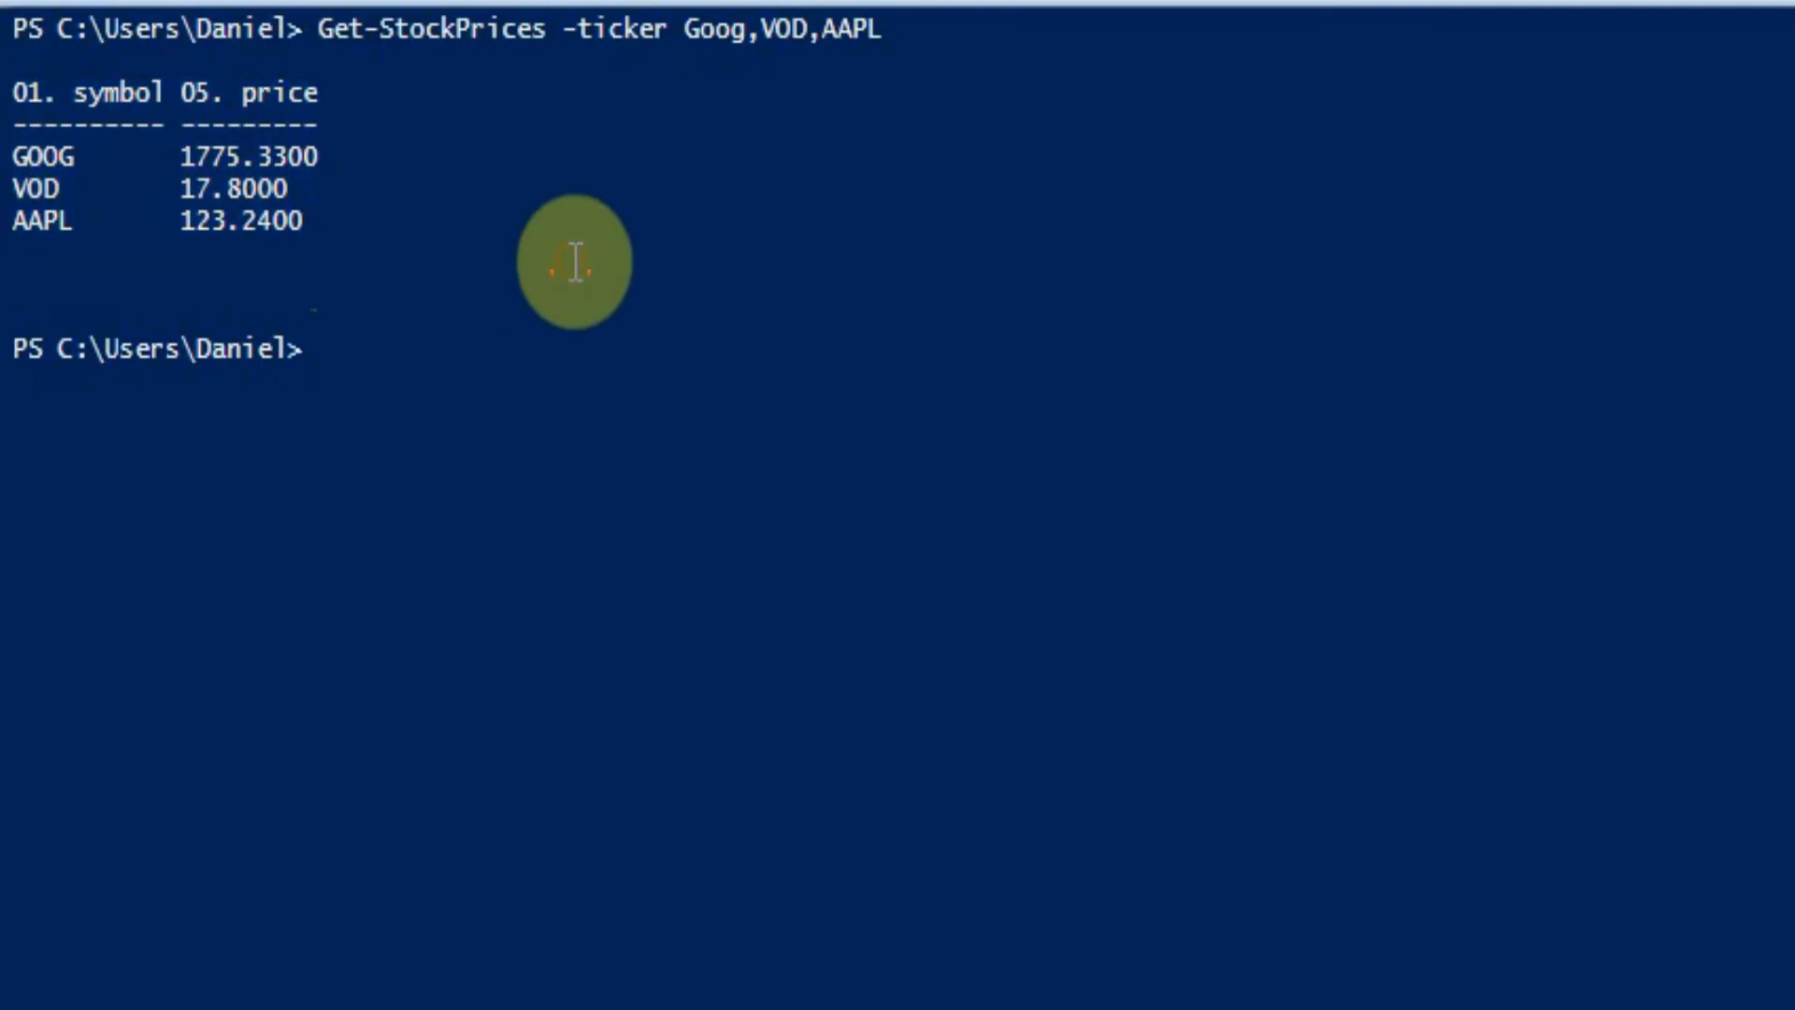
mouse_move(389, 277)
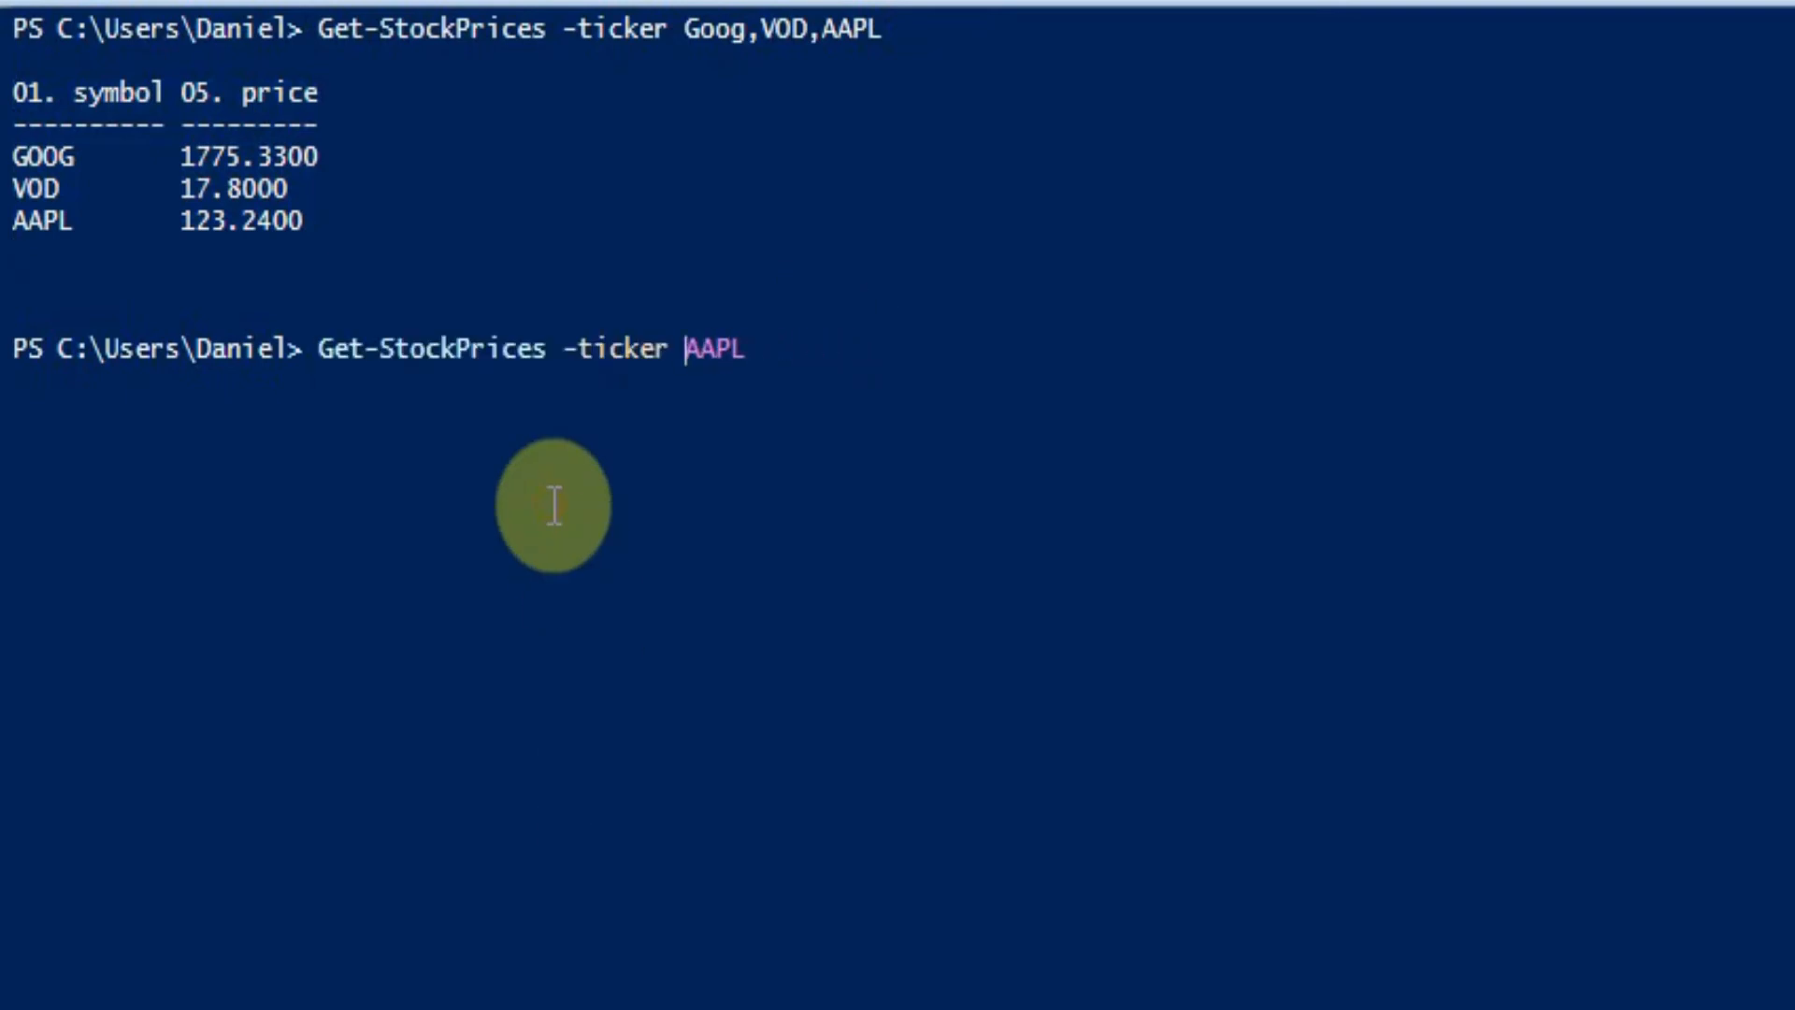
key("Return")
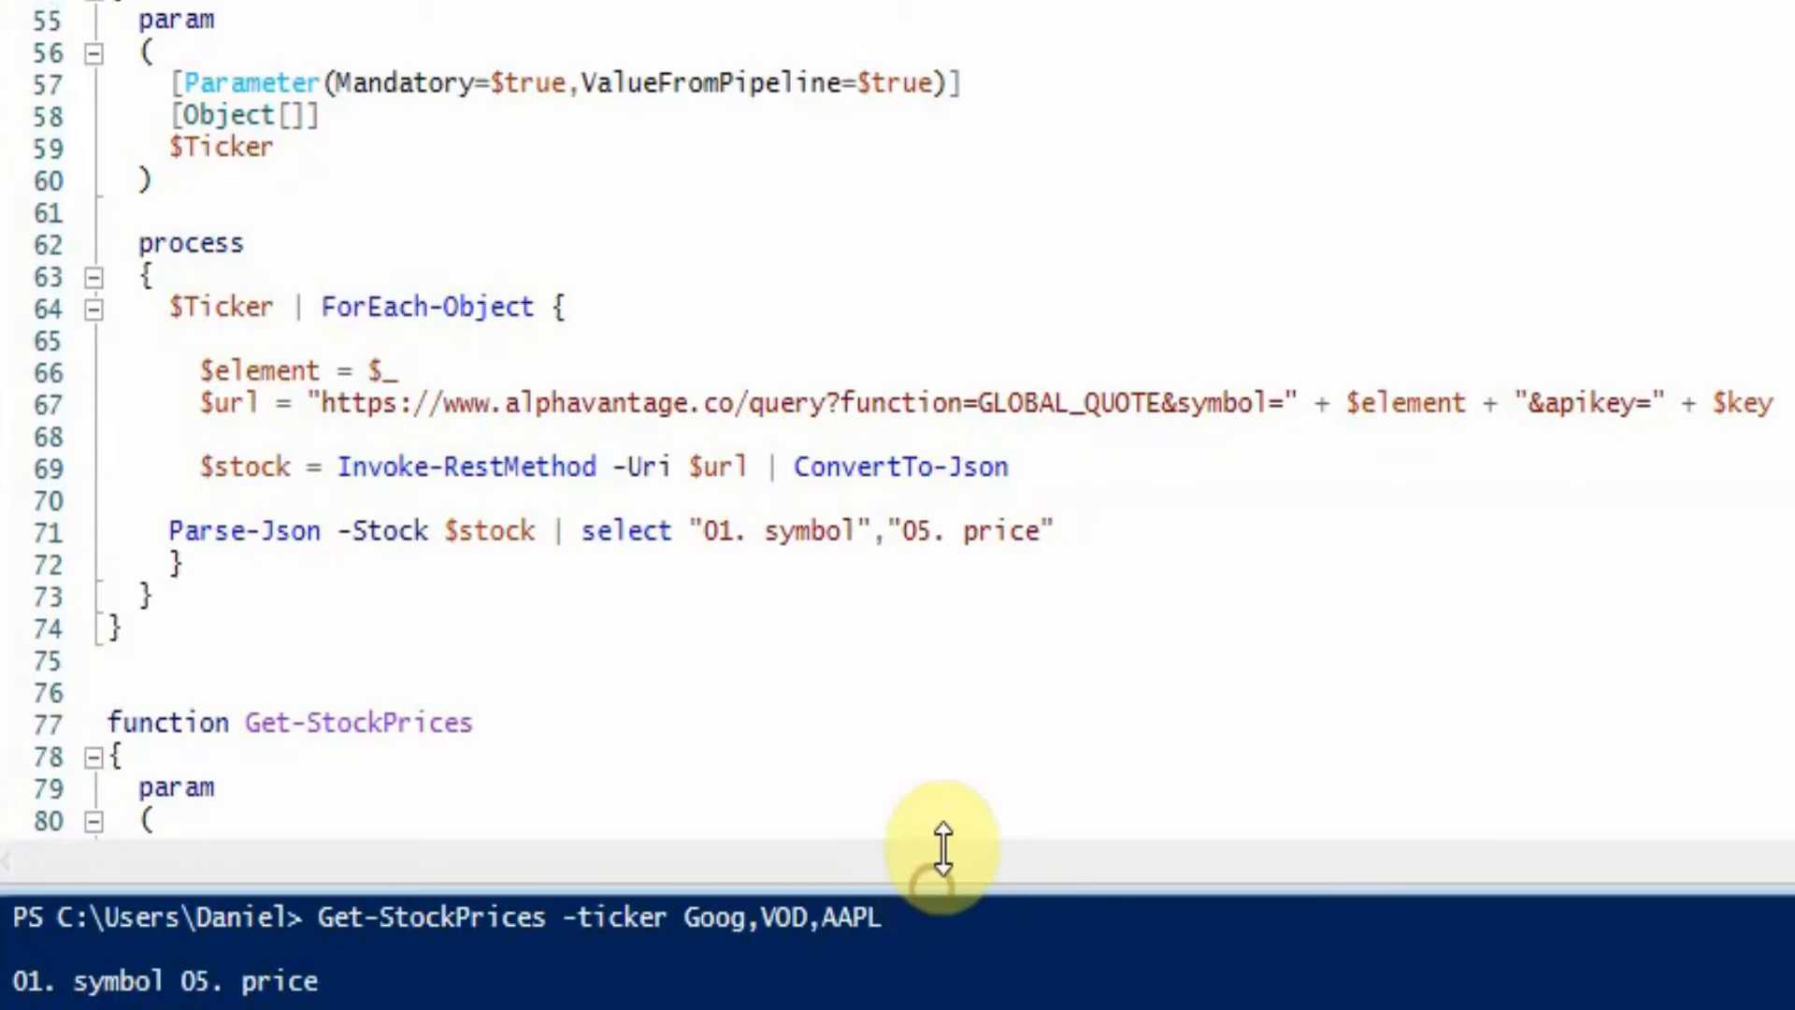
Select line 67, the $url assignment that builds the stock quote API request
scroll("down", 3)
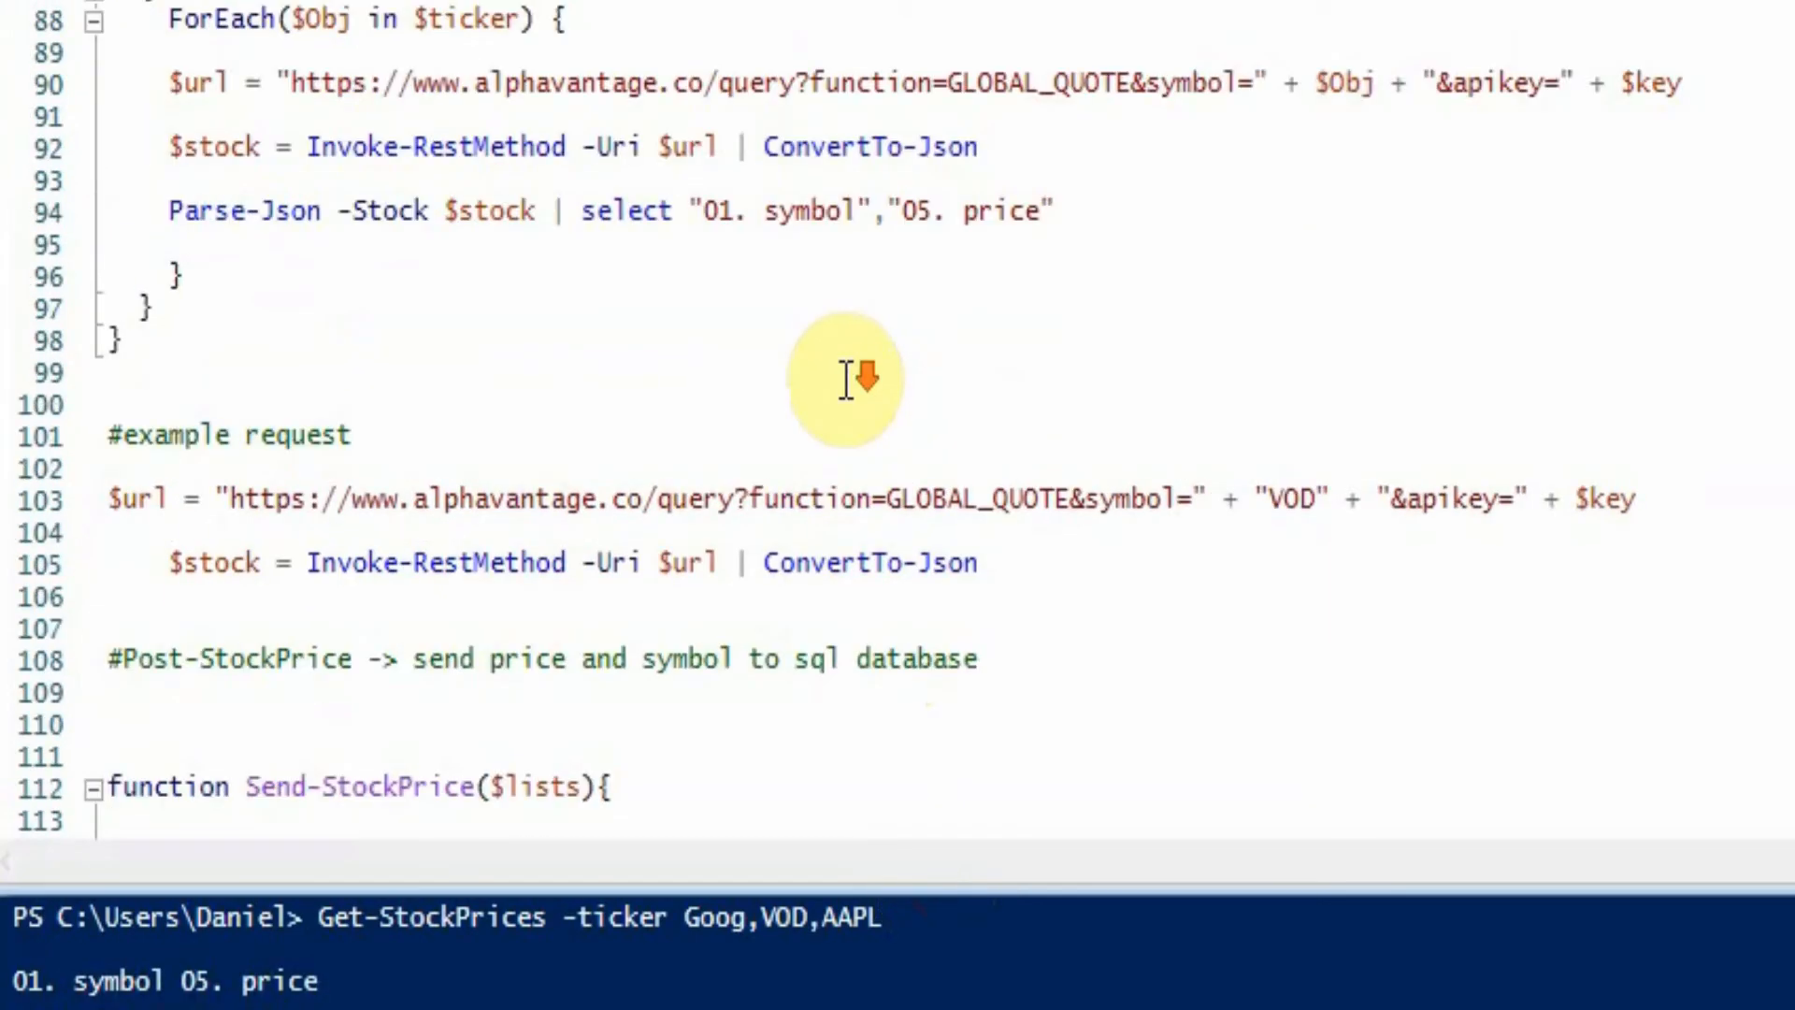
scroll("down", 3)
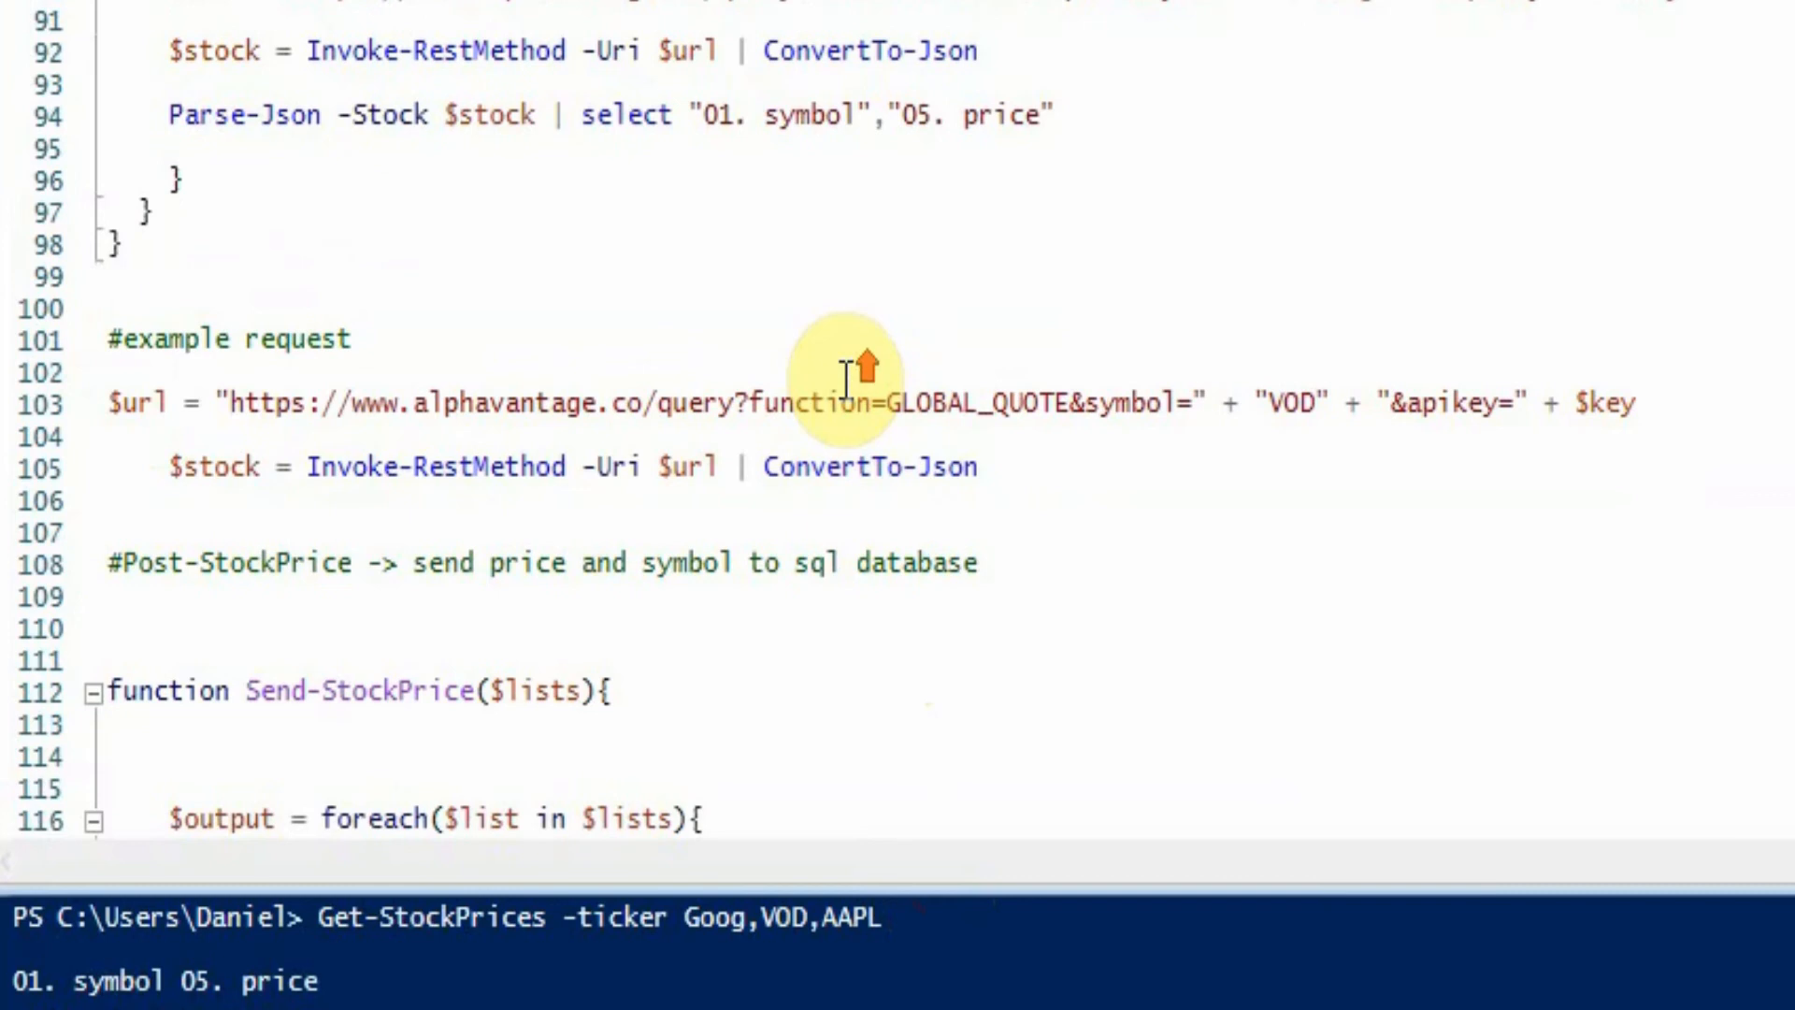
scroll("up", 3)
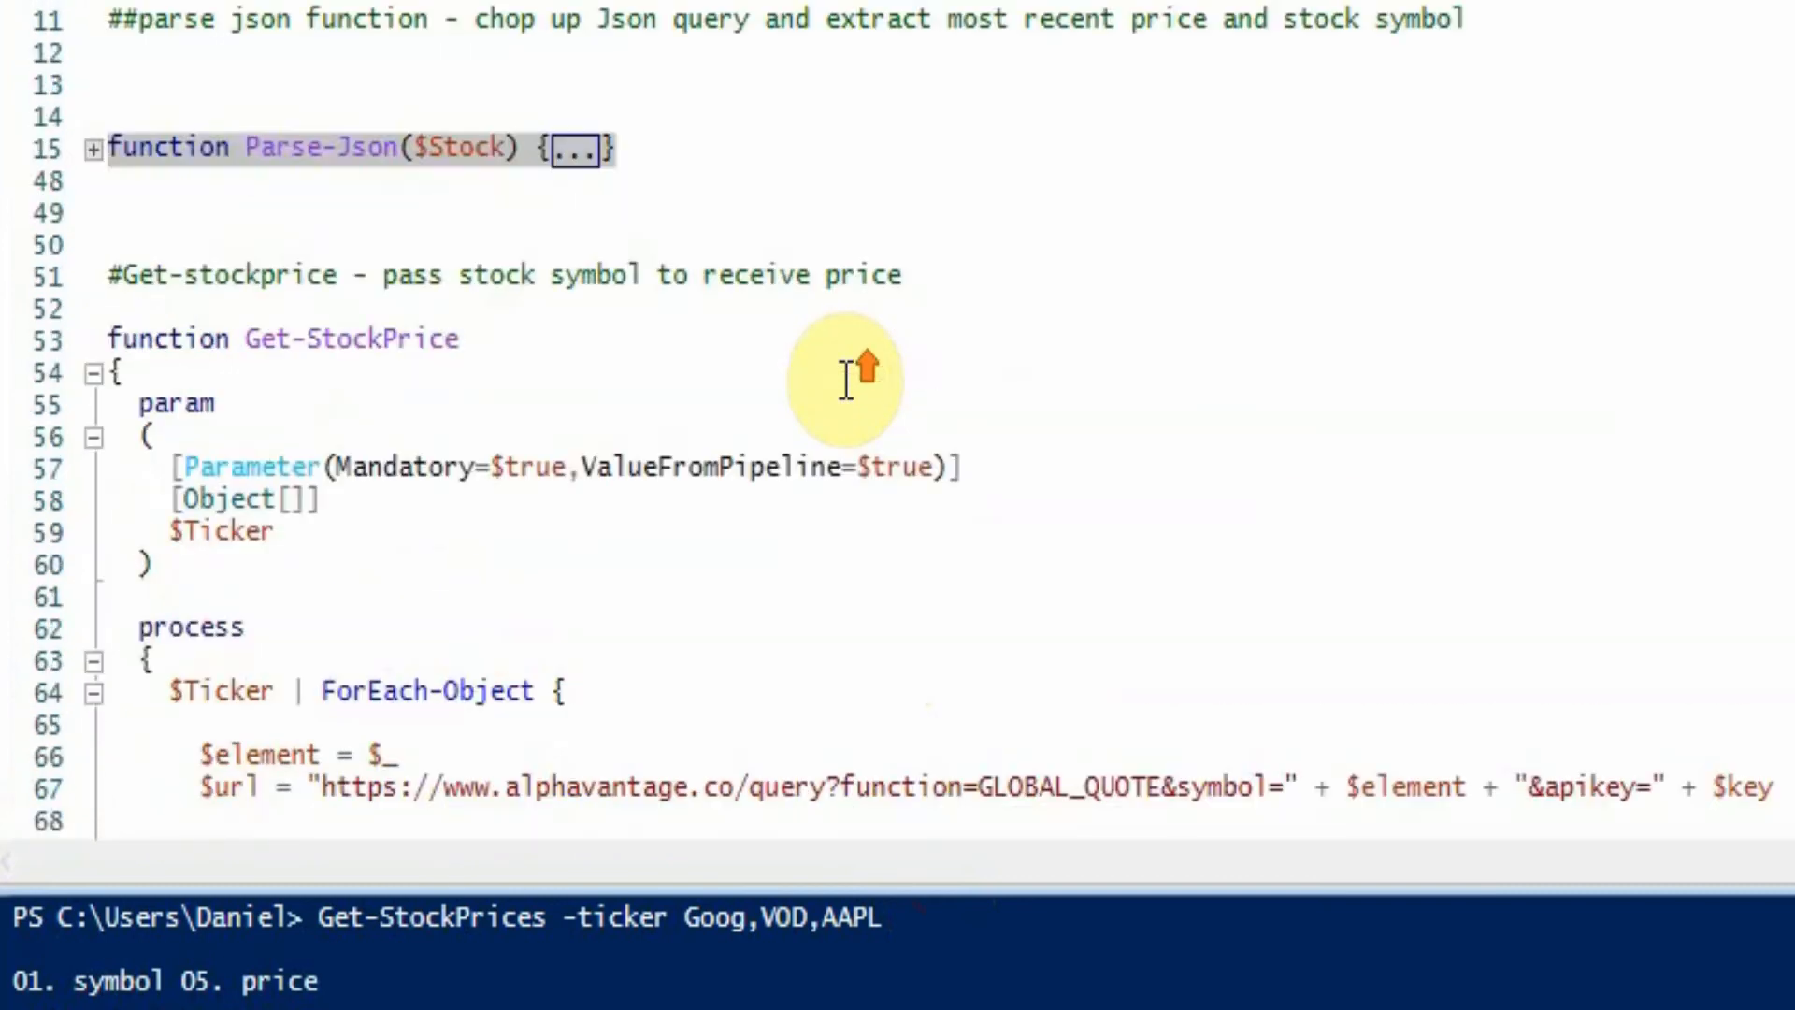
scroll("down", 3)
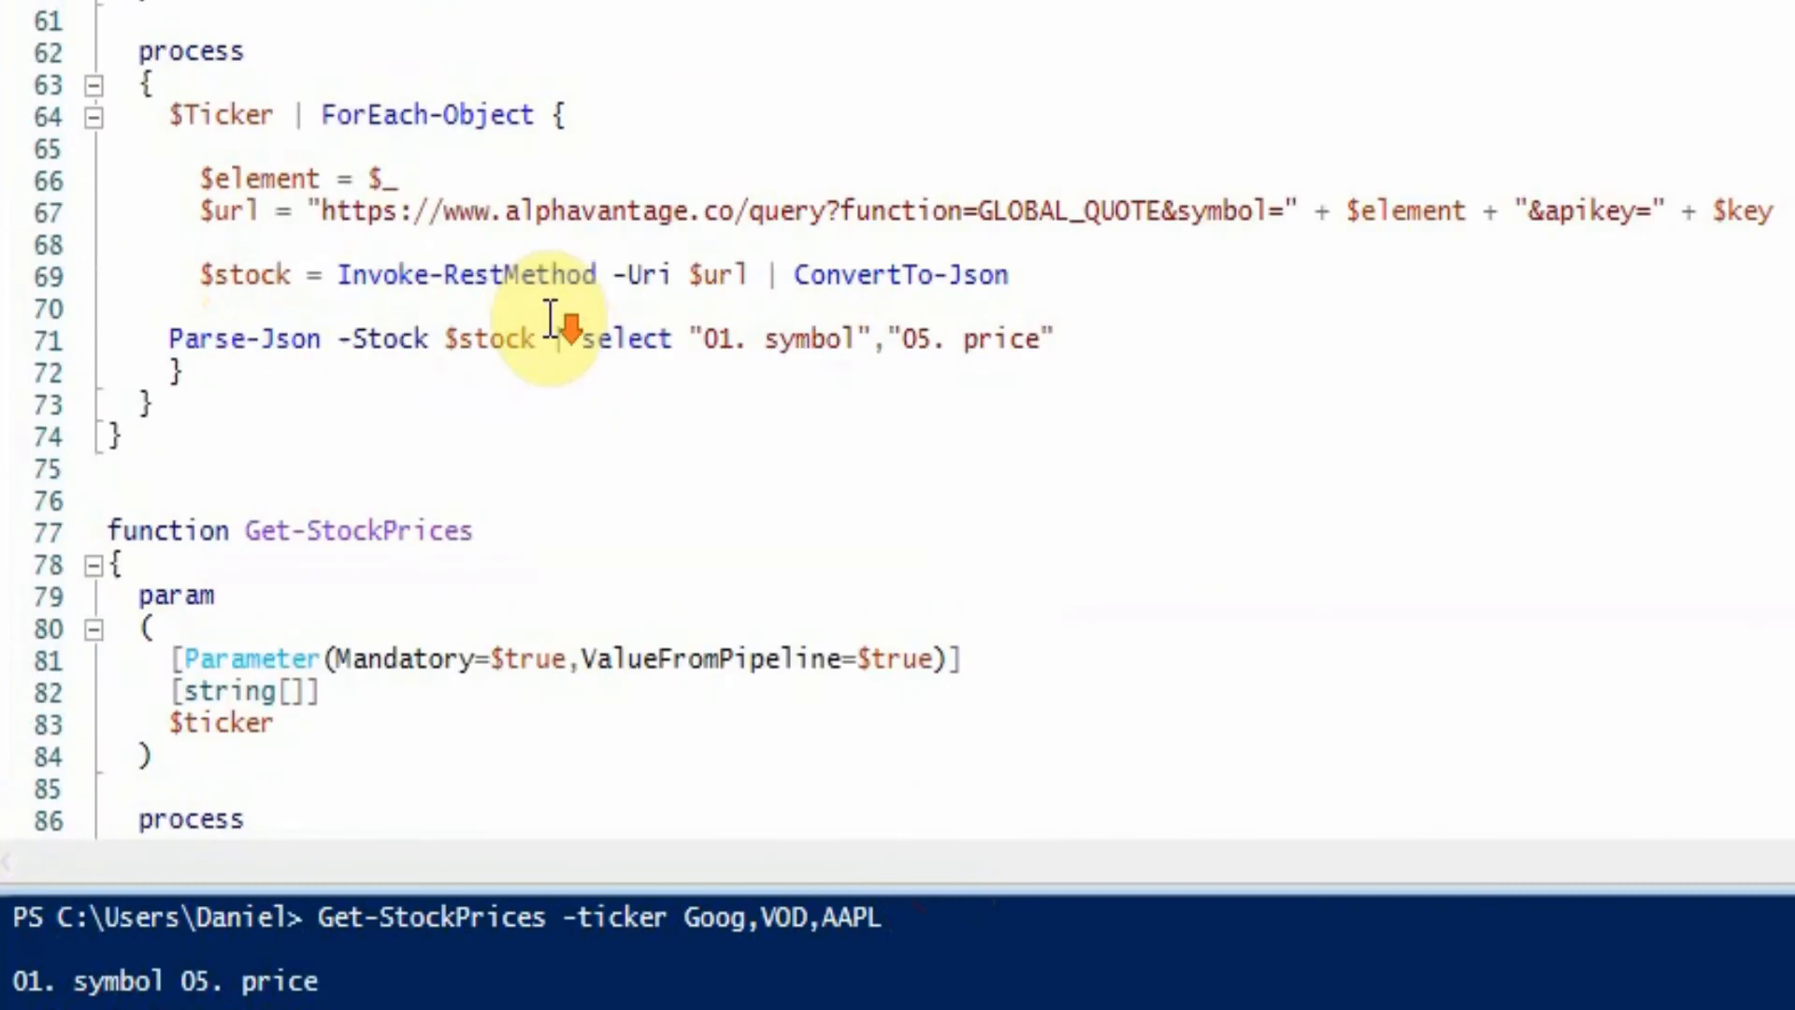
mouse_move(333, 211)
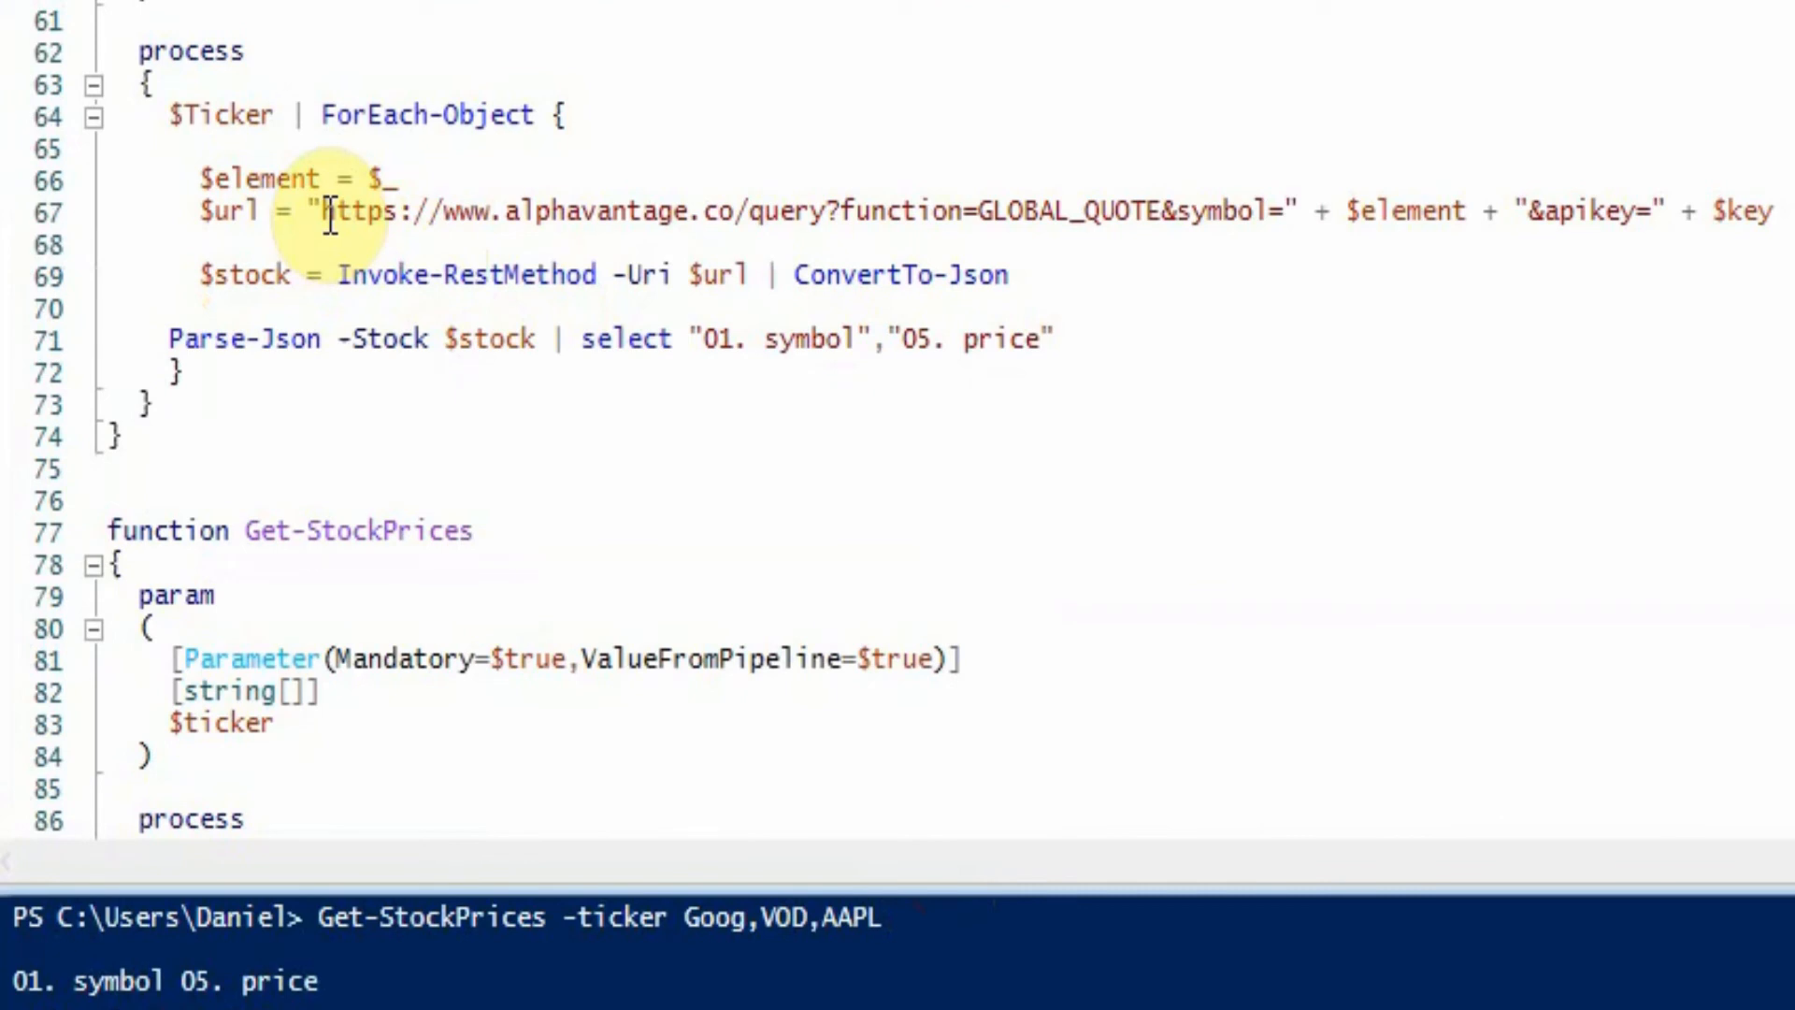
mouse_move(1122, 368)
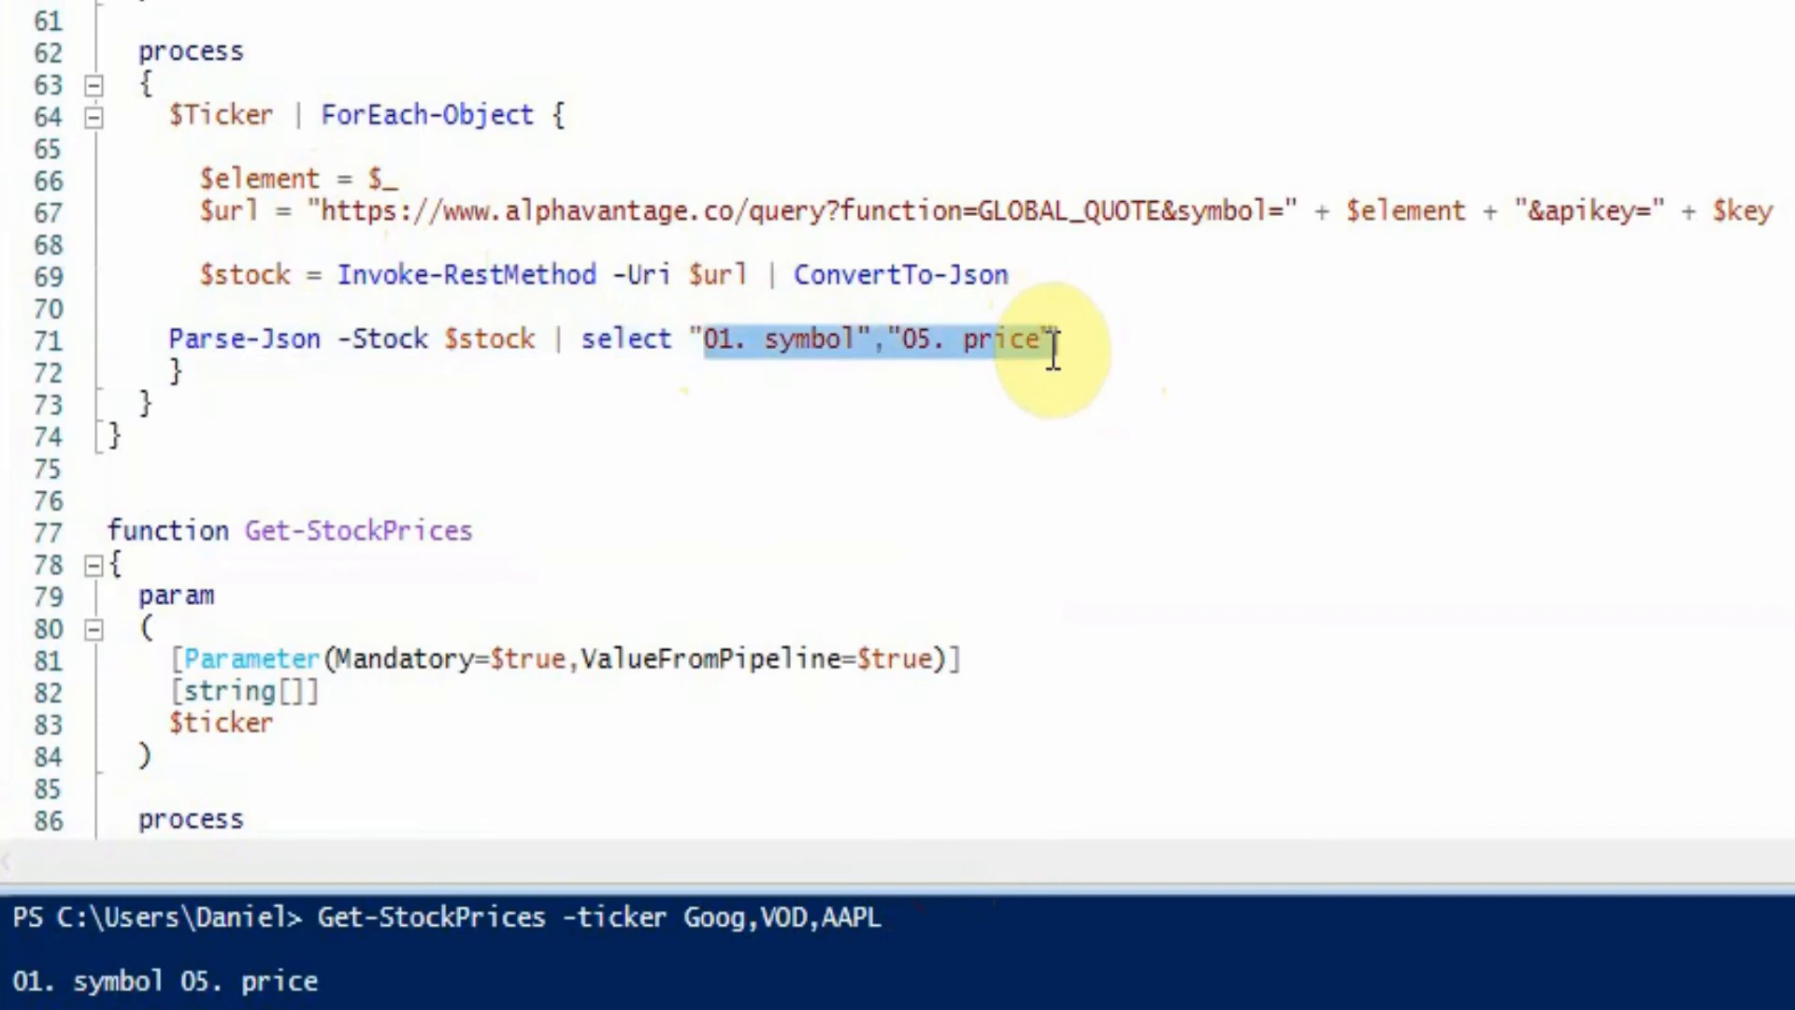
left_click(750, 339)
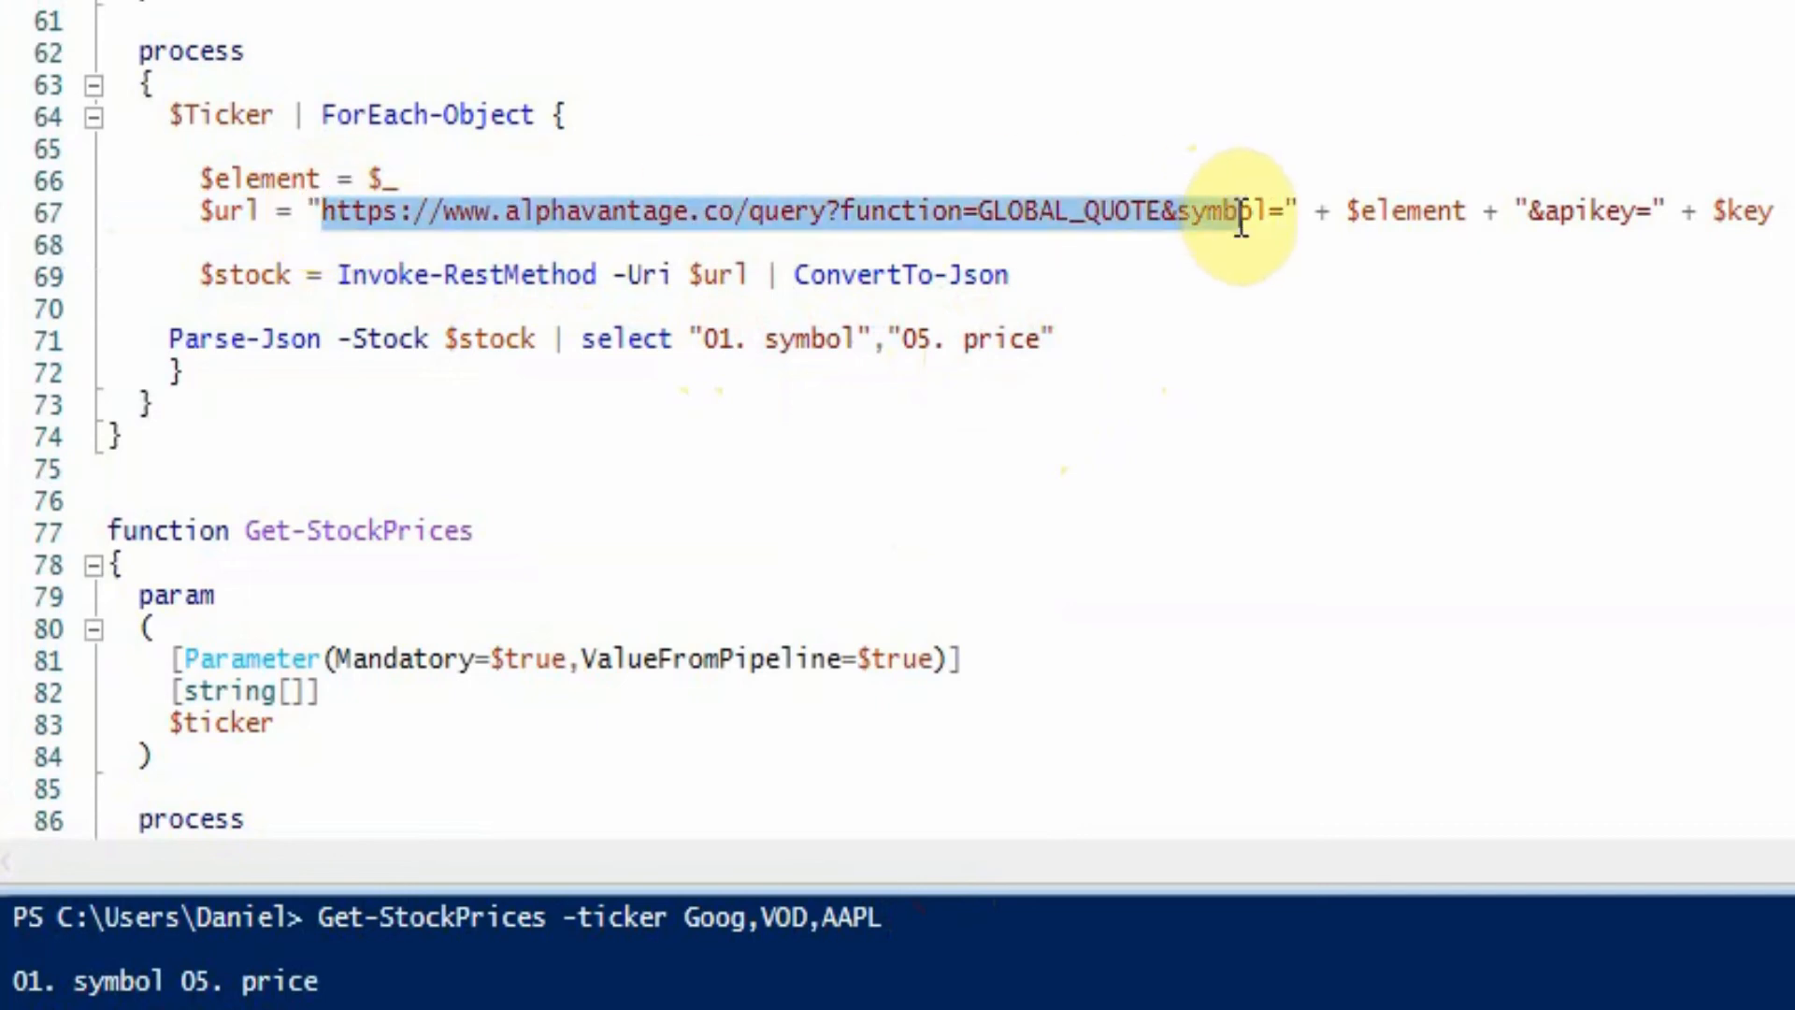
mouse_move(1217, 383)
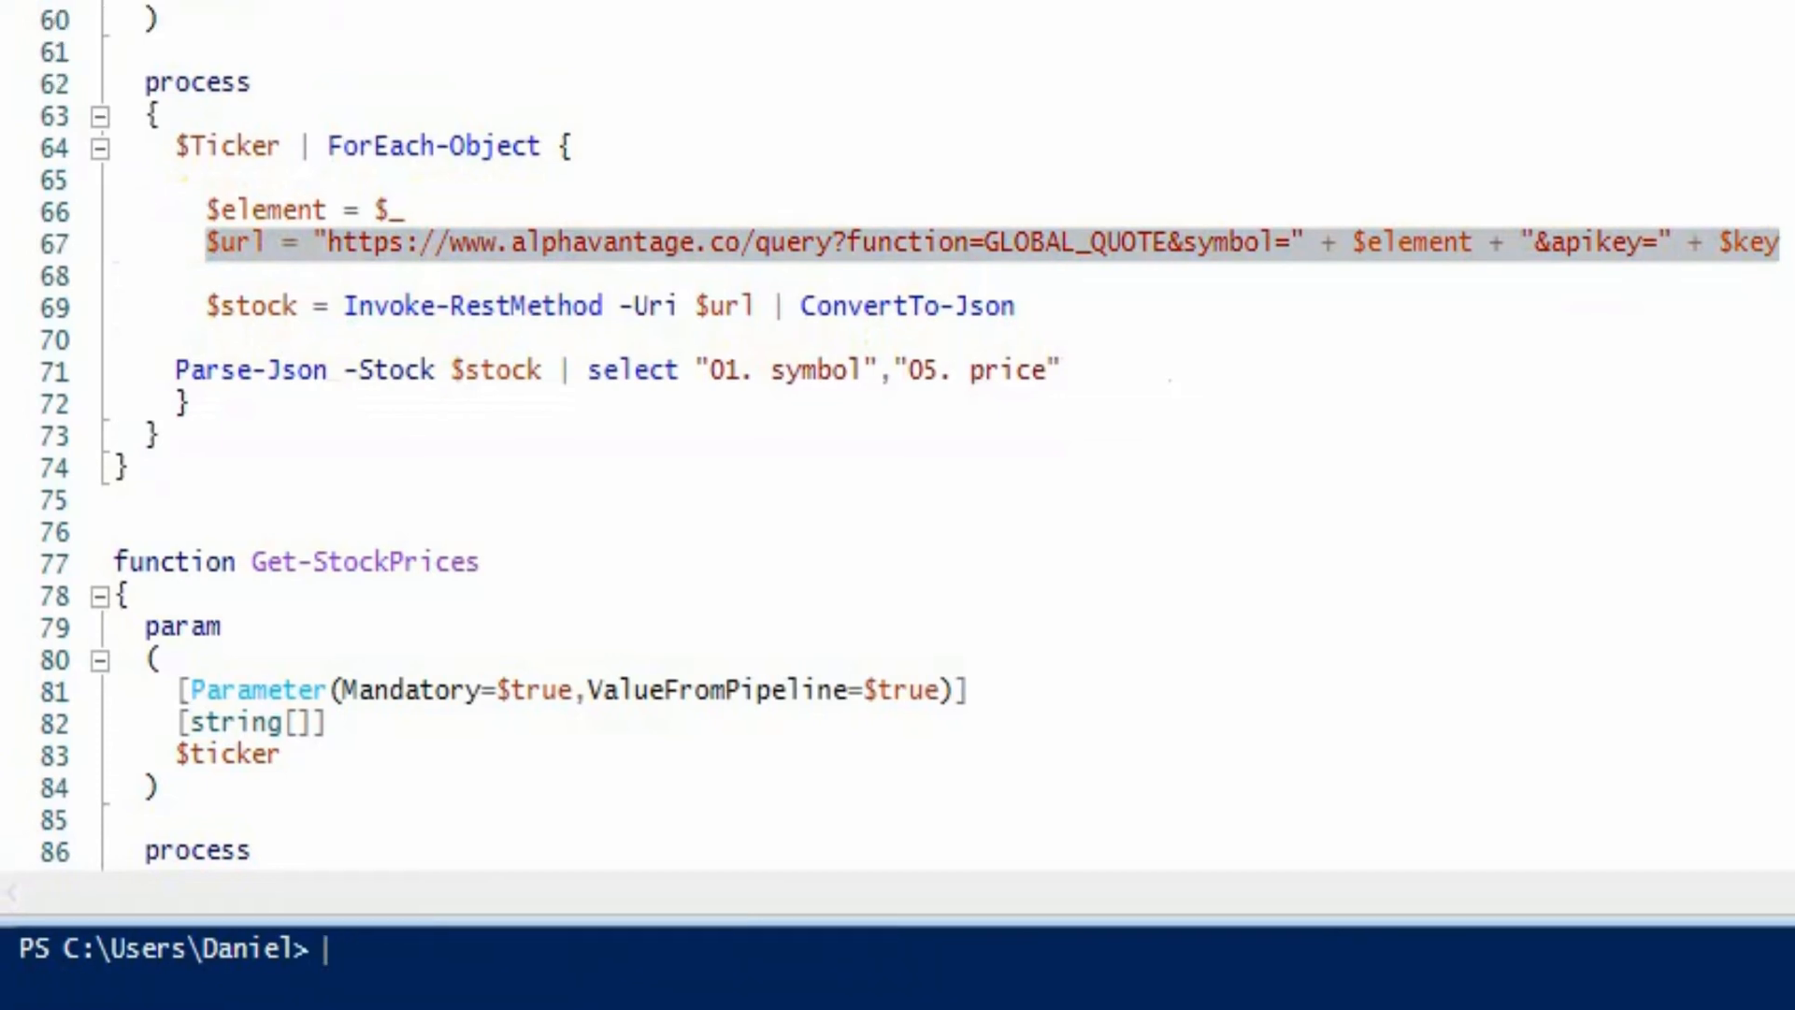
mouse_move(1106, 922)
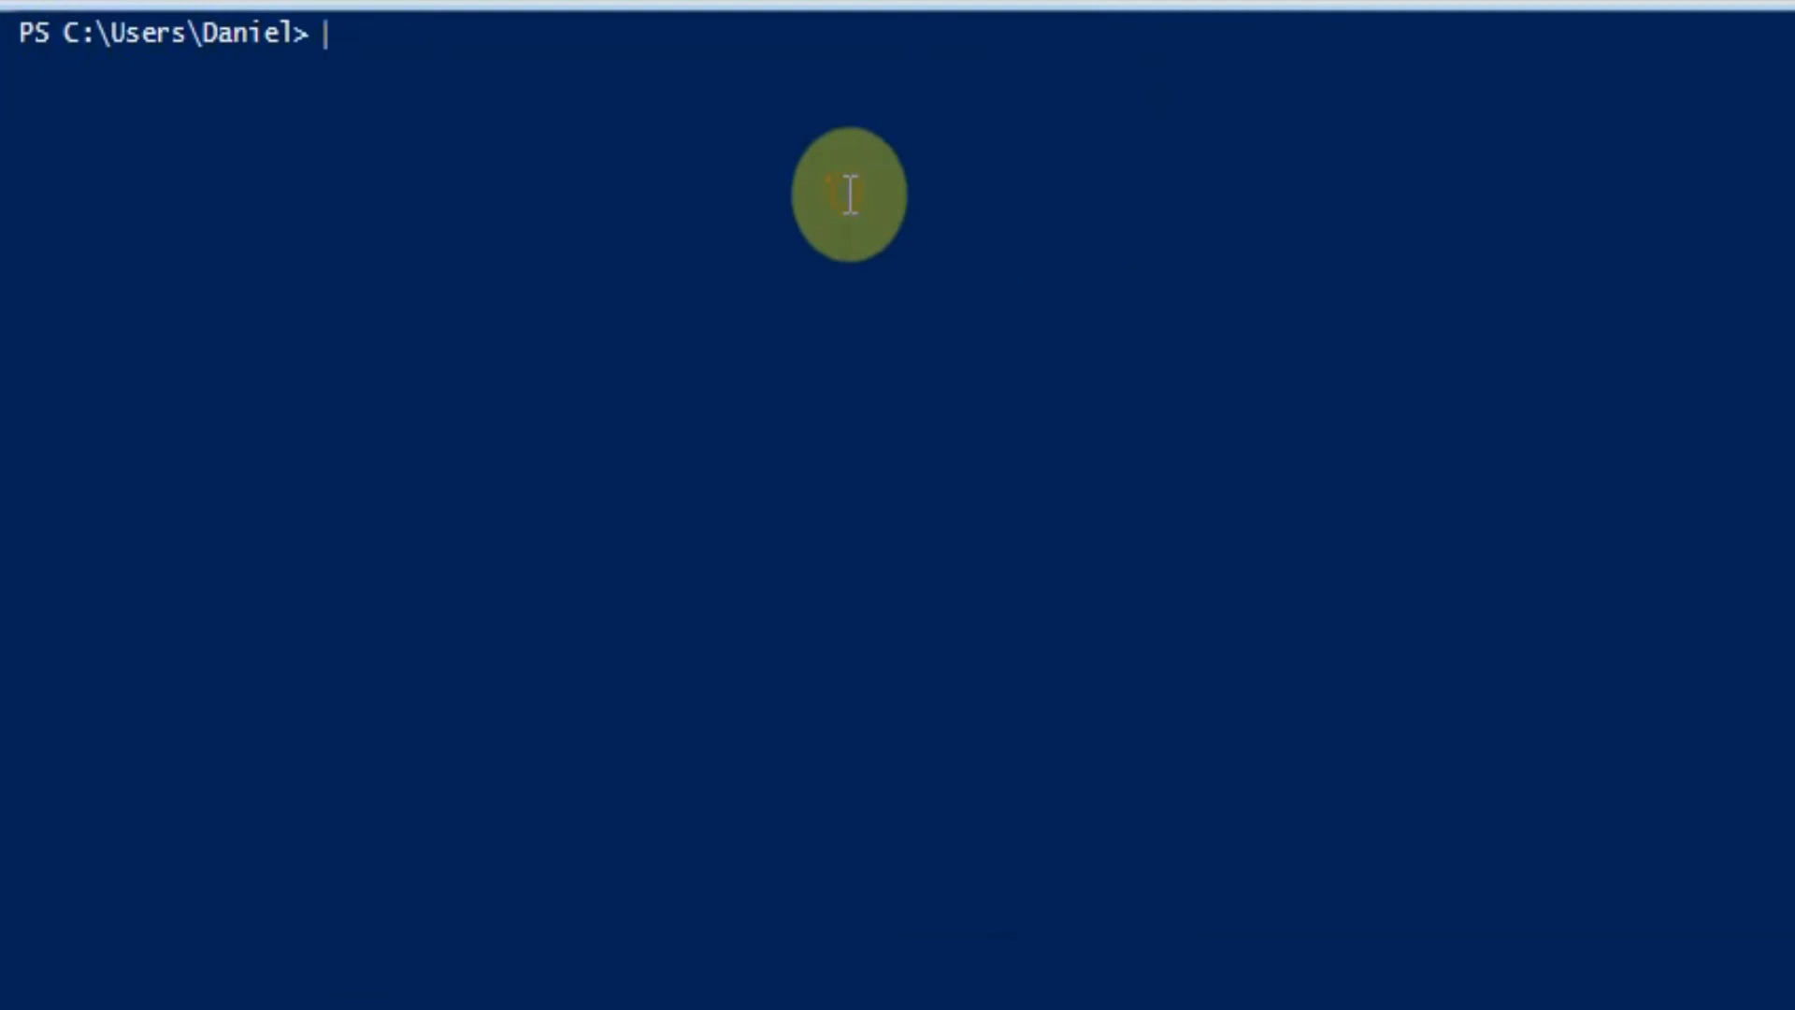
Run the $url line, then Invoke-RestMethod -Uri $url, which returns an Invalid API call error
key("Return")
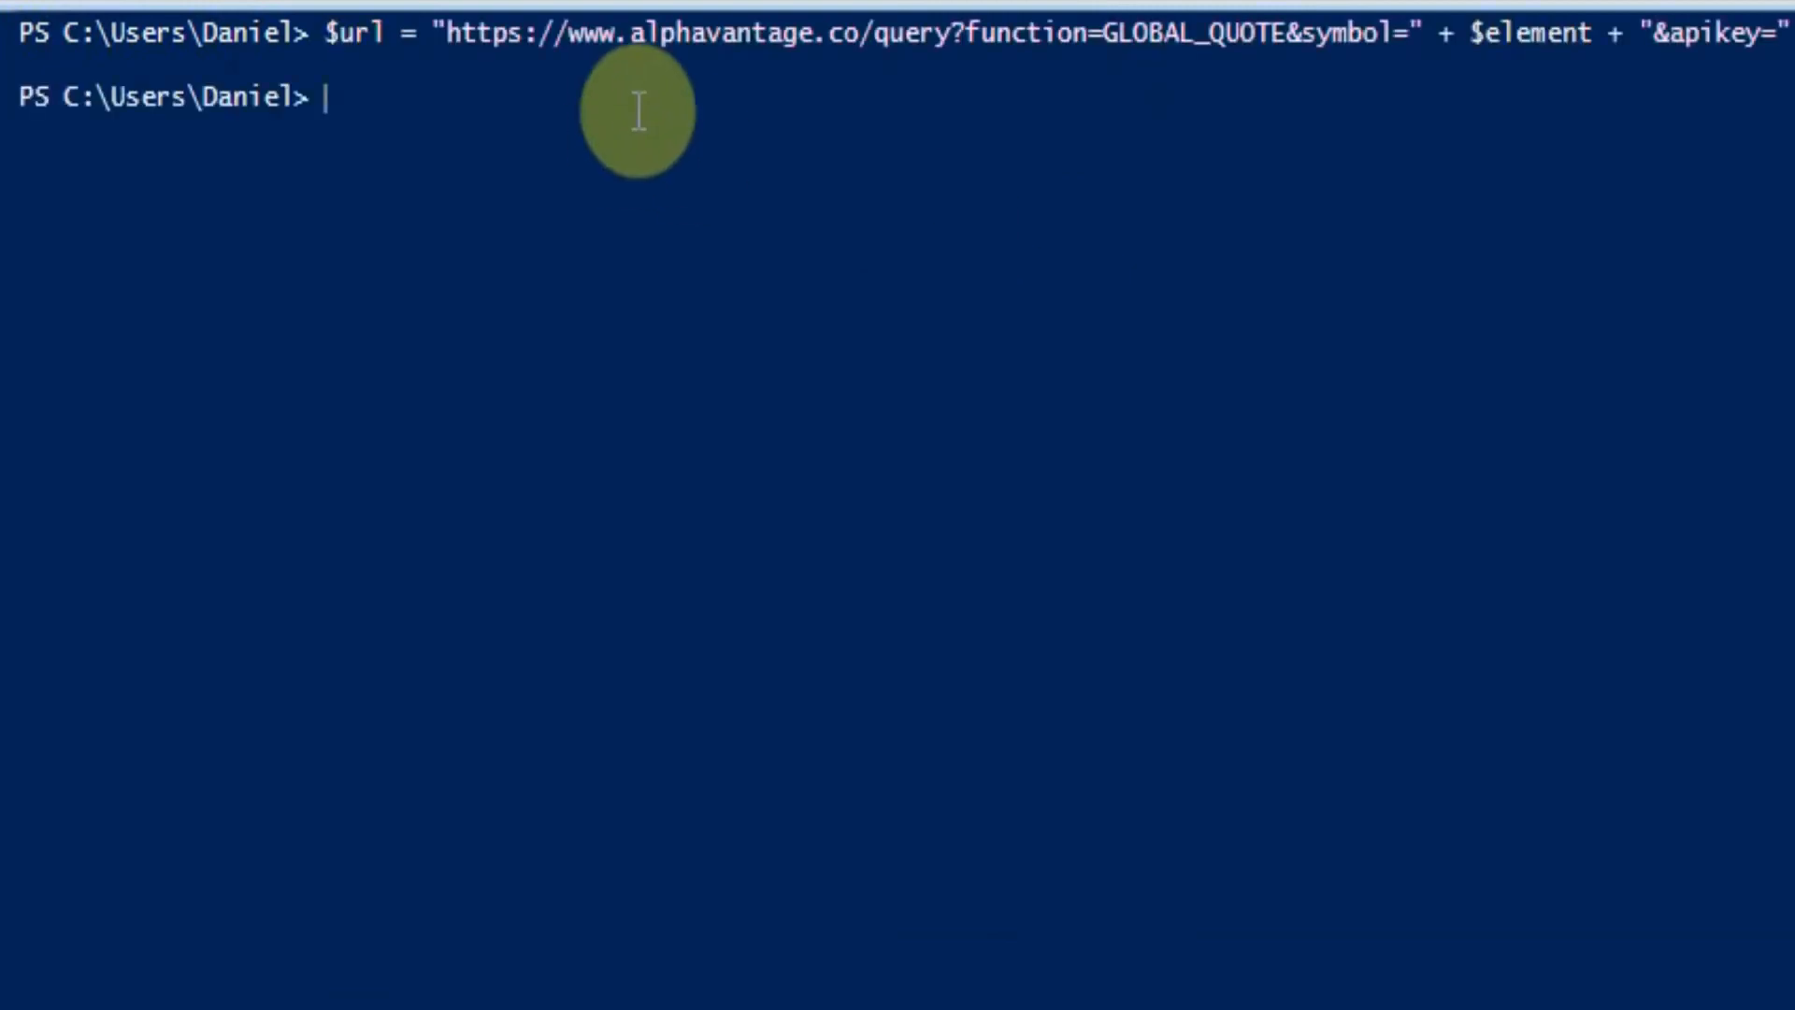
type("i")
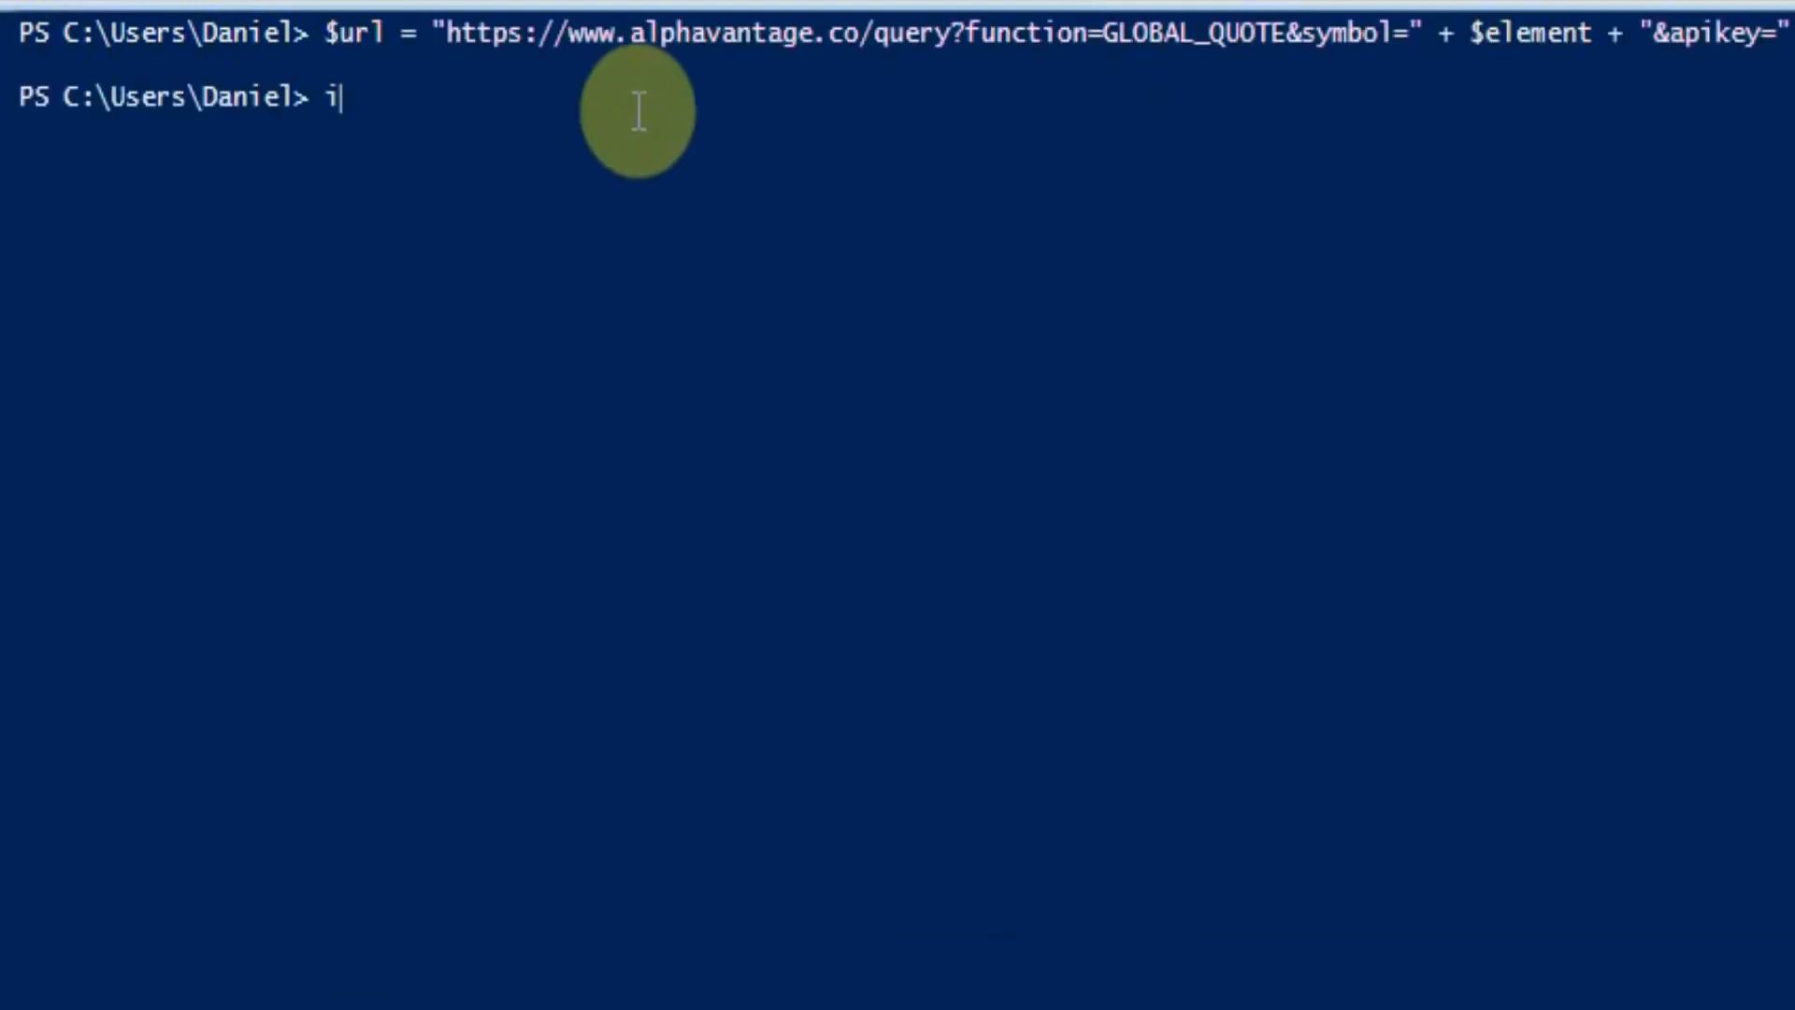
type("nv")
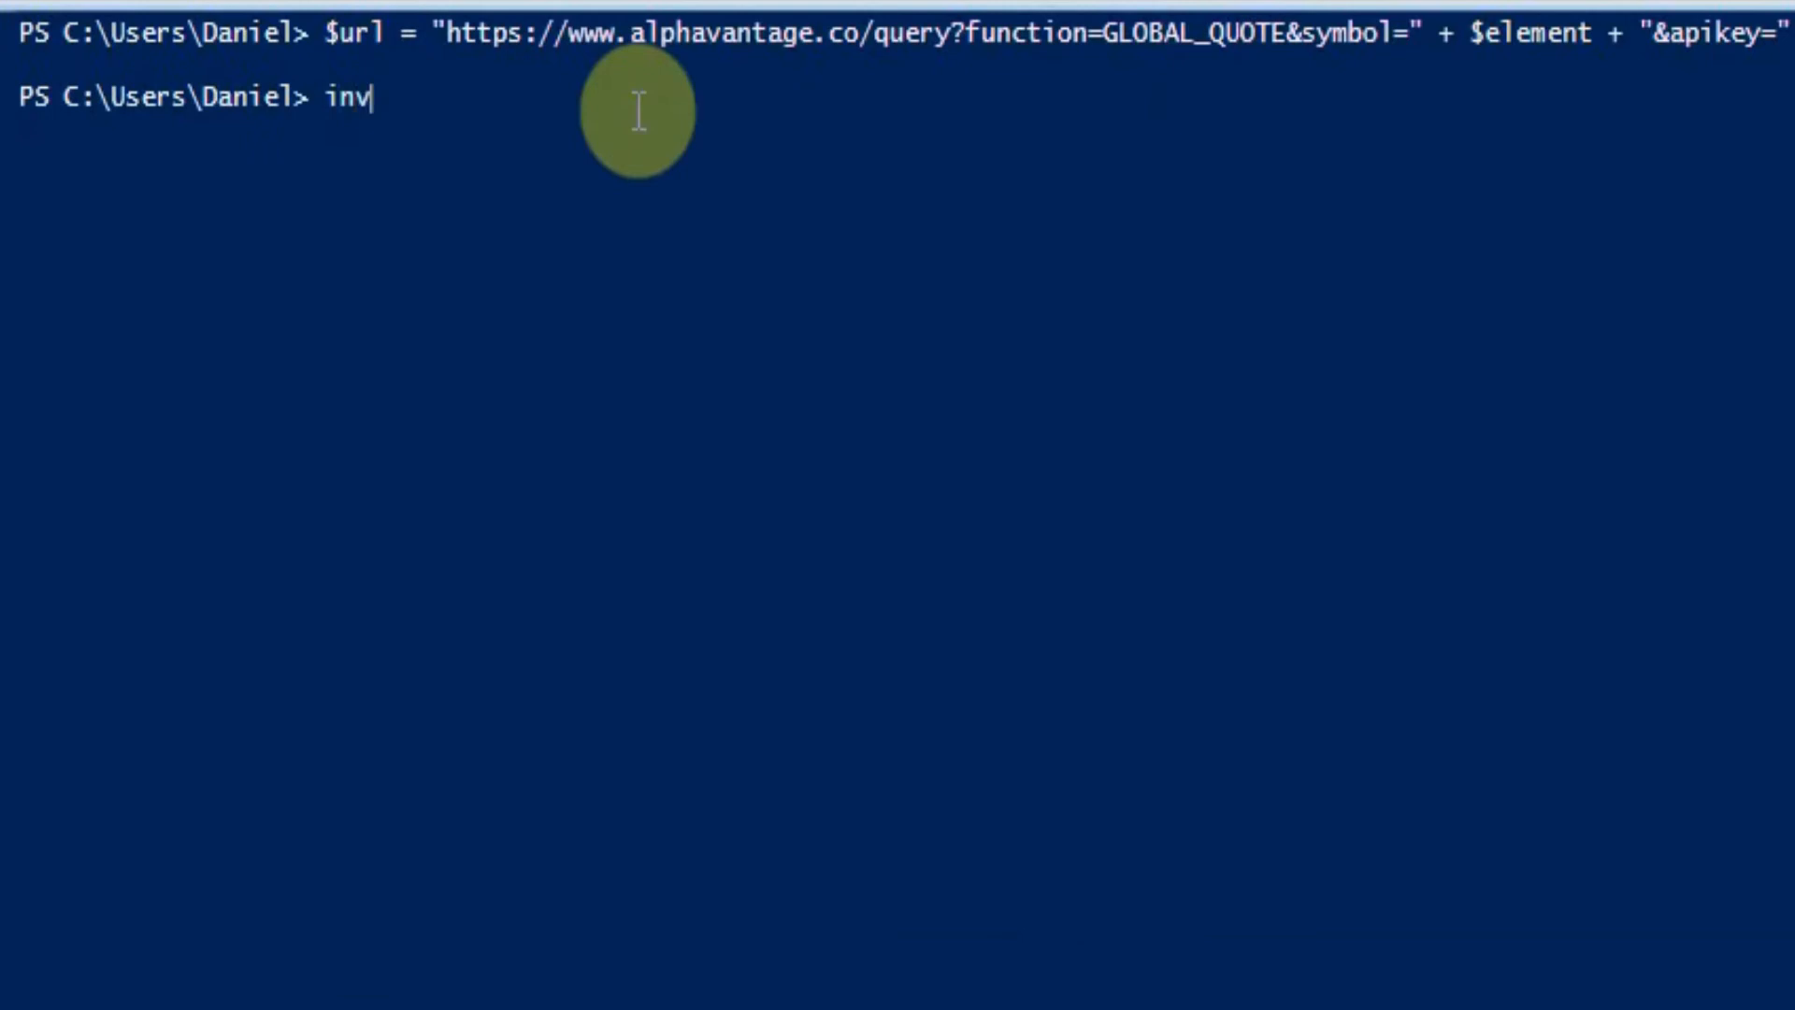
type("oke-RestMethod")
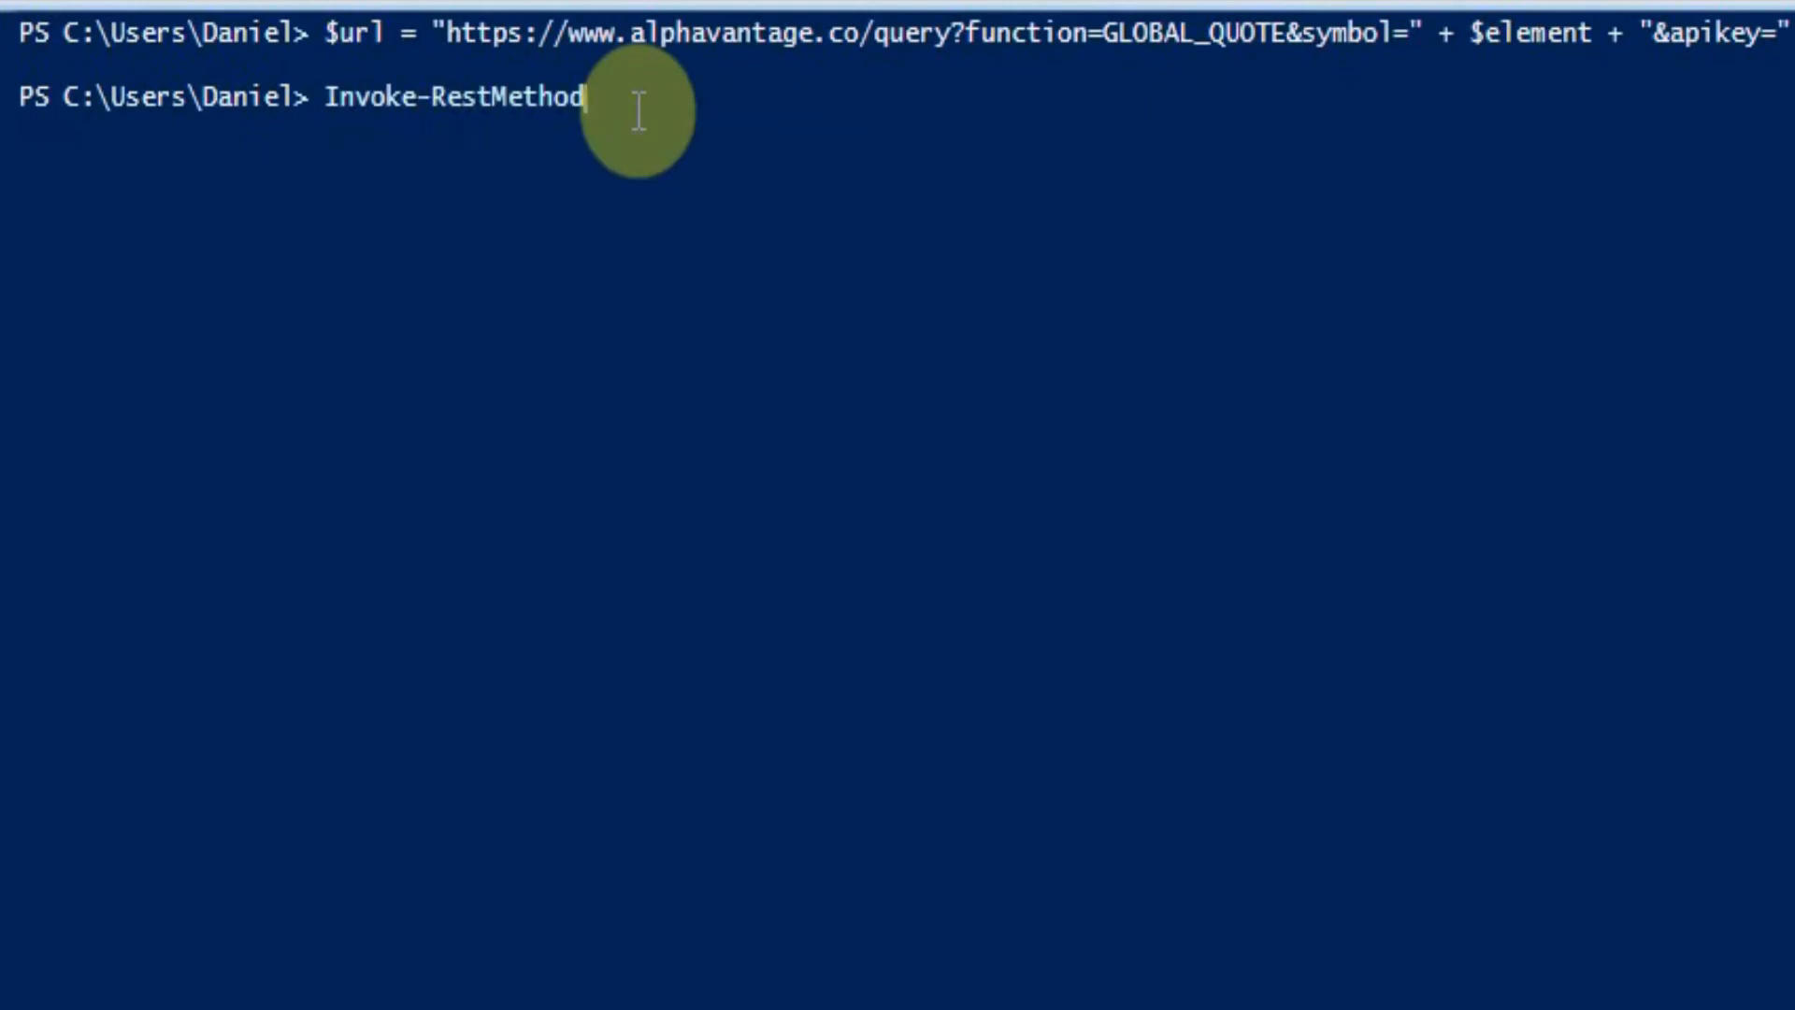
type("-uri")
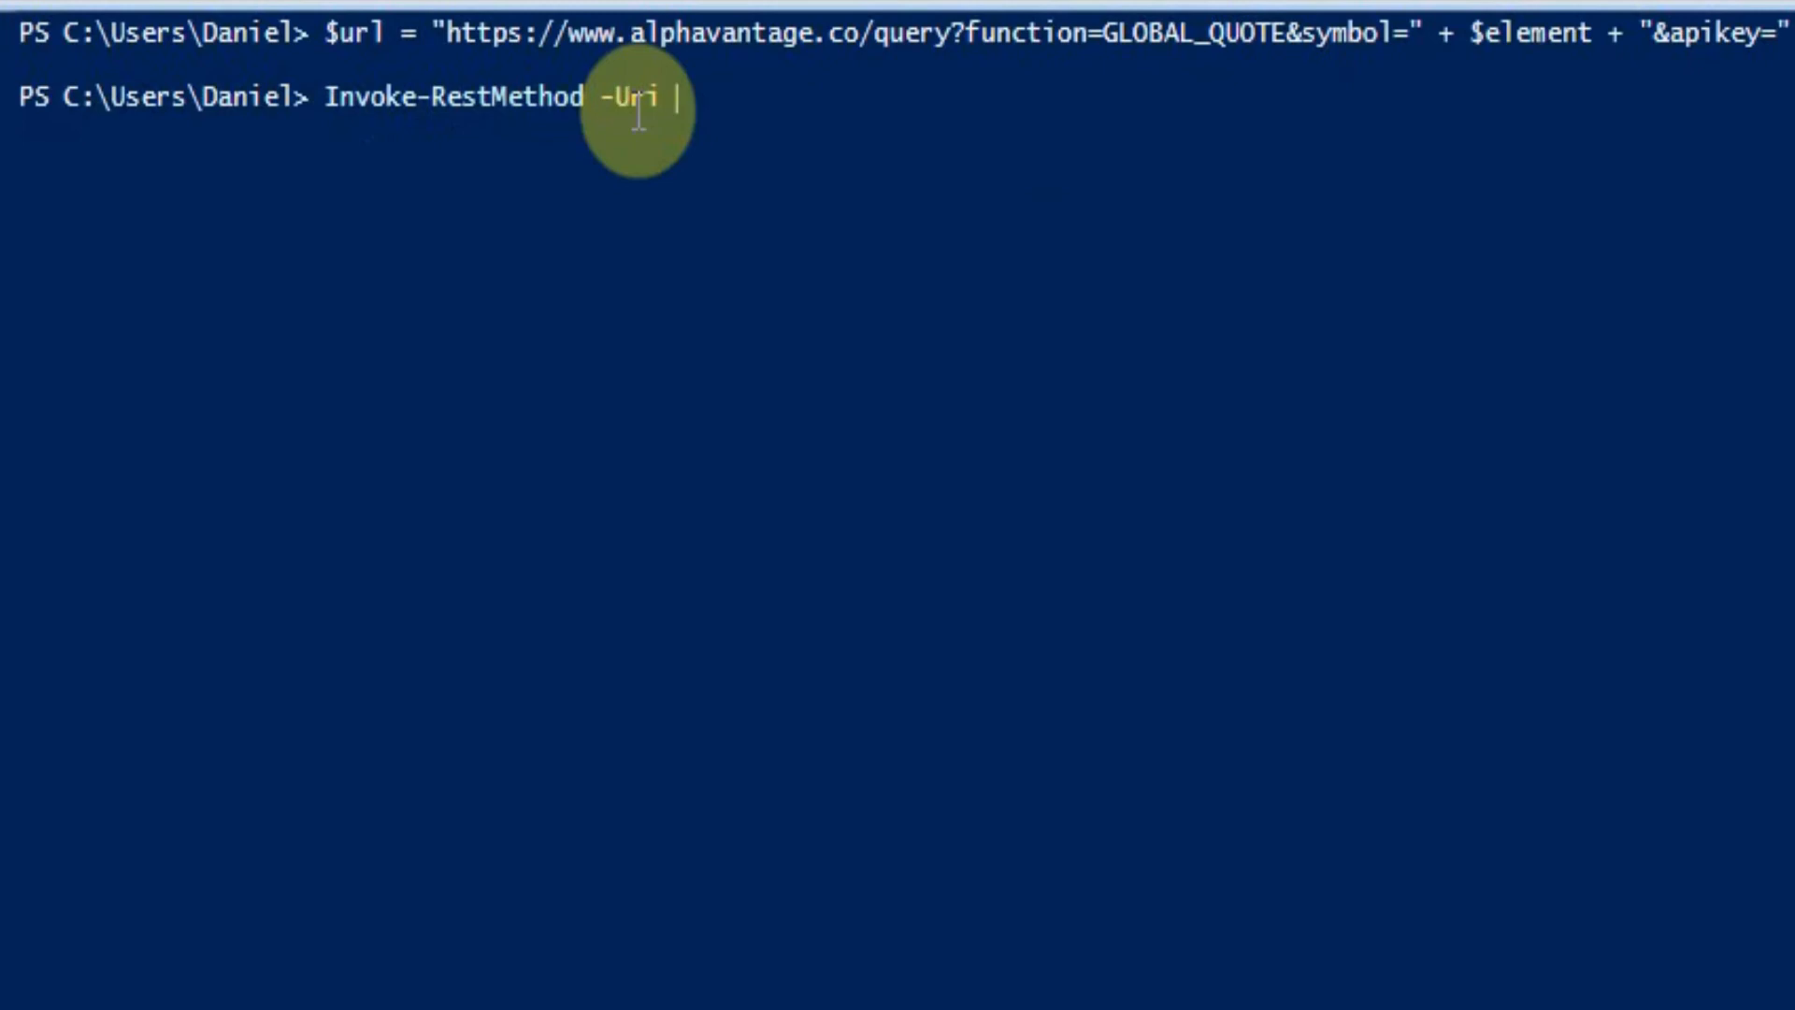
type("$url")
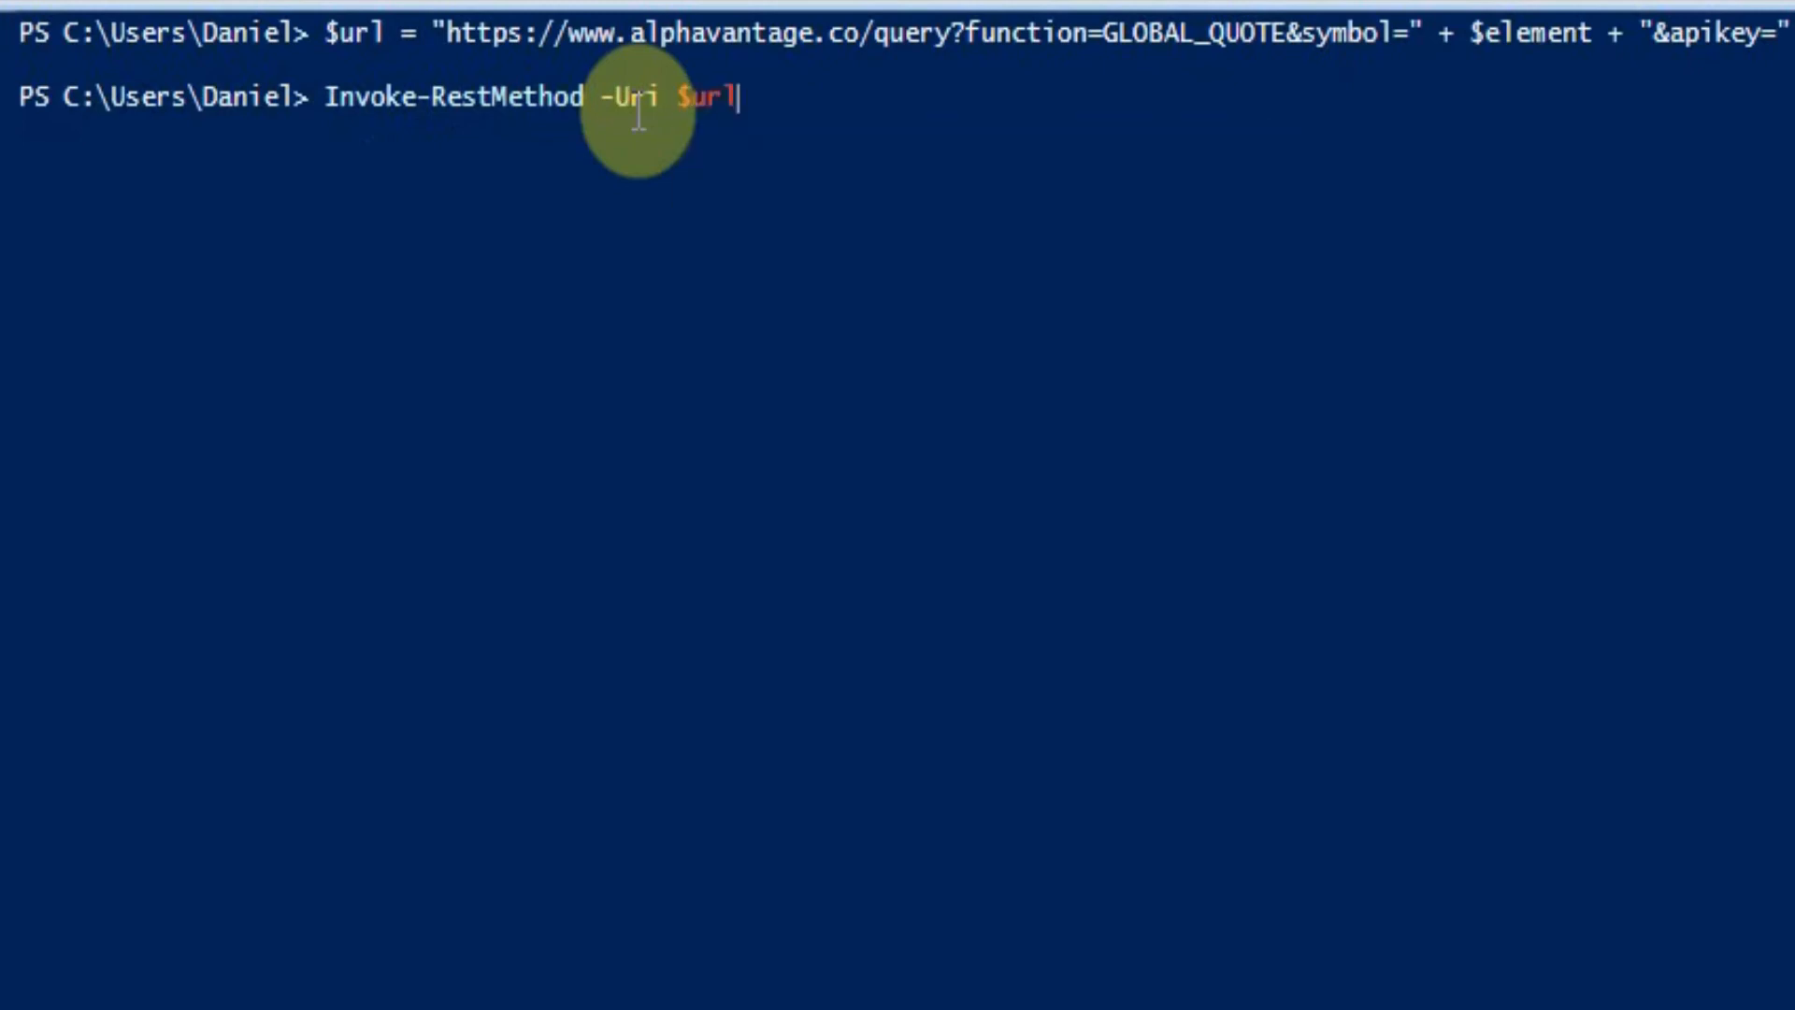
key("Return")
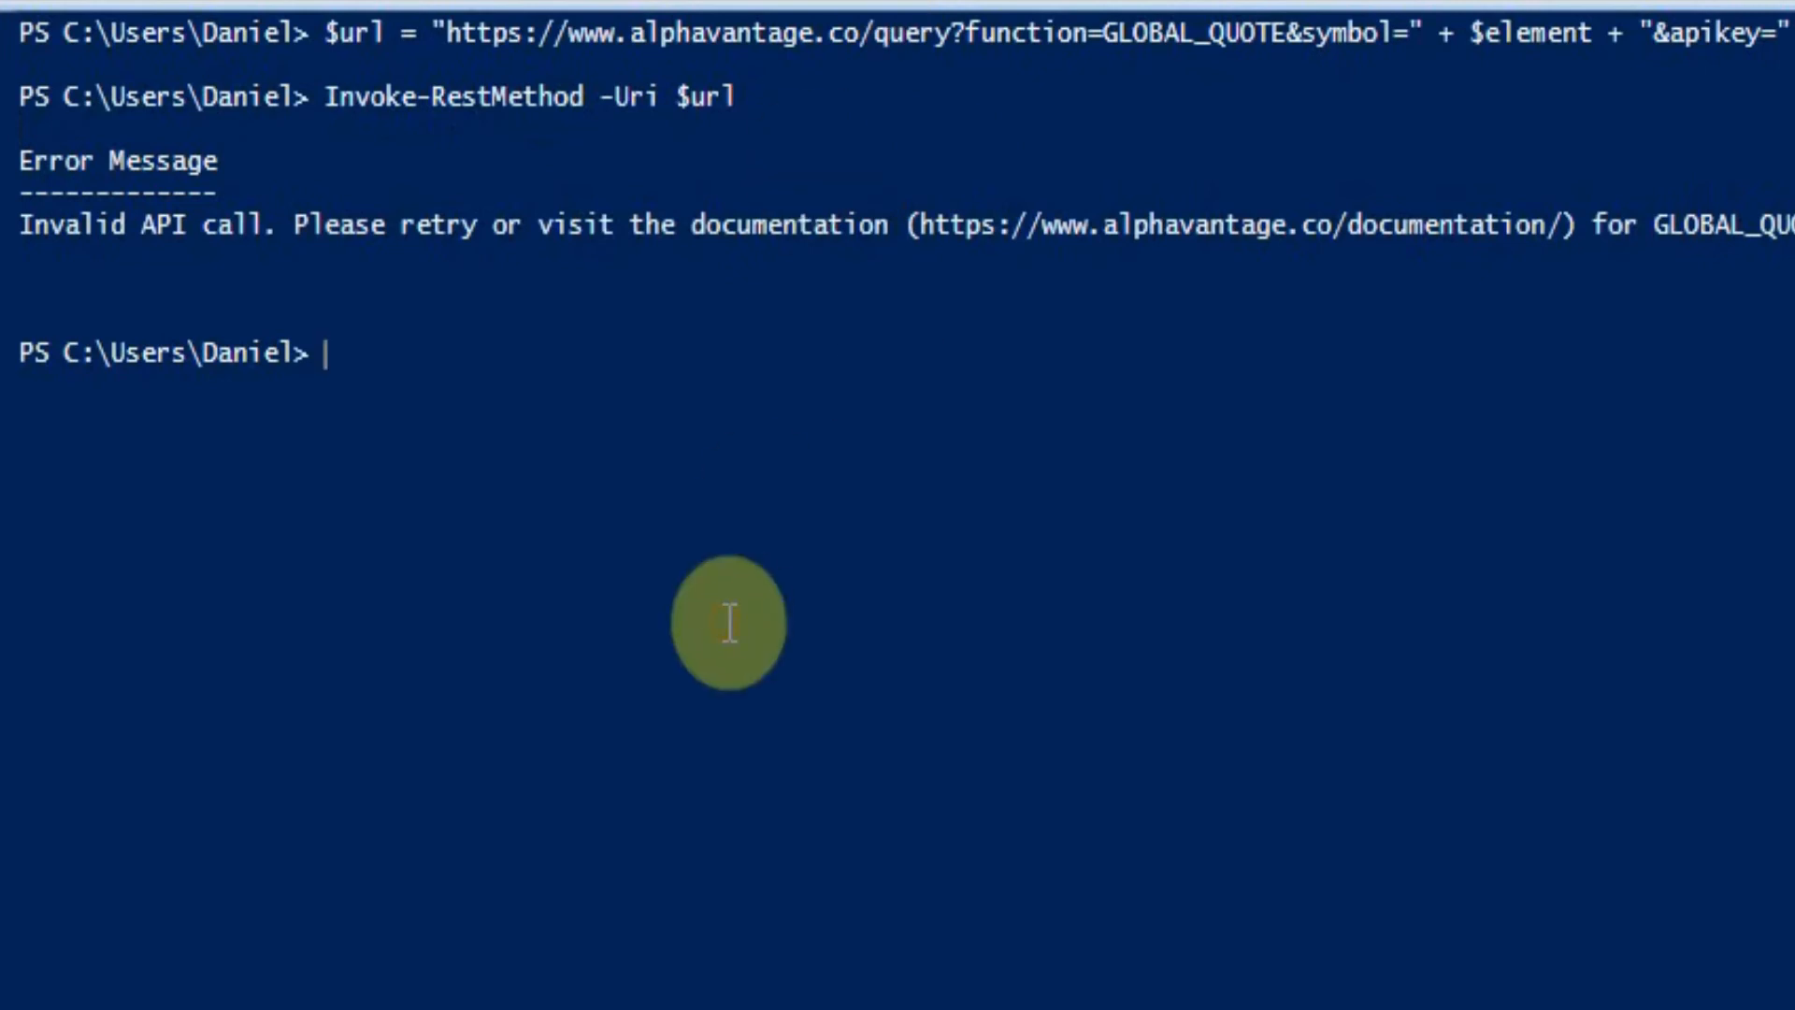
key("Up")
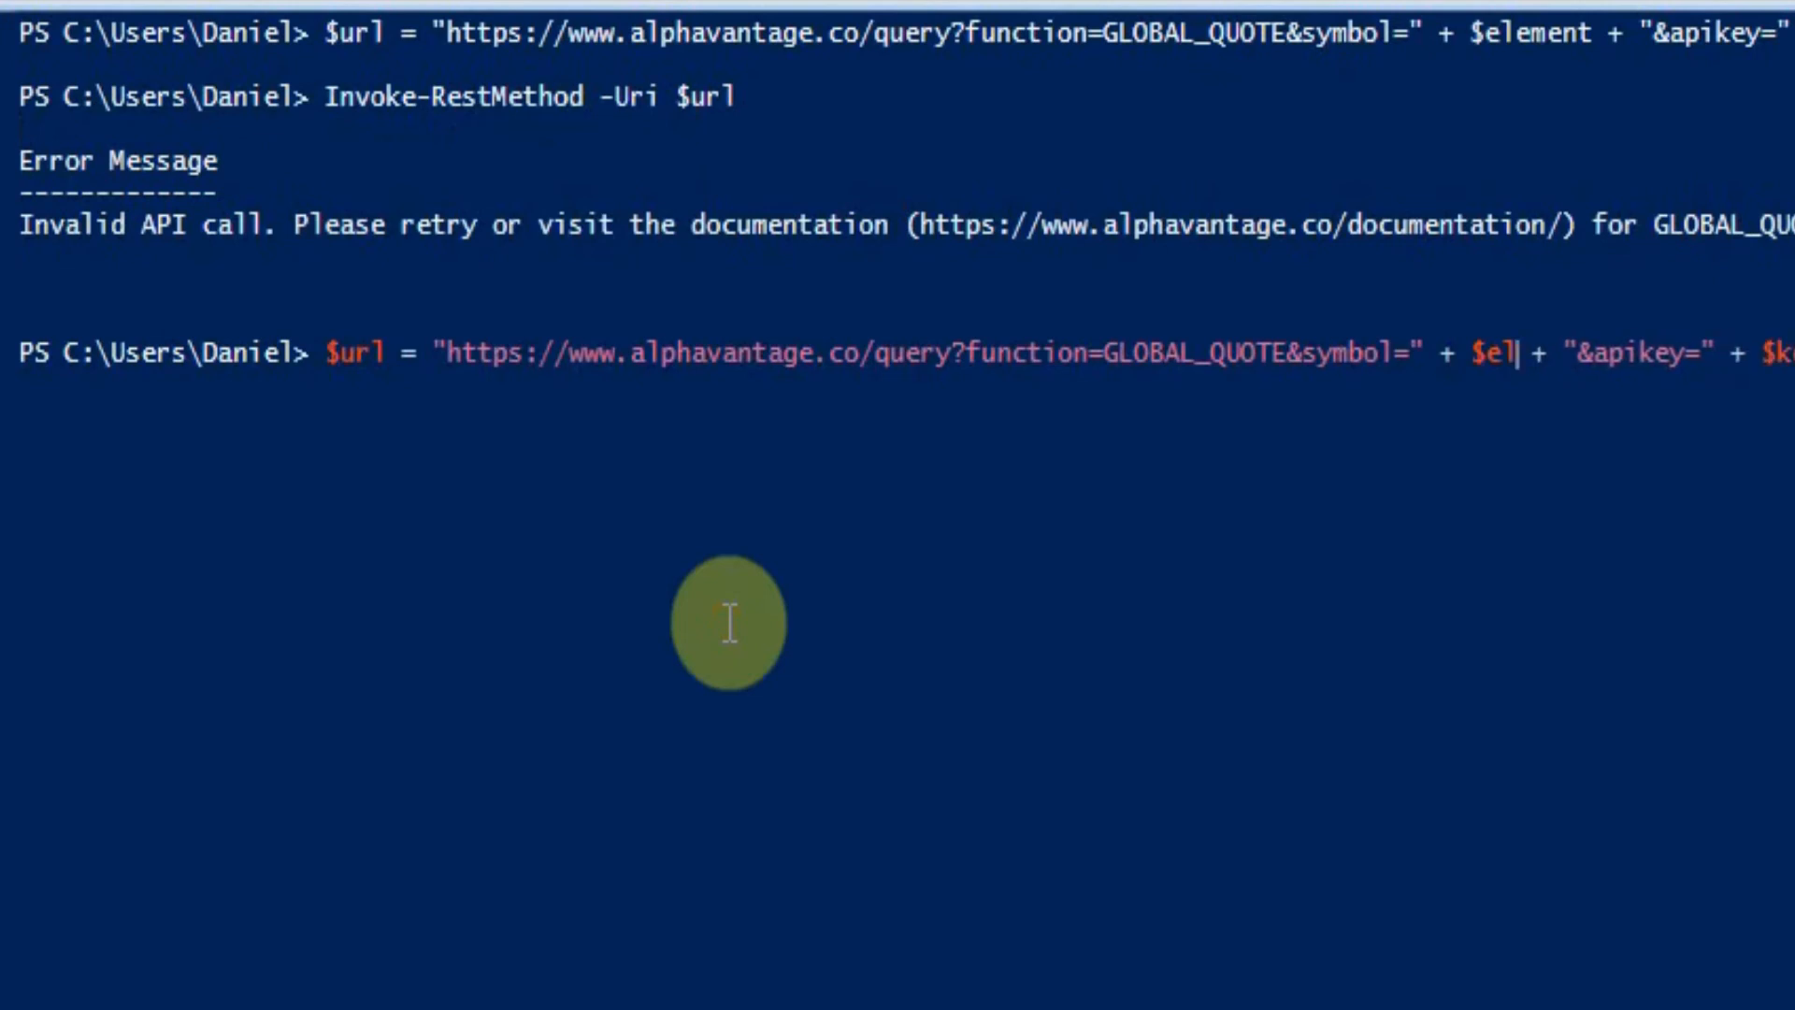
Replace $element with "VOD" in the URL and fetch the quote, showing price 17.8000
key("Backspace")
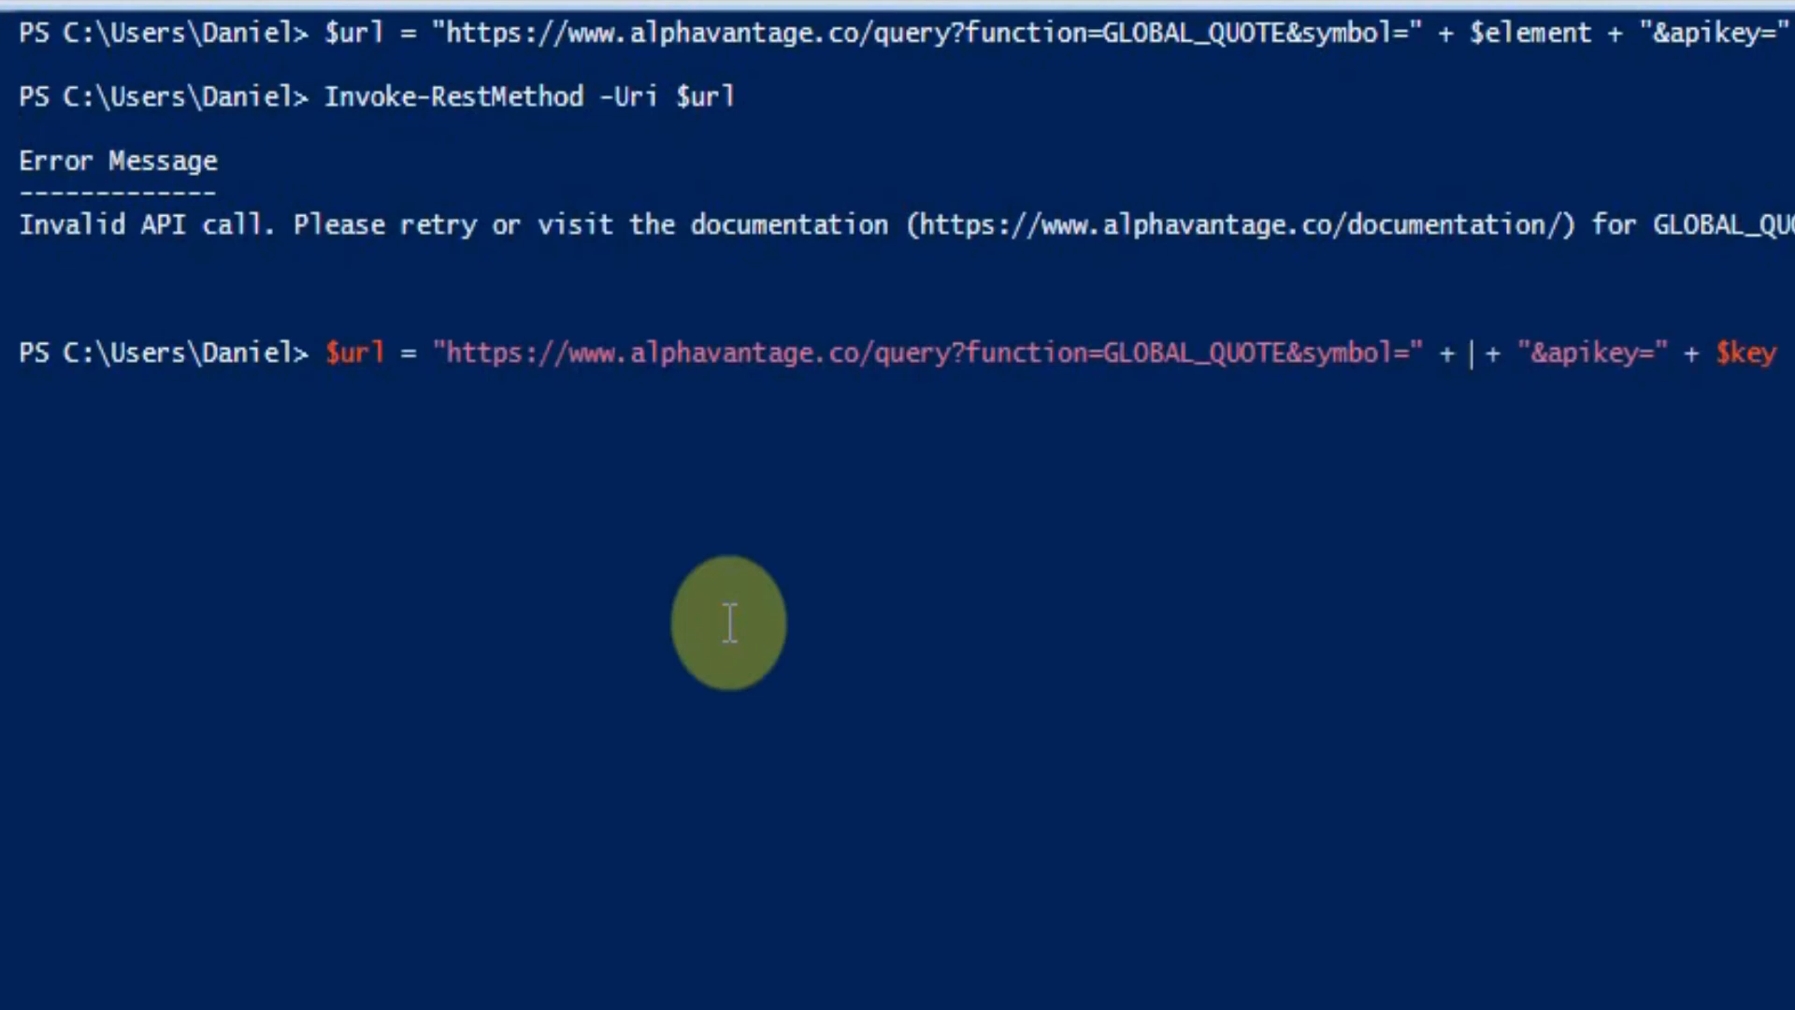
type("\"")
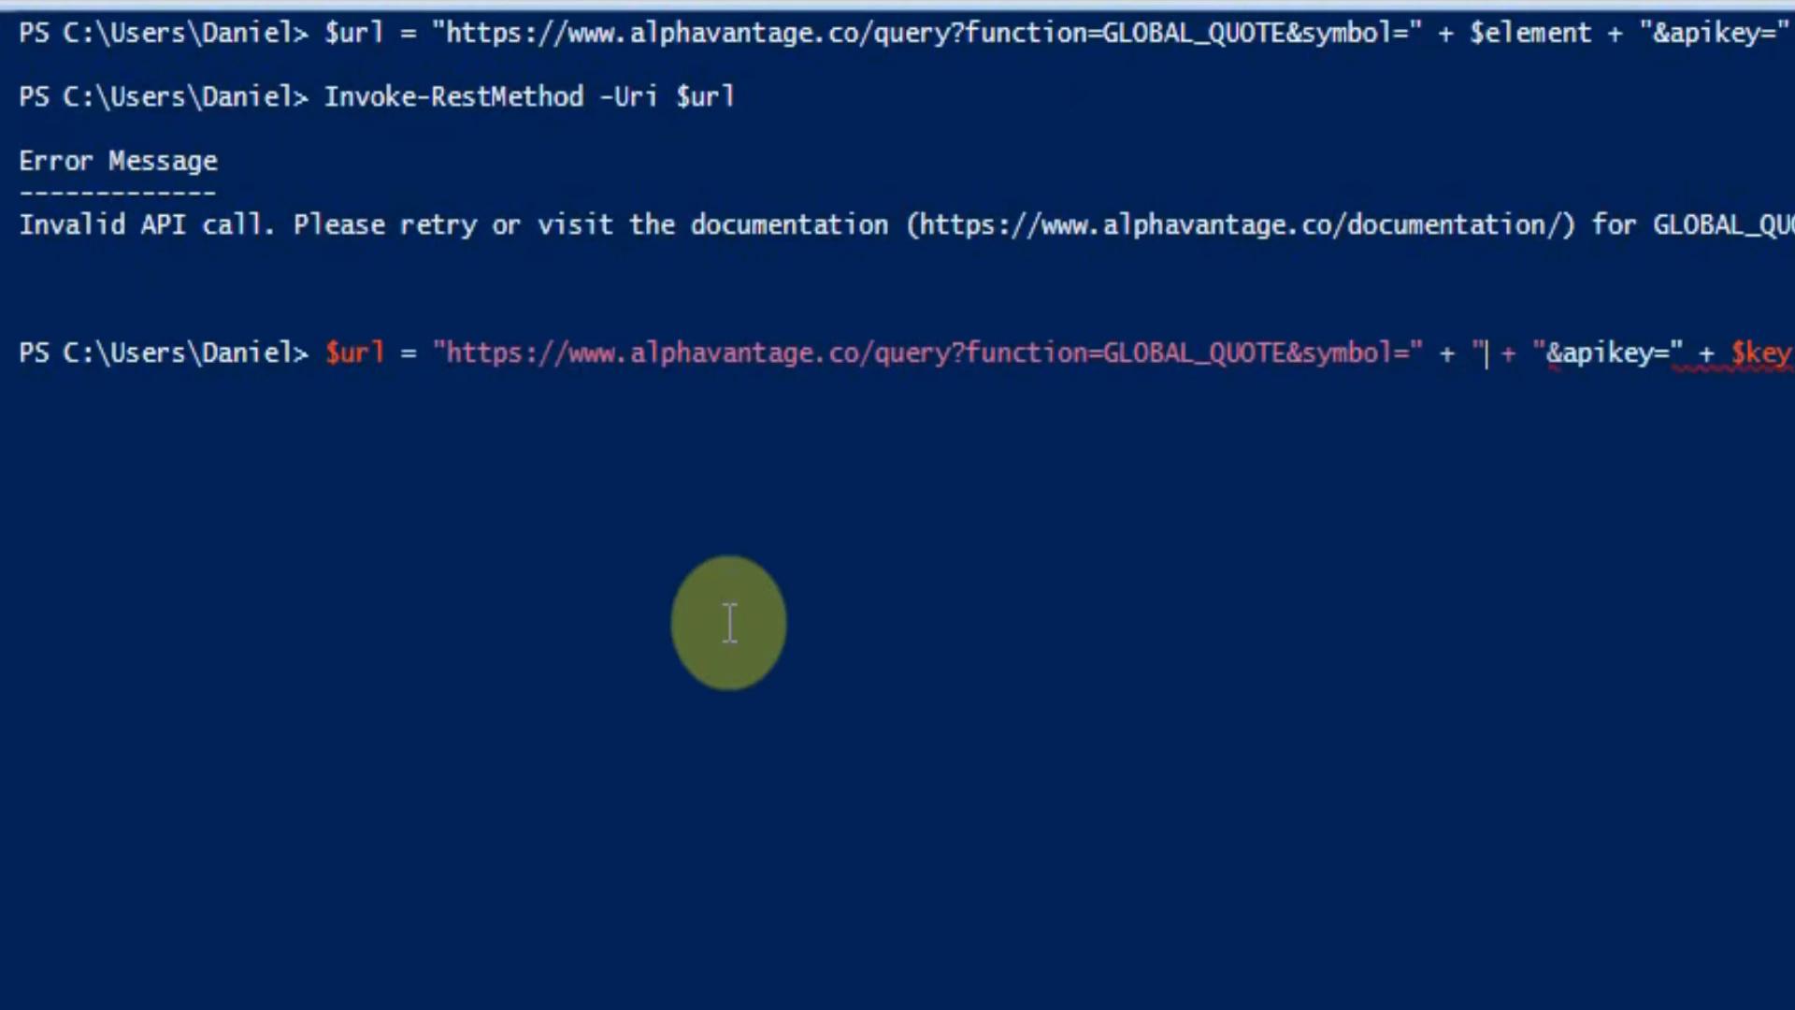
type("VOD")
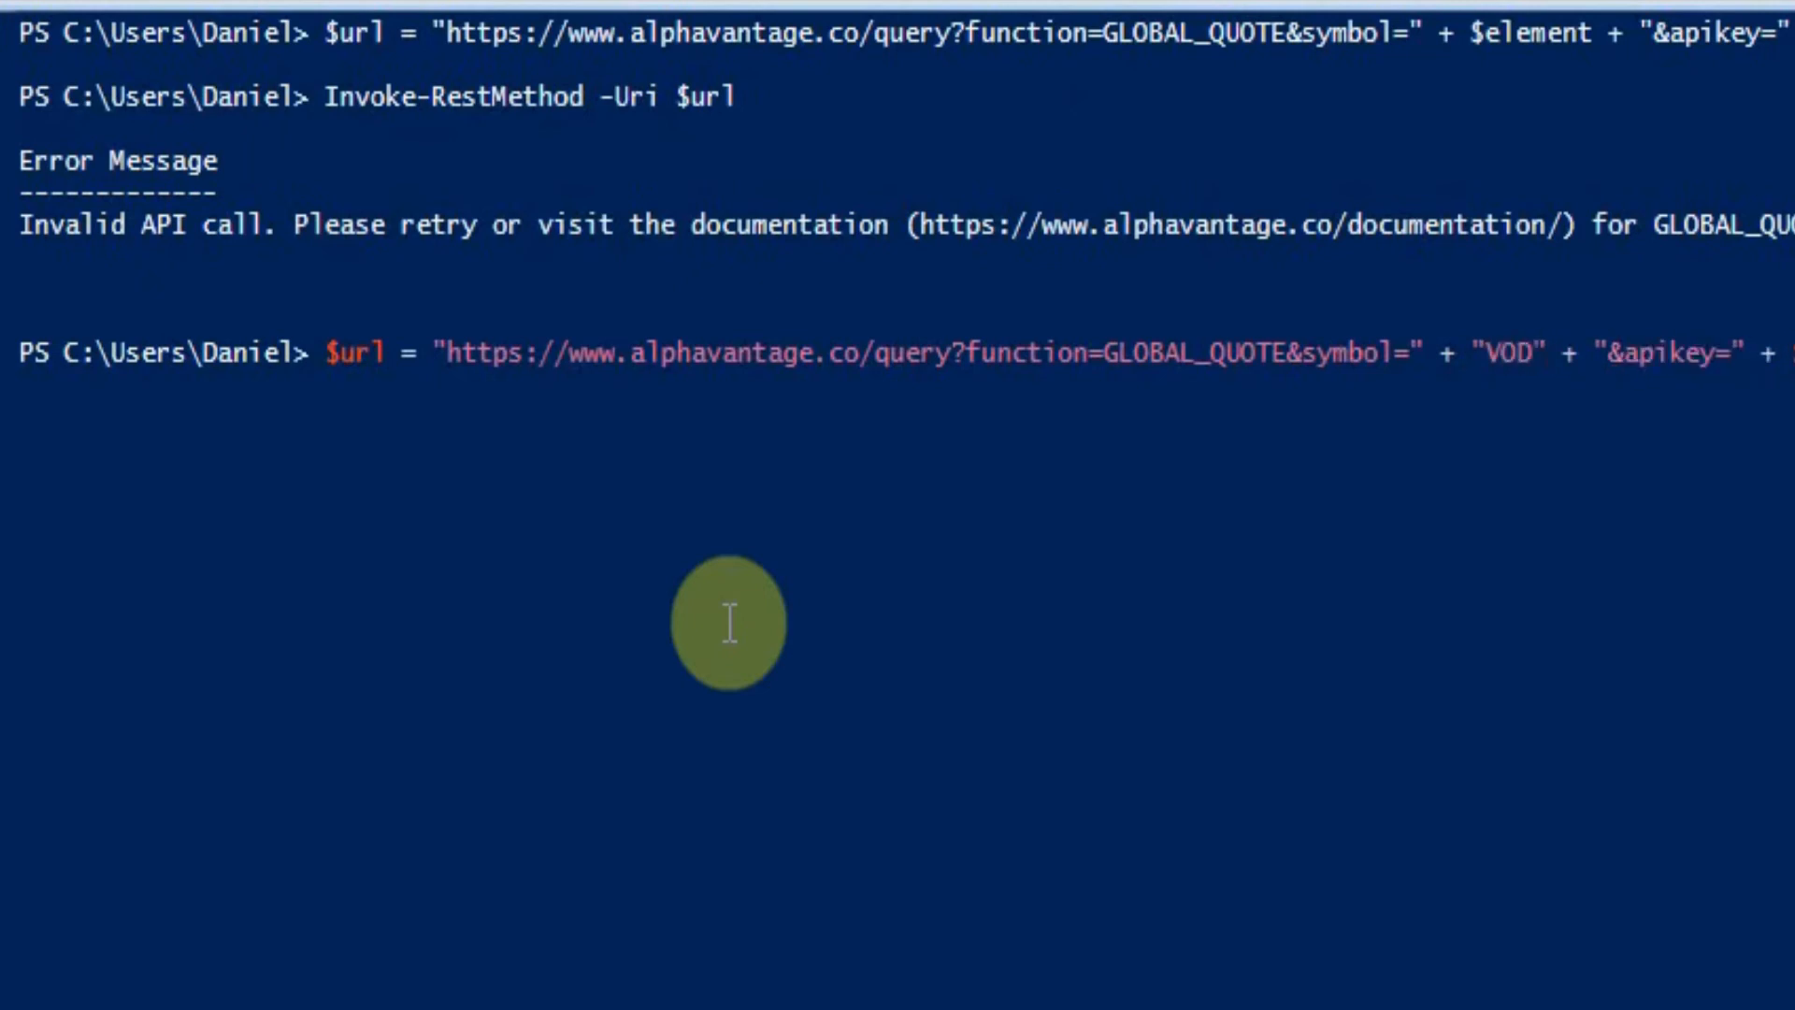
key("Return")
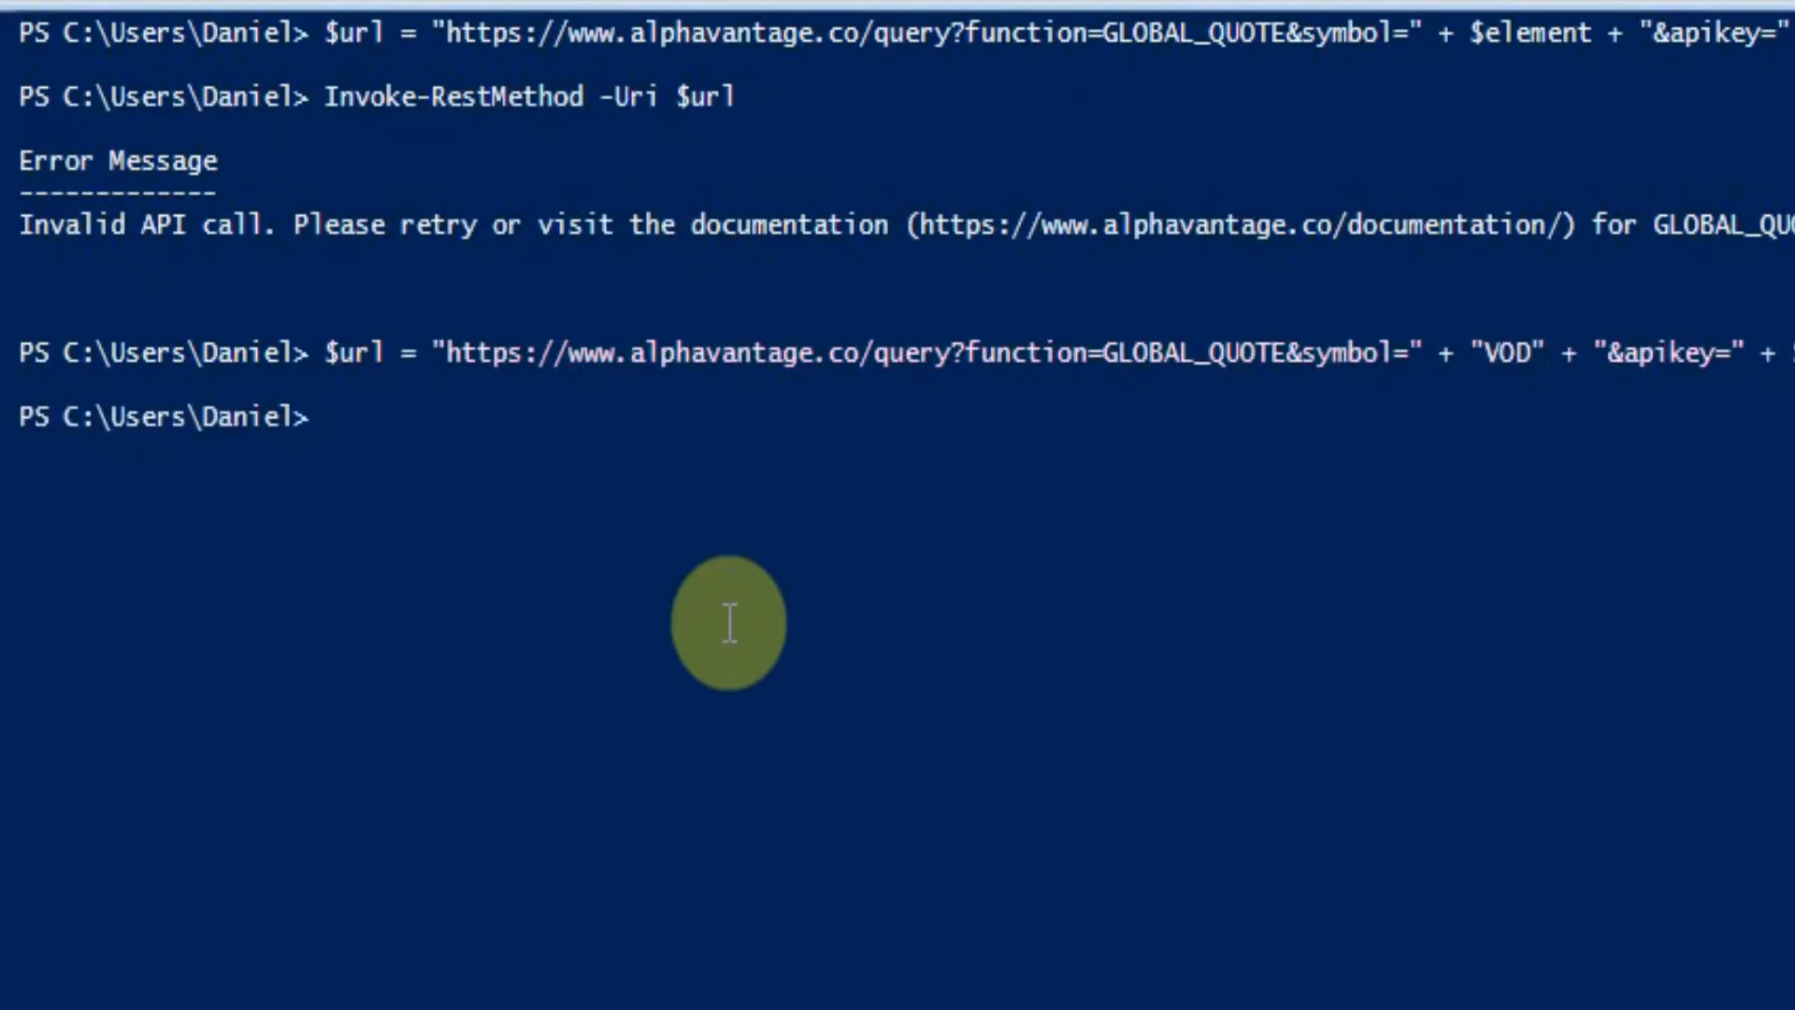
type("Invoke-RestMethod -Uri $url |")
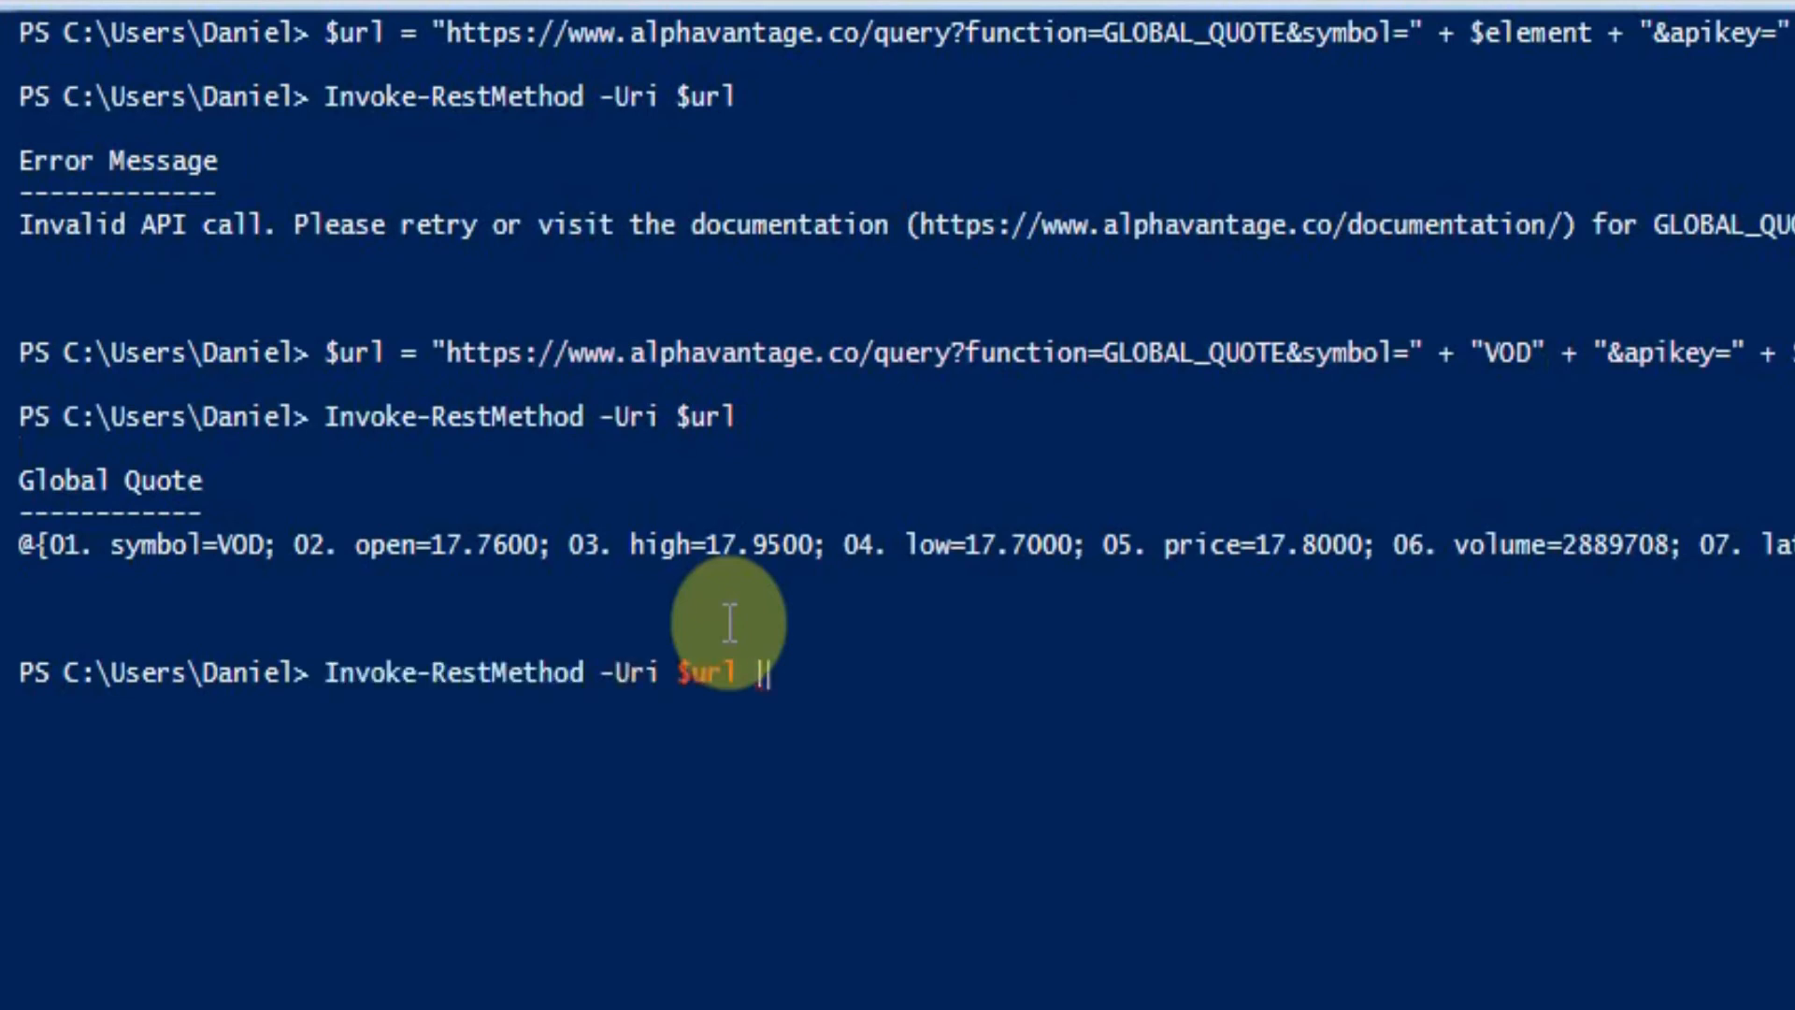
Show the VOD quote formatted as a list with fl and as a table with ft
type("fl")
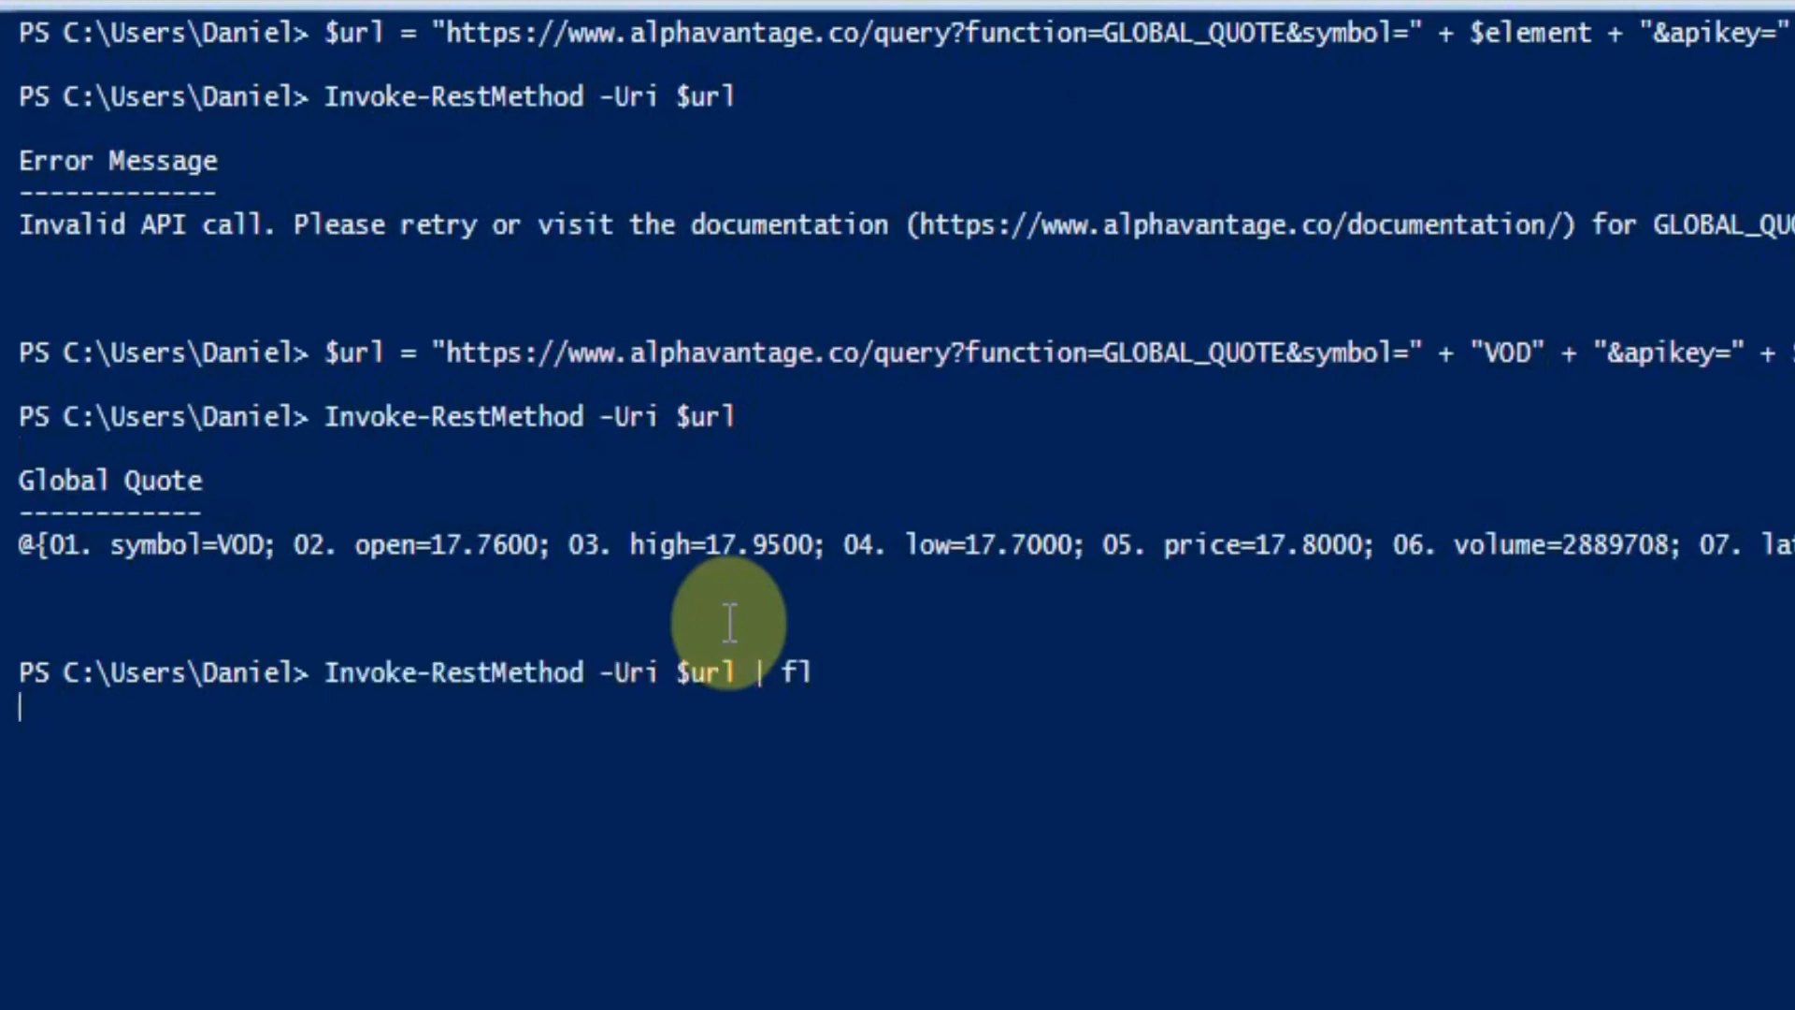
key("Return")
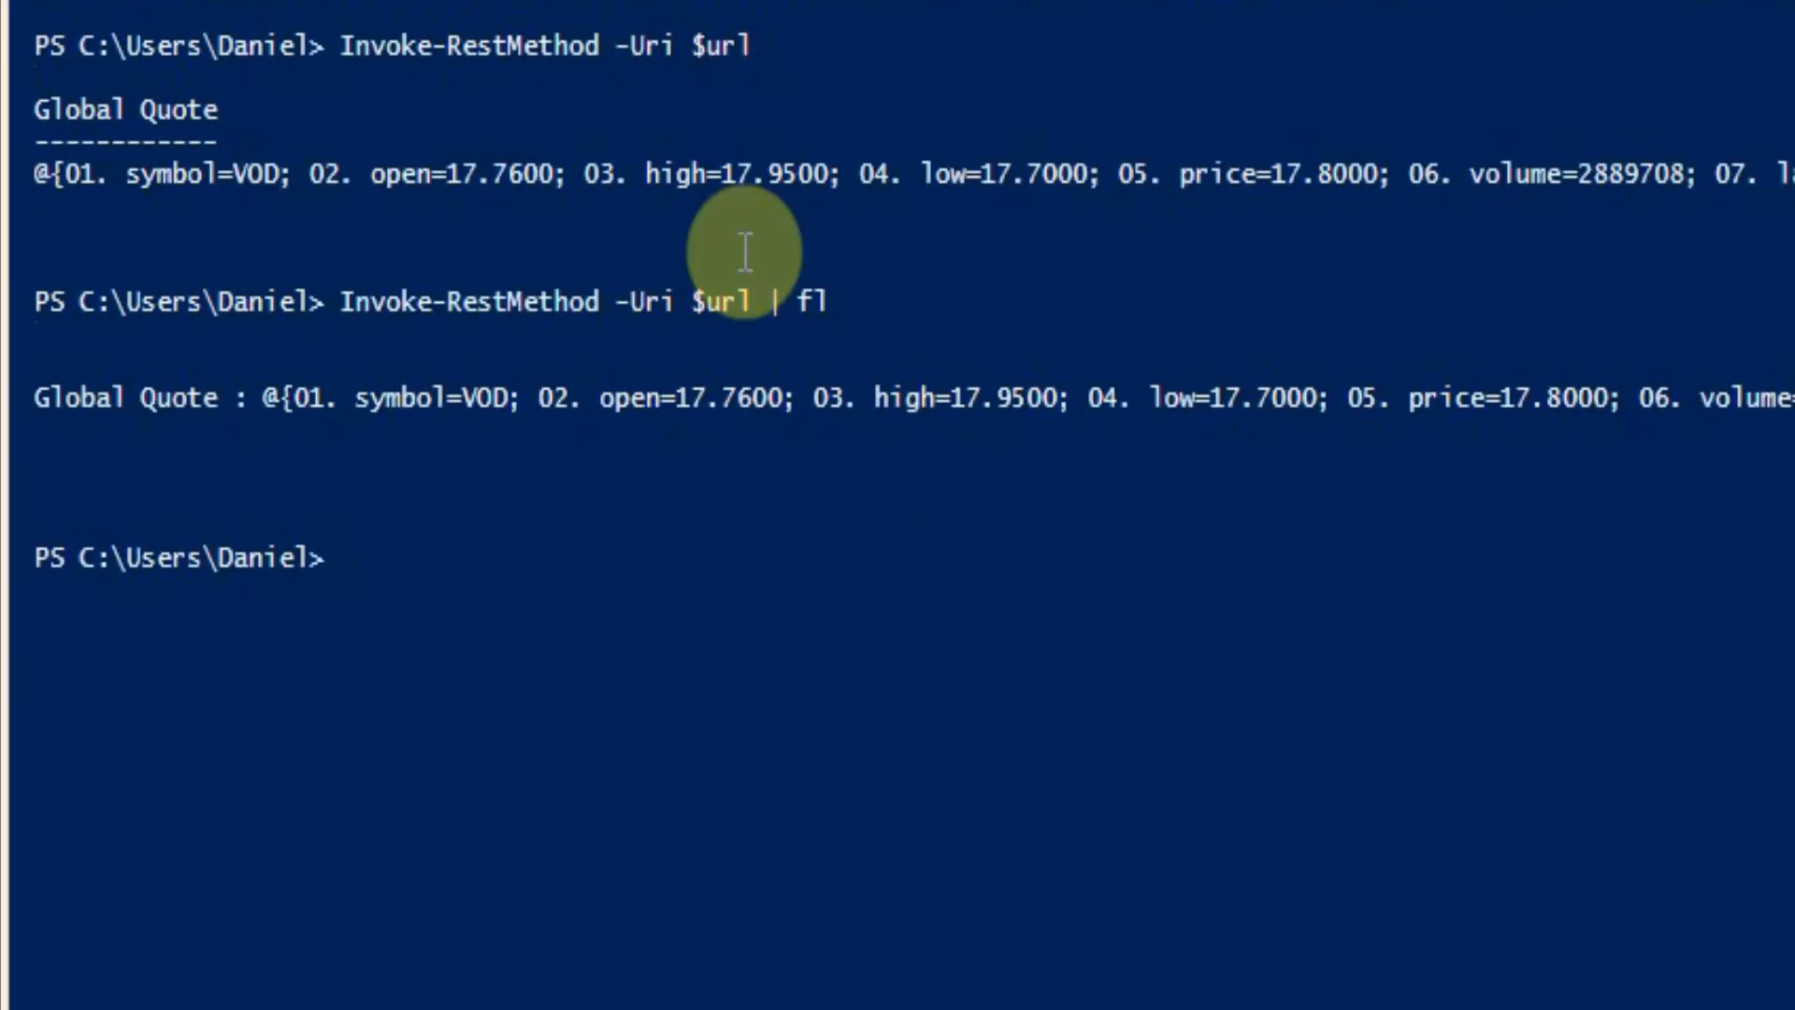
key("Return")
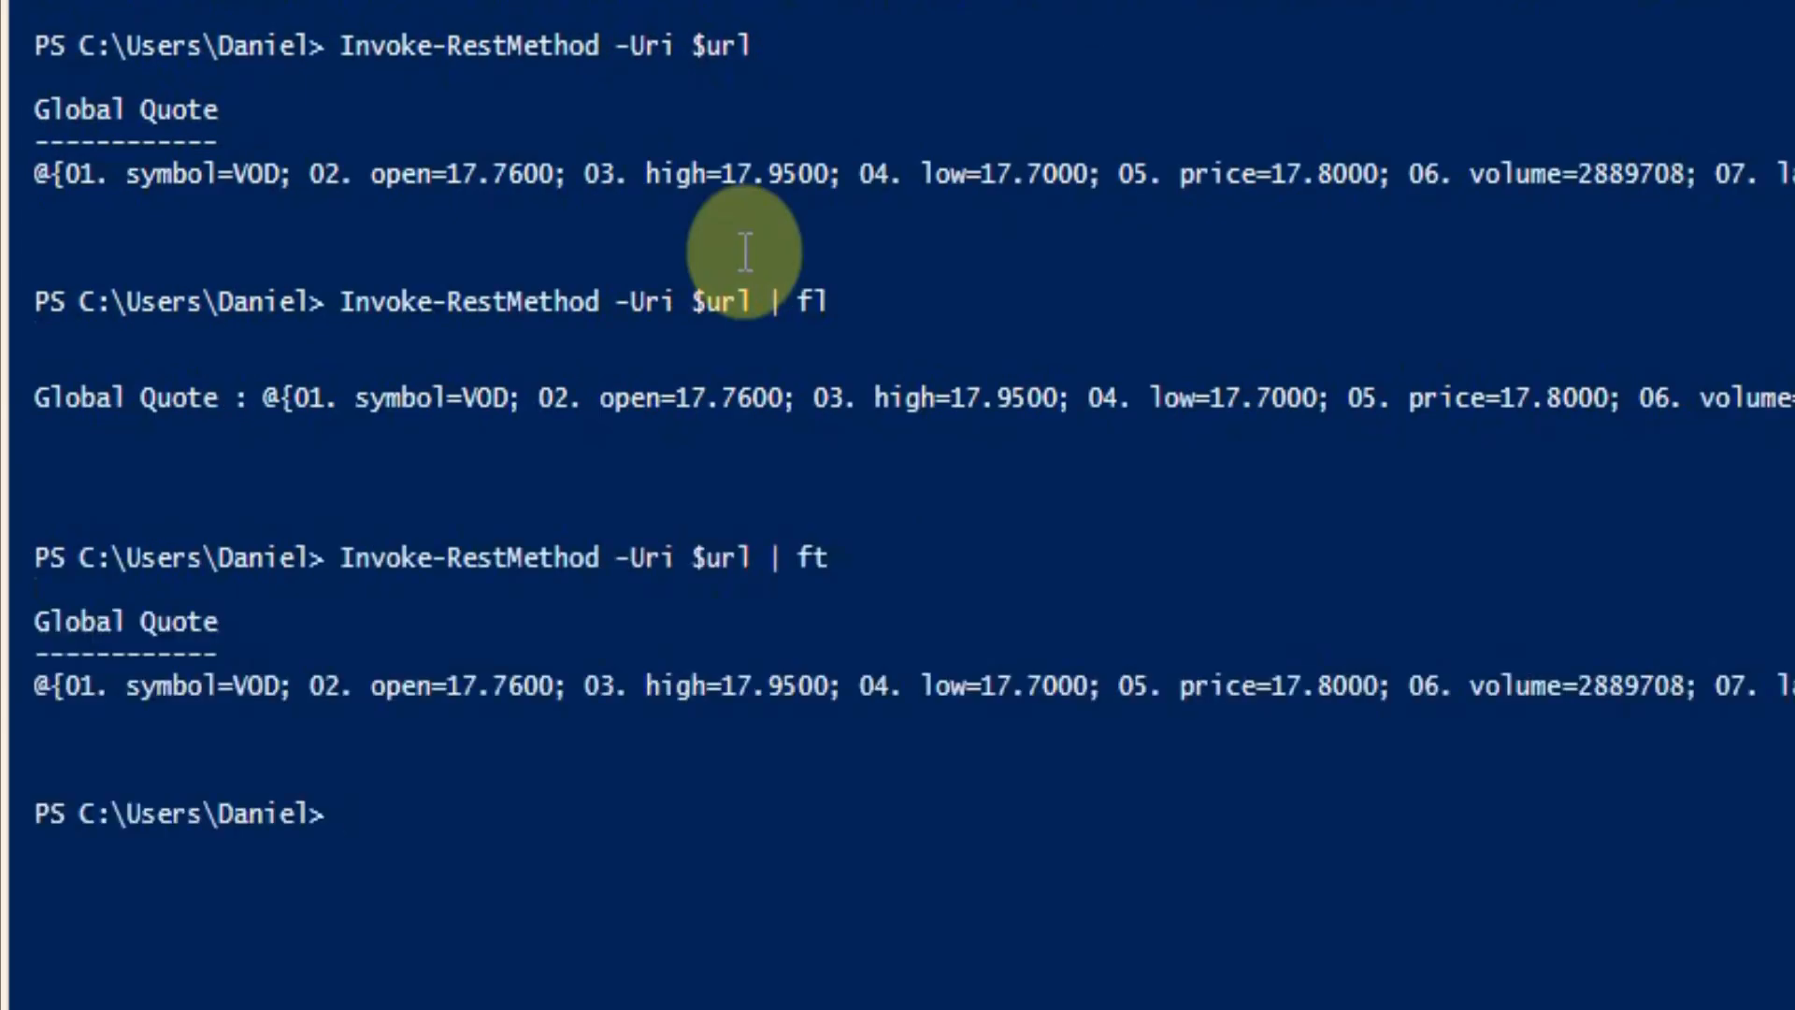
type("Invoke-RestMethod -Uri $url | ft")
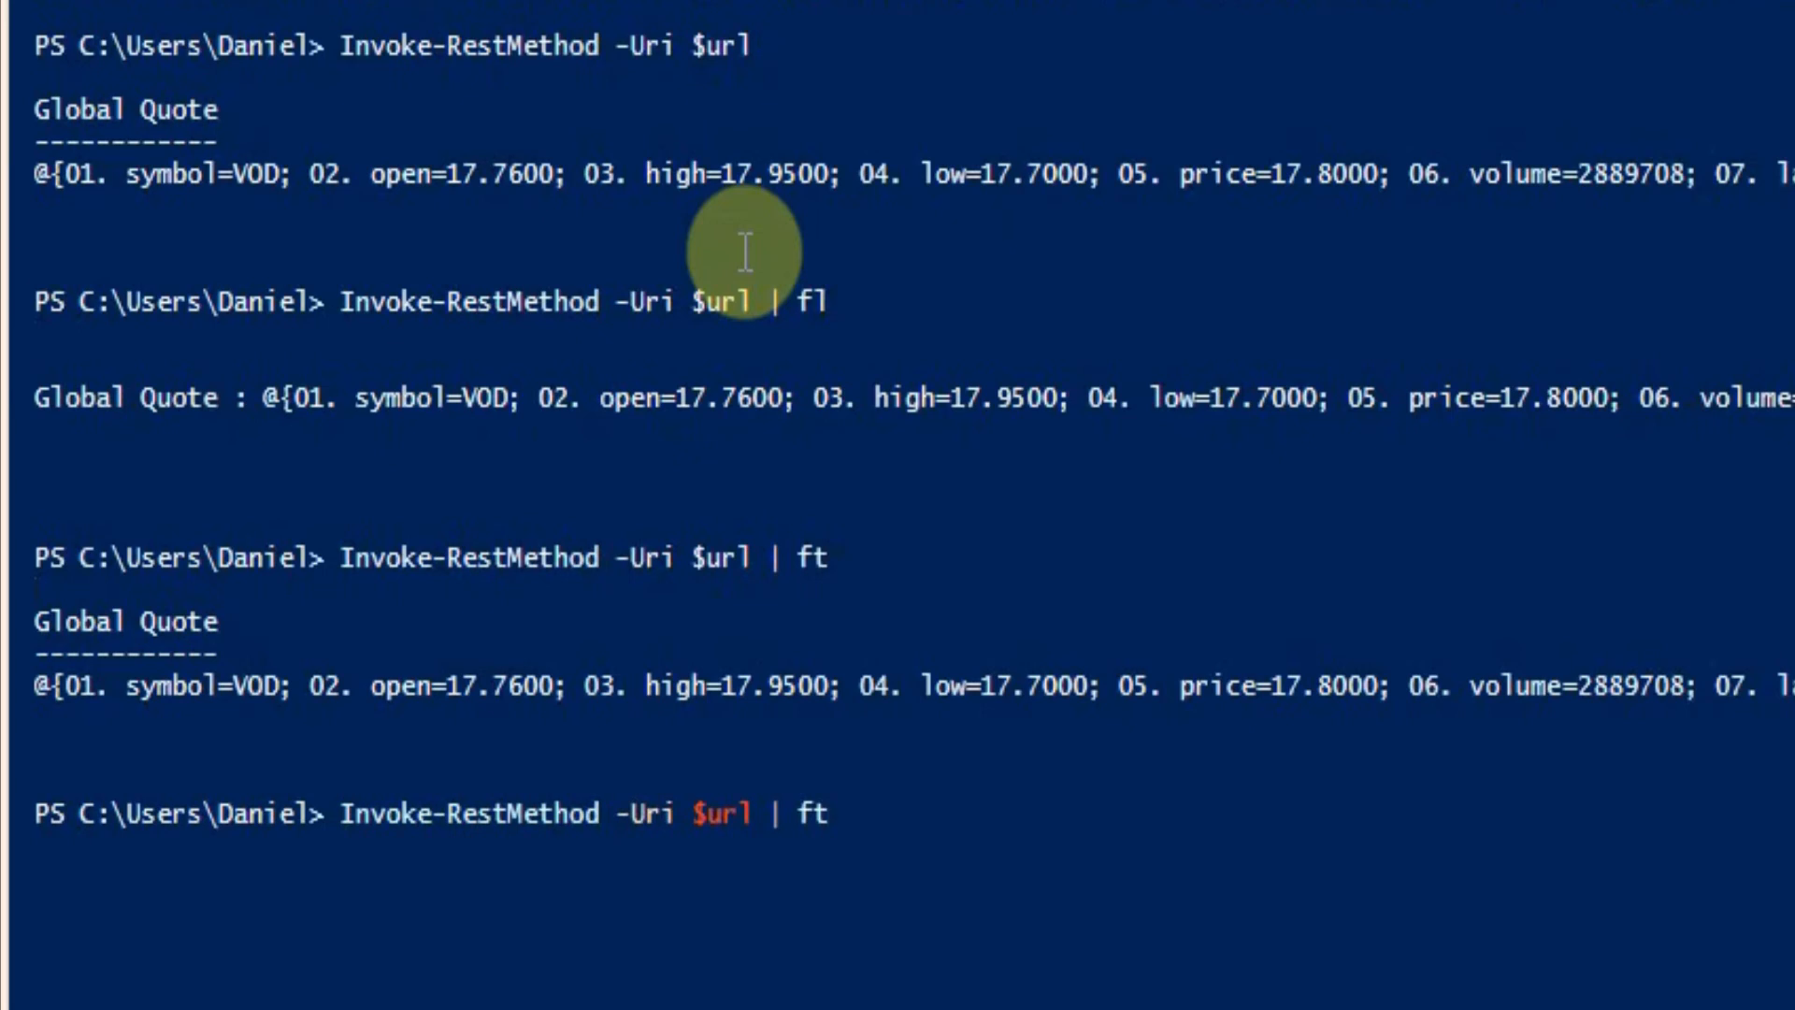
key("BackSpace")
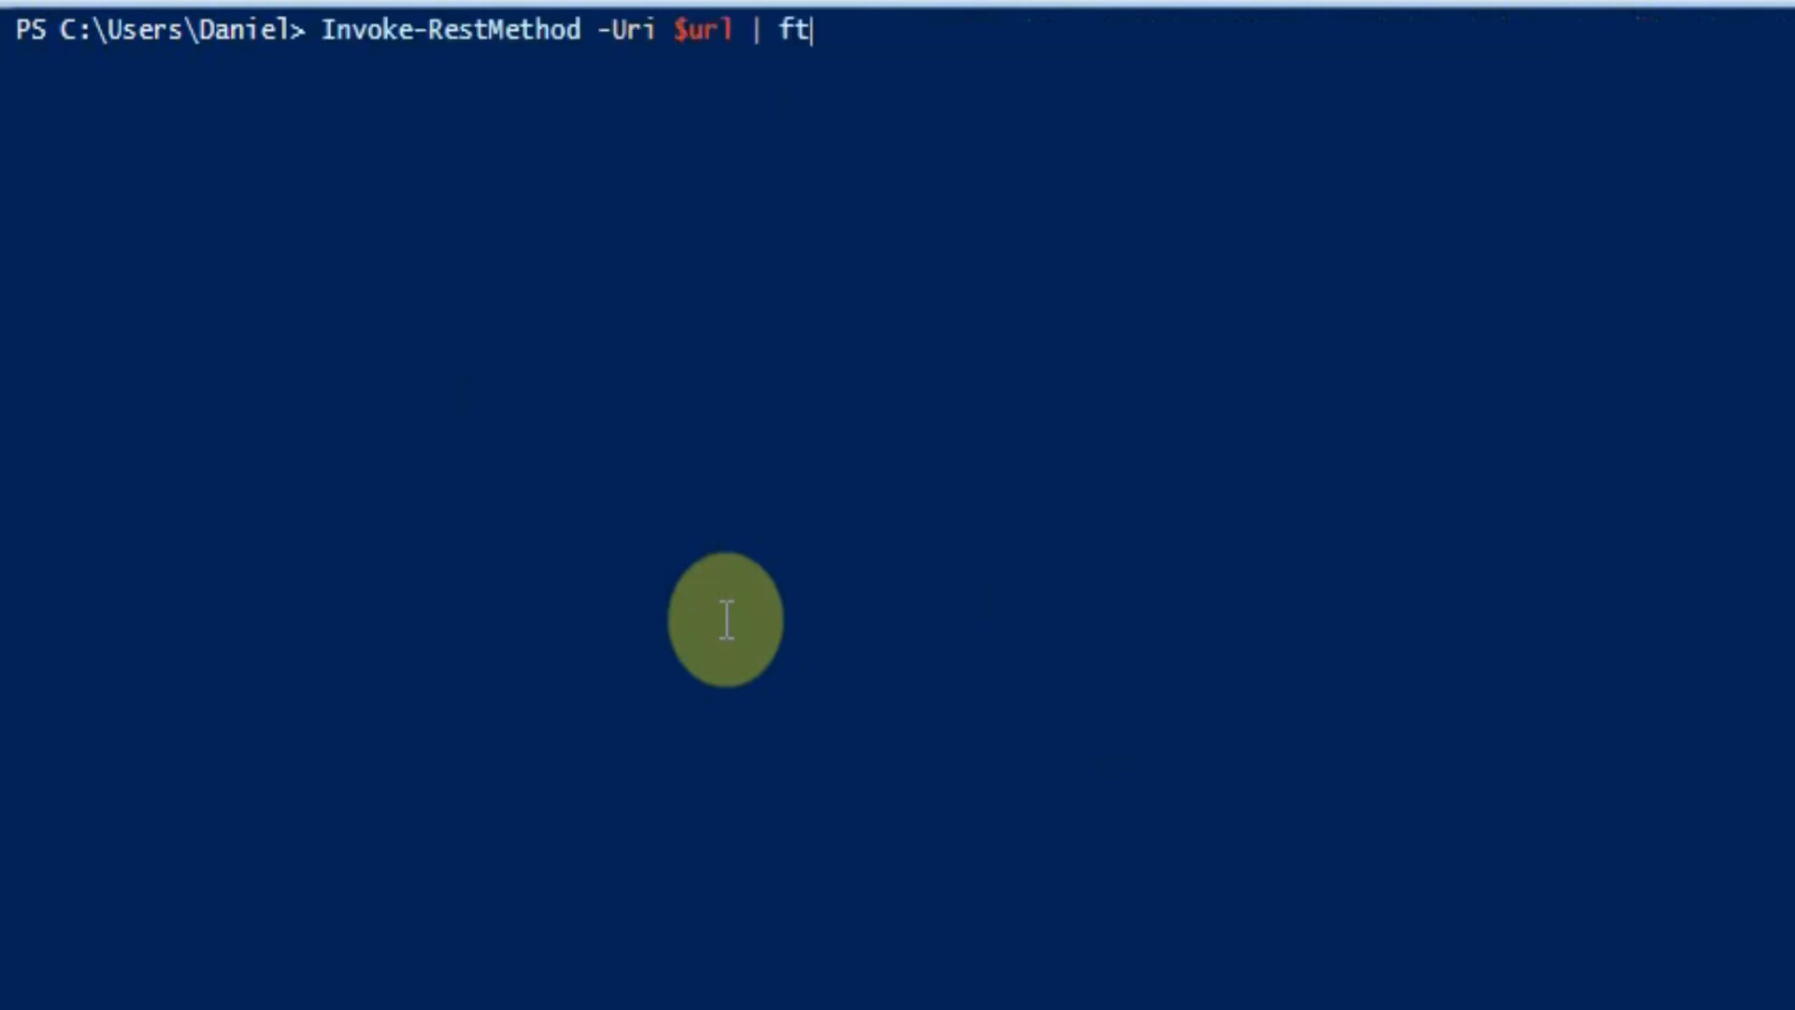
Pipe the VOD quote through ConvertTo-Json to show the Global Quote as JSON
type("conv")
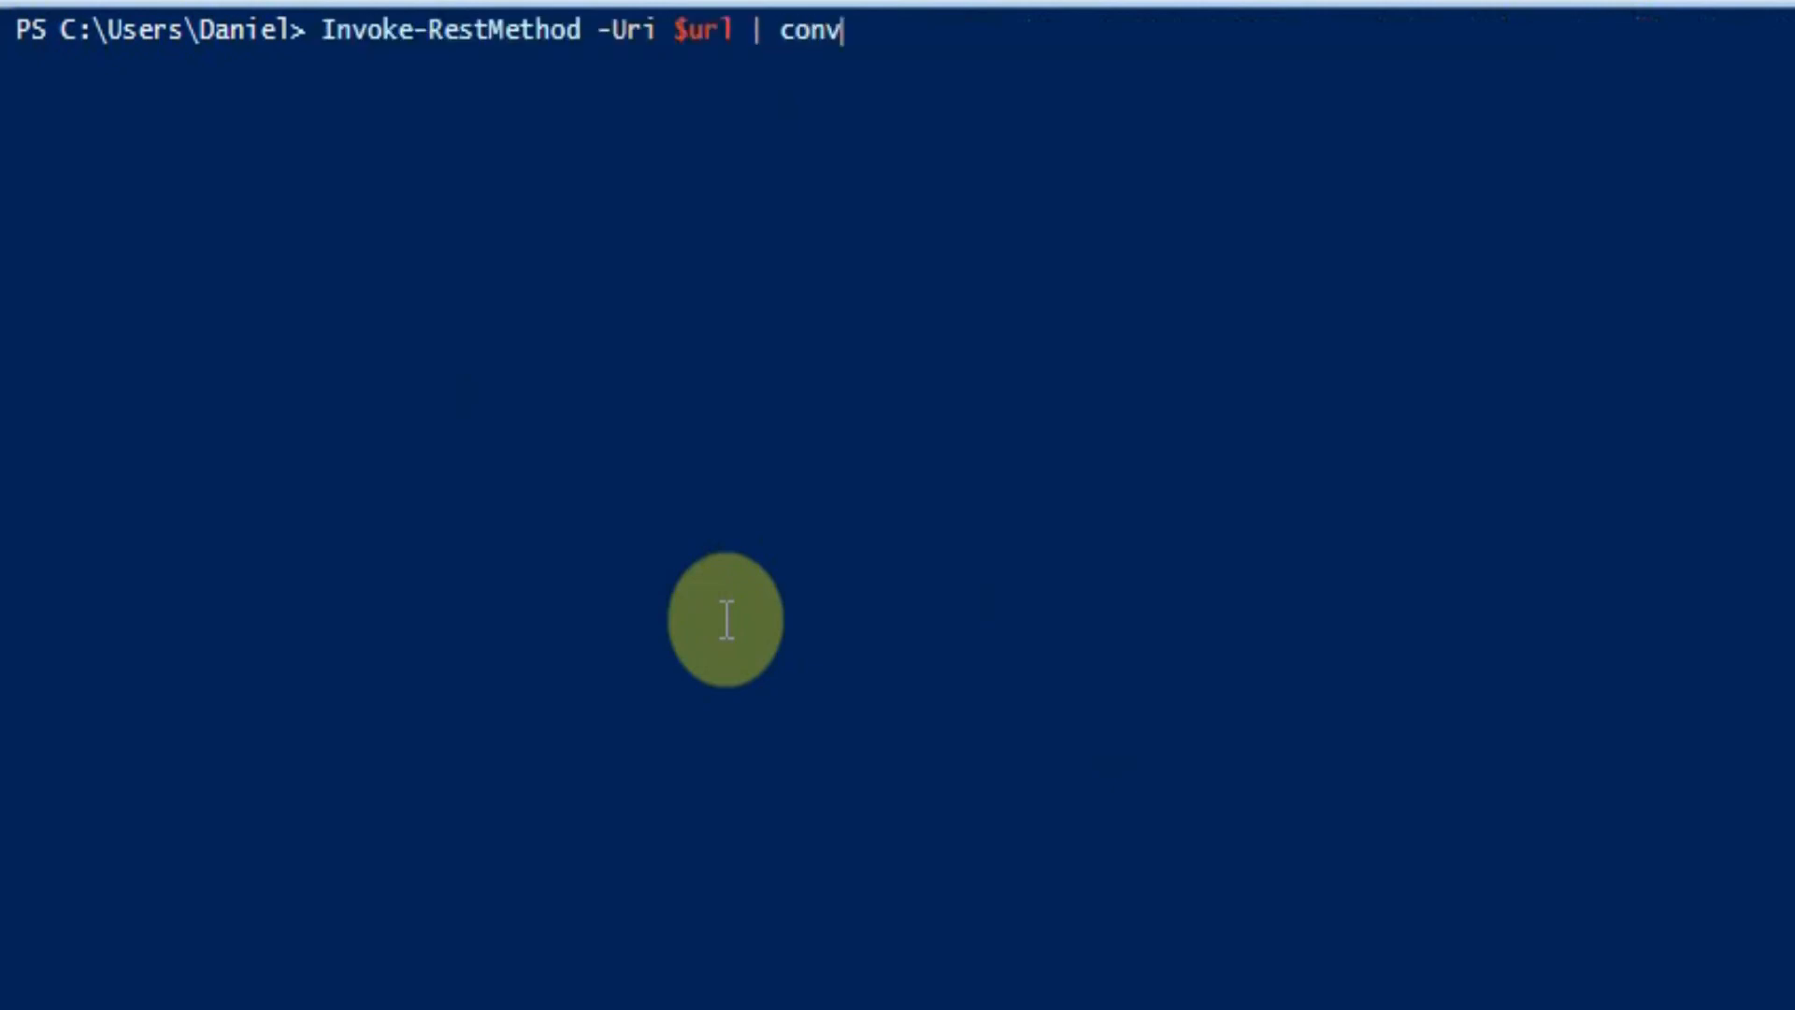
type("ert-Path")
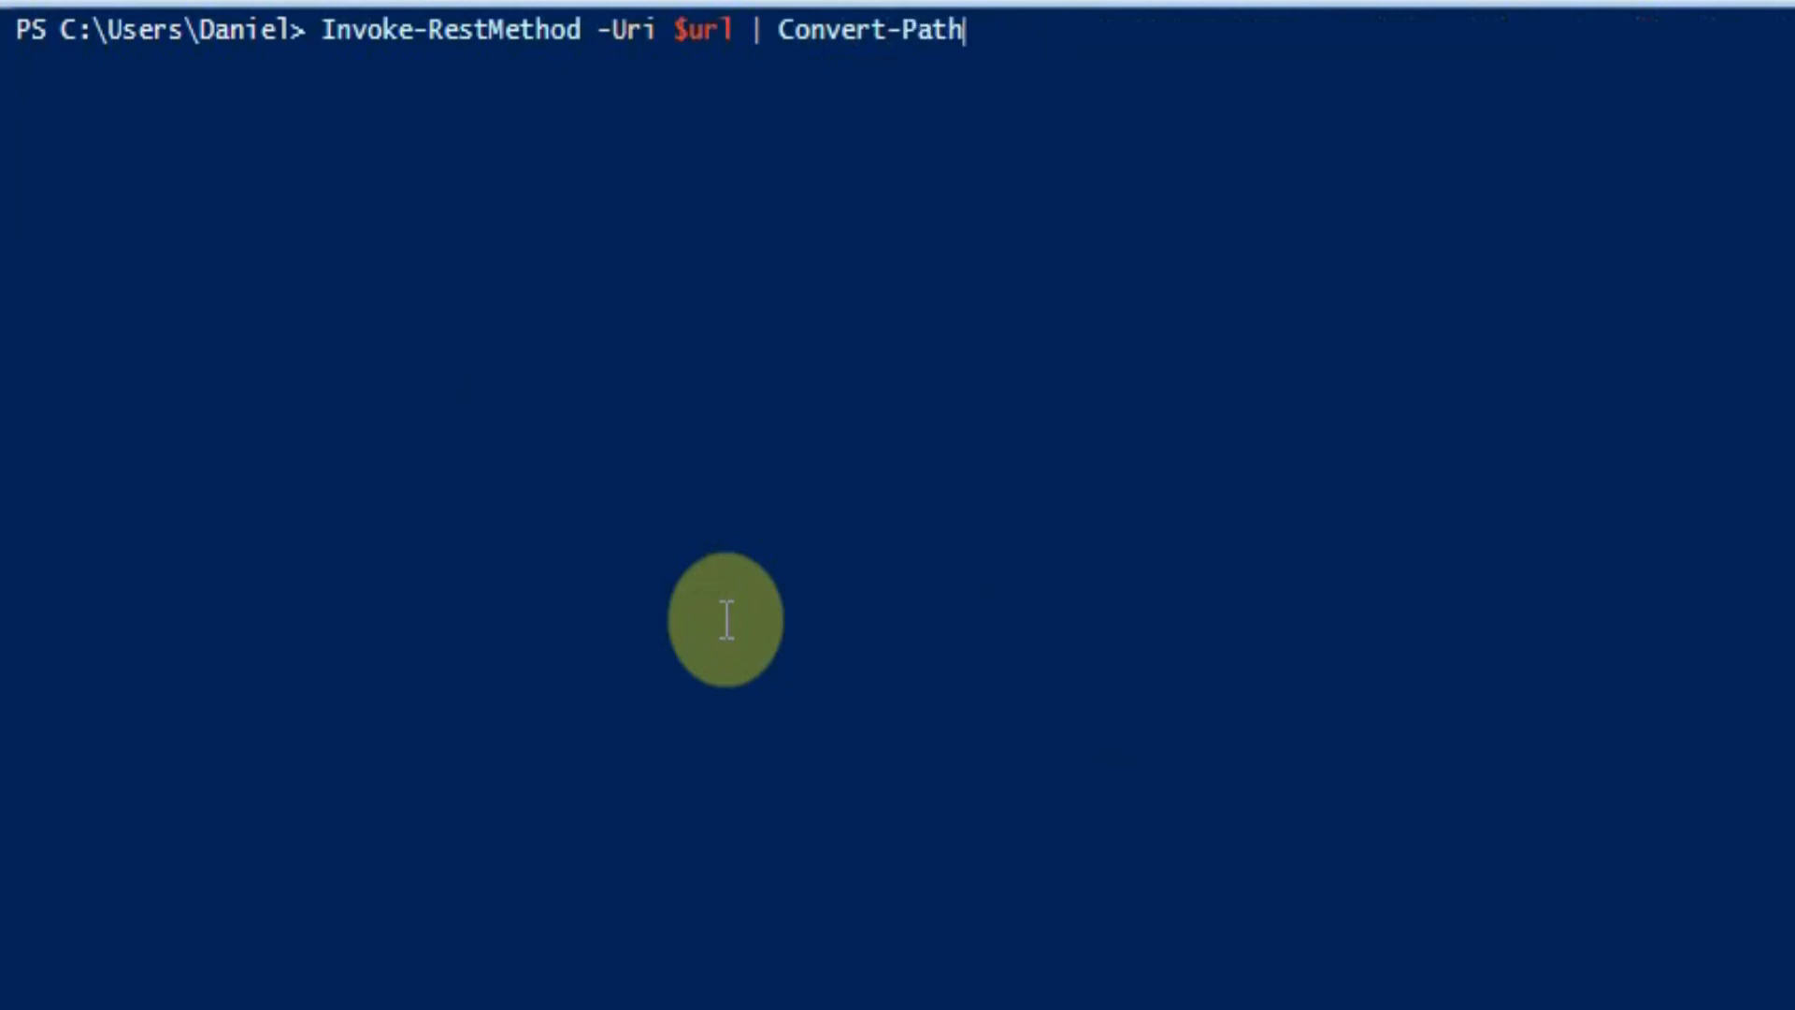
type("Convert-String")
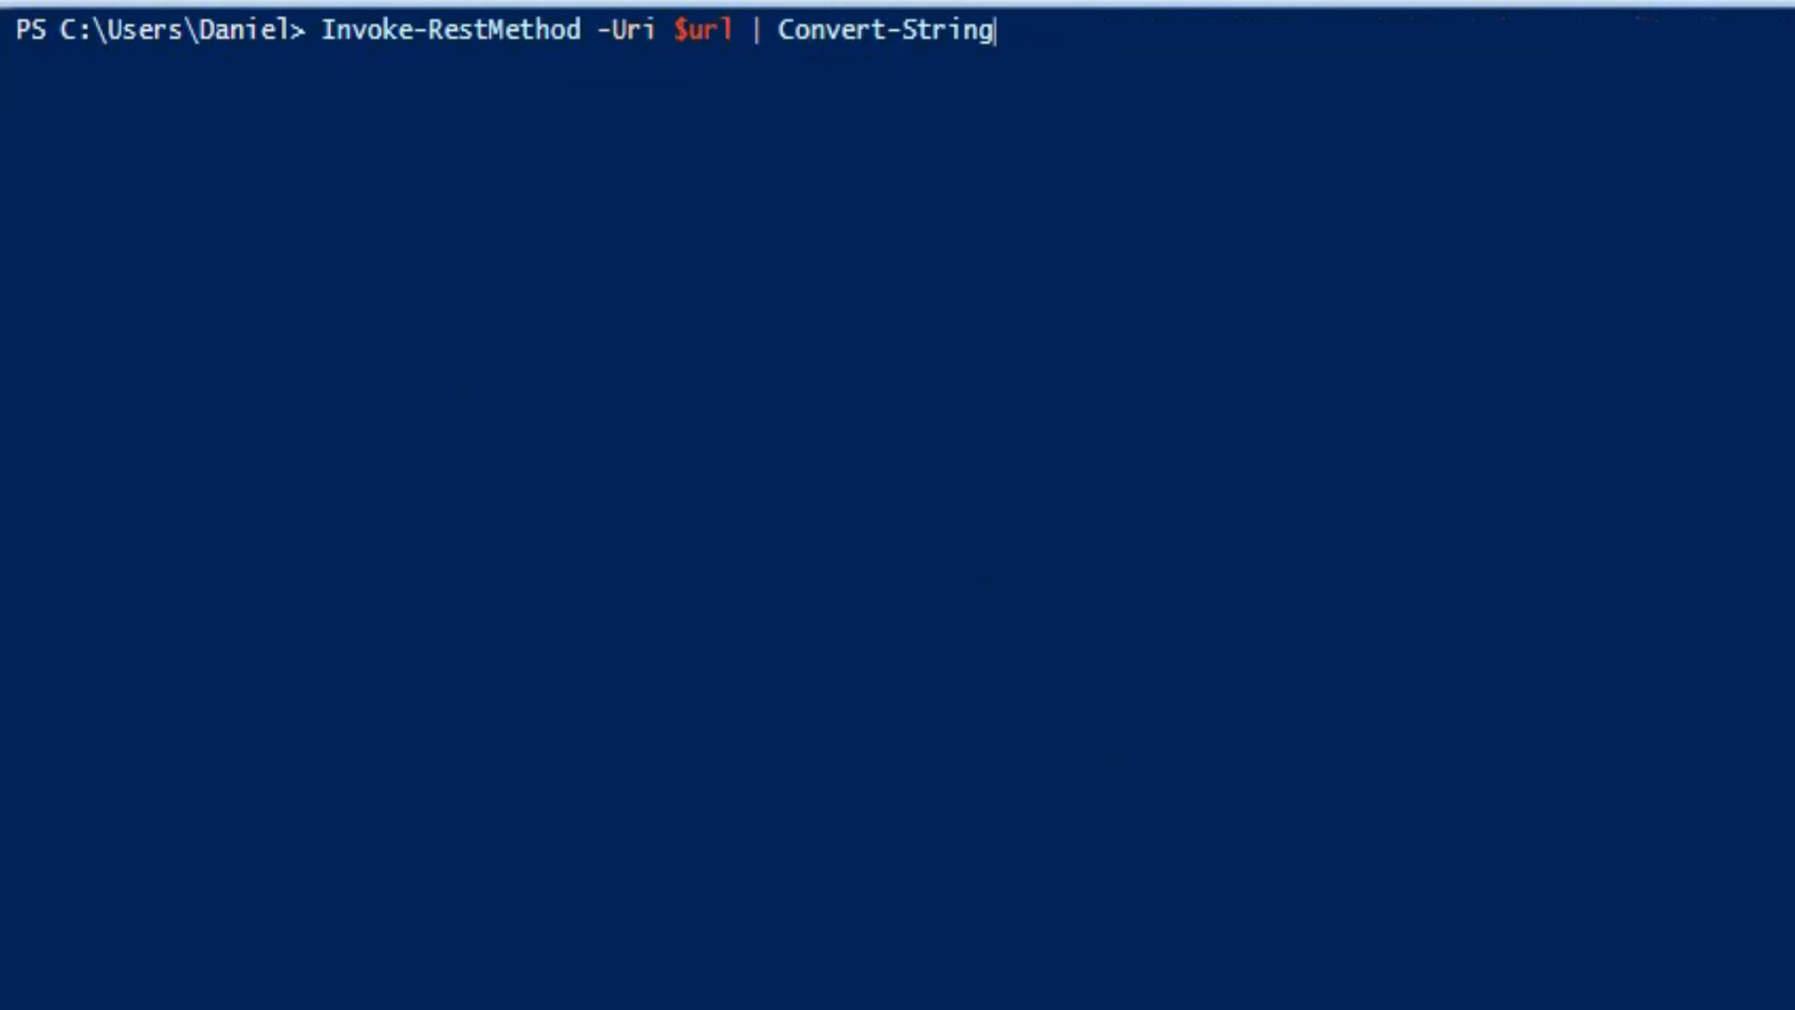
key("BackSpace")
type("o")
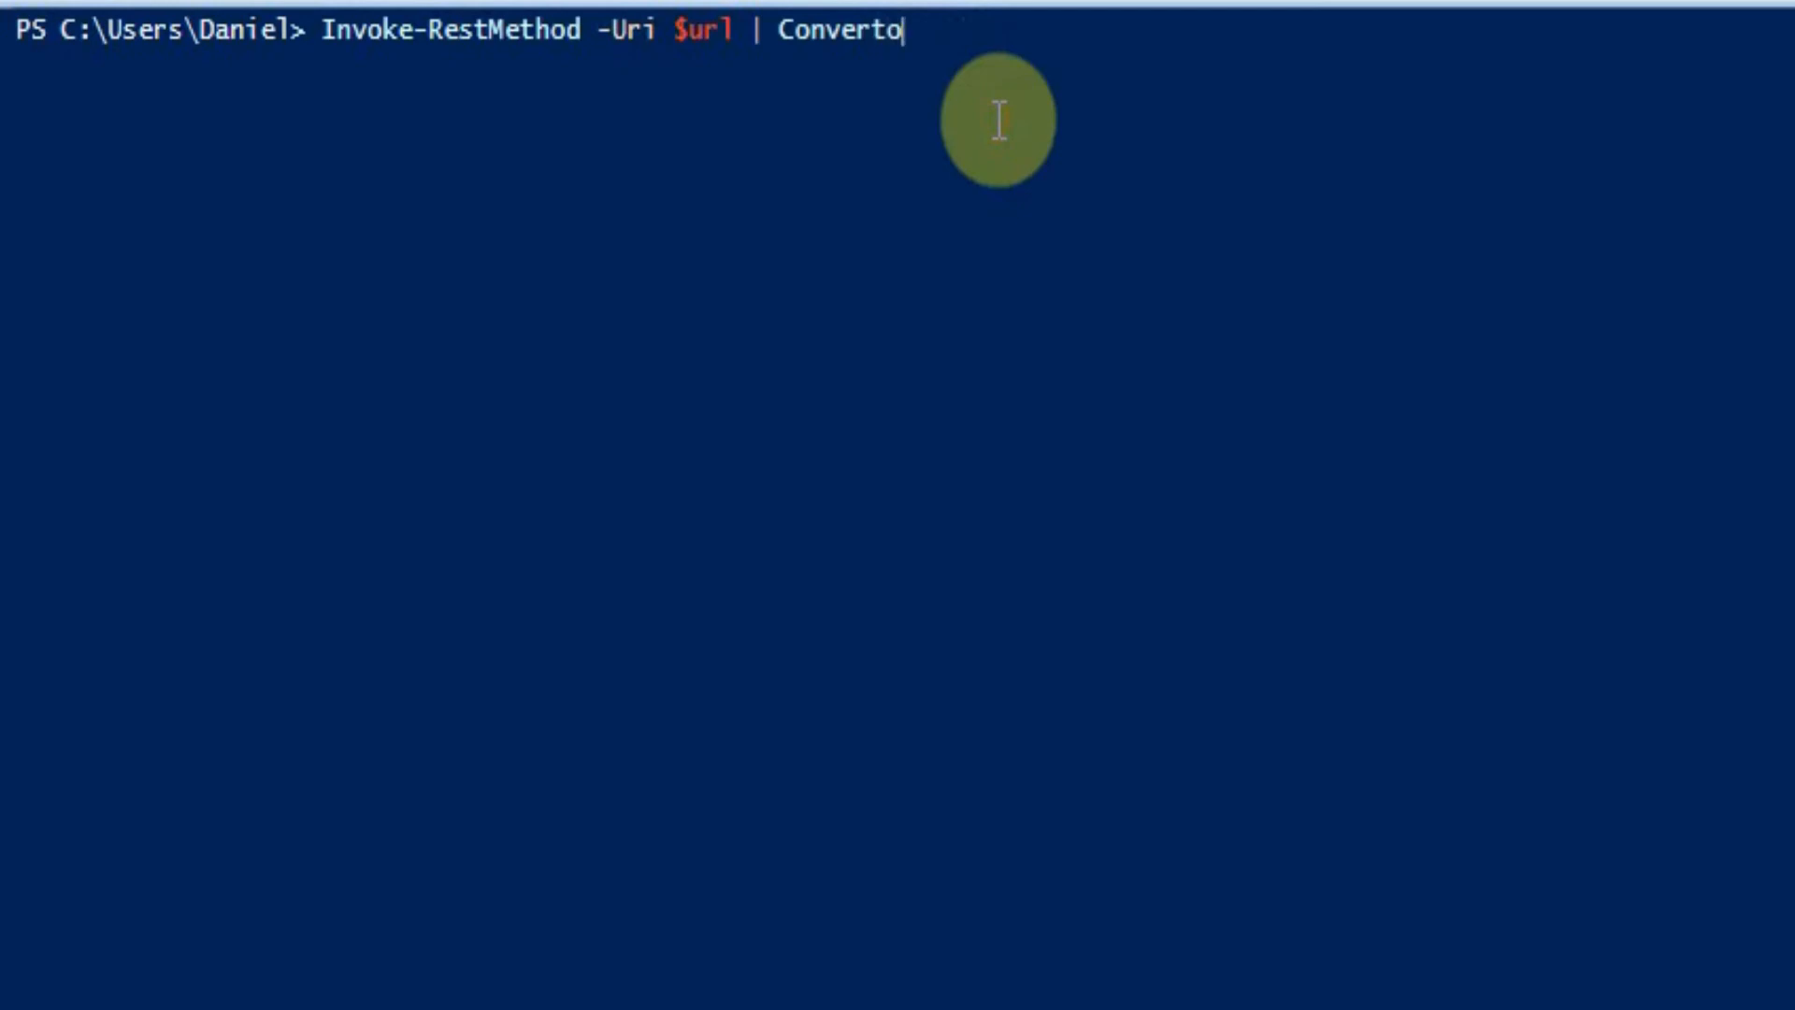
type("To-AzureRmVMManagedDisk")
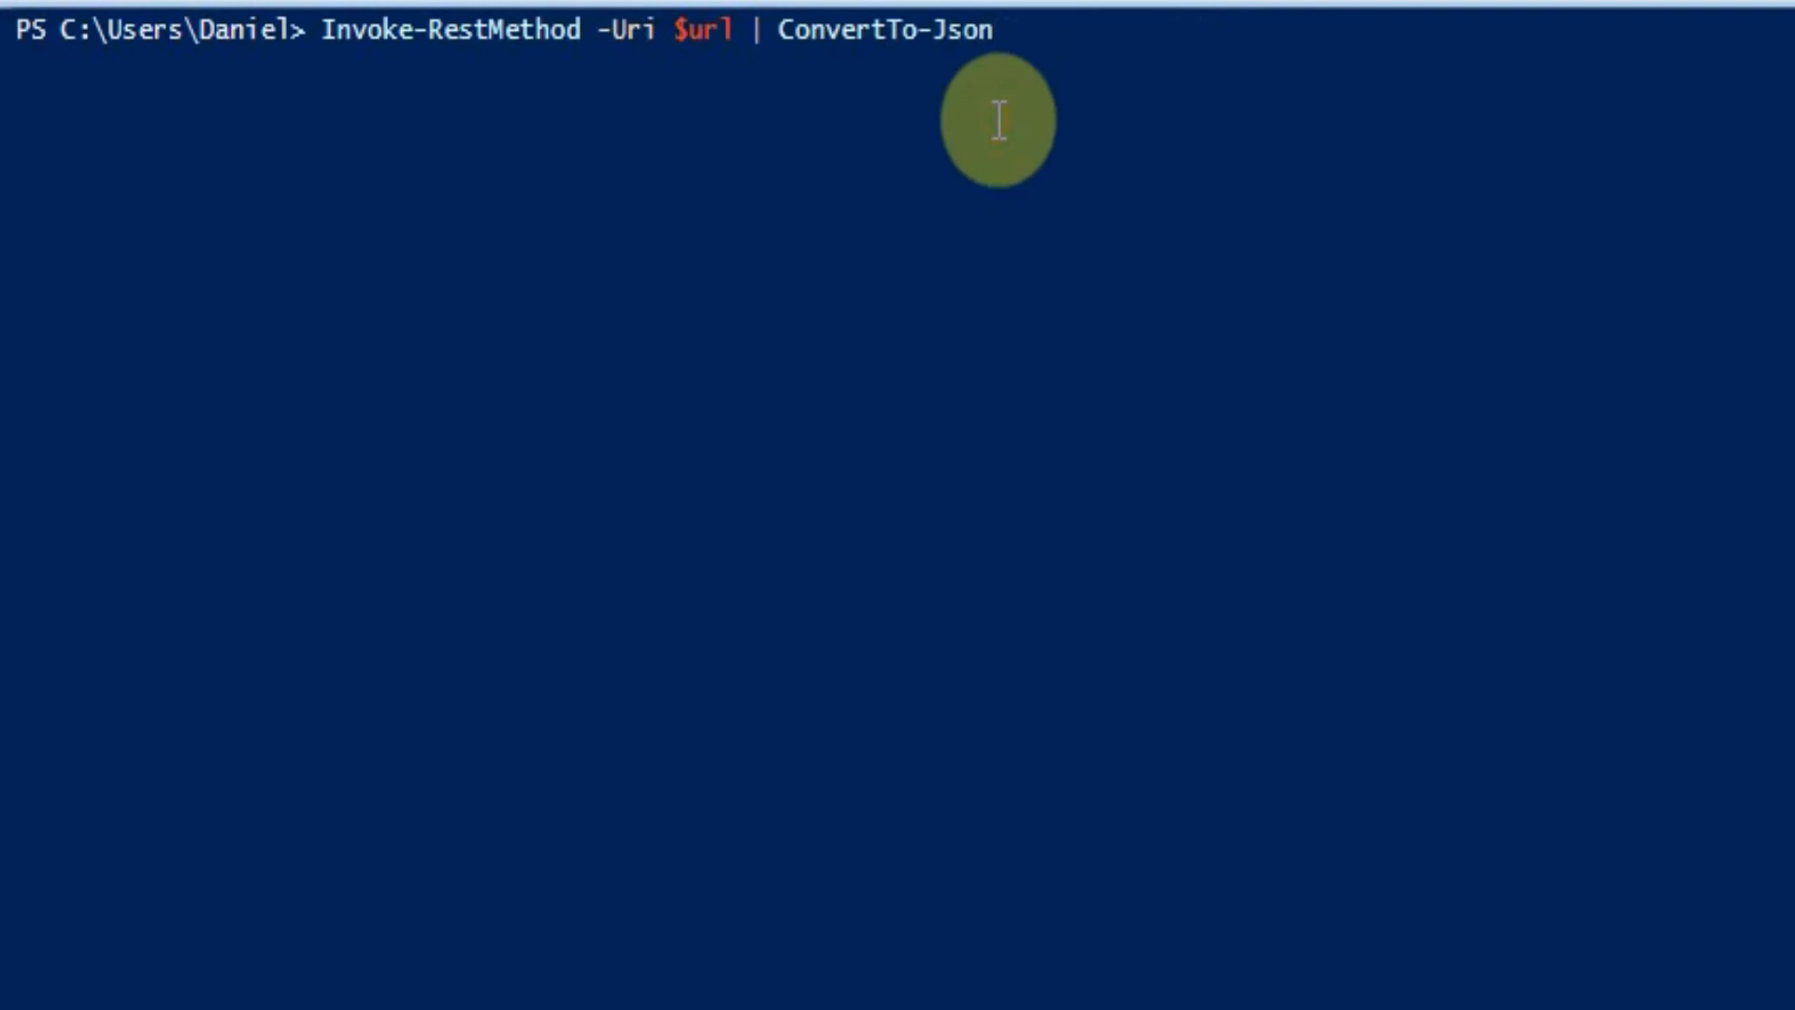
key("Return")
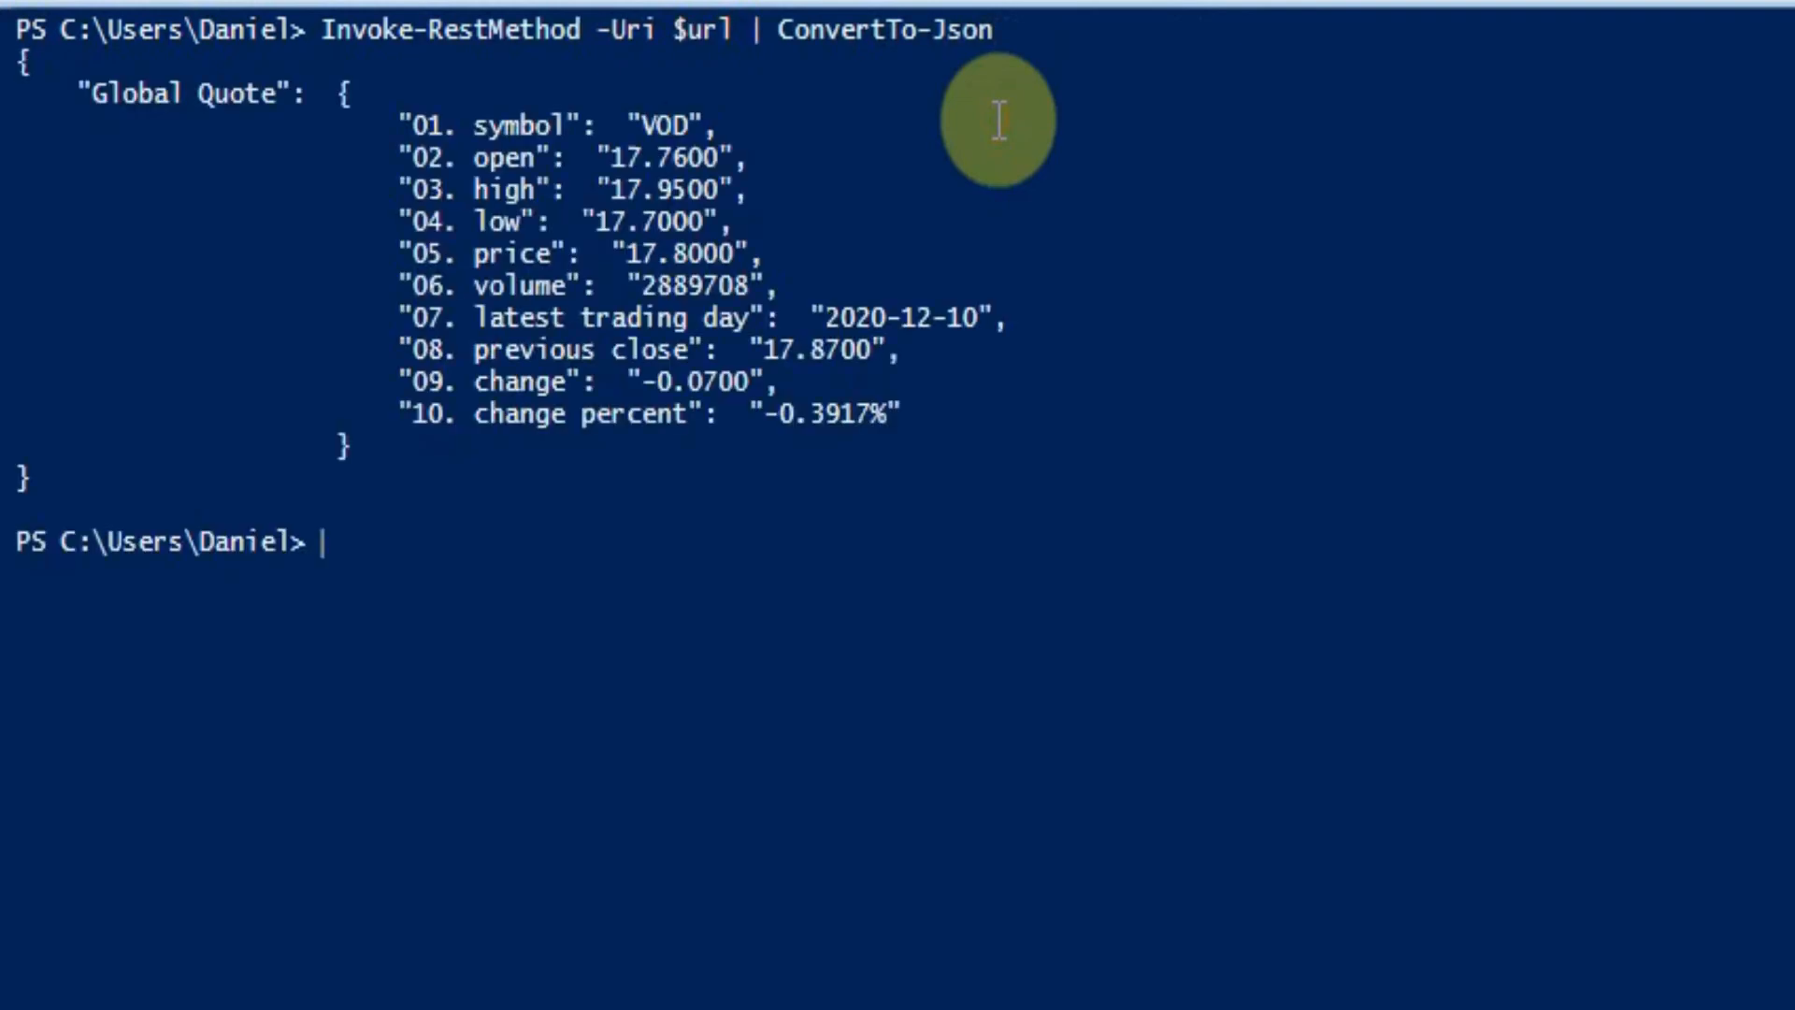
mouse_move(841, 513)
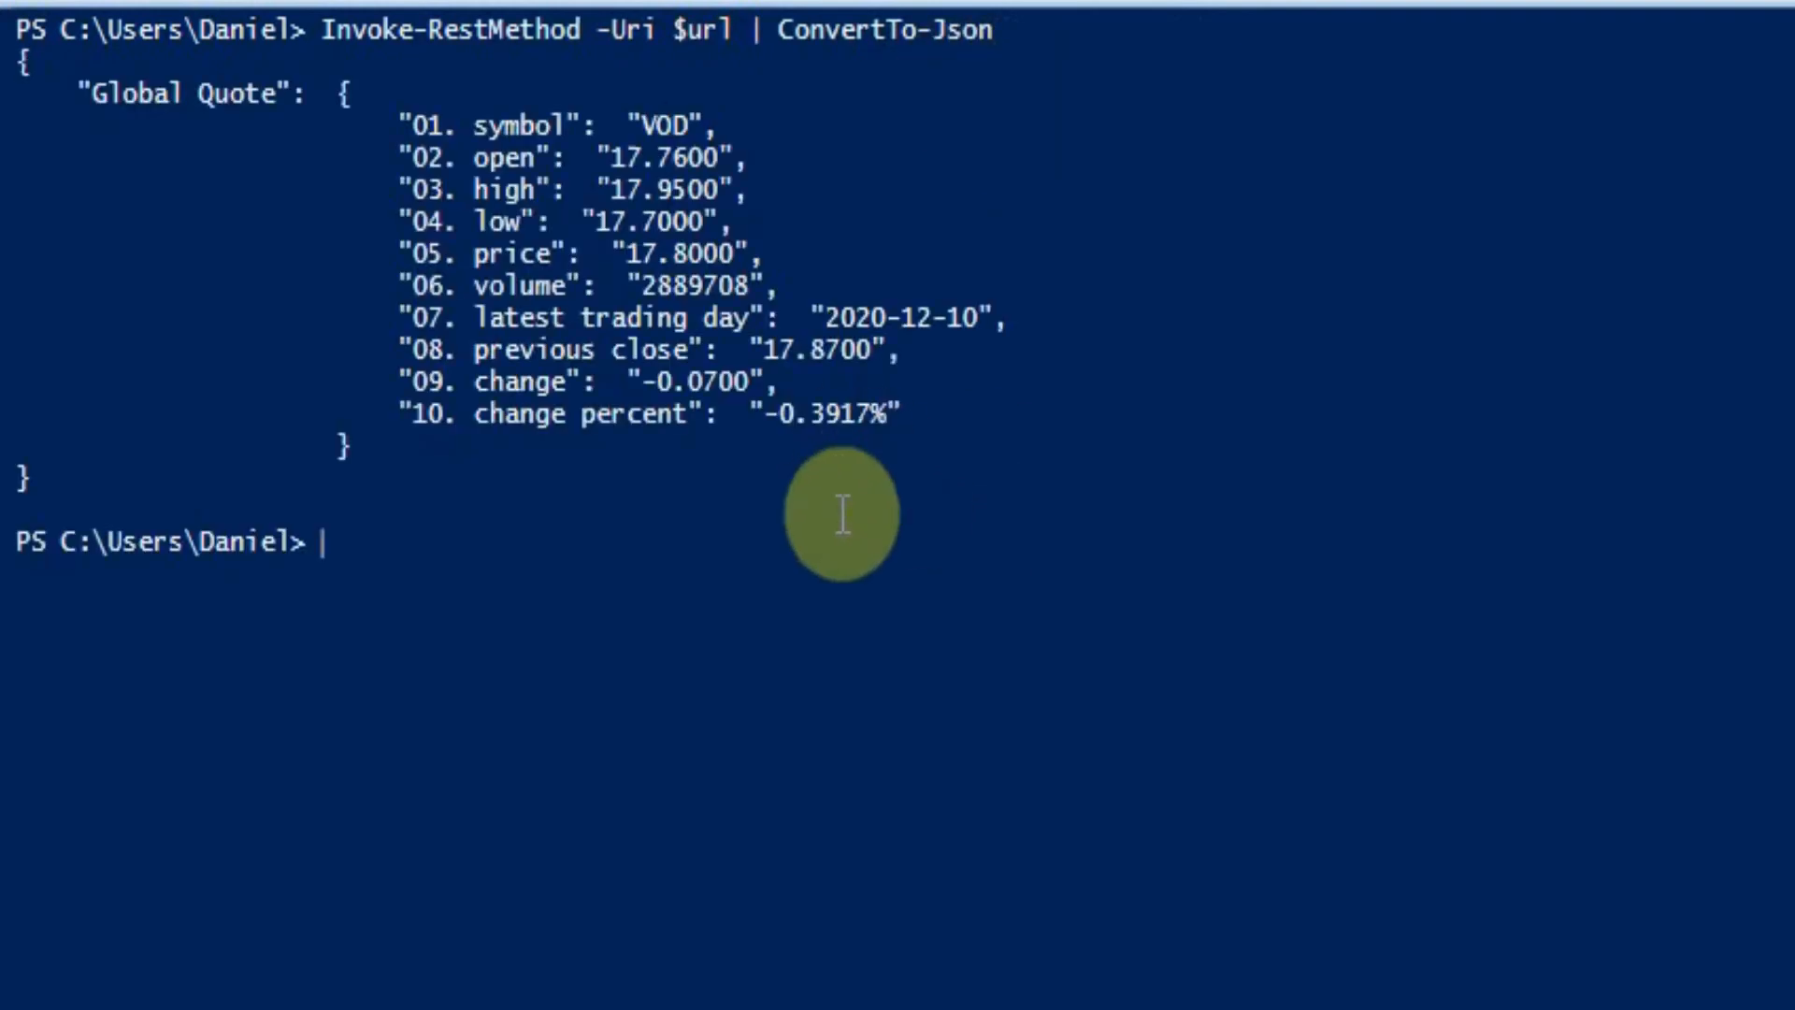
mouse_move(997, 441)
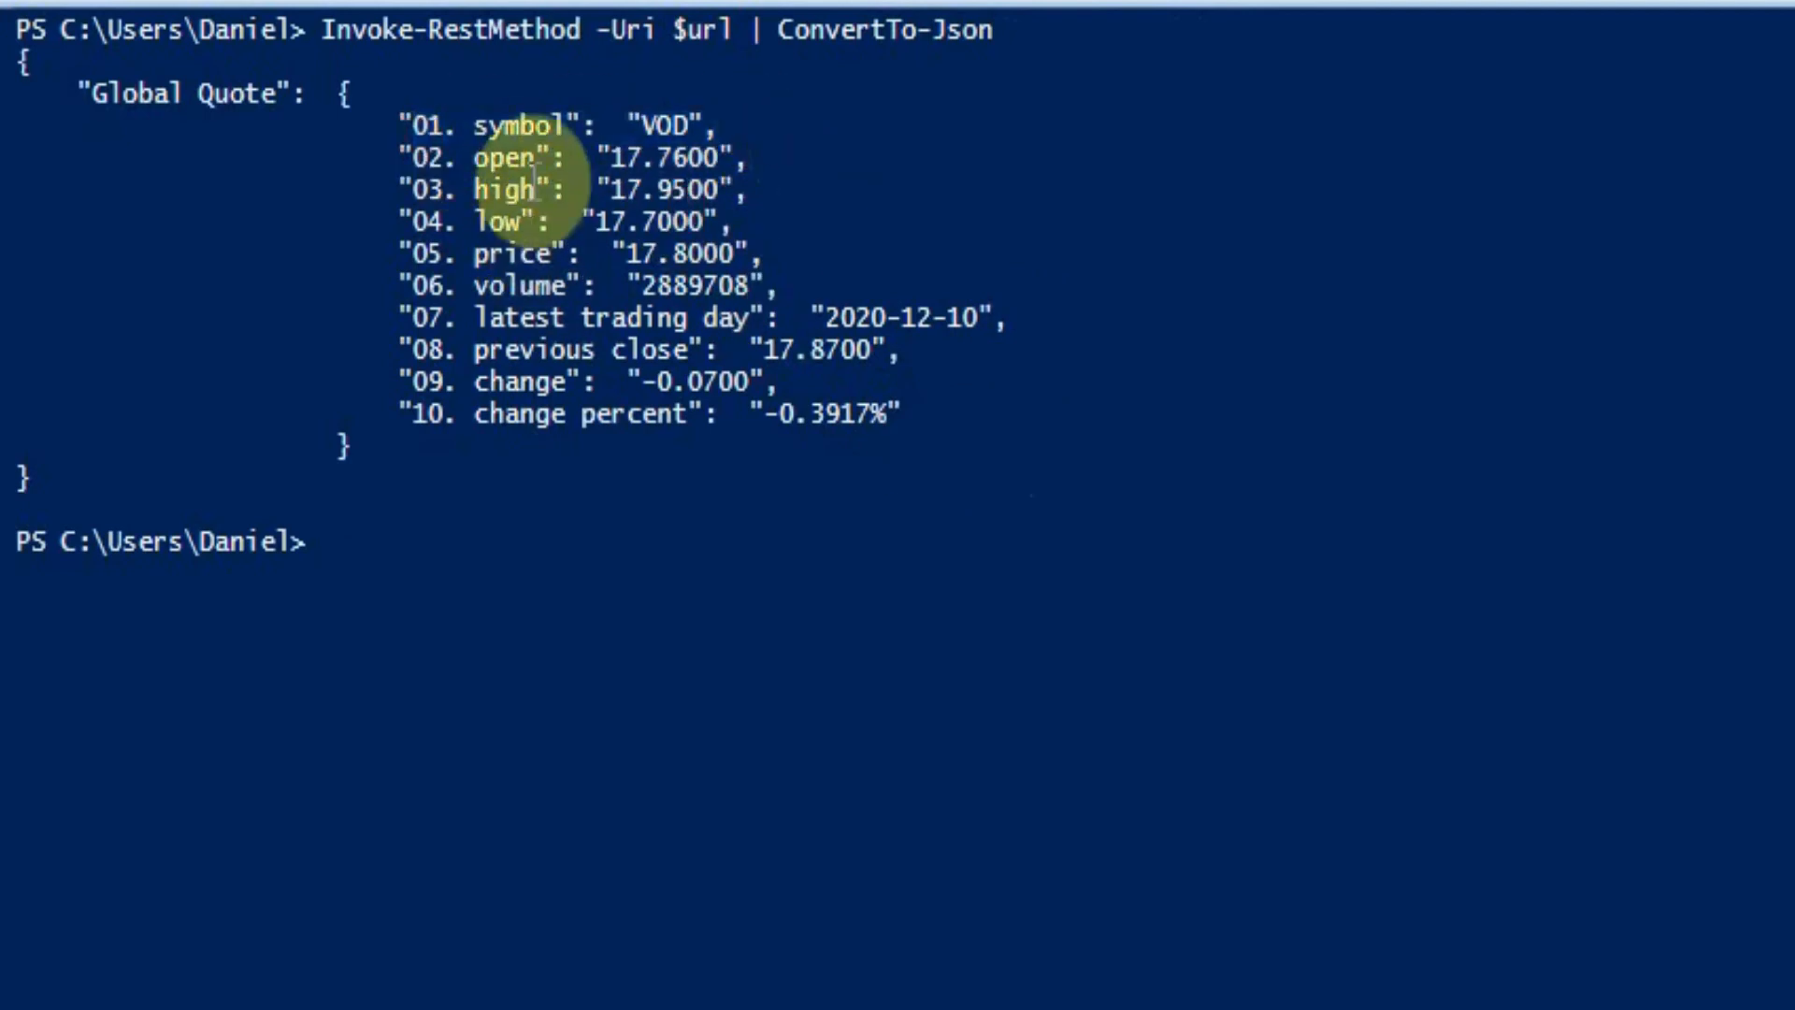
mouse_move(417, 189)
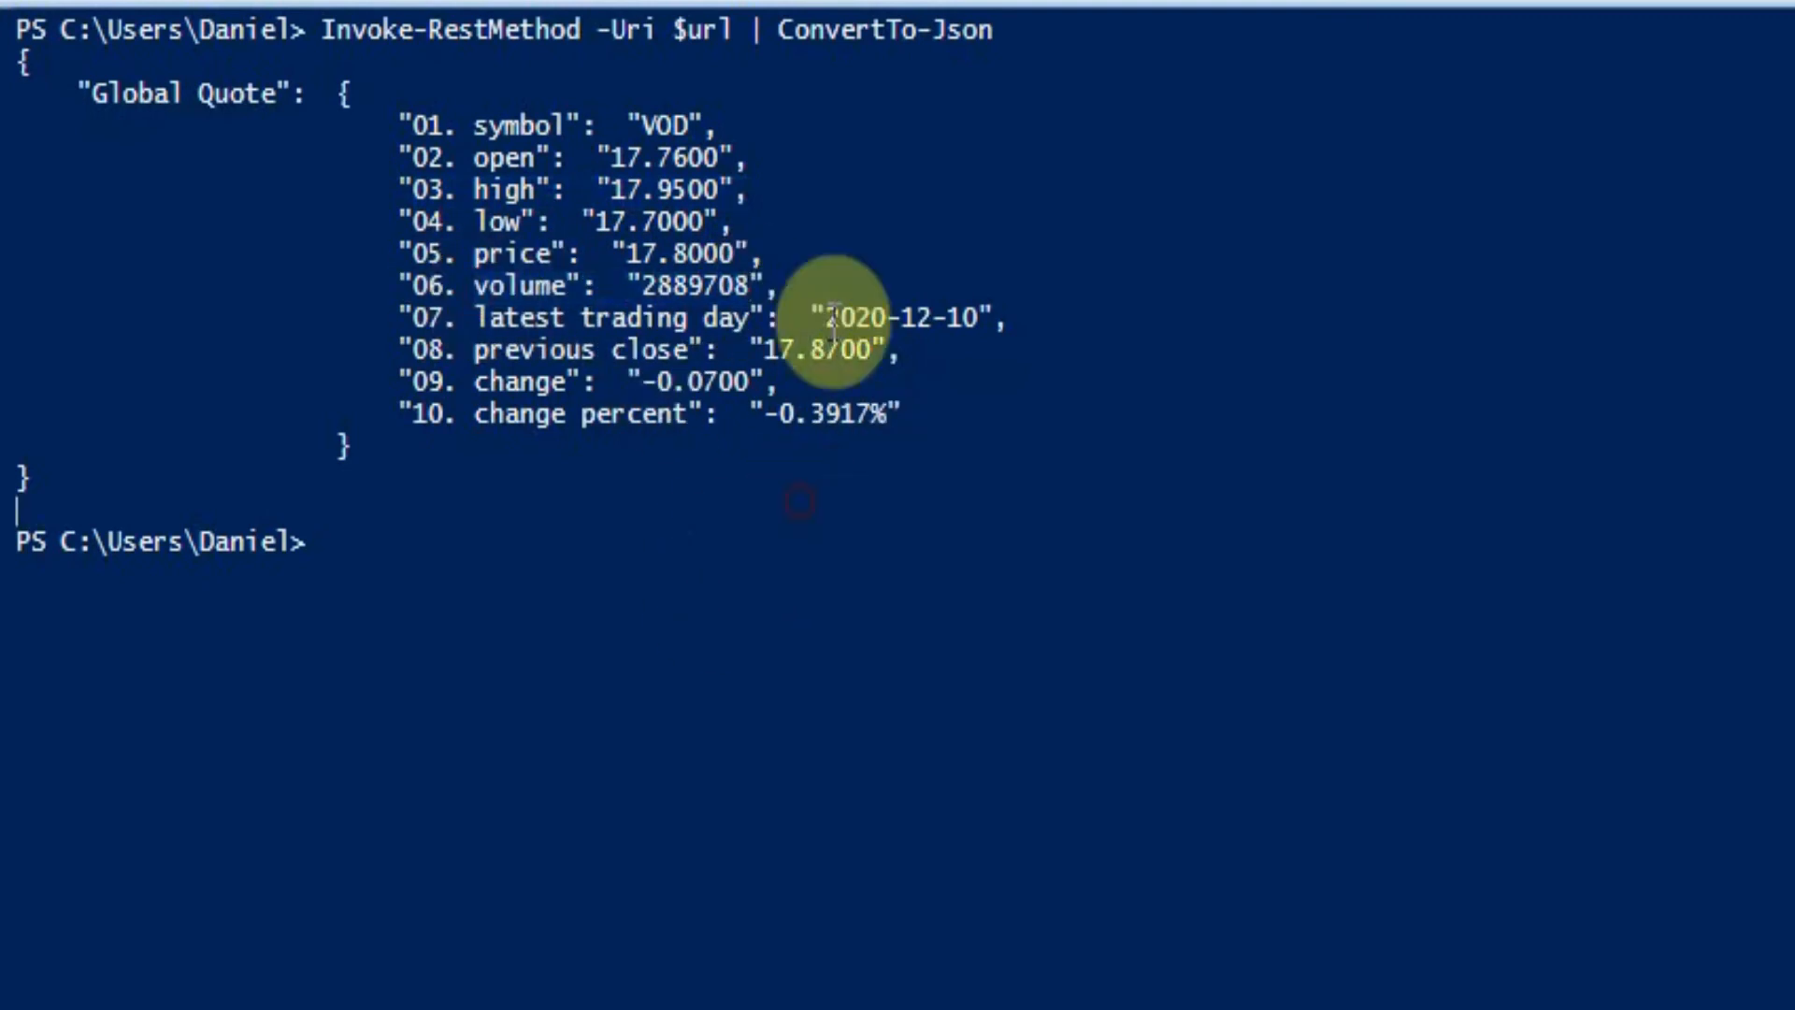
mouse_move(647, 415)
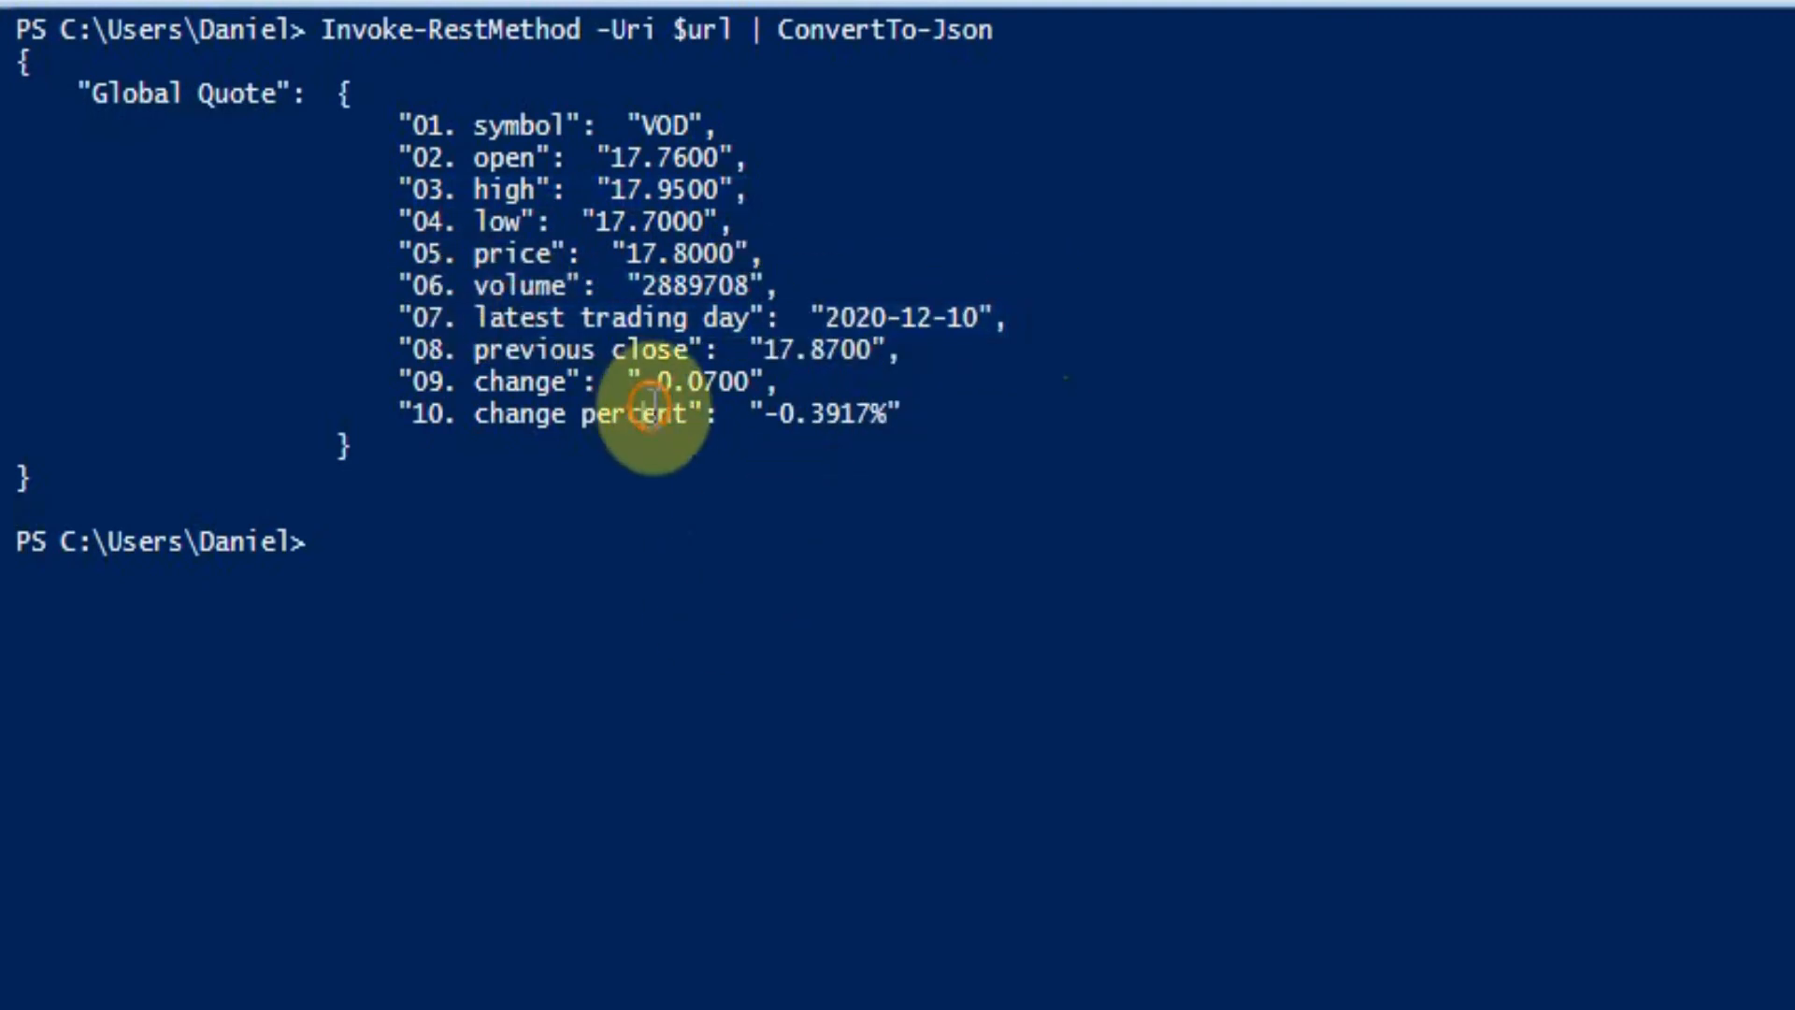
mouse_move(887, 594)
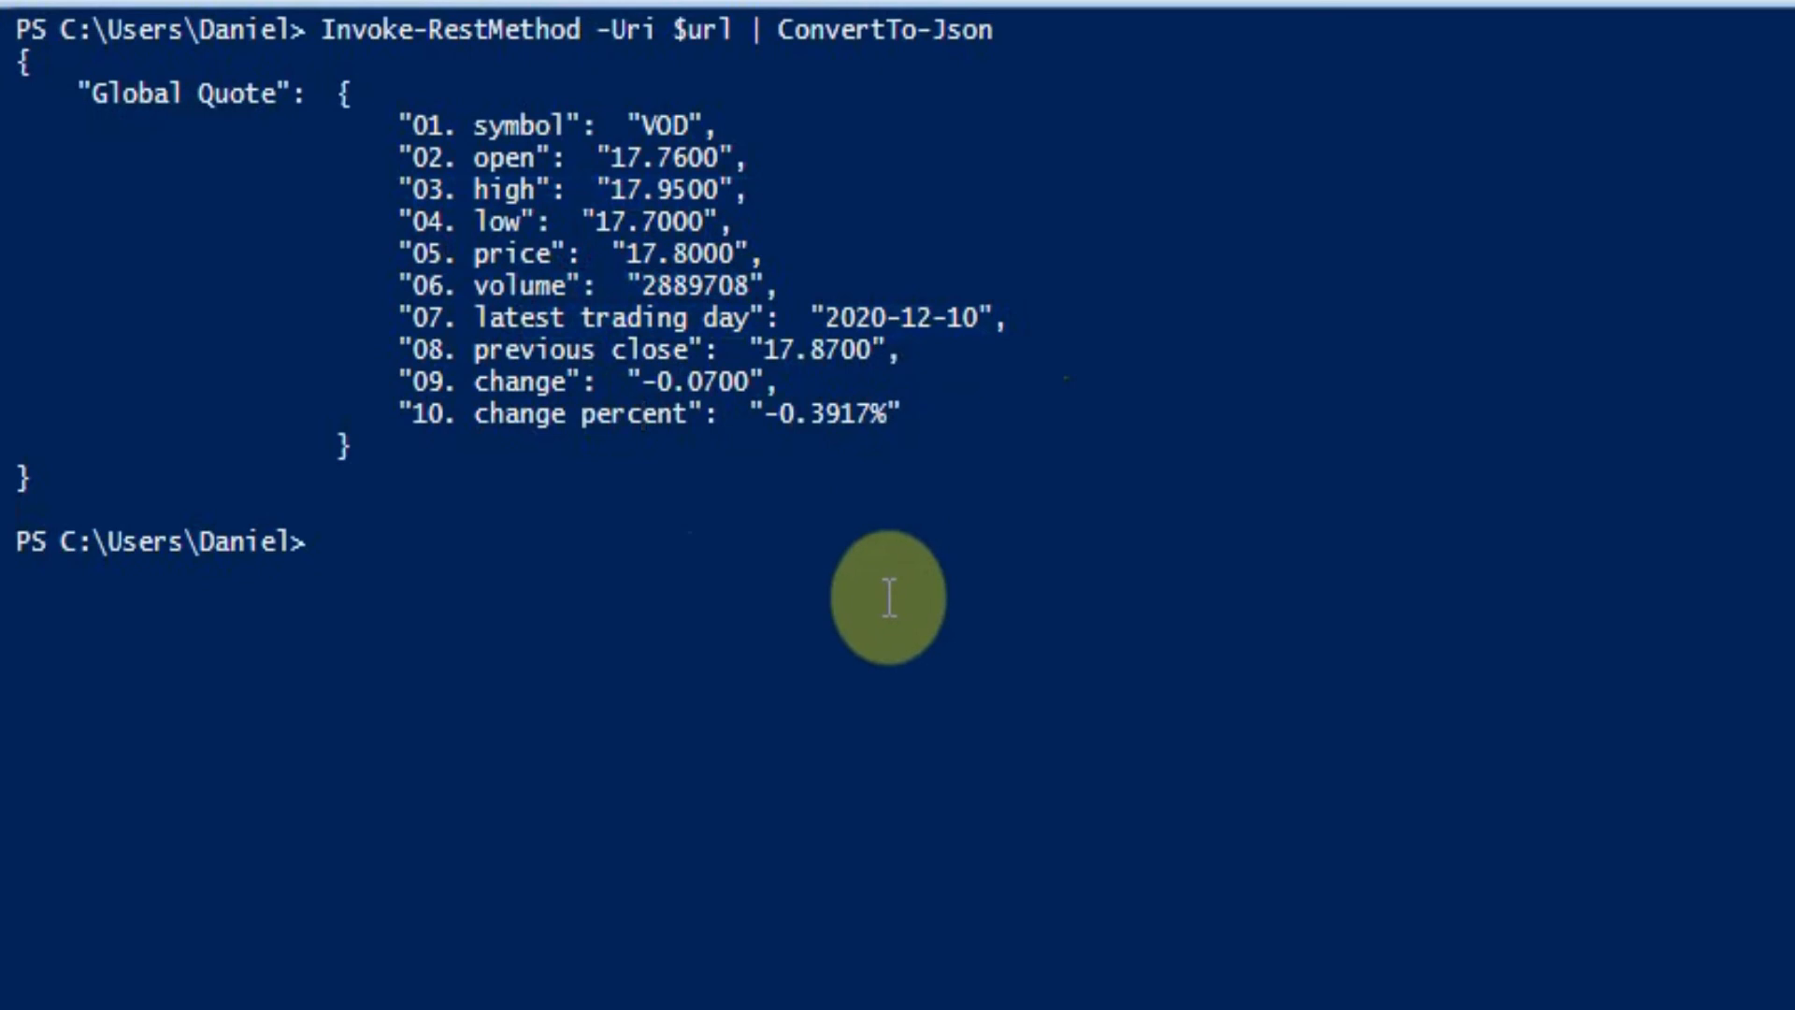
mouse_move(1105, 97)
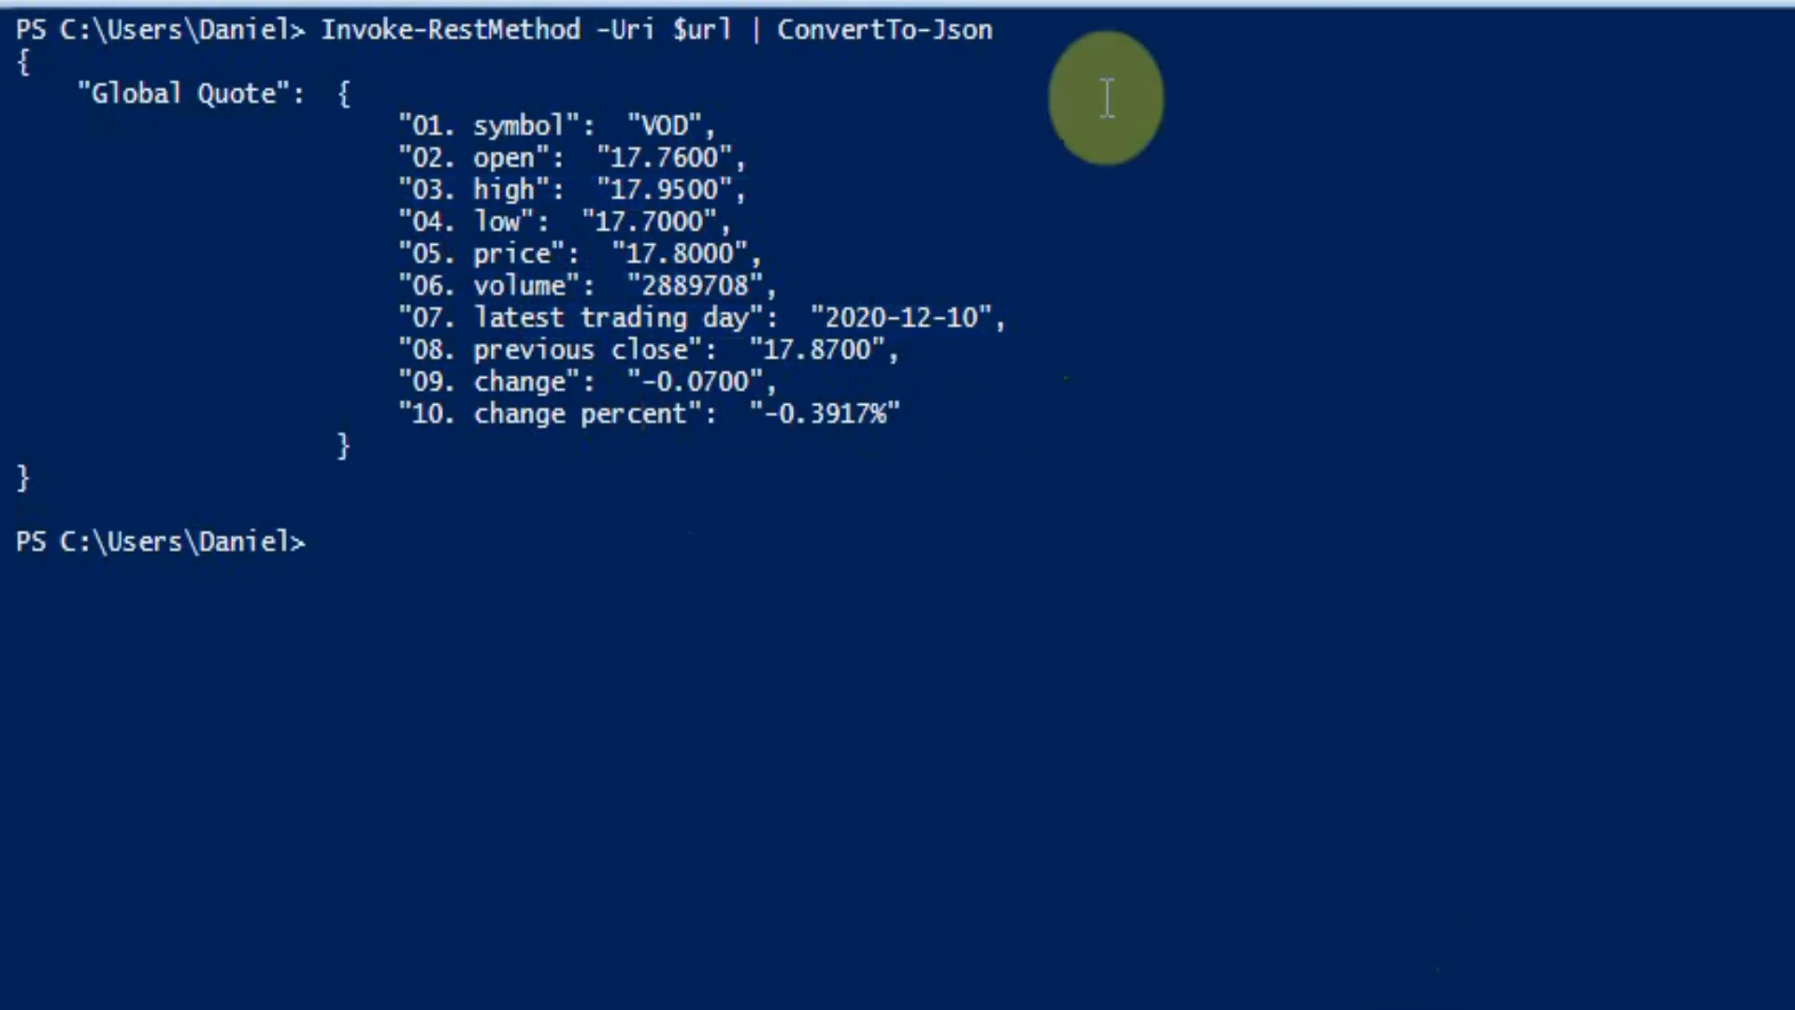
mouse_move(1467, 985)
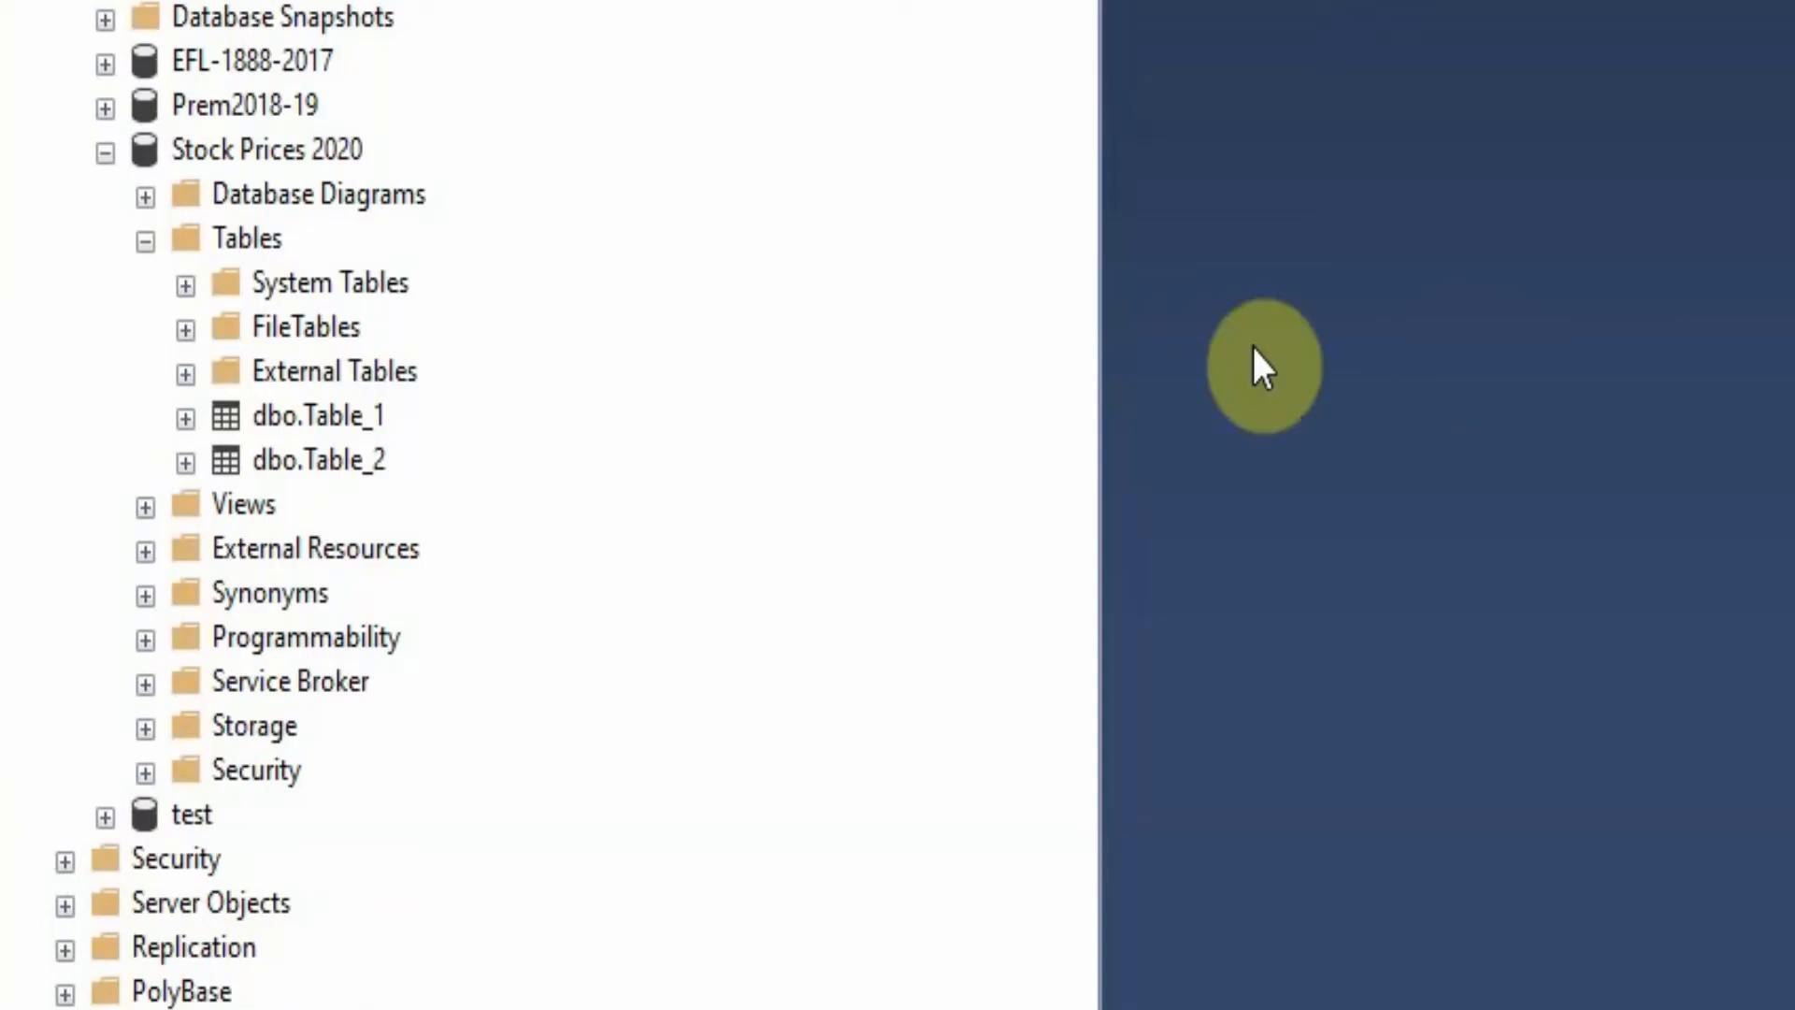
Expand Stock Prices 2020, pick dbo.Table_2 and start a blank new table design from its menu
left_click(267, 150)
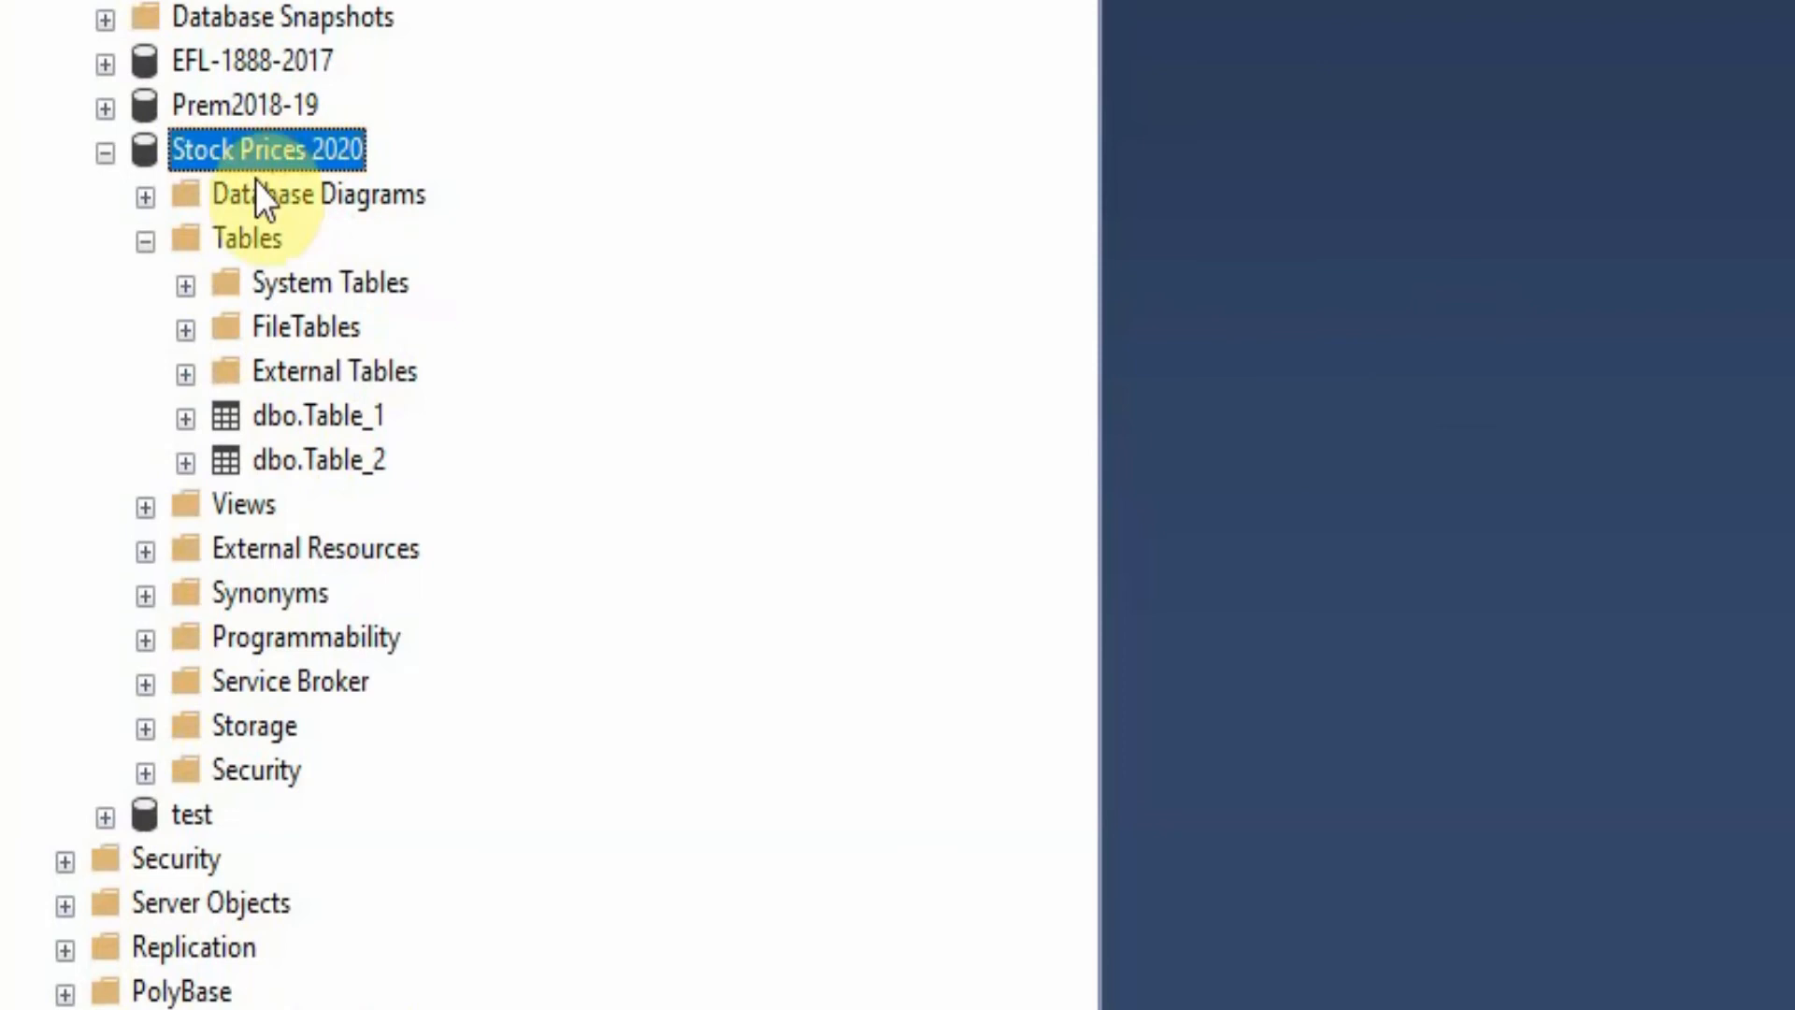
mouse_move(400, 561)
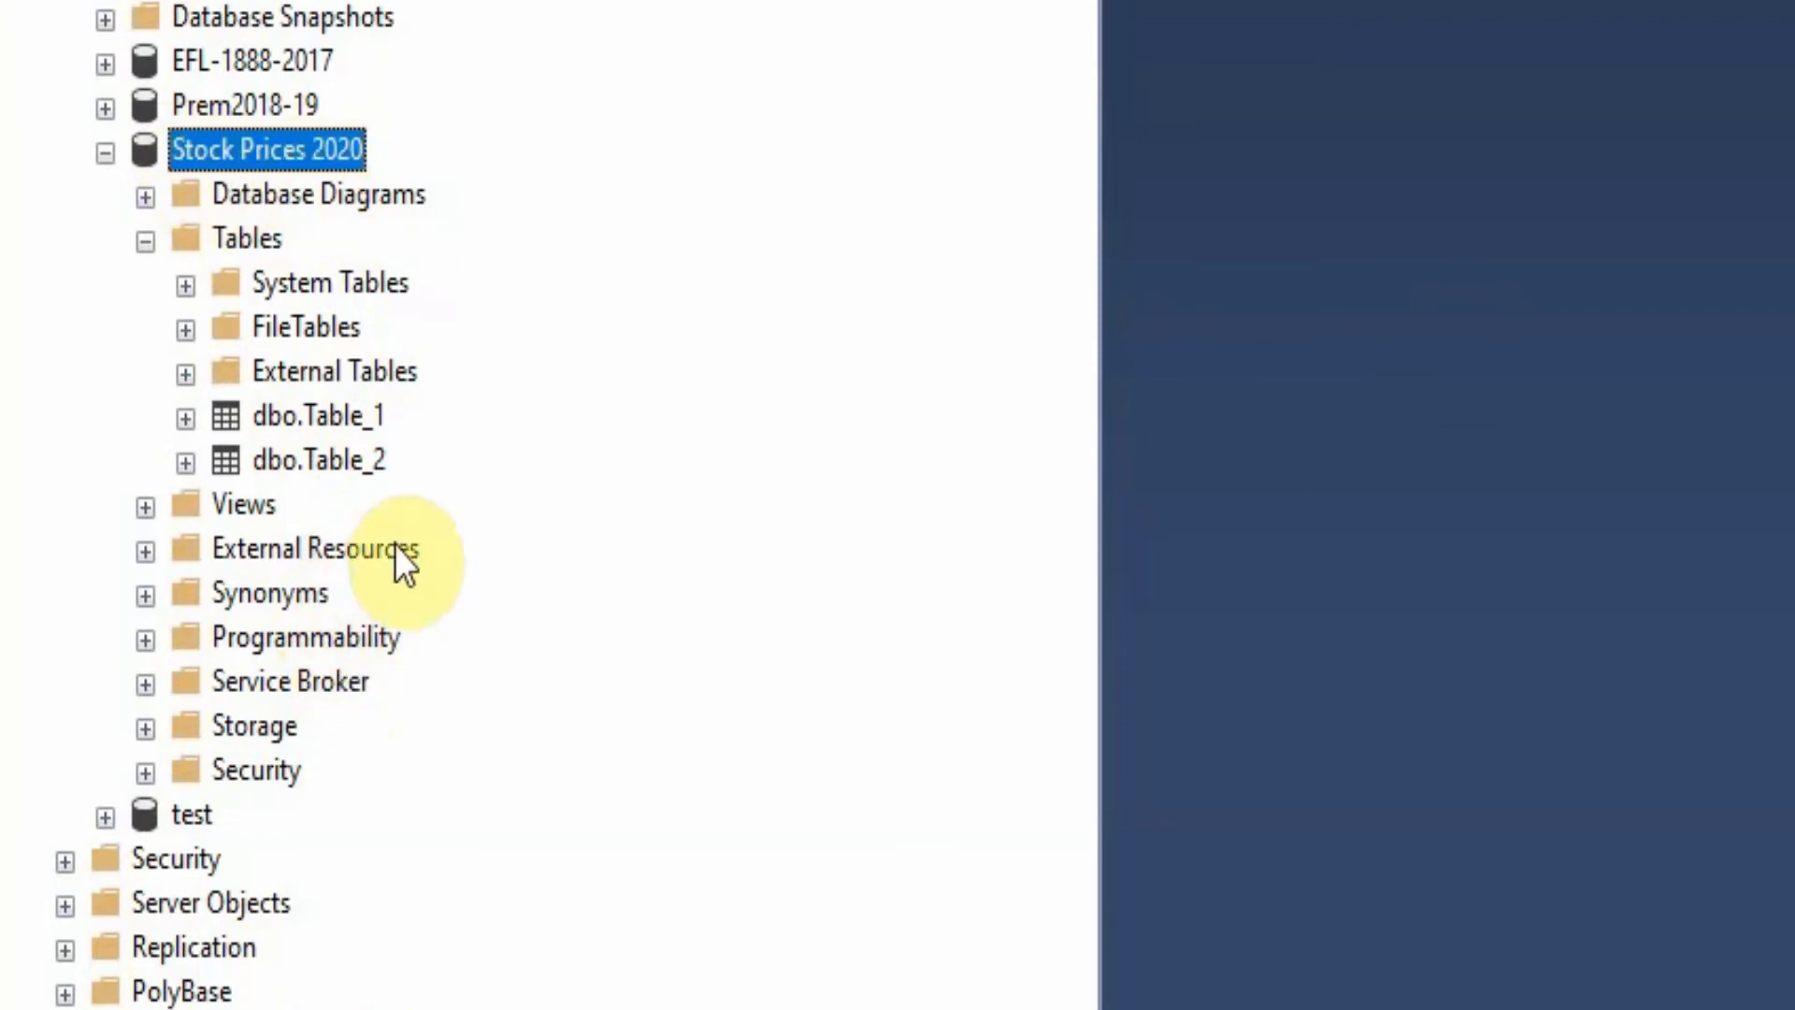
left_click(320, 460)
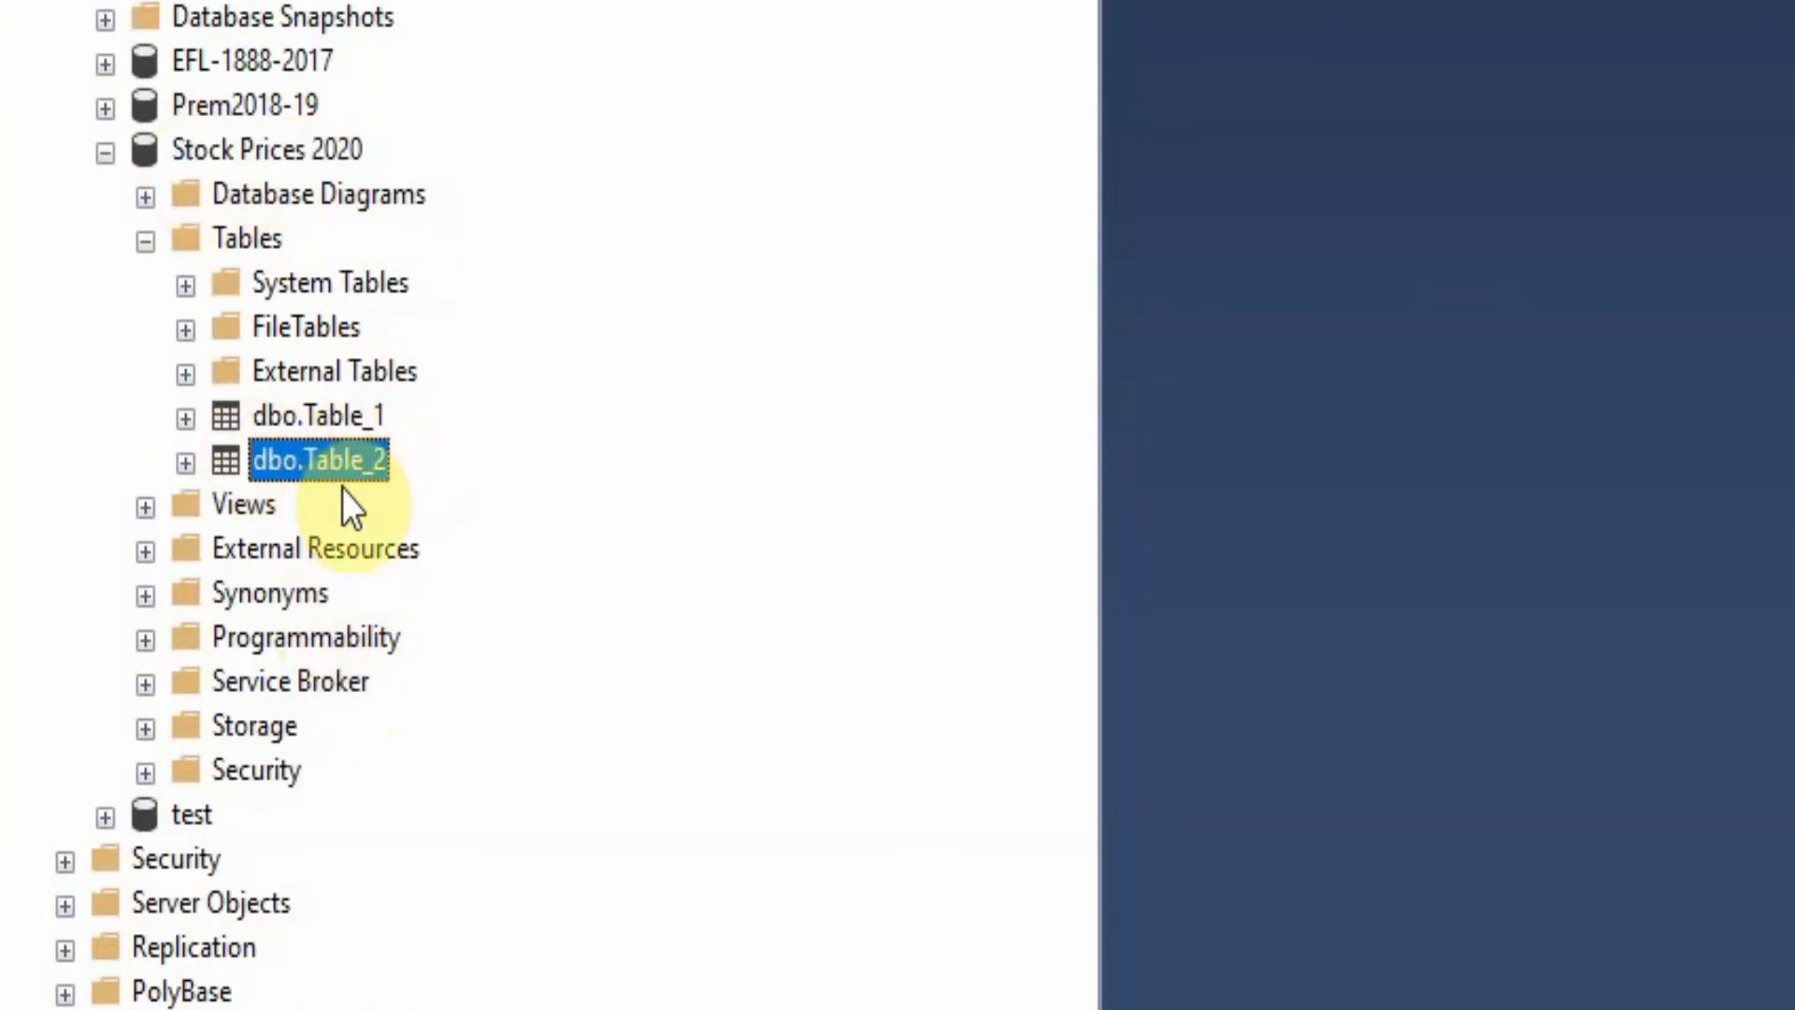
mouse_move(345, 430)
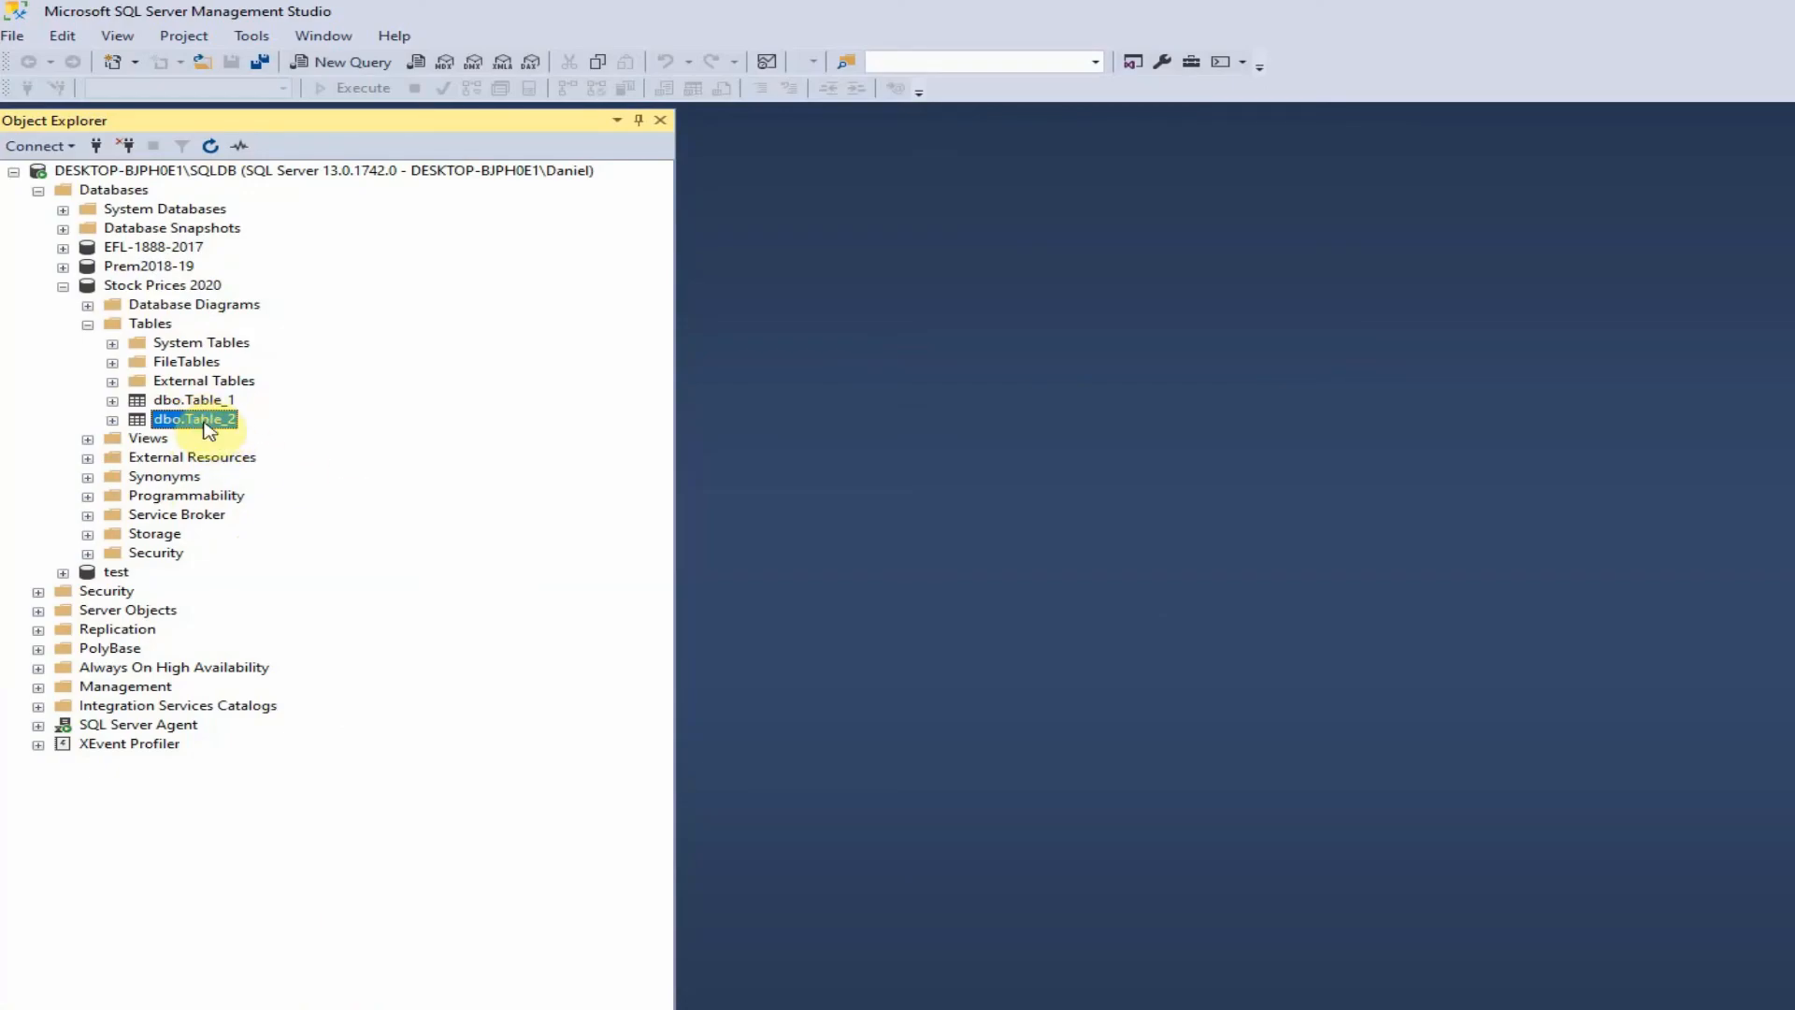
right_click(192, 417)
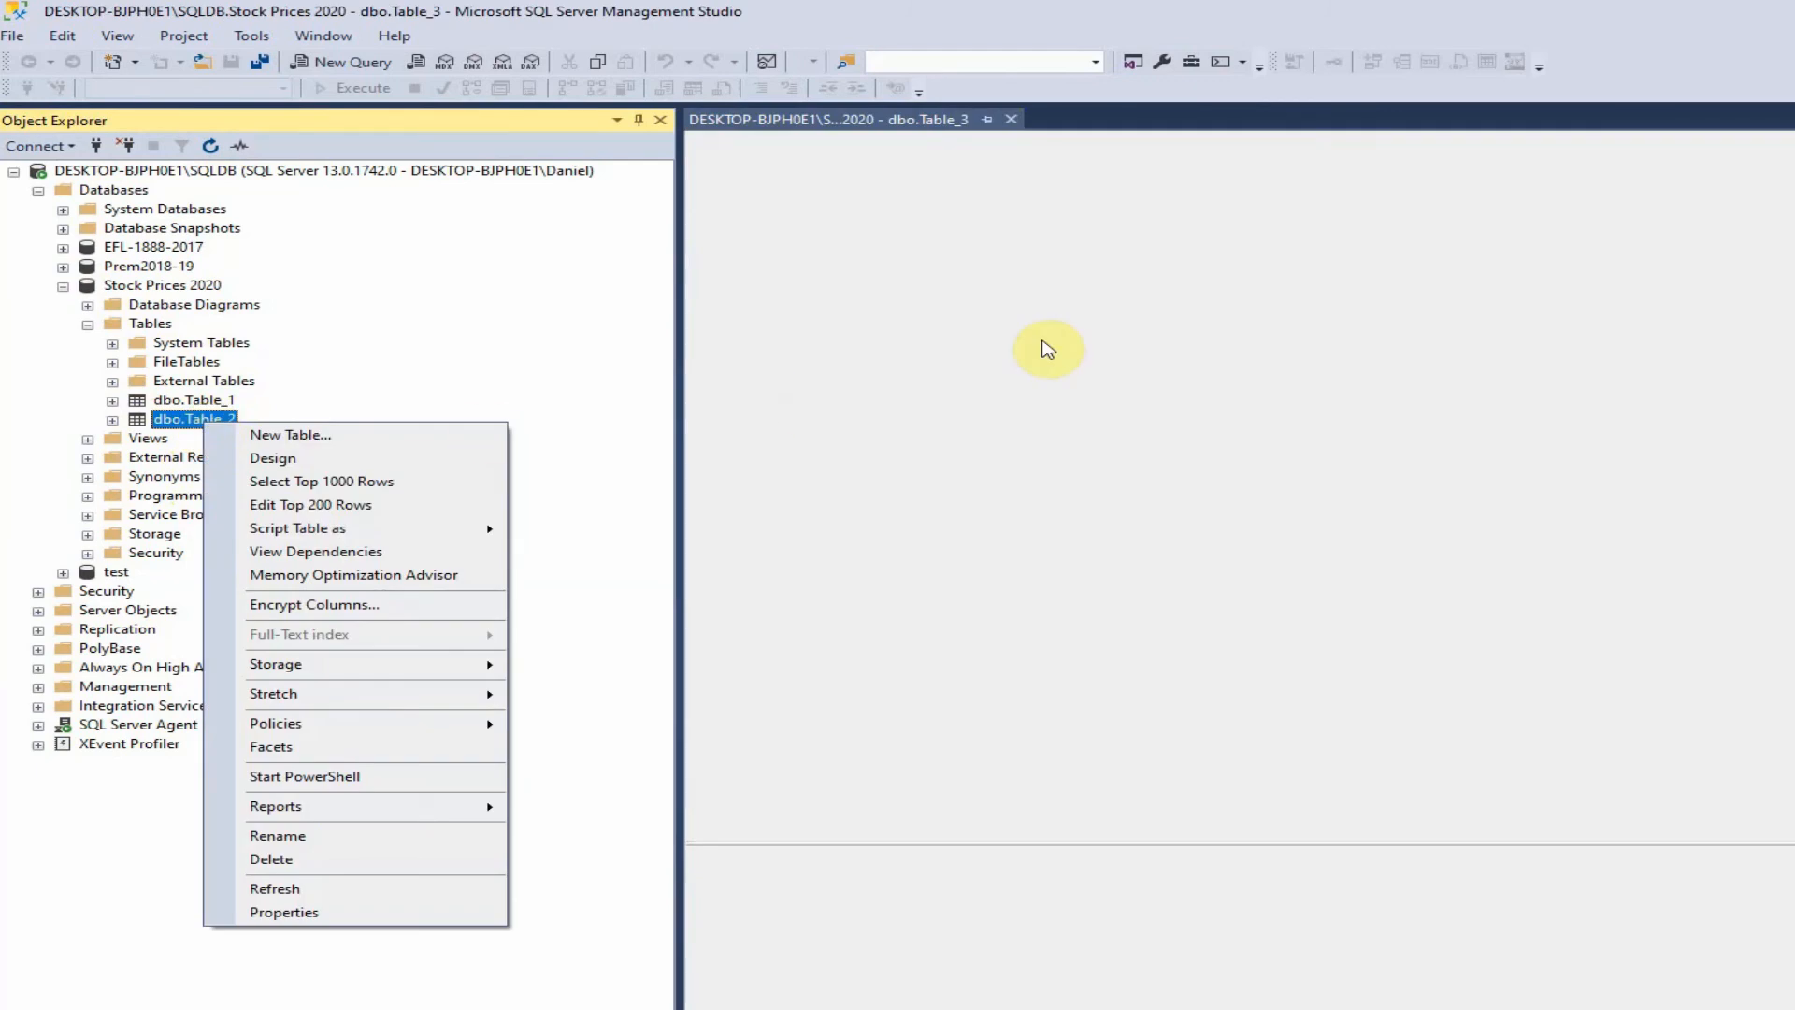
left_click(273, 457)
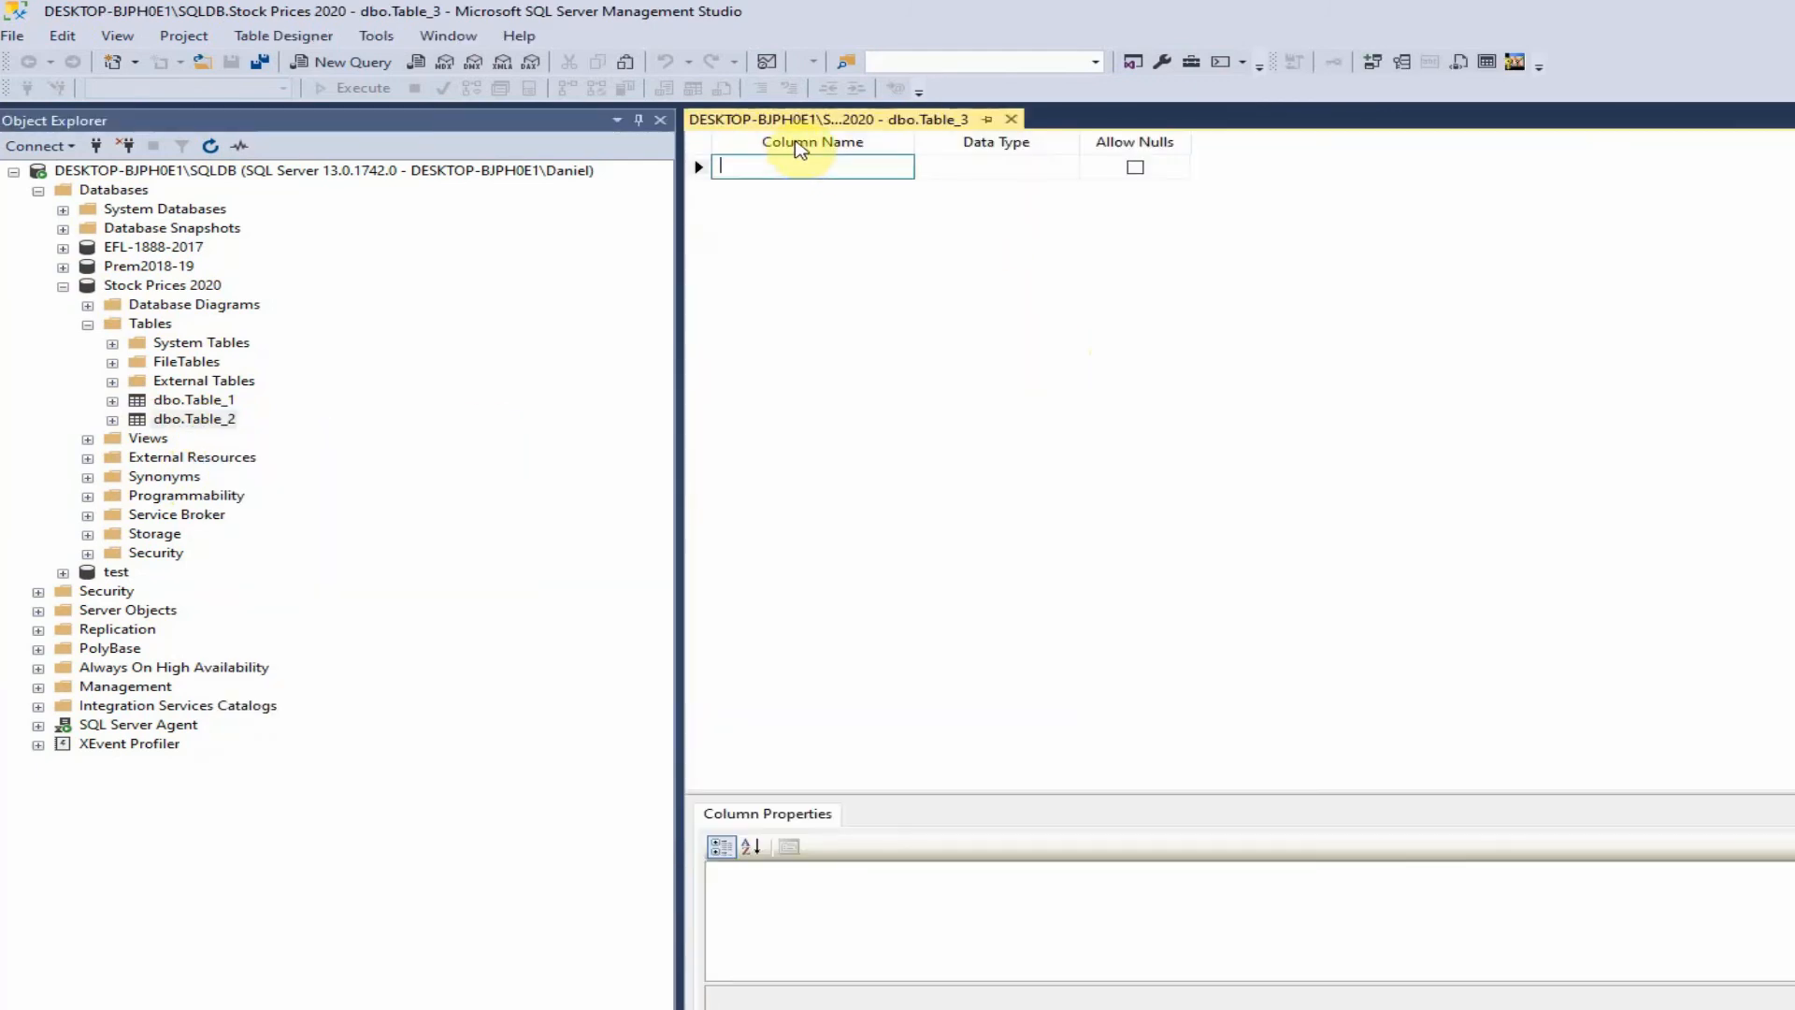
mouse_move(842, 155)
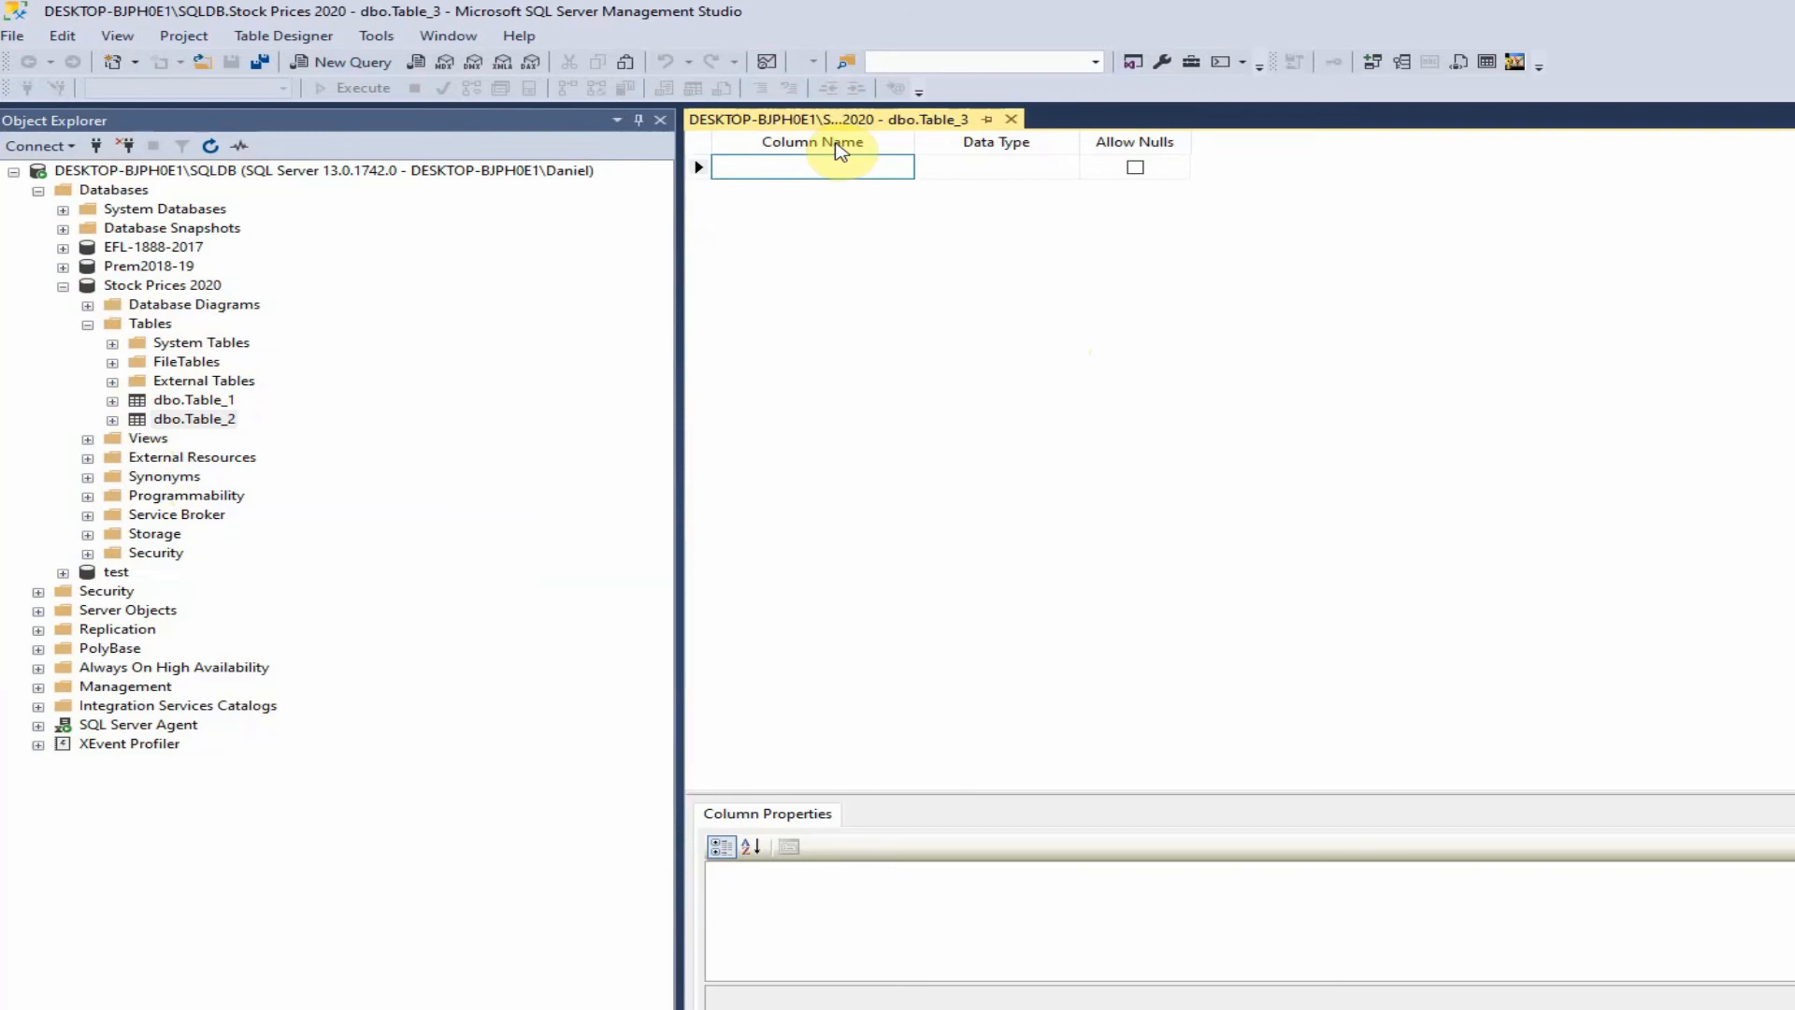
Open dbo.Table_2 in Design to review its Symbol, Price and Date varchar(50) columns
left_click(993, 166)
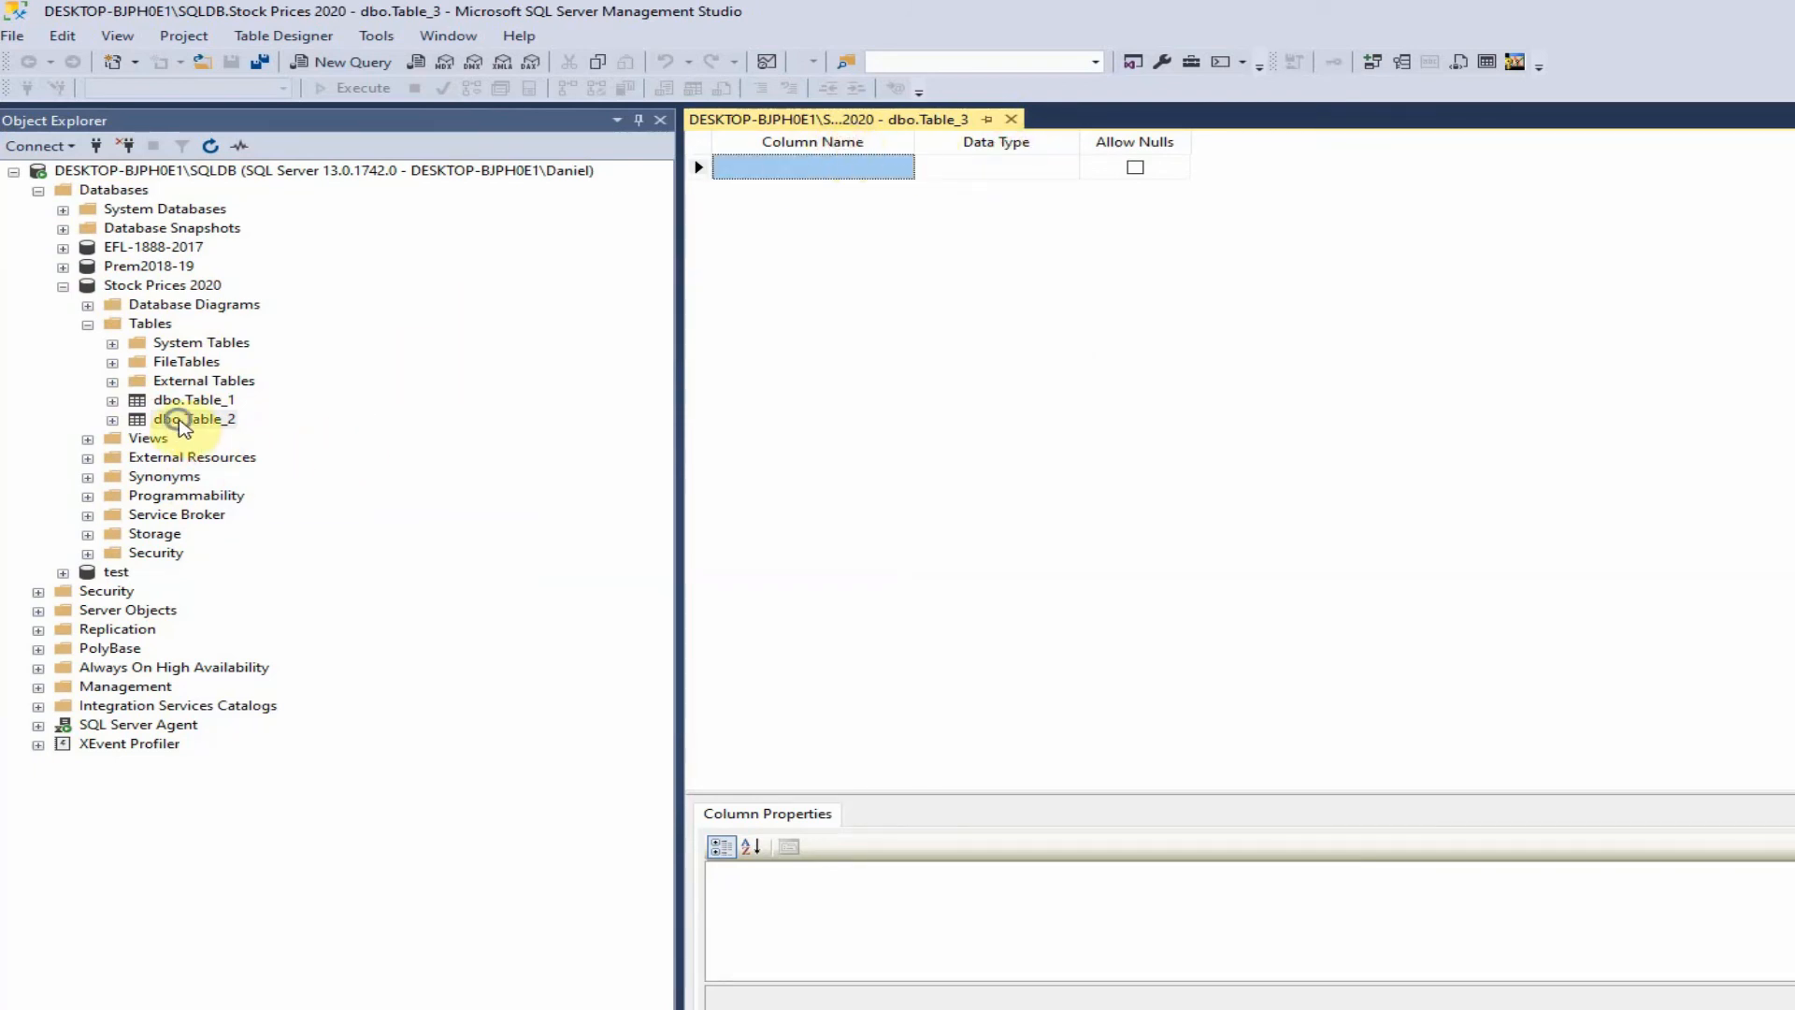
double_click(193, 417)
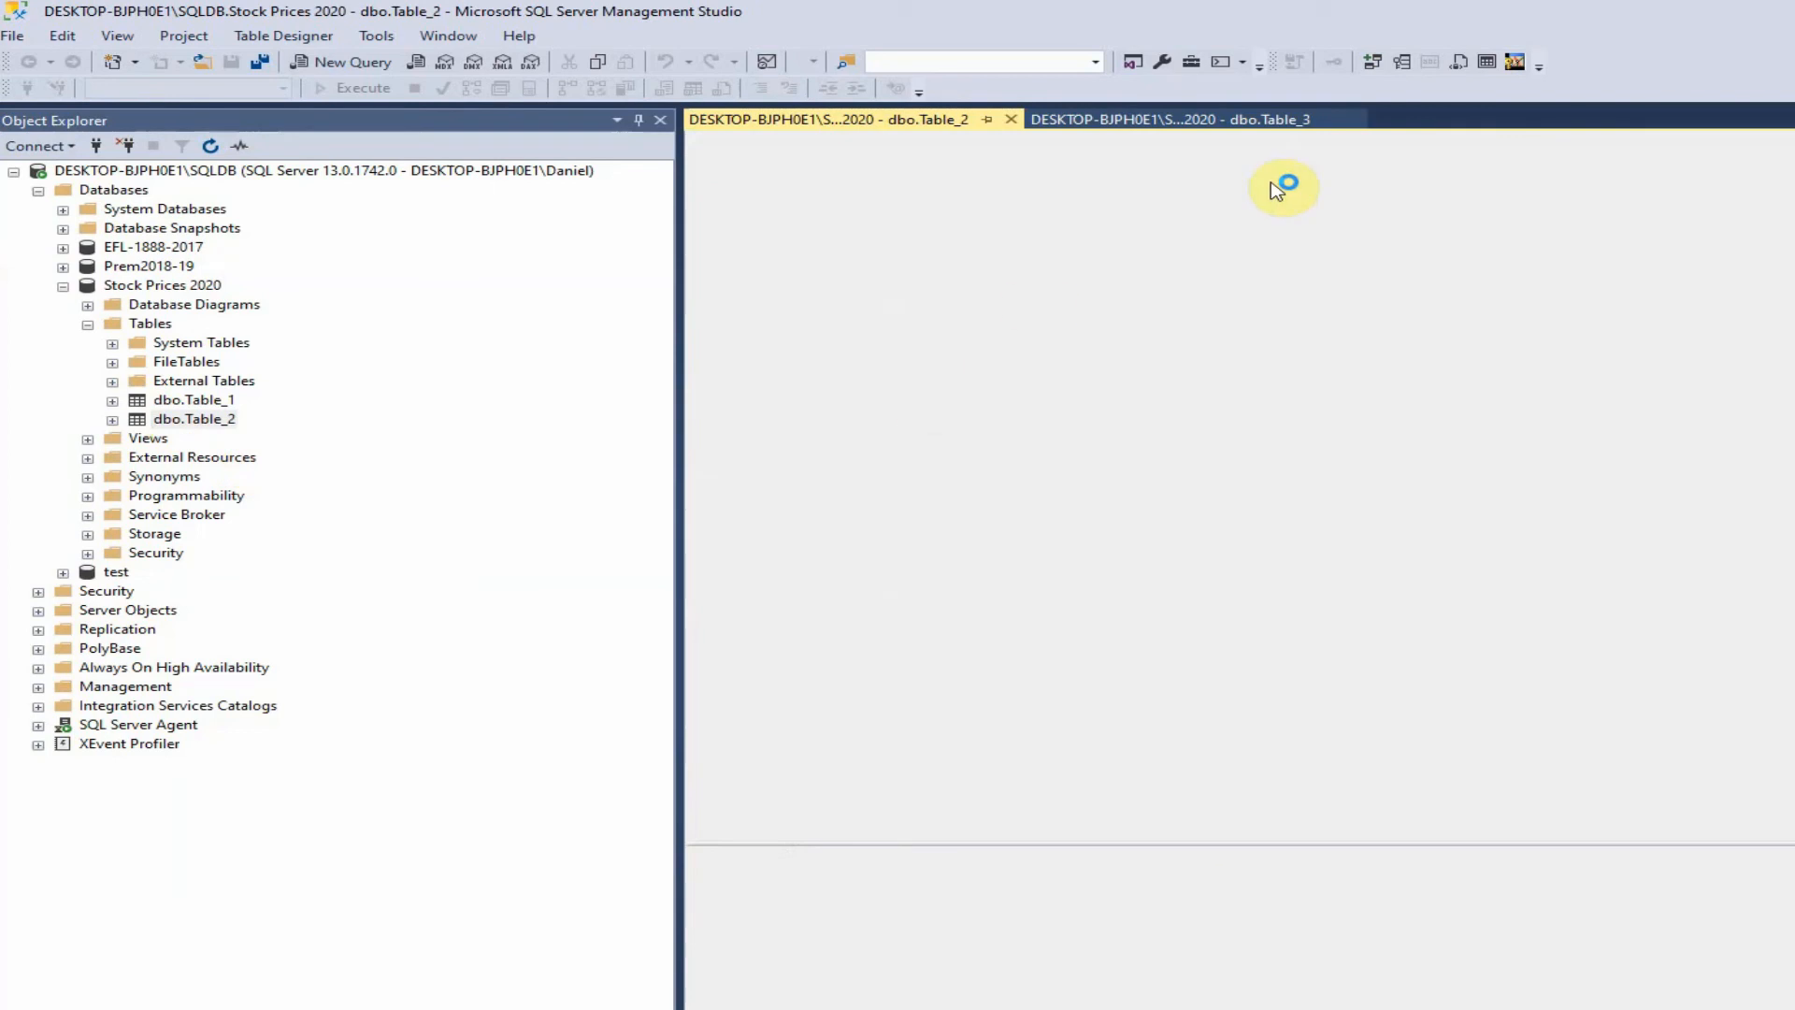
left_click(828, 119)
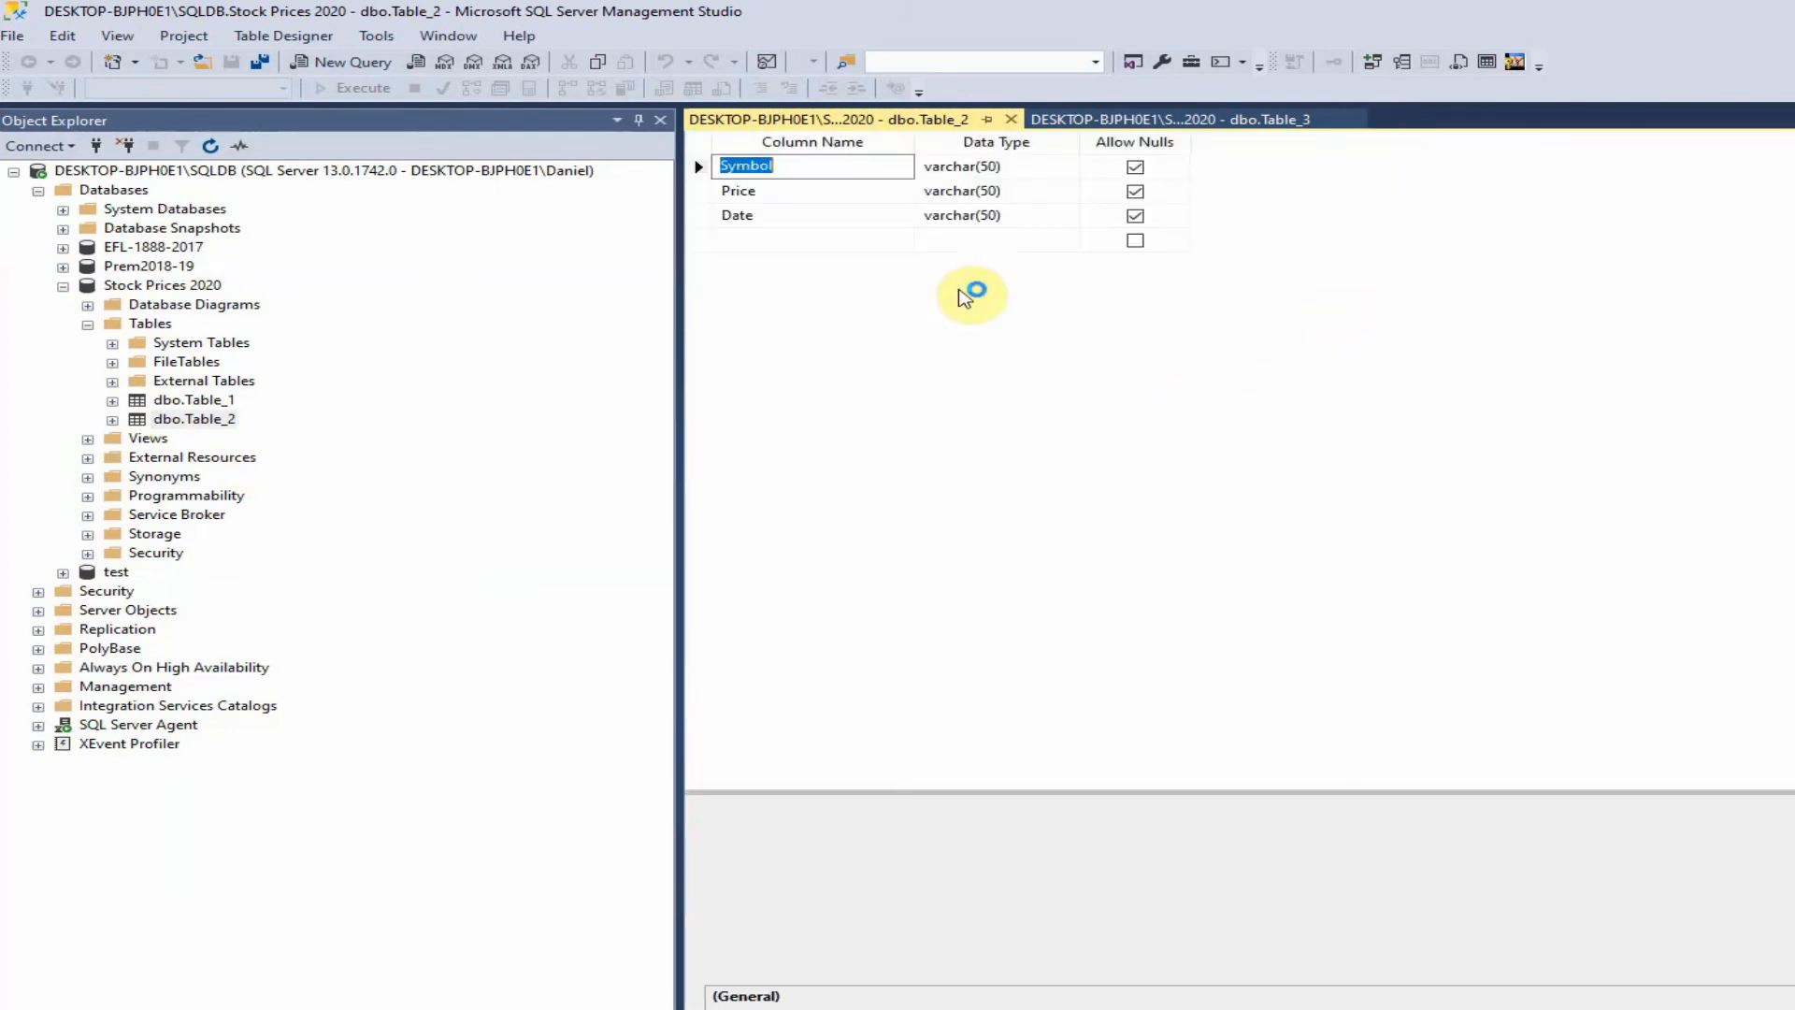
mouse_move(982, 182)
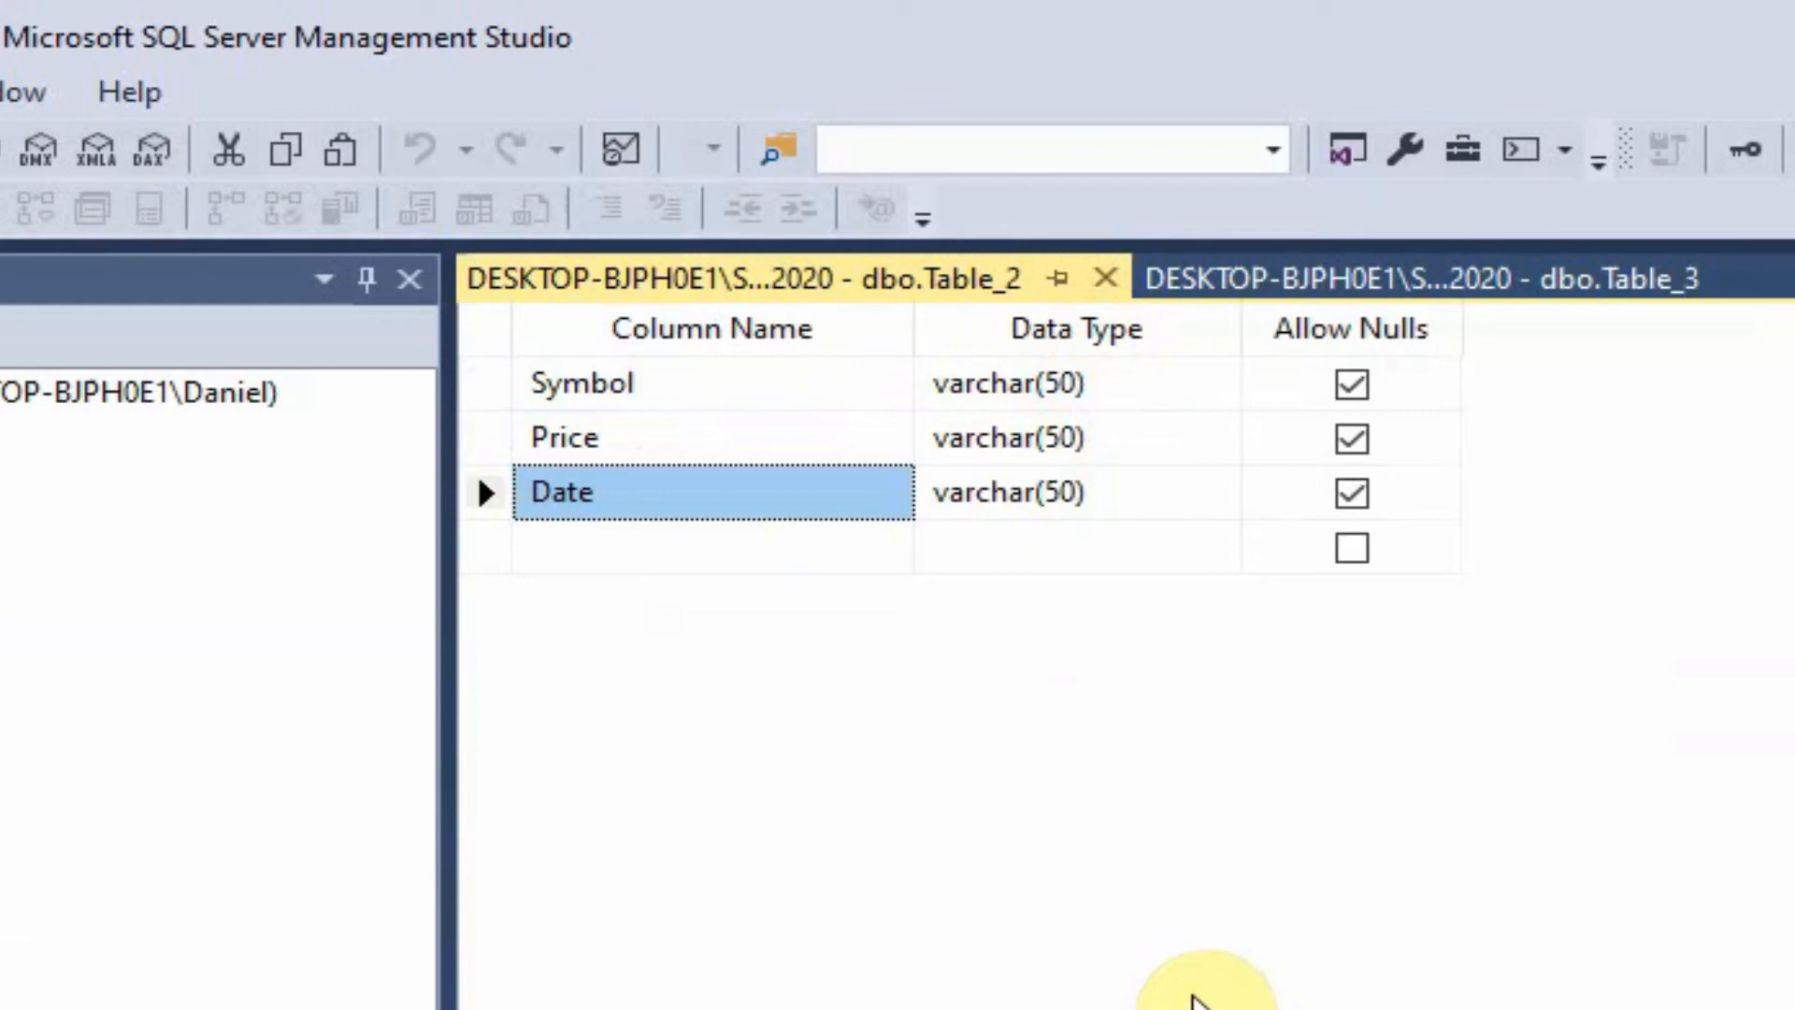
mouse_move(1177, 924)
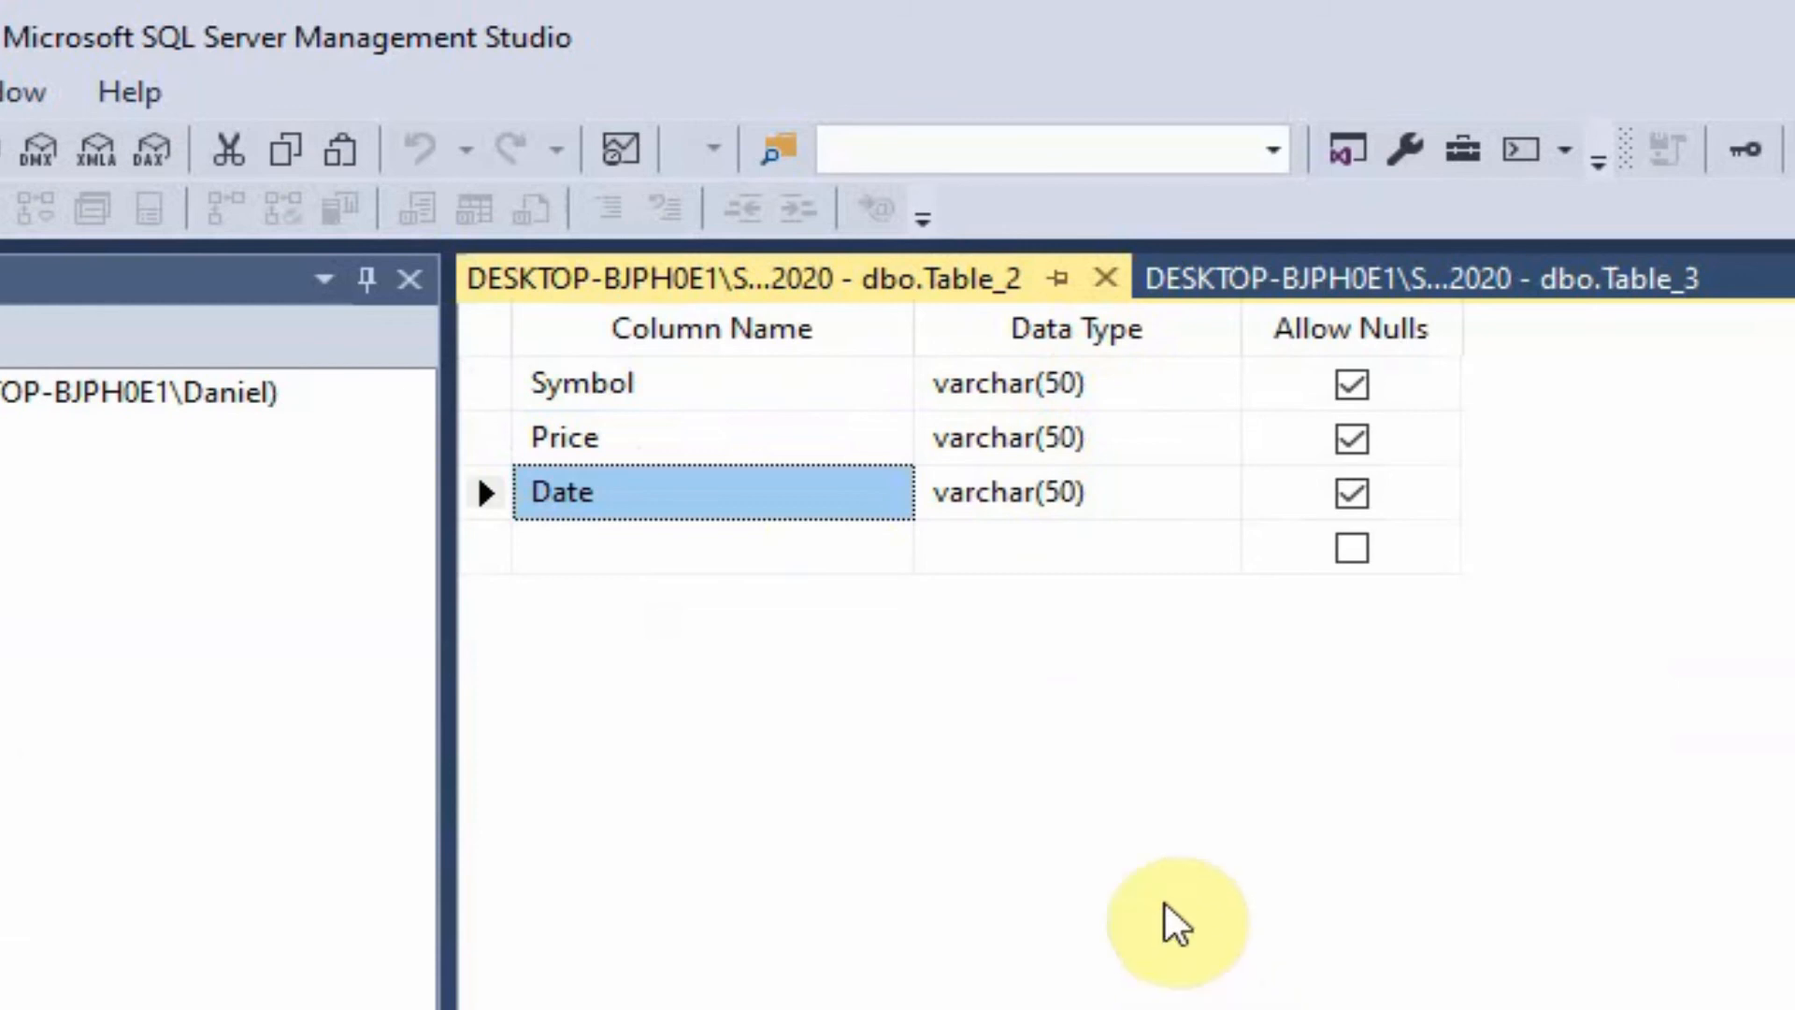
mouse_move(1116, 492)
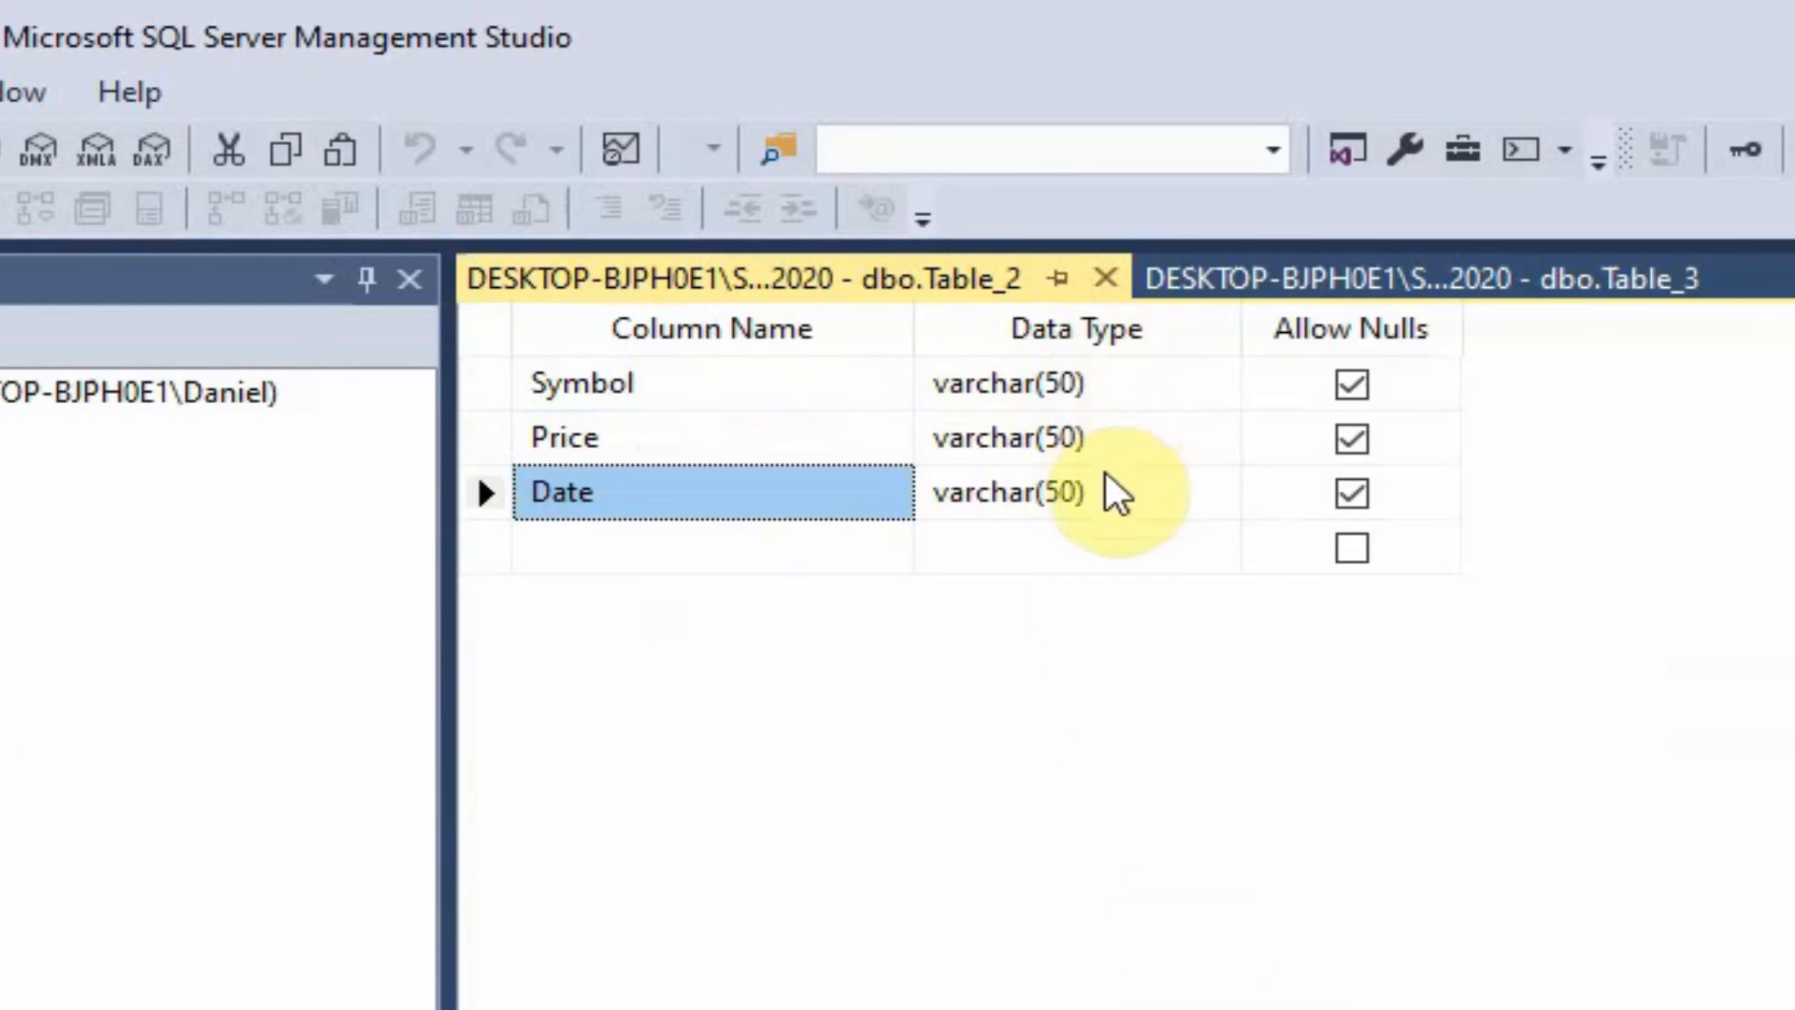
mouse_move(1105, 857)
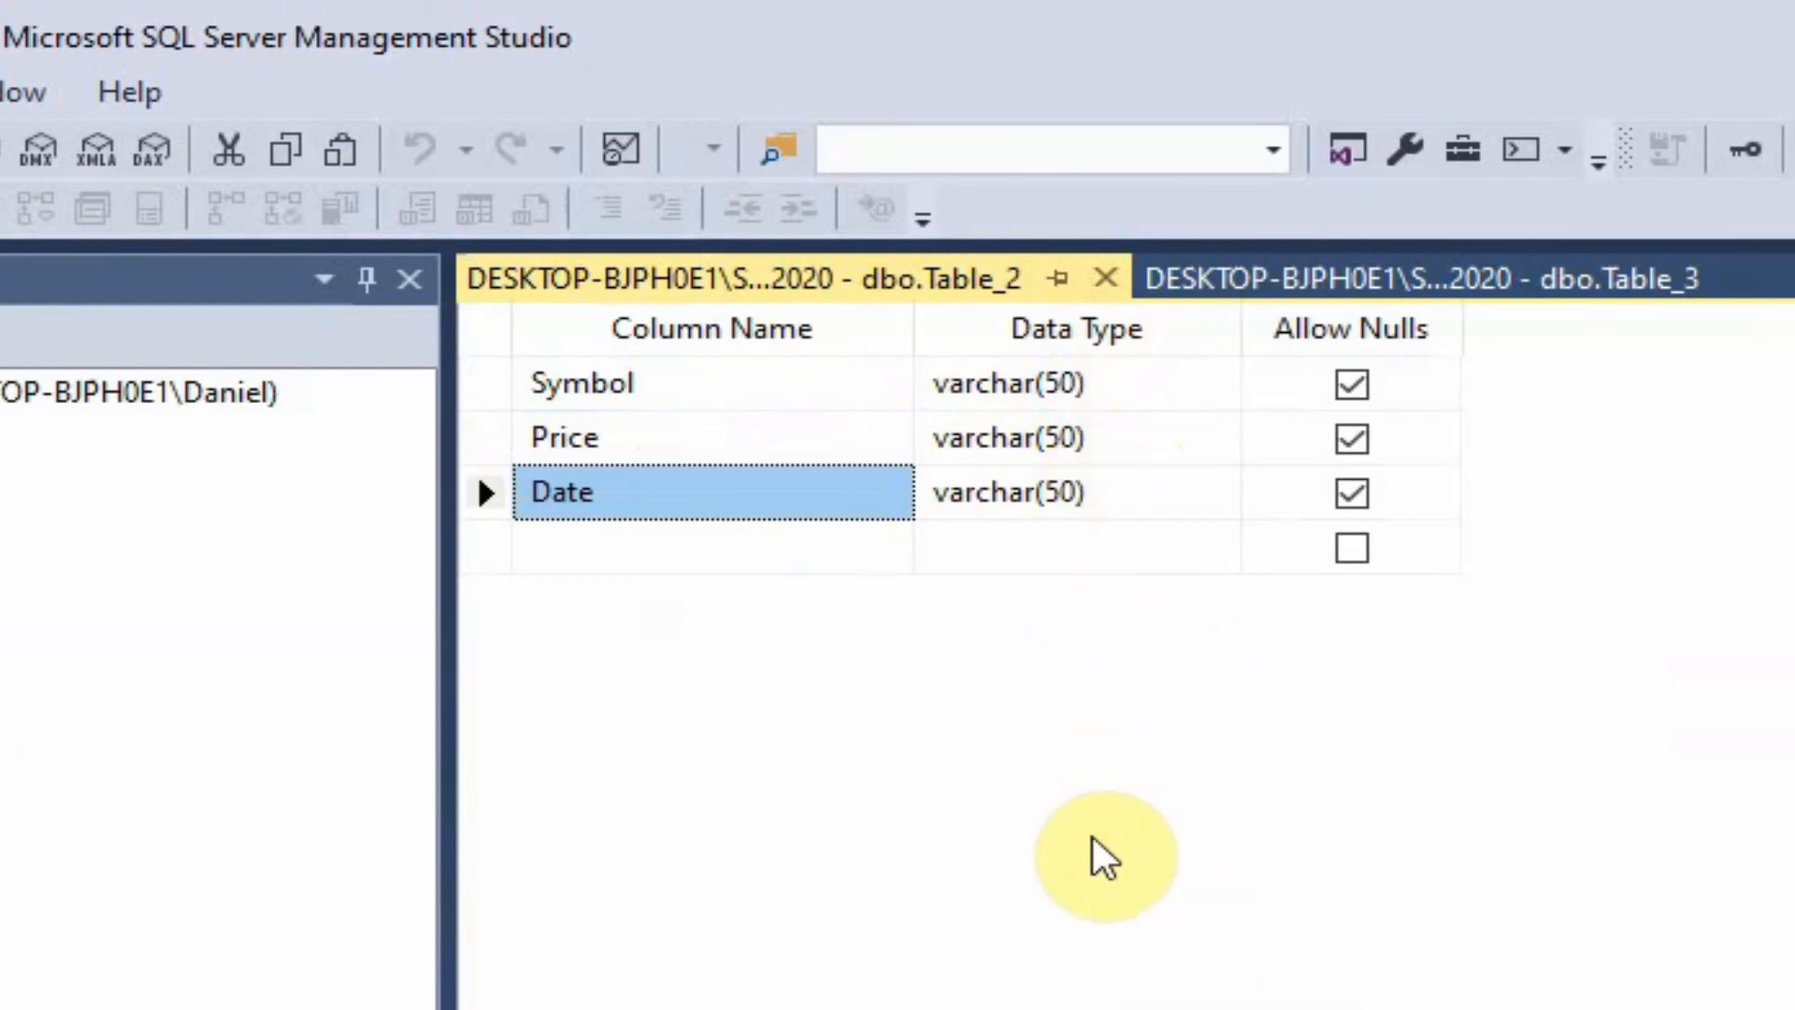
mouse_move(1098, 757)
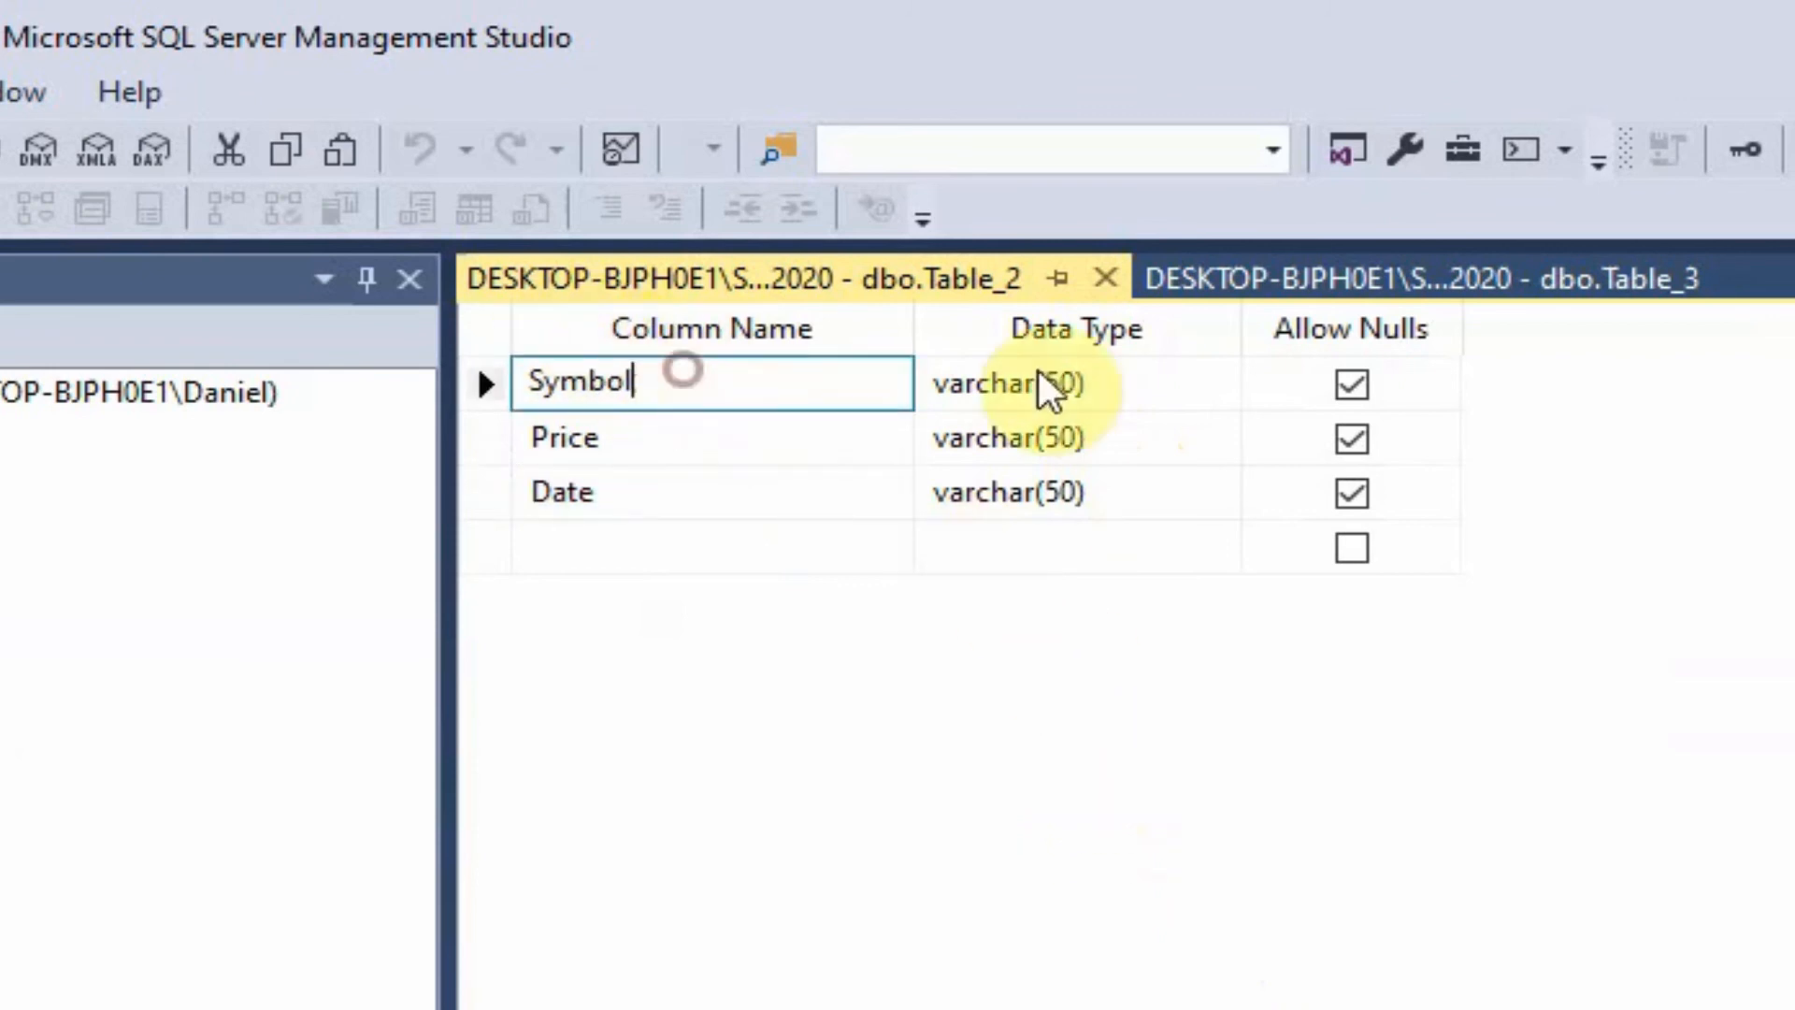
left_click(1073, 437)
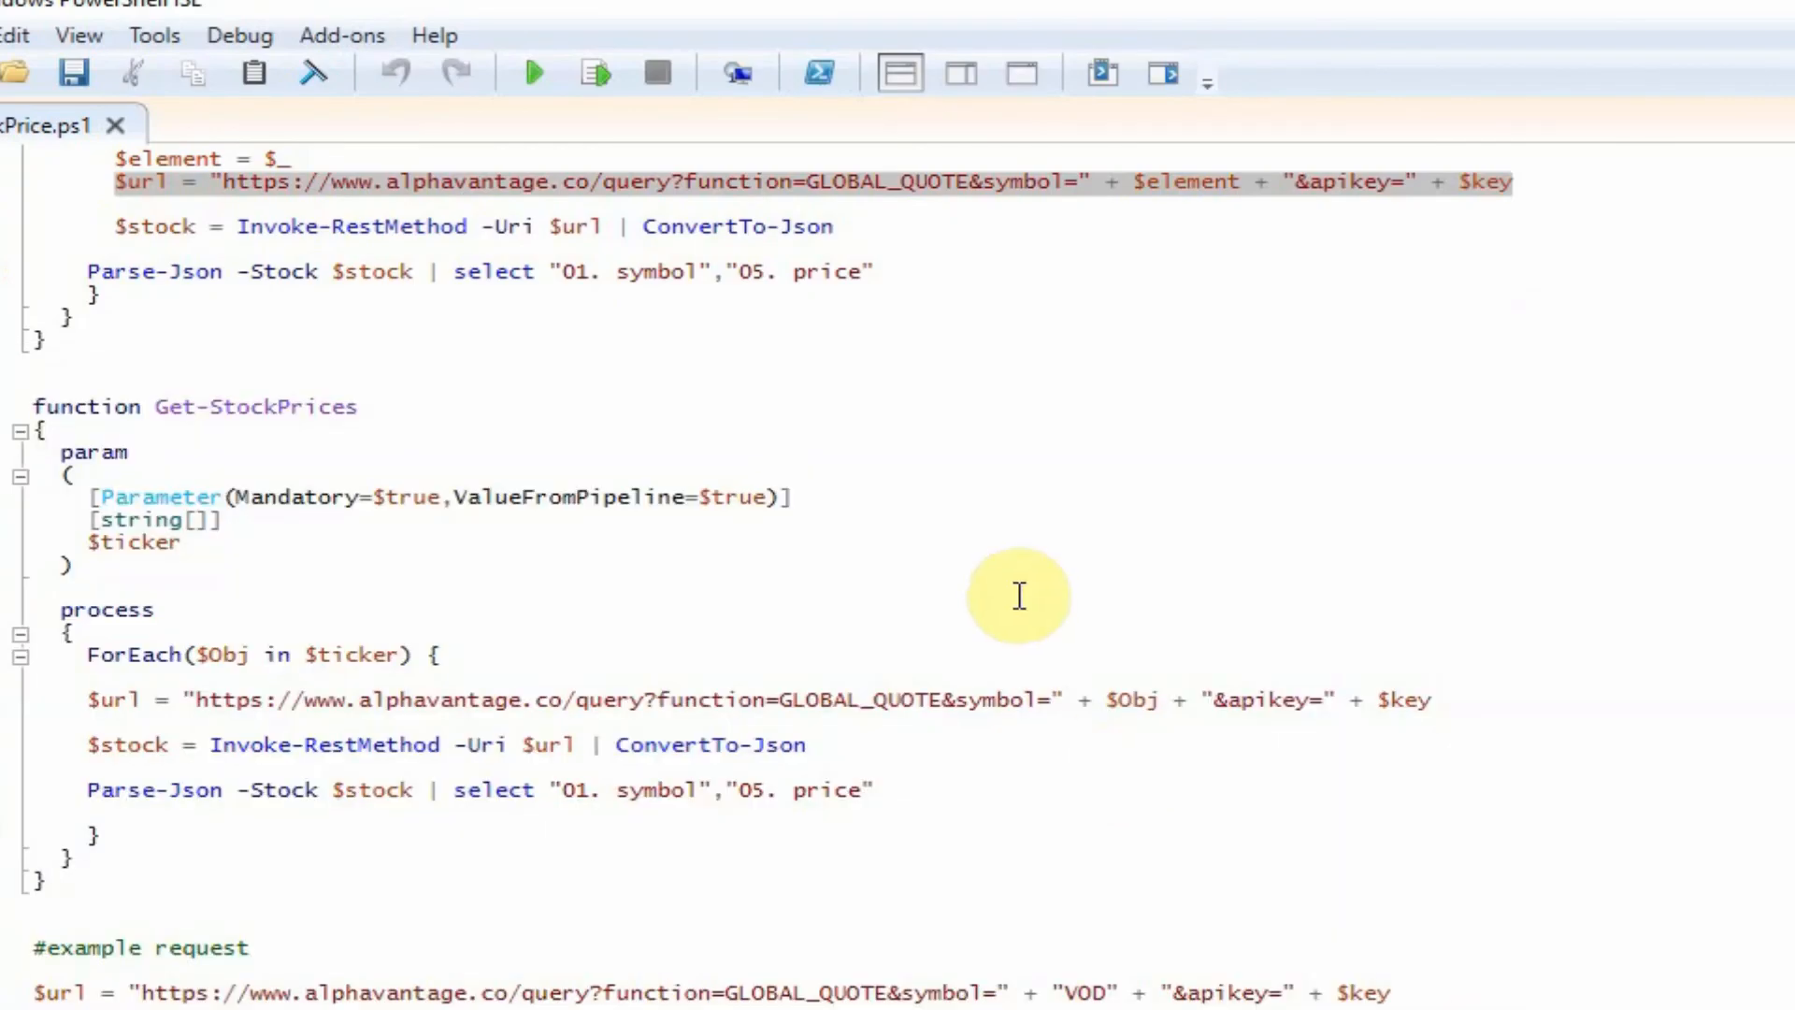
In Send-StockPrice, rename the Get-StockPrice call to Get-StockPrices and review the $symbol assignment
scroll("down", 3)
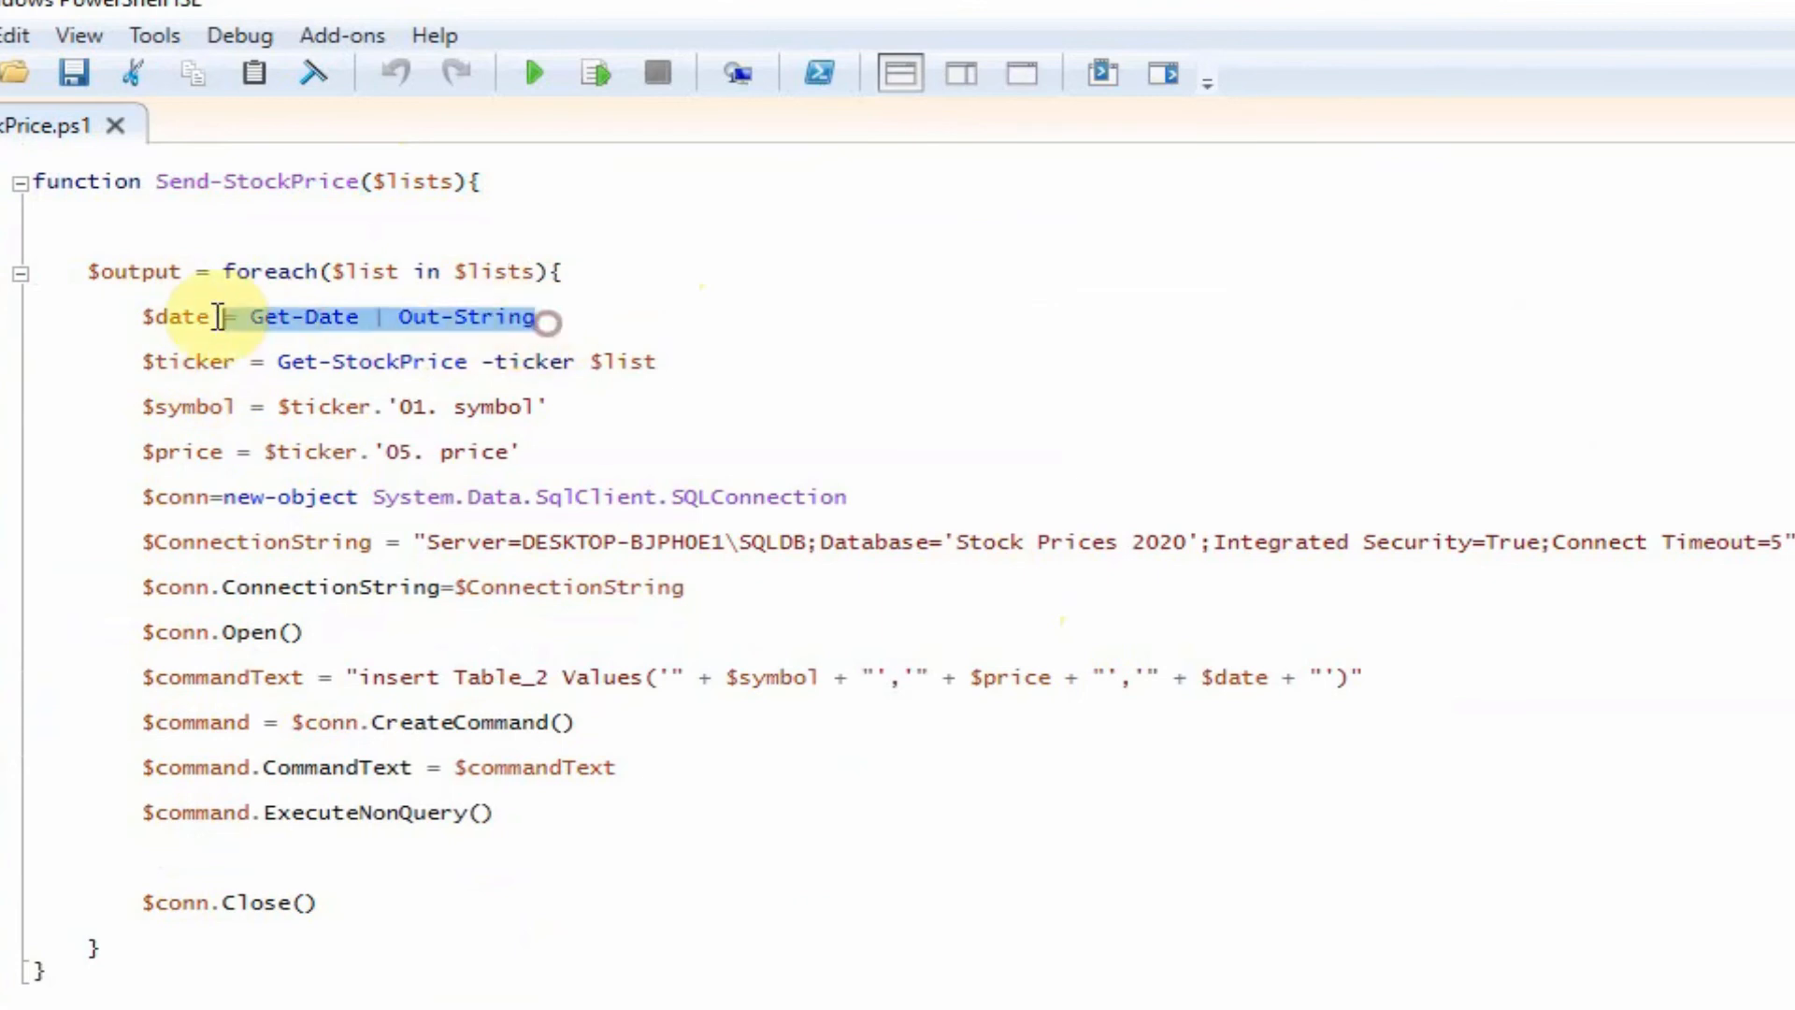
mouse_move(354, 329)
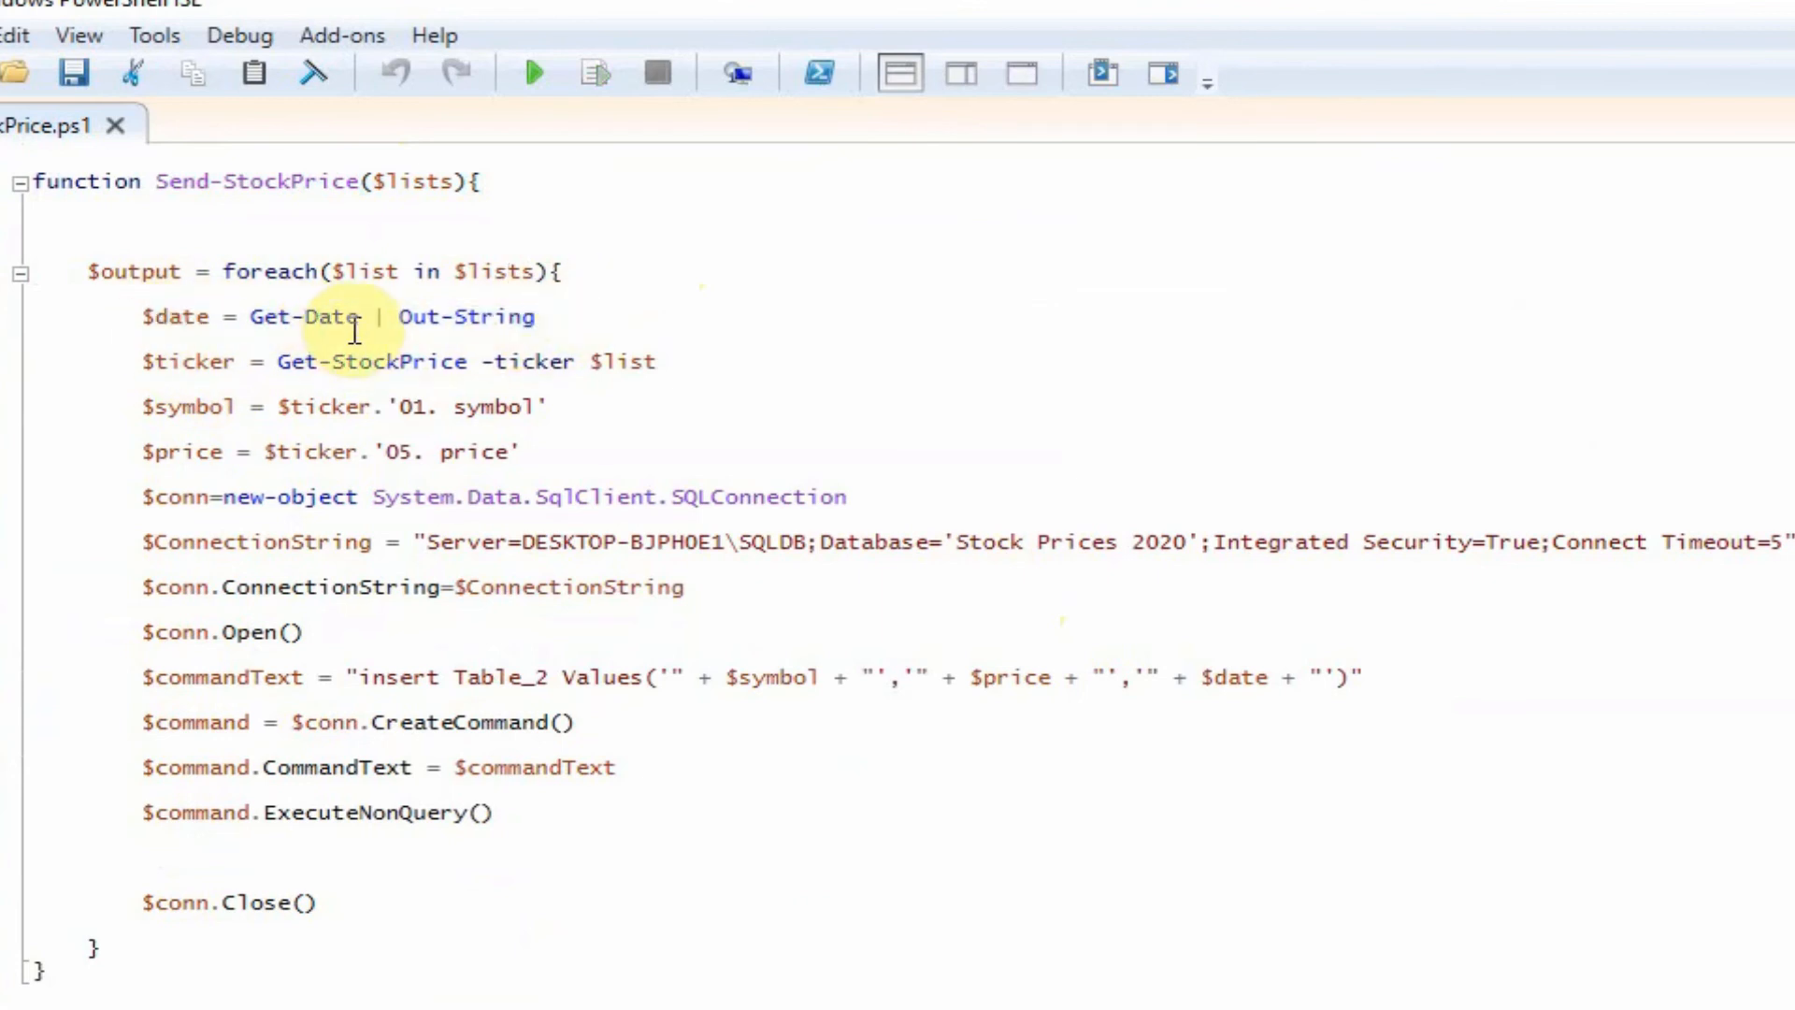
mouse_move(338, 382)
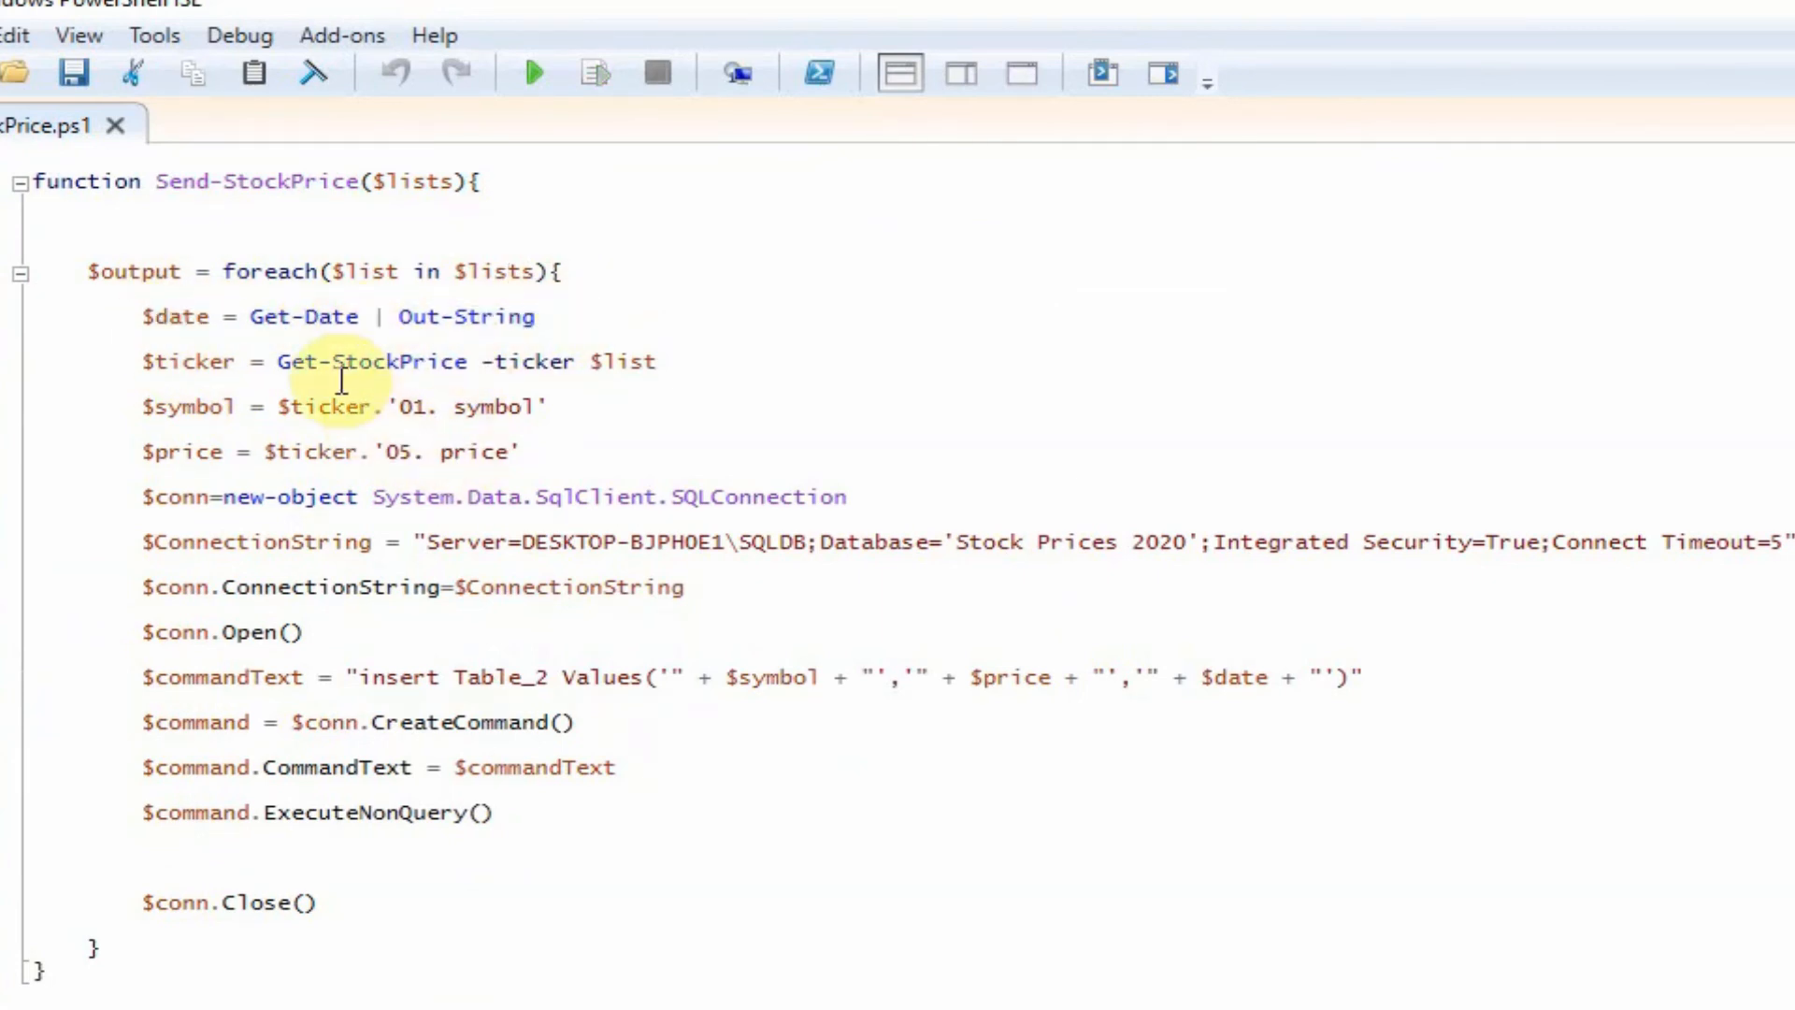
mouse_move(295, 380)
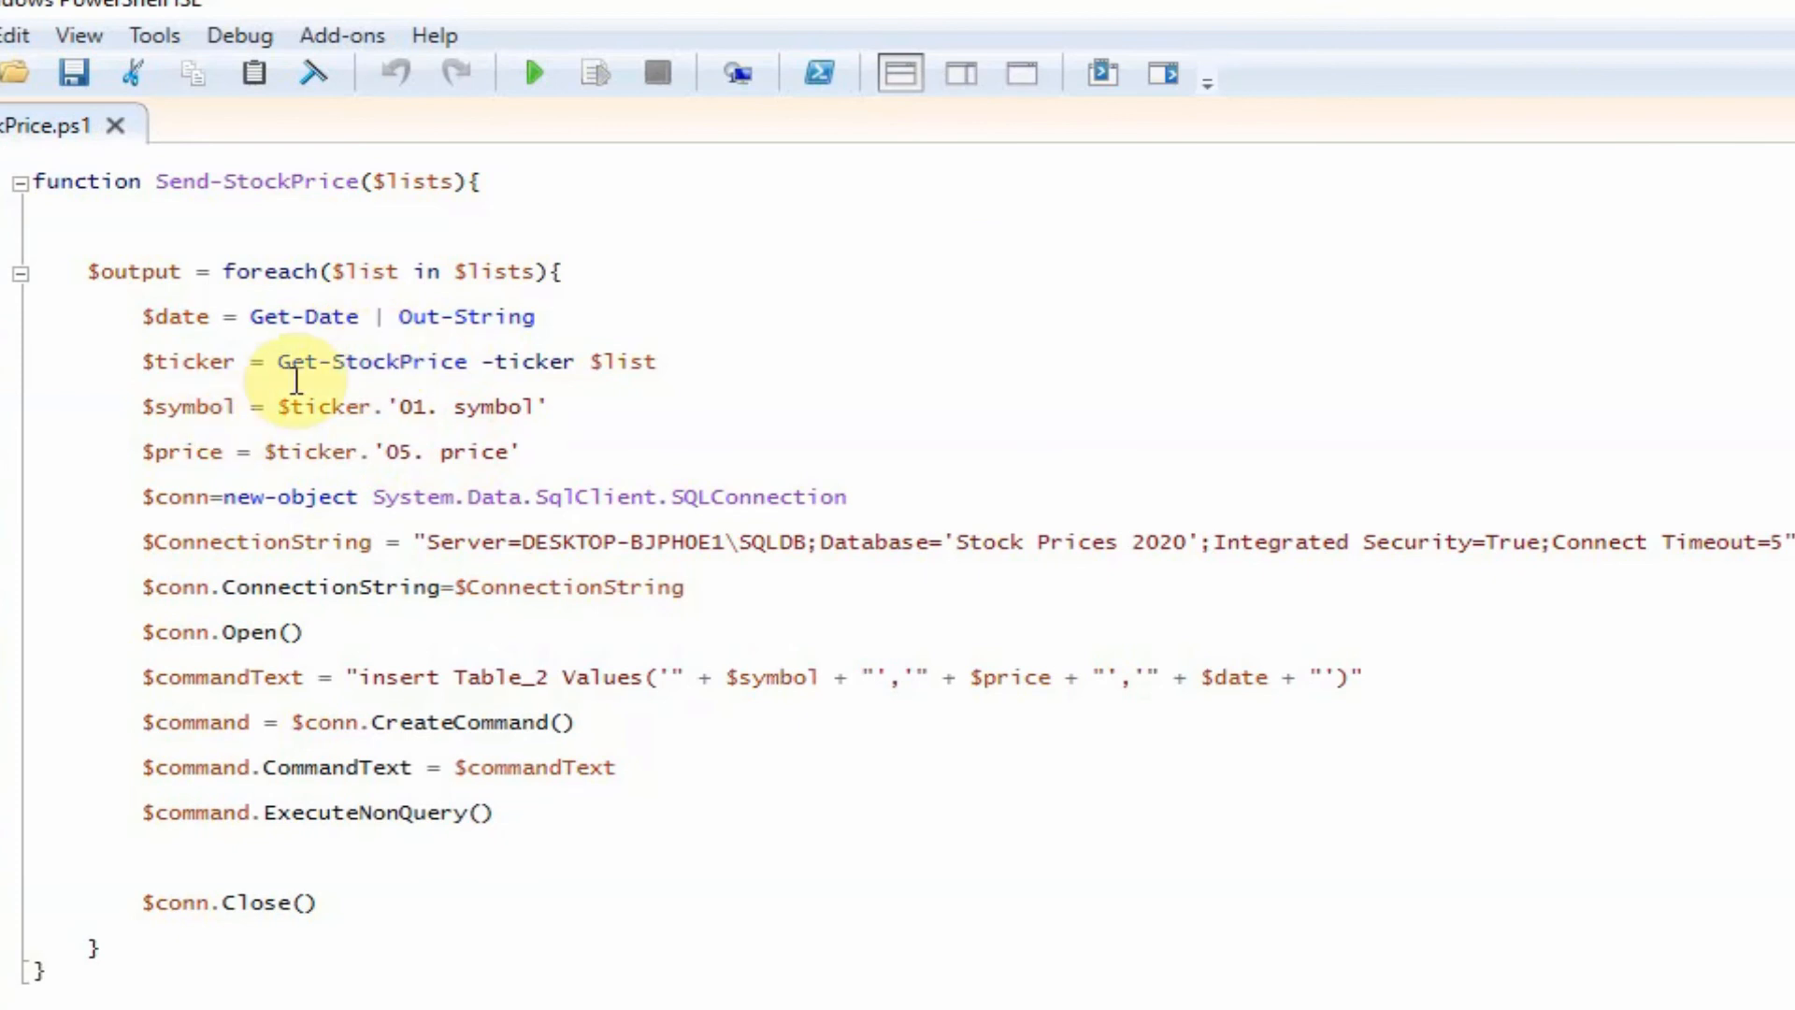
double_click(366, 361)
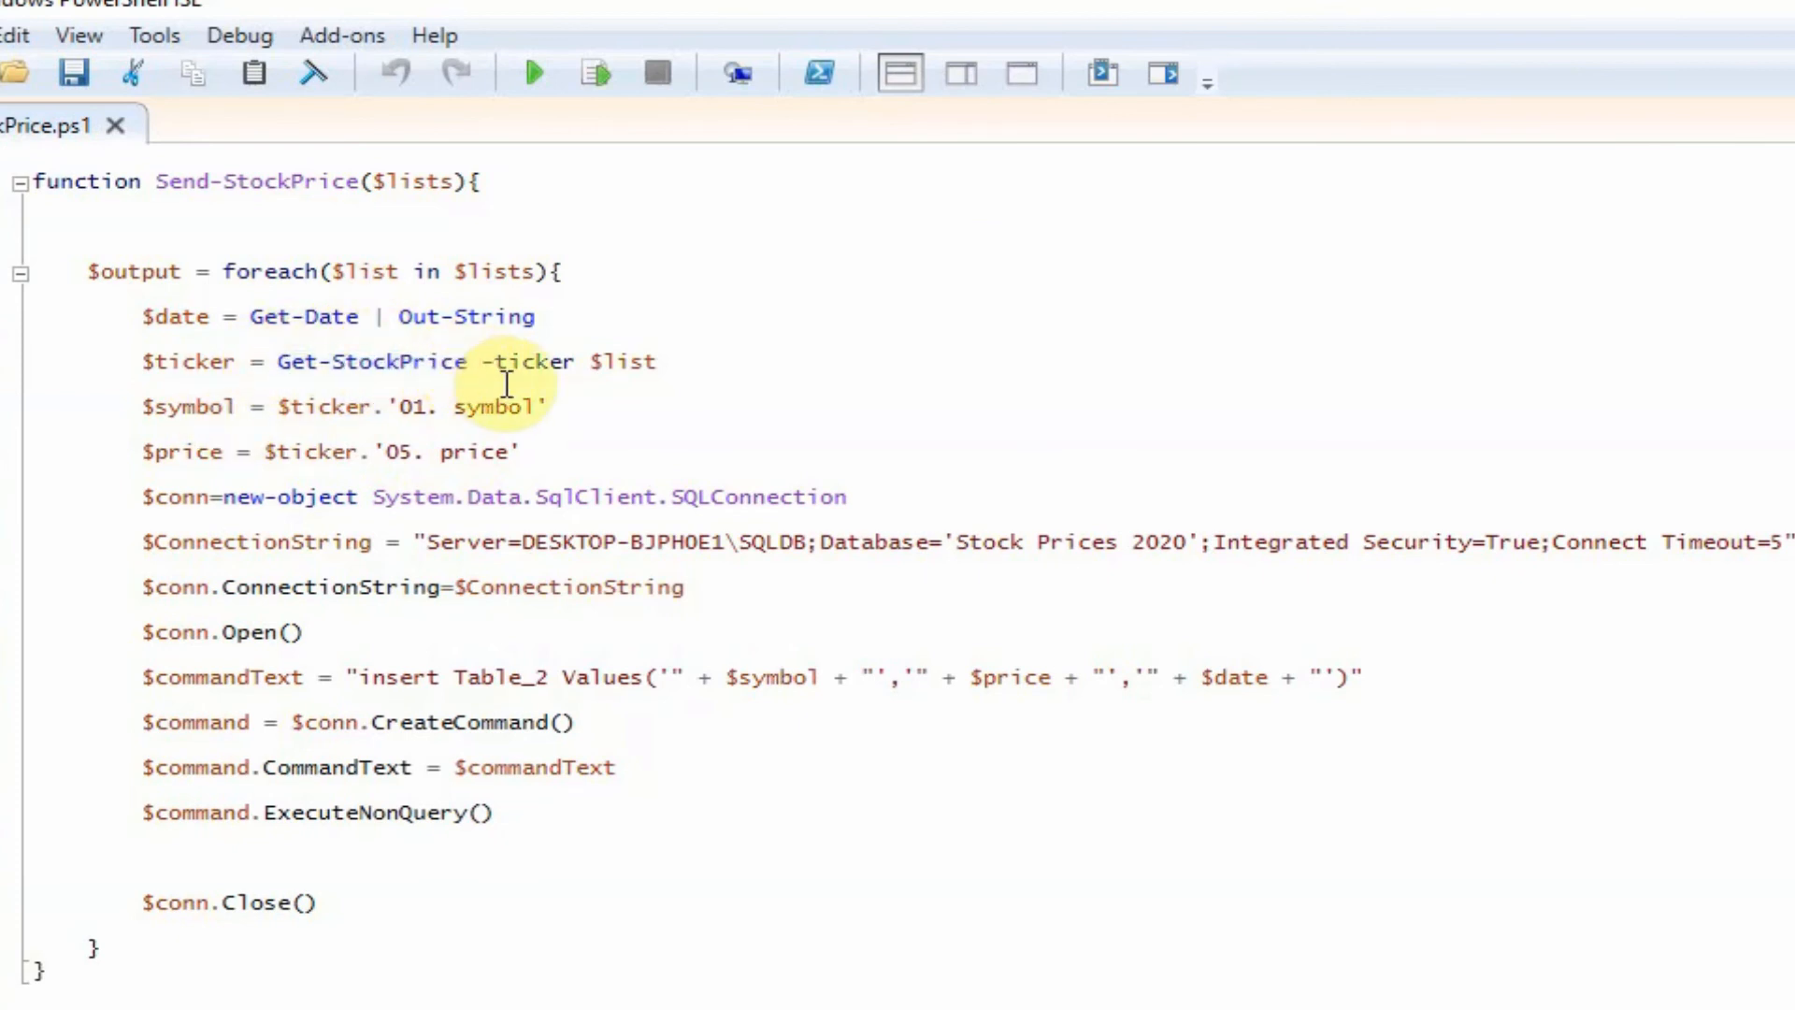
type("s")
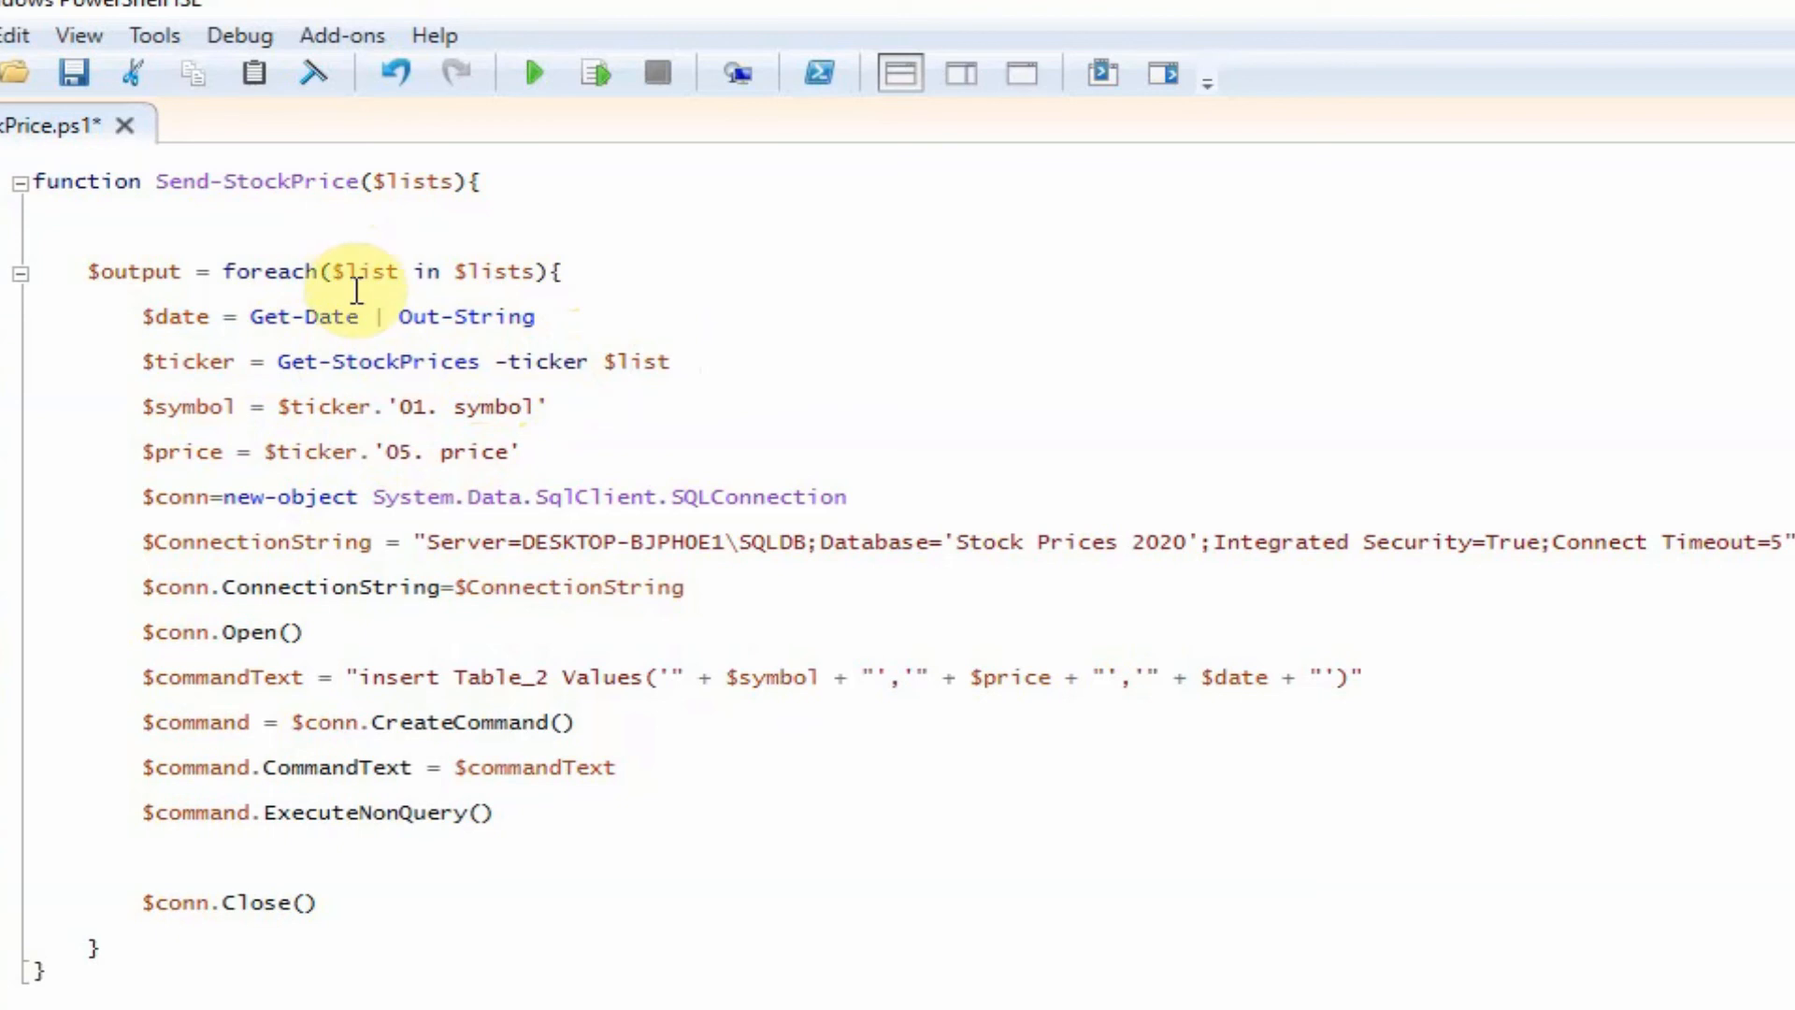
mouse_move(447, 405)
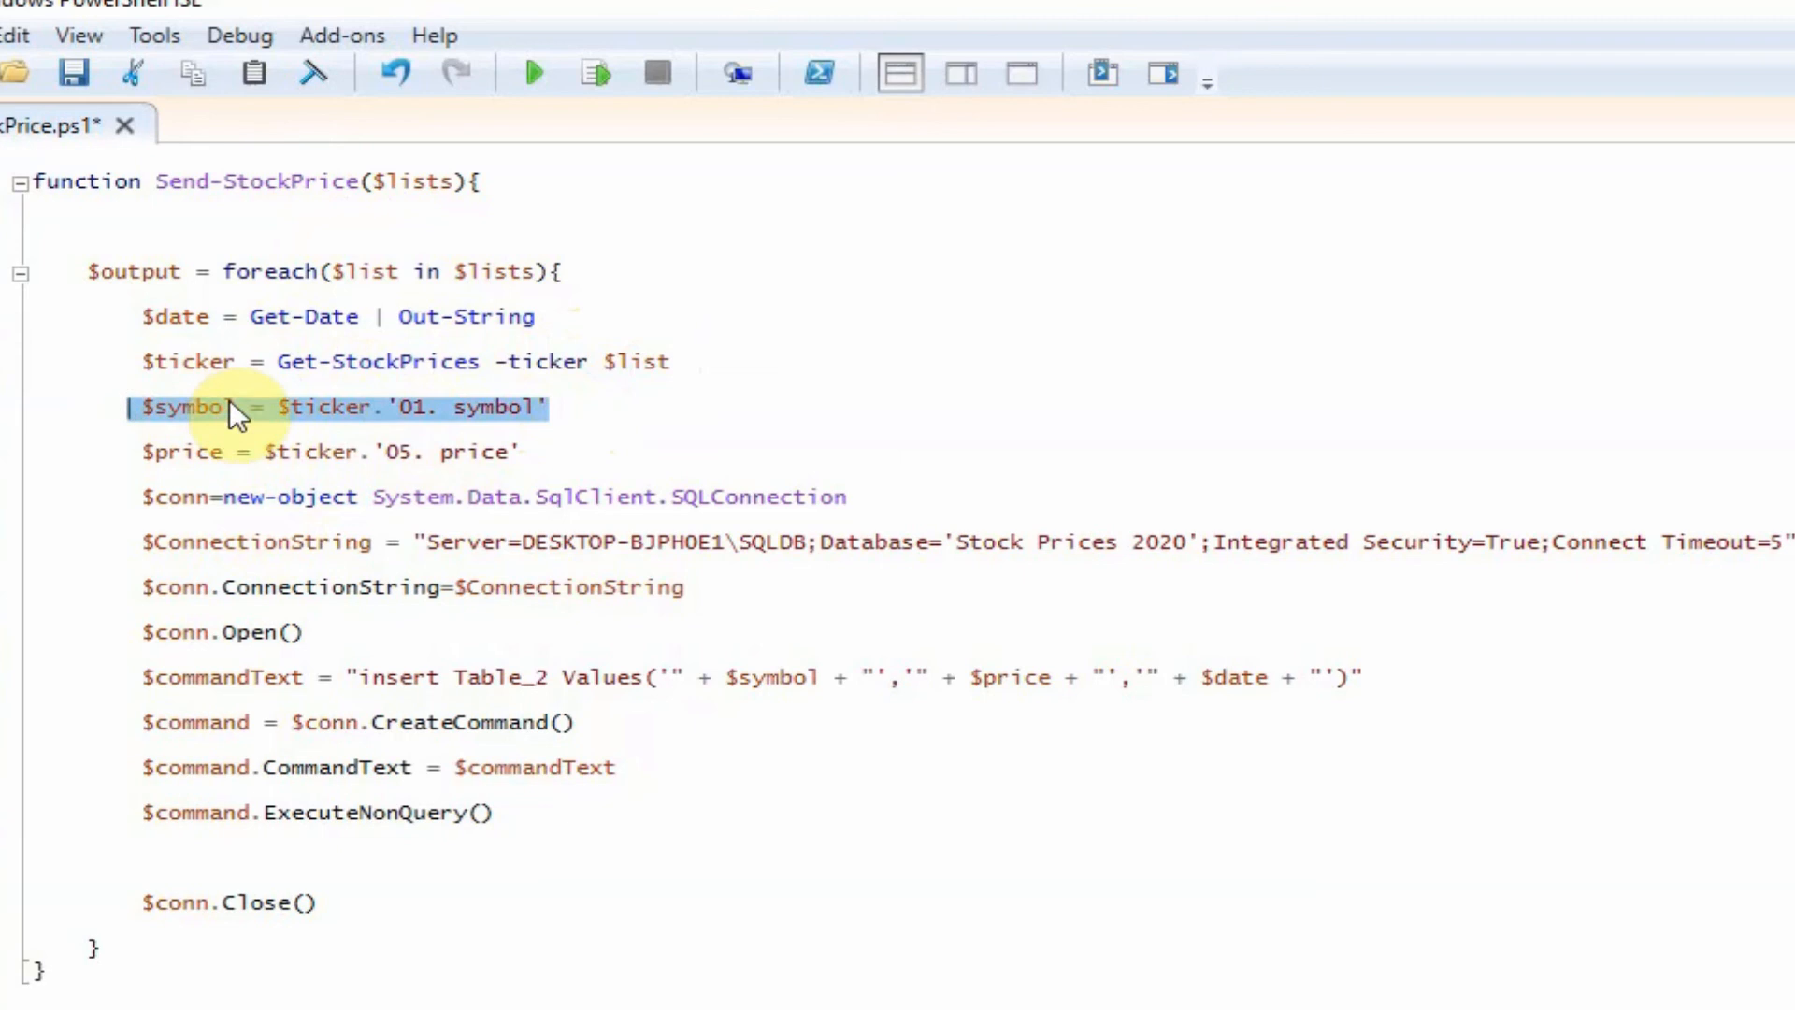
left_click(359, 445)
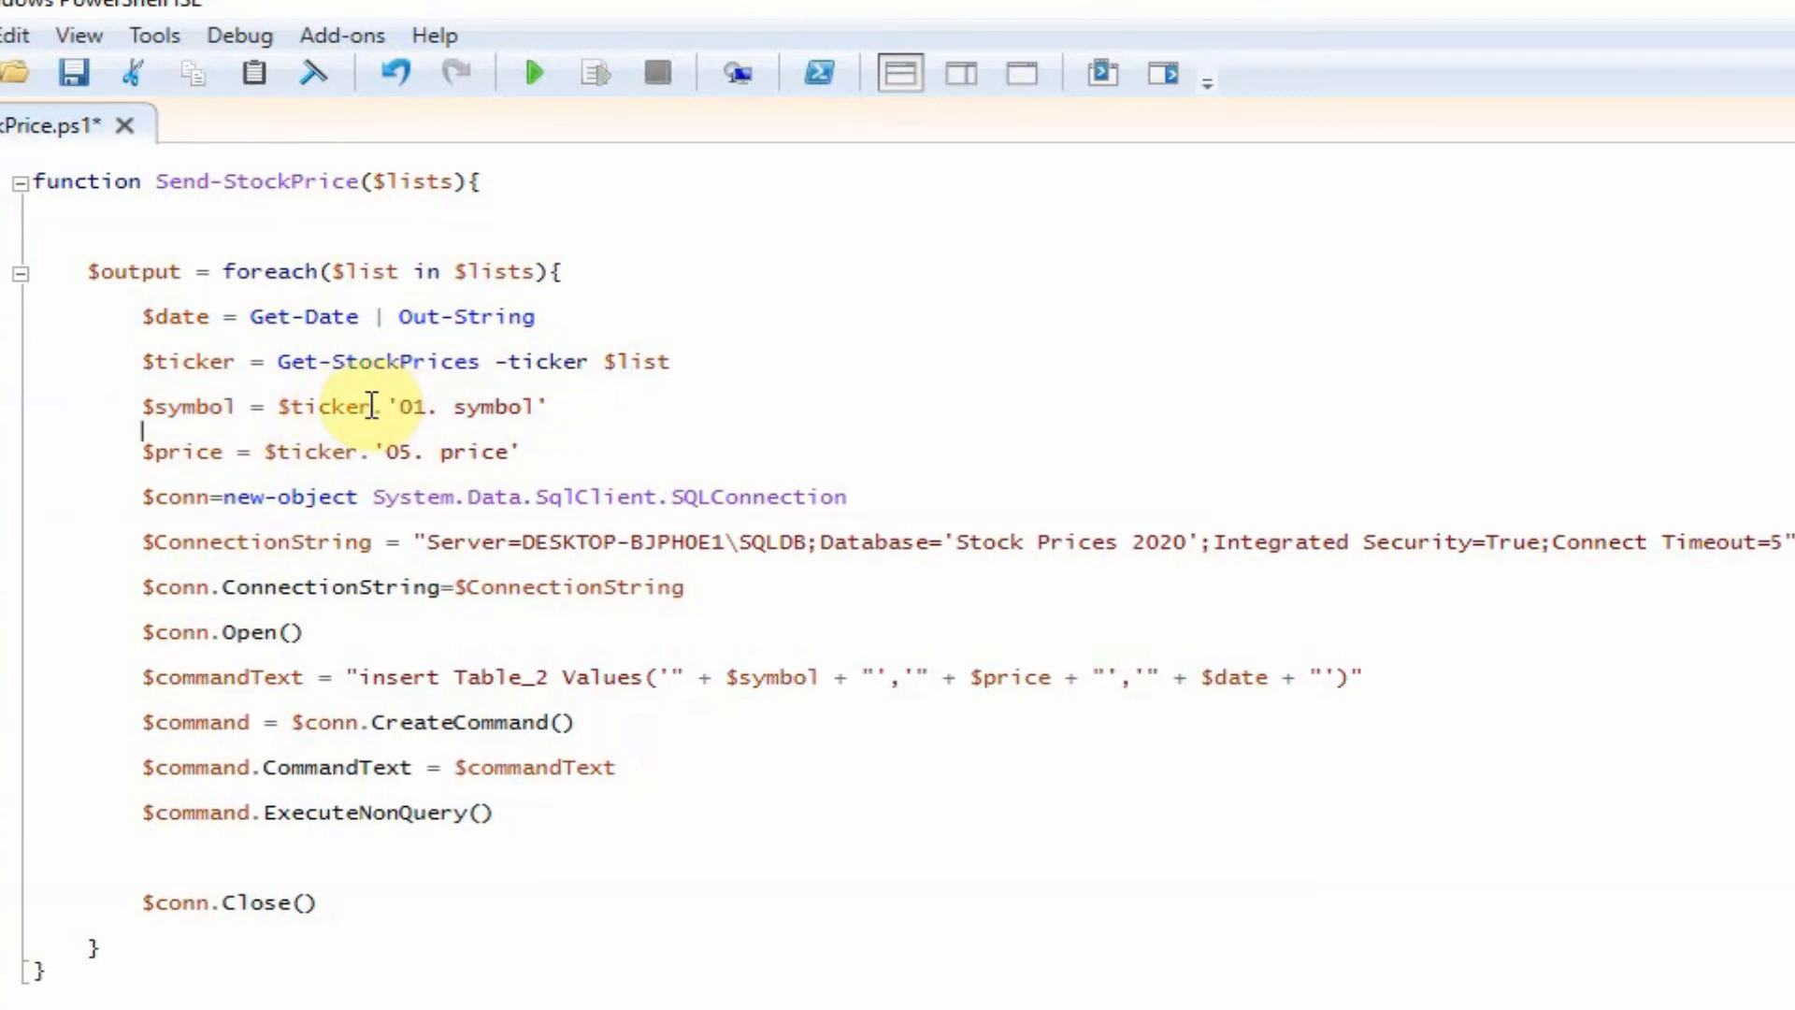
left_click_drag(374, 406, 550, 405)
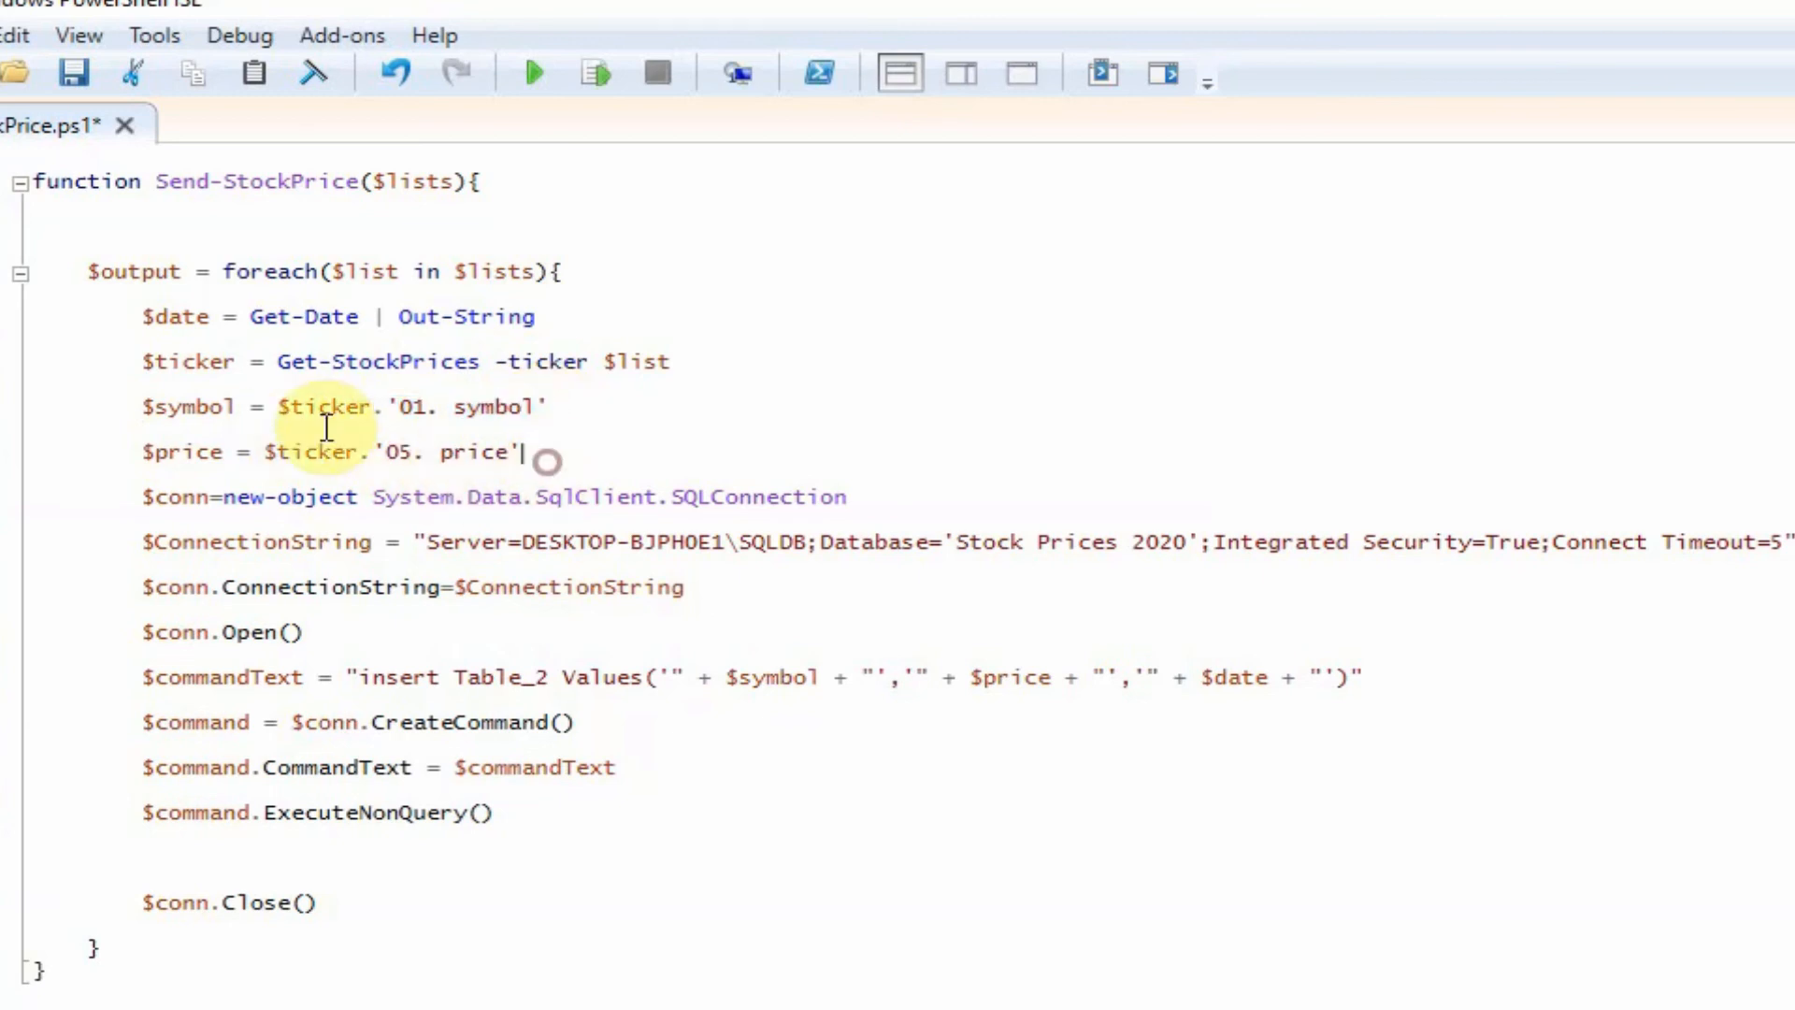
mouse_move(545, 408)
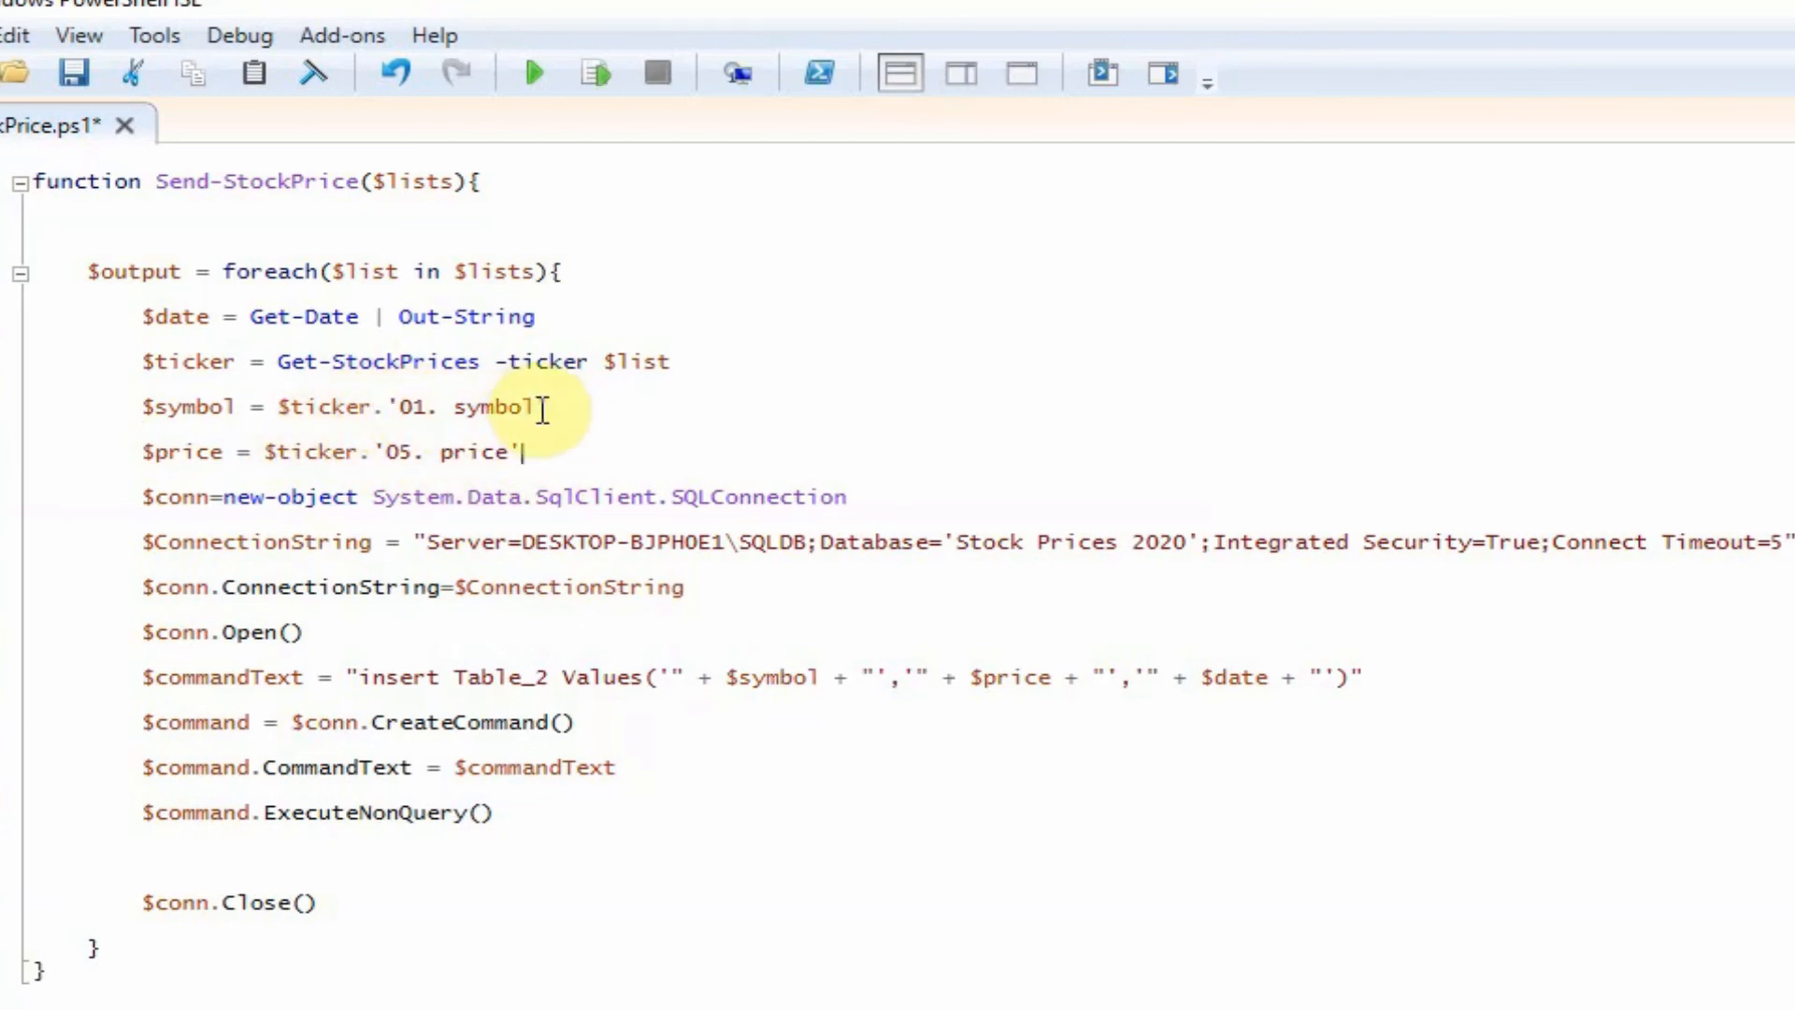
left_click(151, 451)
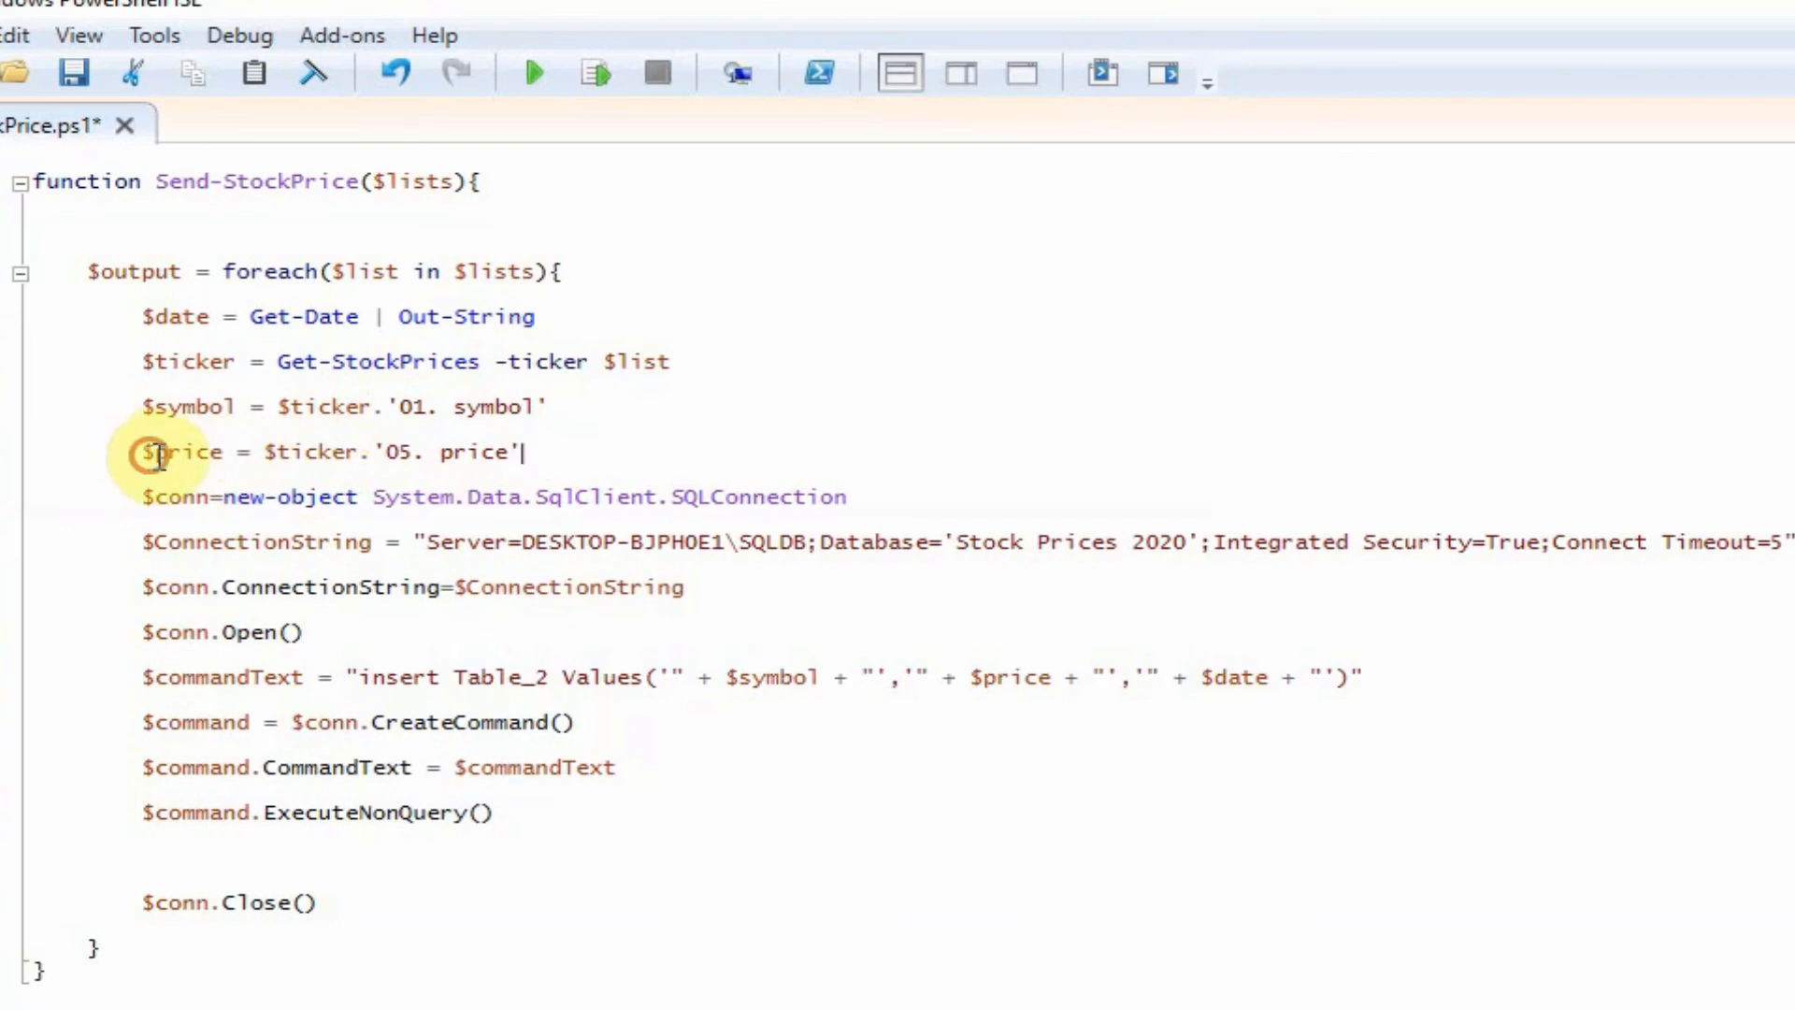
mouse_move(767, 509)
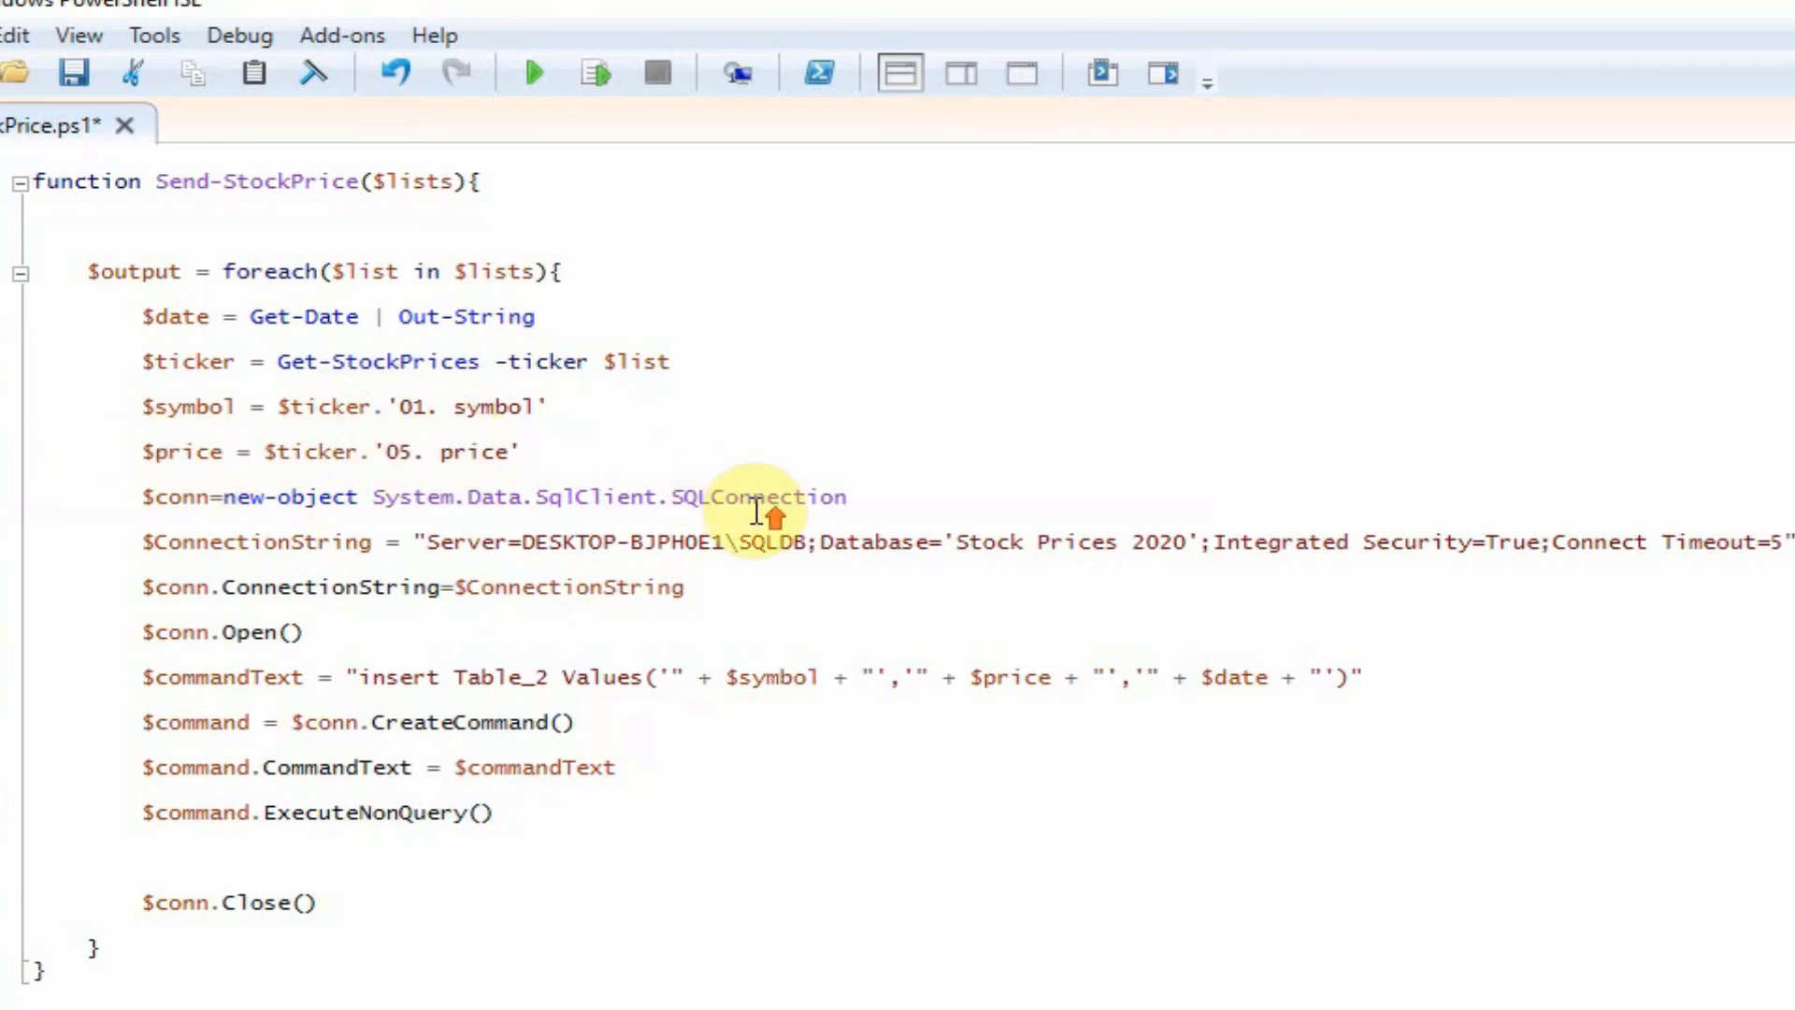
scroll("up", 3)
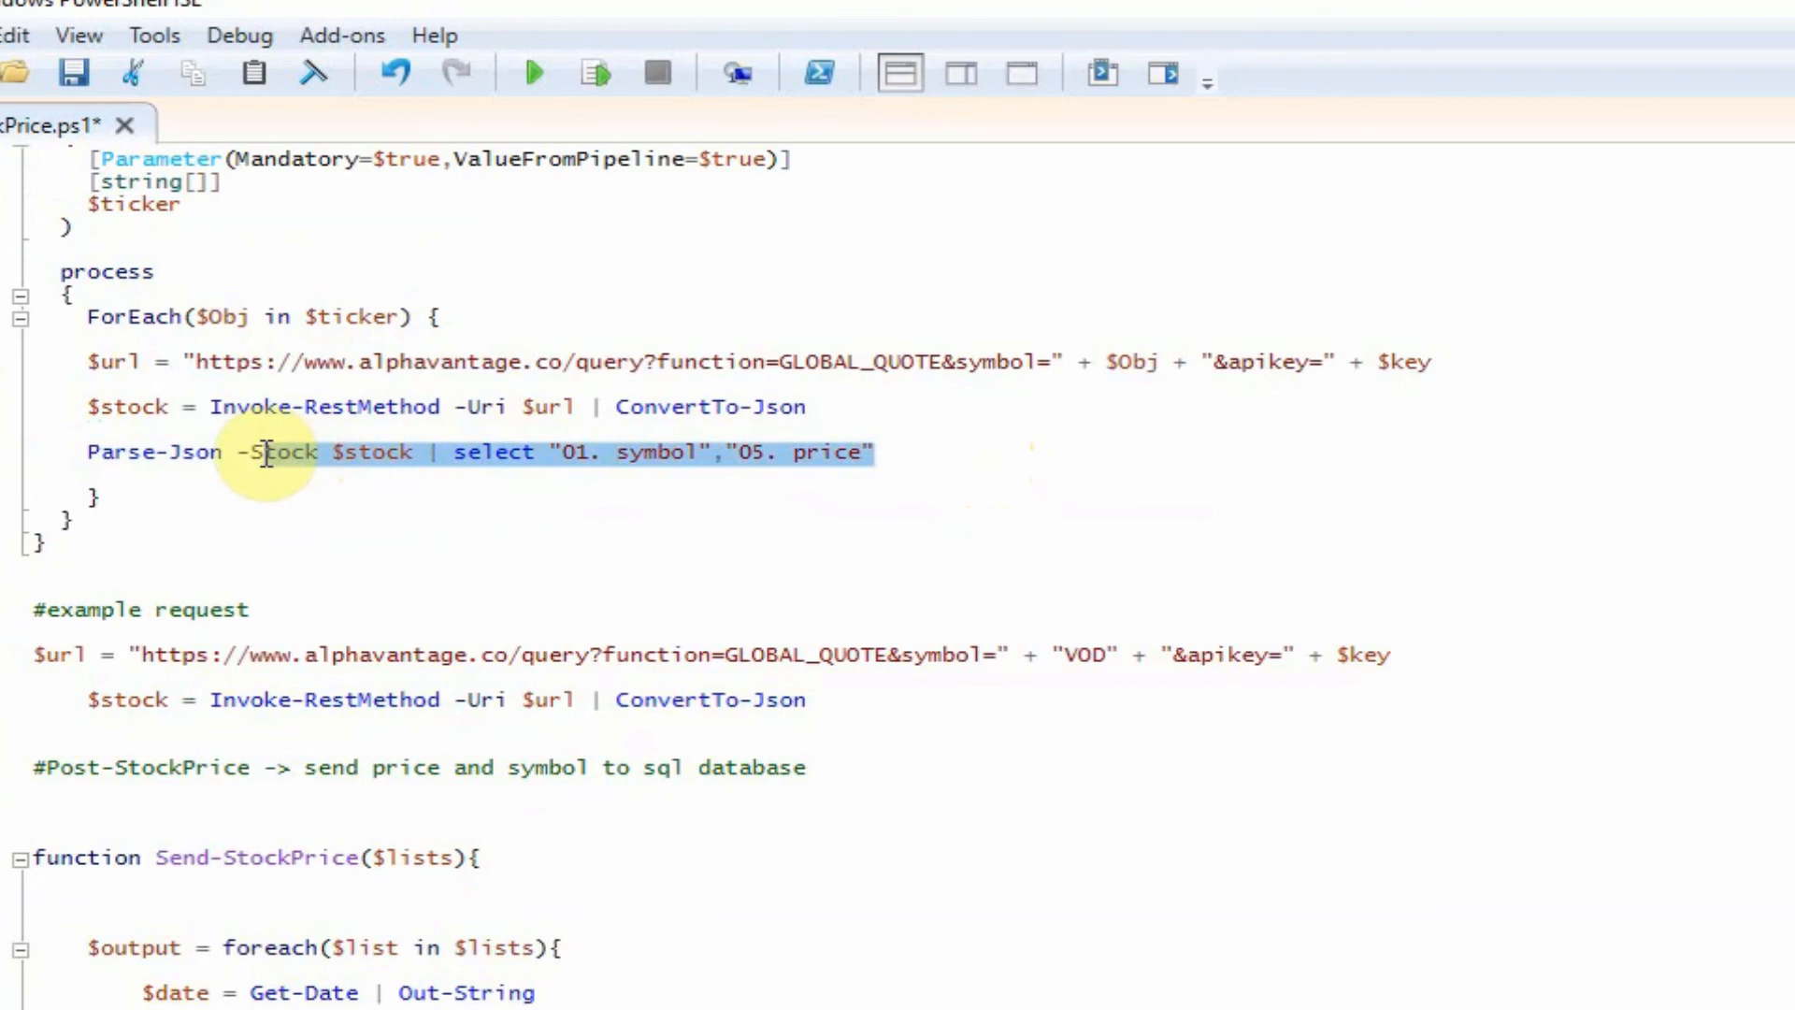
left_click(406, 451)
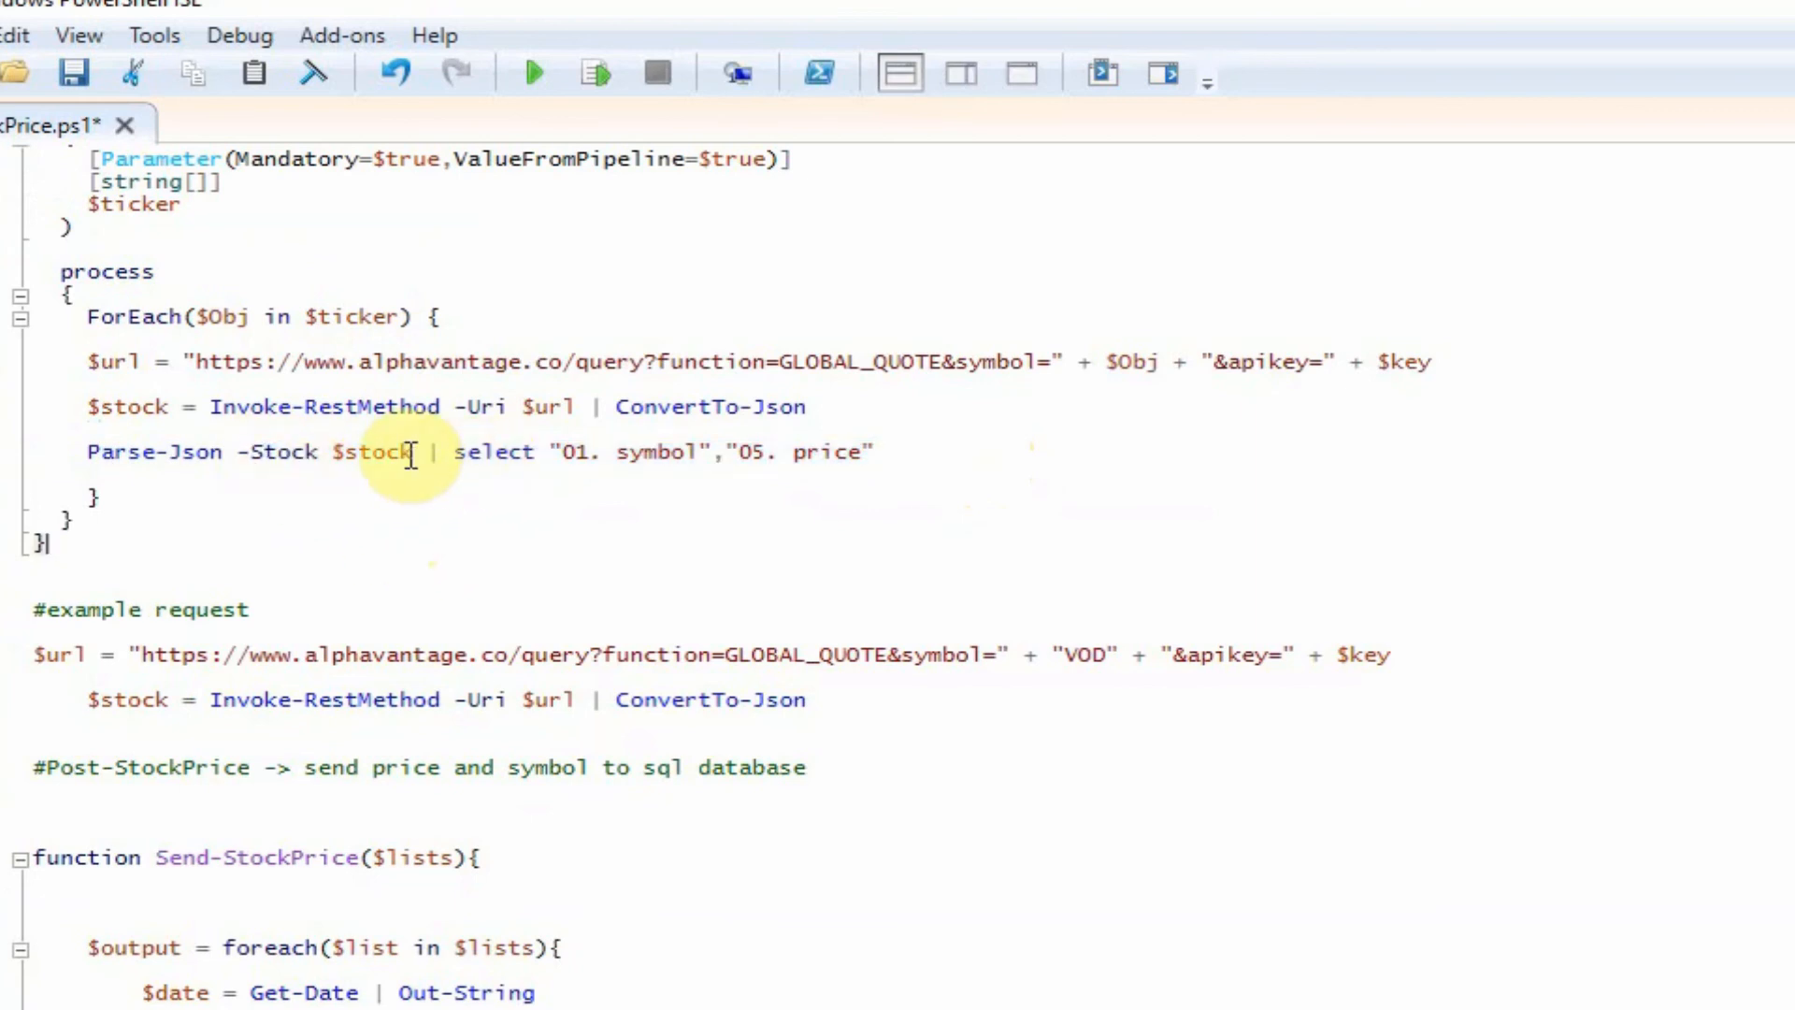
mouse_move(769, 504)
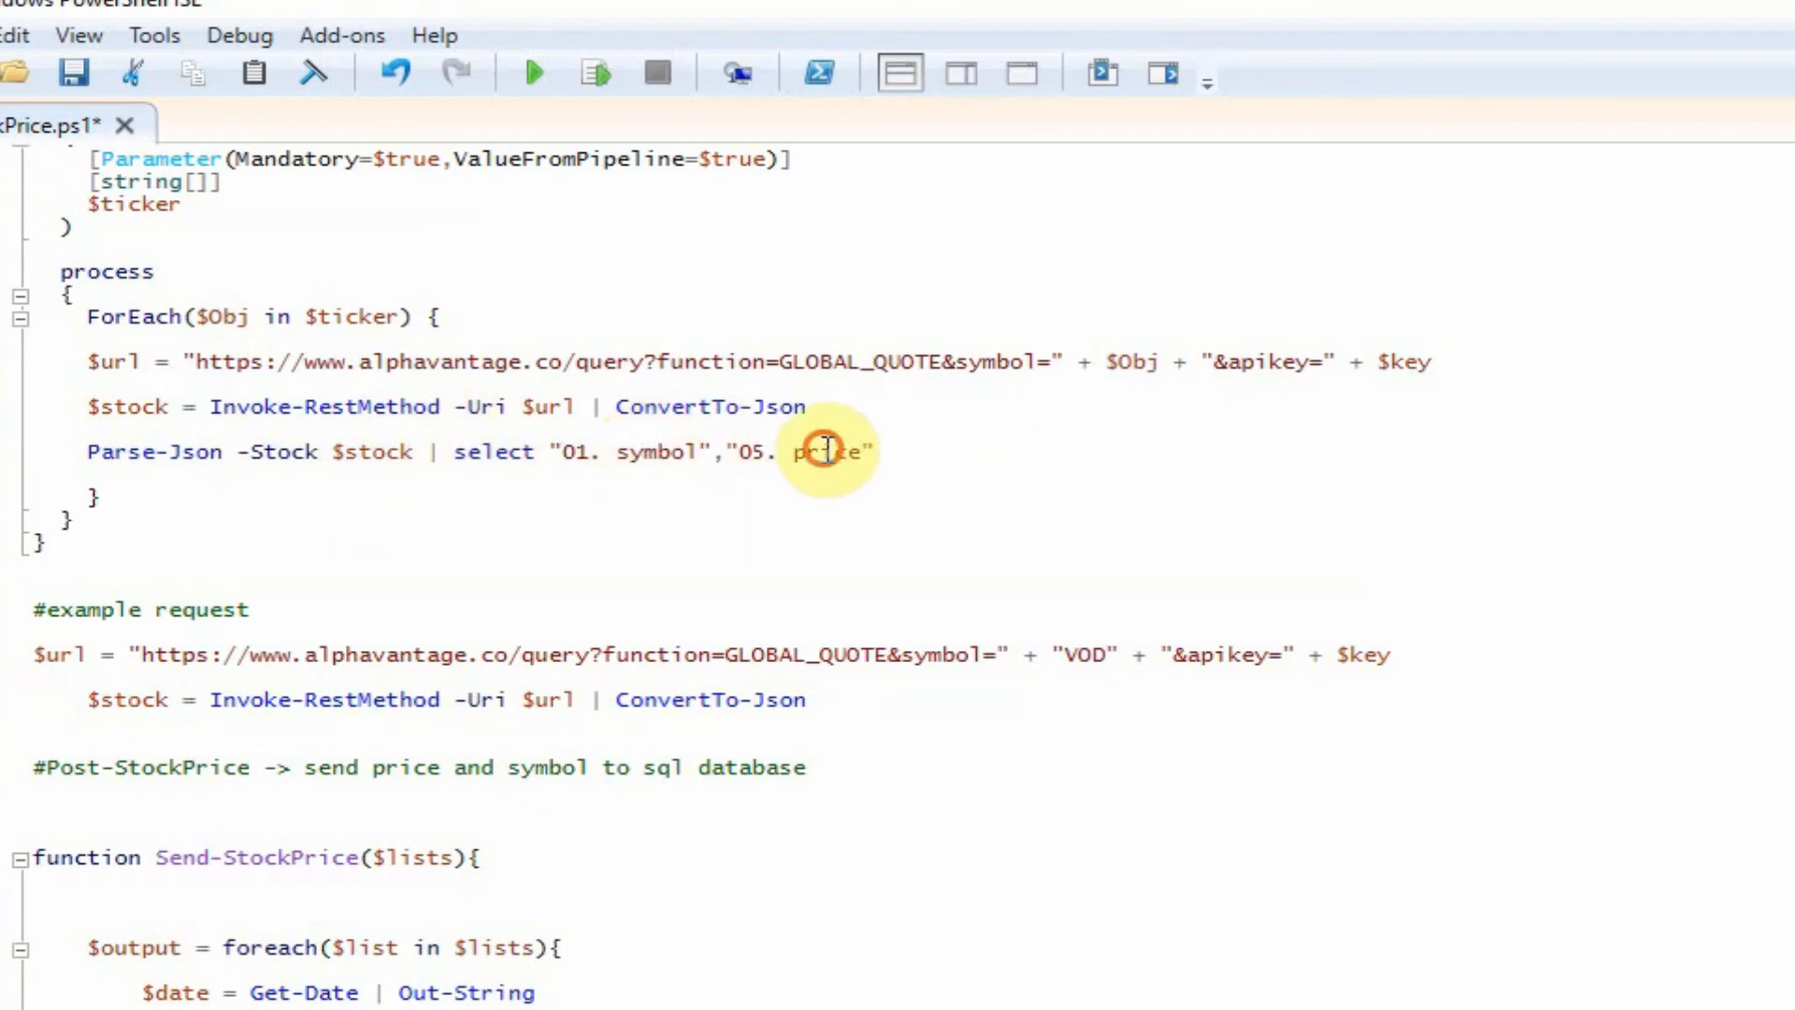
left_click(131, 406)
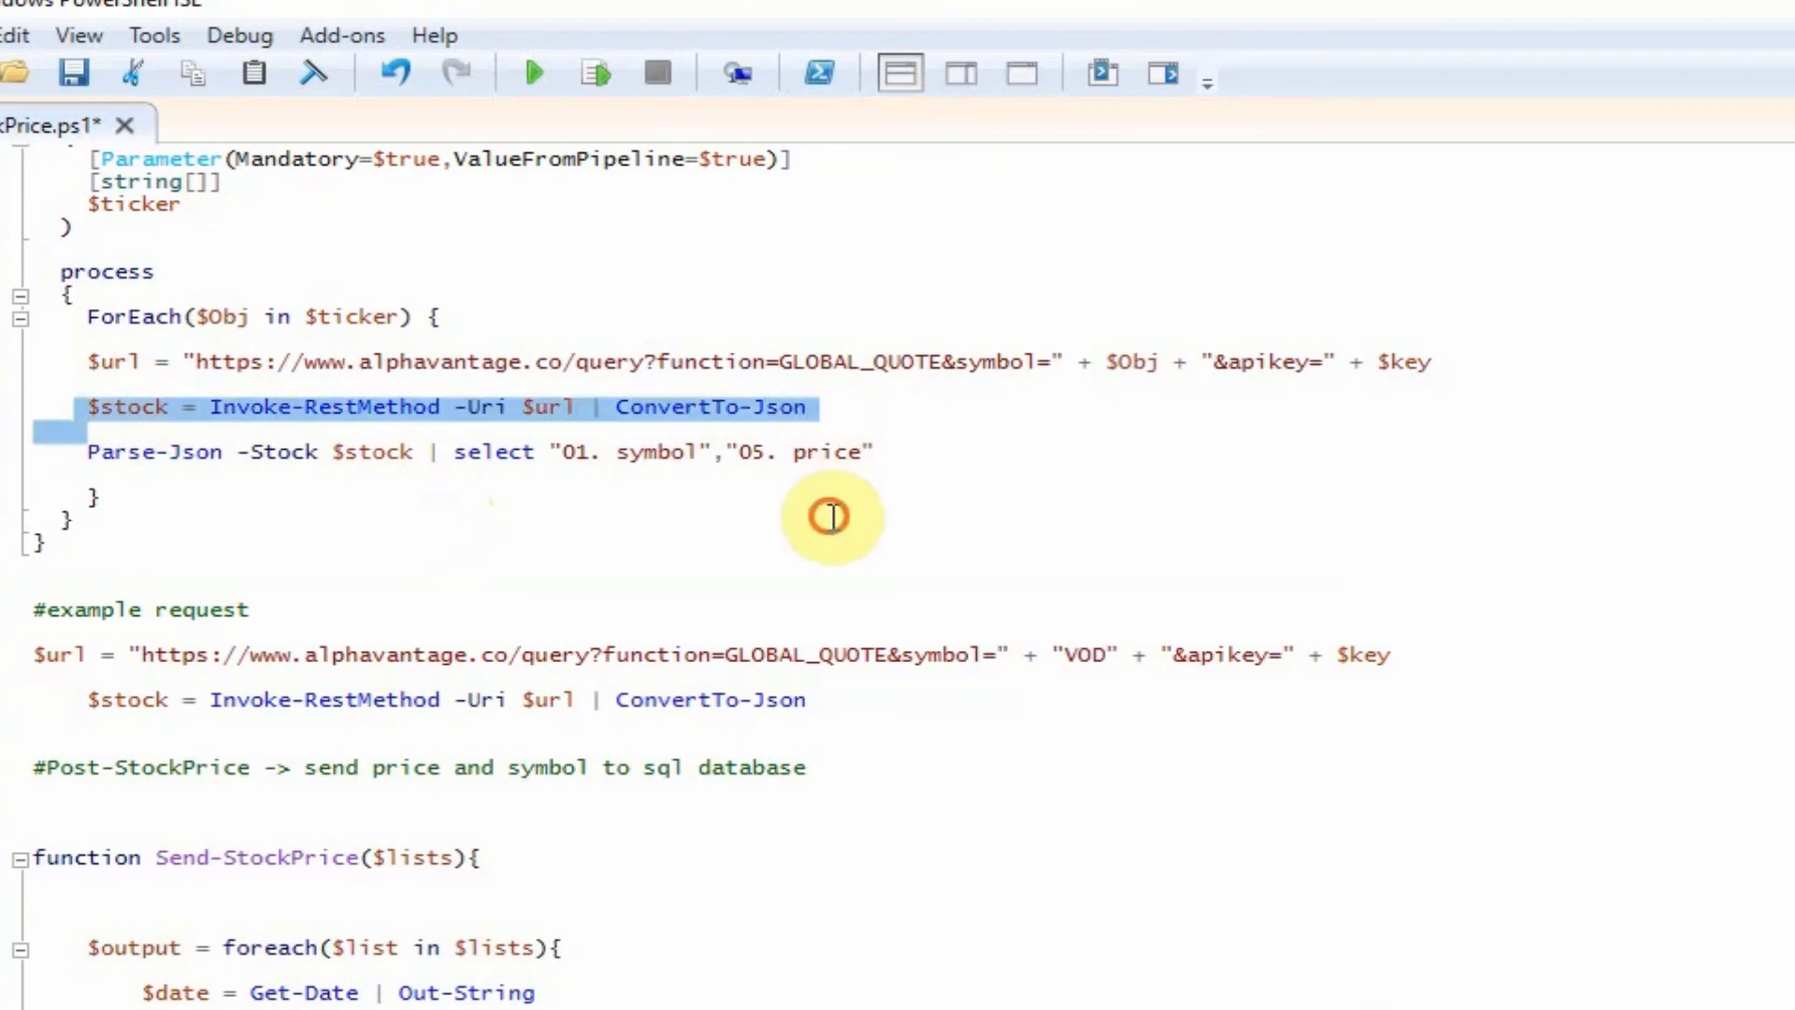
scroll("down", 3)
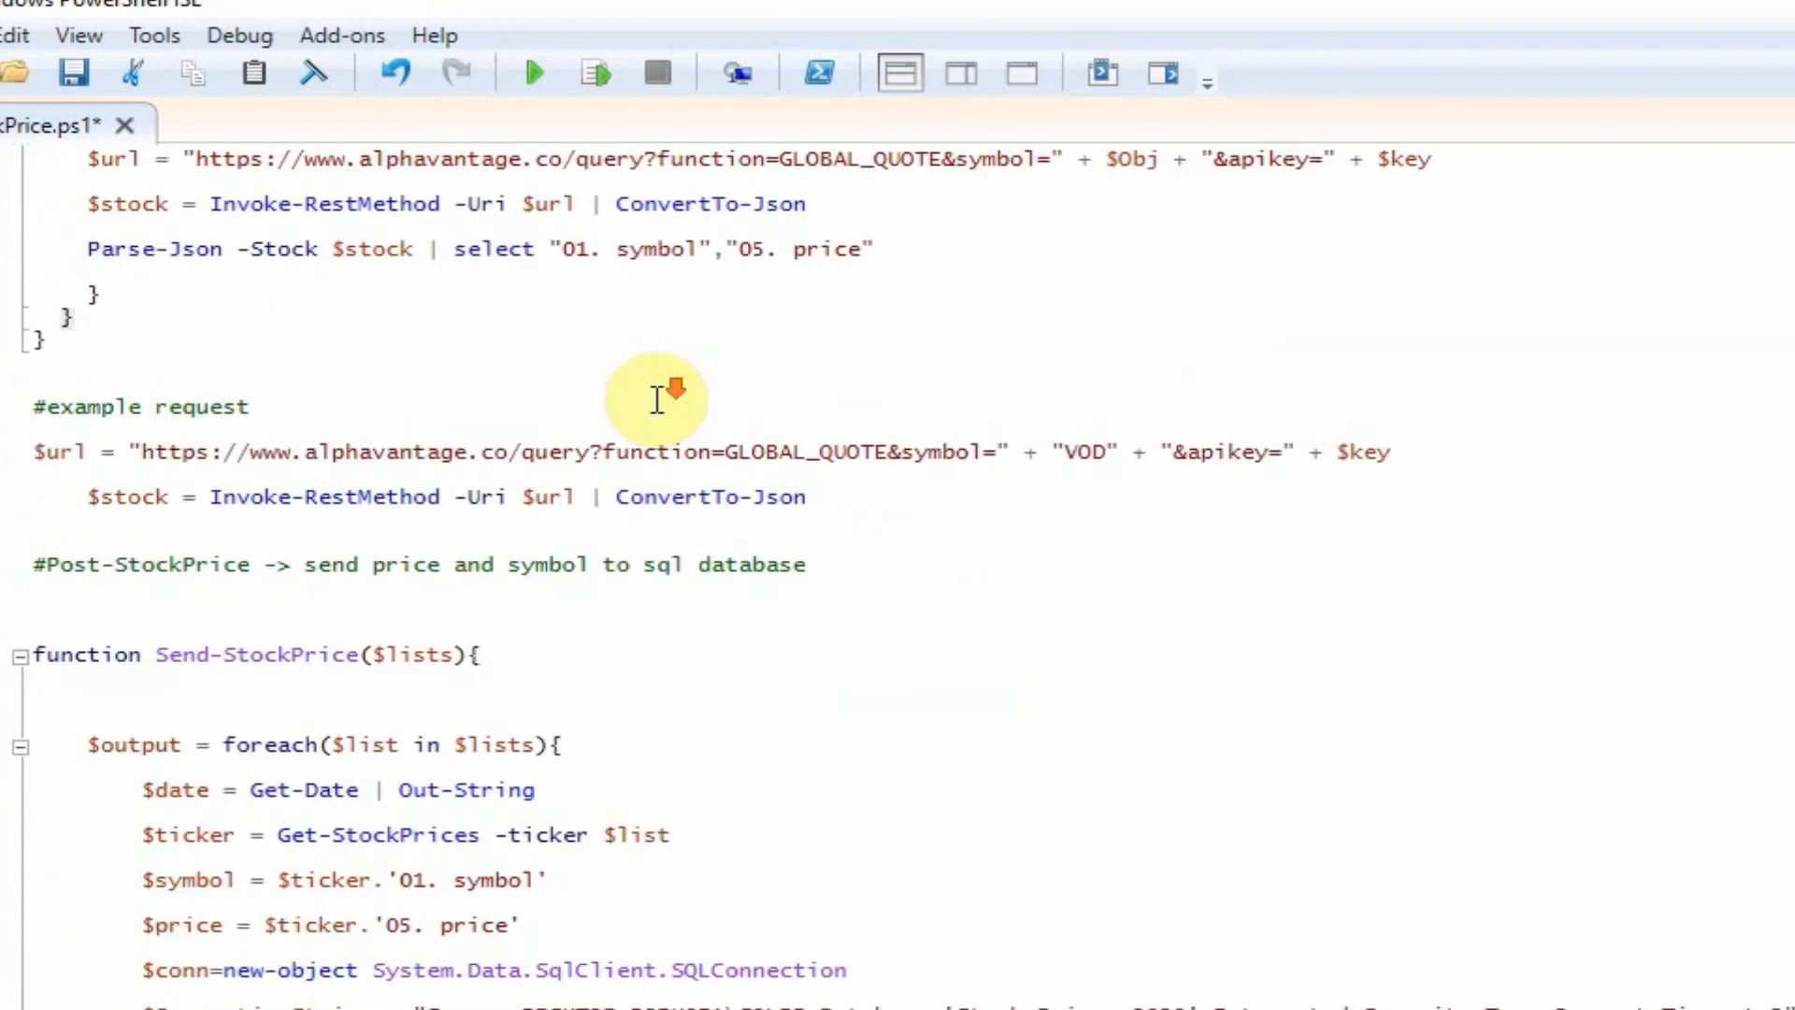
scroll("down", 3)
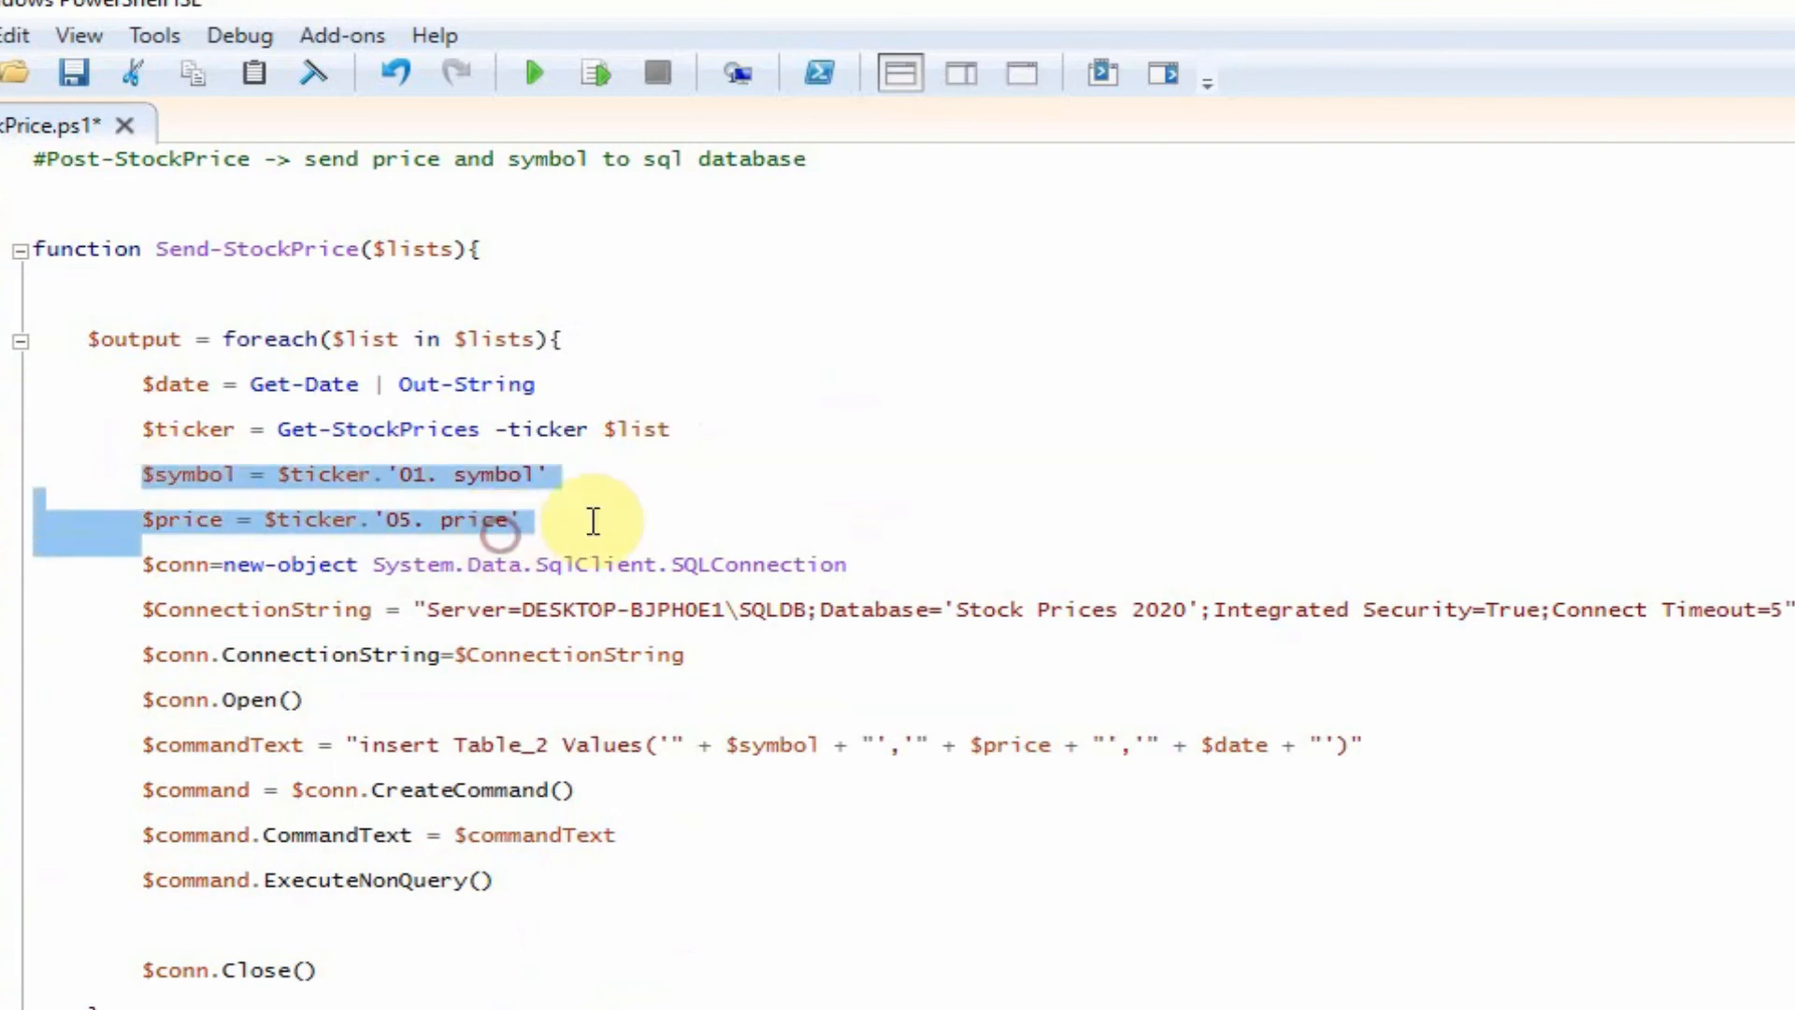
scroll("down", 3)
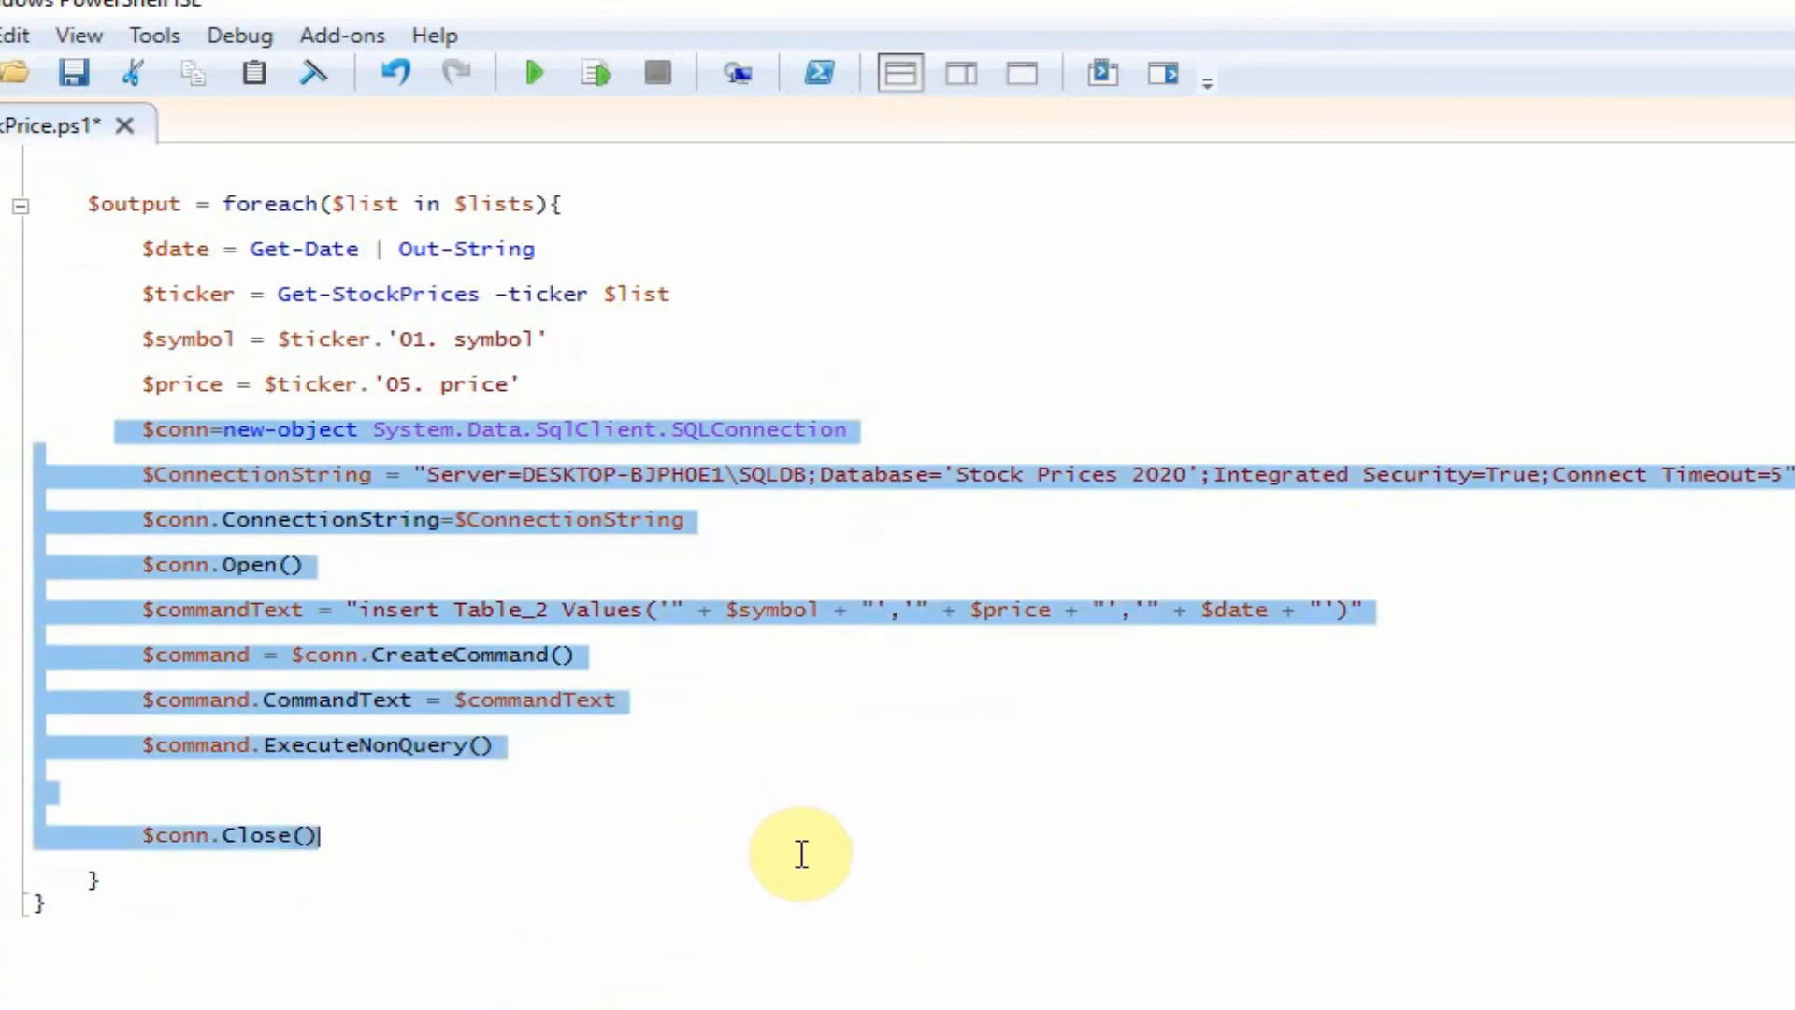
mouse_move(516, 447)
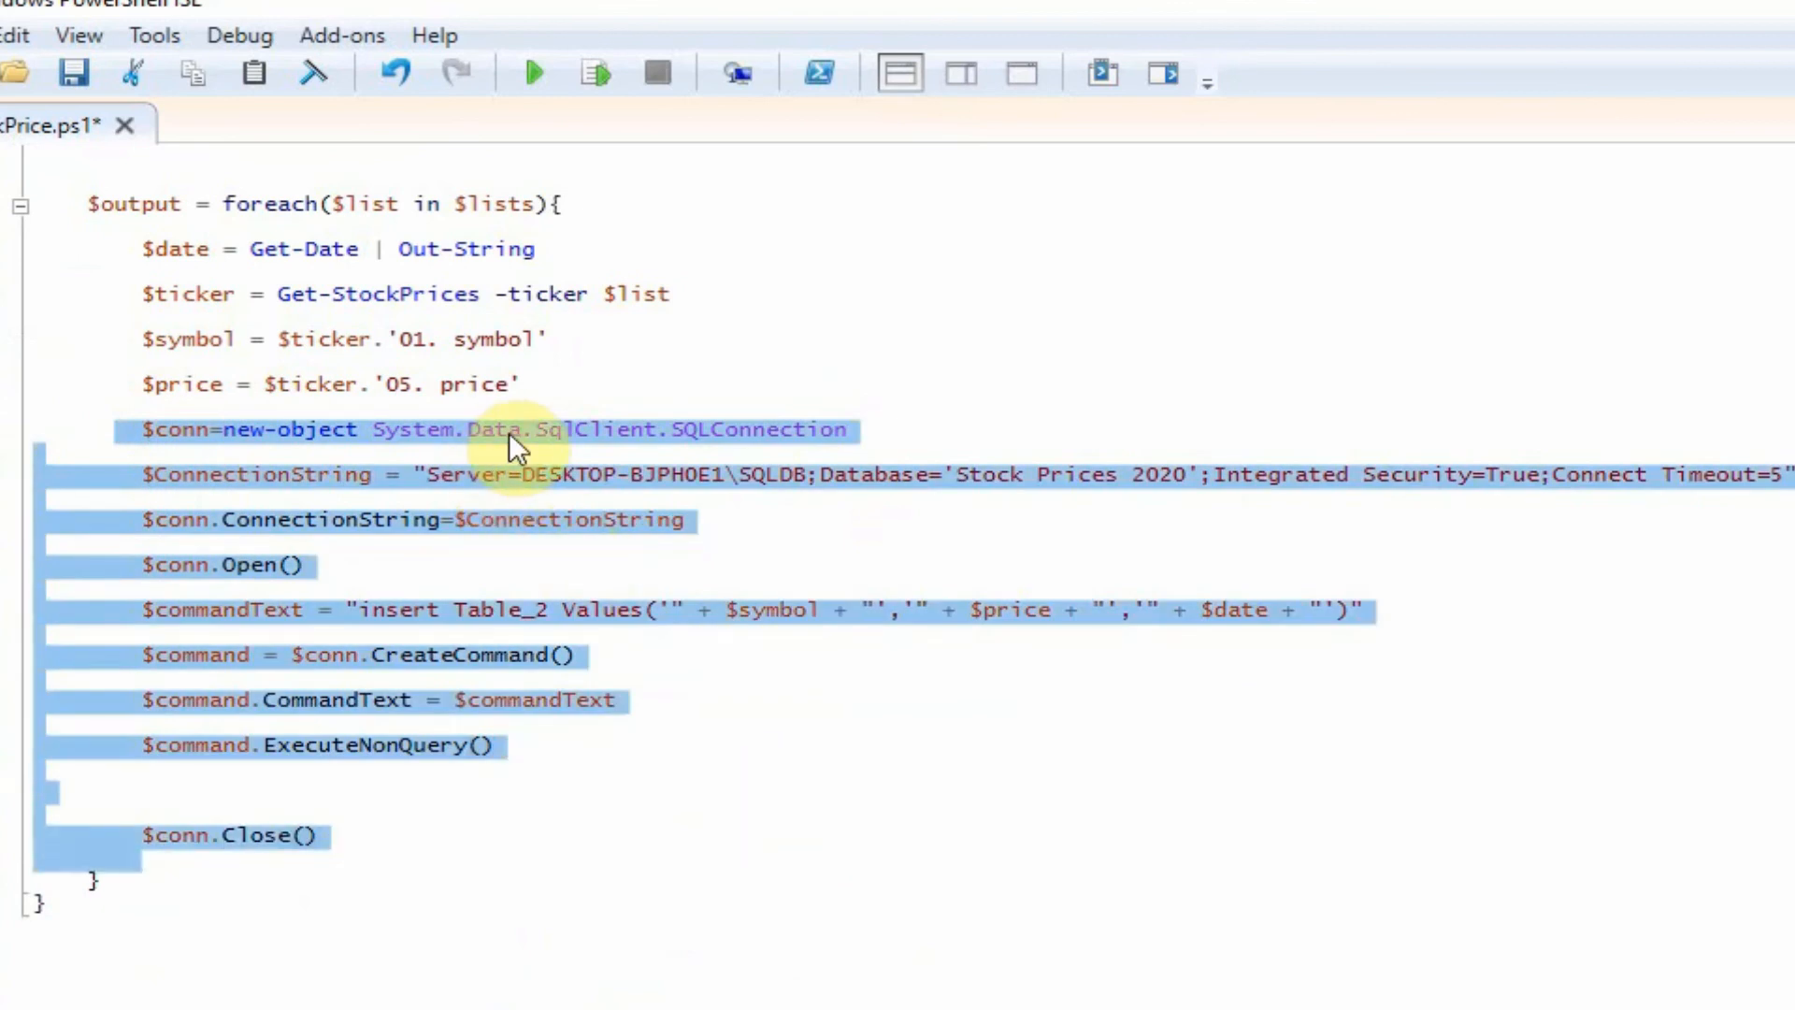
left_click(195, 473)
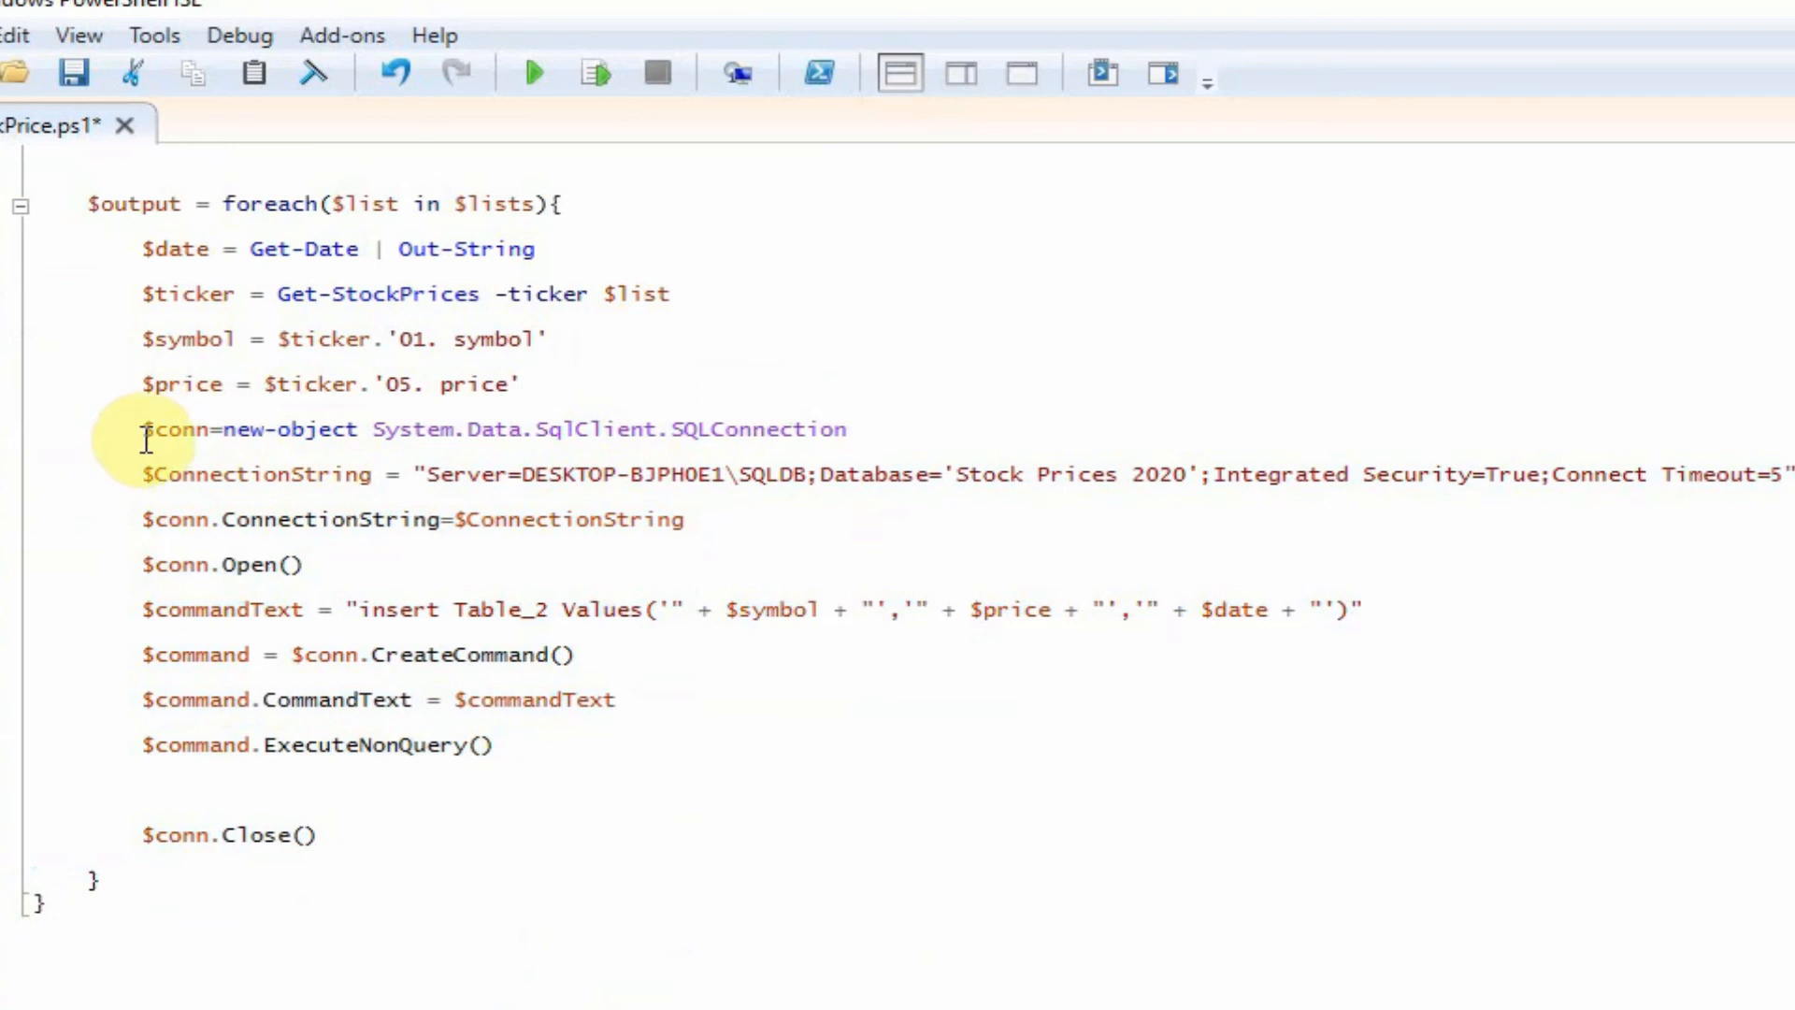
left_click(146, 473)
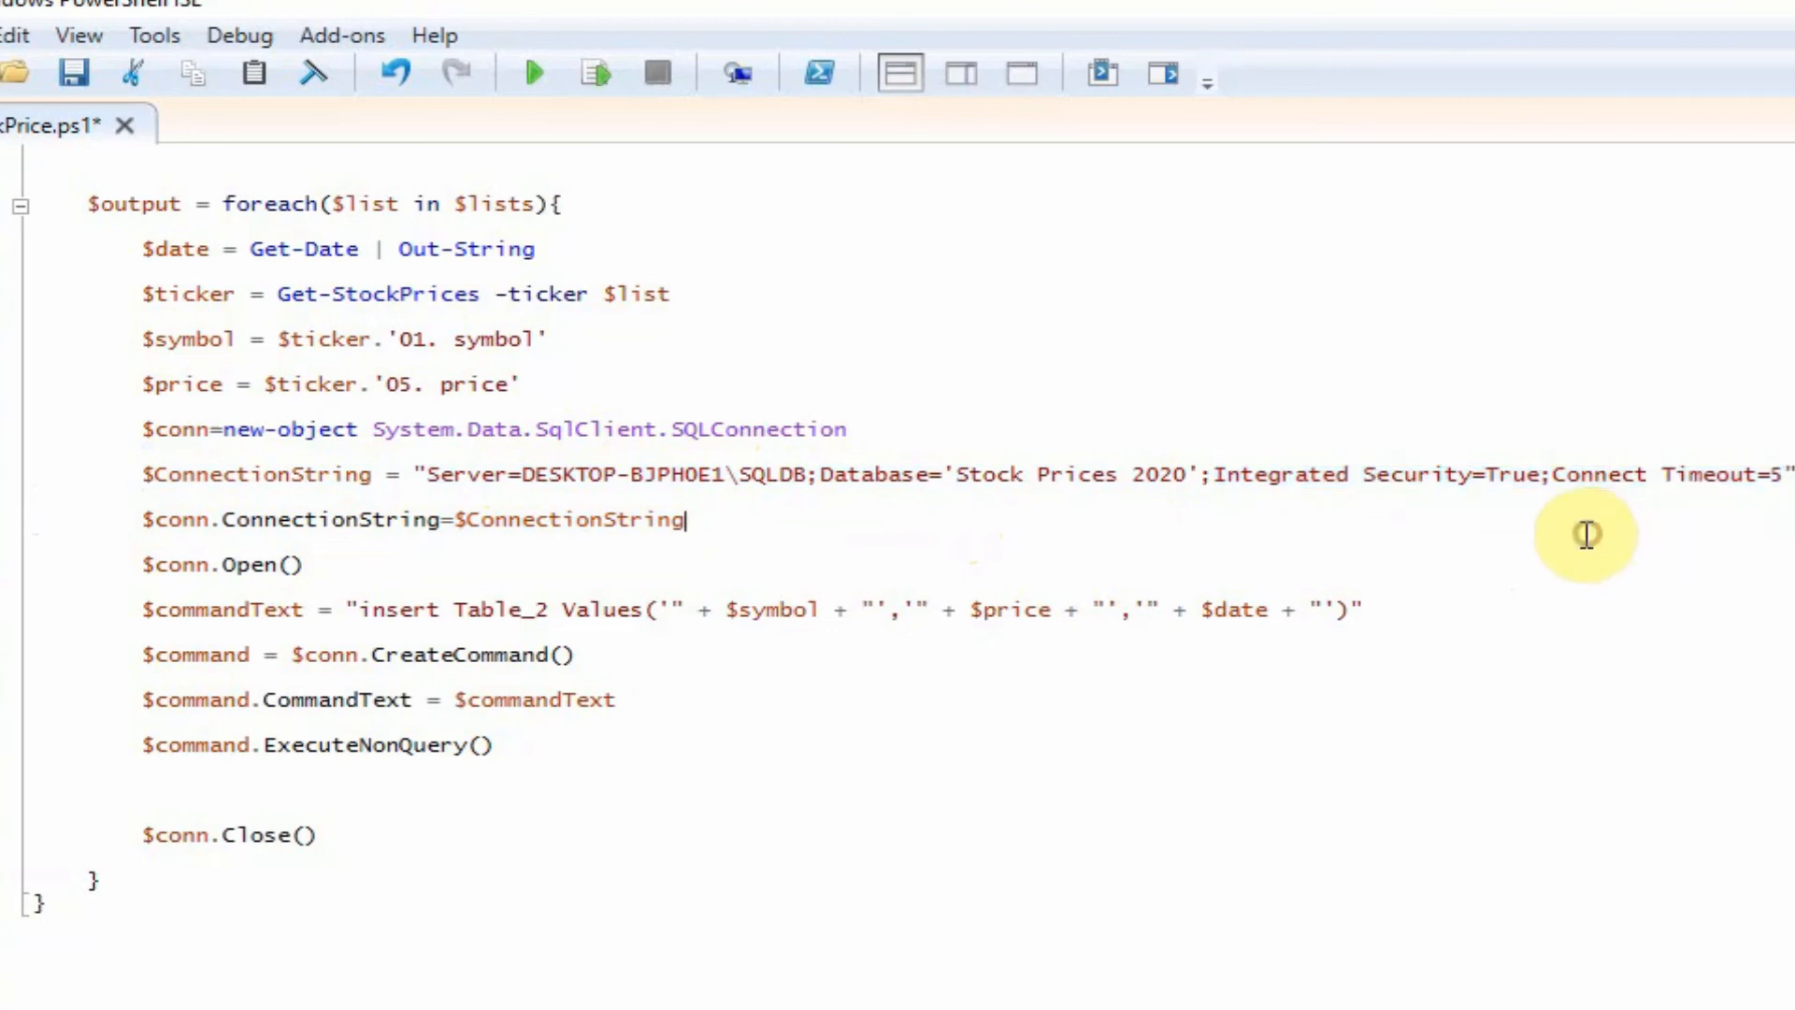
mouse_move(966, 568)
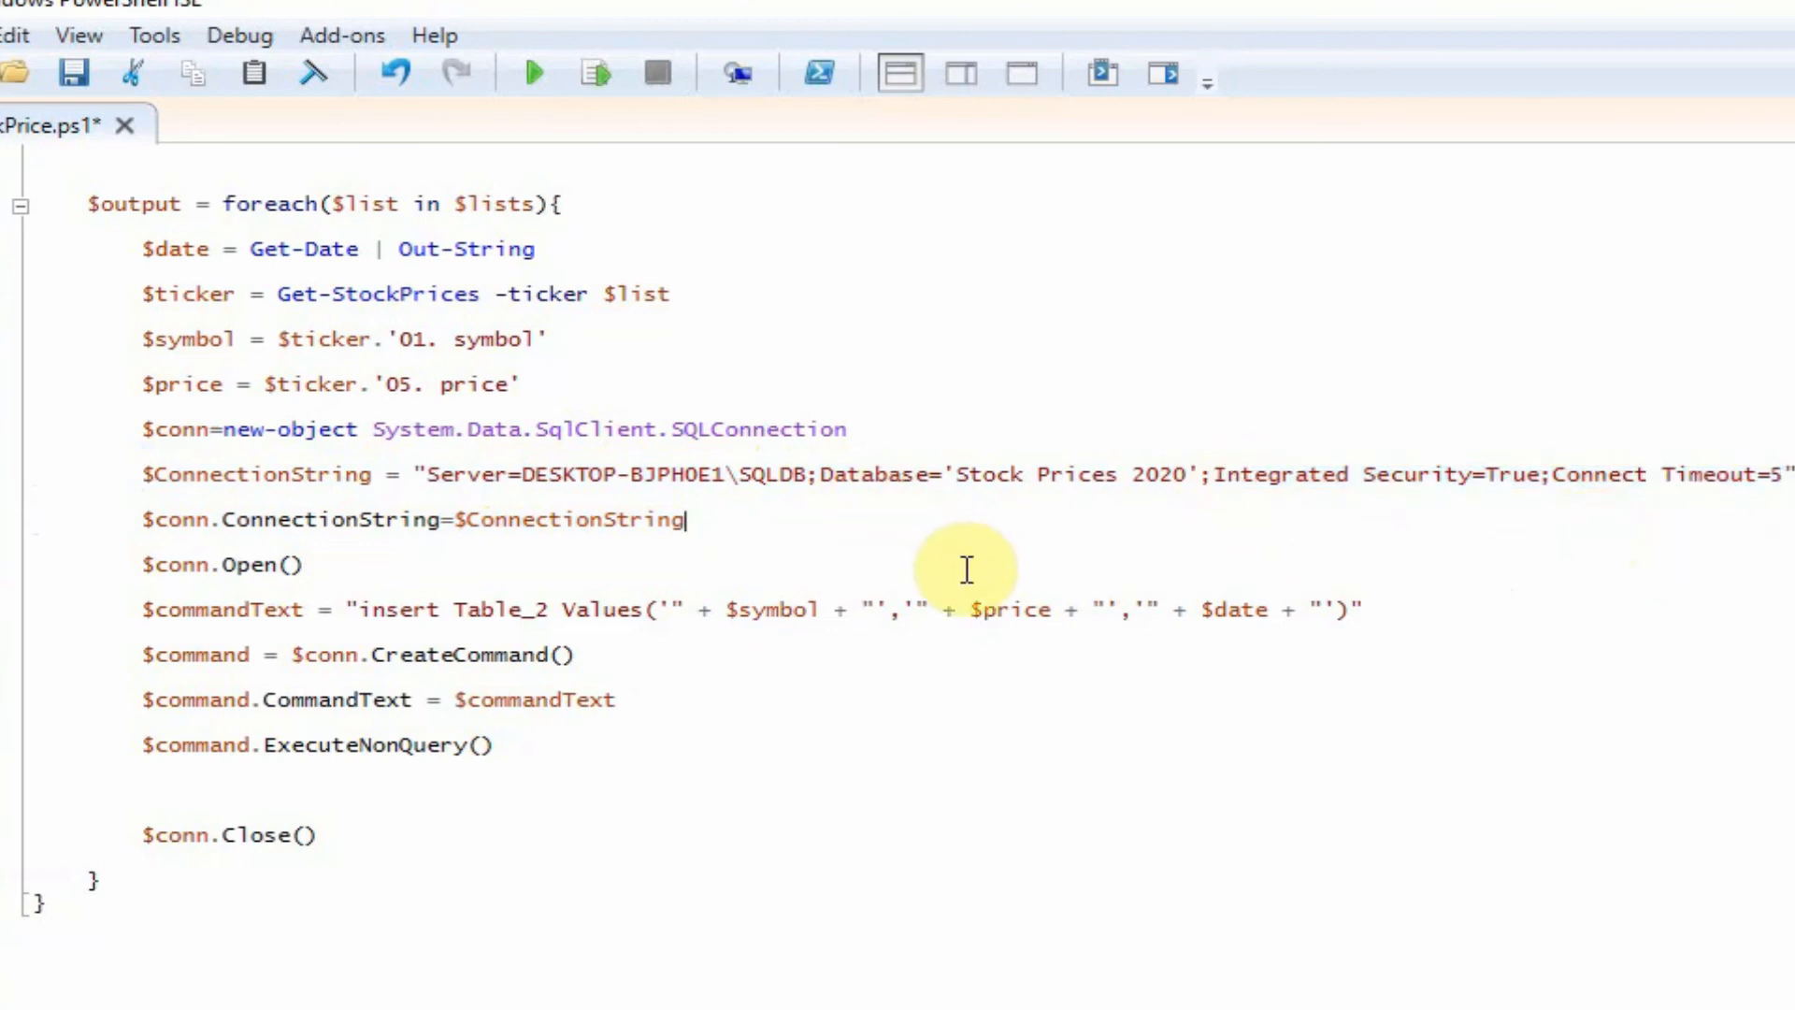
mouse_move(855, 470)
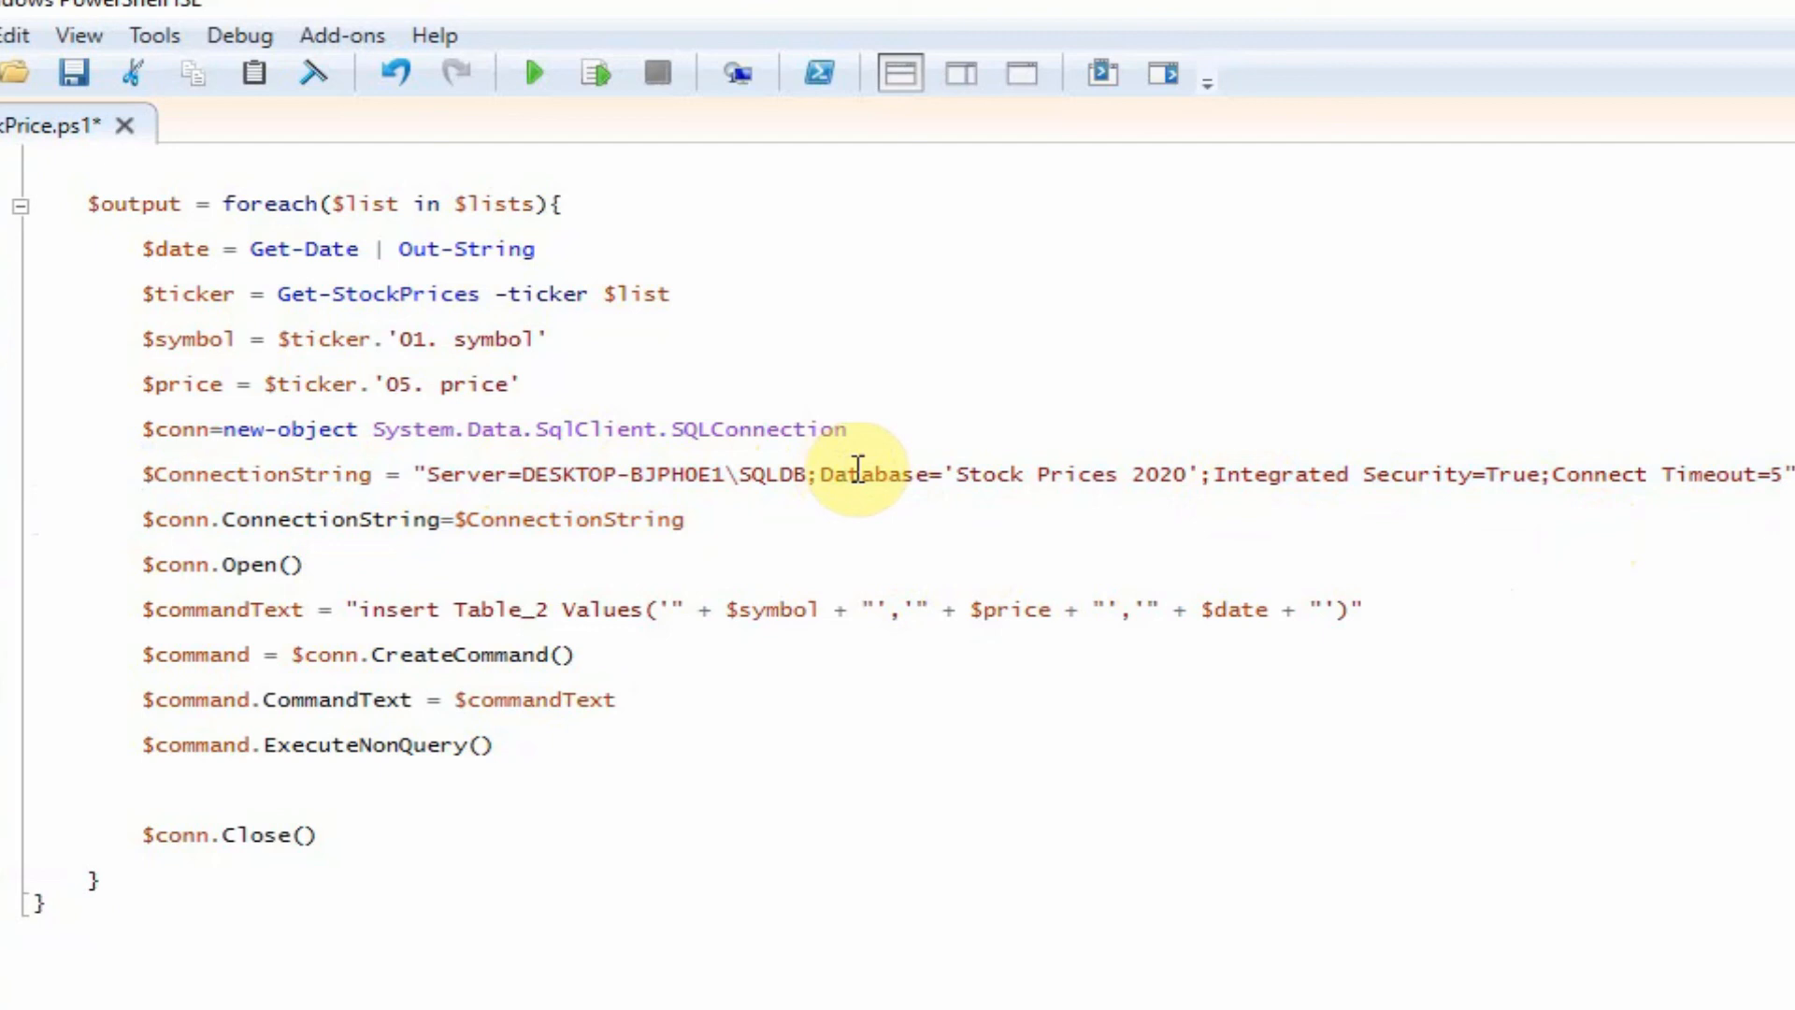
mouse_move(881, 535)
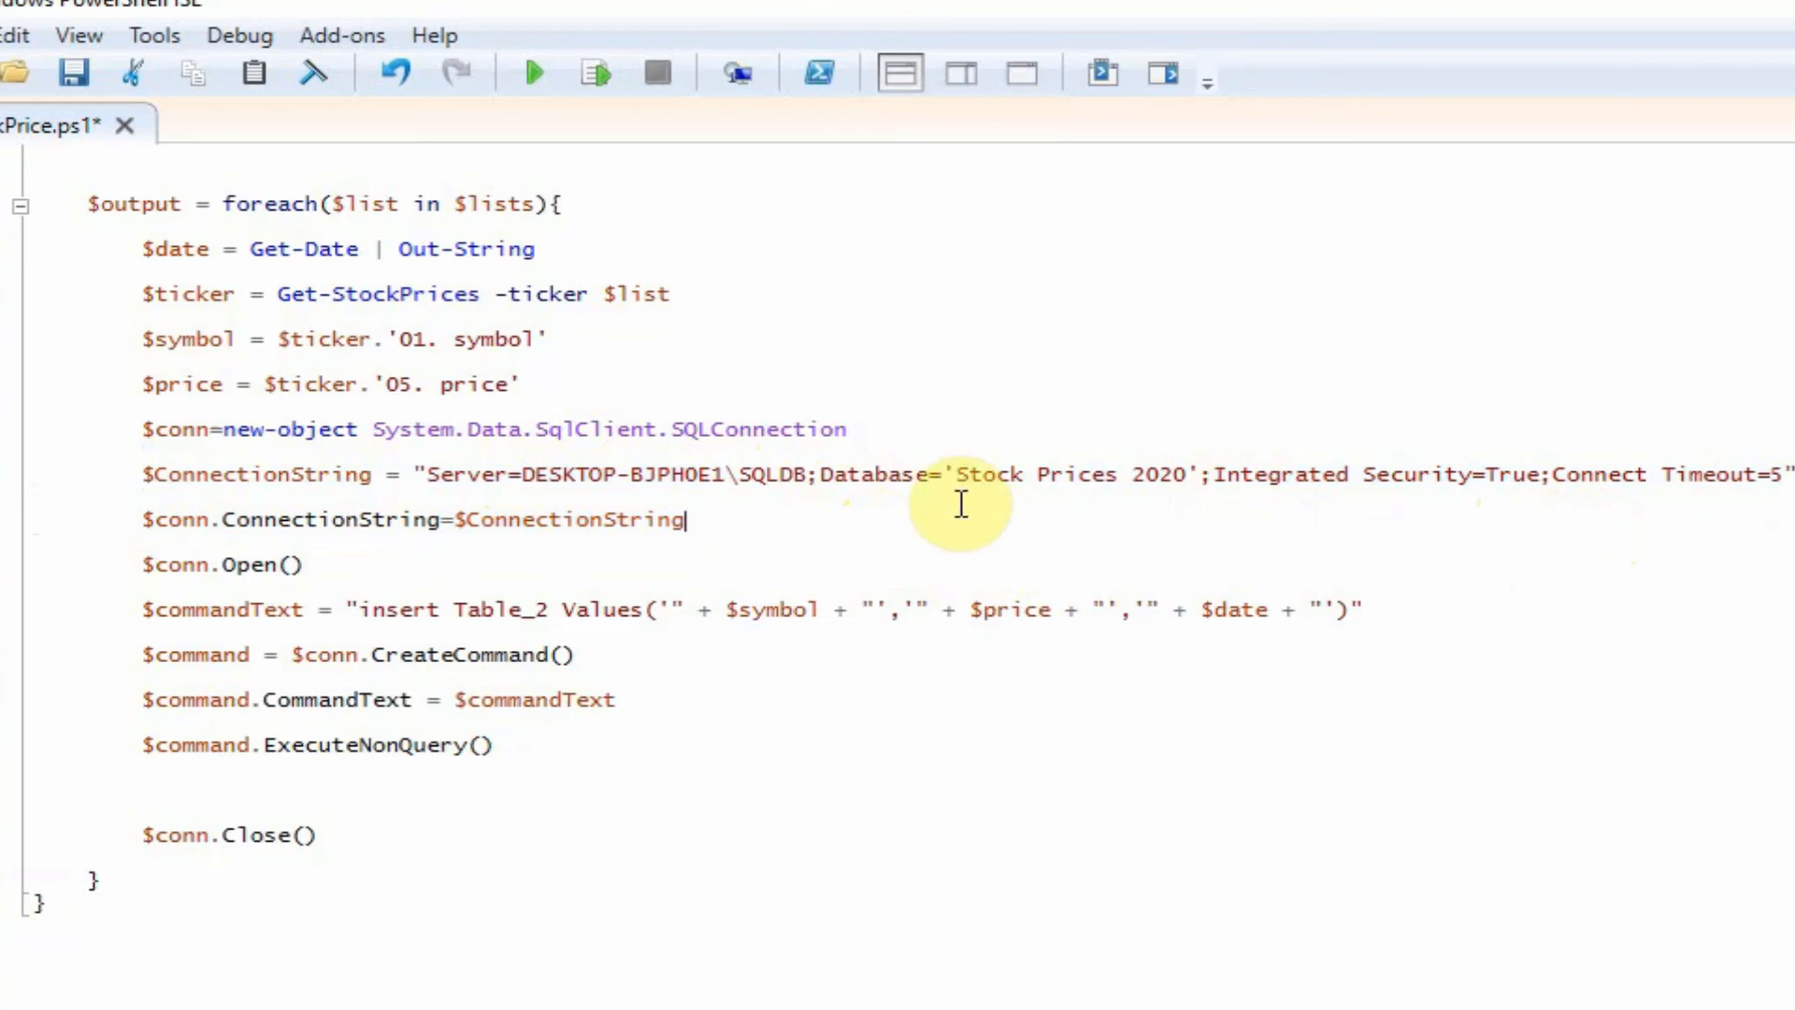
mouse_move(900, 860)
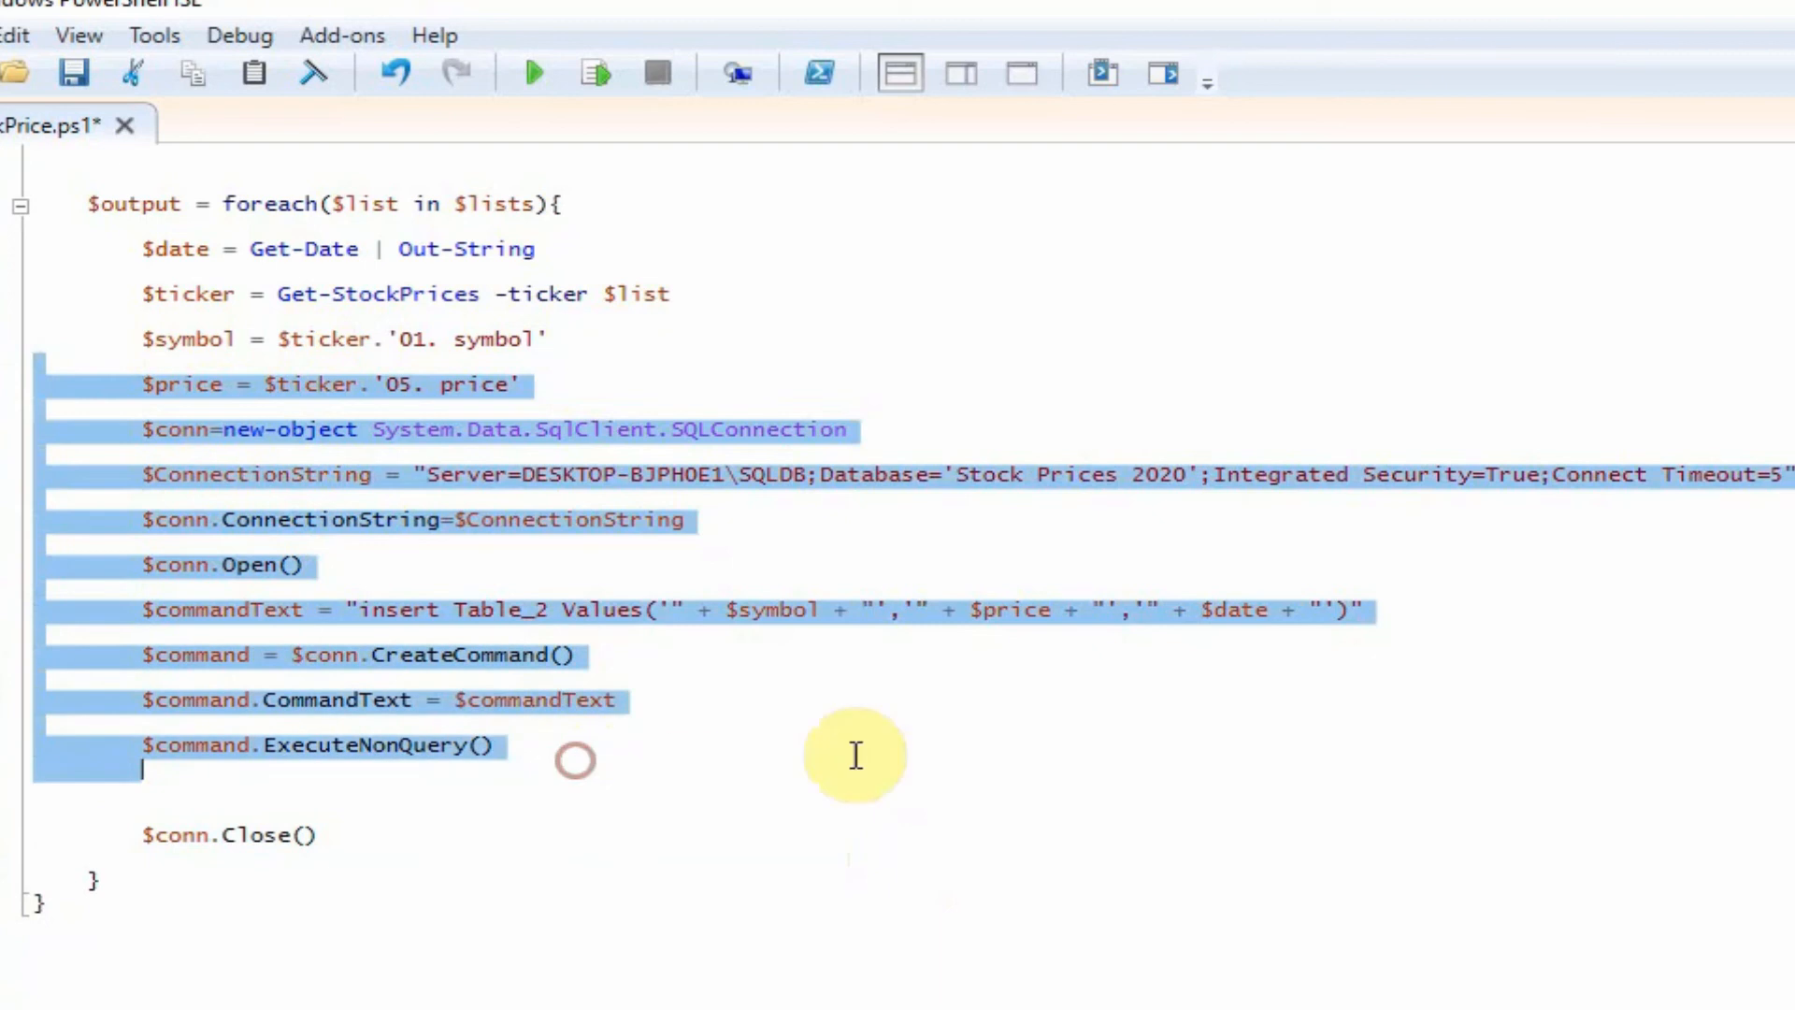
left_click(114, 473)
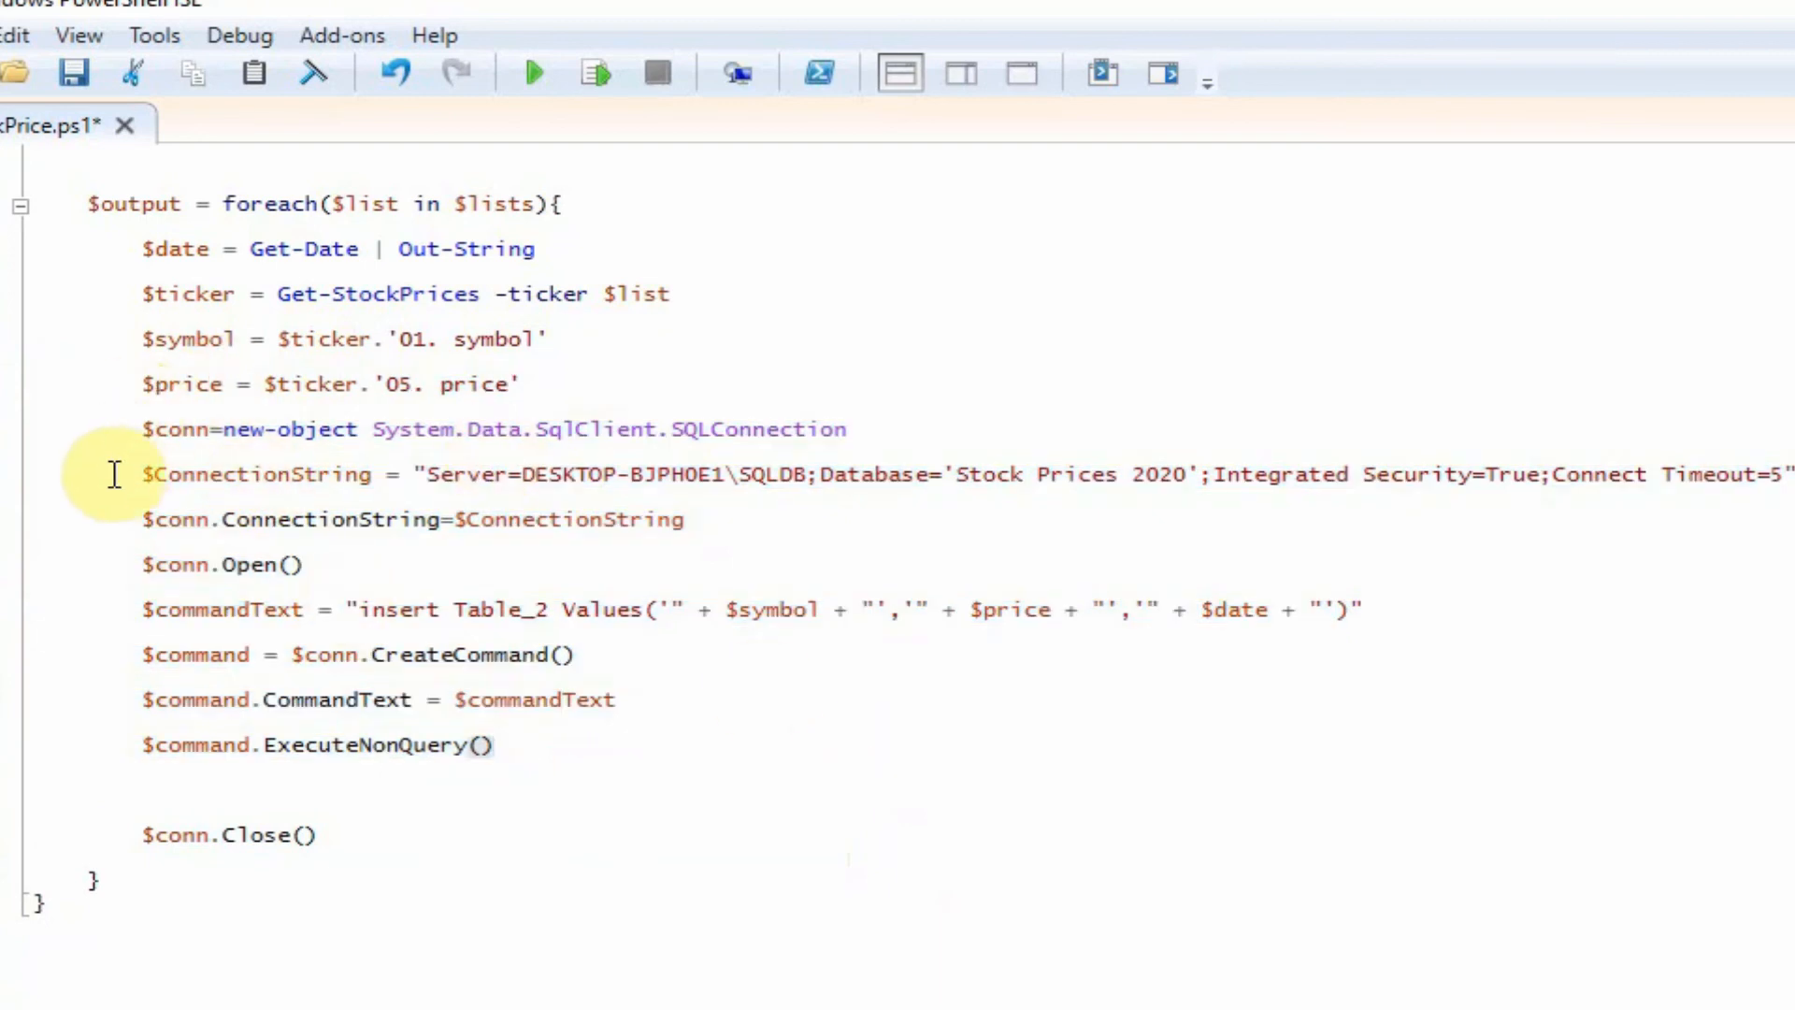
left_click(911, 766)
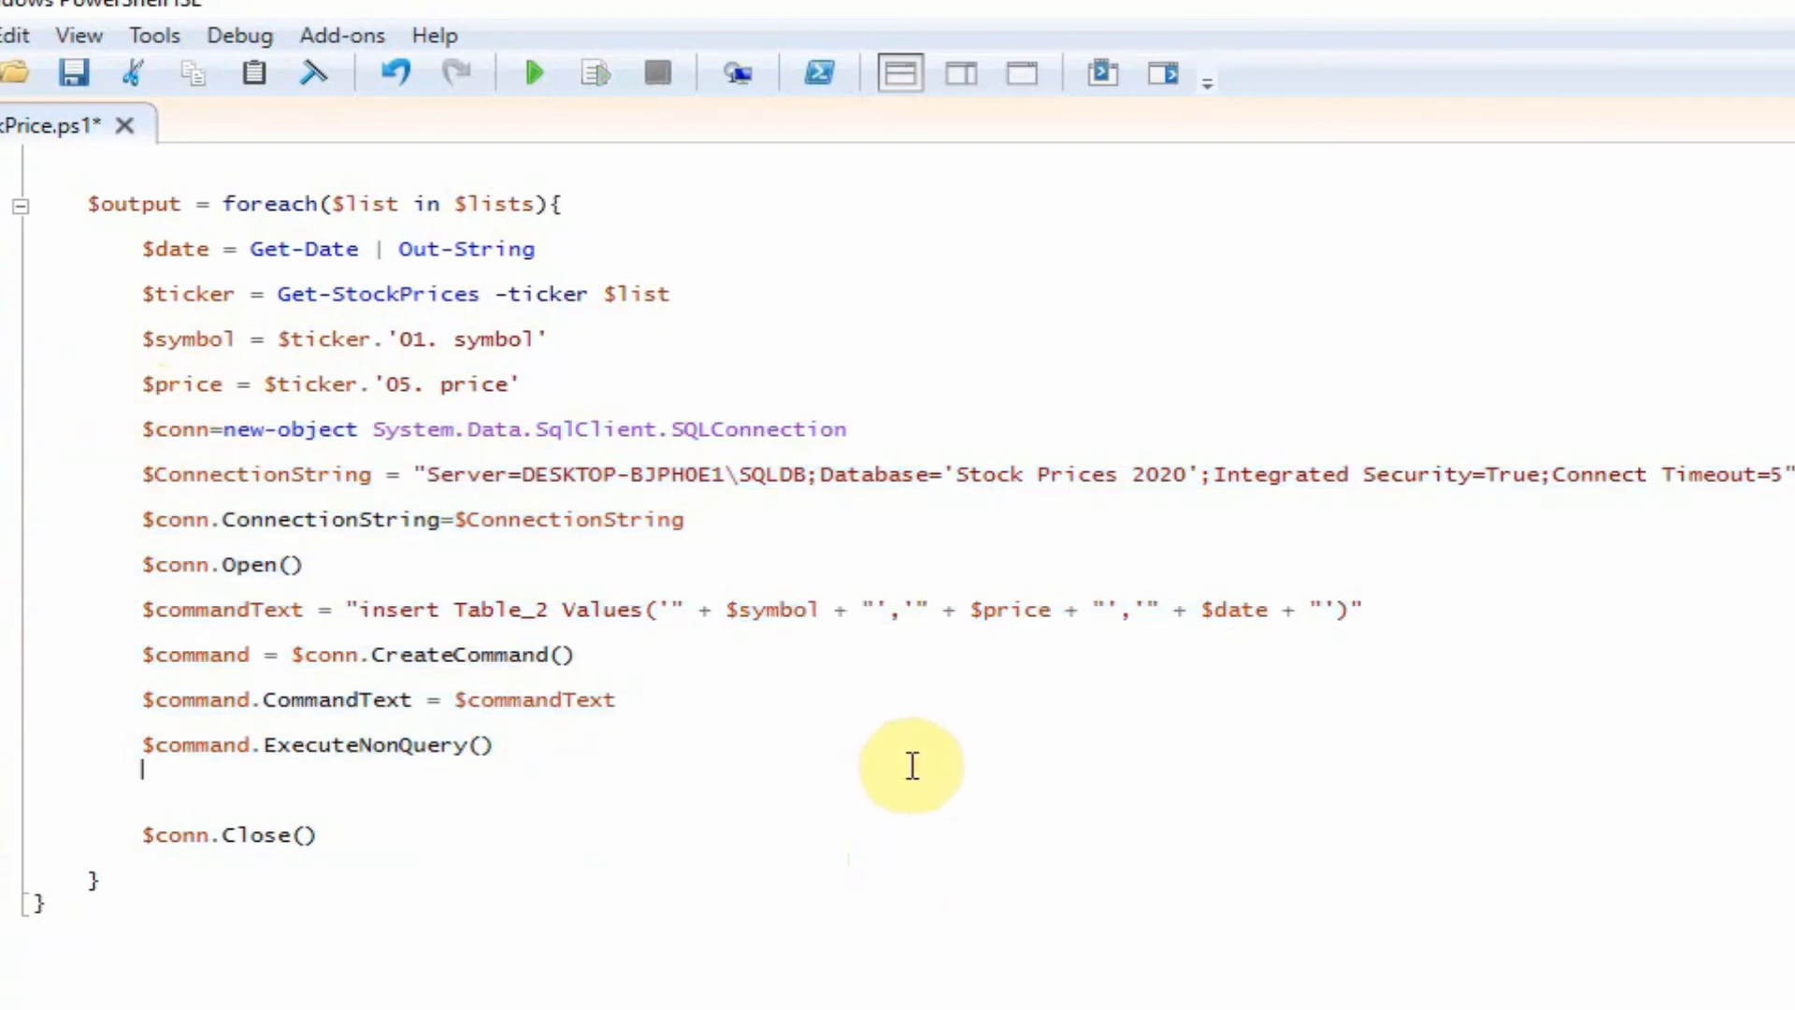
mouse_move(544, 509)
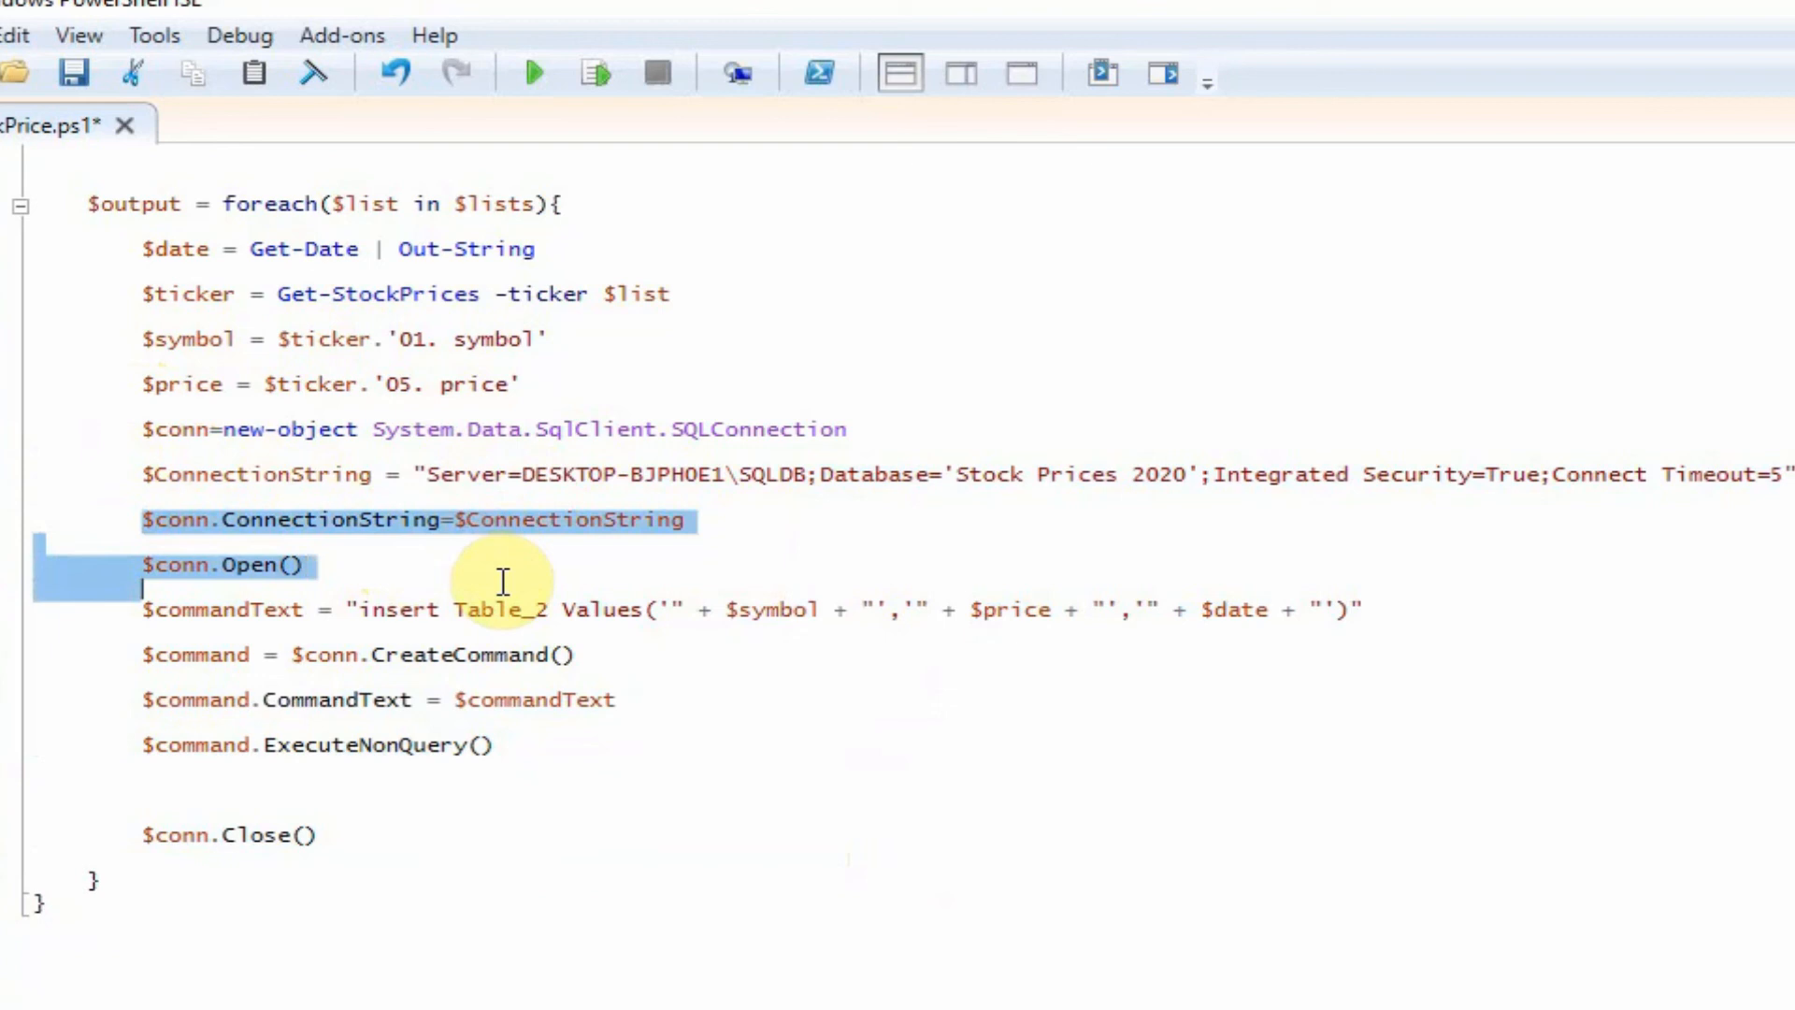
left_click(1416, 607)
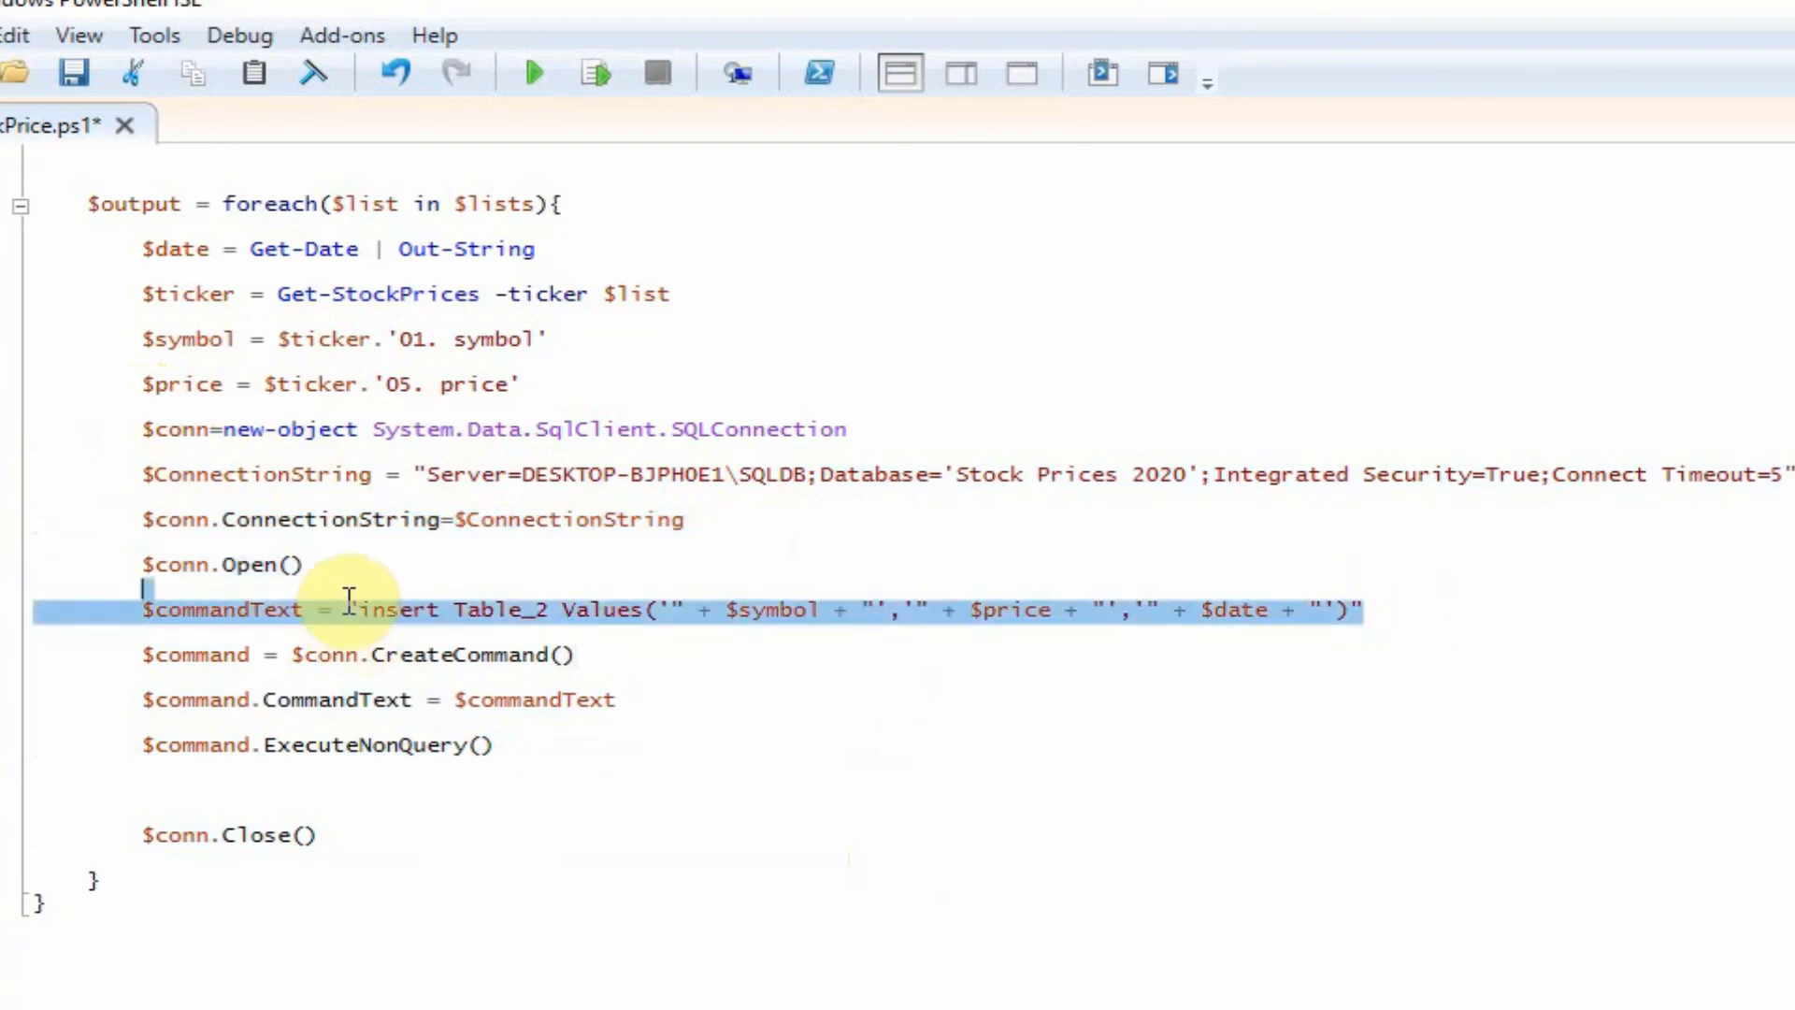
left_click(516, 655)
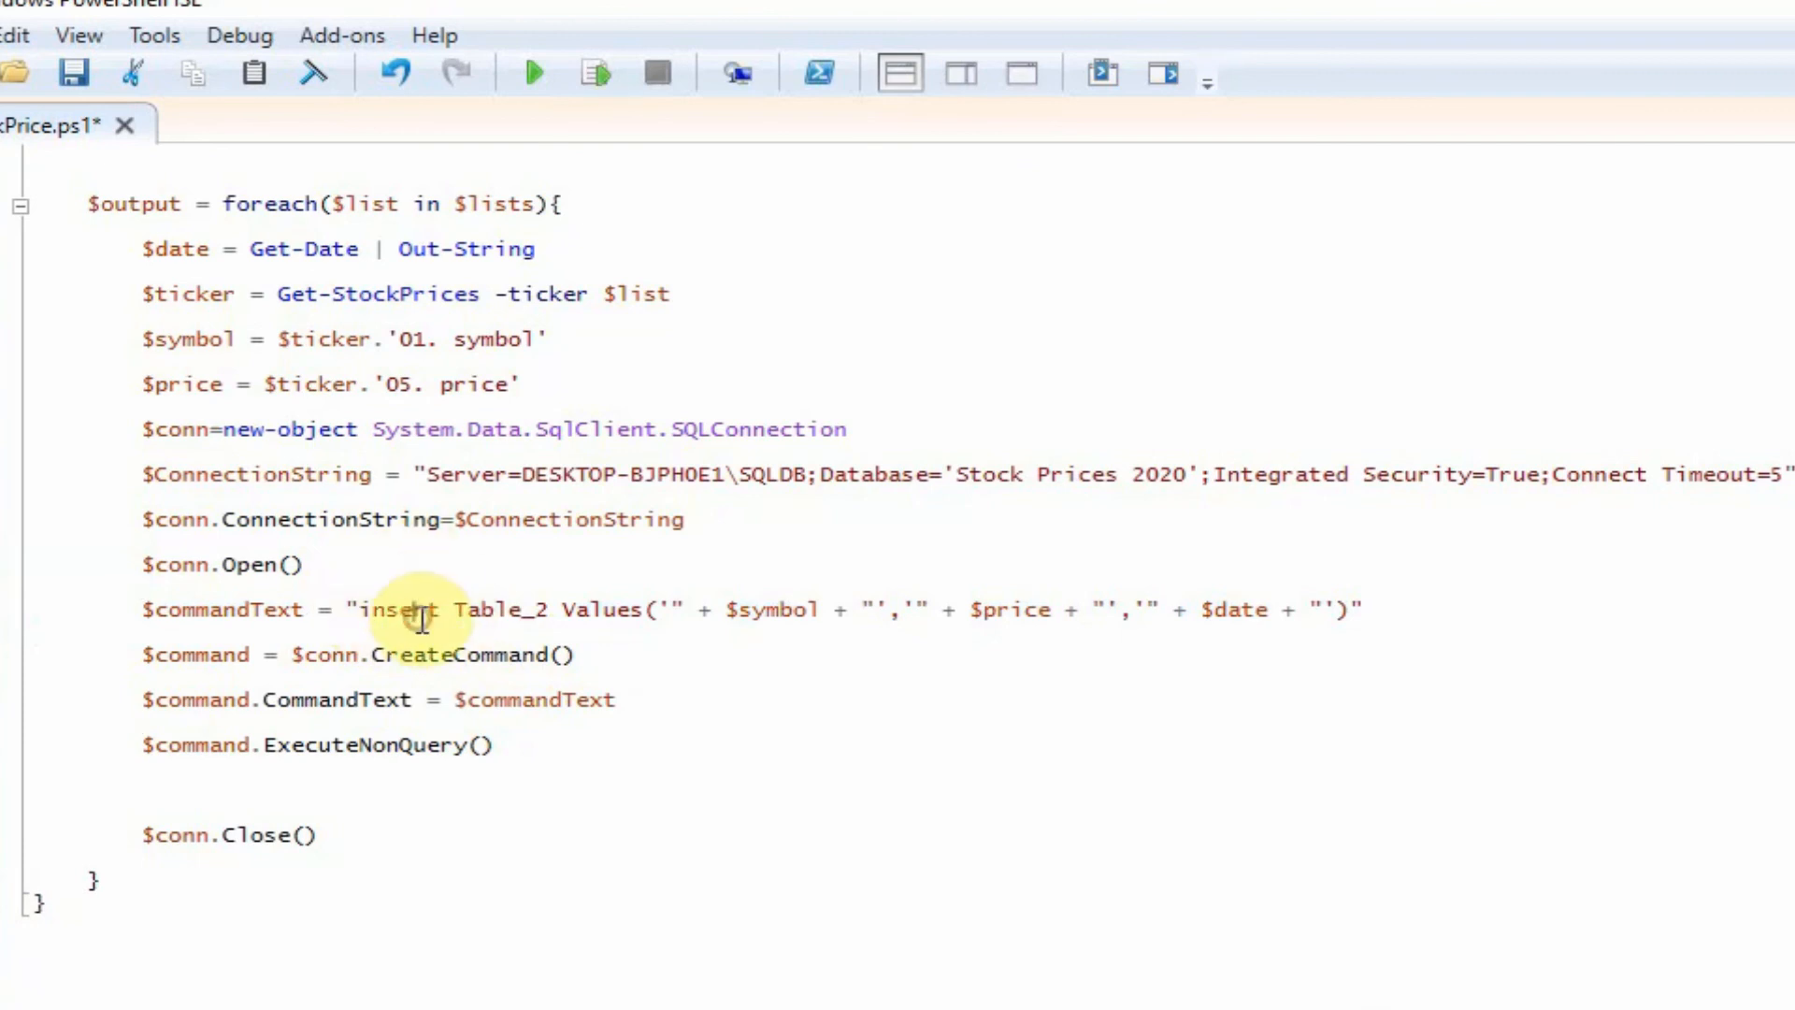
mouse_move(670, 628)
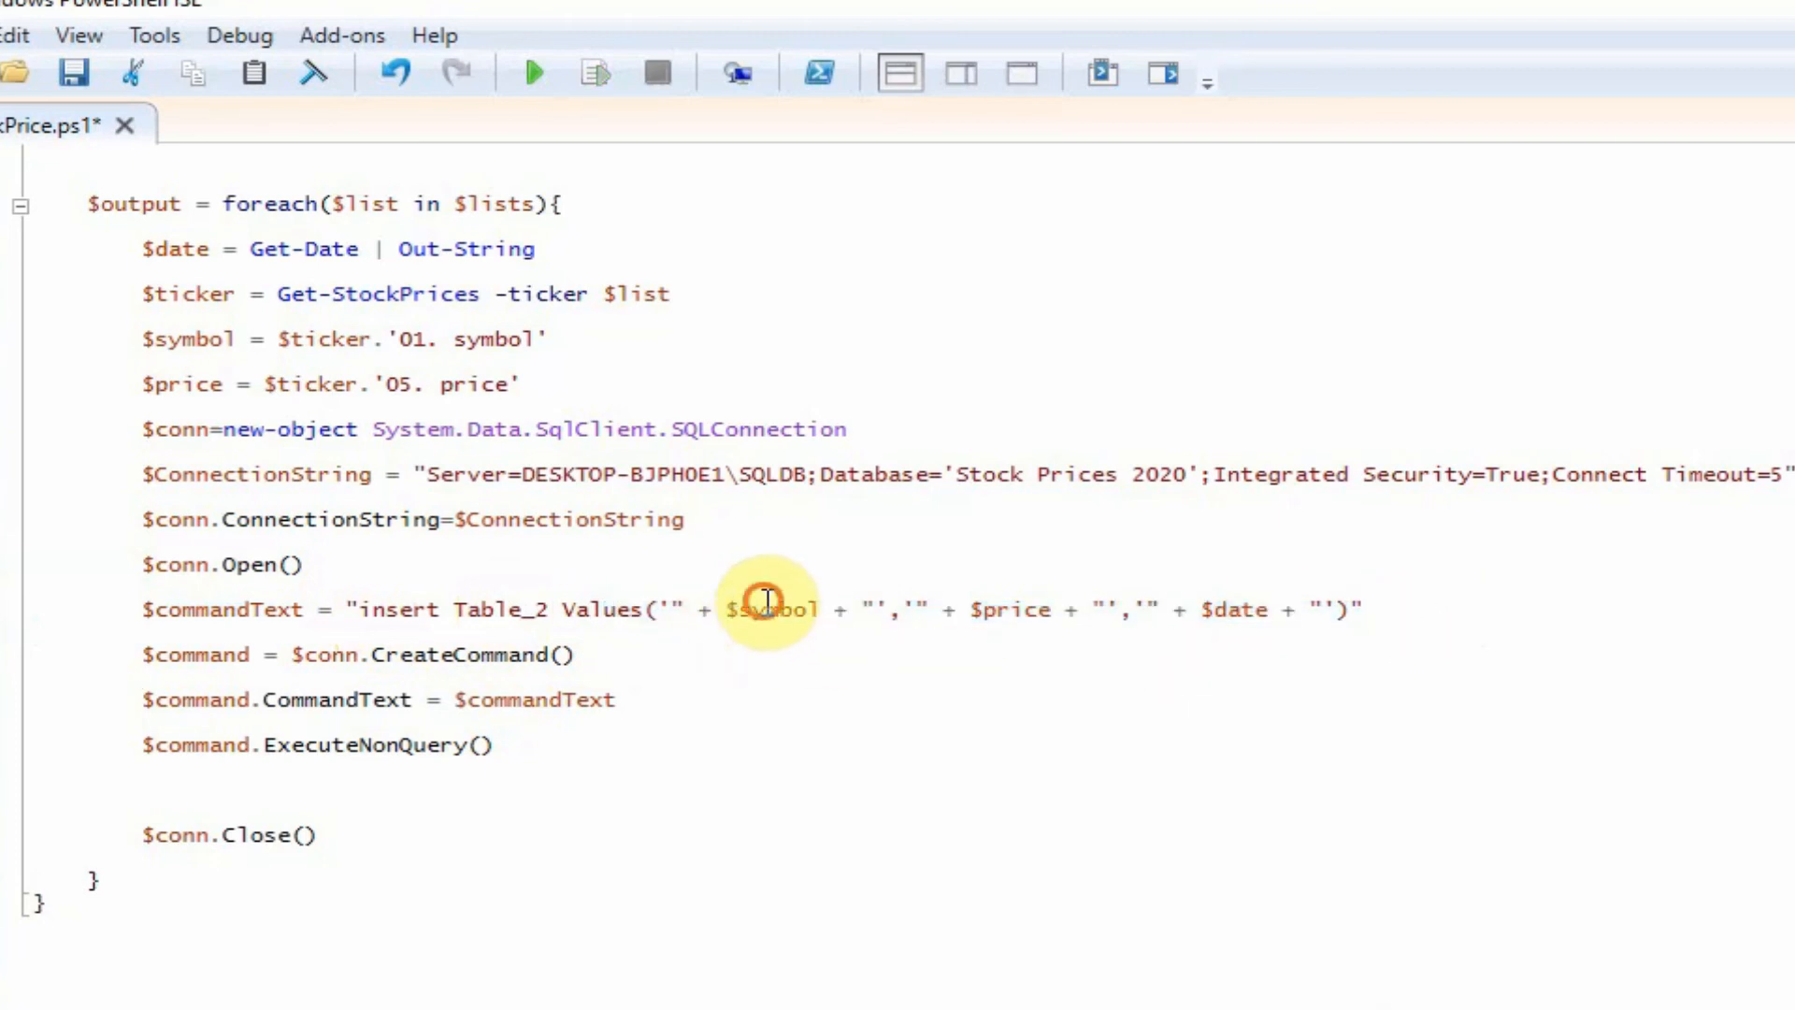
mouse_move(1254, 607)
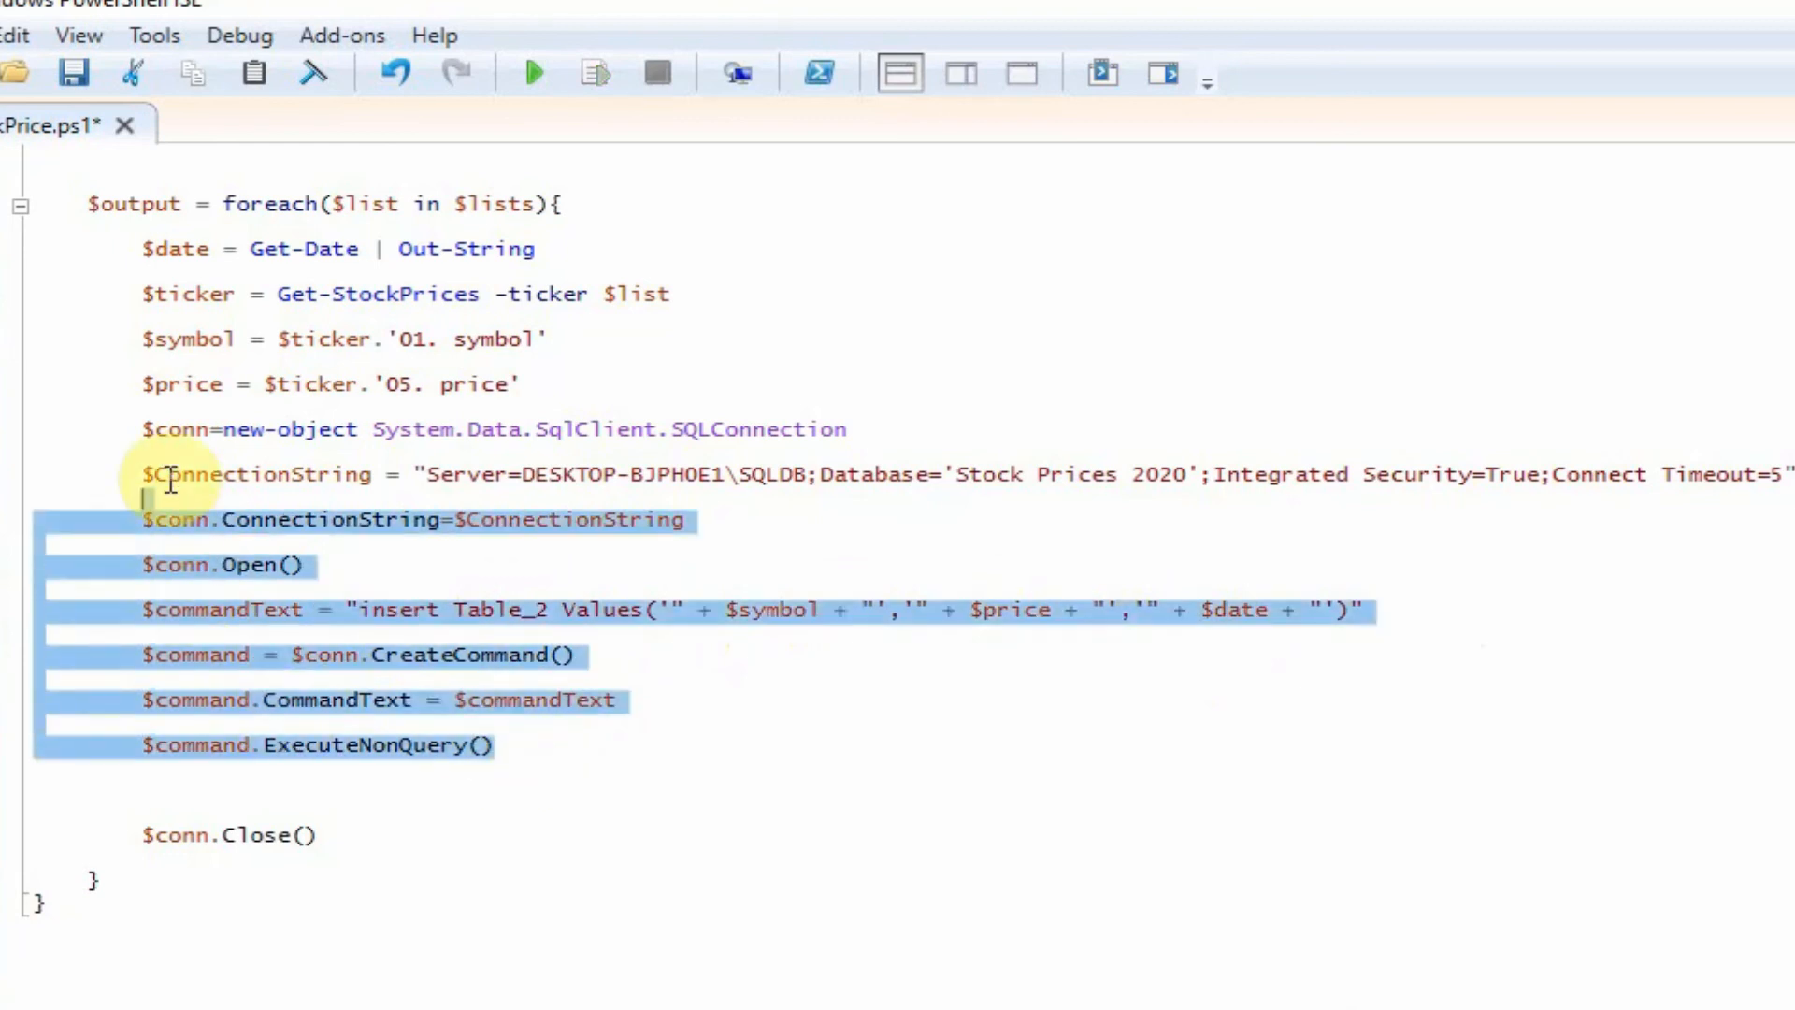
left_click(224, 920)
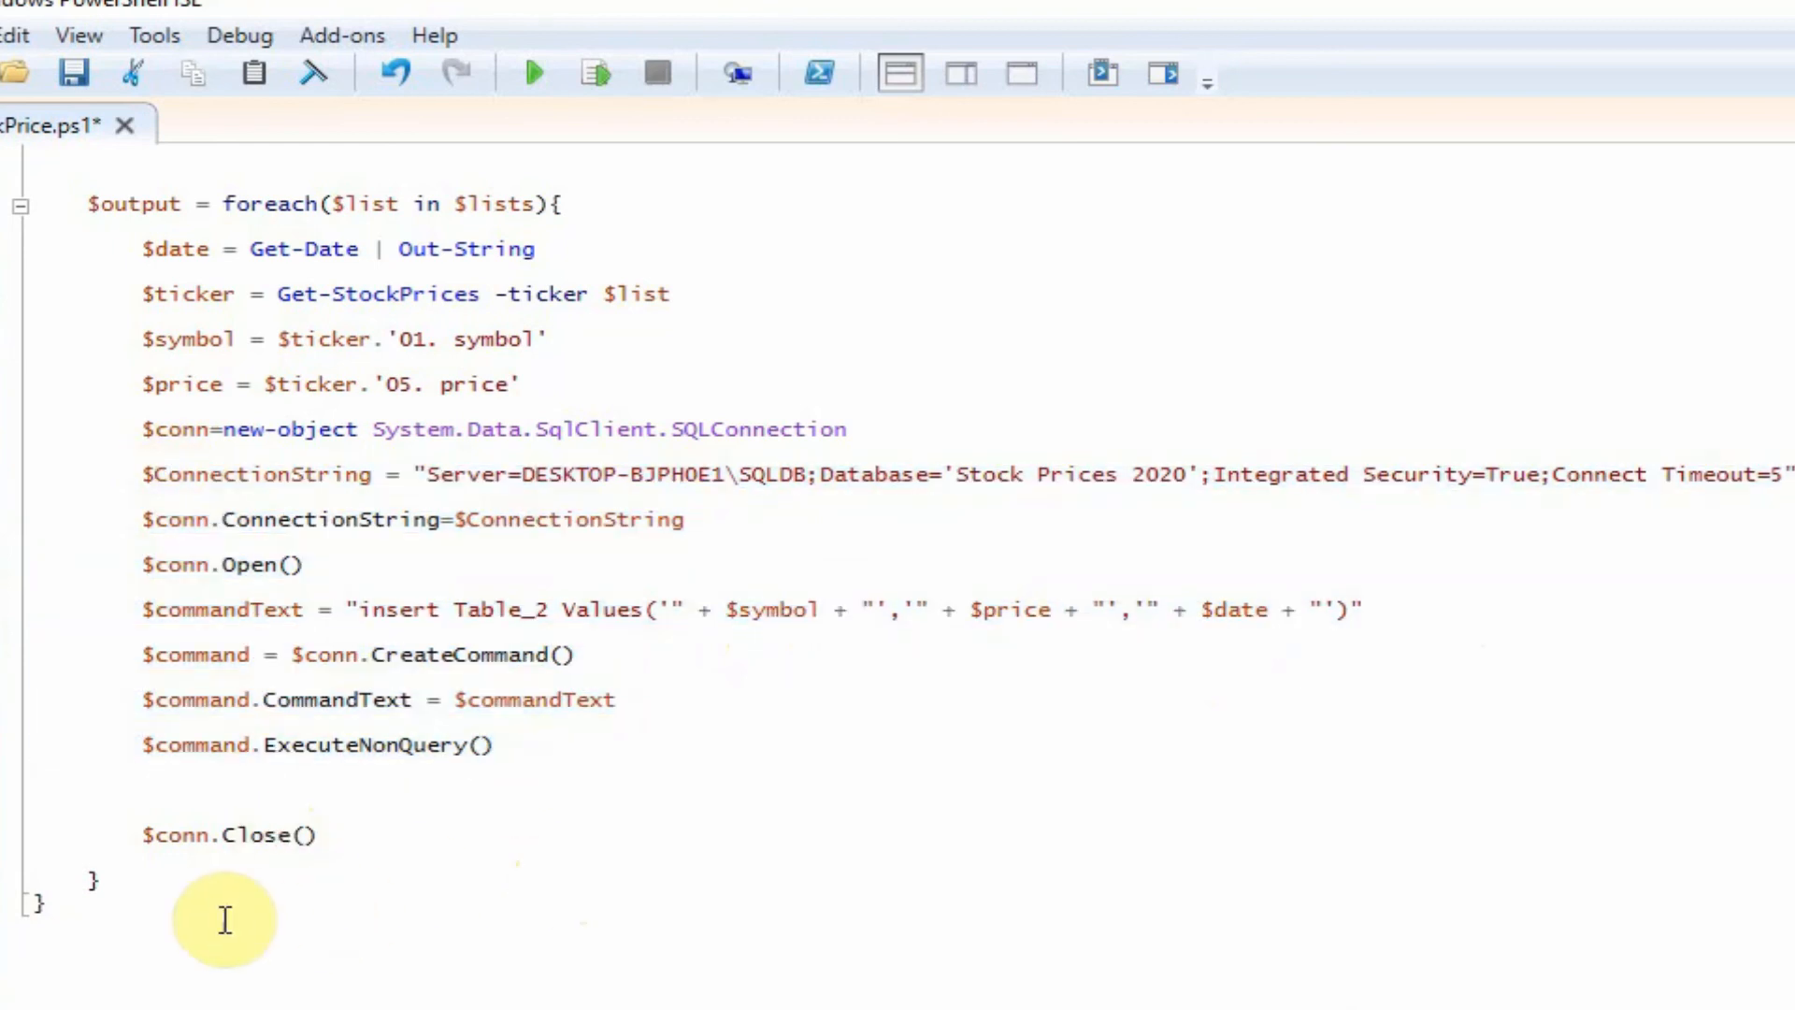
Collapse Send-StockPrice, load it into the session and return to the console prompt
scroll("up", 3)
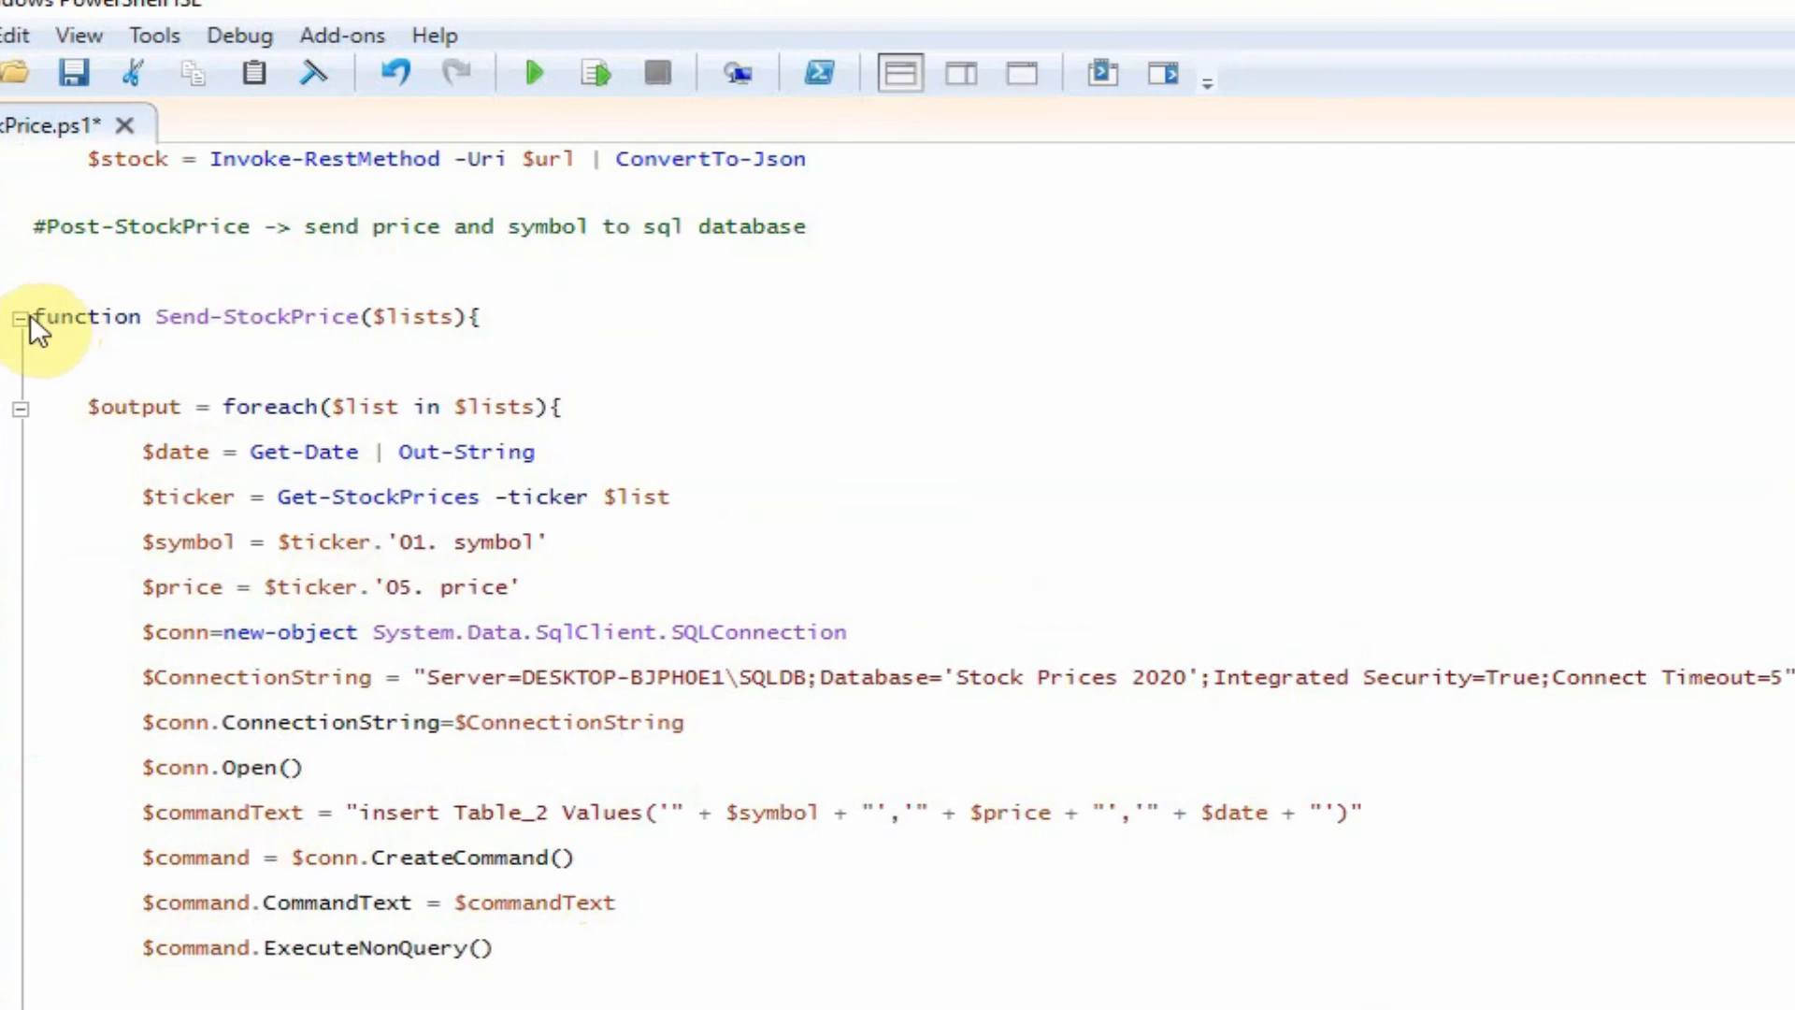
left_click(19, 318)
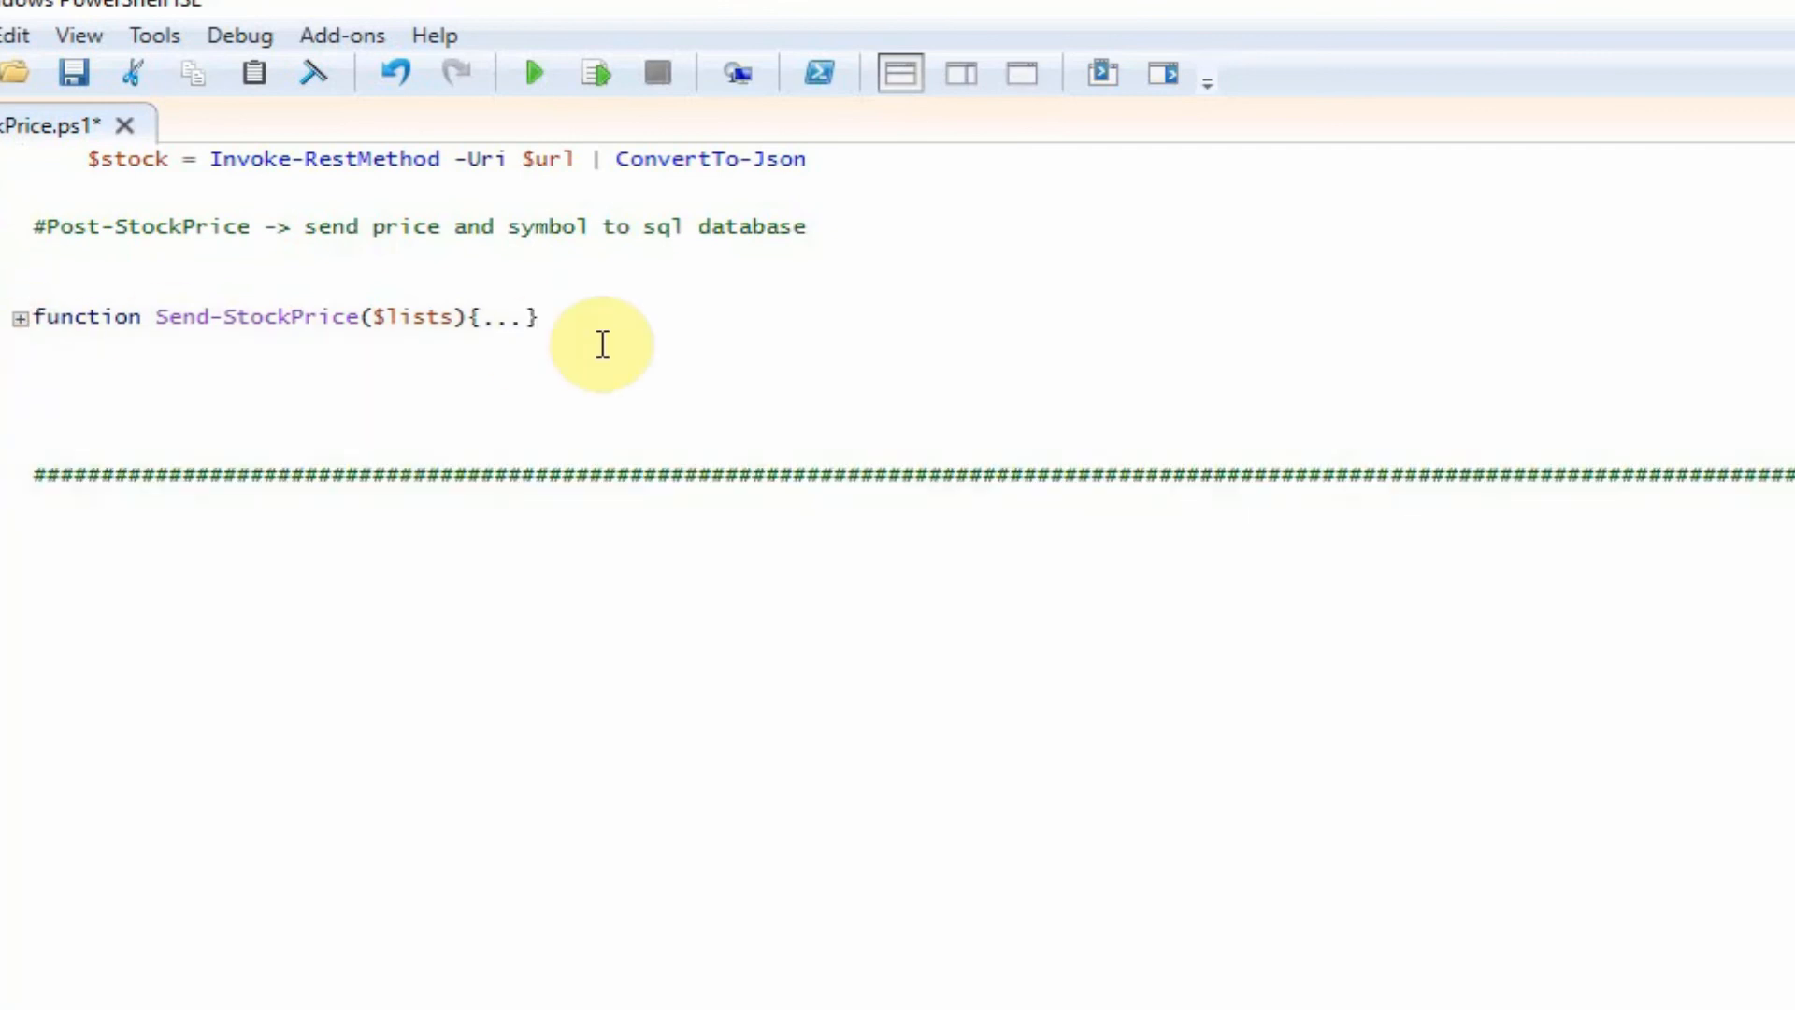
mouse_move(594, 73)
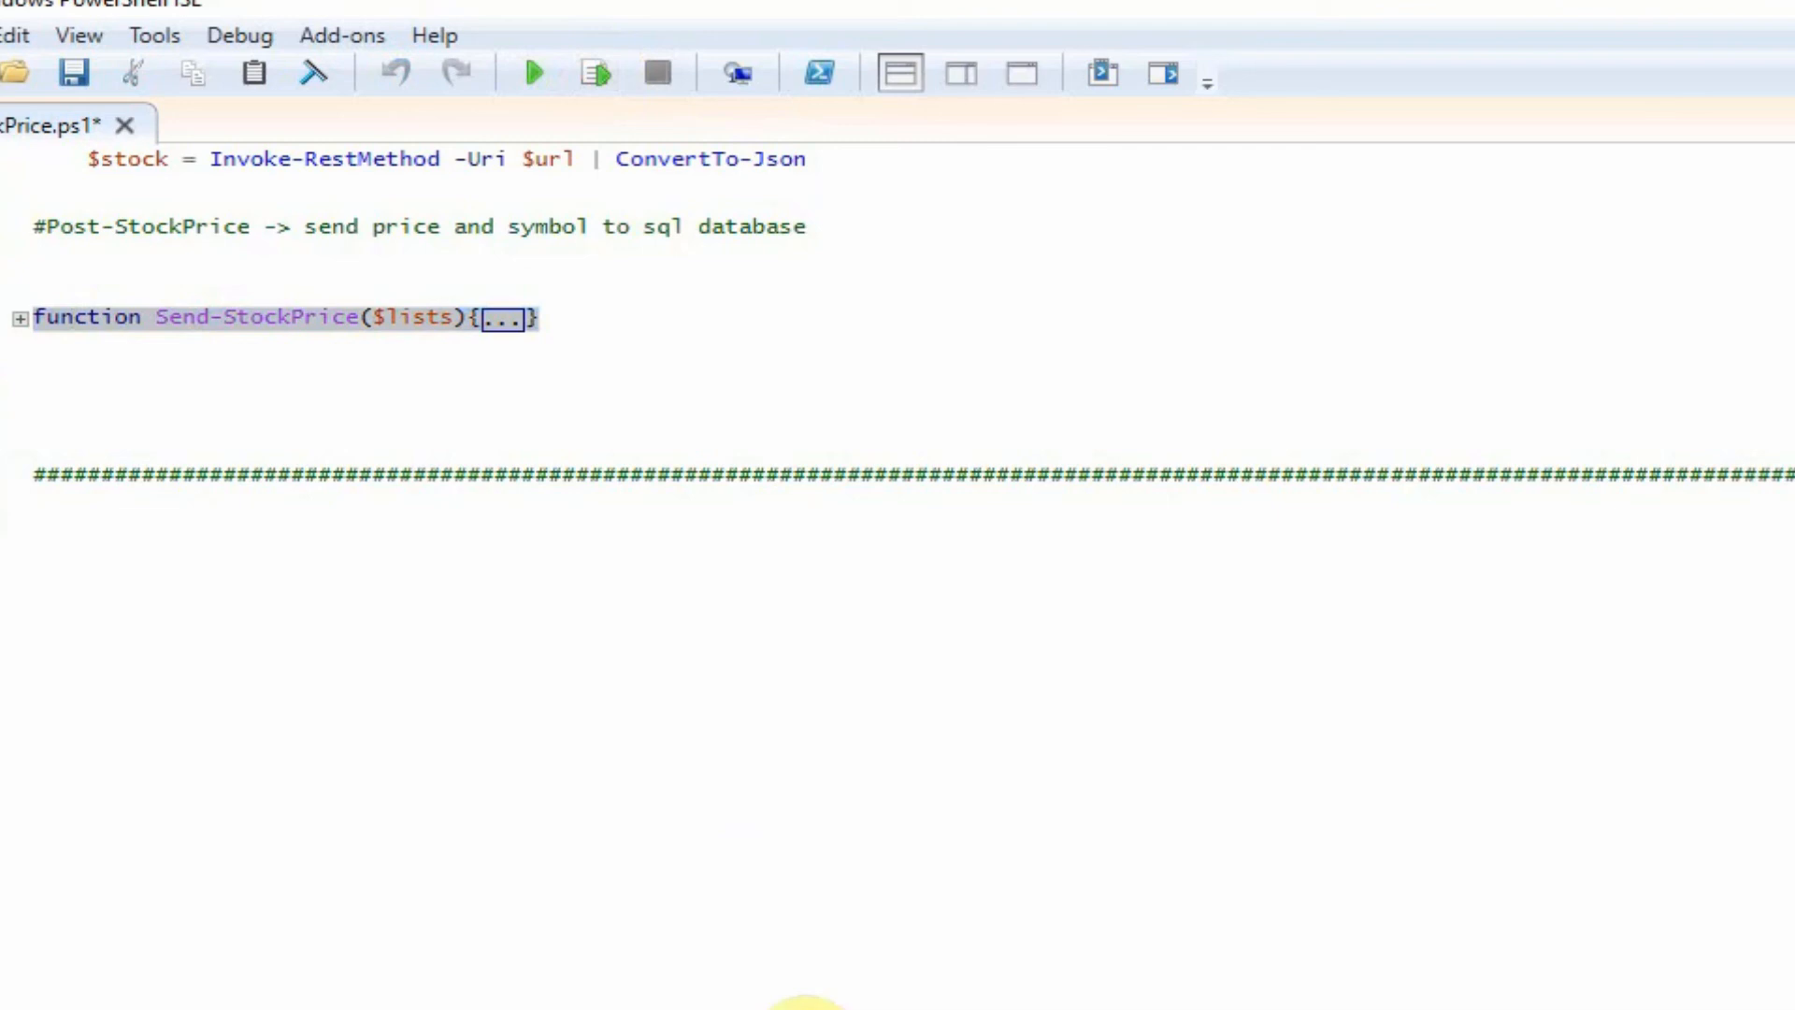
left_click(18, 318)
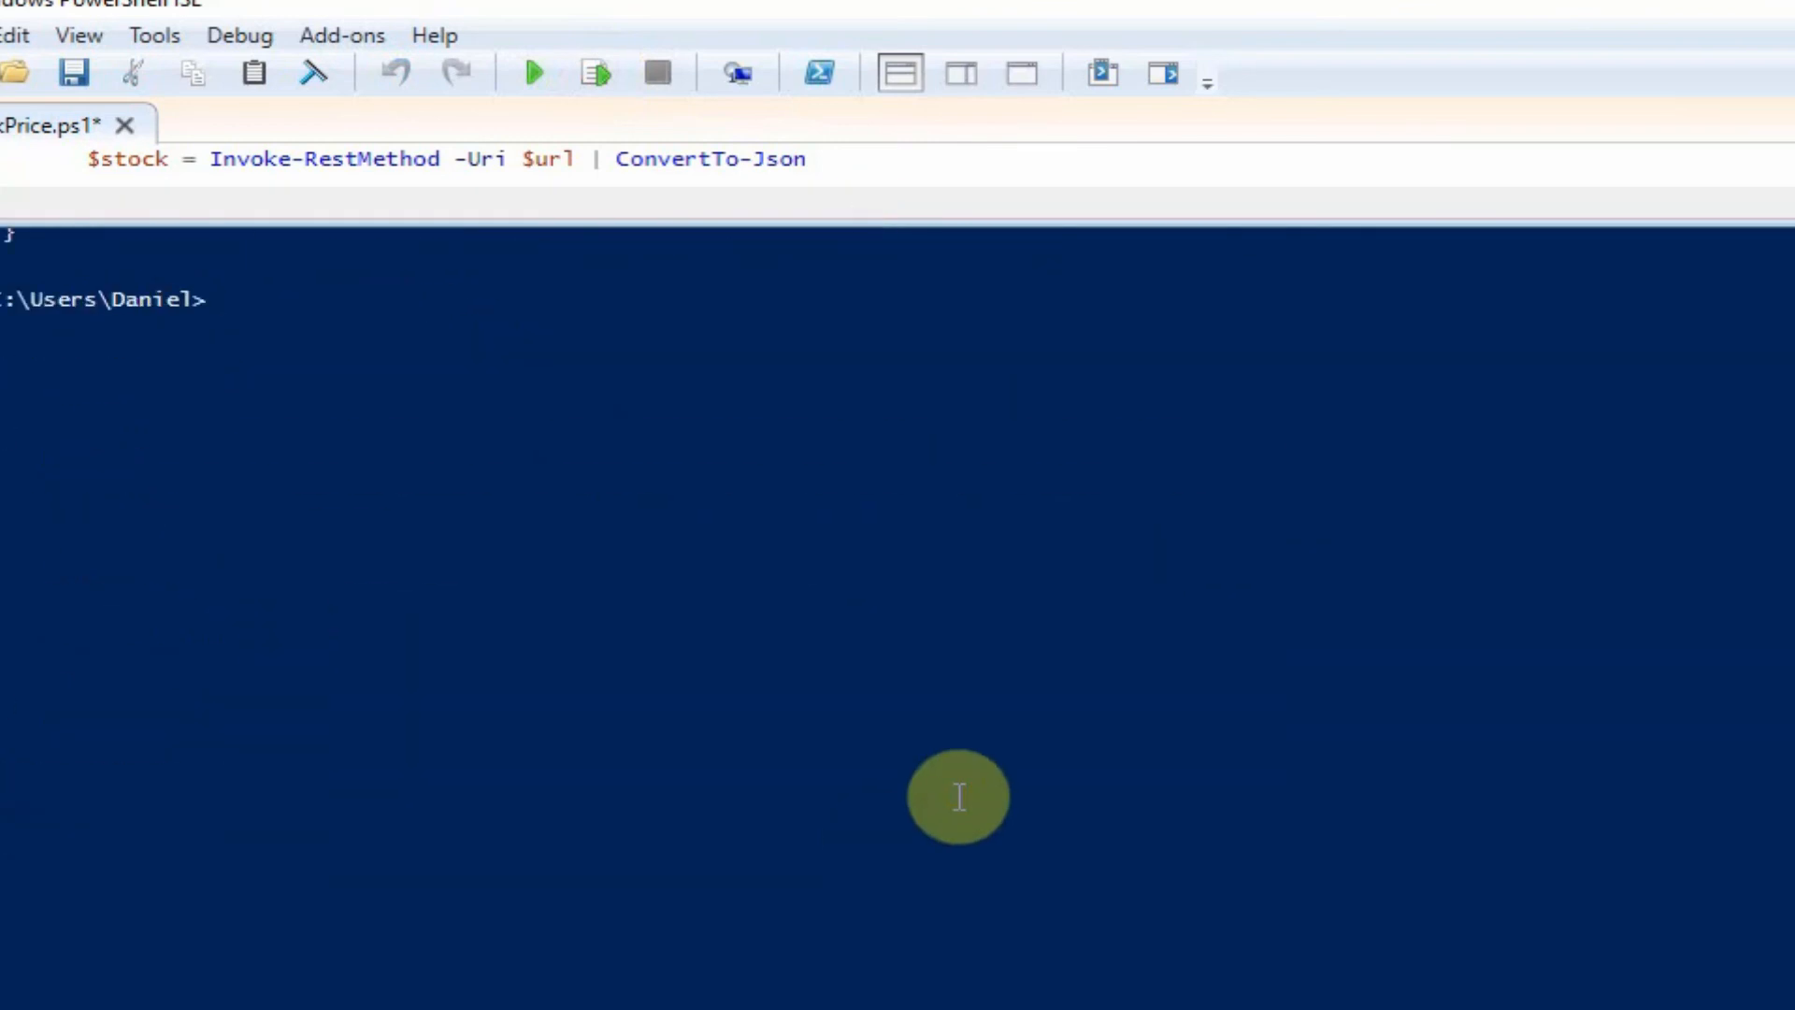
Enter Send-StockPrice -lists GOOG,AAPL,VOD in the console, replacing the mistyped dot with a comma
type("send-StockPrice -lists")
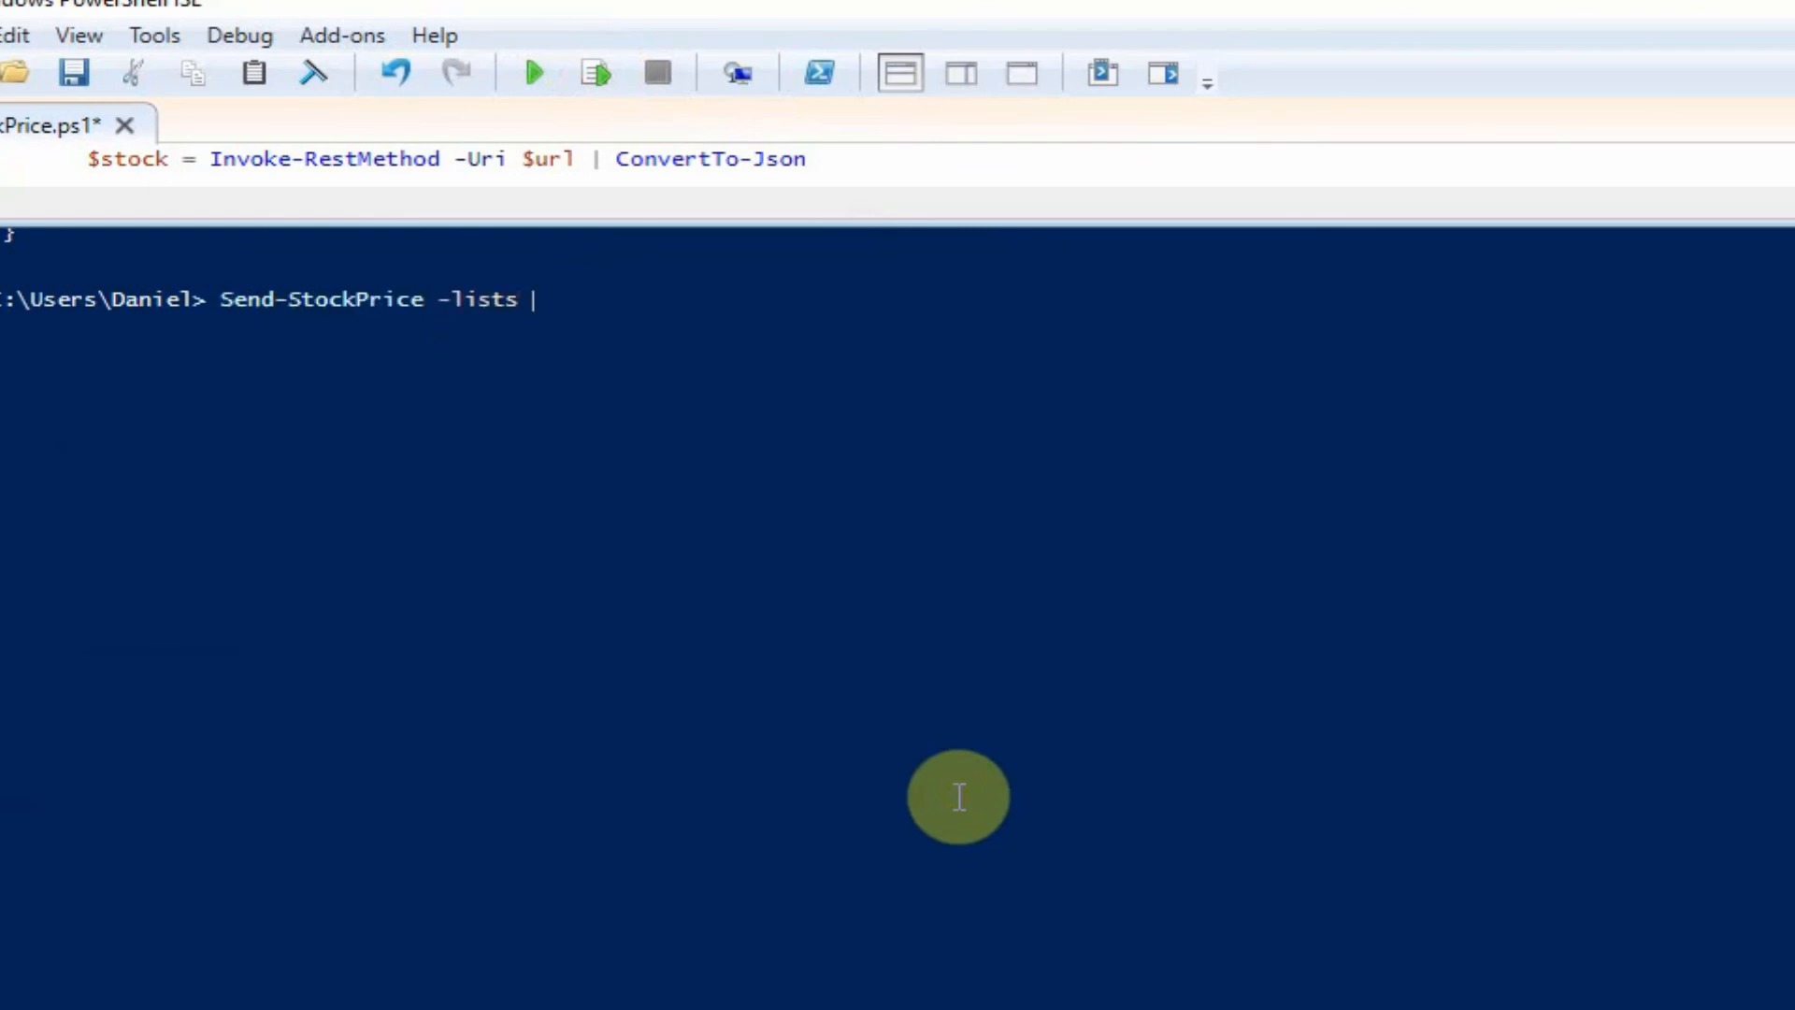
type("G")
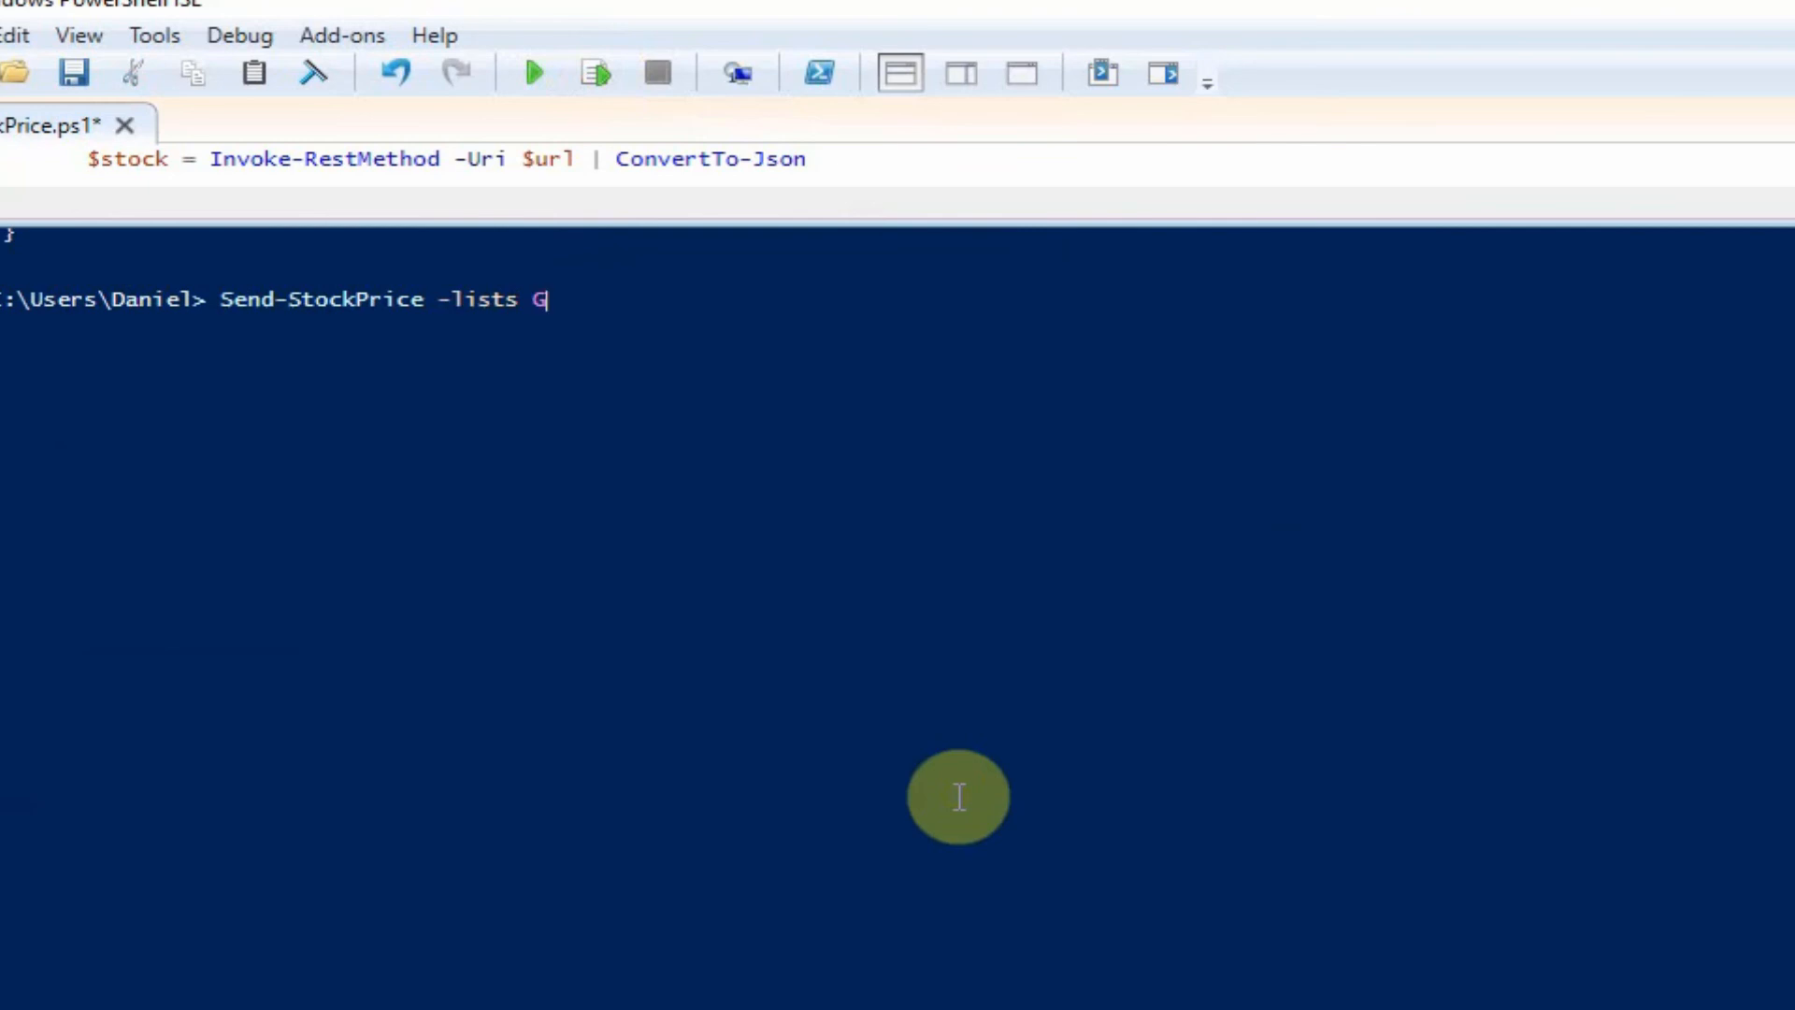
type("OOG")
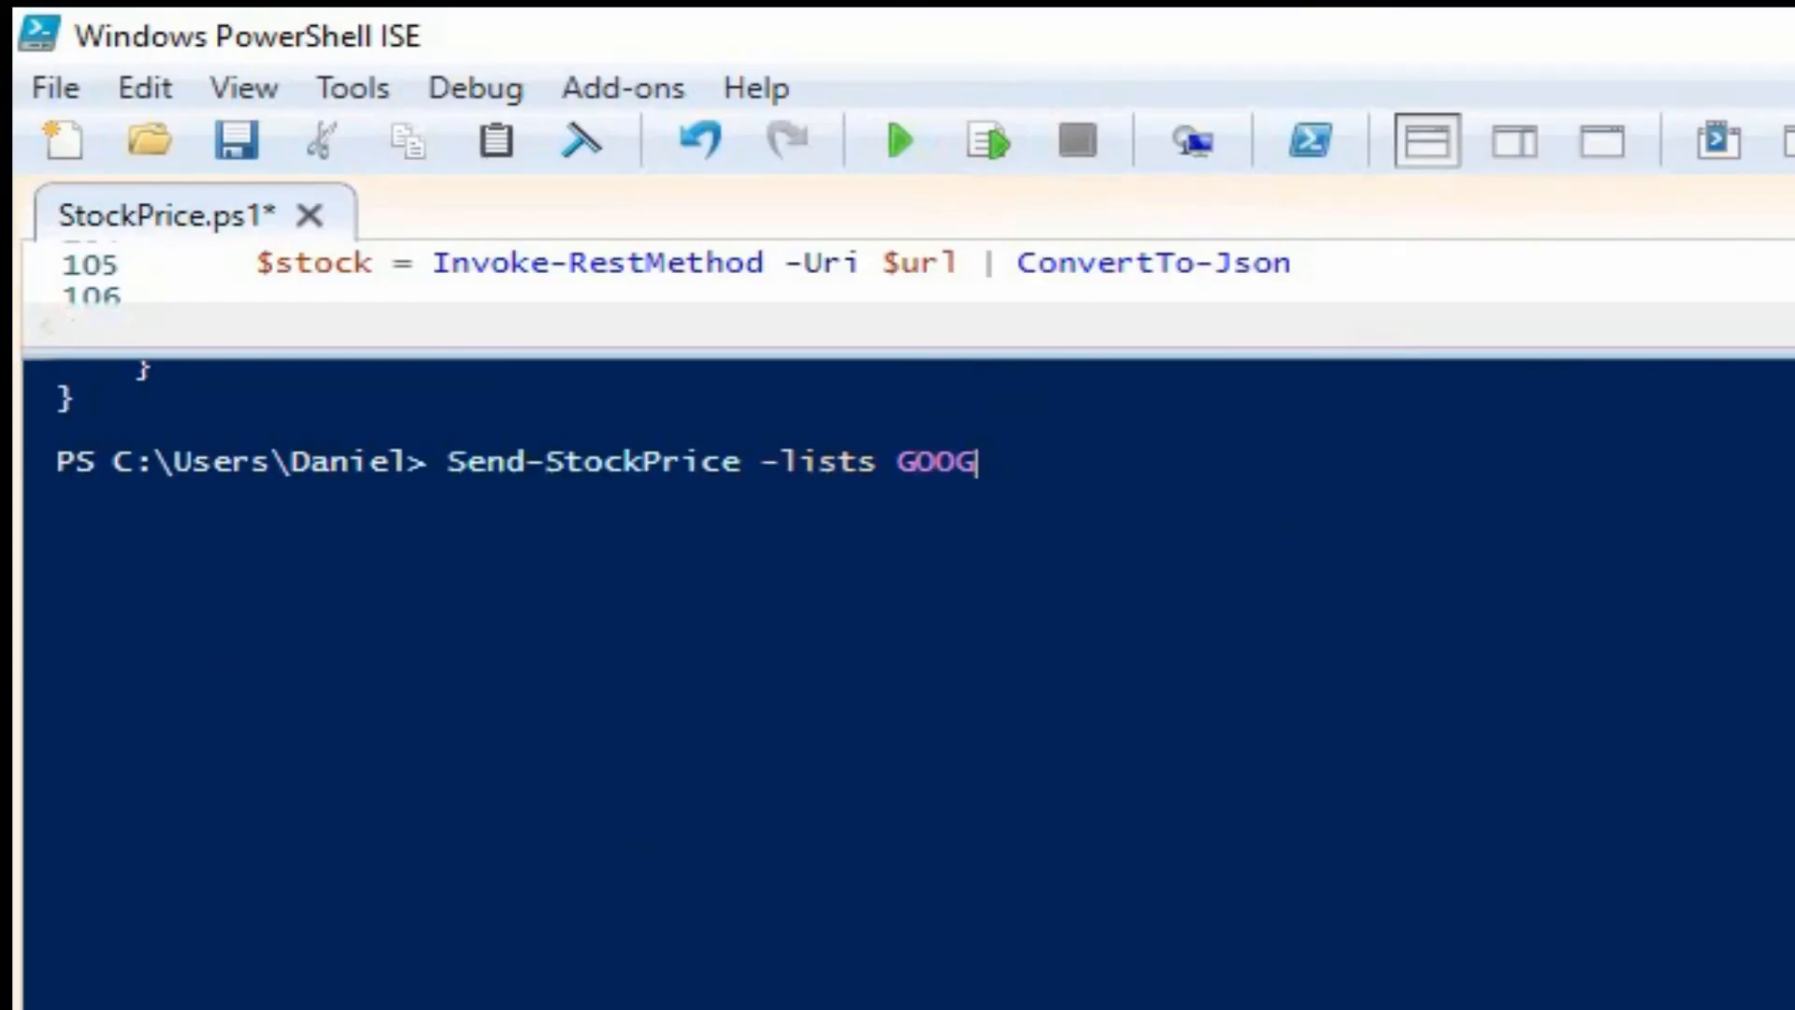
type(".A")
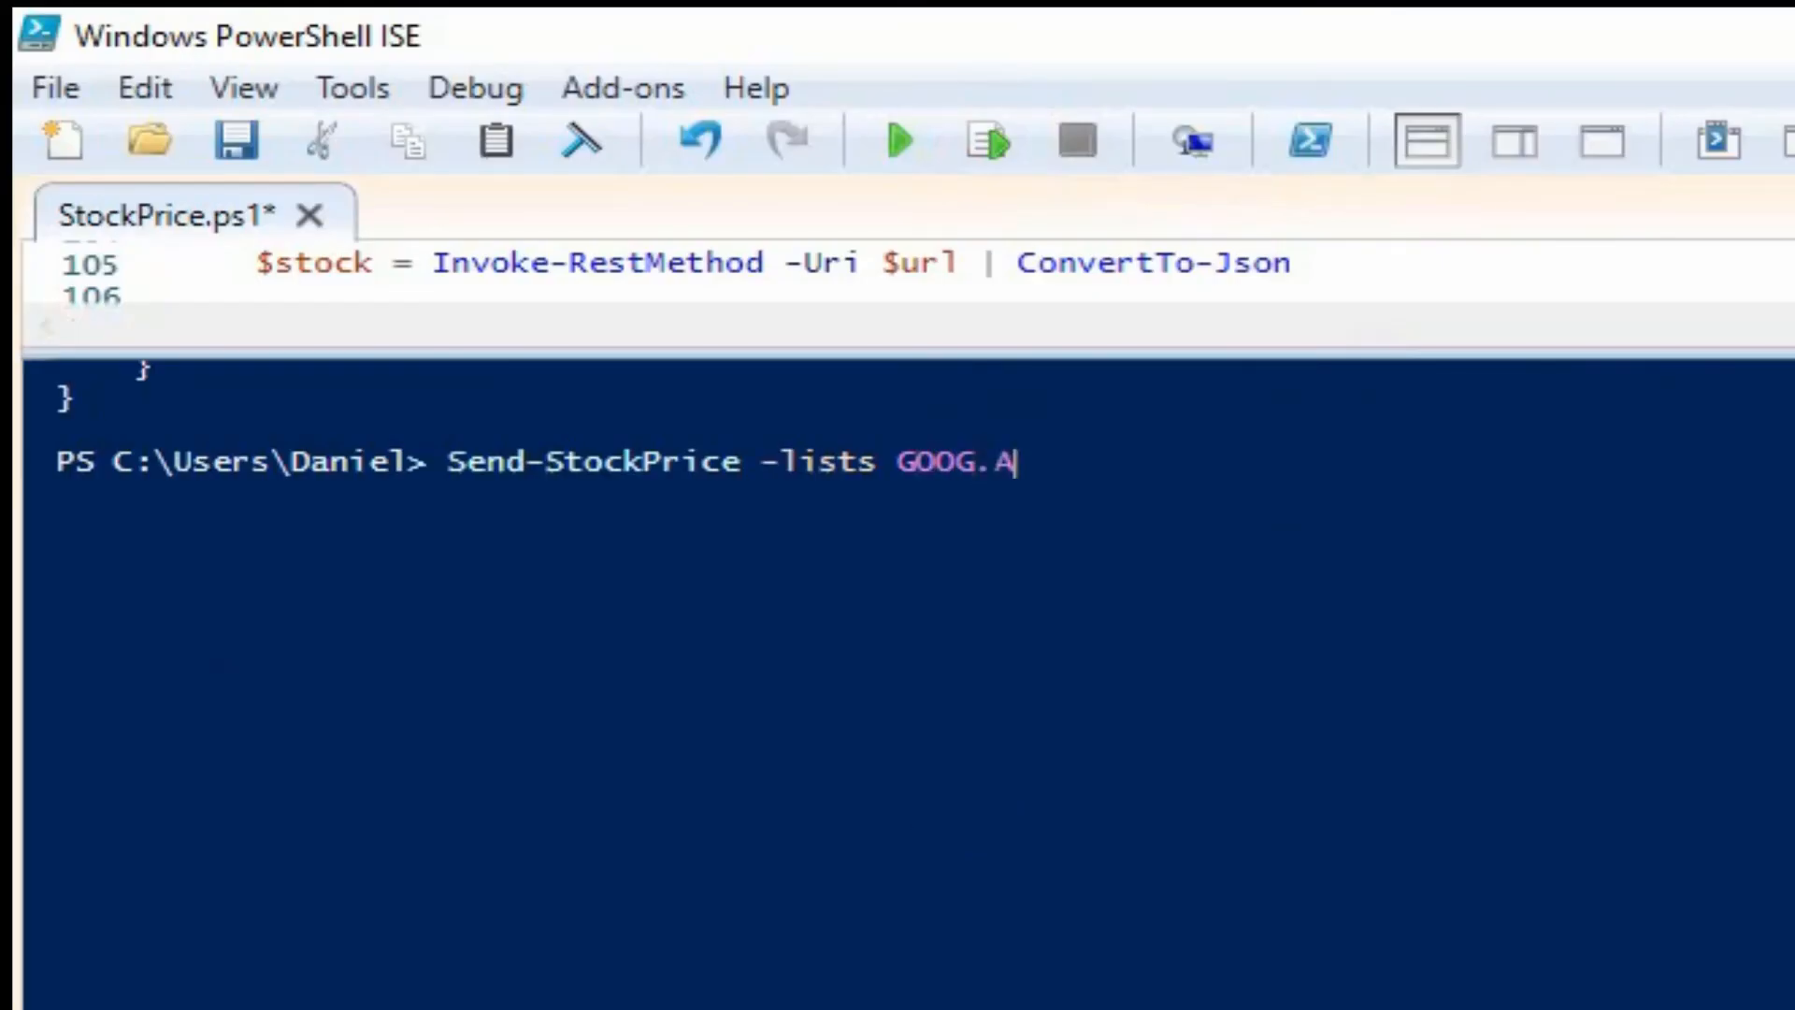
type("APL")
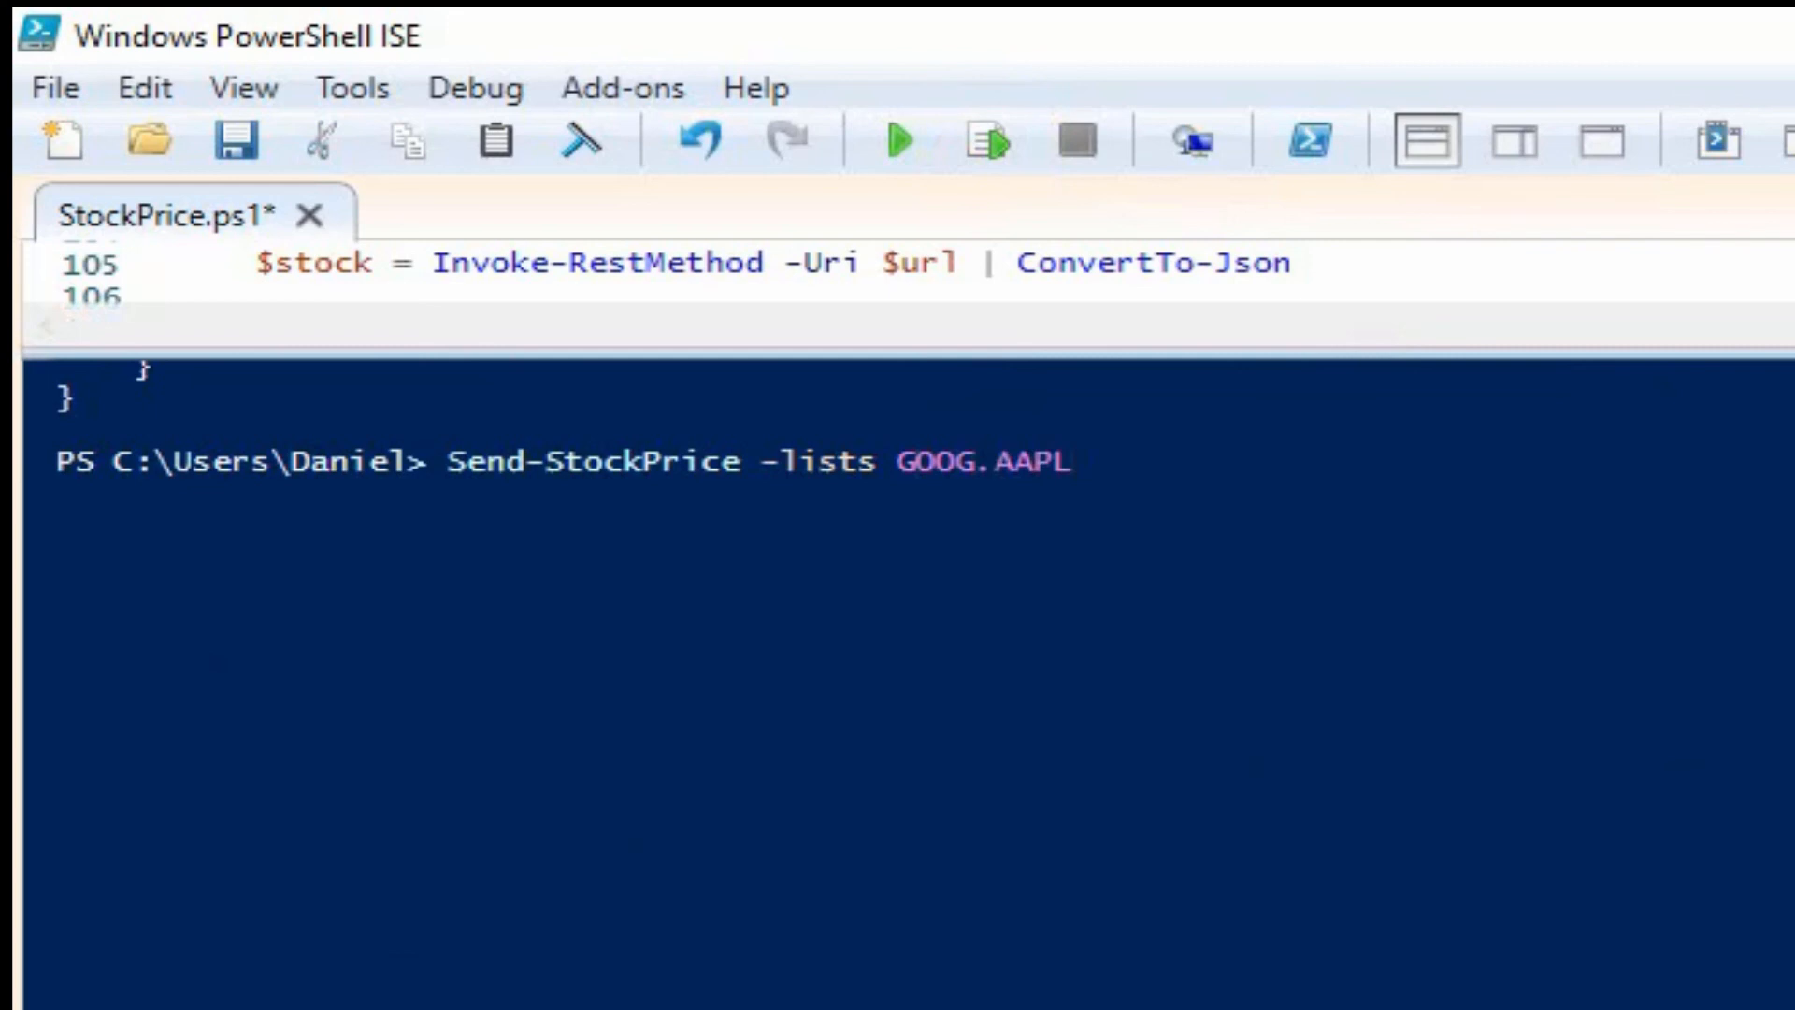
type("|")
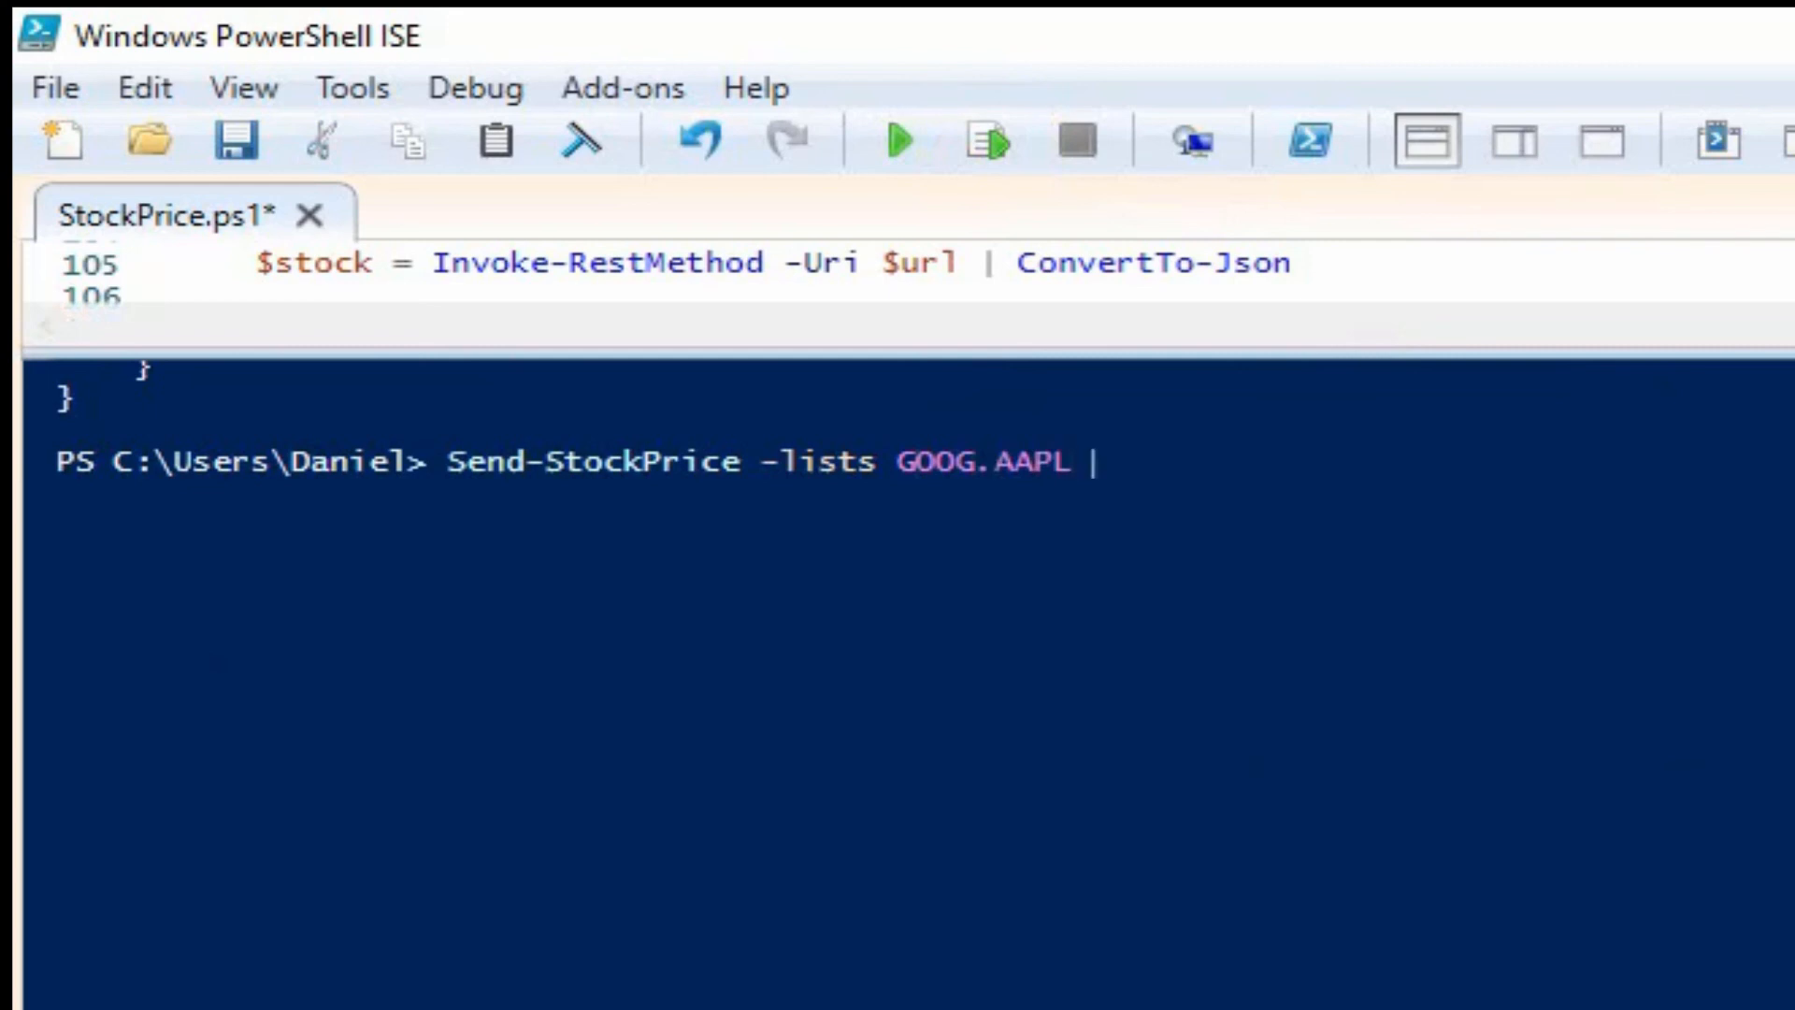
type(",")
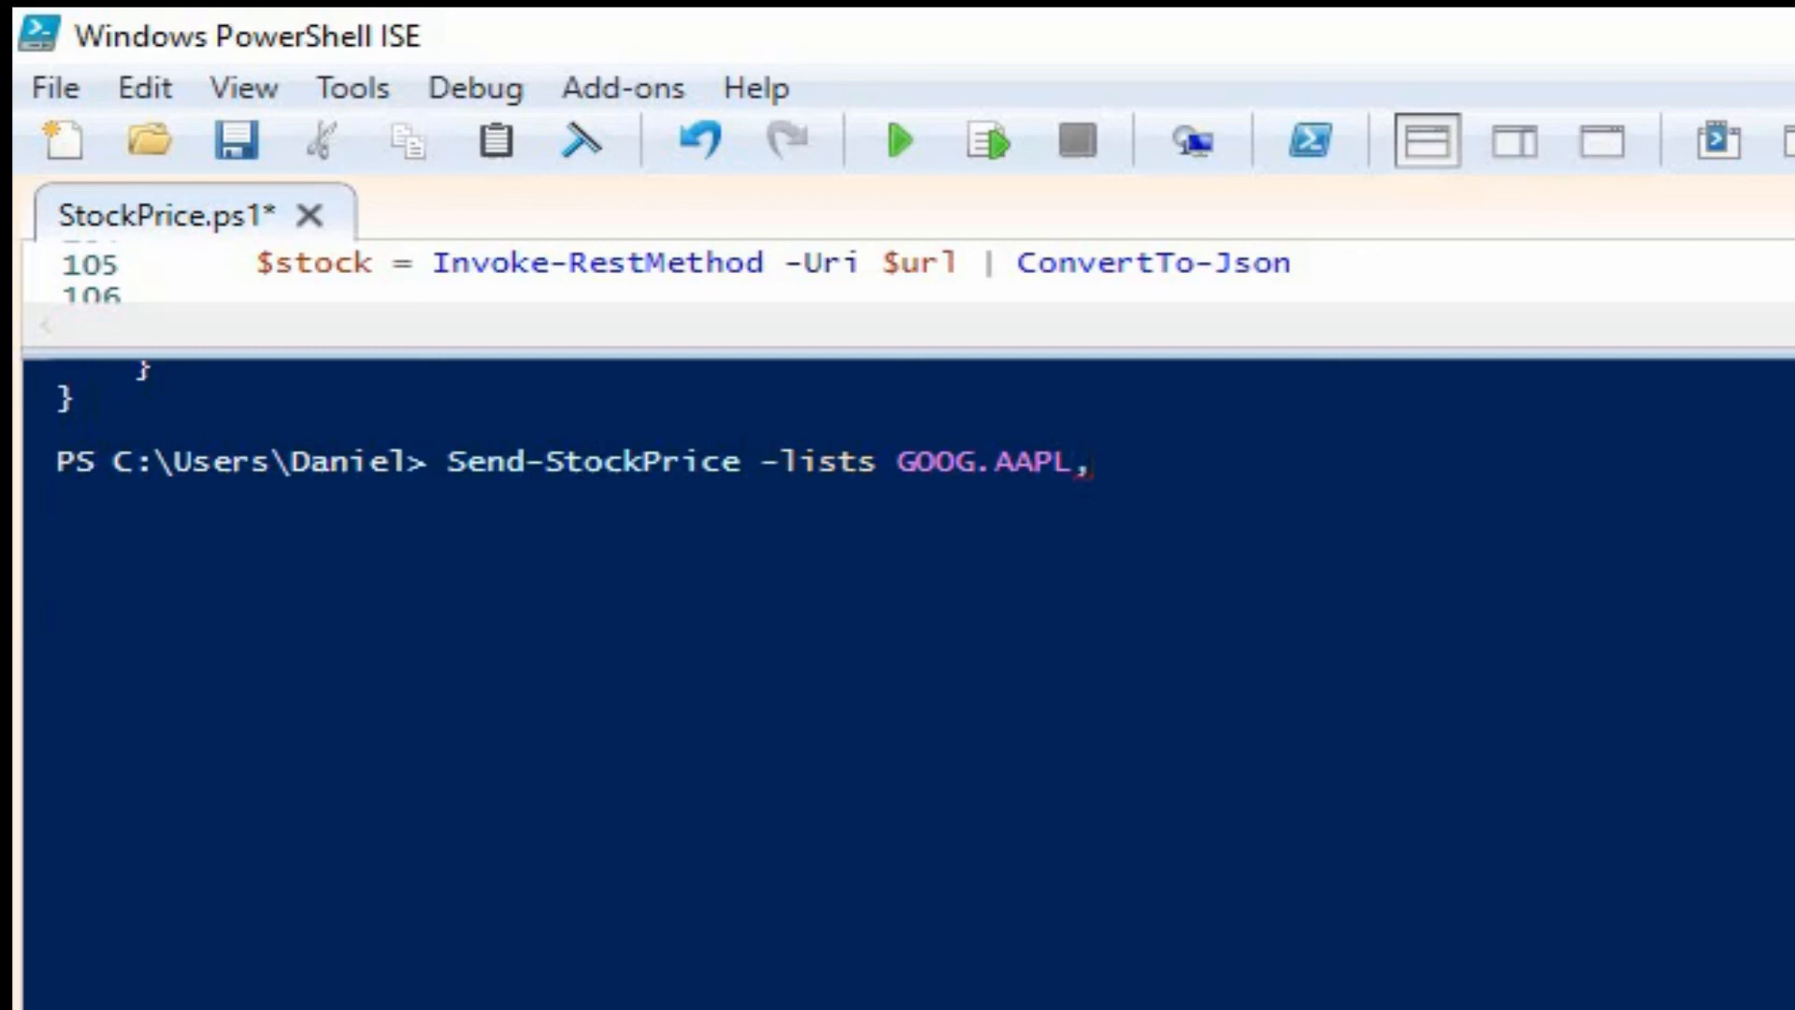
type("VO")
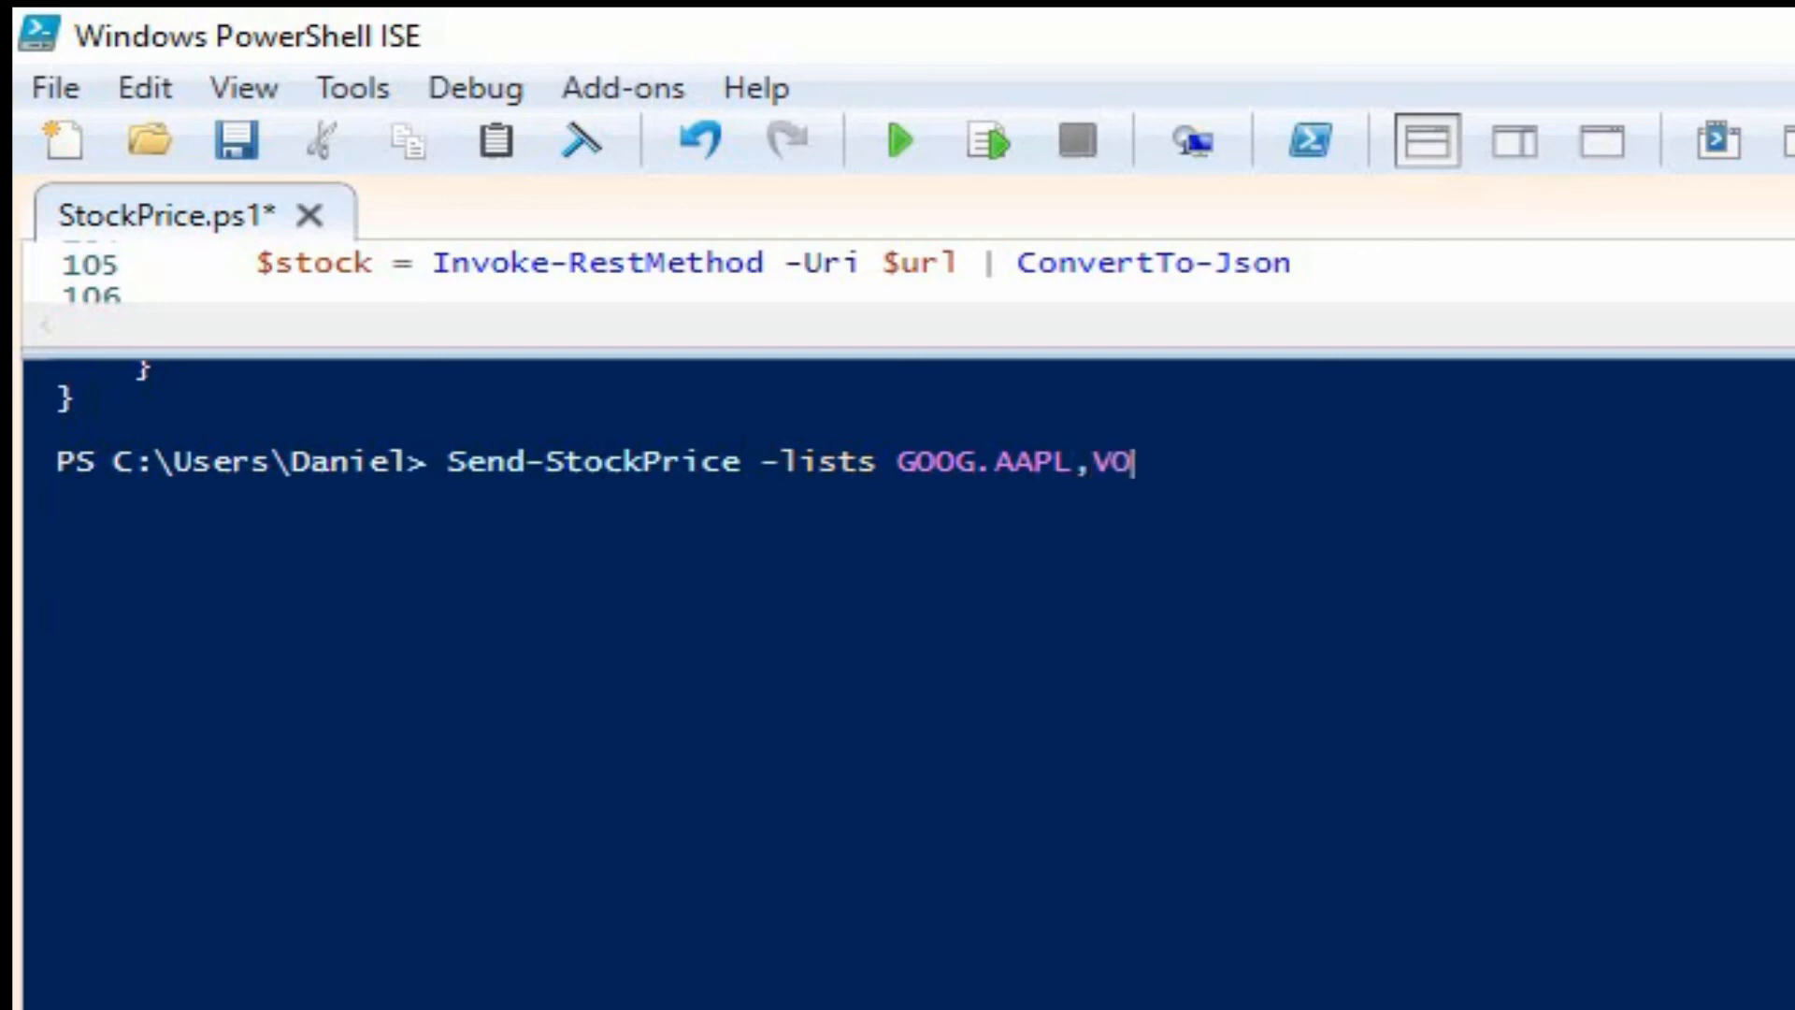
type("D")
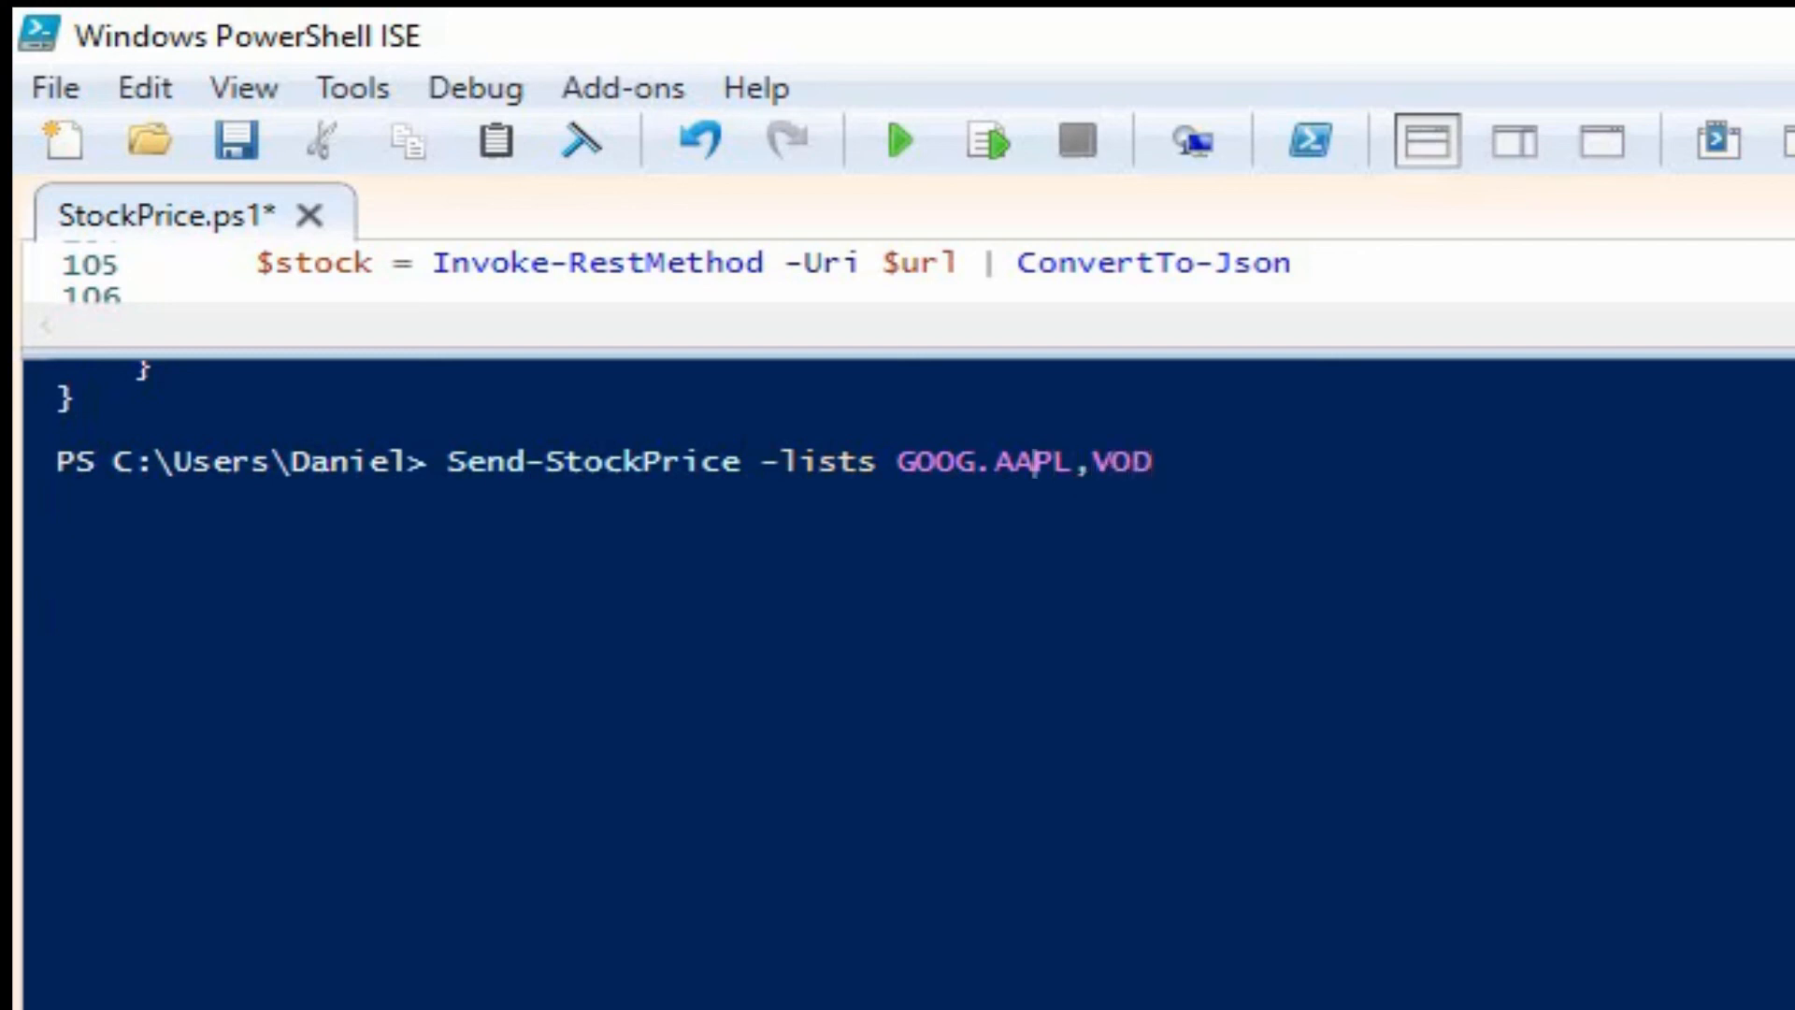
key("Backspace")
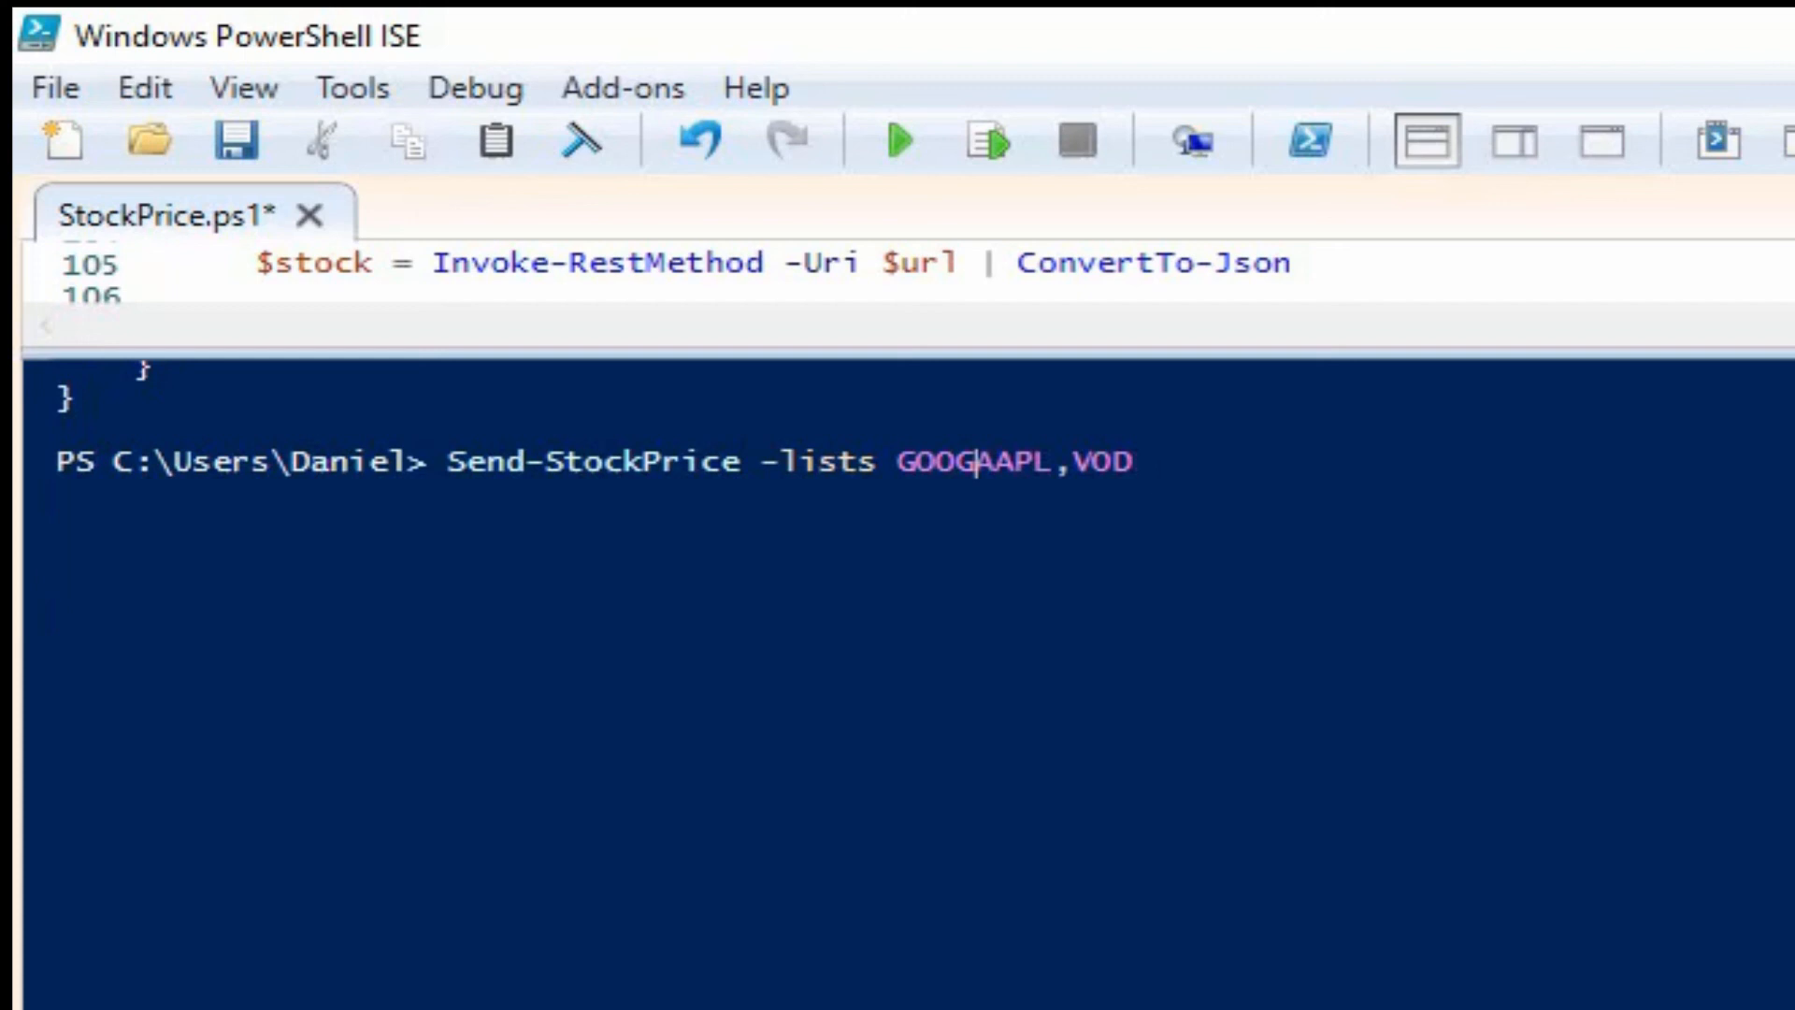
type(",")
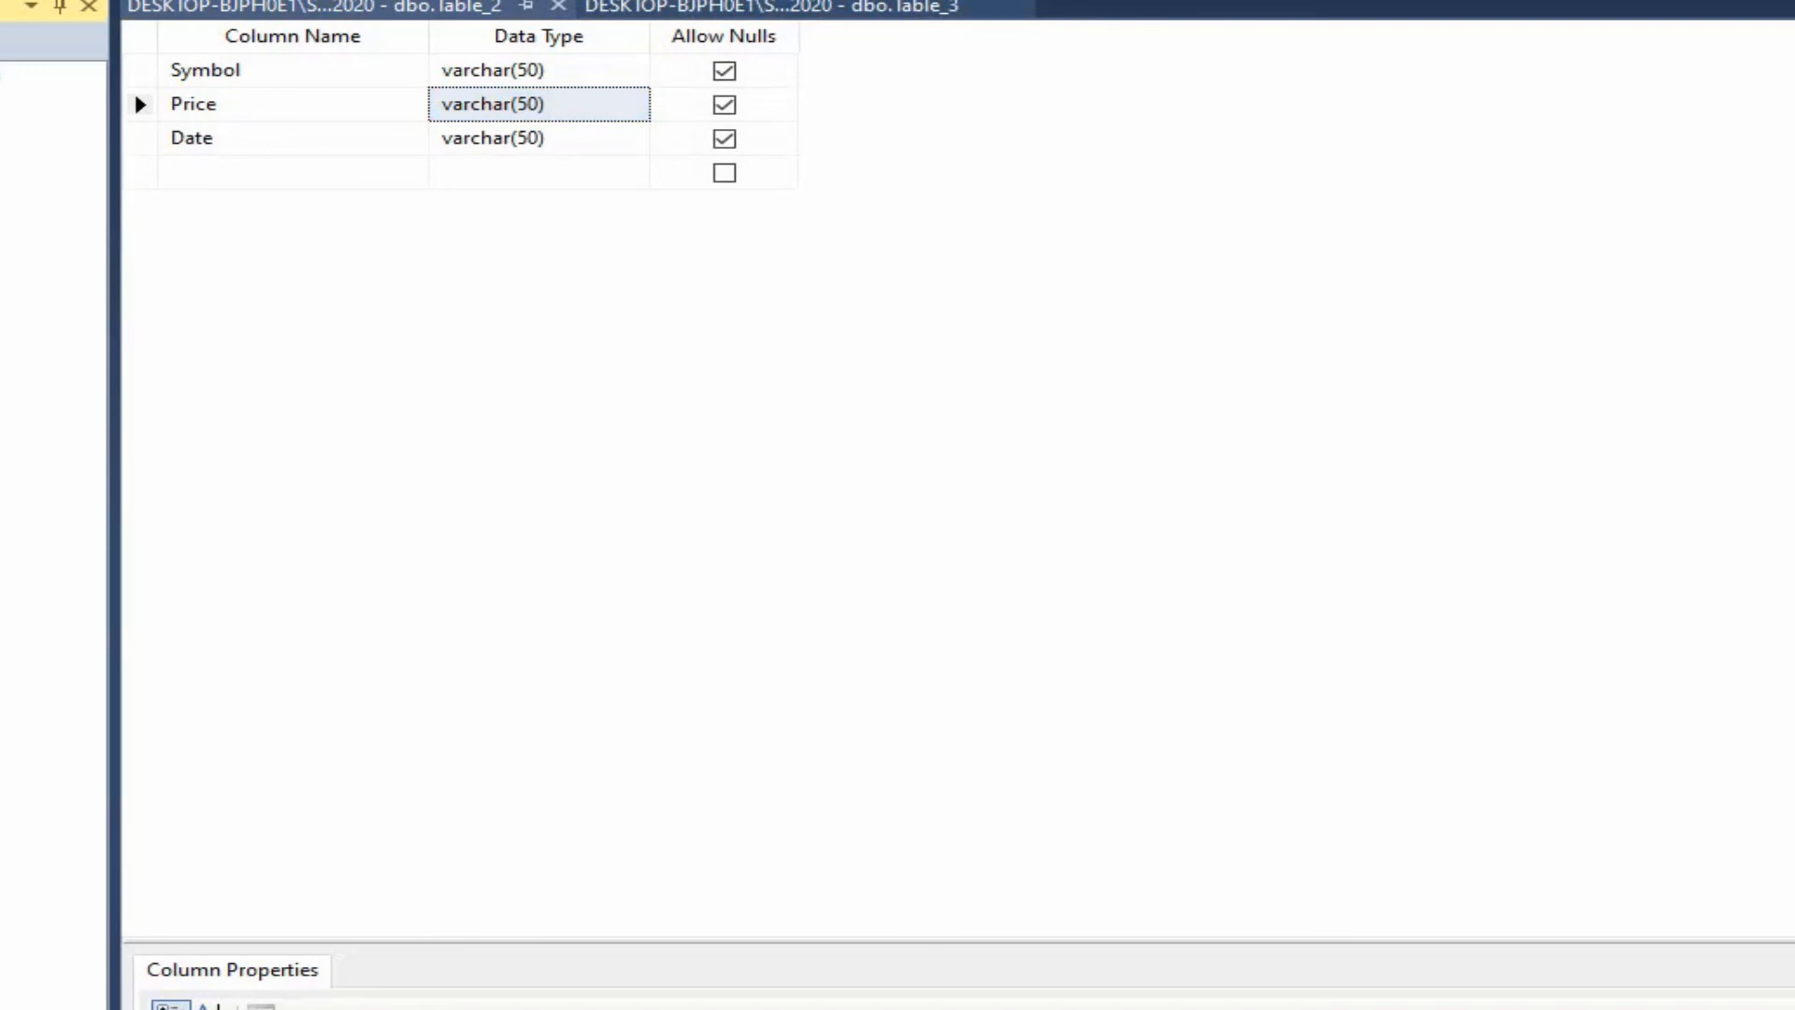
mouse_move(1048, 331)
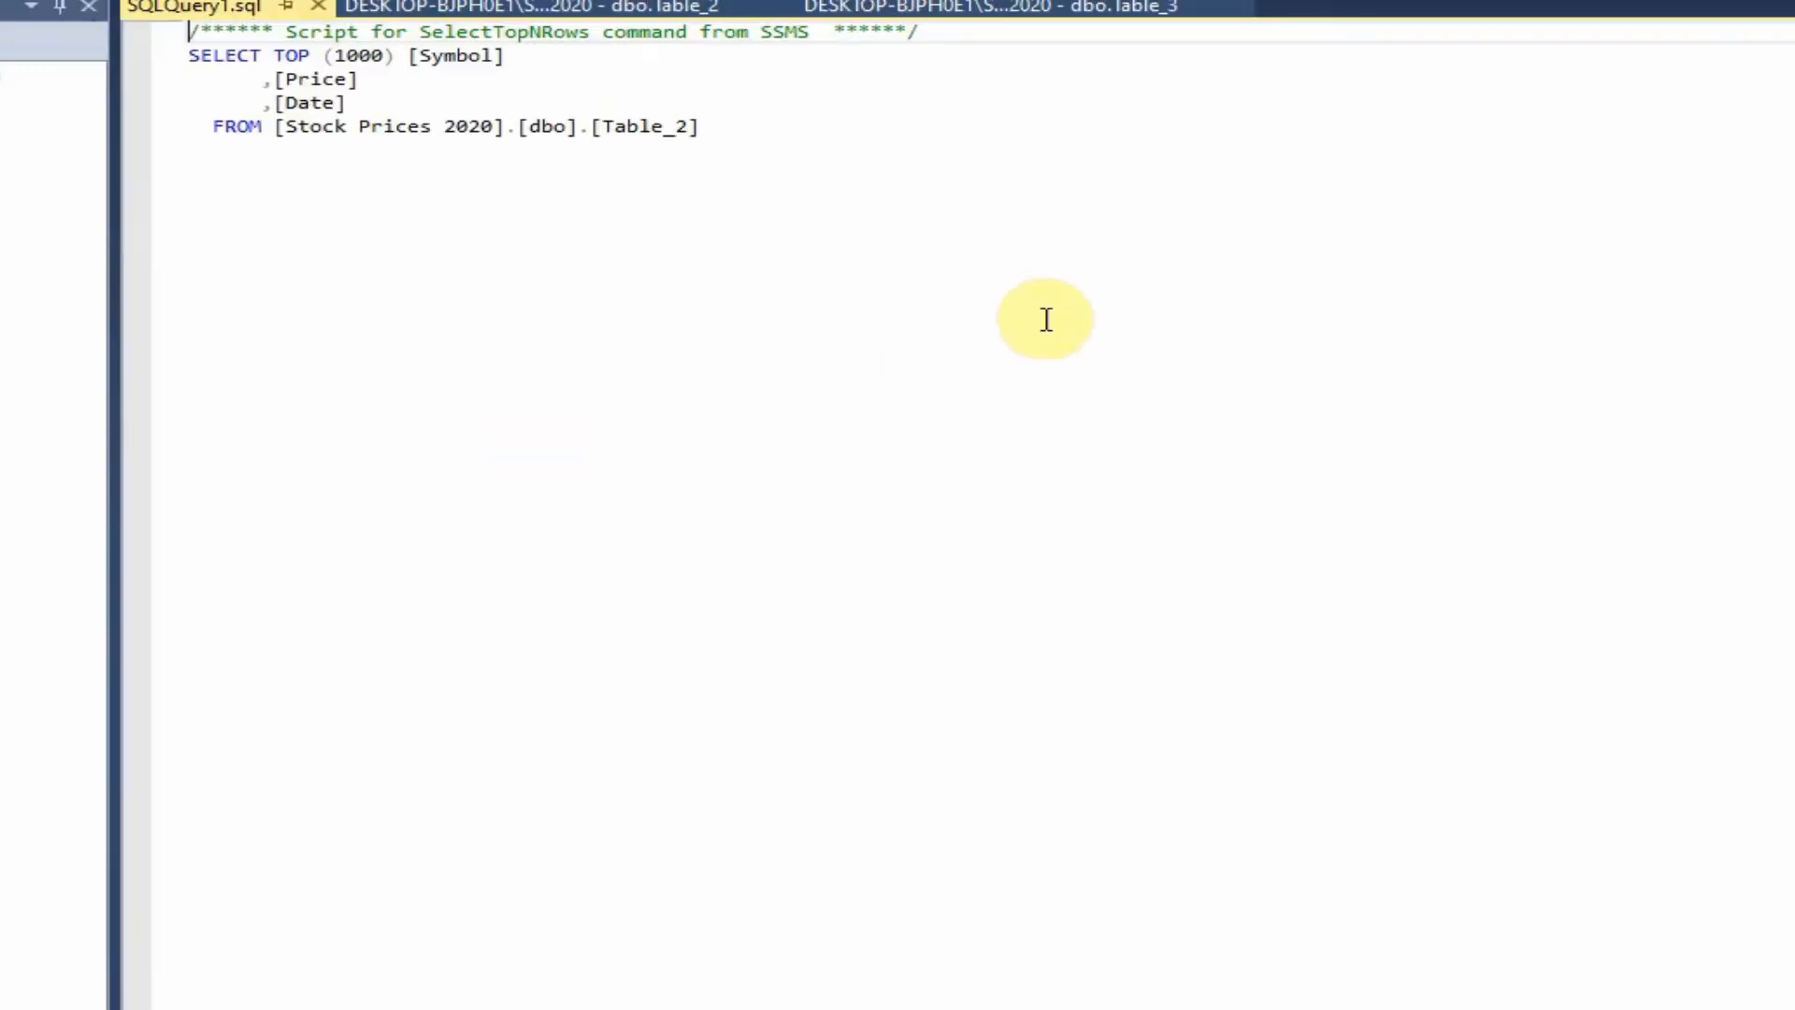
Run the SELECT TOP 1000 query and inspect the new 11 December GOOG, AAPL and VOD rows and timestamps
key("F5")
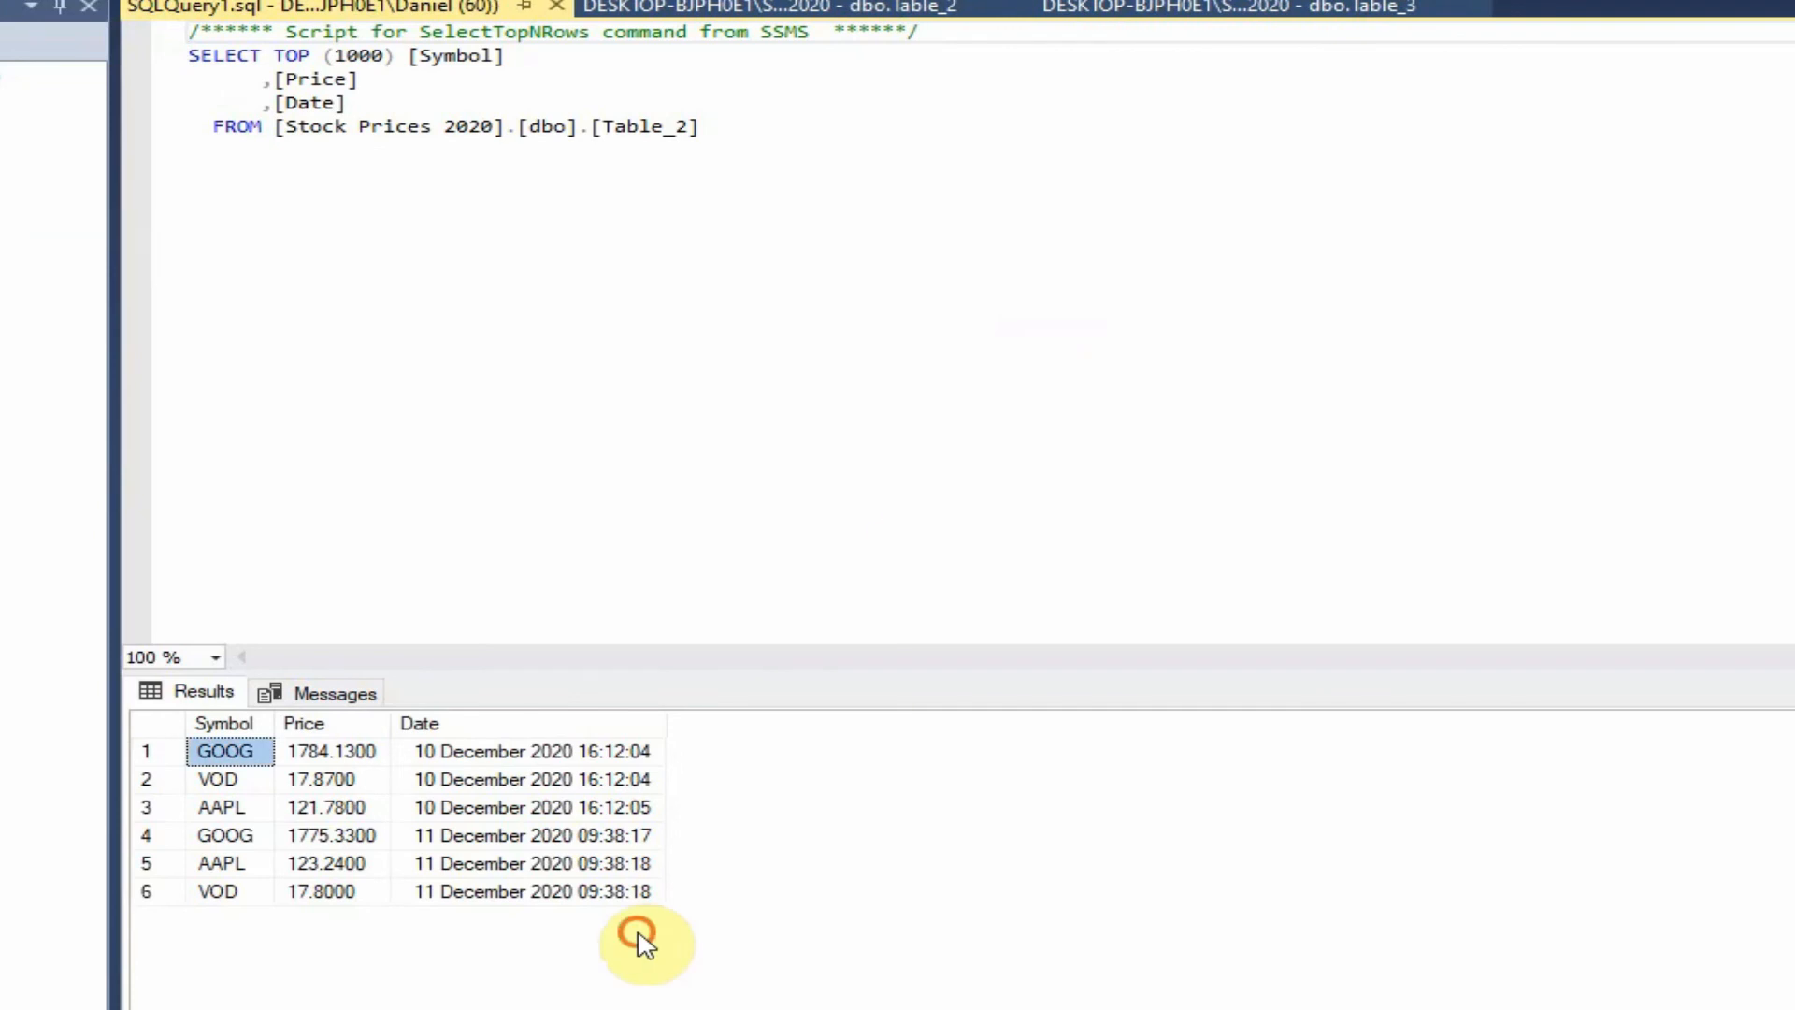
left_click(226, 835)
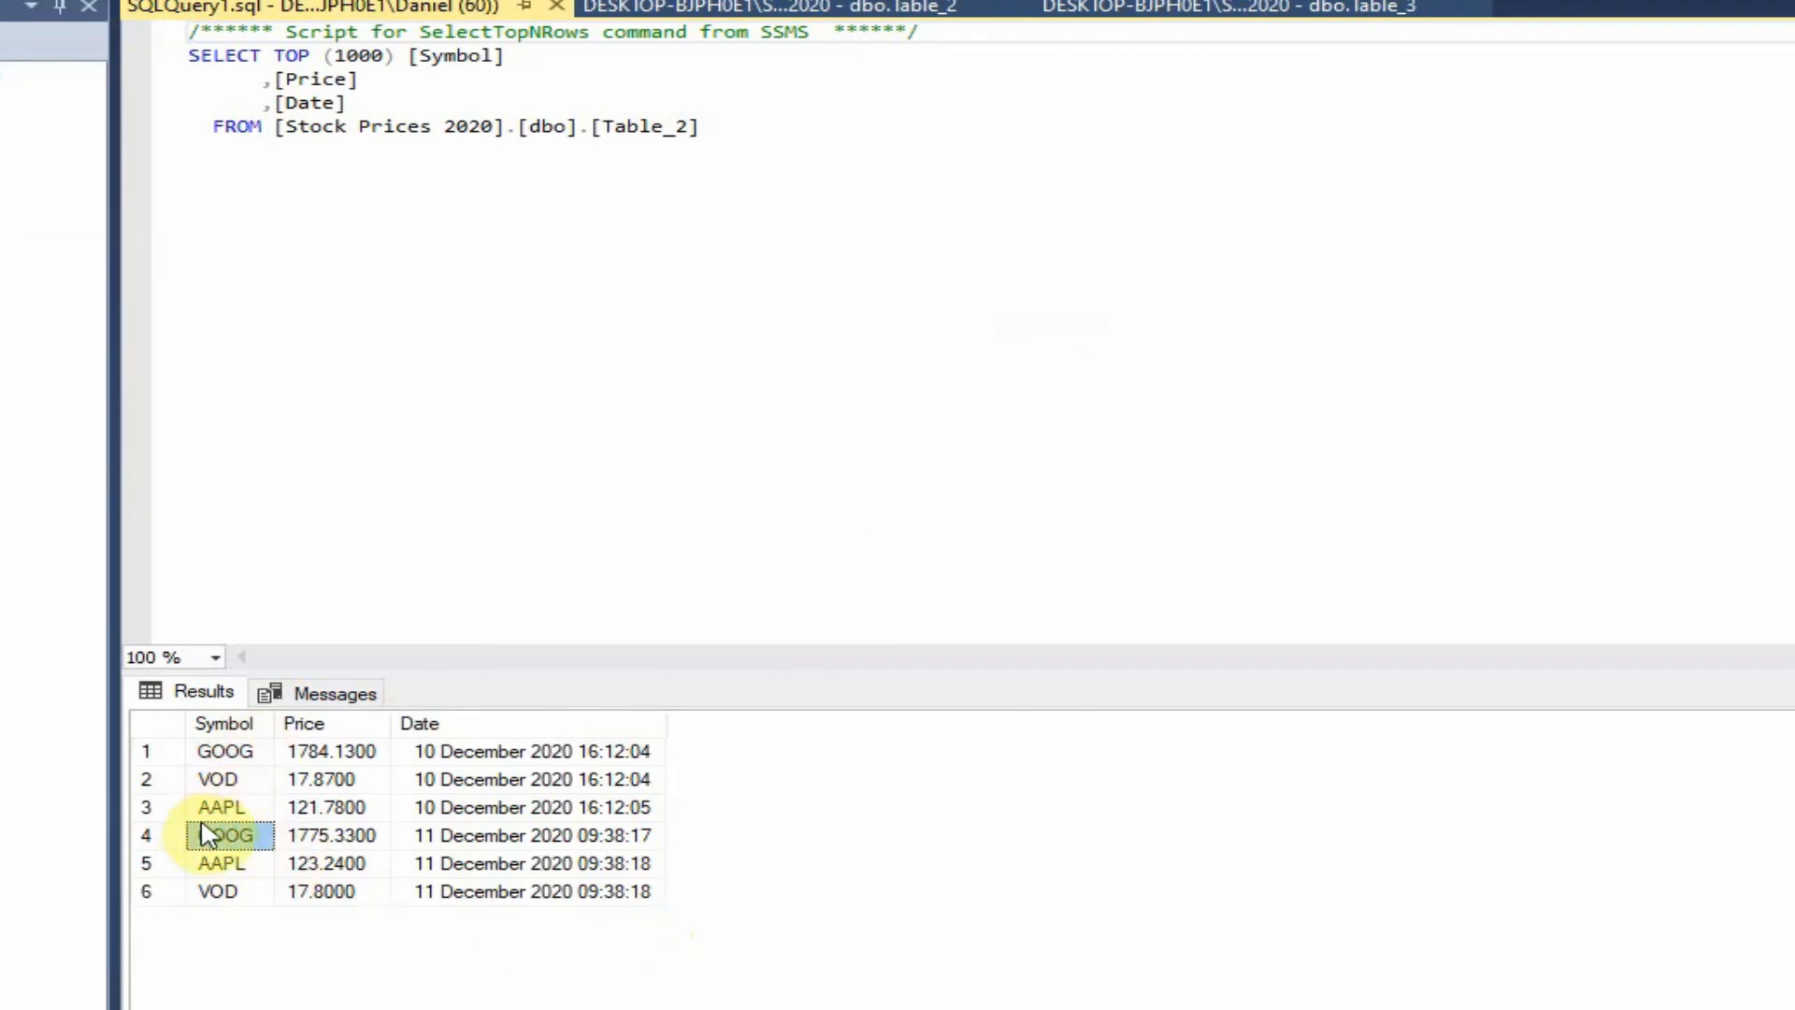
left_click(225, 834)
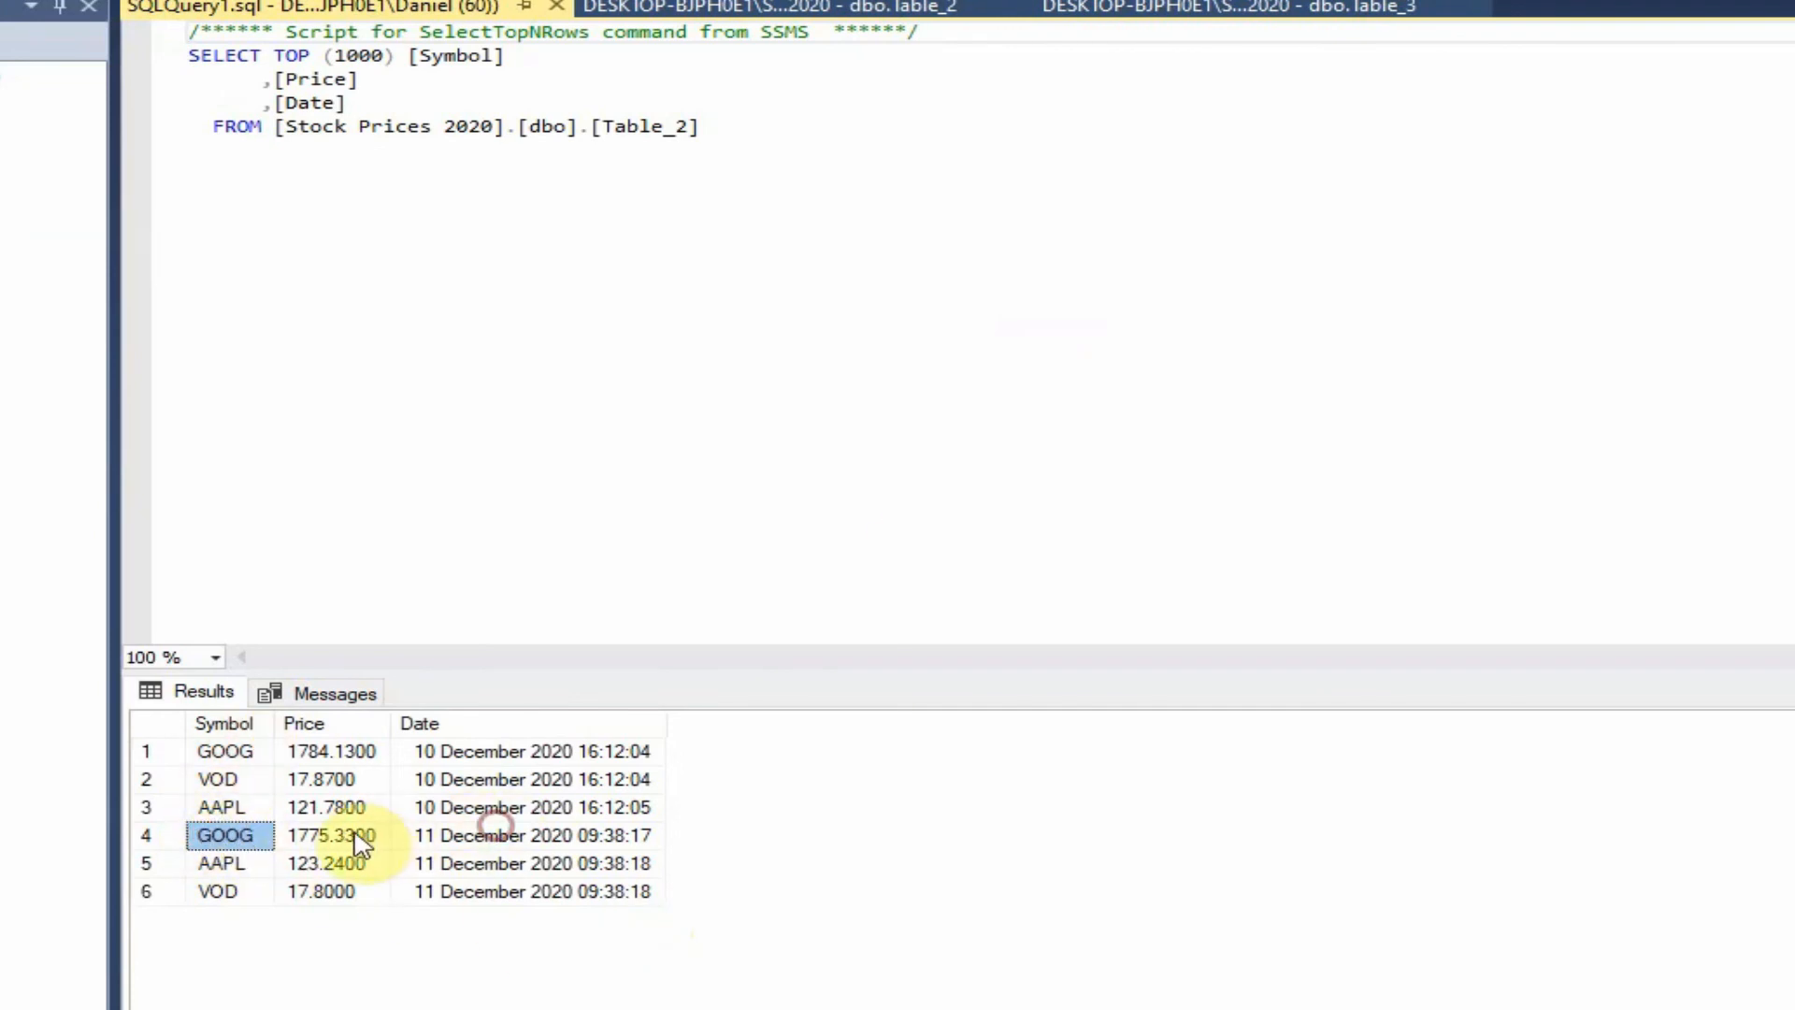
left_click(526, 834)
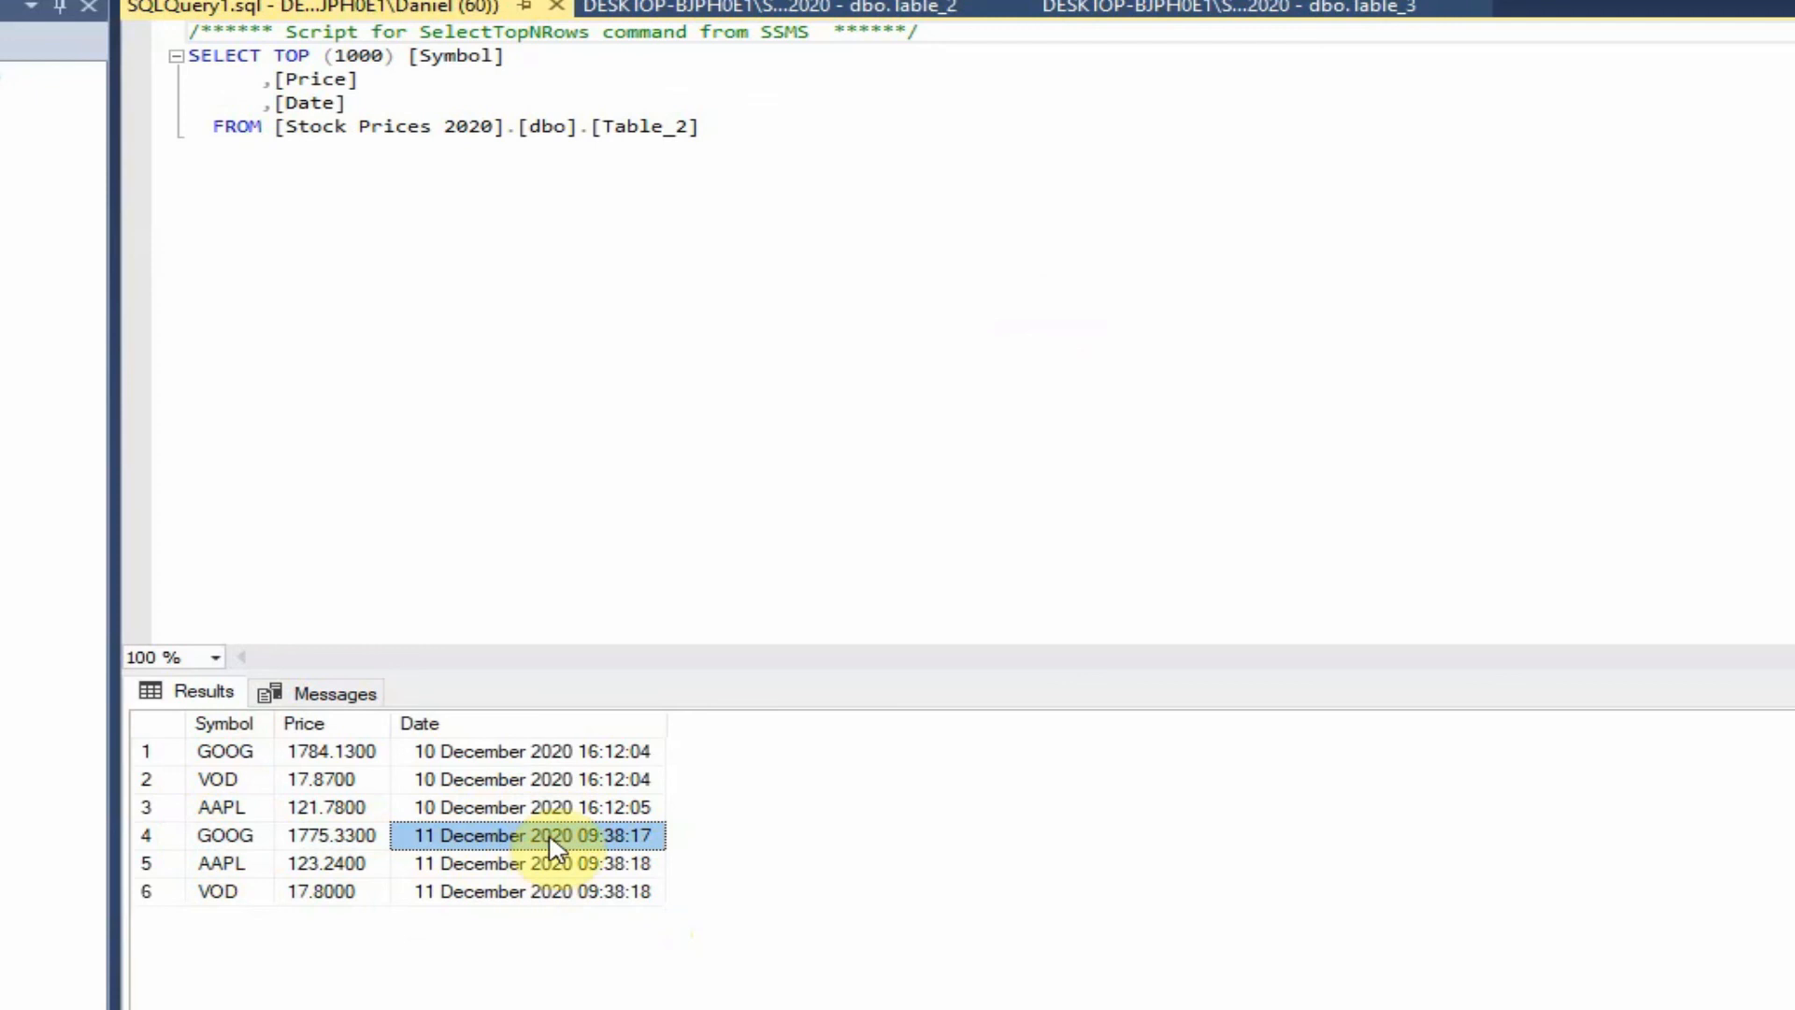
left_click(222, 834)
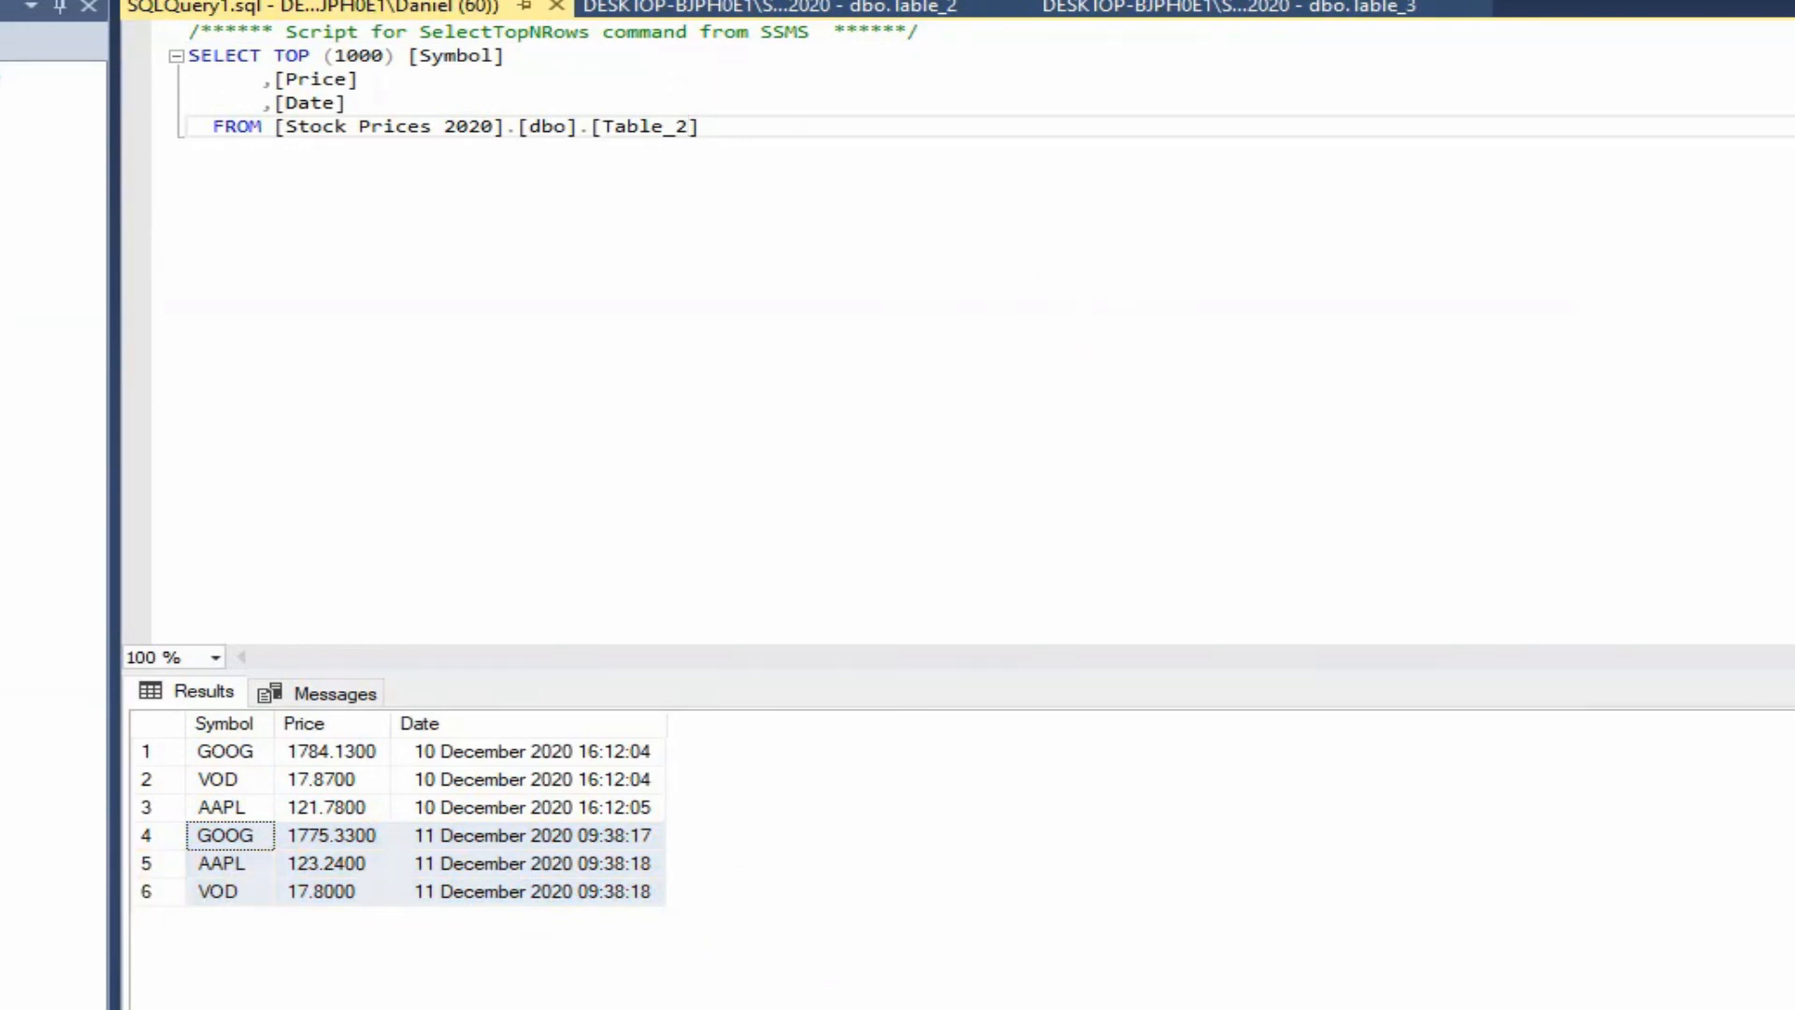
left_click(21, 999)
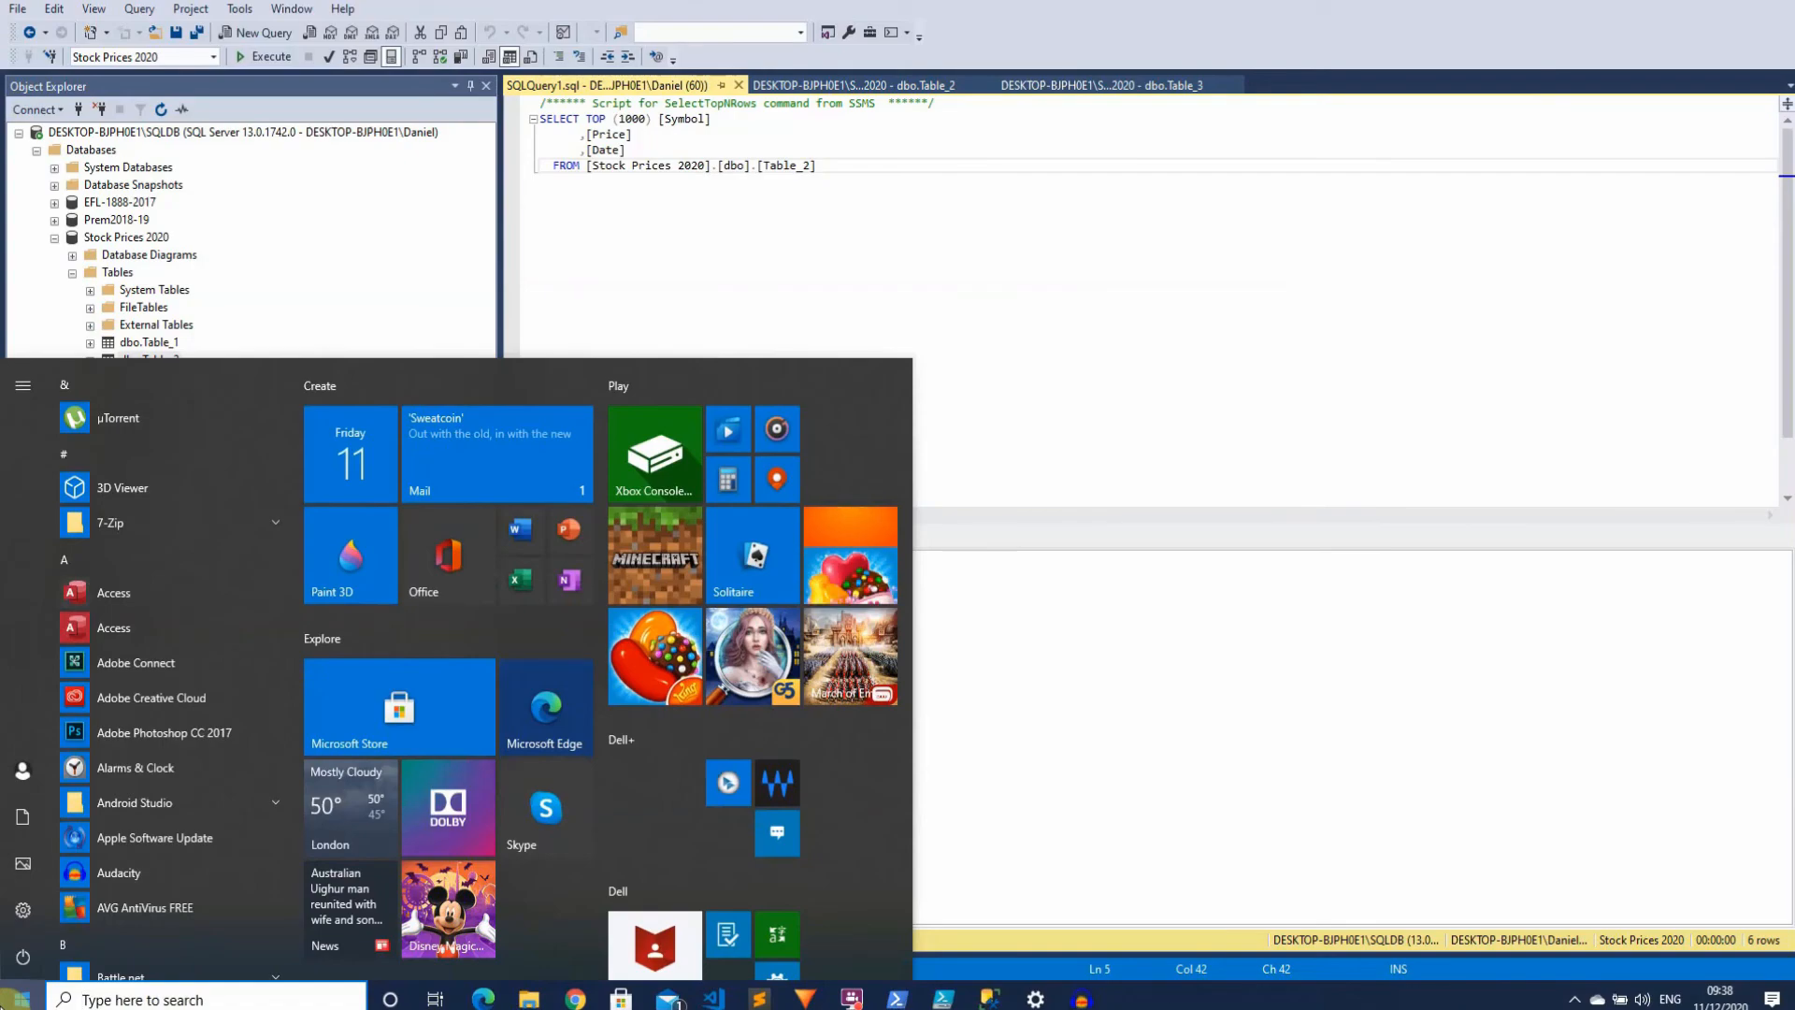
Search the Start menu for 'window t' and launch Task Scheduler
type("window")
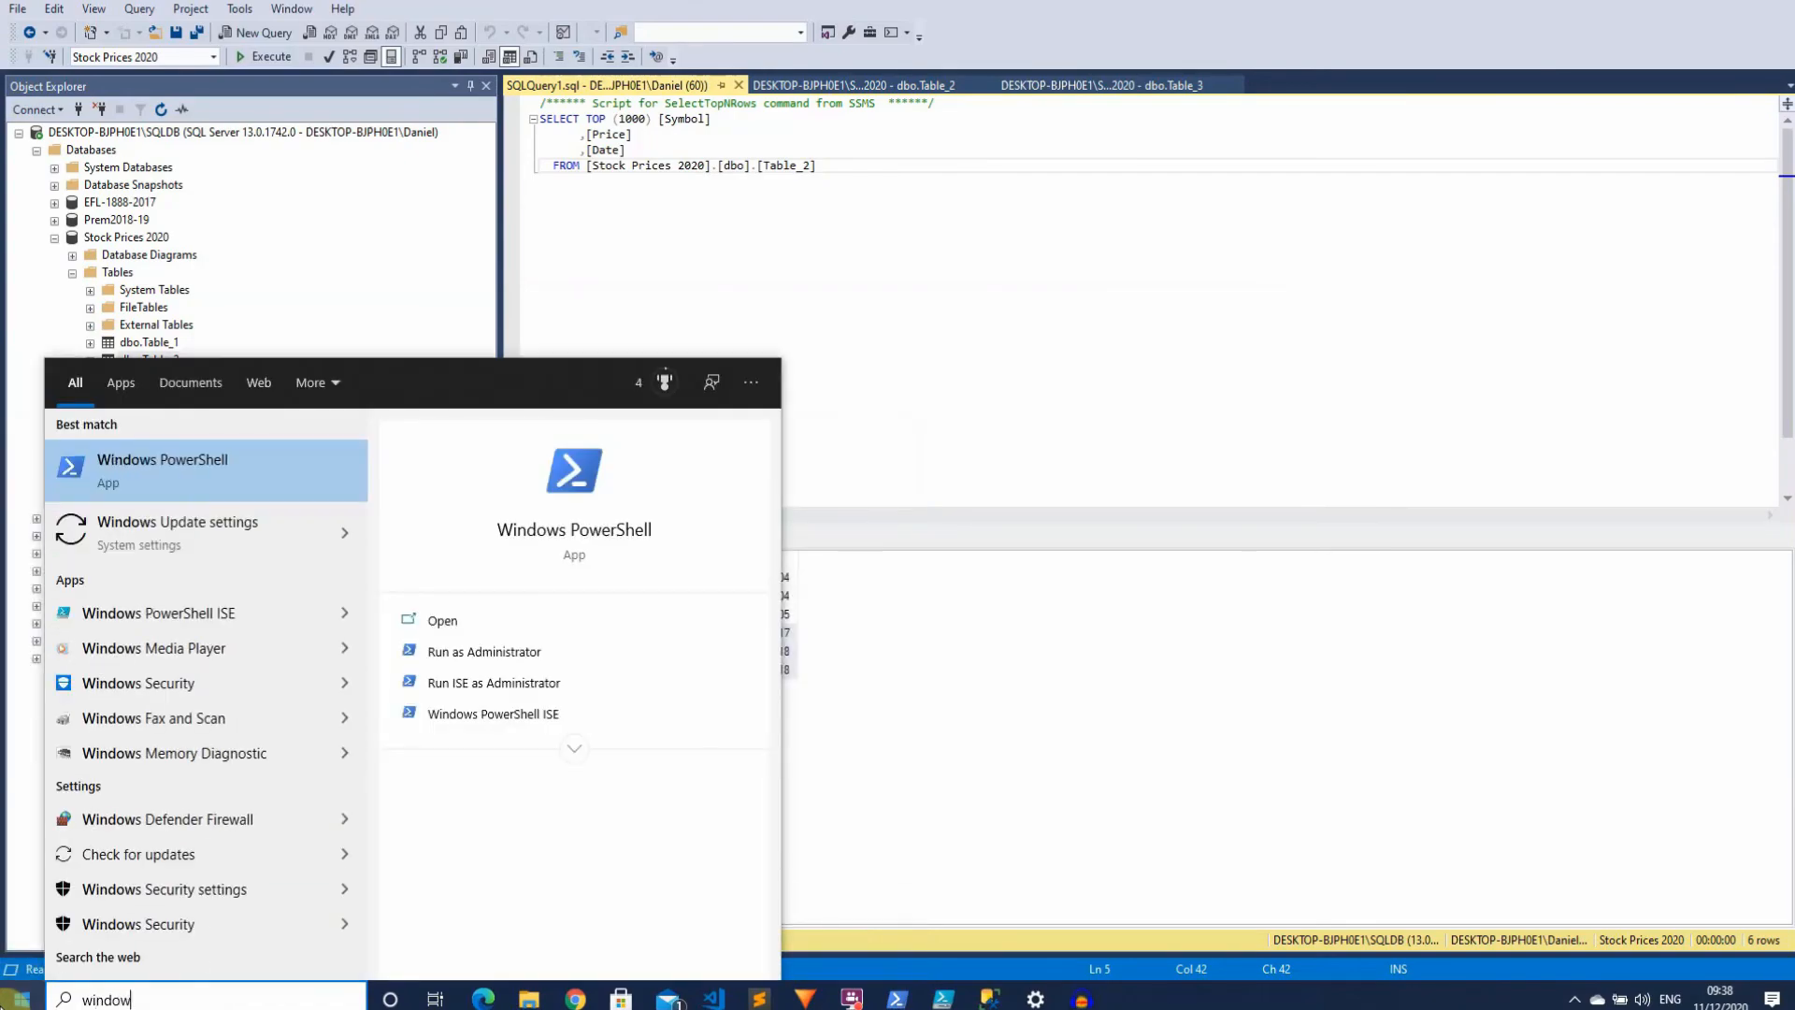
type("t")
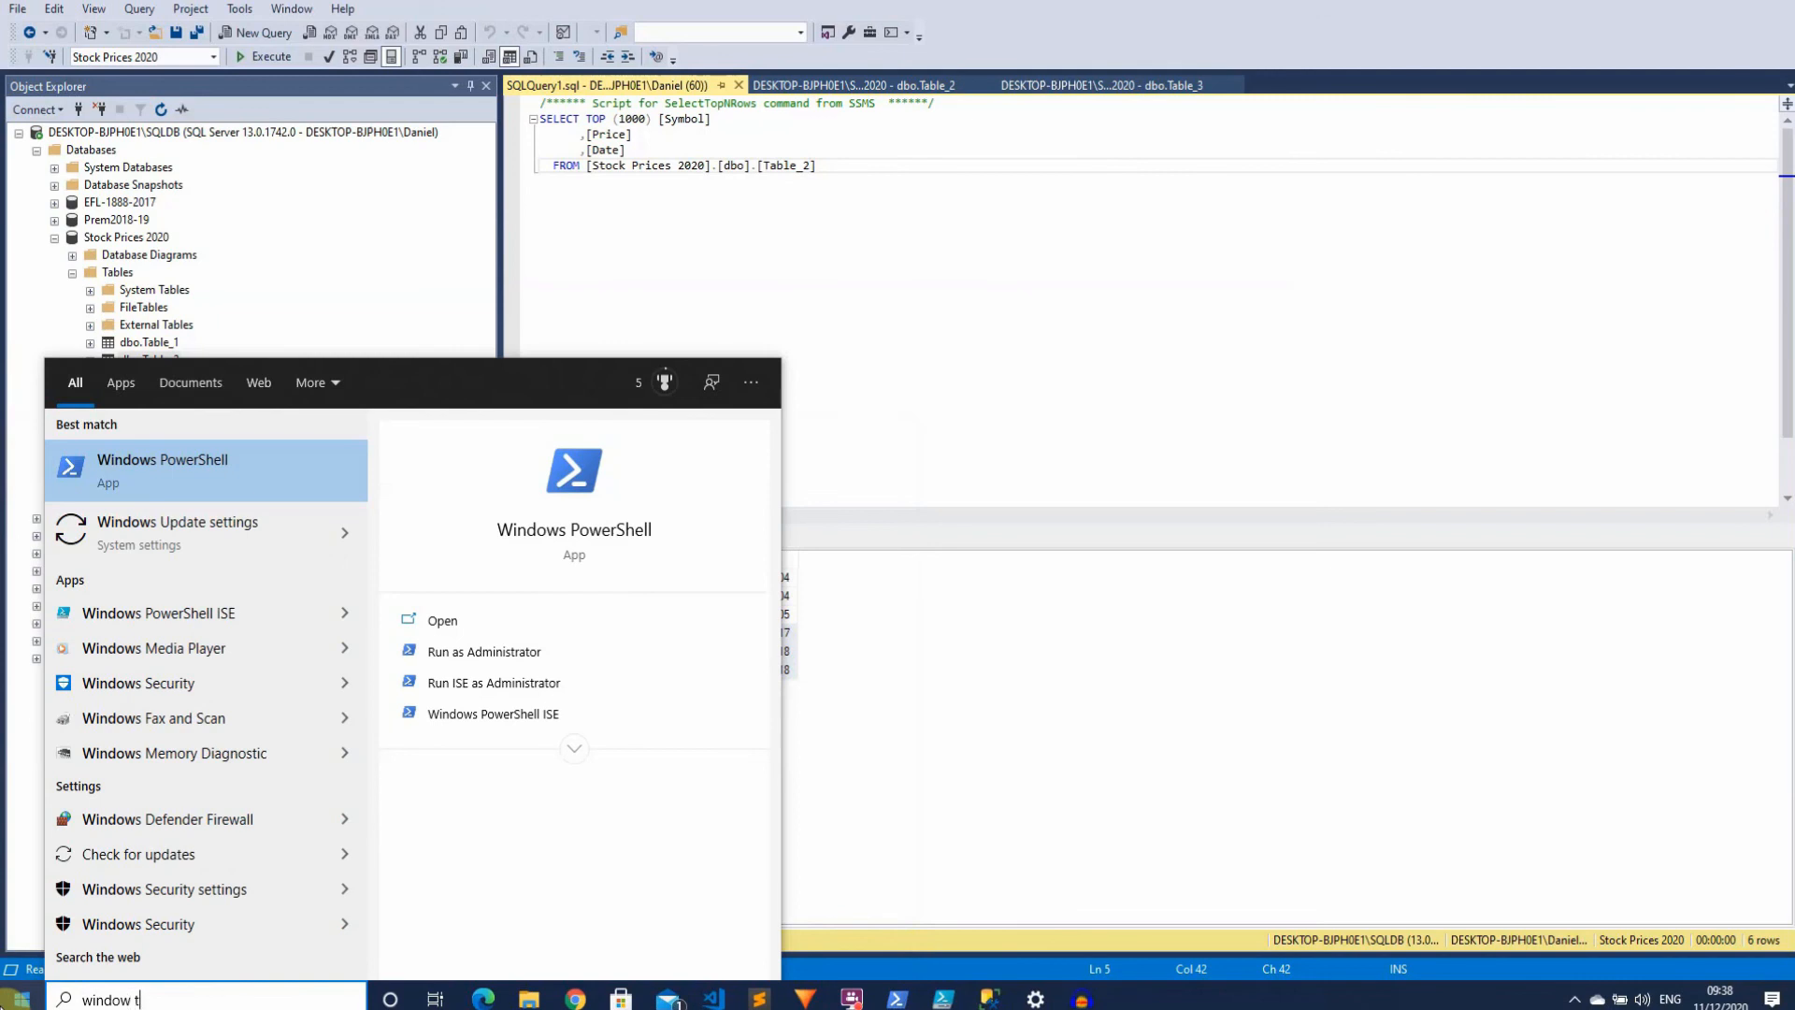
key("Backspace")
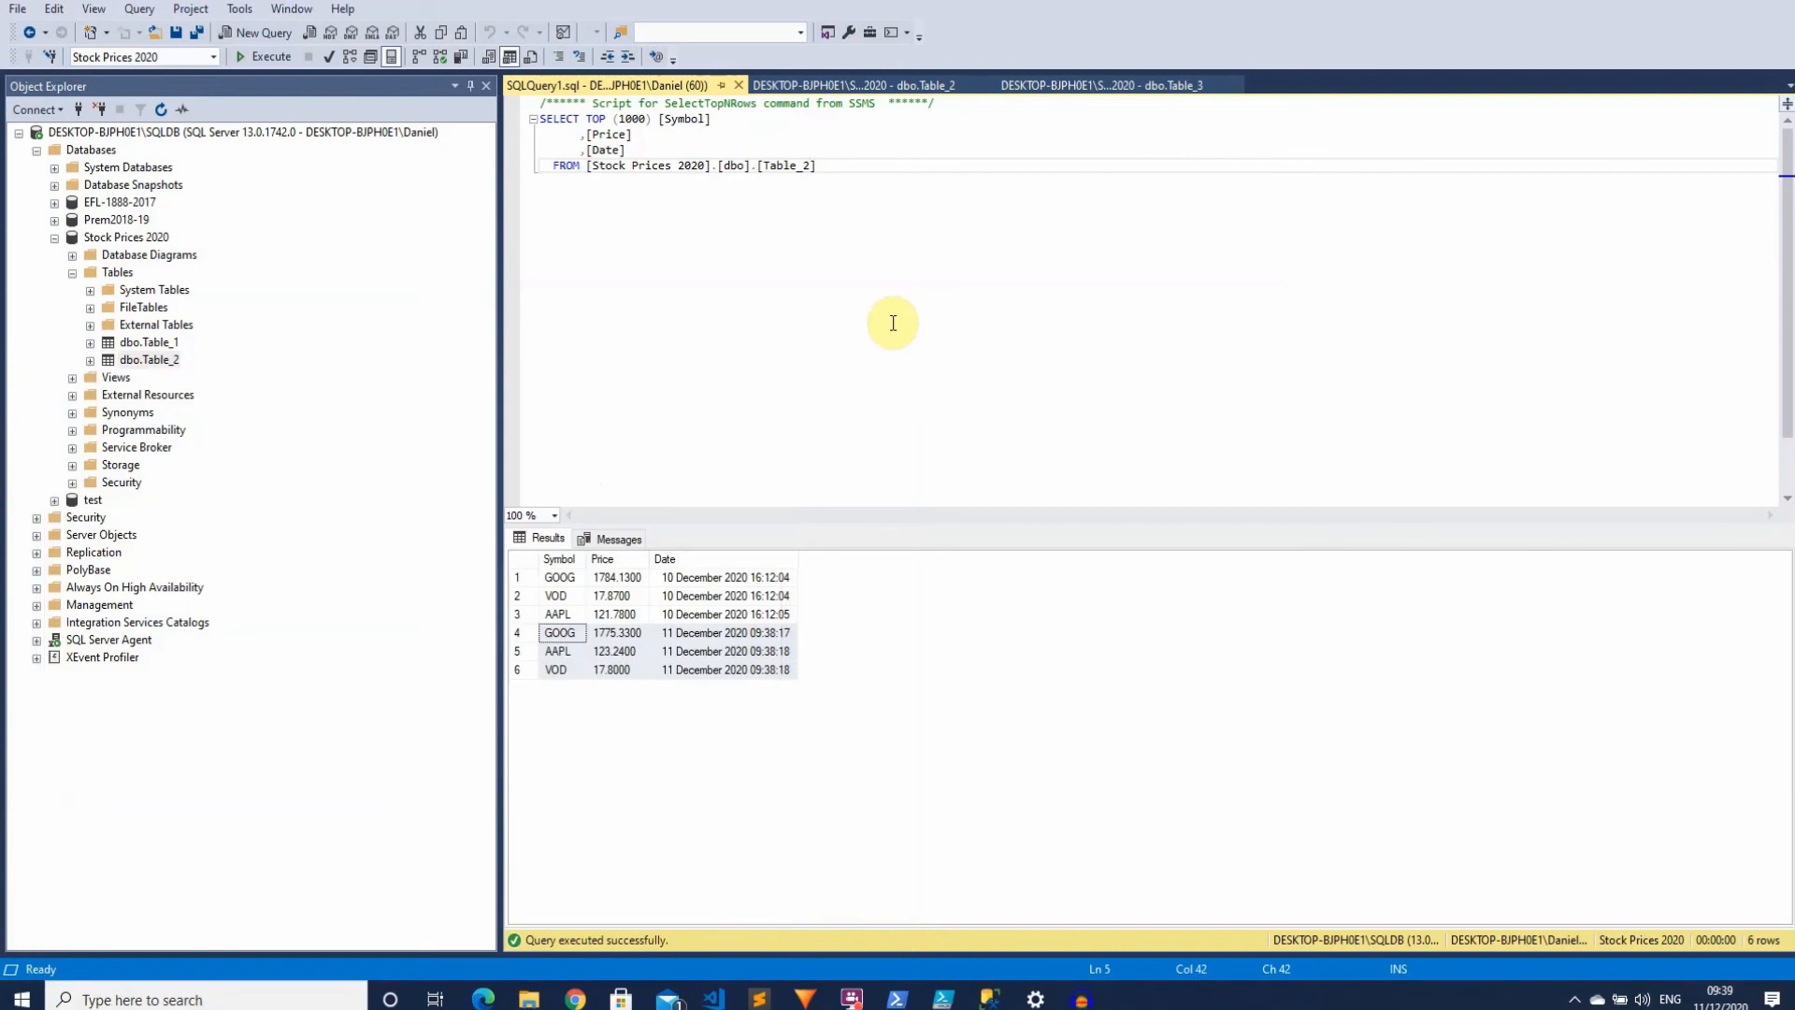
left_click(1126, 998)
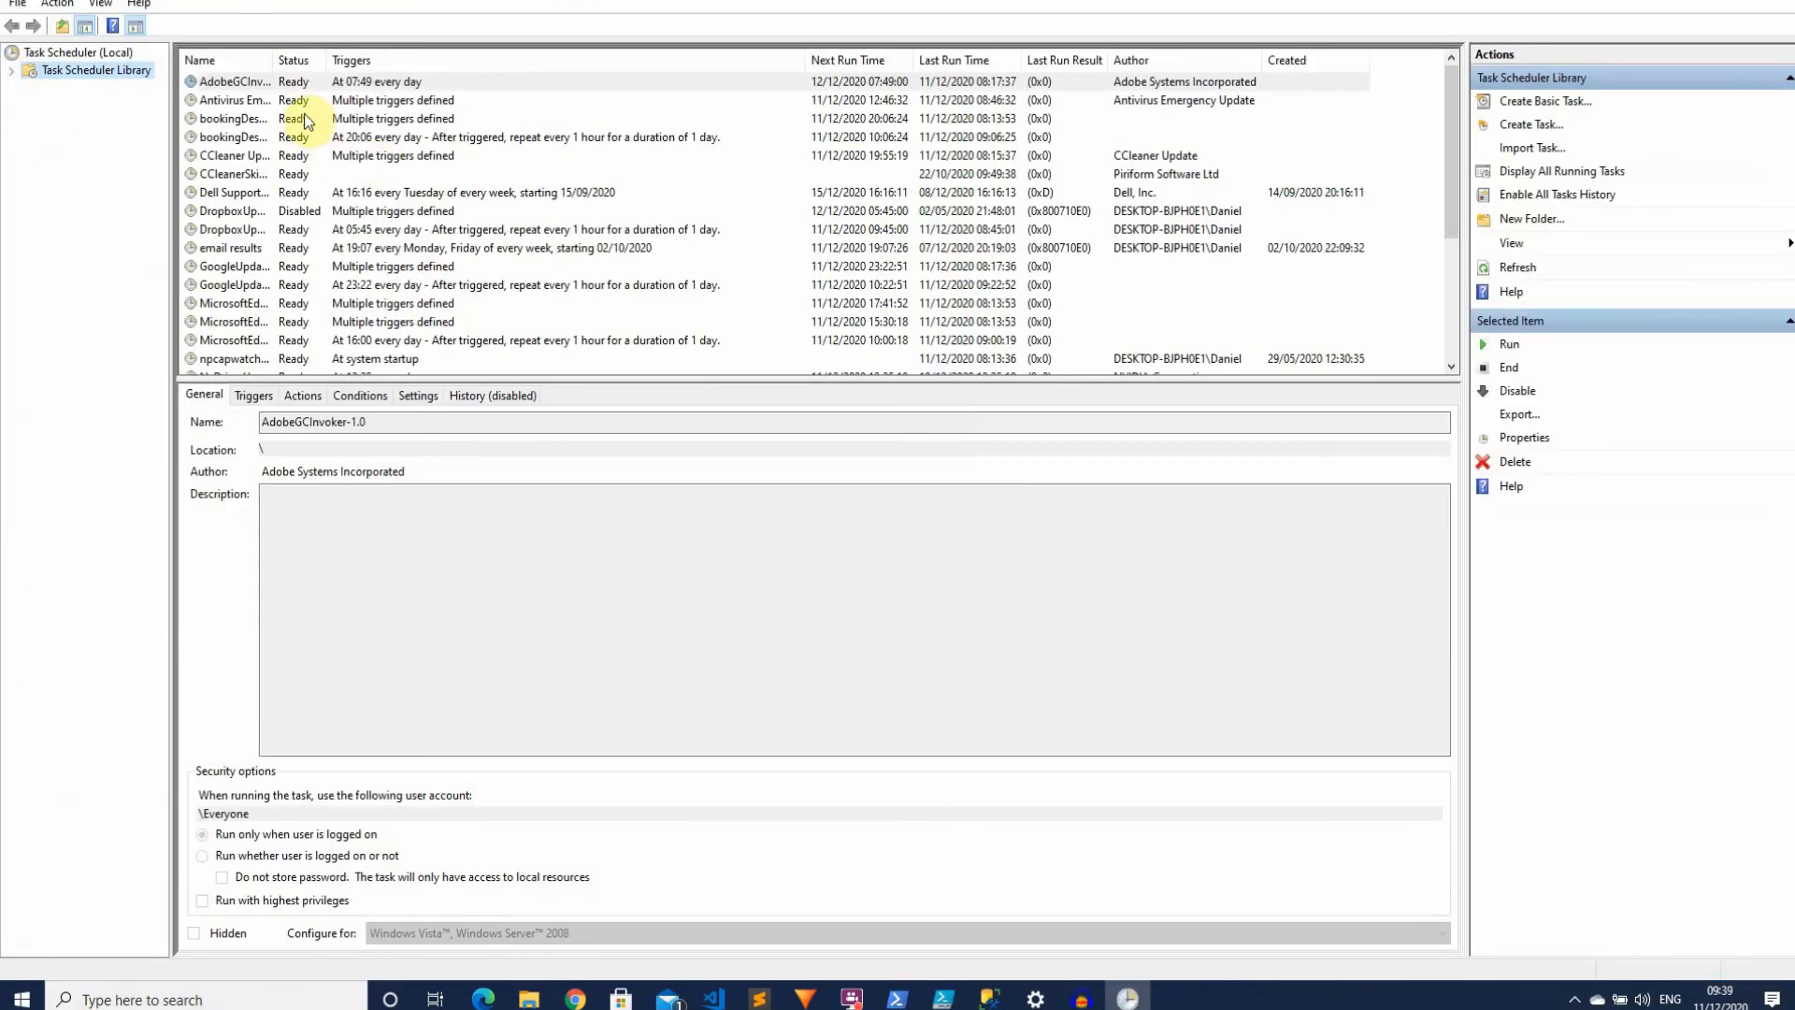
Select the Tech Stock Price SQL Dump task in the library and bring up its Properties
left_click(234, 190)
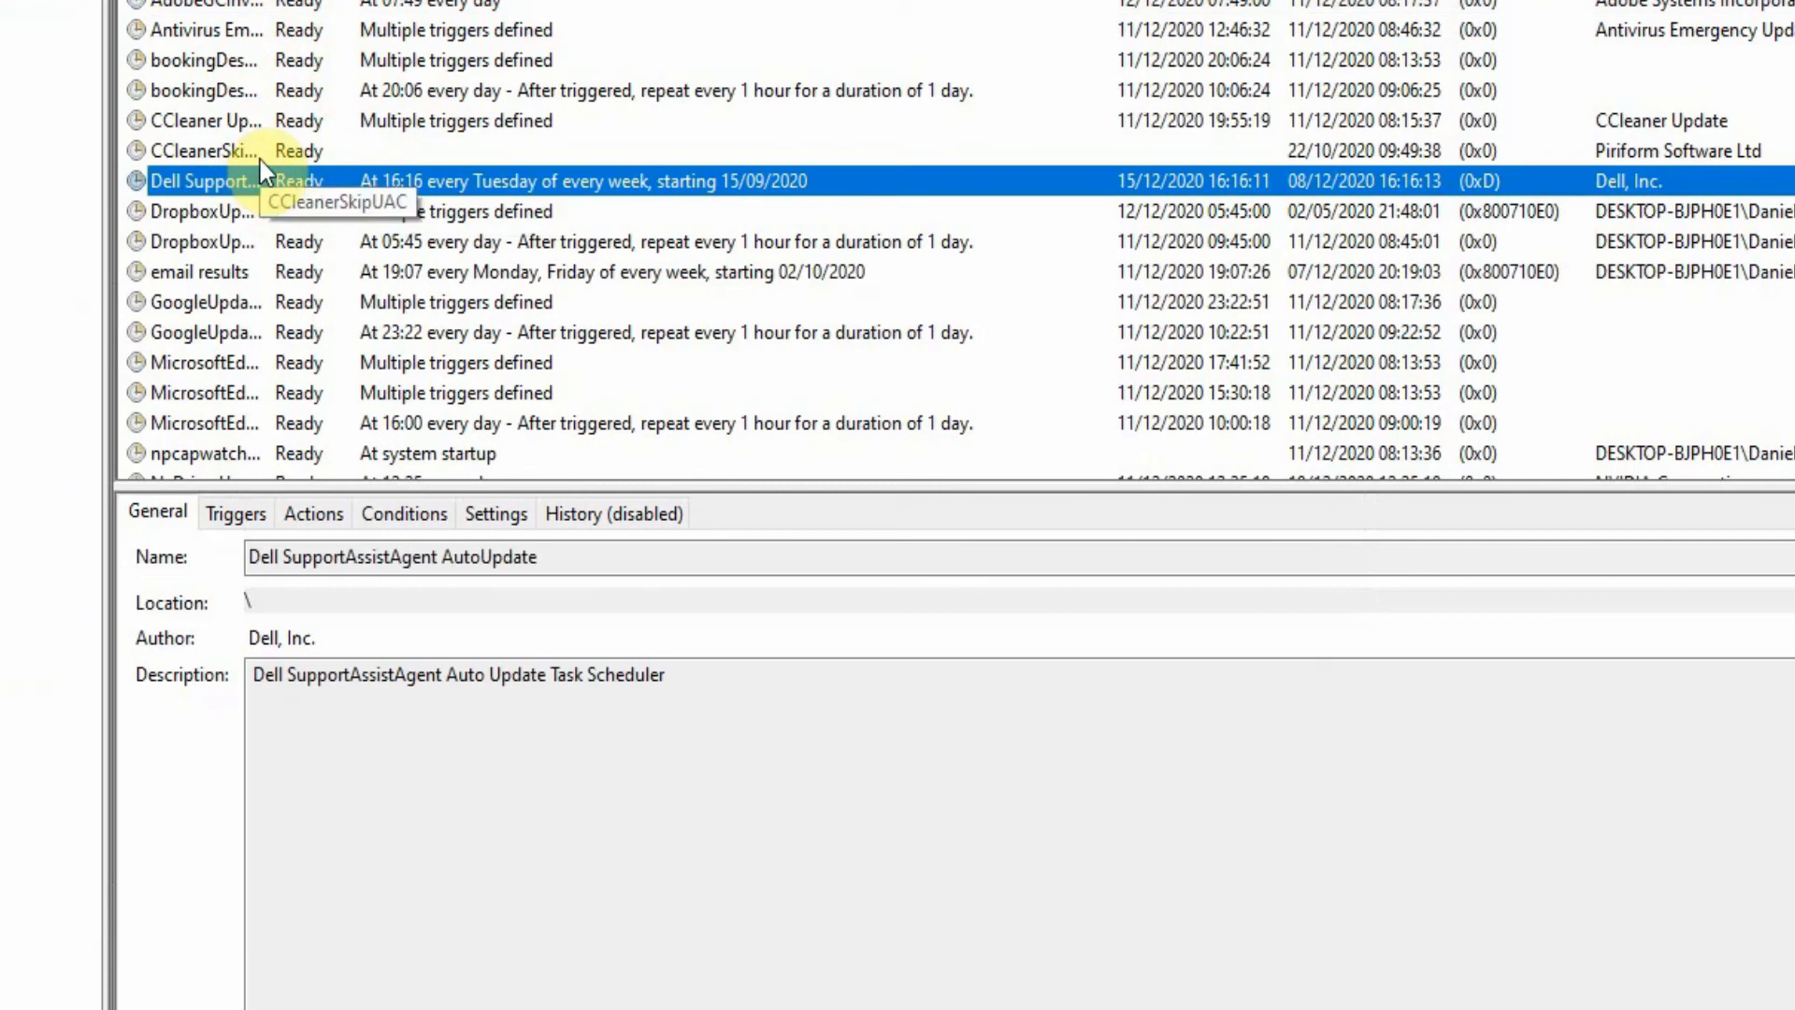
scroll("down", 3)
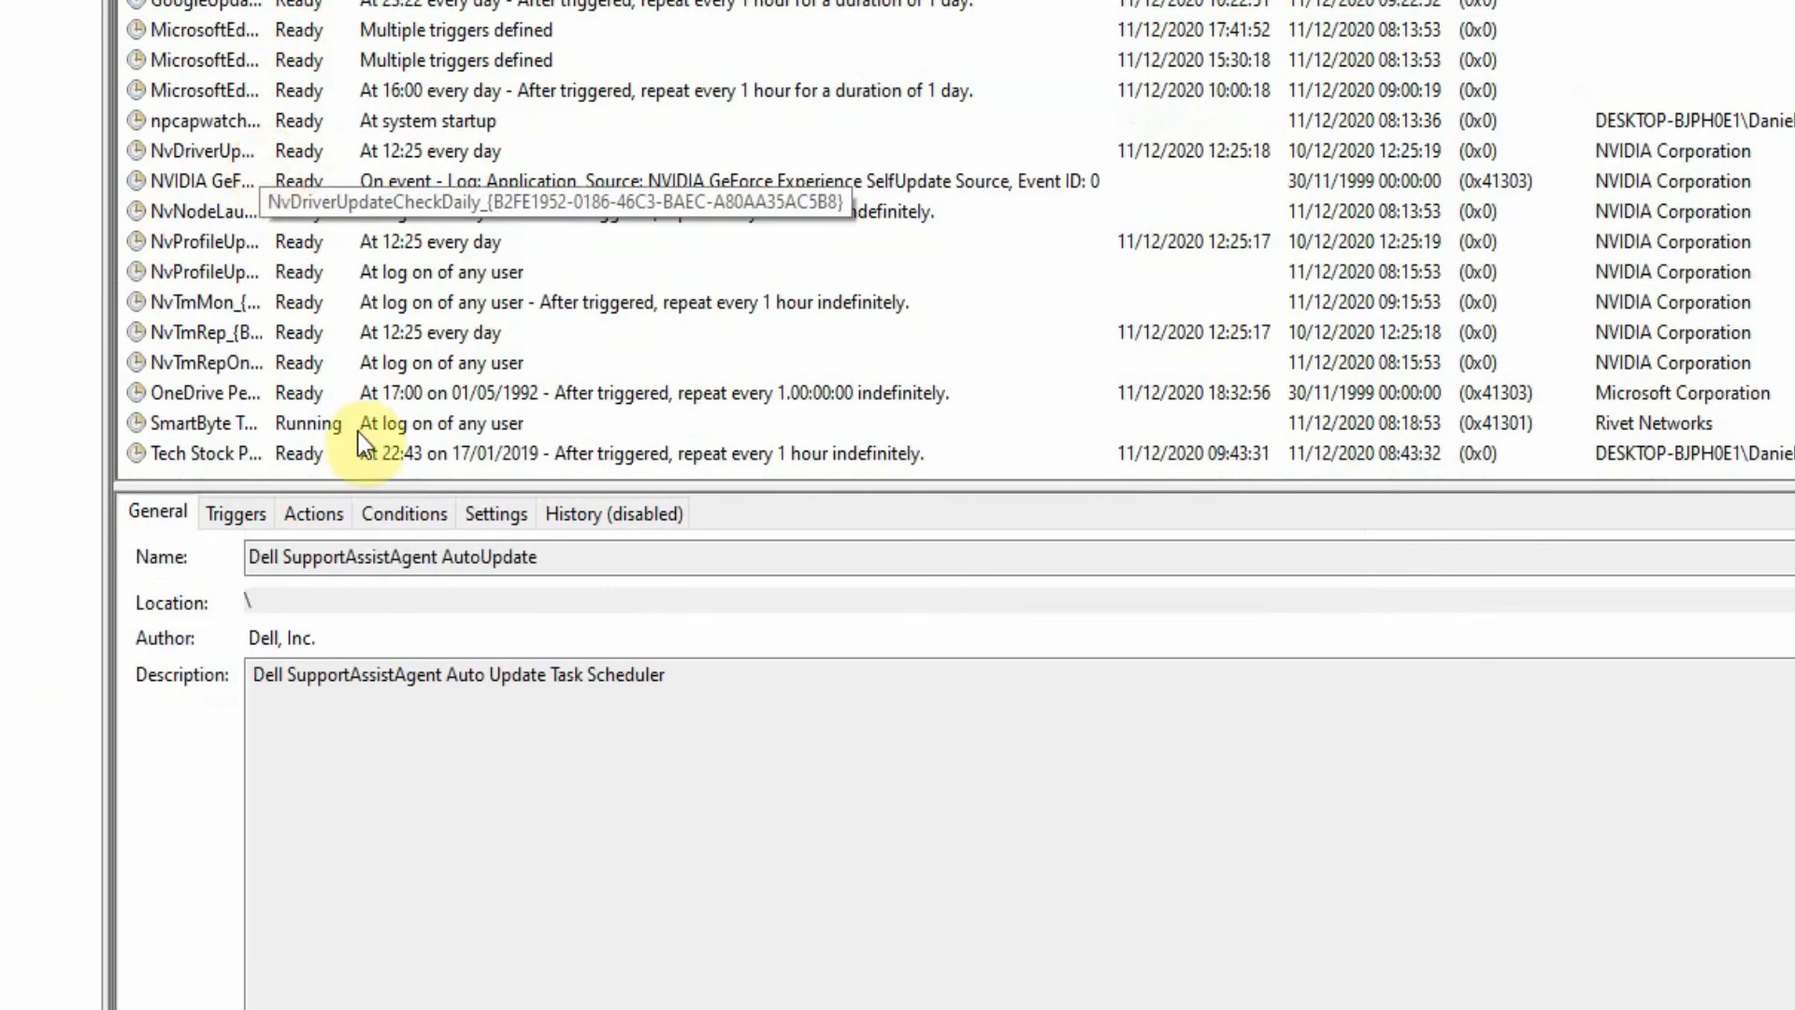
left_click(206, 453)
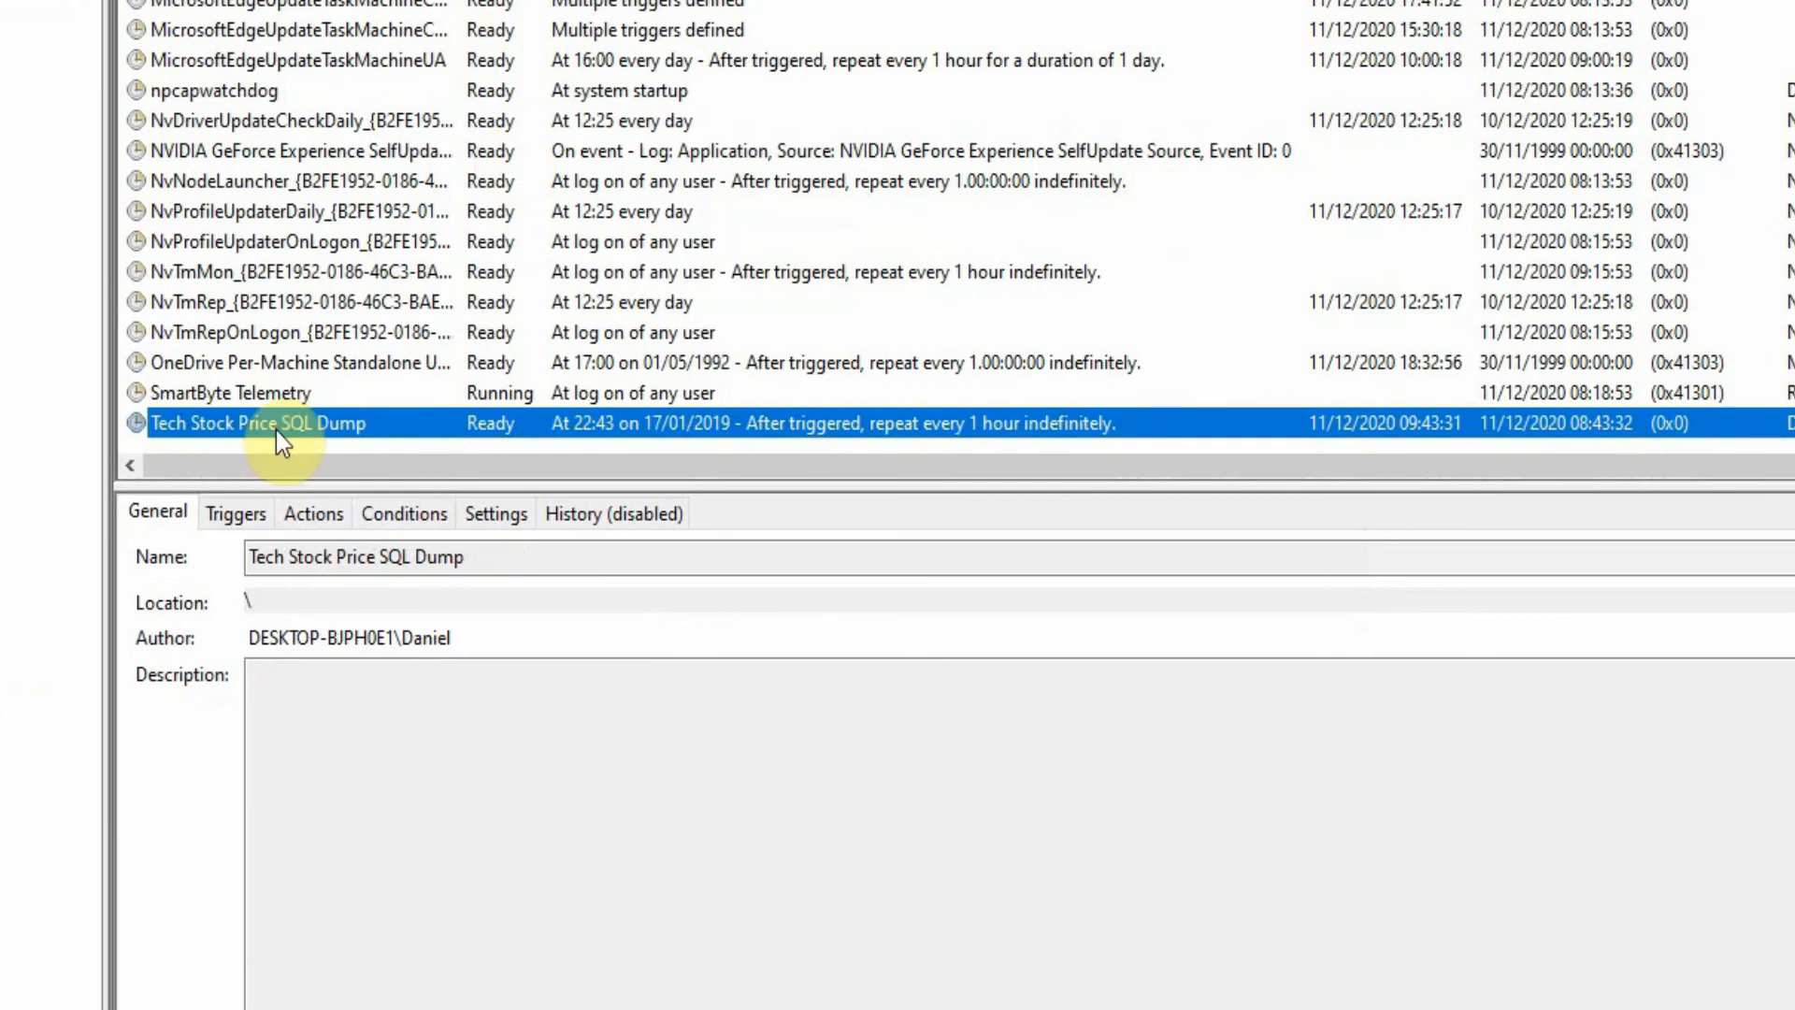
mouse_move(421, 432)
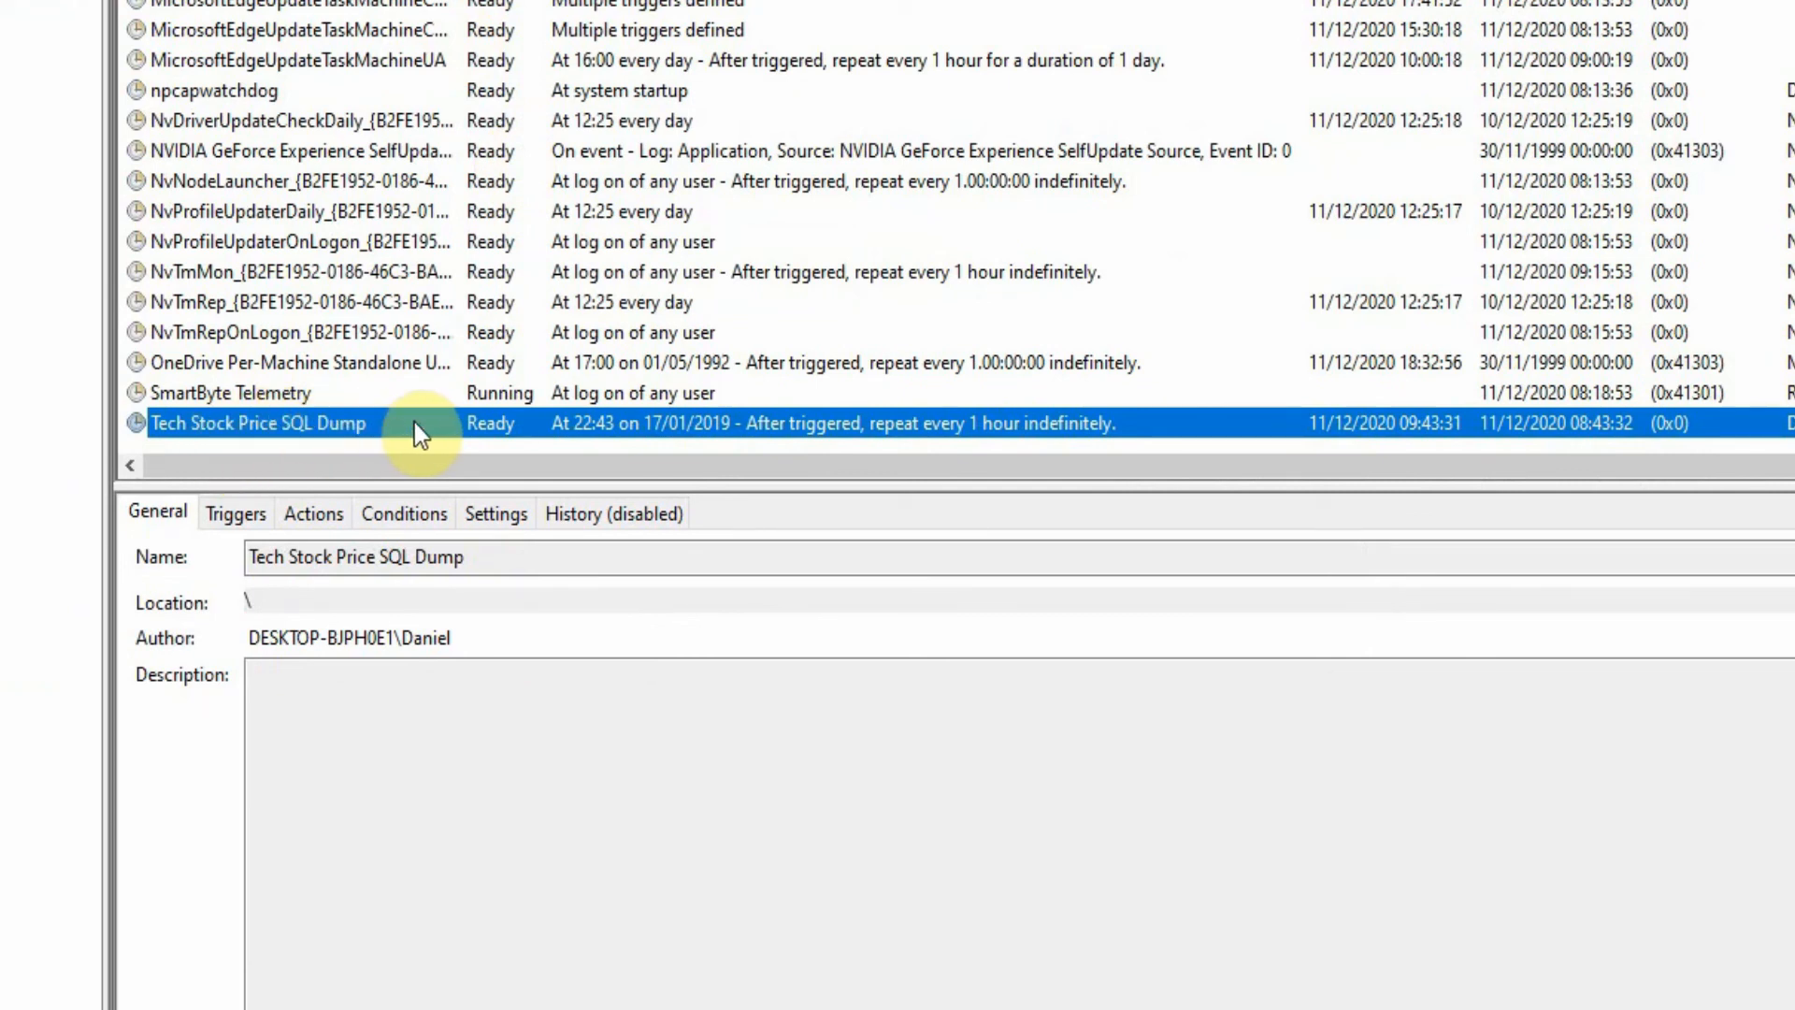
mouse_move(794, 445)
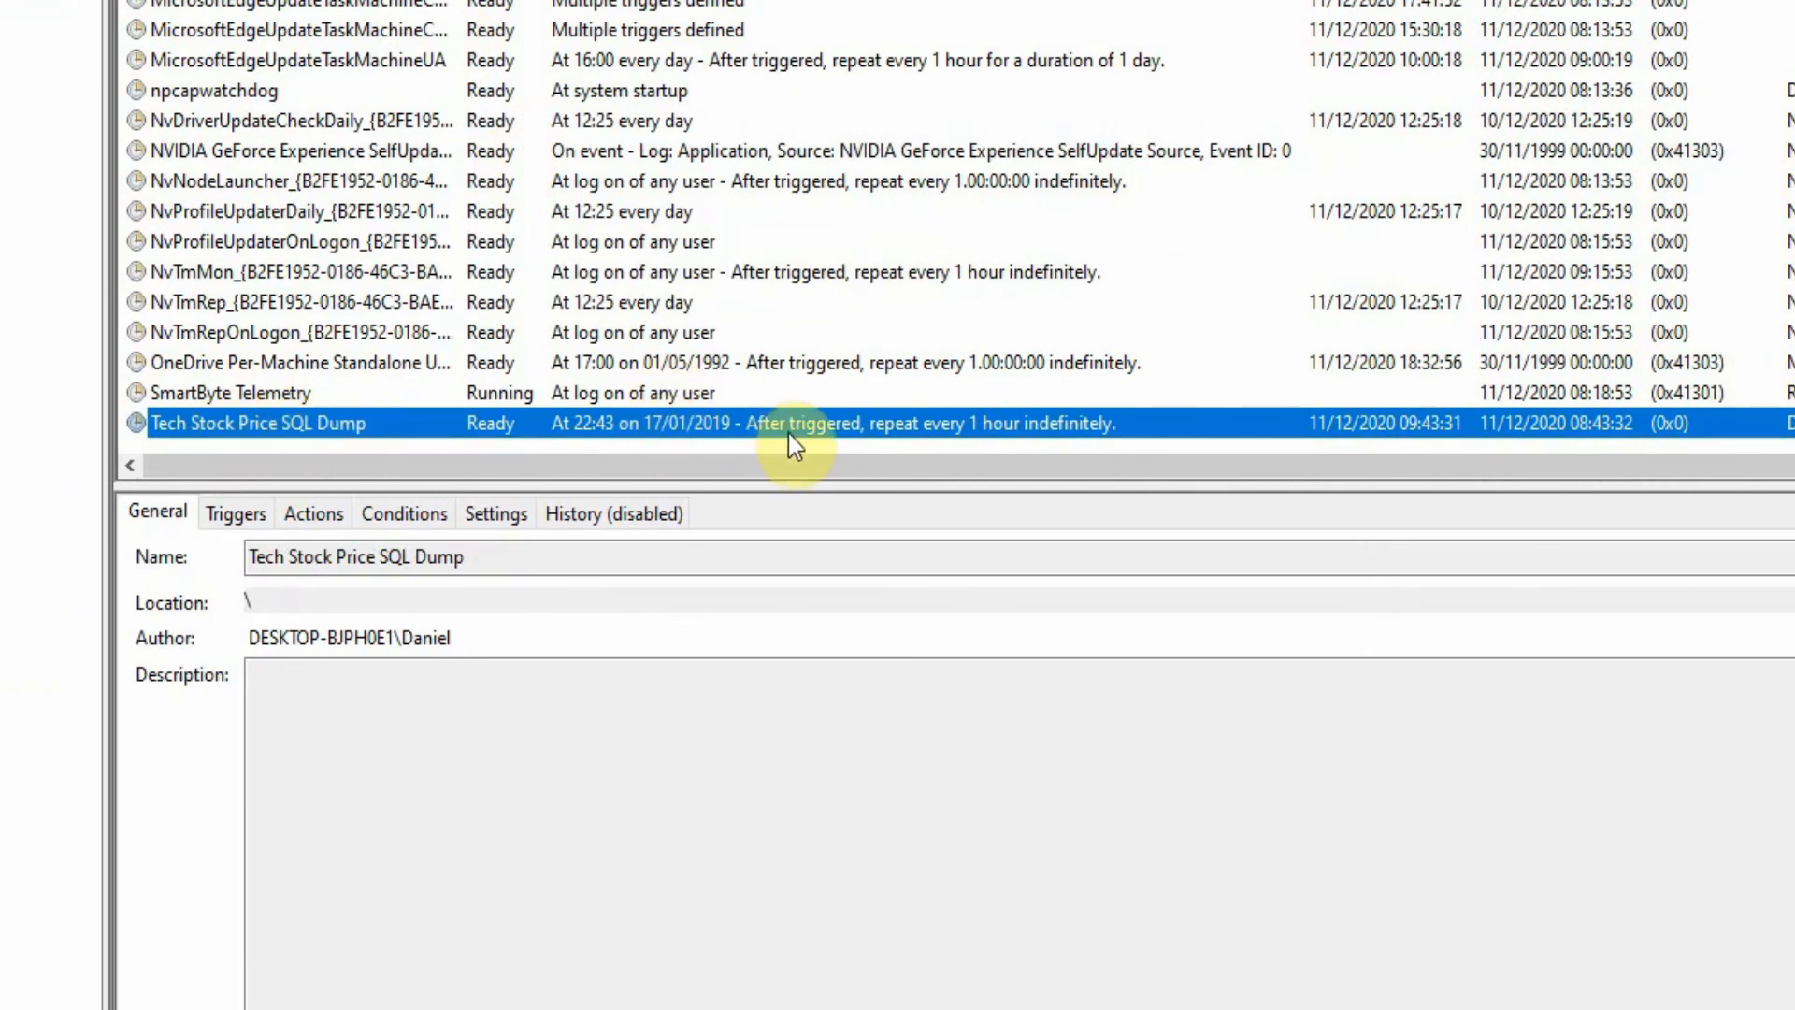
right_click(789, 423)
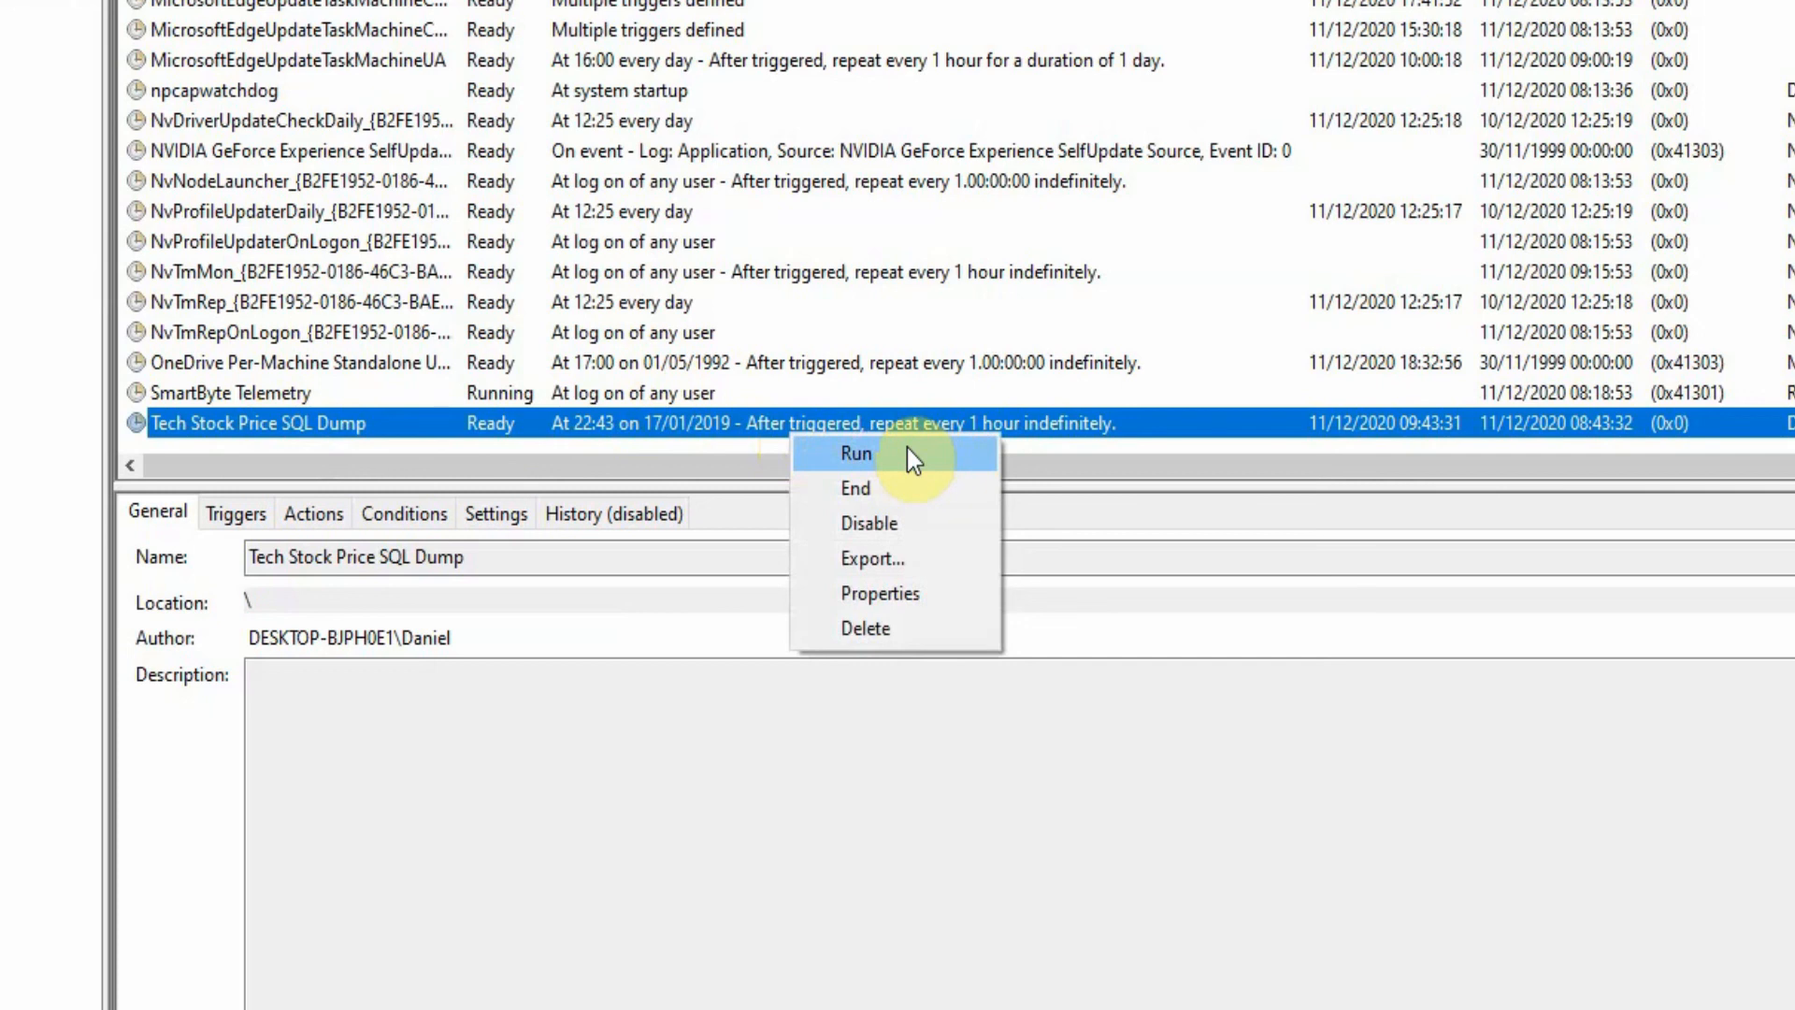
mouse_move(912, 569)
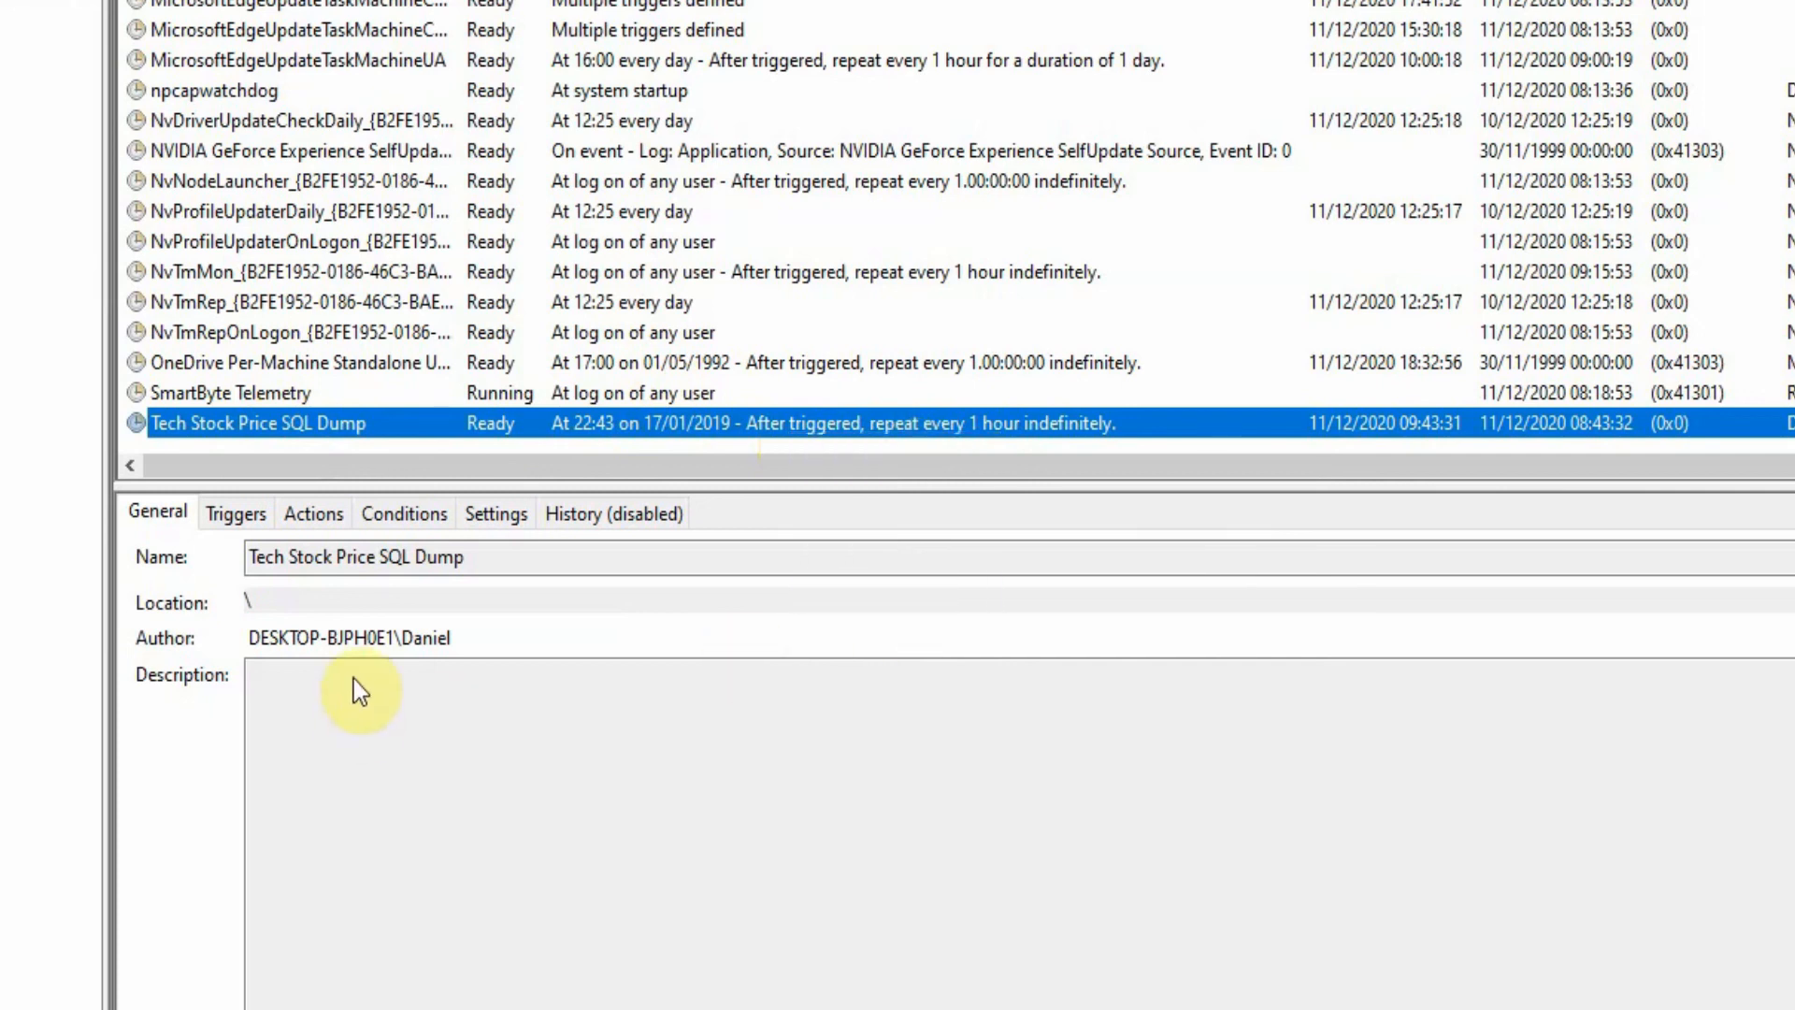
double_click(258, 423)
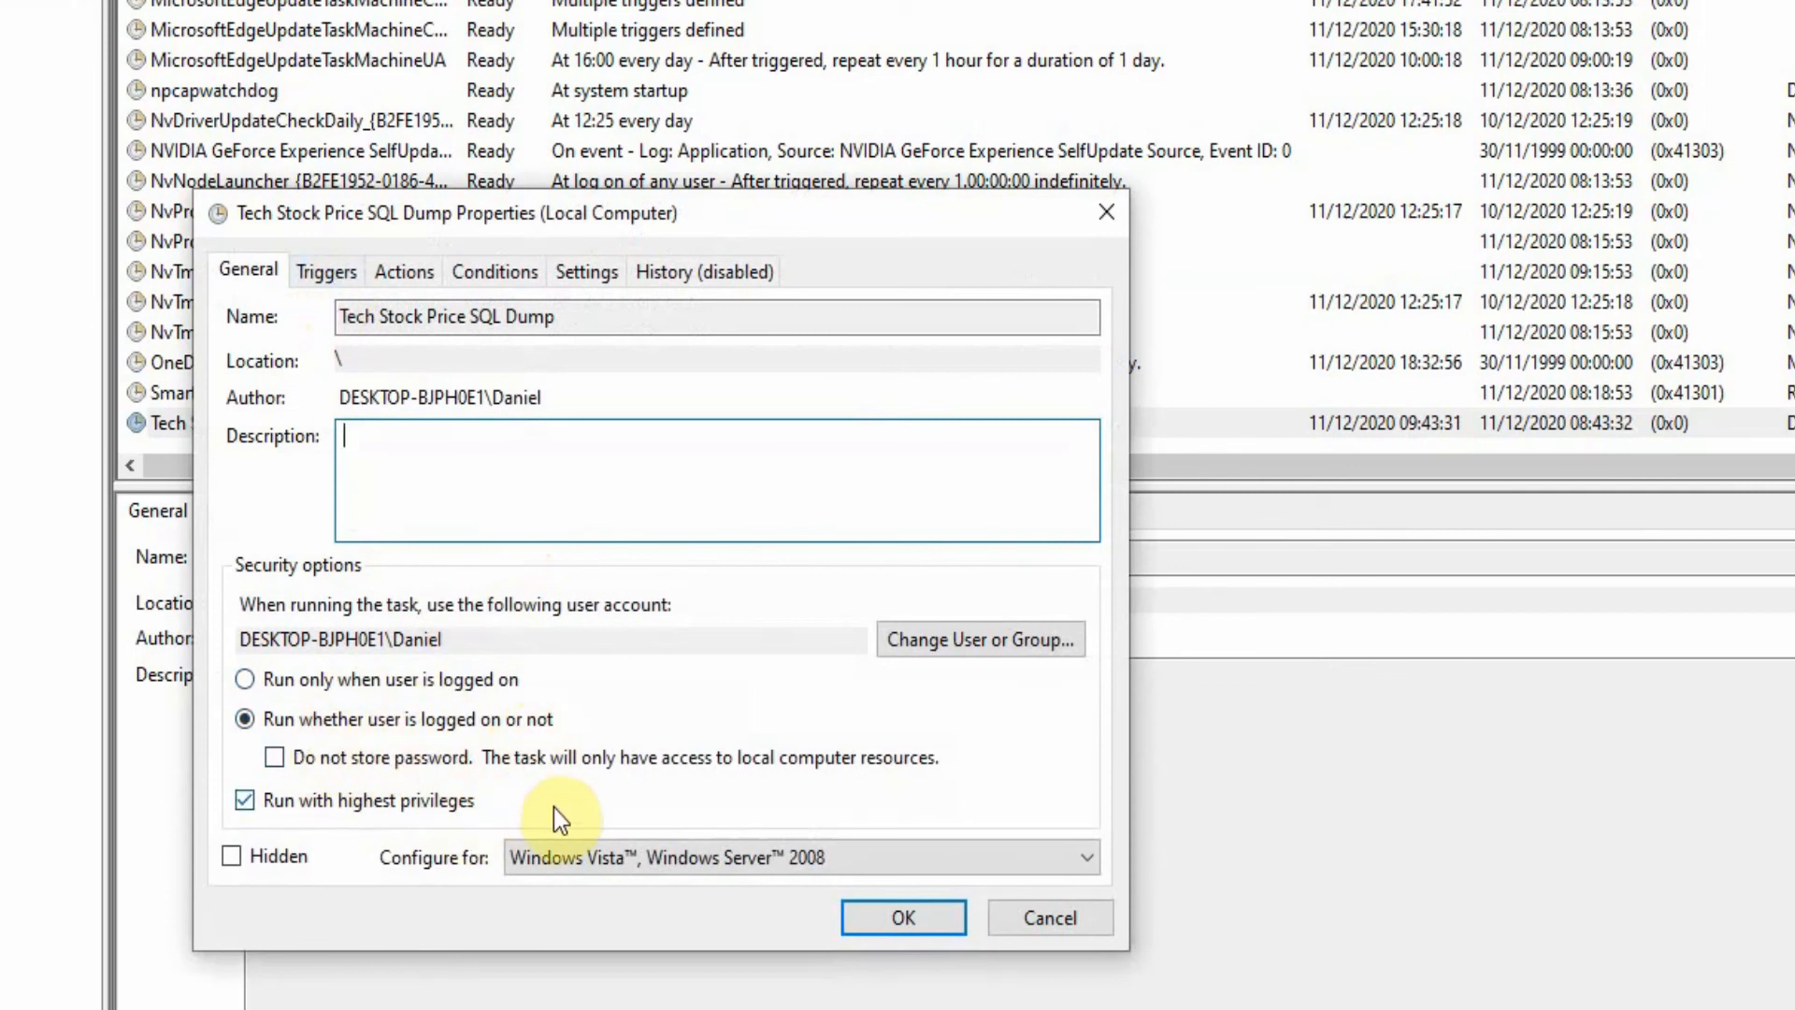
Review the task's highest-privileges option, Triggers and Actions, then inspect the action's settings
left_click(243, 800)
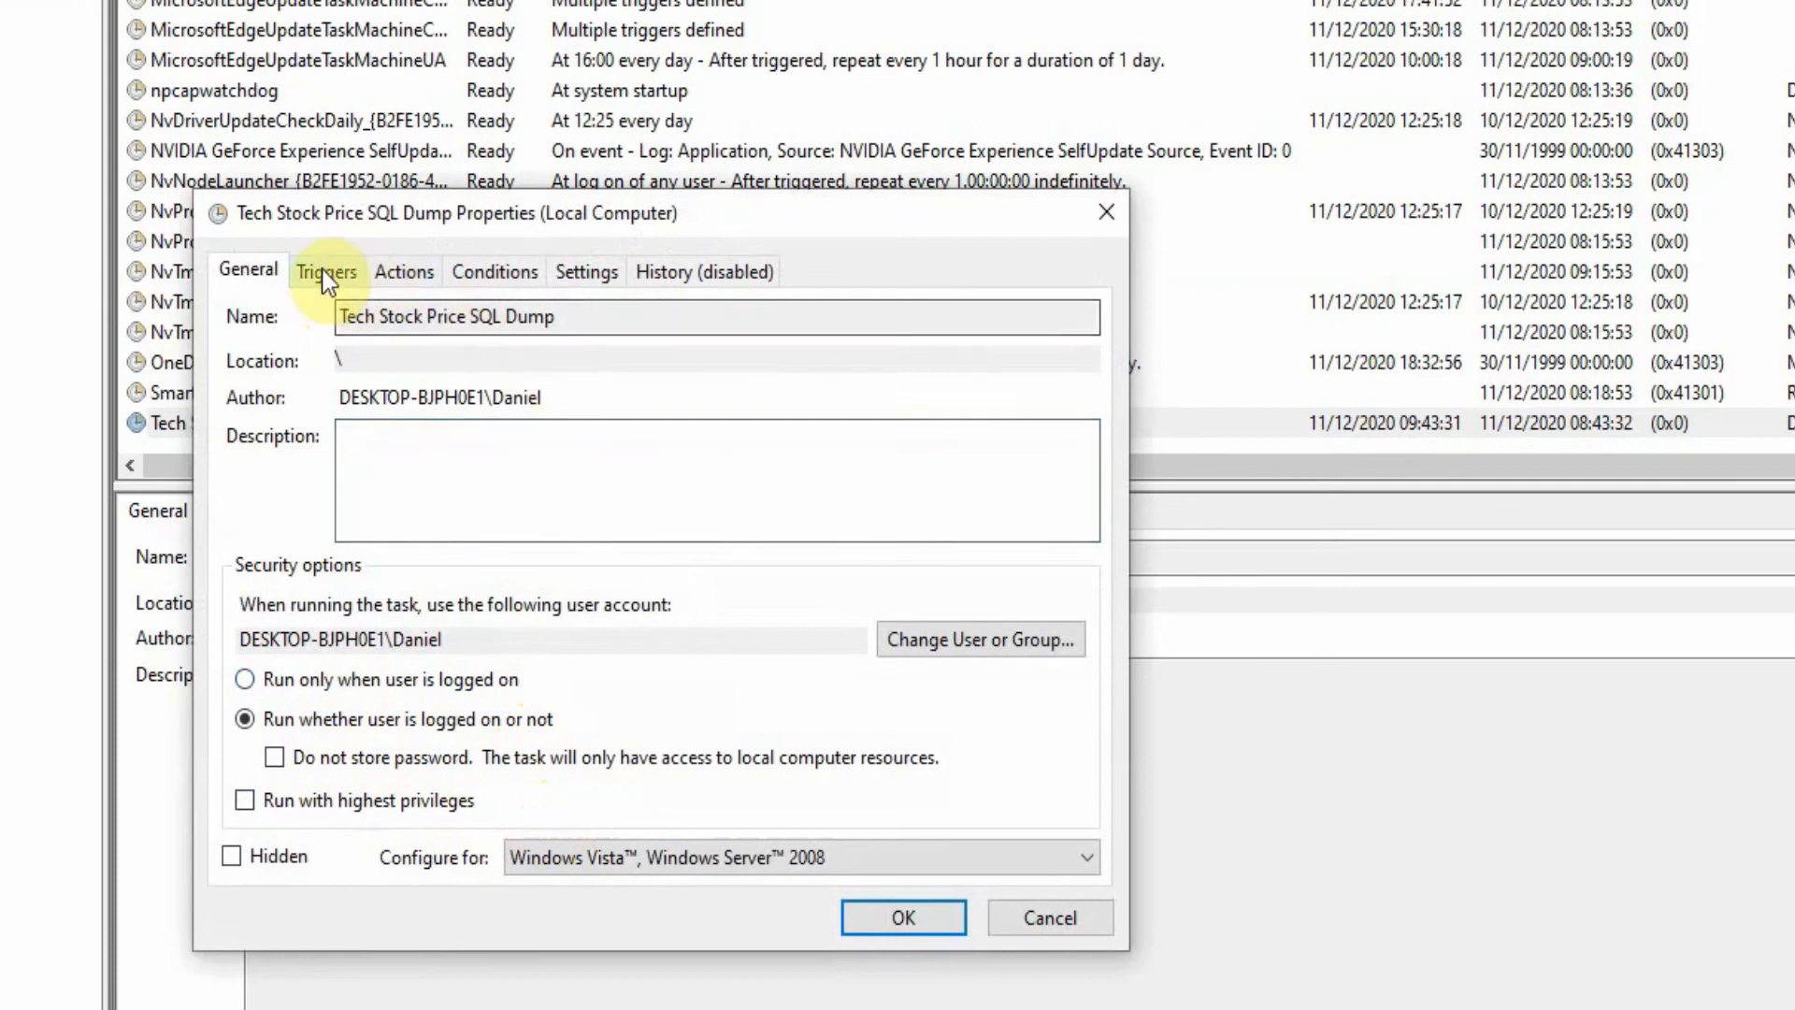
left_click(325, 272)
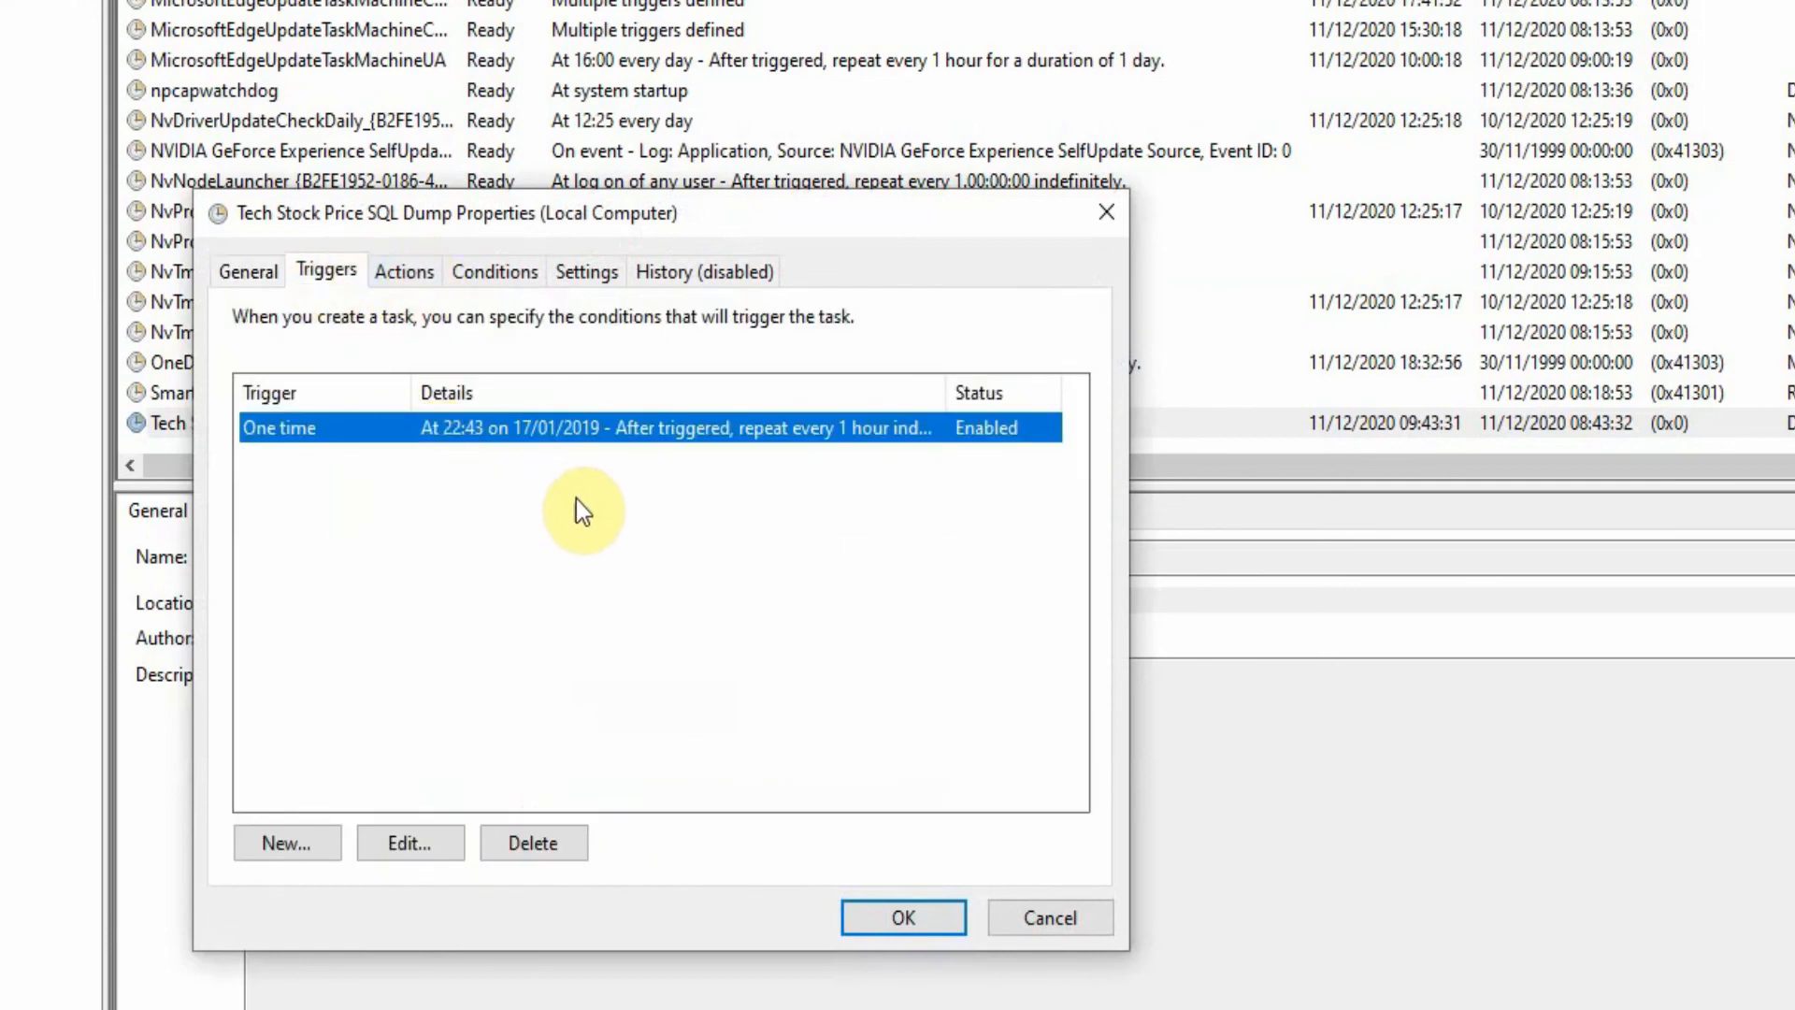
mouse_move(445, 299)
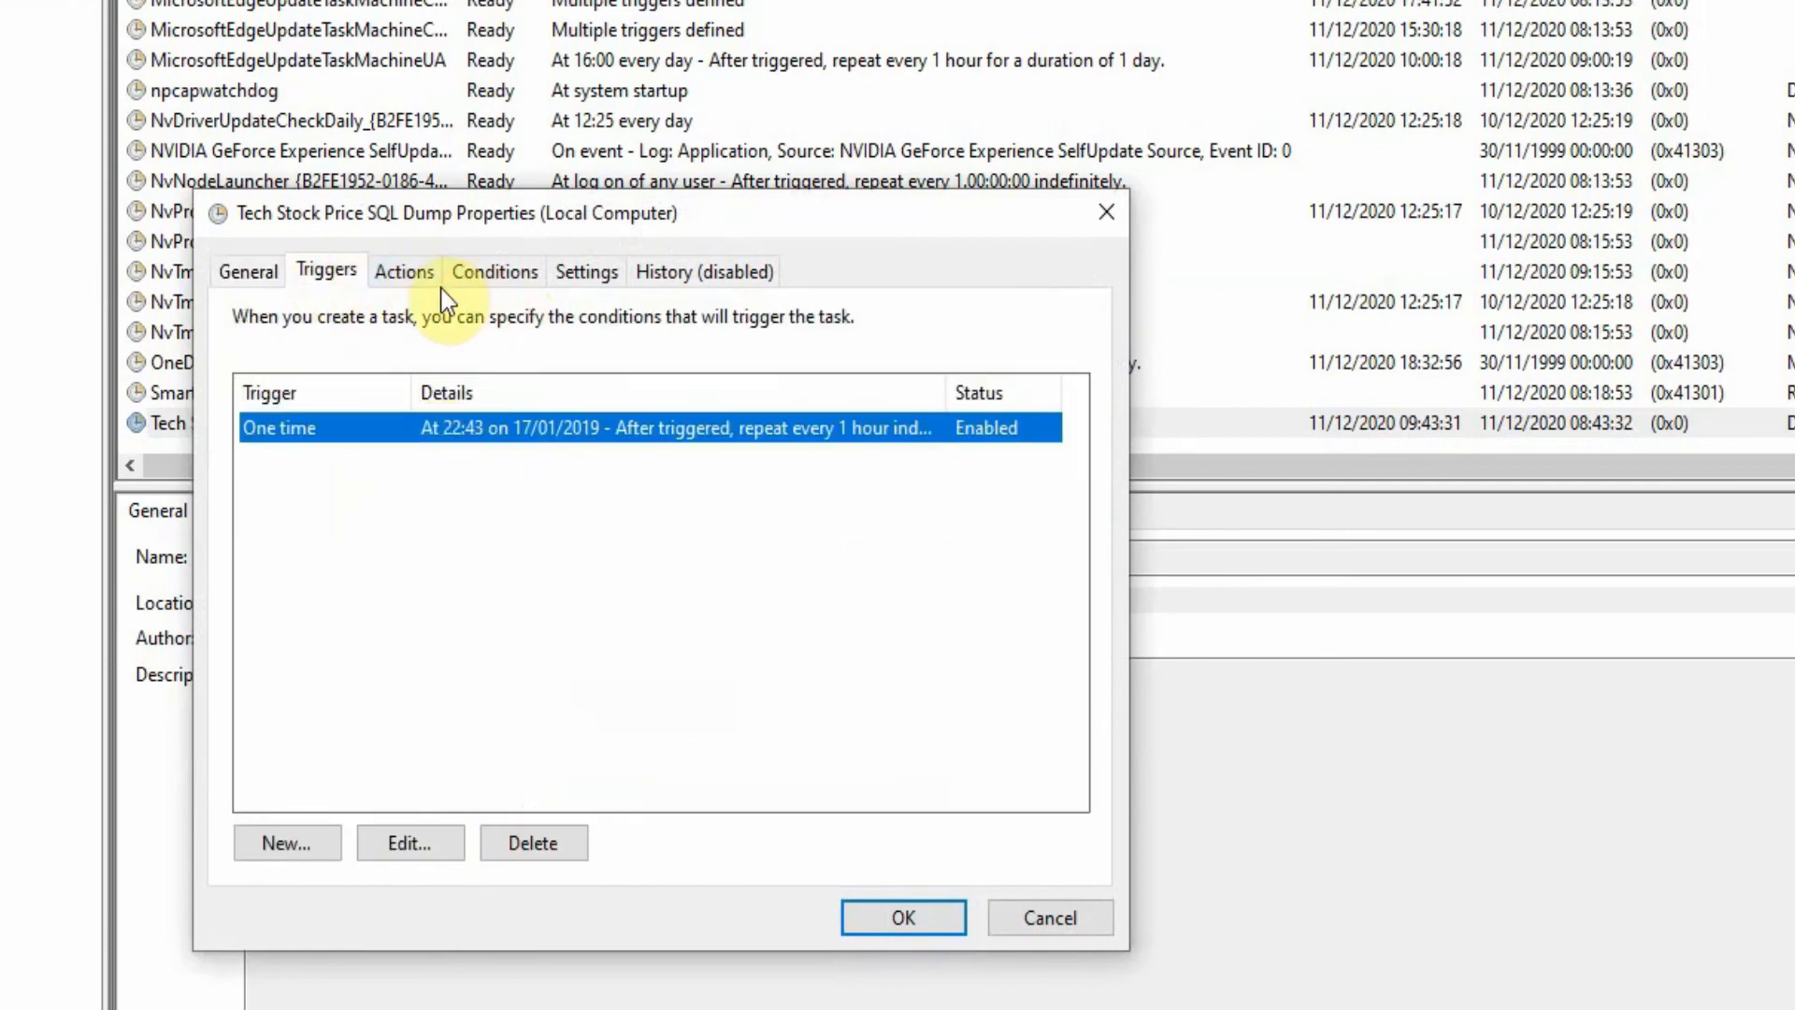
left_click(404, 271)
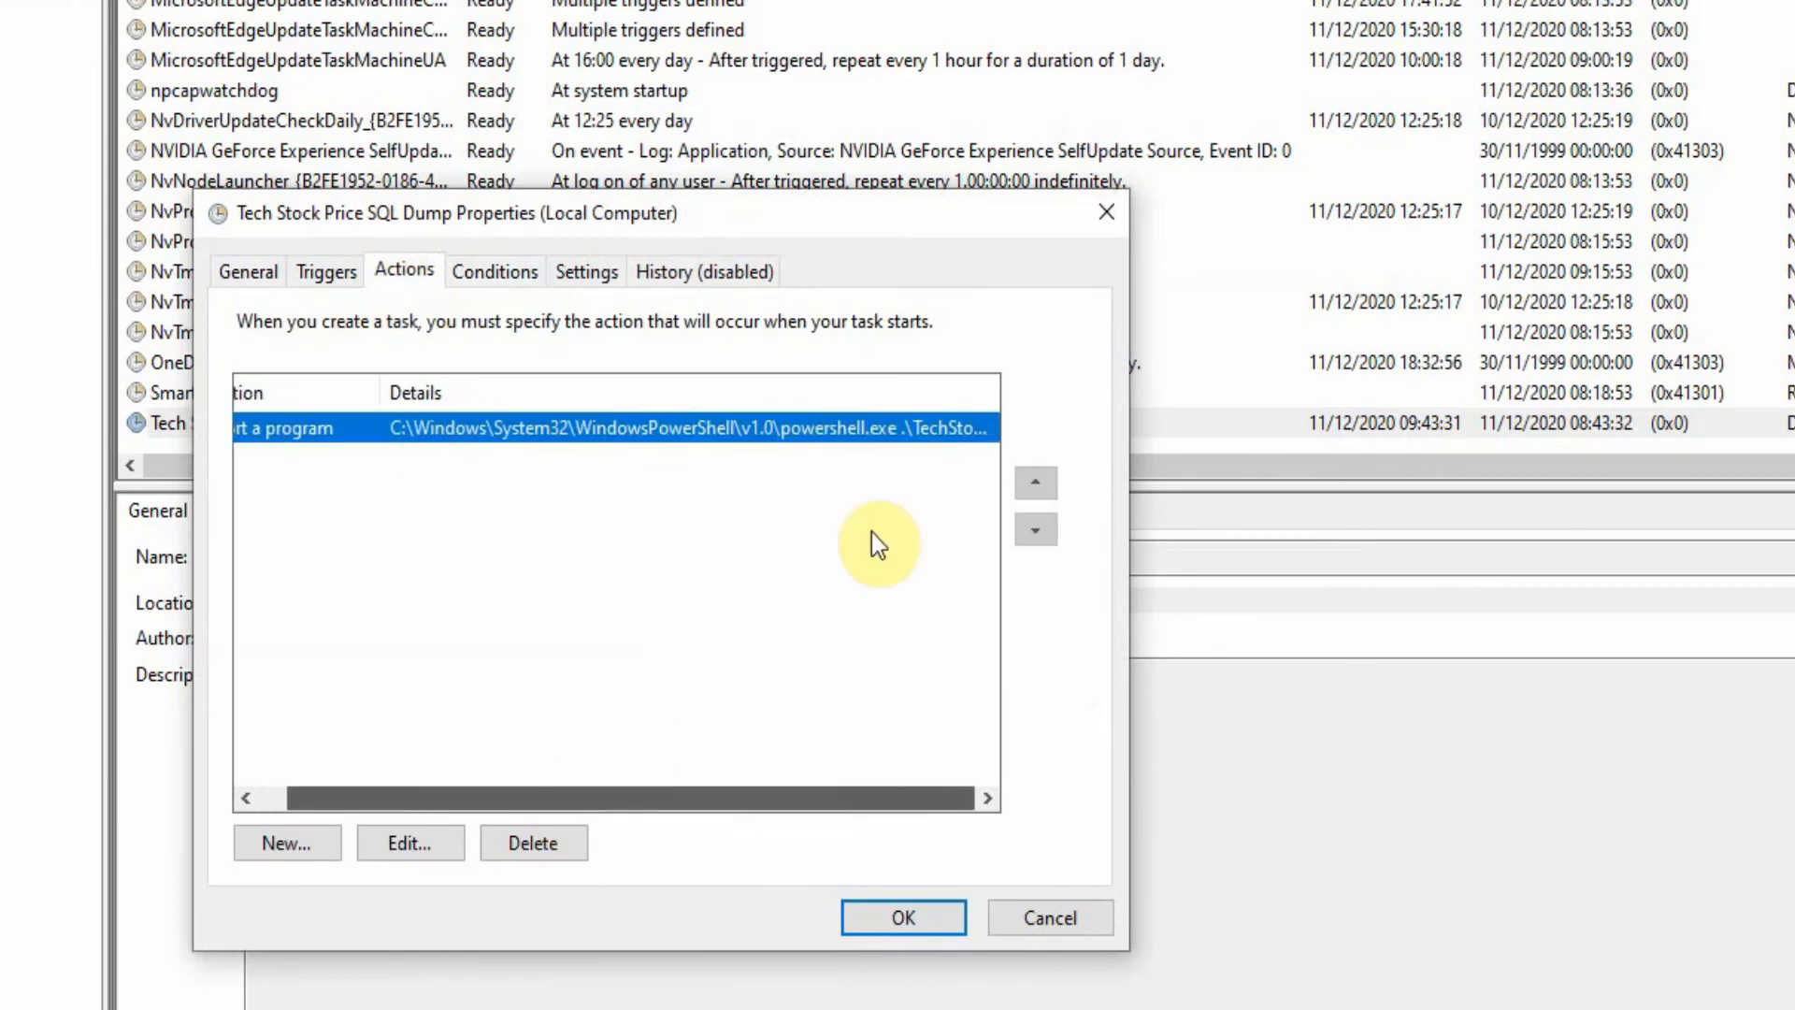
left_click(410, 843)
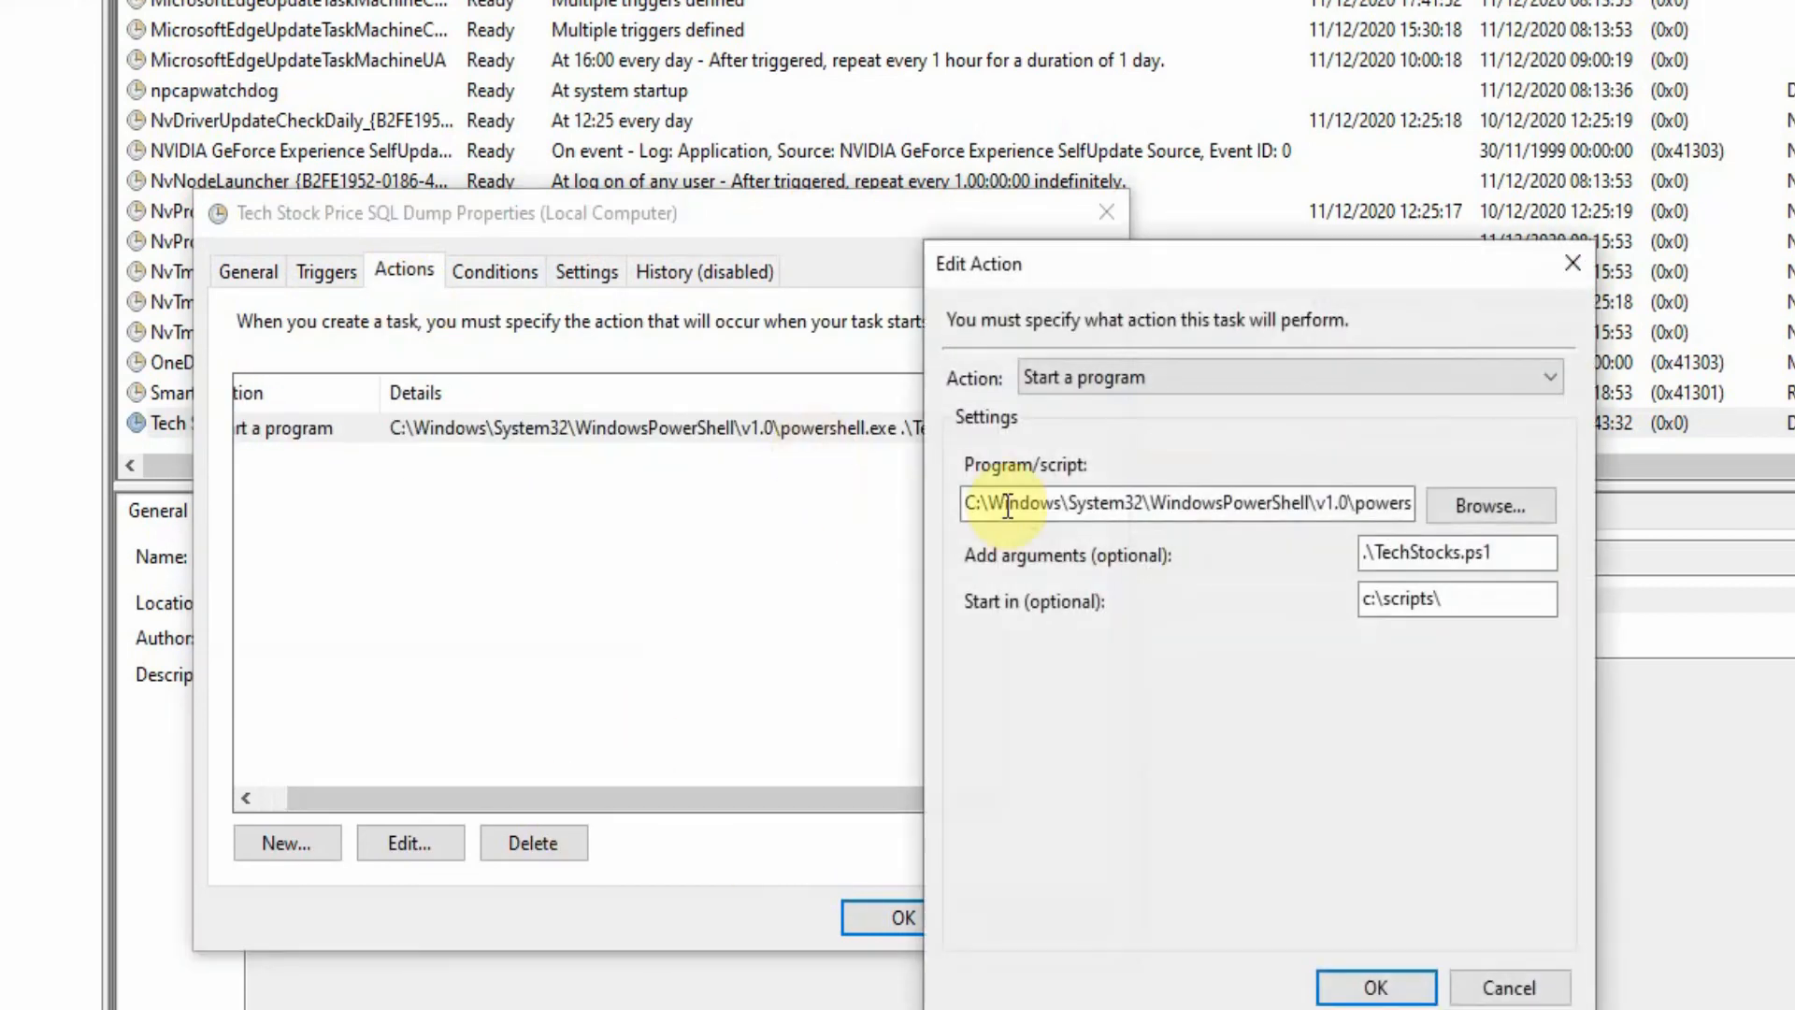
Check the powershell.exe program path, then cancel the Edit Action and Properties dialogs unchanged
triple_click(1456, 599)
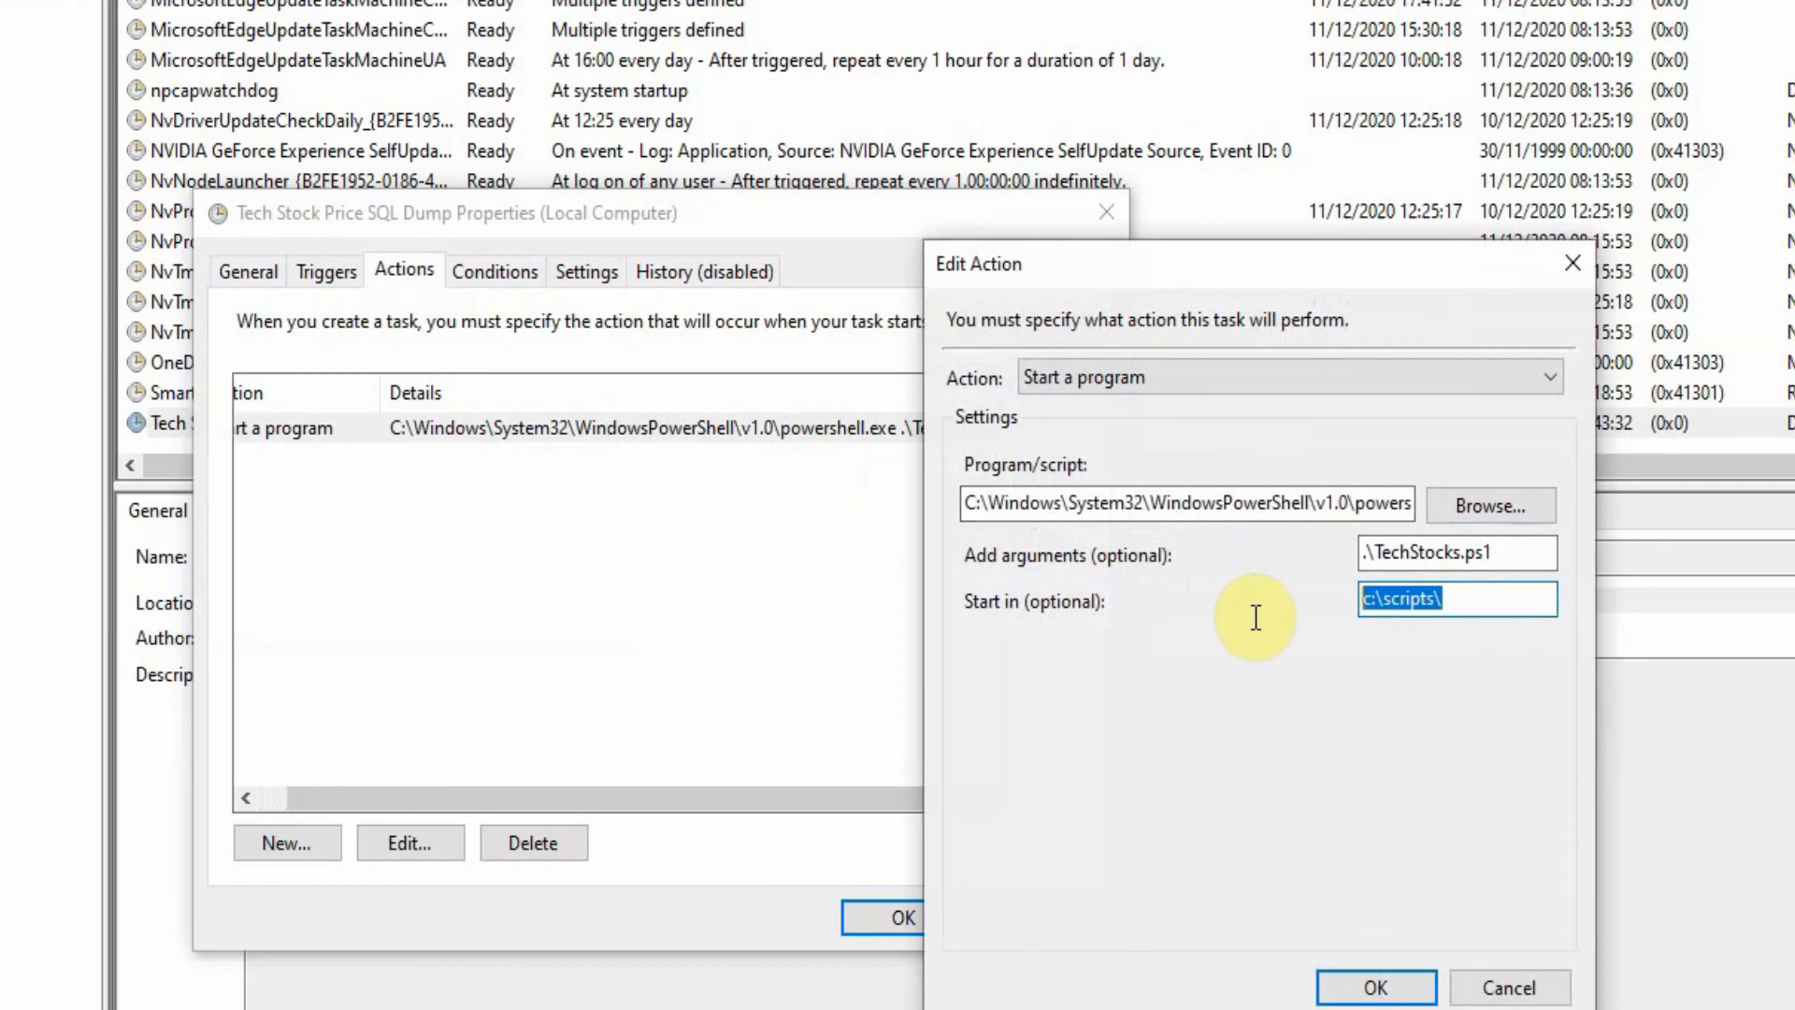
left_click(1457, 554)
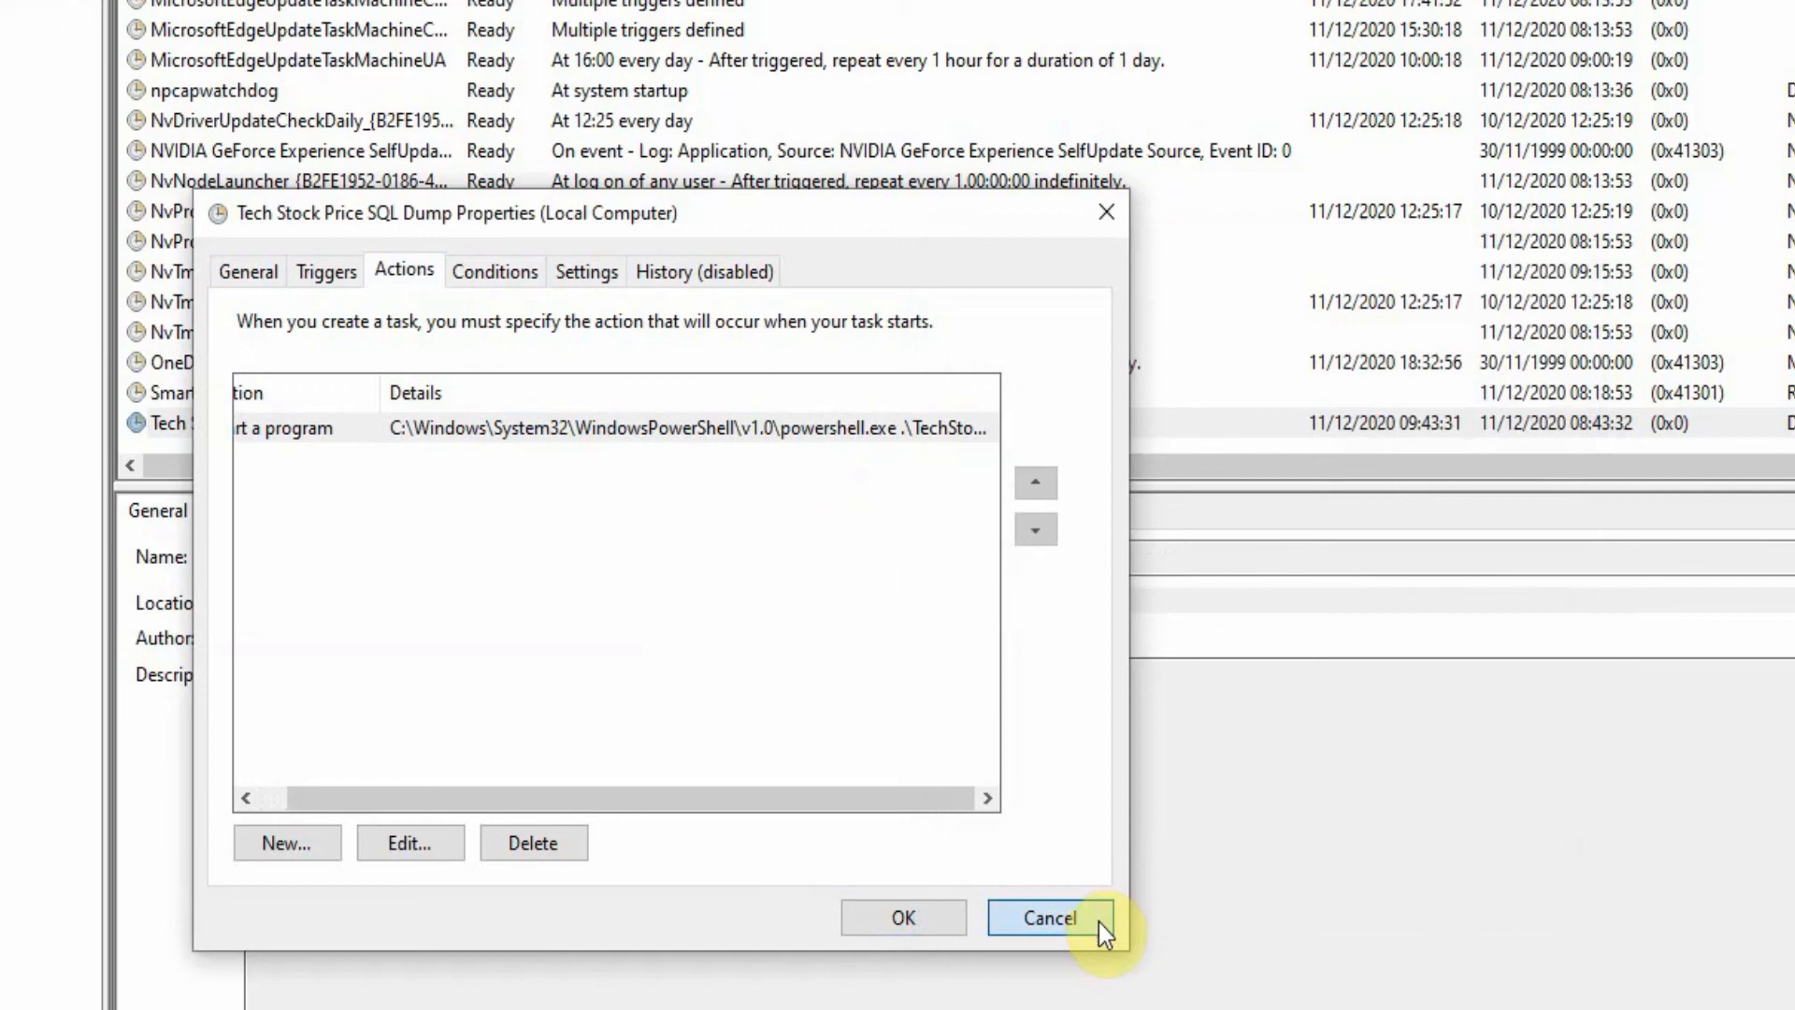
left_click(1047, 917)
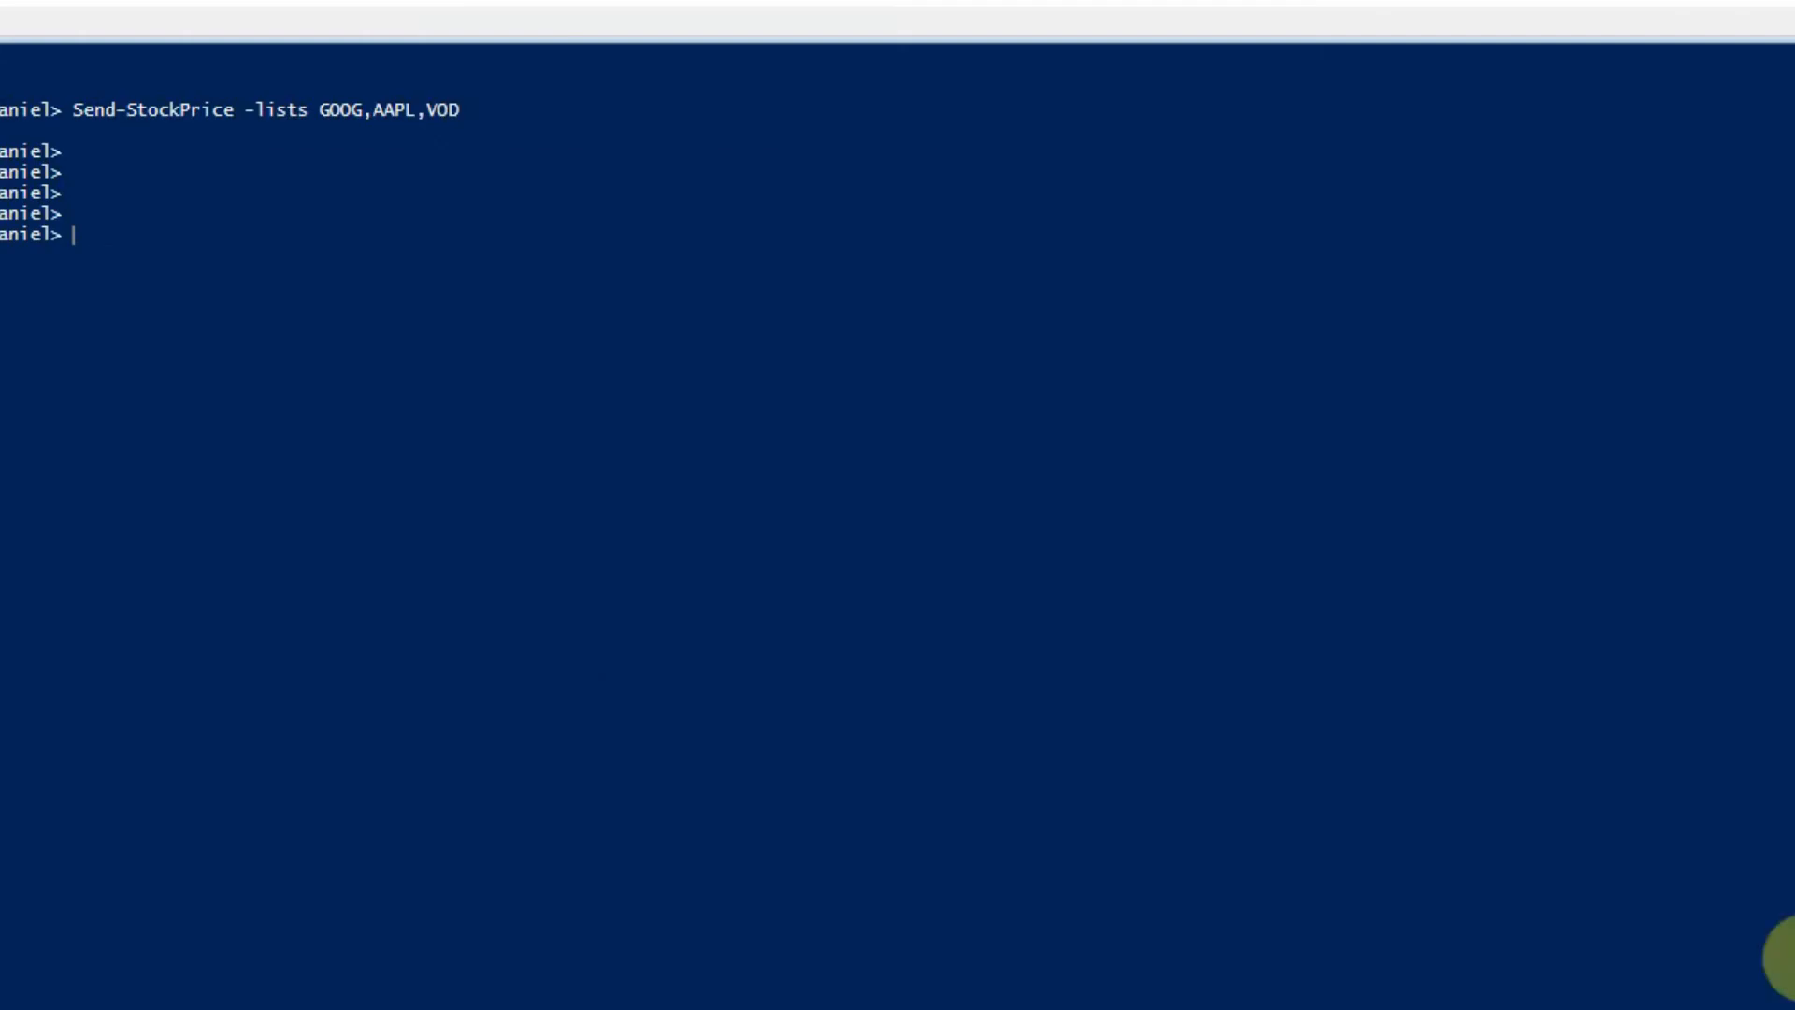
mouse_move(998, 718)
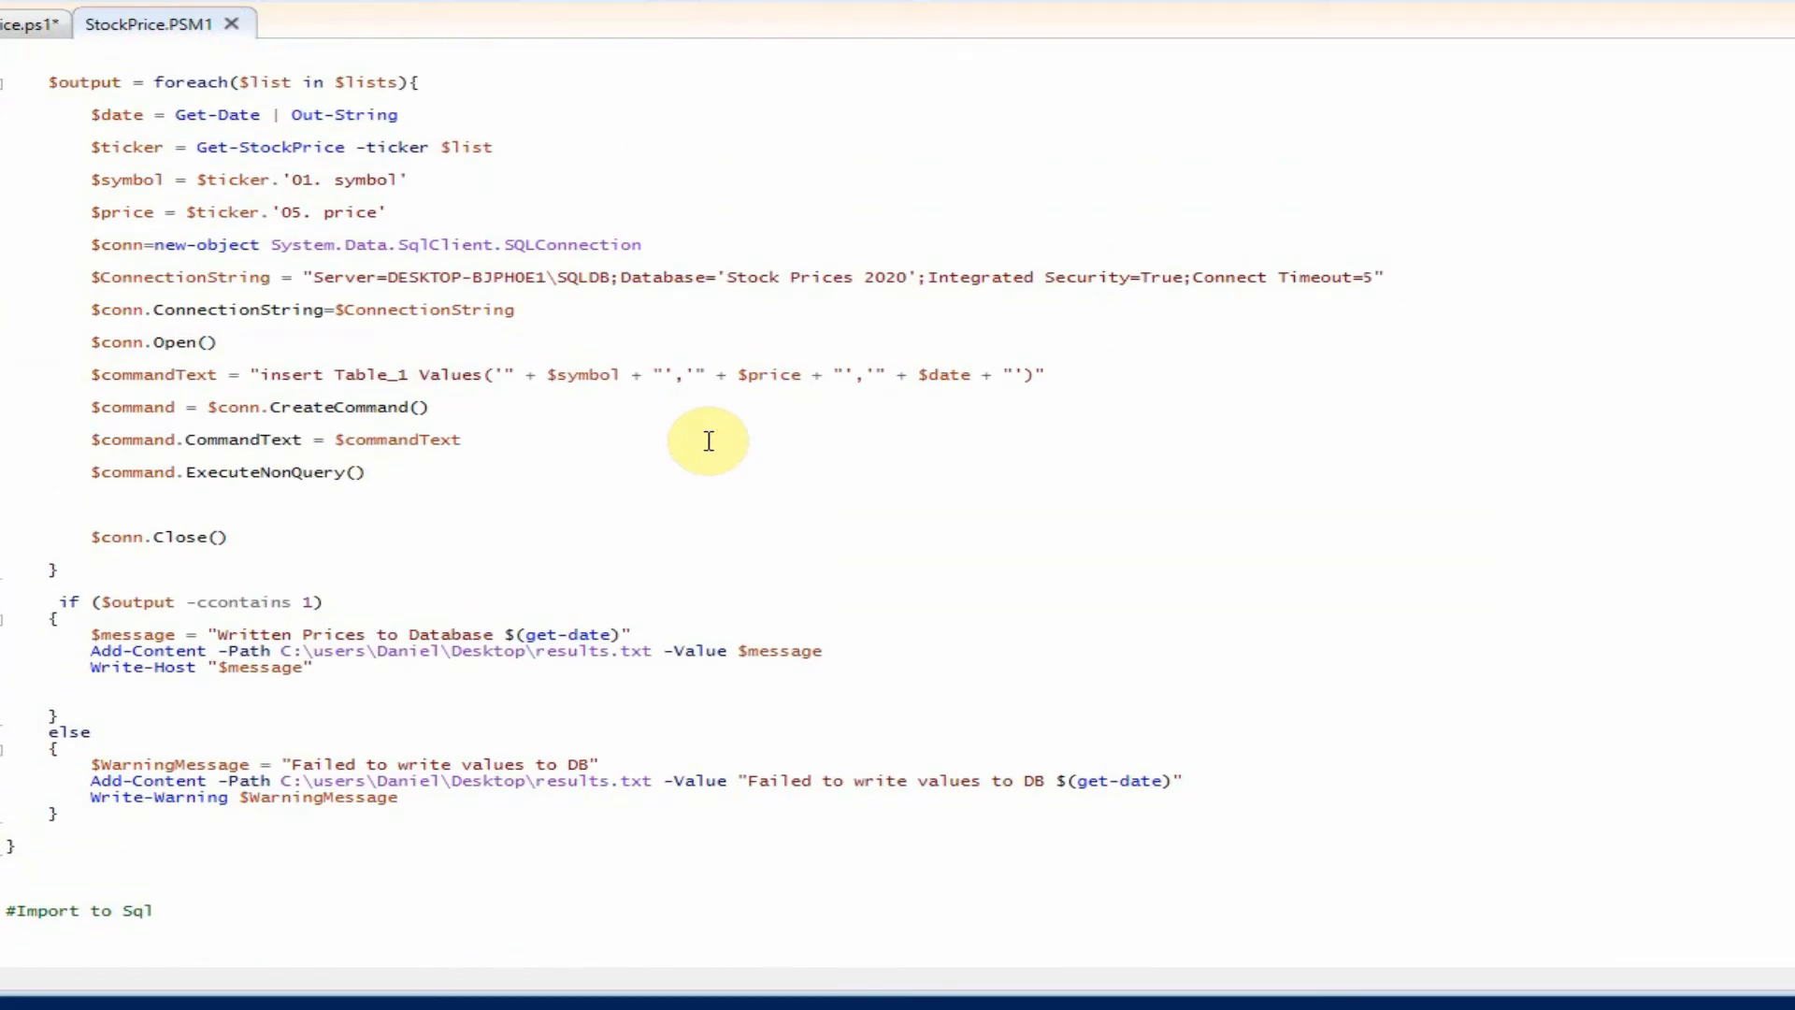
Scroll StockPrice.PSM1 to the if/else block and highlight the Add-Content lines writing to results.txt
scroll("up", 3)
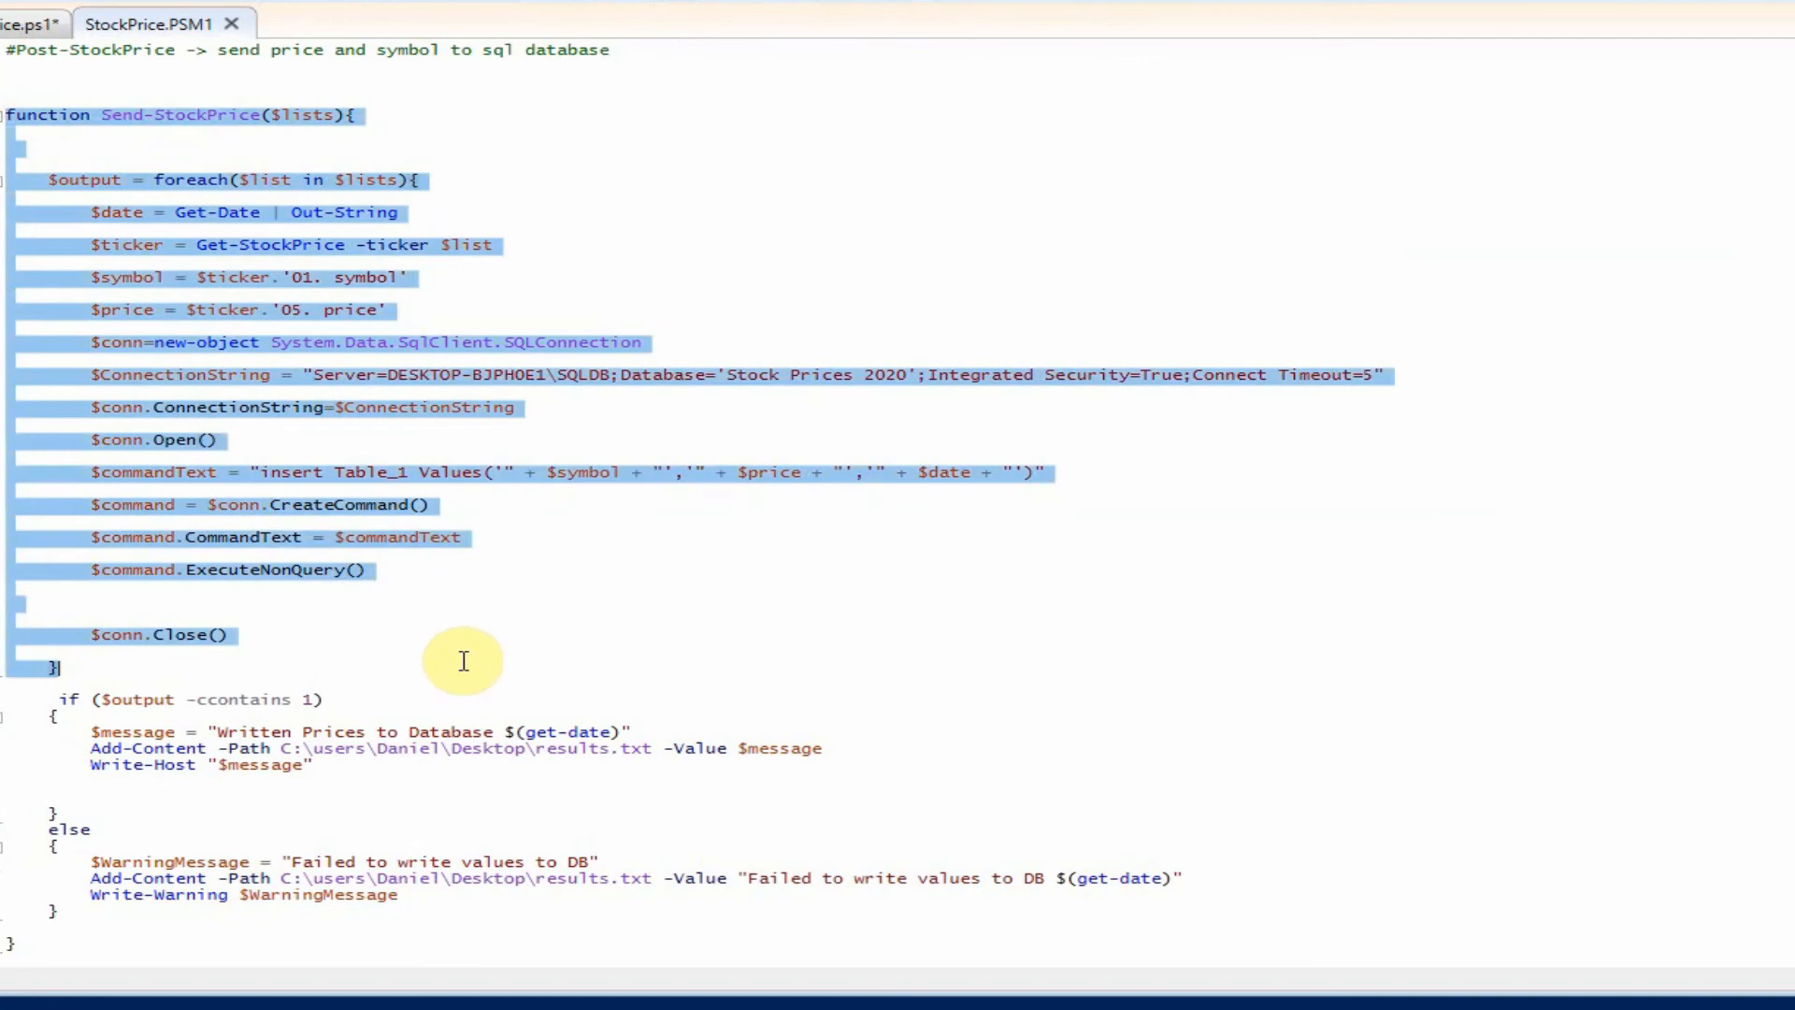
scroll("down", 3)
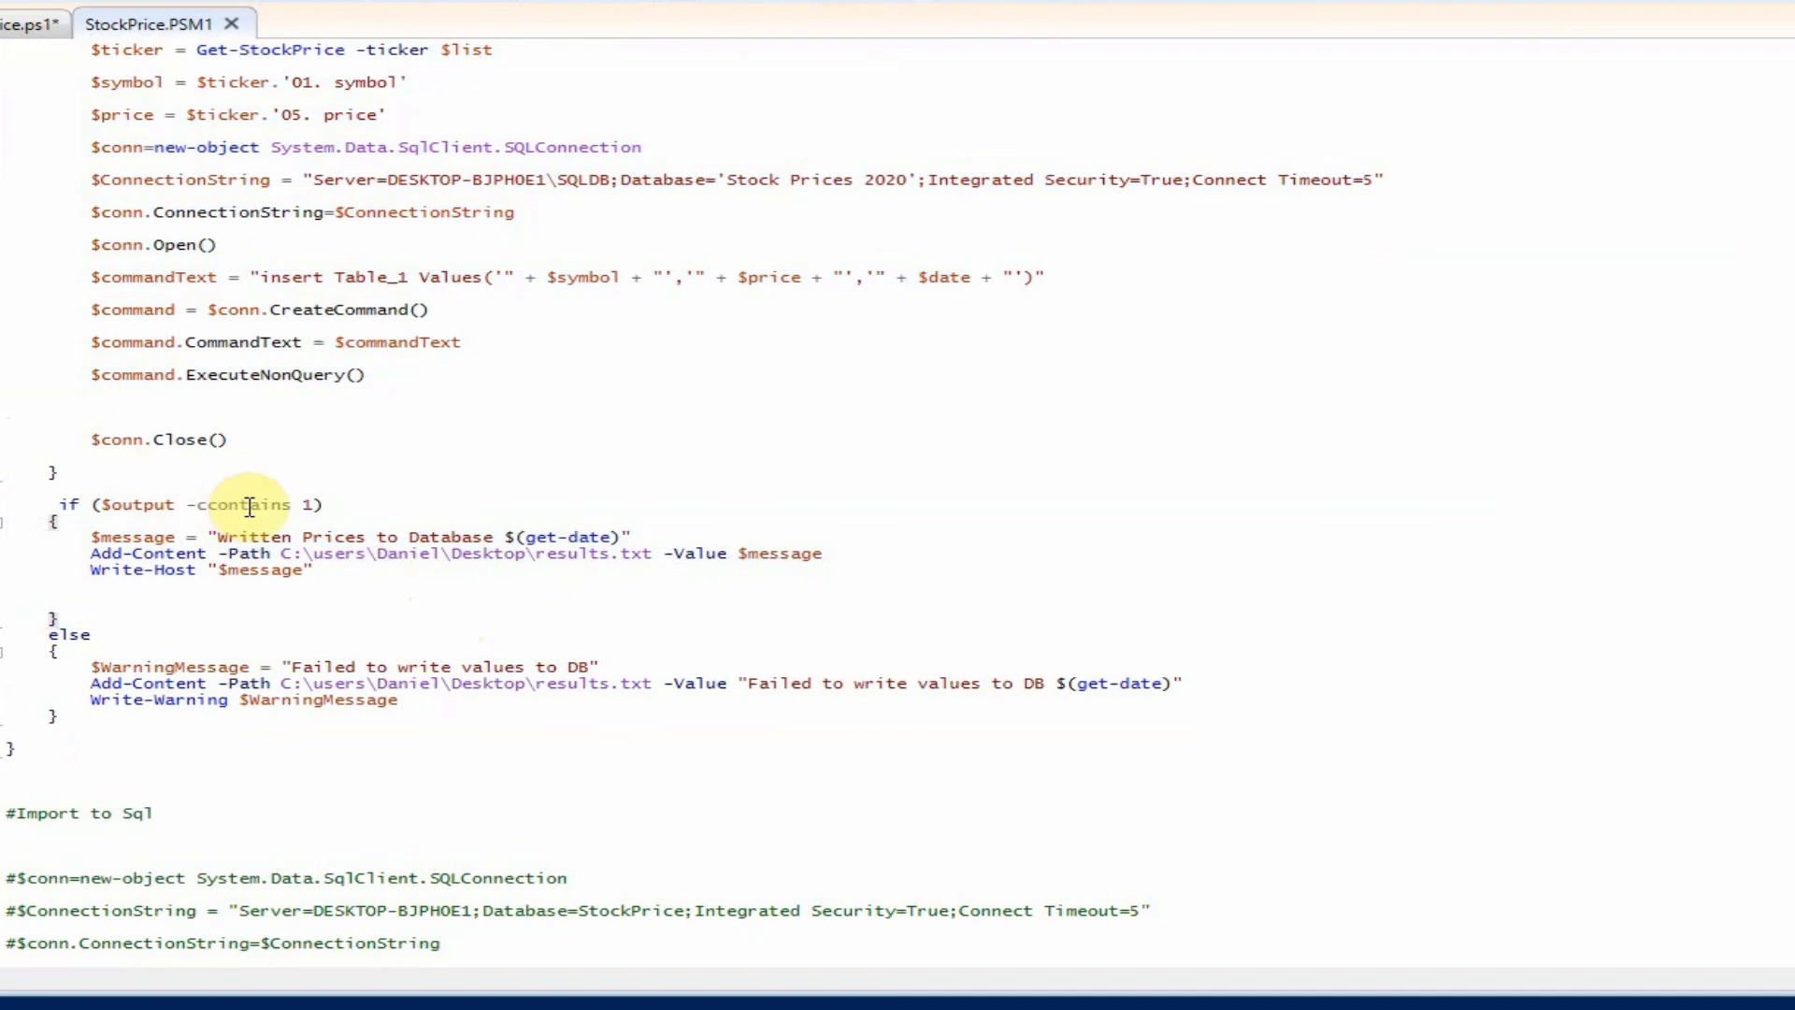
mouse_move(227, 554)
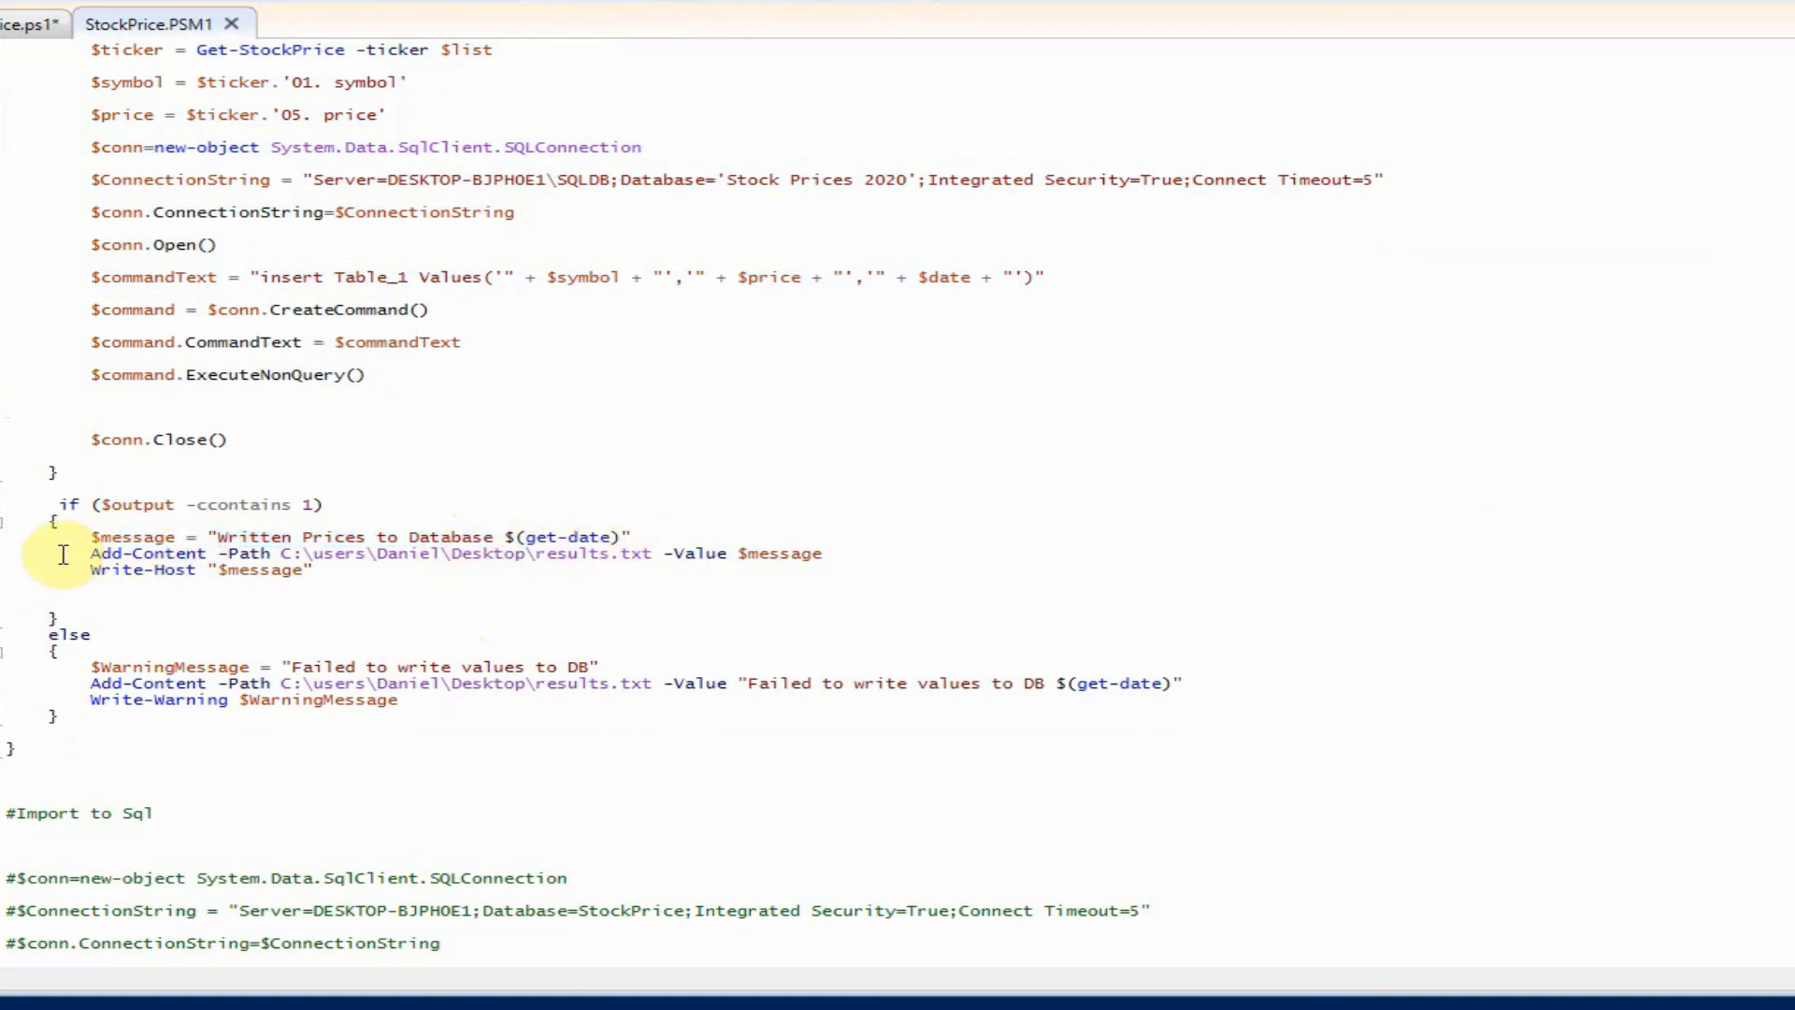
double_click(144, 554)
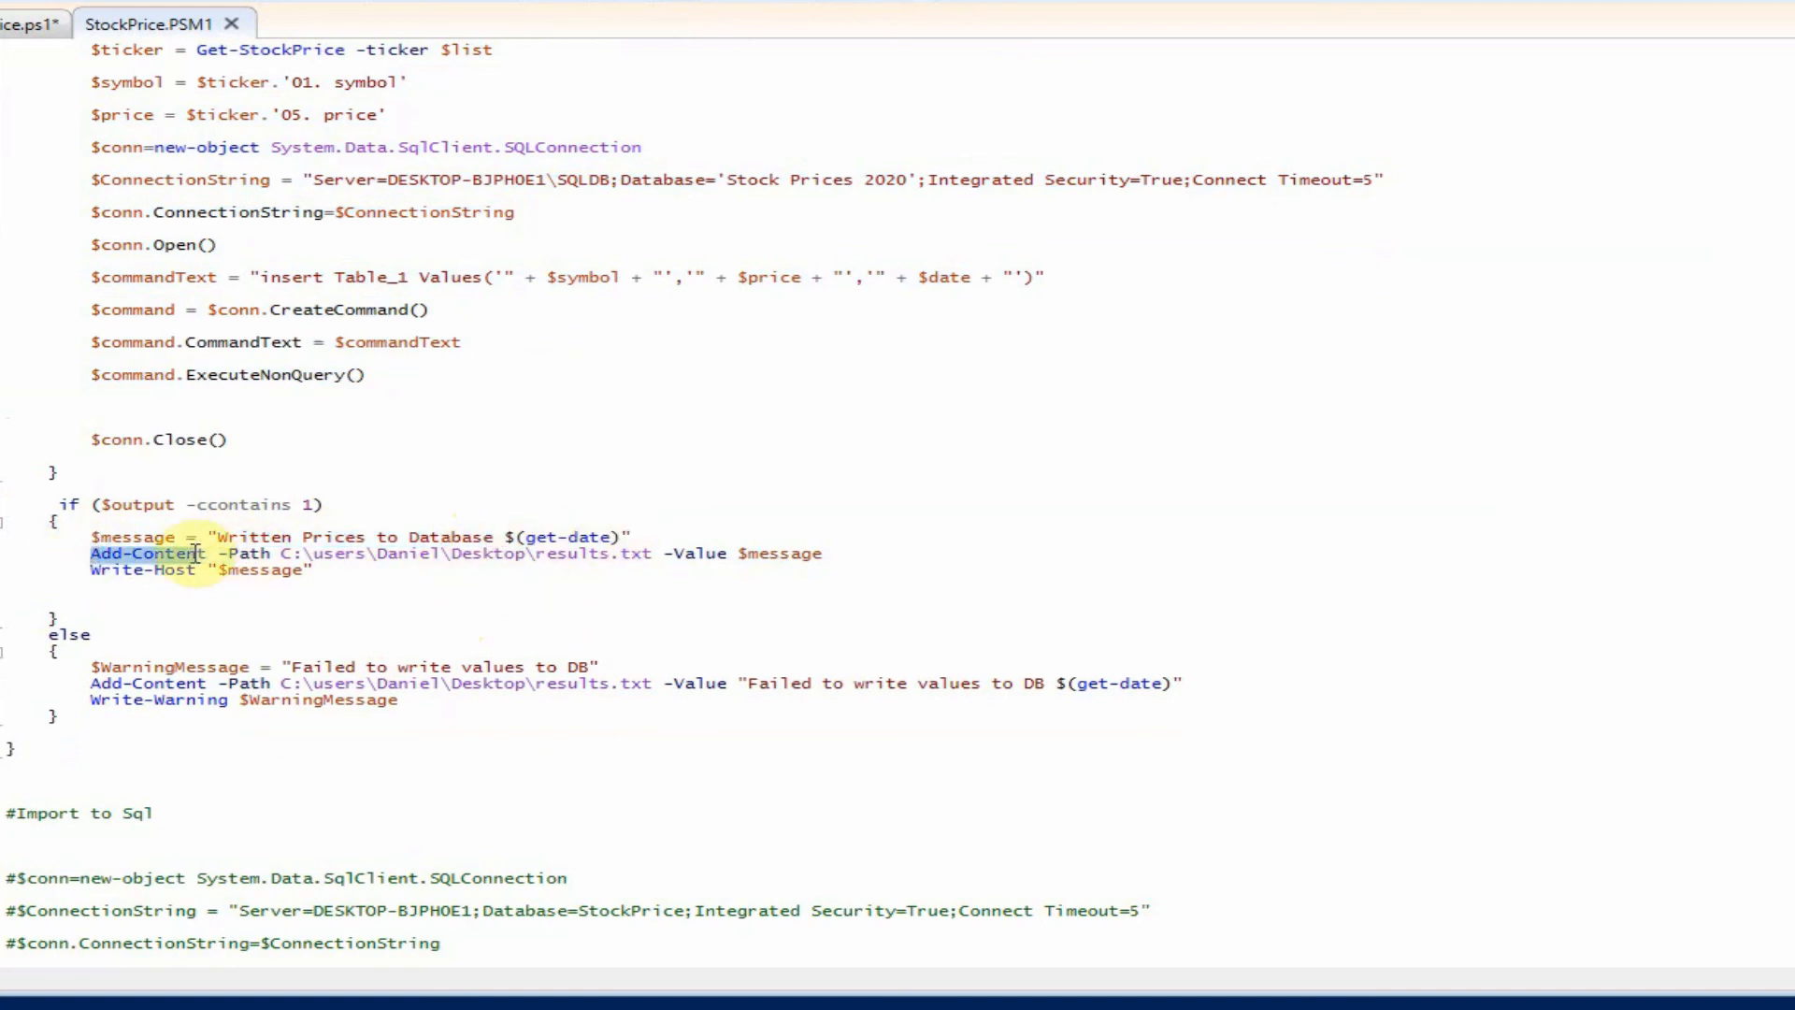
left_click(92, 602)
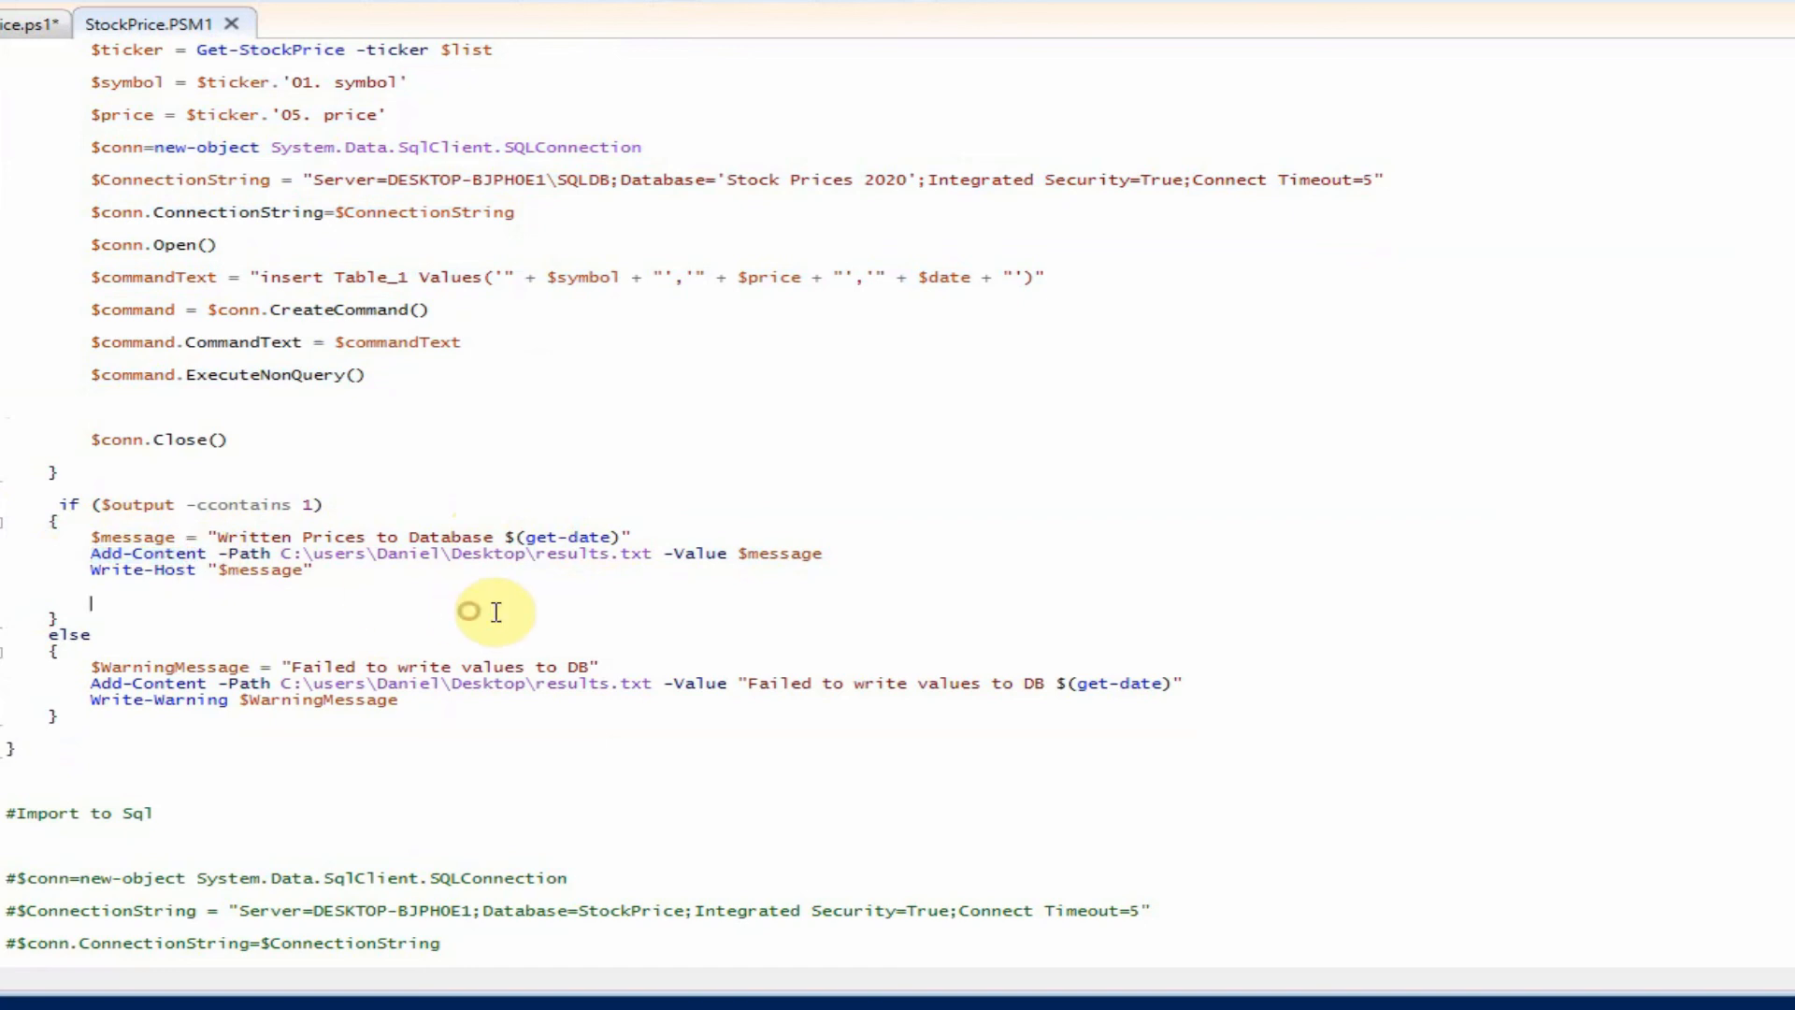
mouse_move(686, 570)
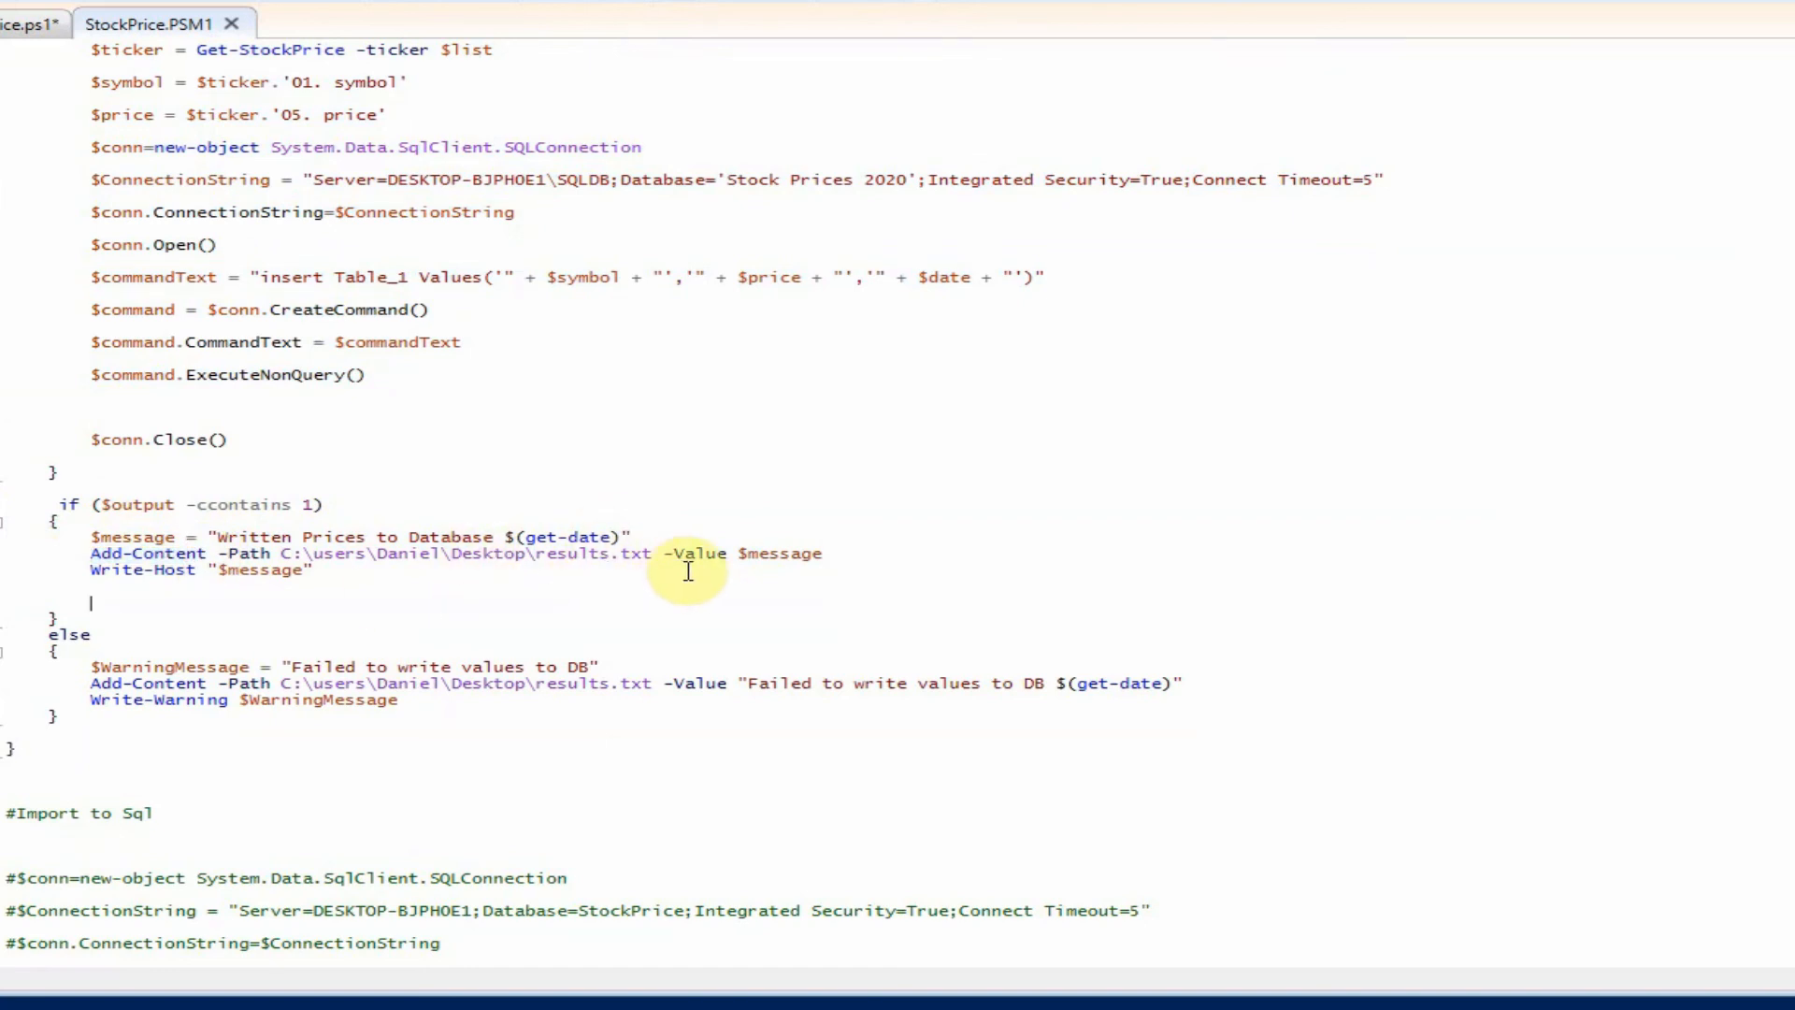
double_click(606, 554)
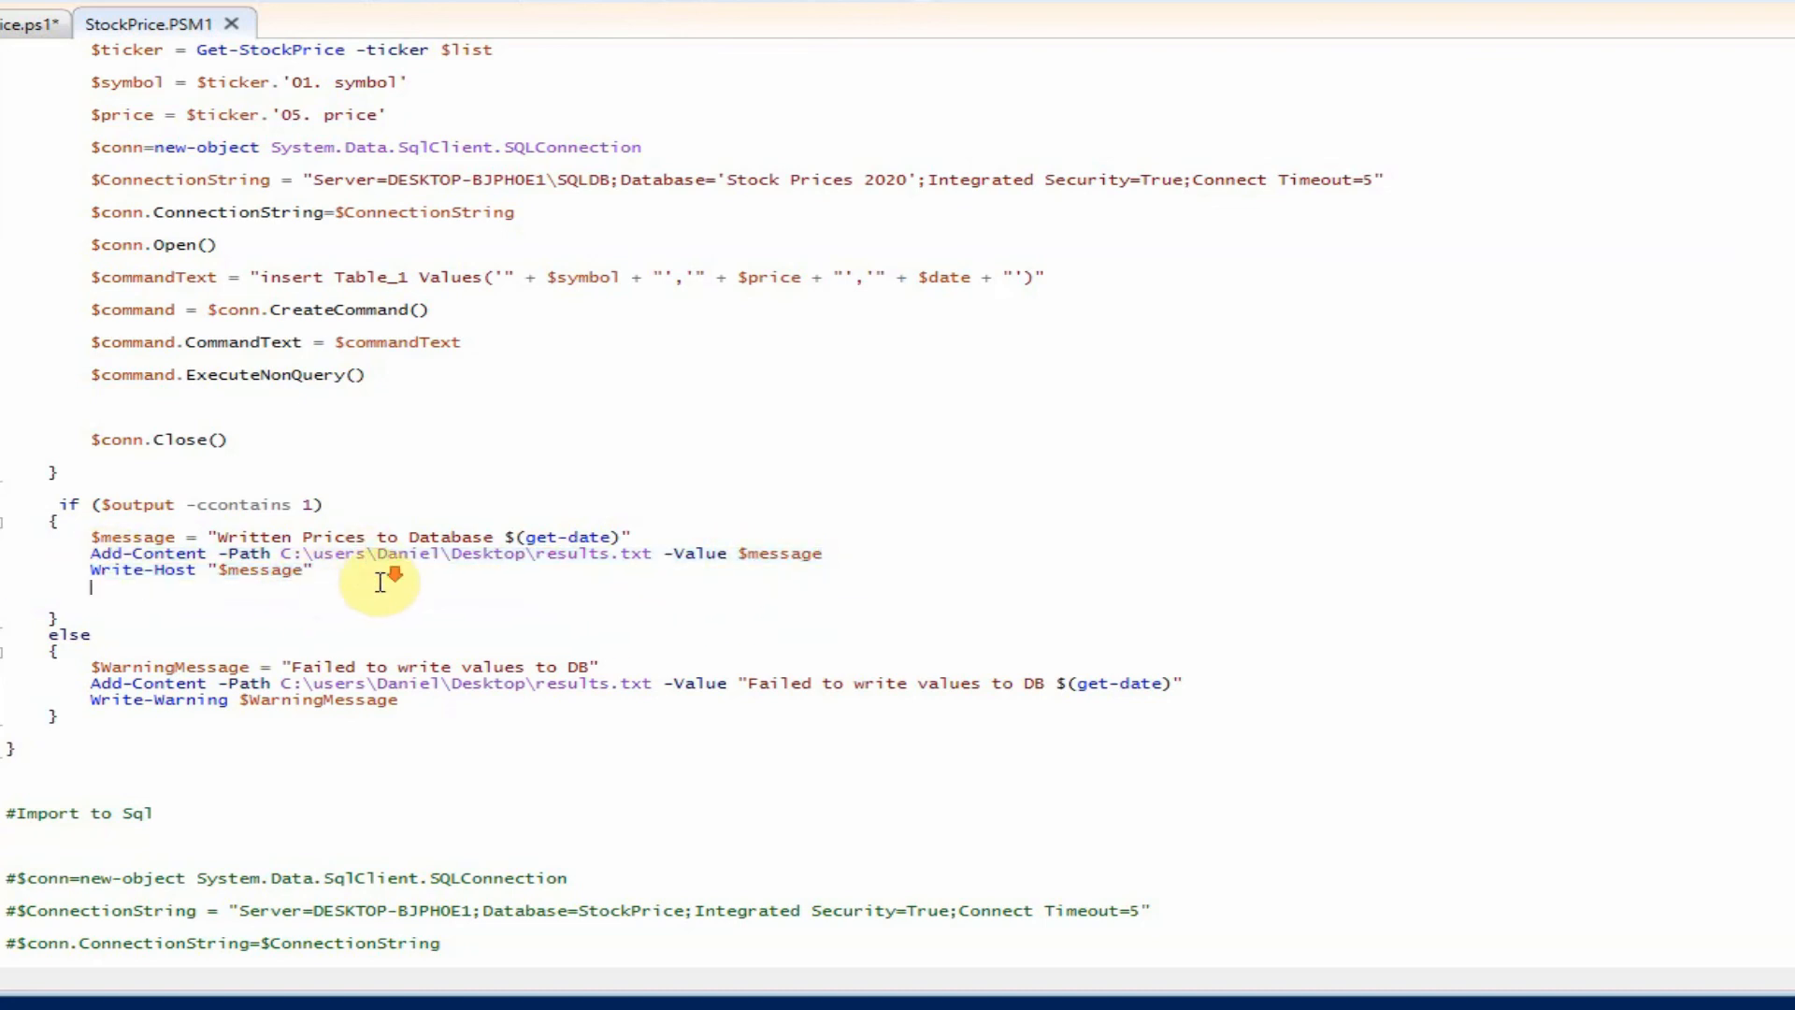
scroll("down", 3)
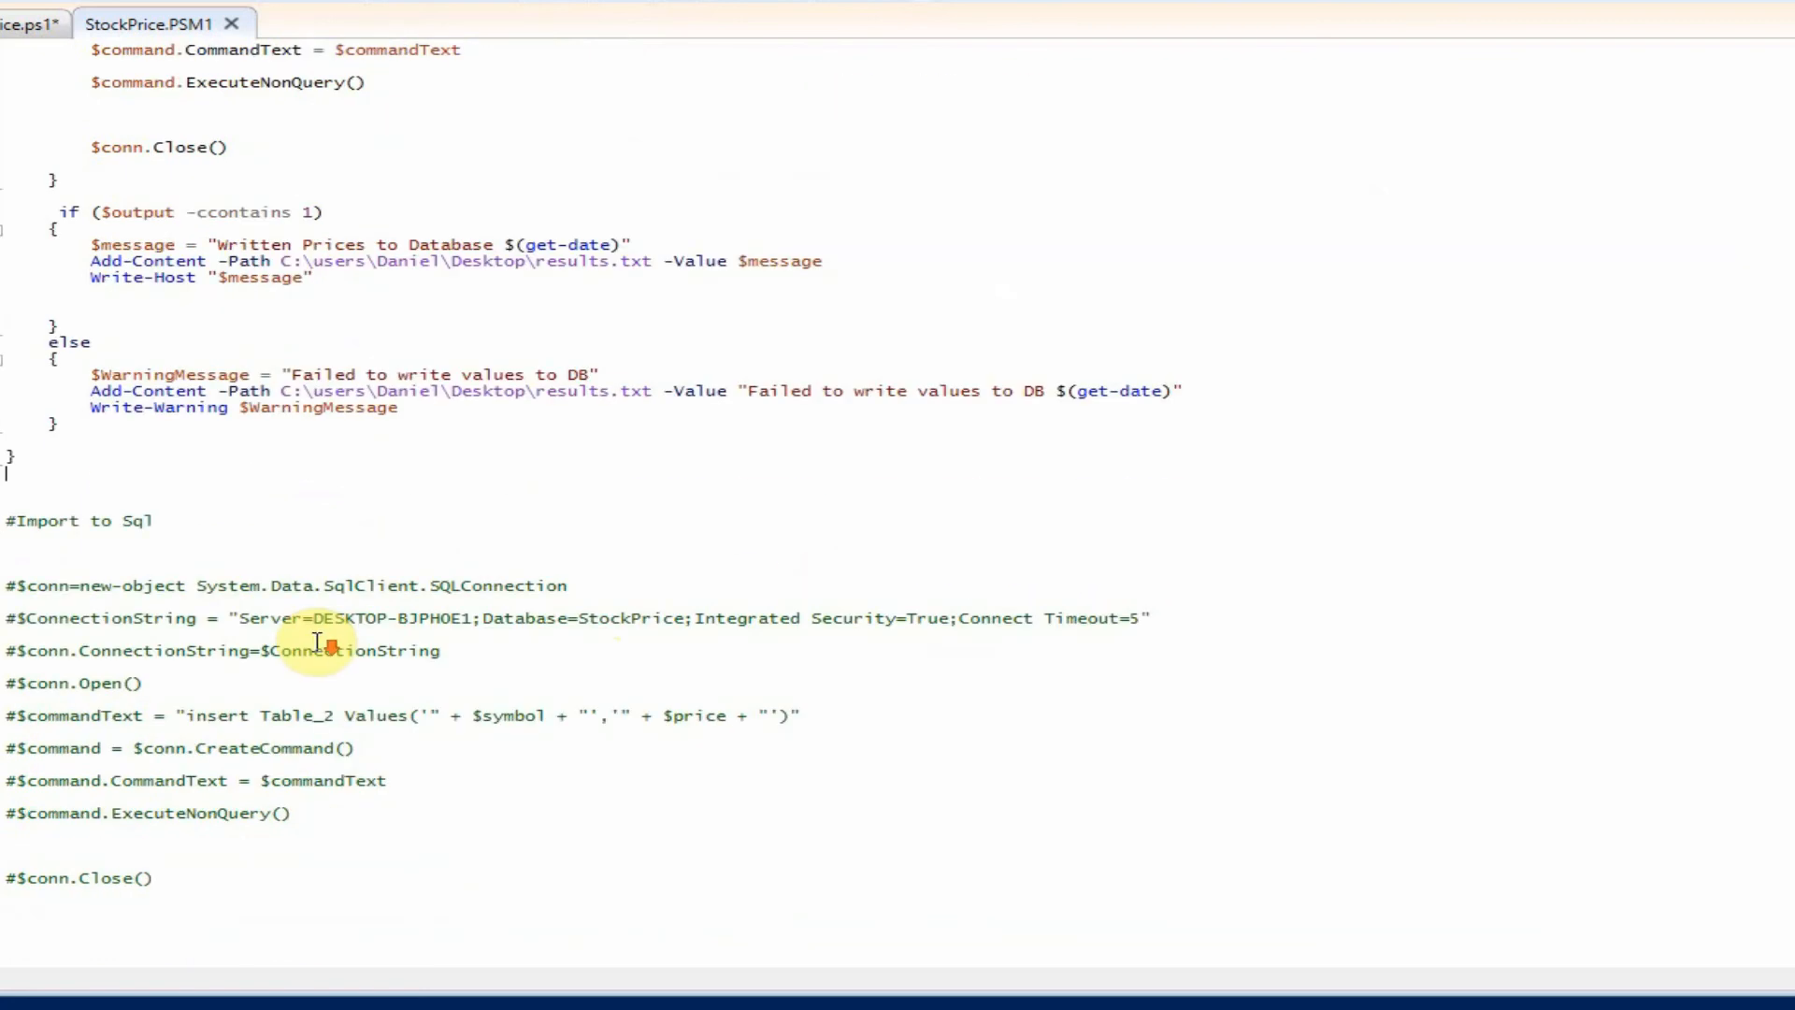
scroll("down", 3)
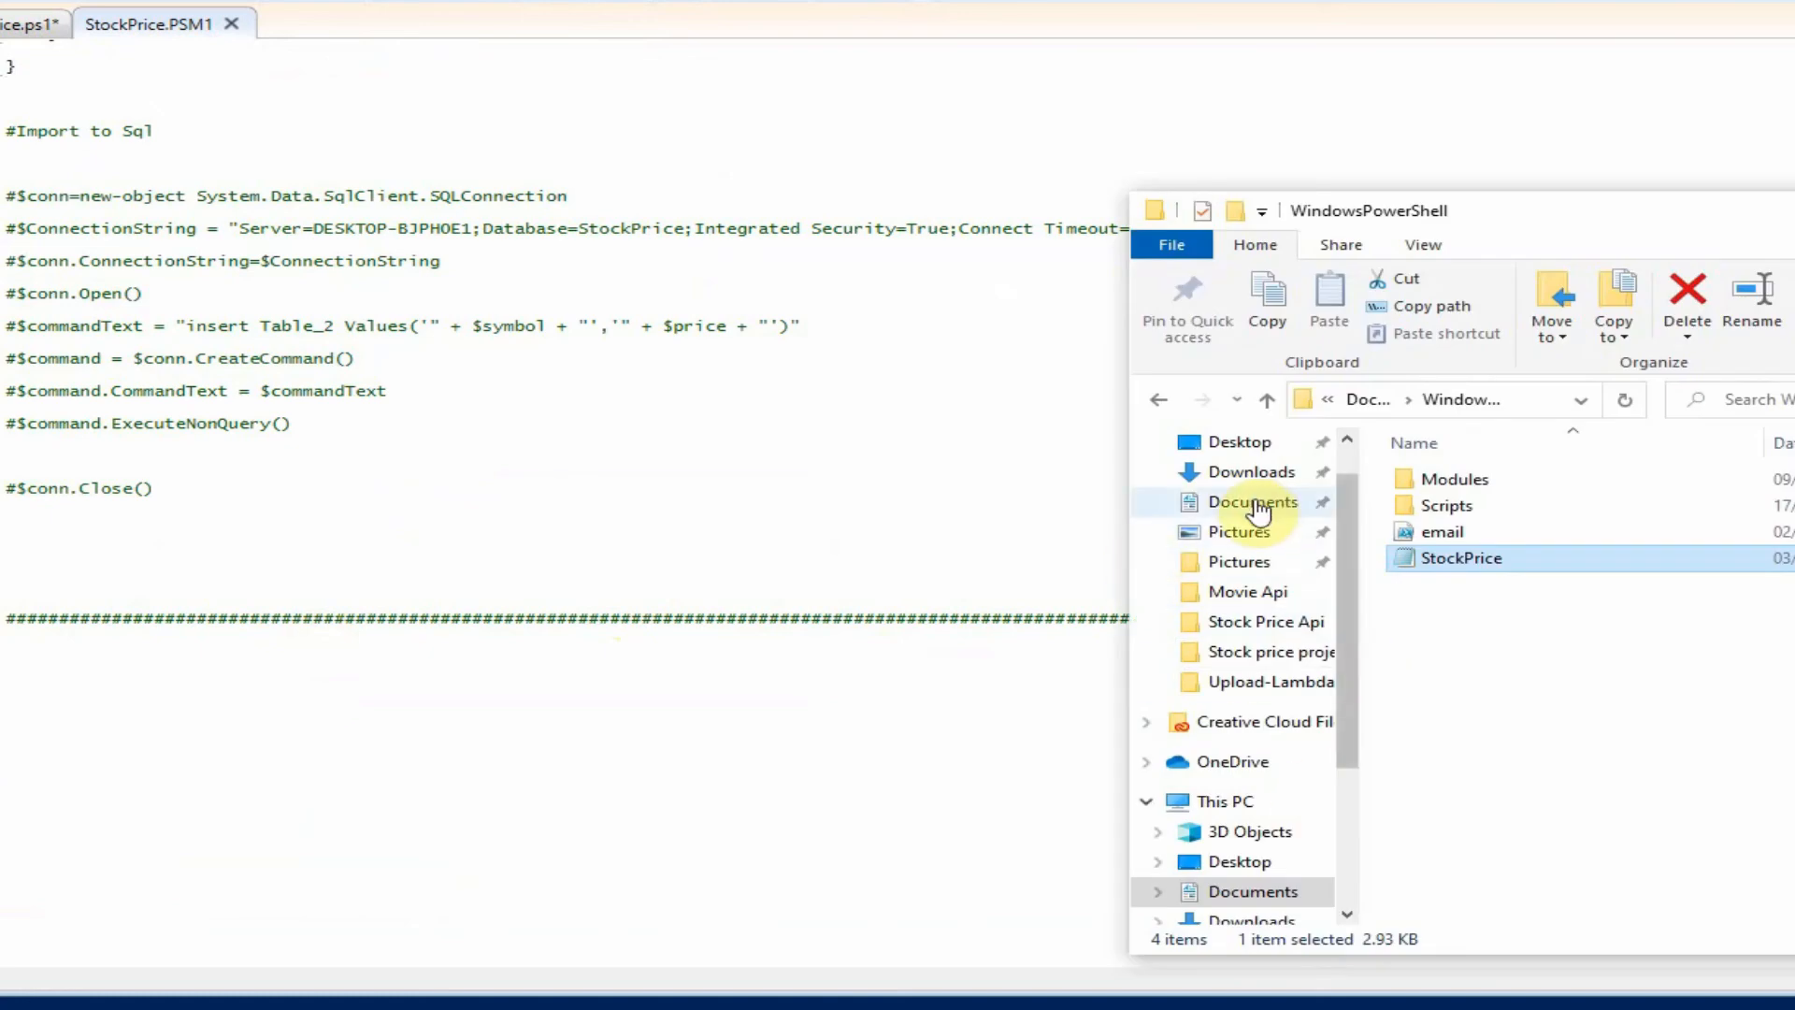
Open results.txt from the Desktop in Notepad and scroll through its Written Prices and Failed to write entries
left_click(1238, 442)
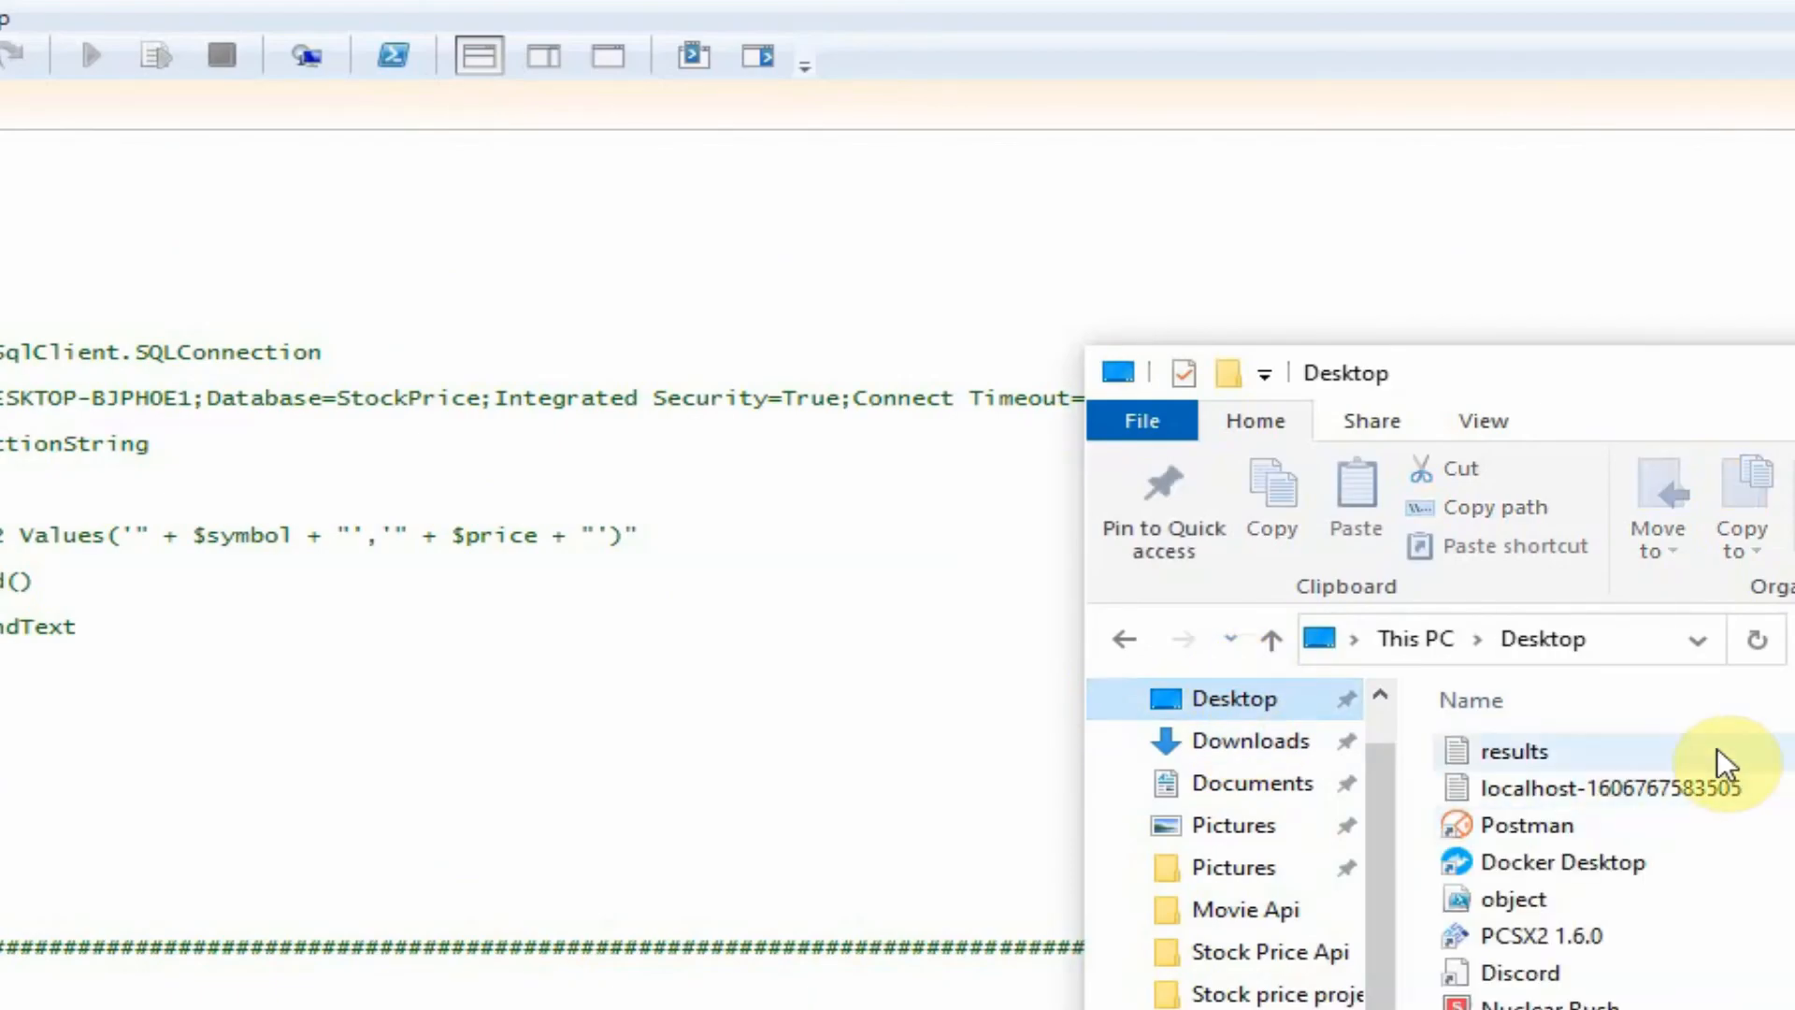
double_click(1513, 751)
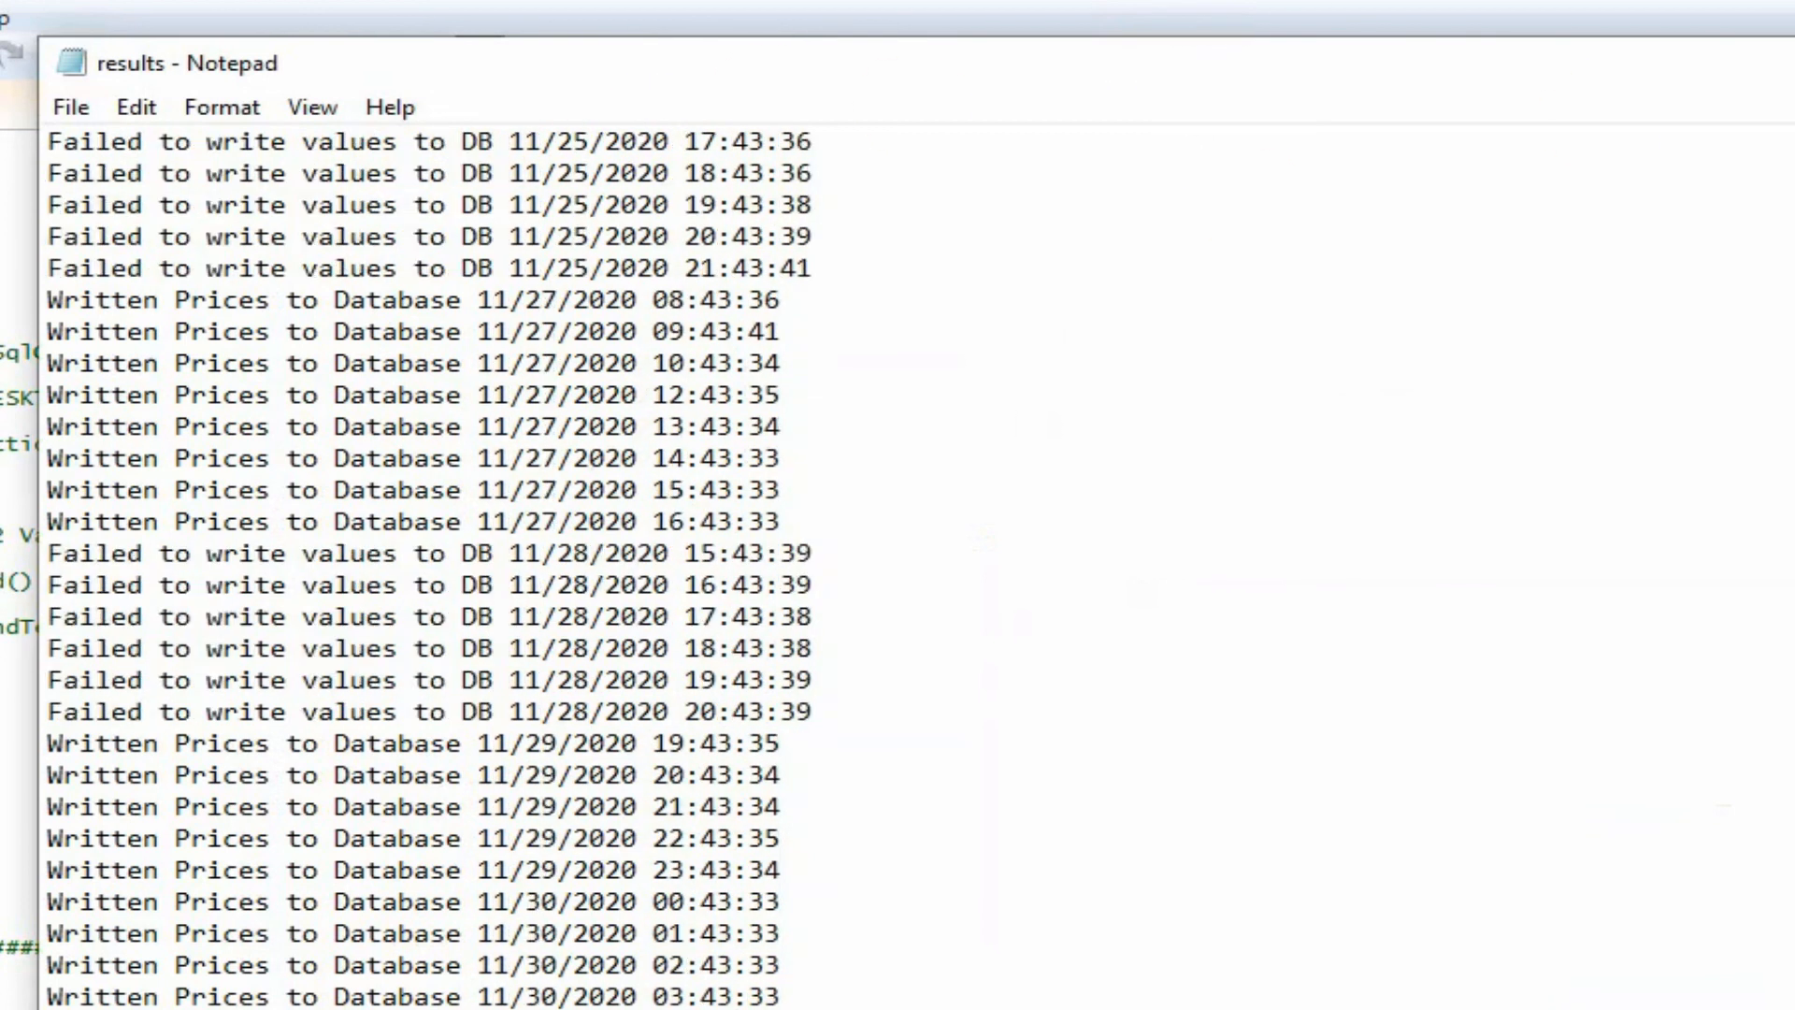
scroll("up", 3)
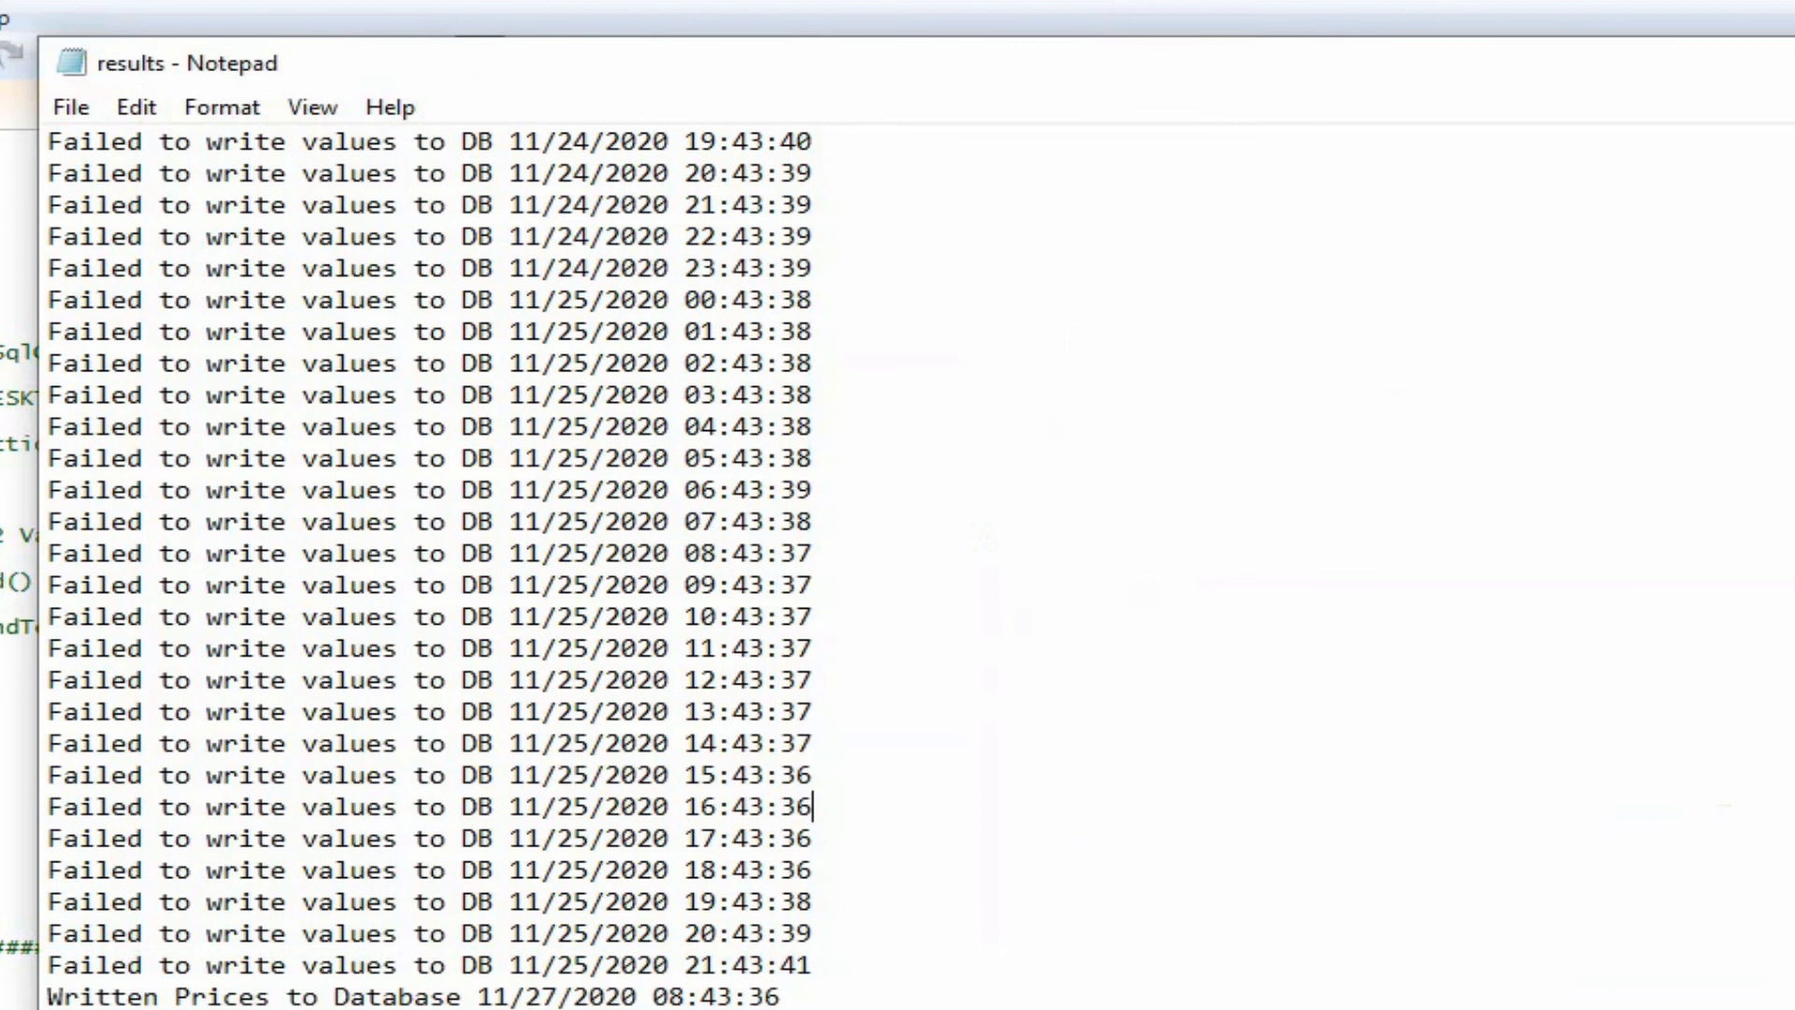
scroll("down", 3)
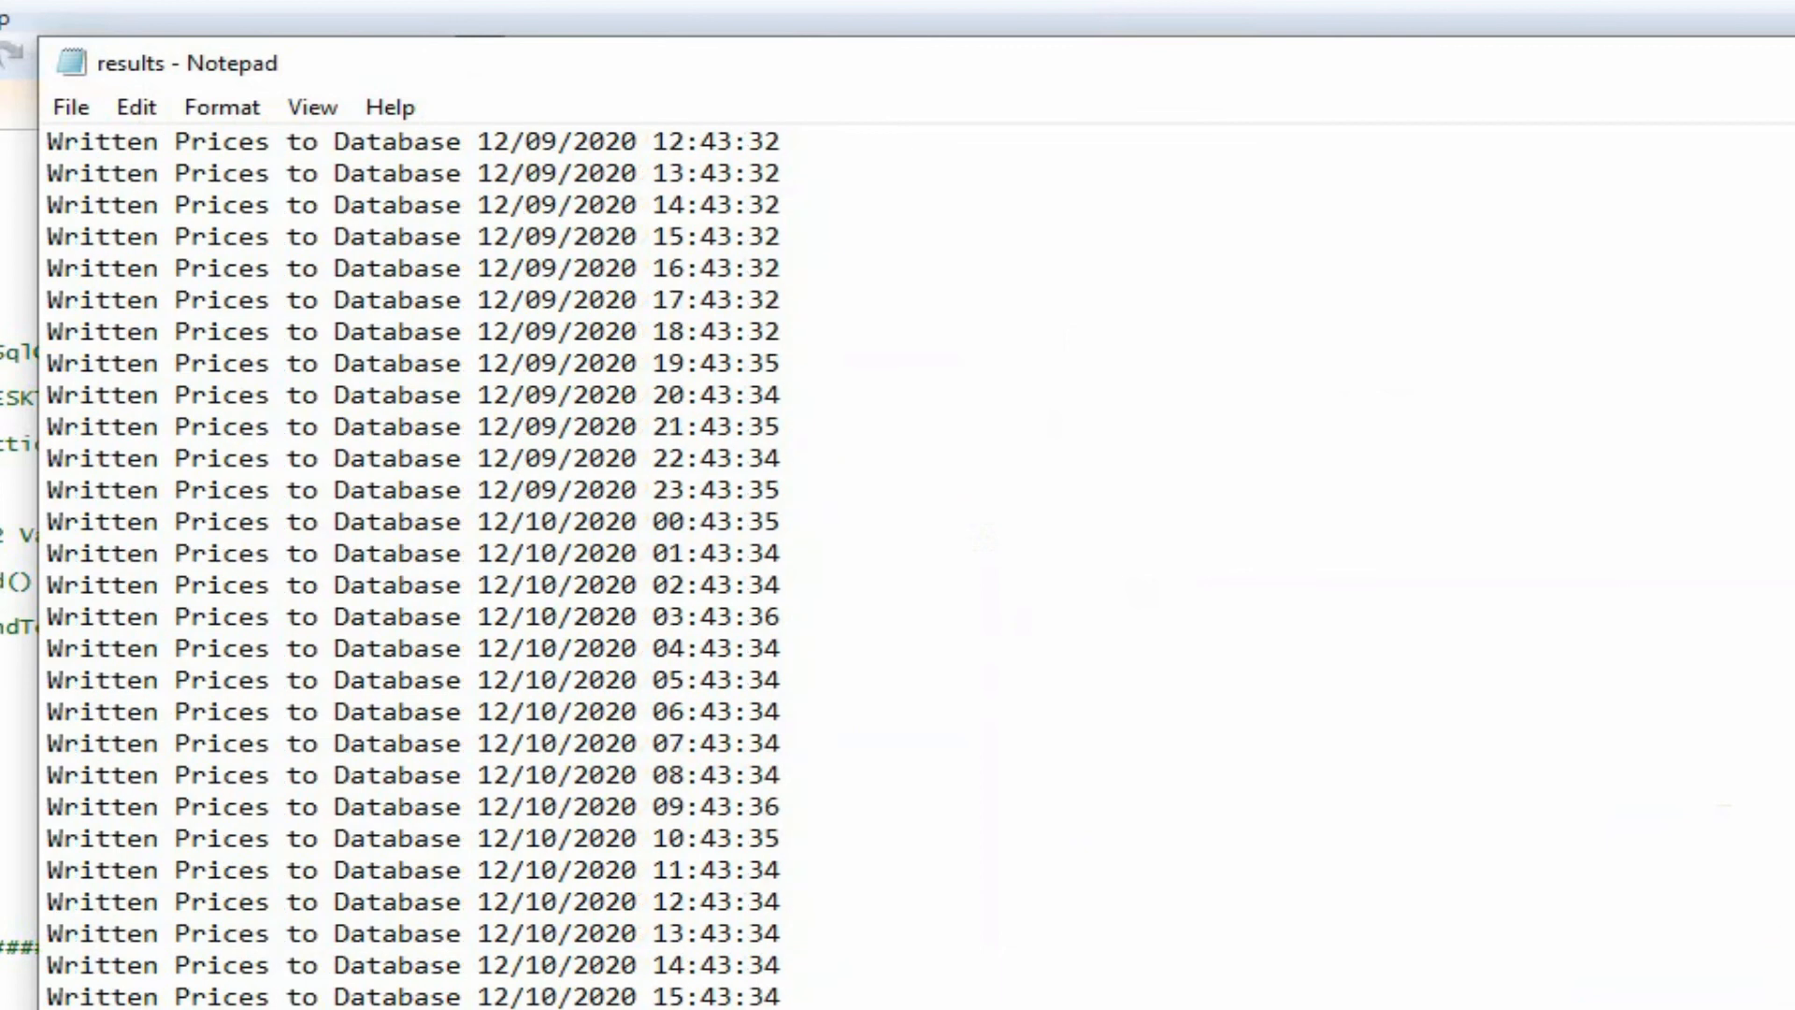
scroll("up", 3)
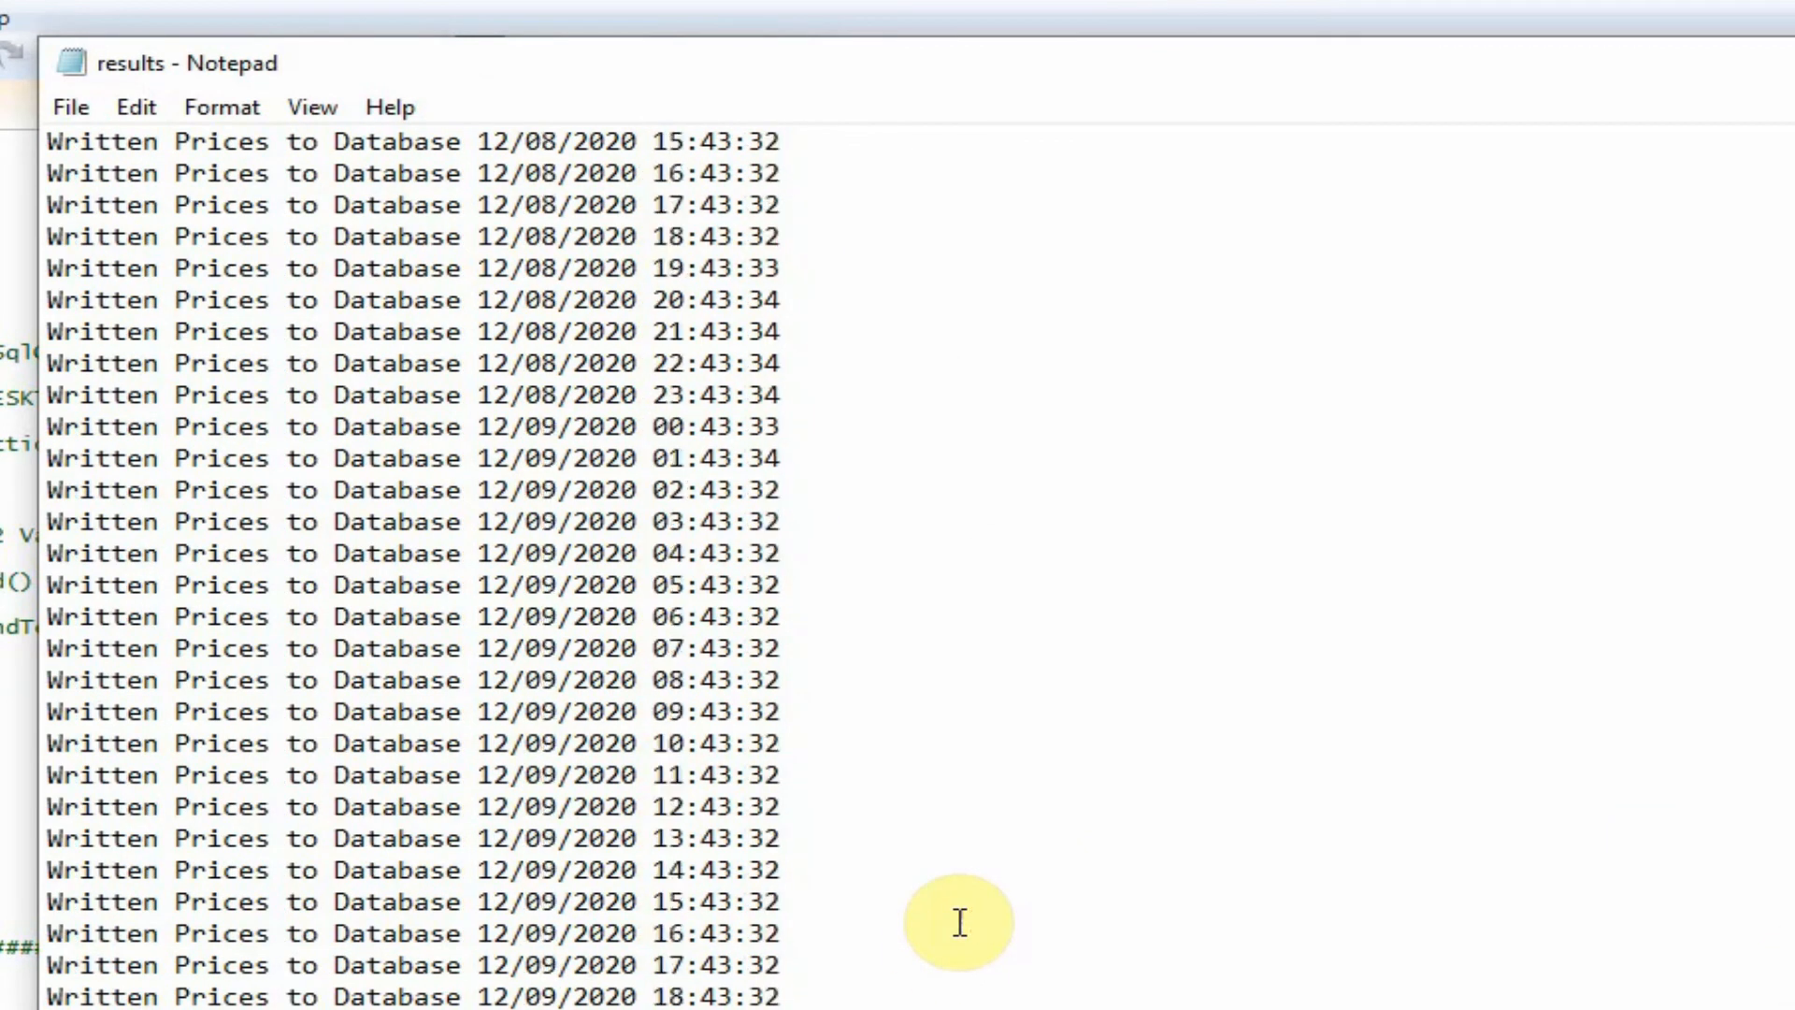
scroll("up", 3)
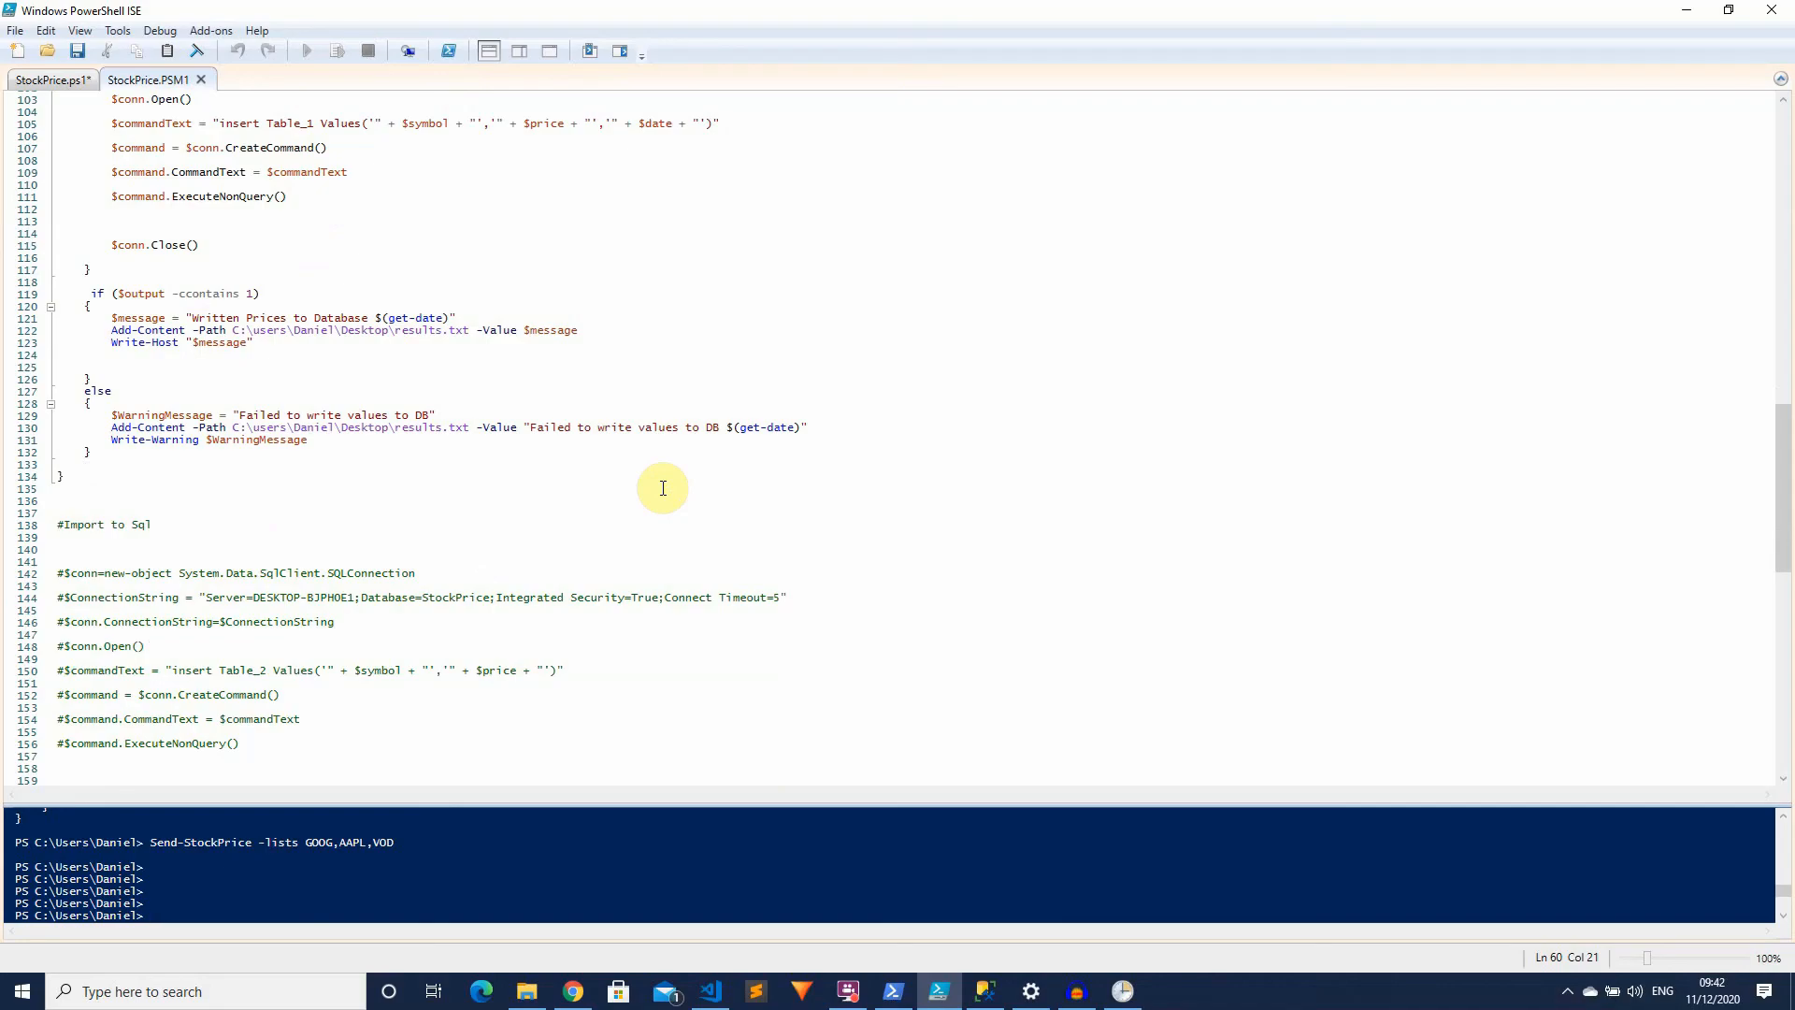
Scroll the StockPrice.PSM1 editor through the Send-StockPrice insert code and logging block
scroll("up", 3)
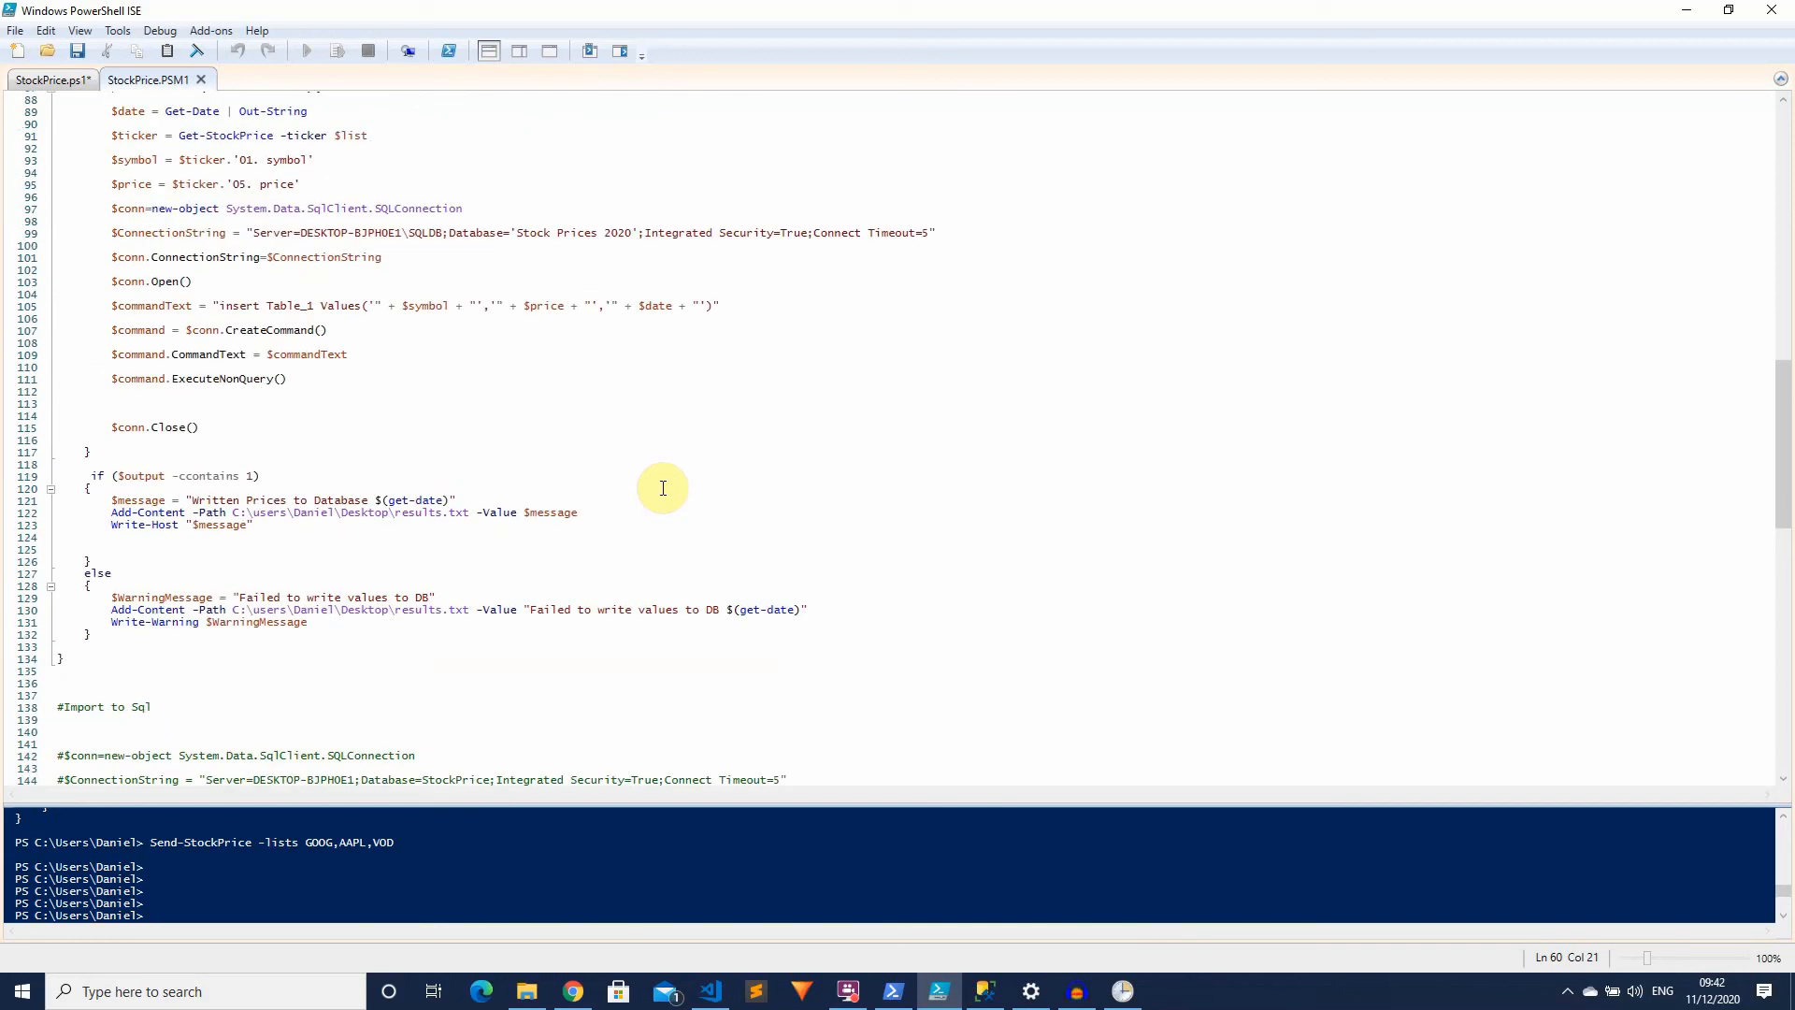
scroll("up", 3)
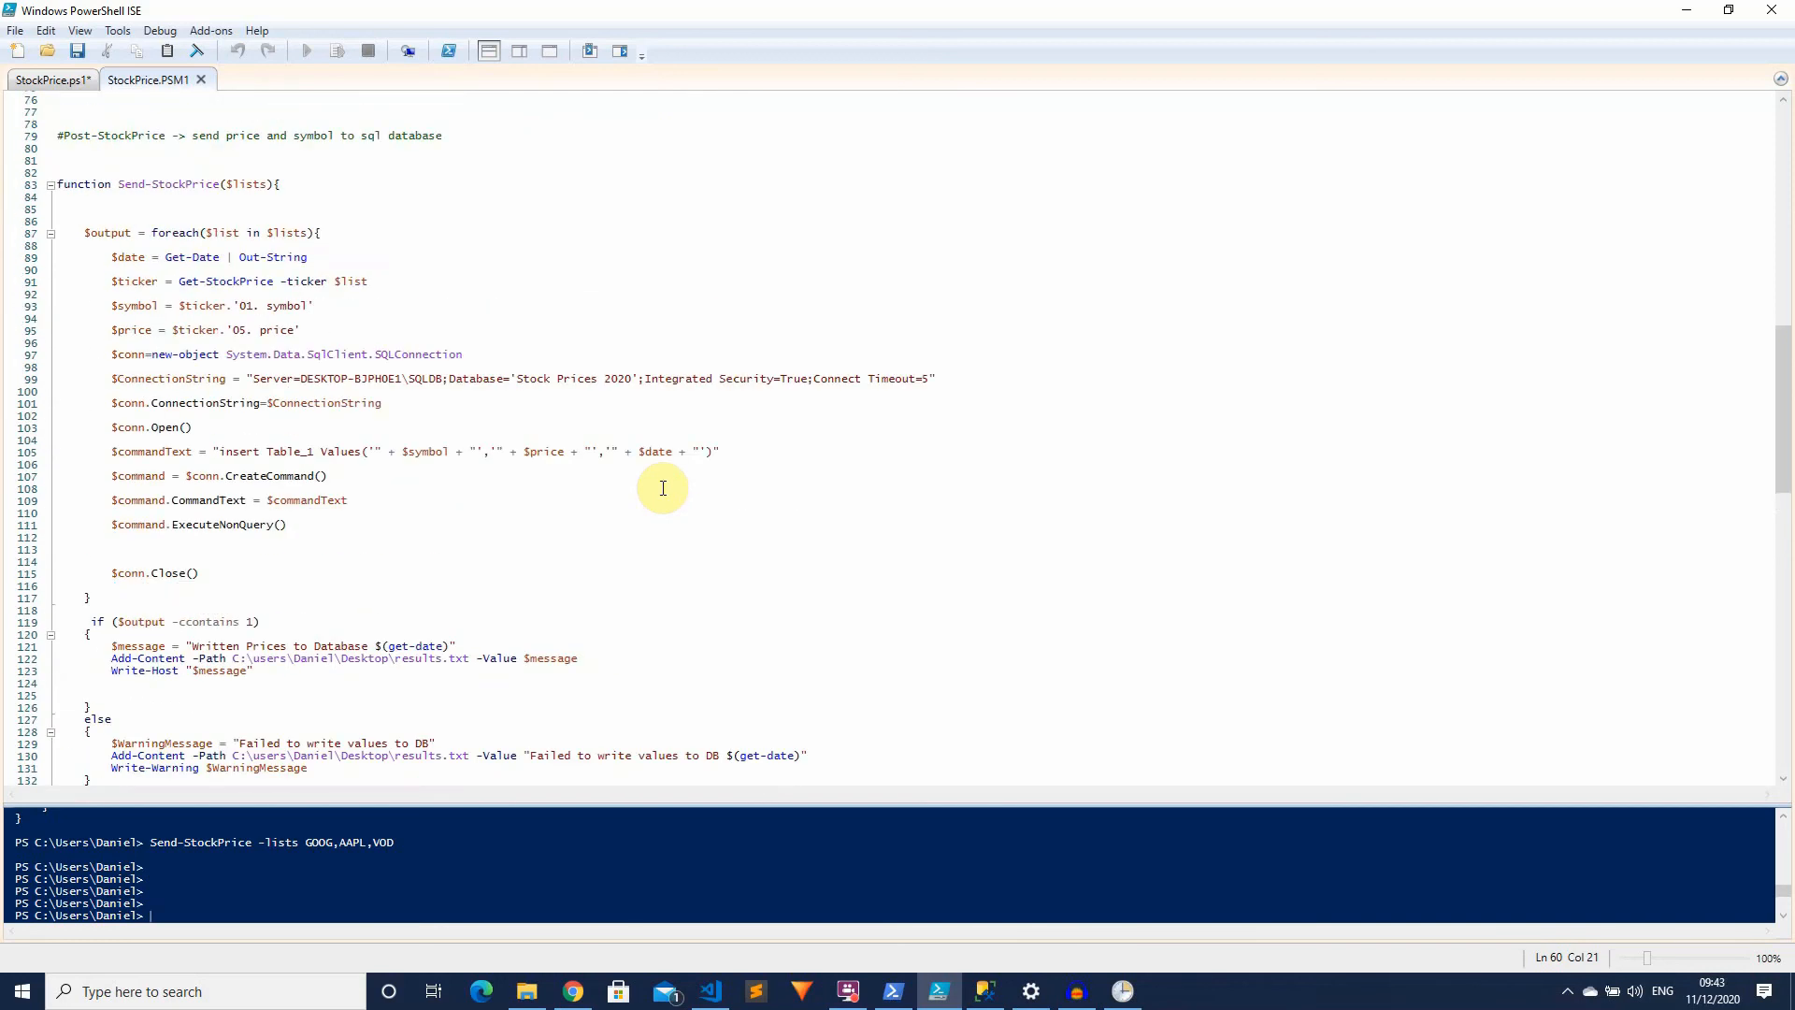
mouse_move(161, 548)
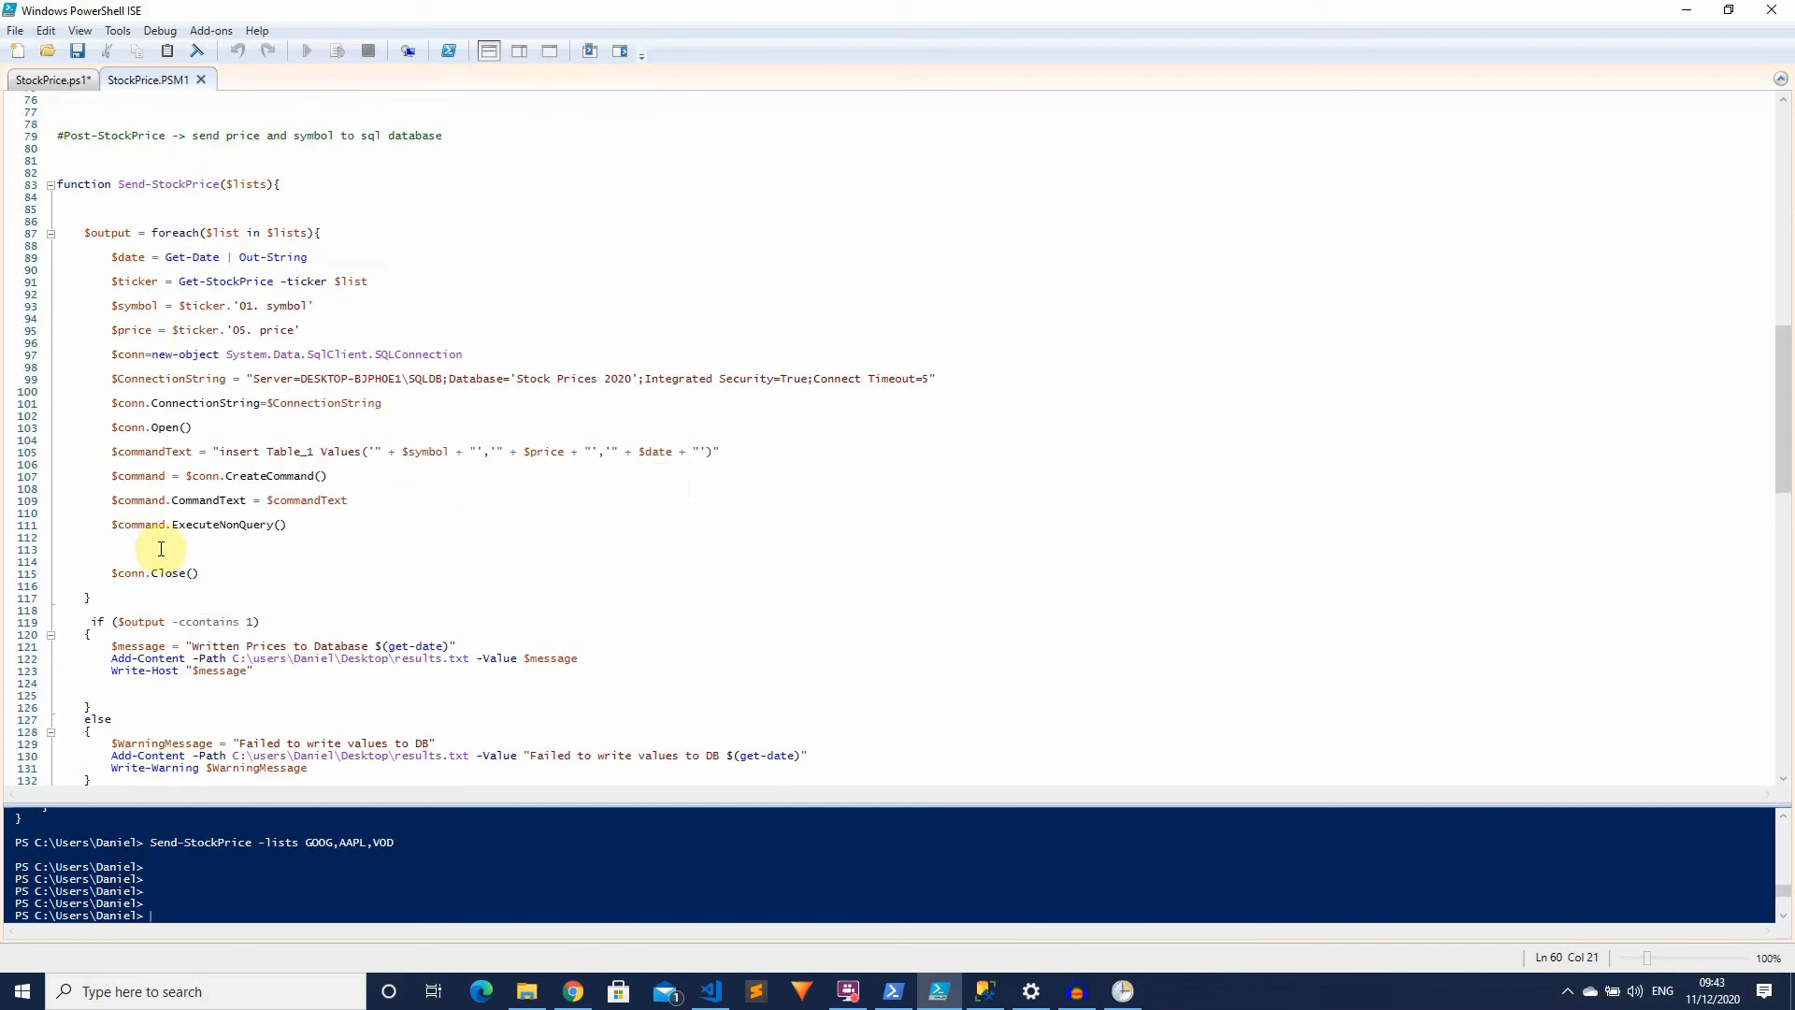
mouse_move(383, 428)
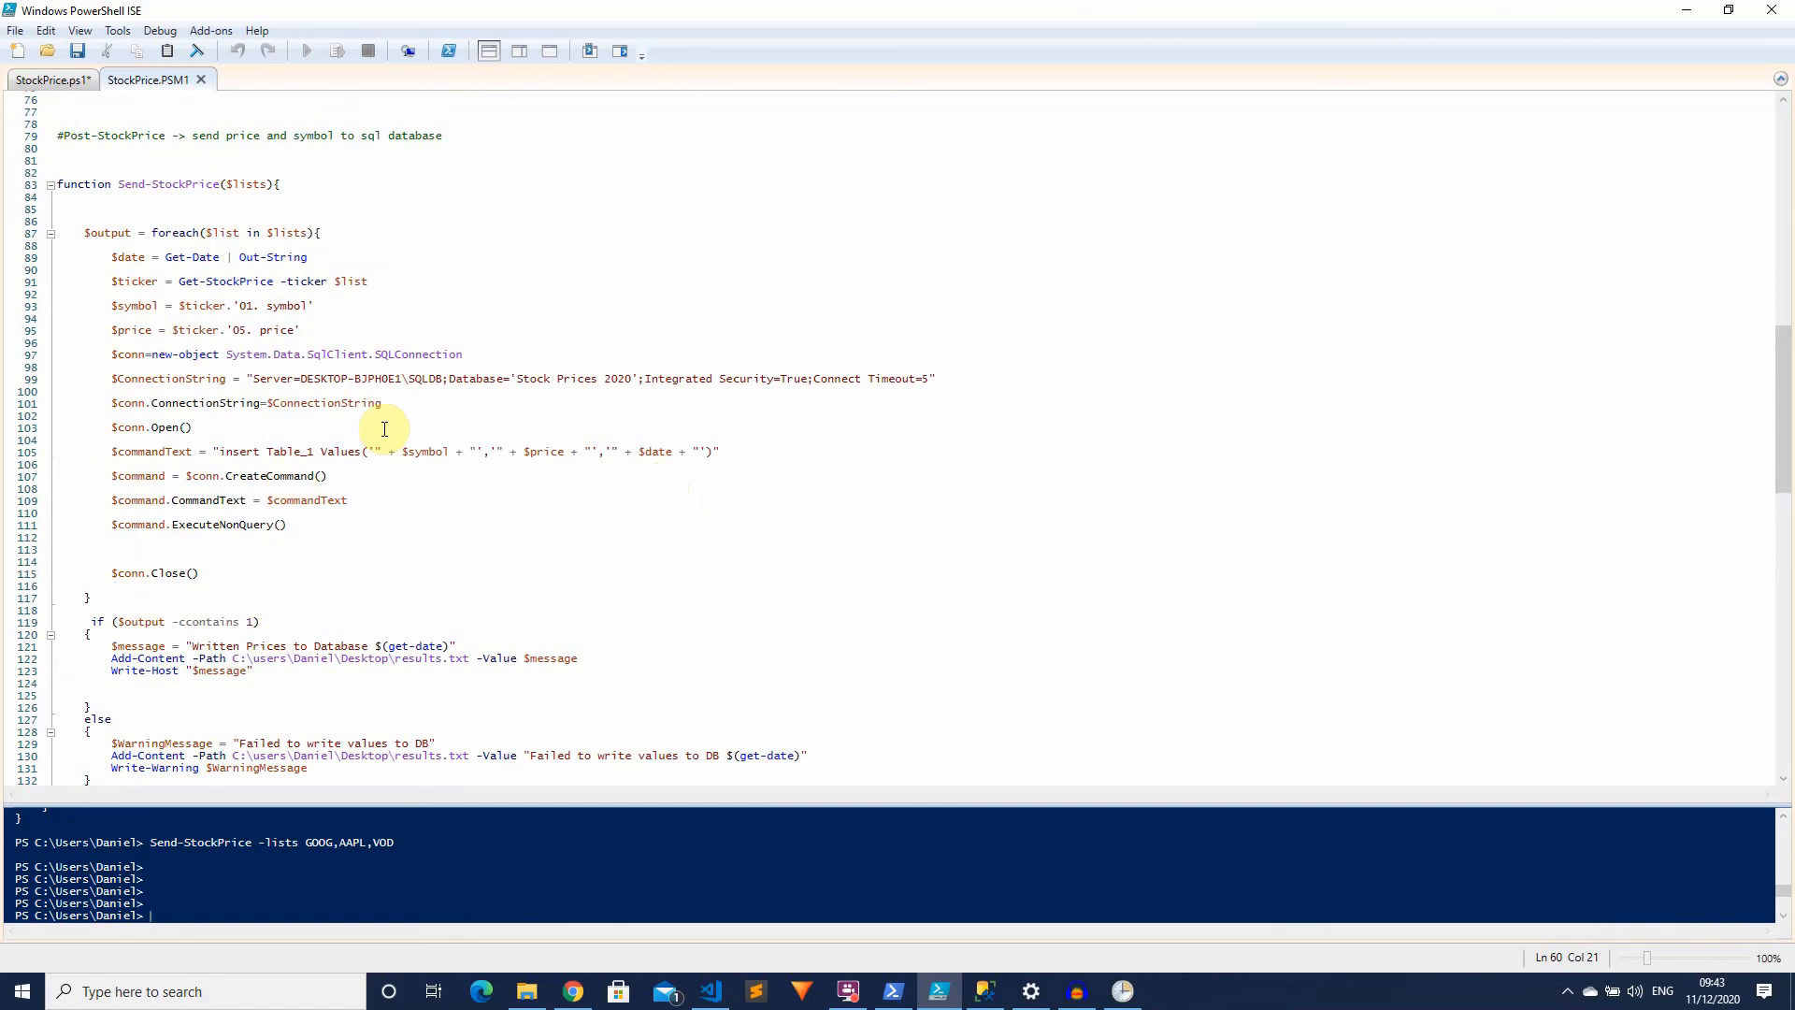
scroll("down", 3)
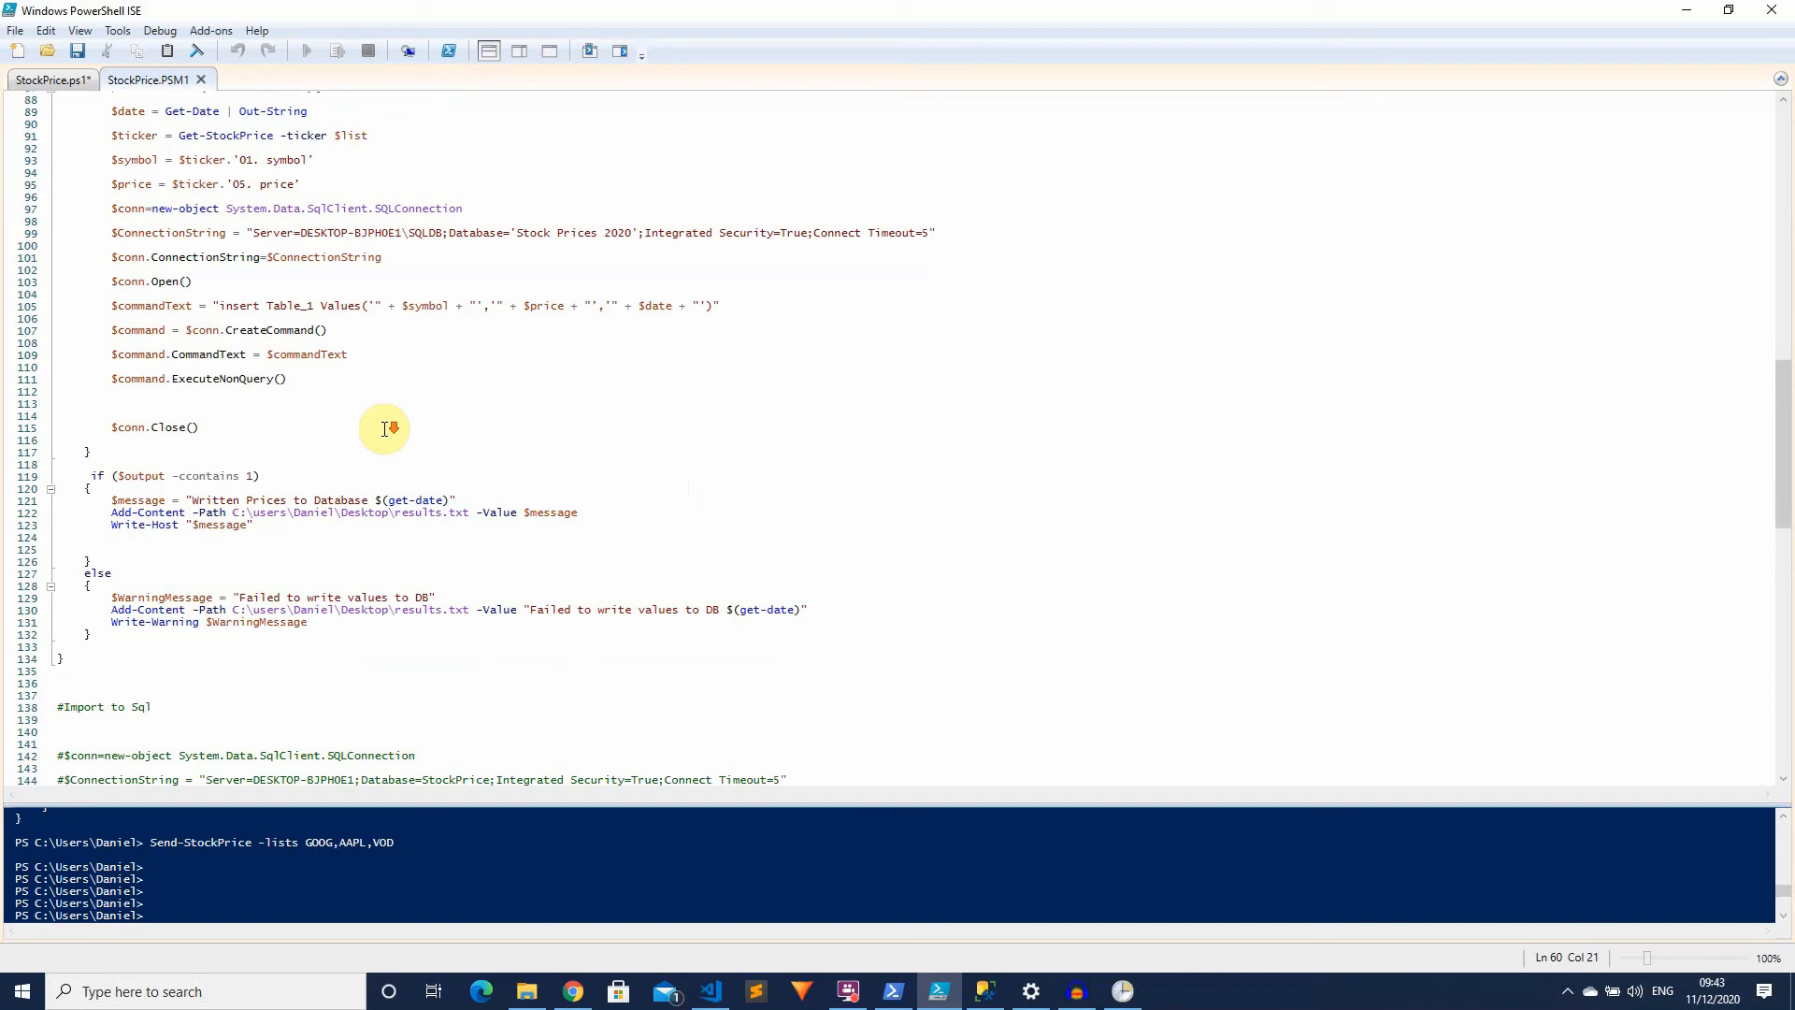
scroll("down", 3)
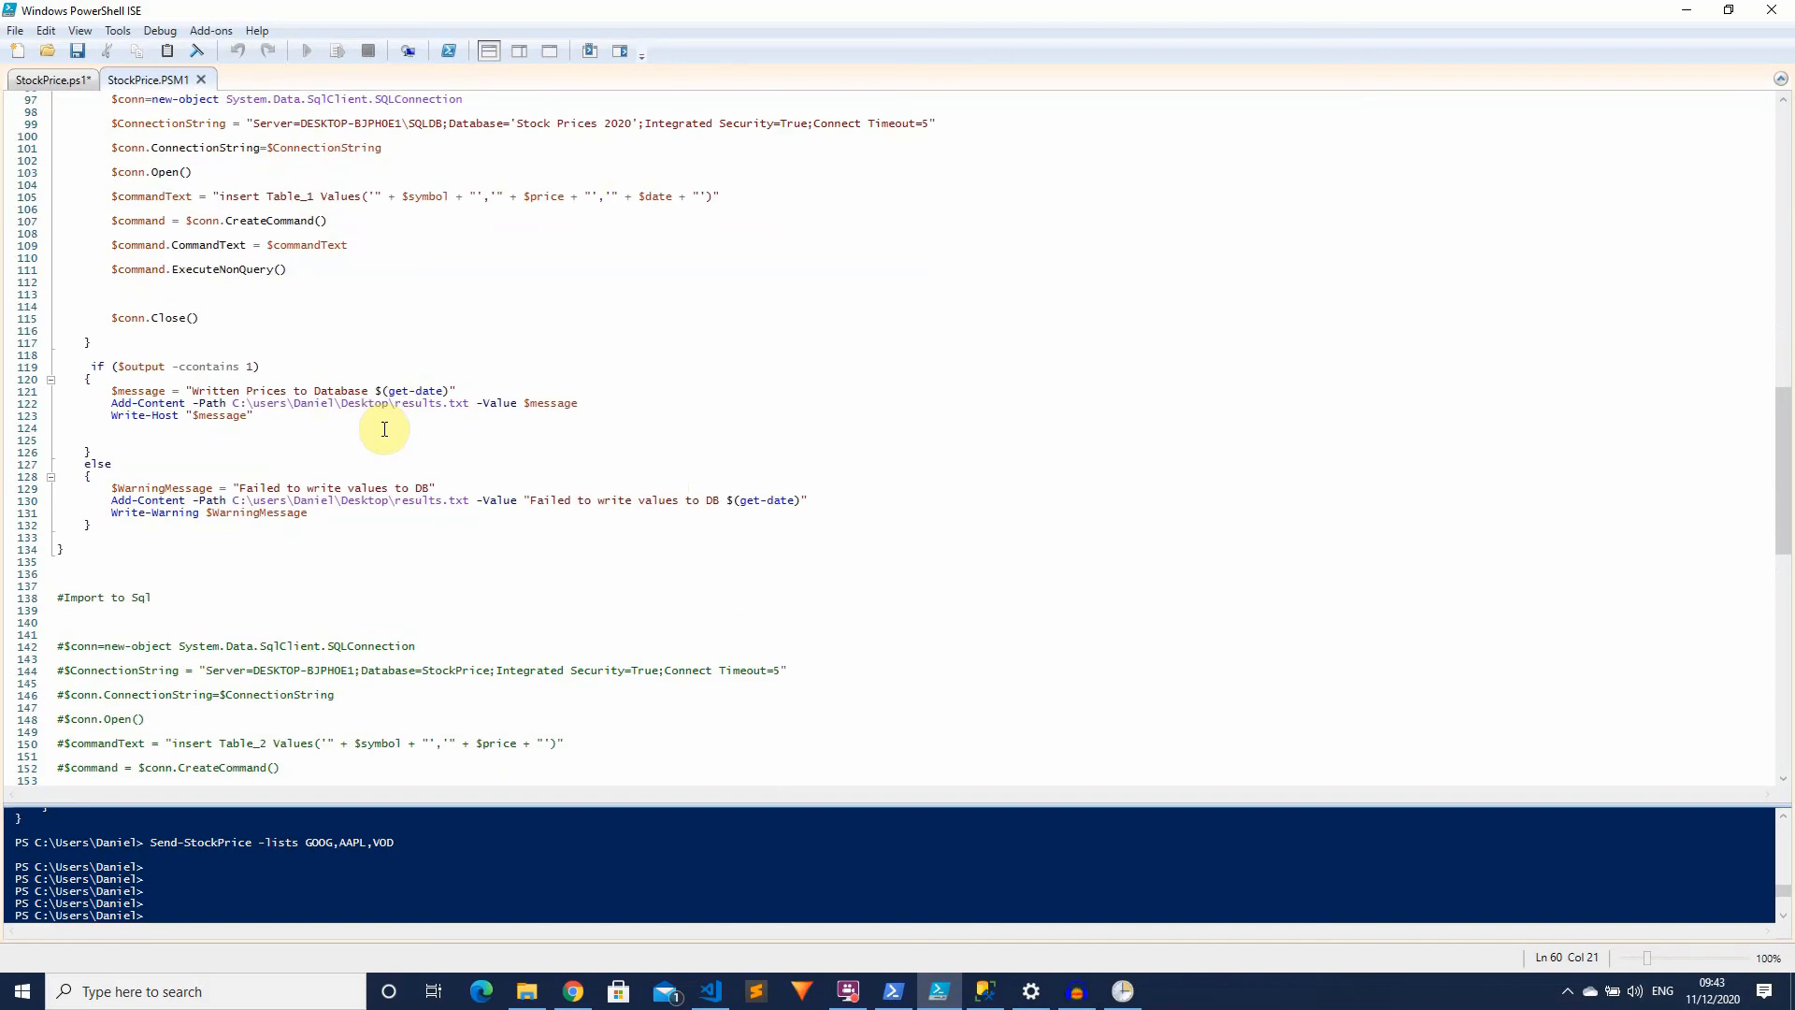